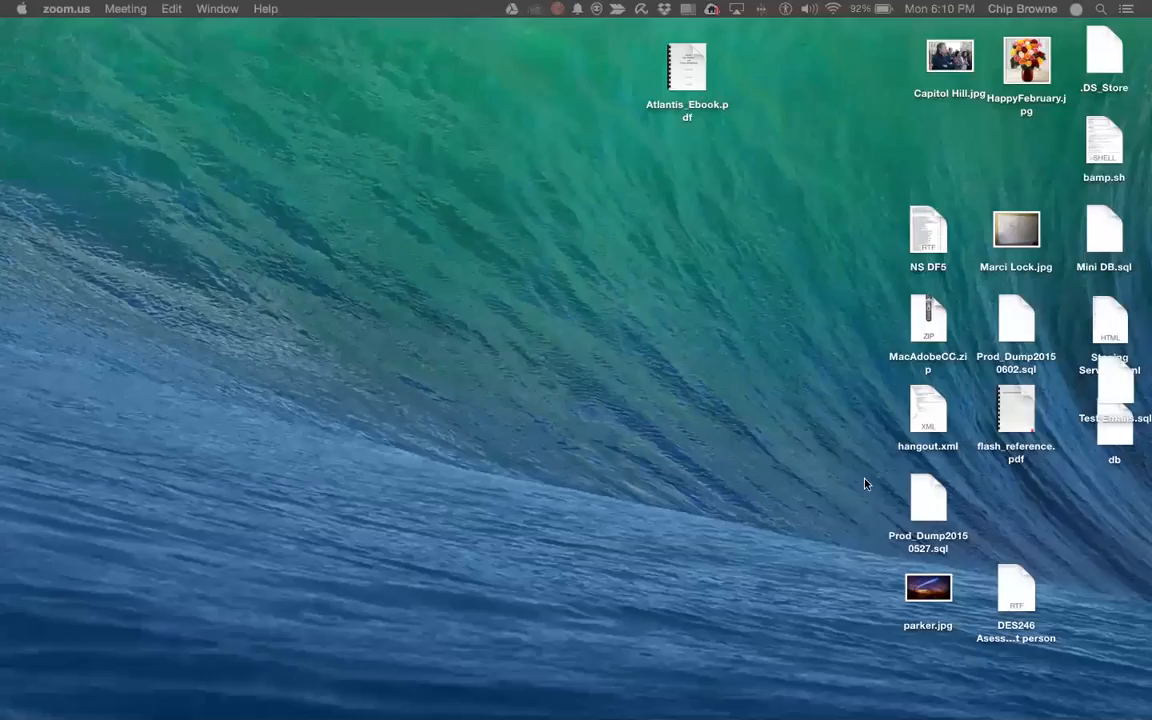
mouse_move(504, 306)
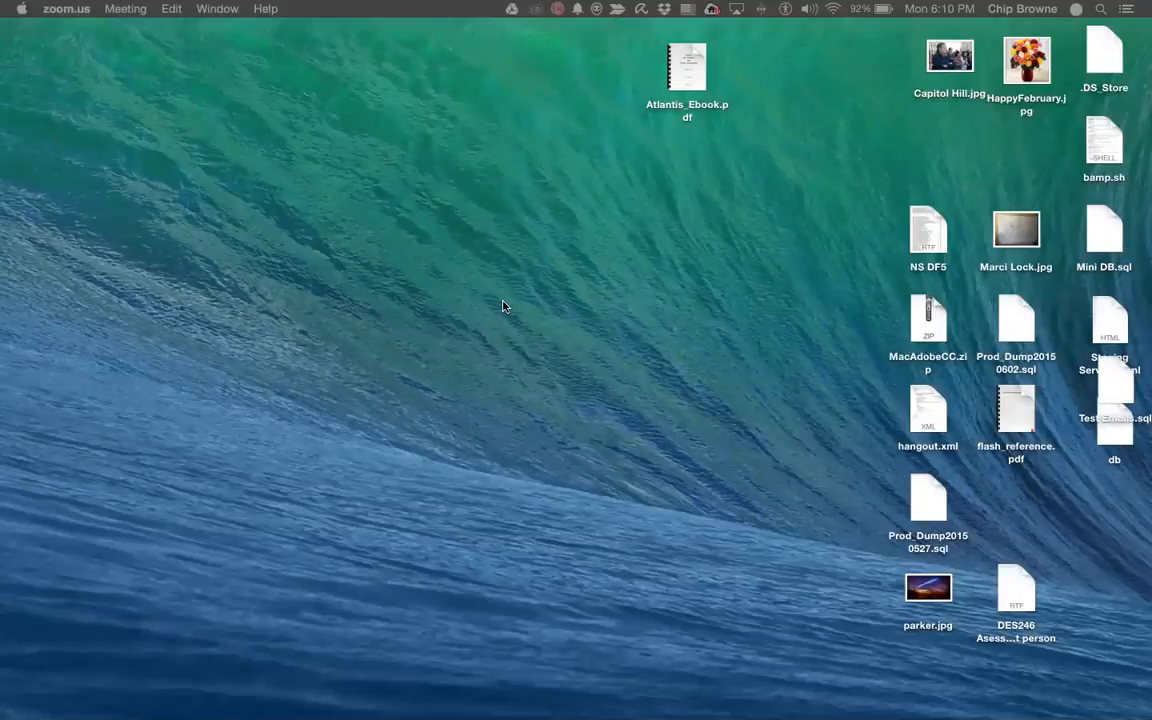
mouse_move(596, 148)
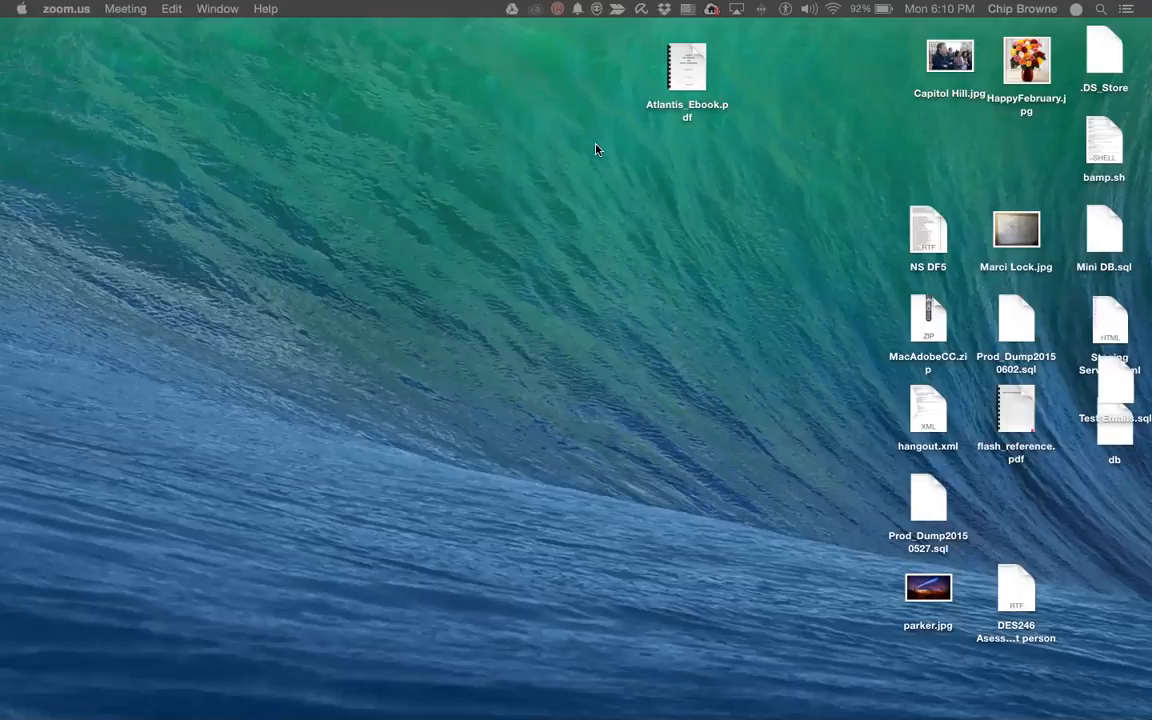
mouse_move(592, 170)
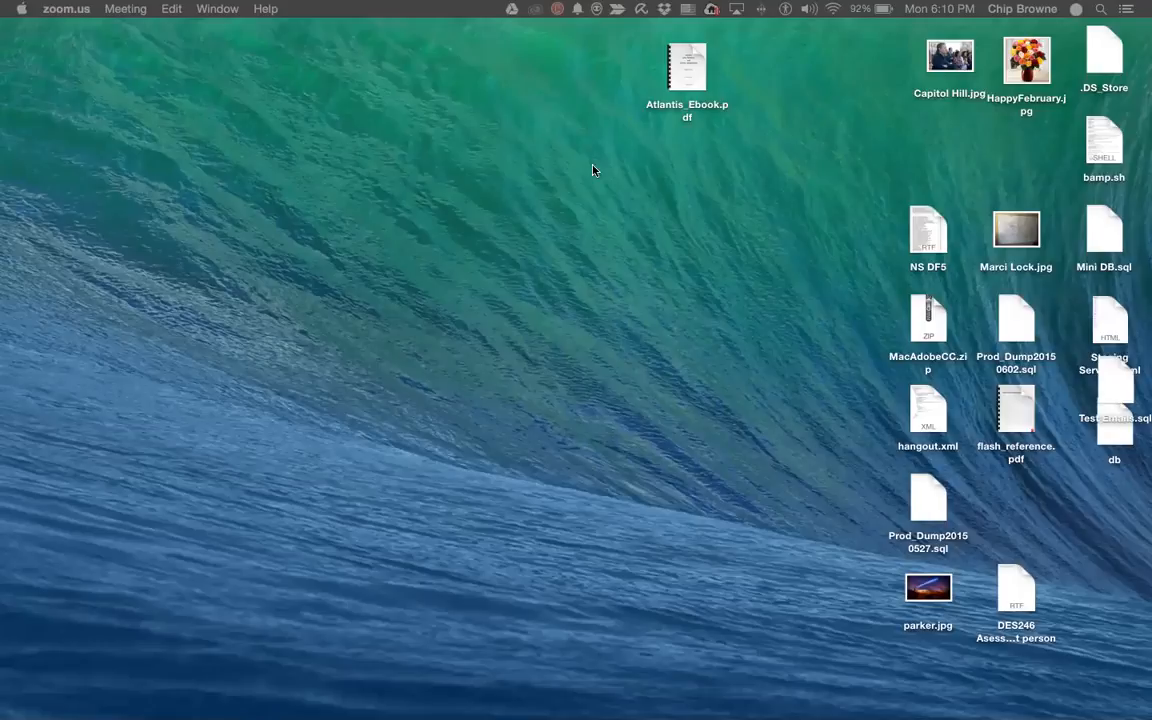
mouse_move(652, 256)
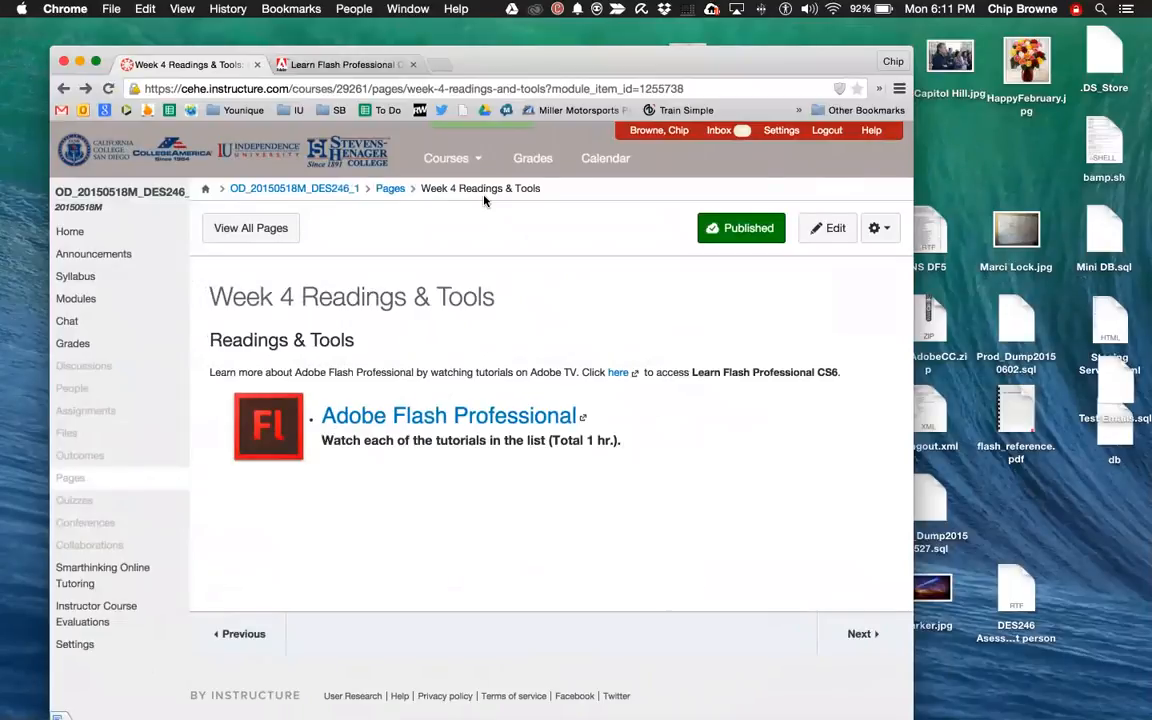
mouse_move(278, 144)
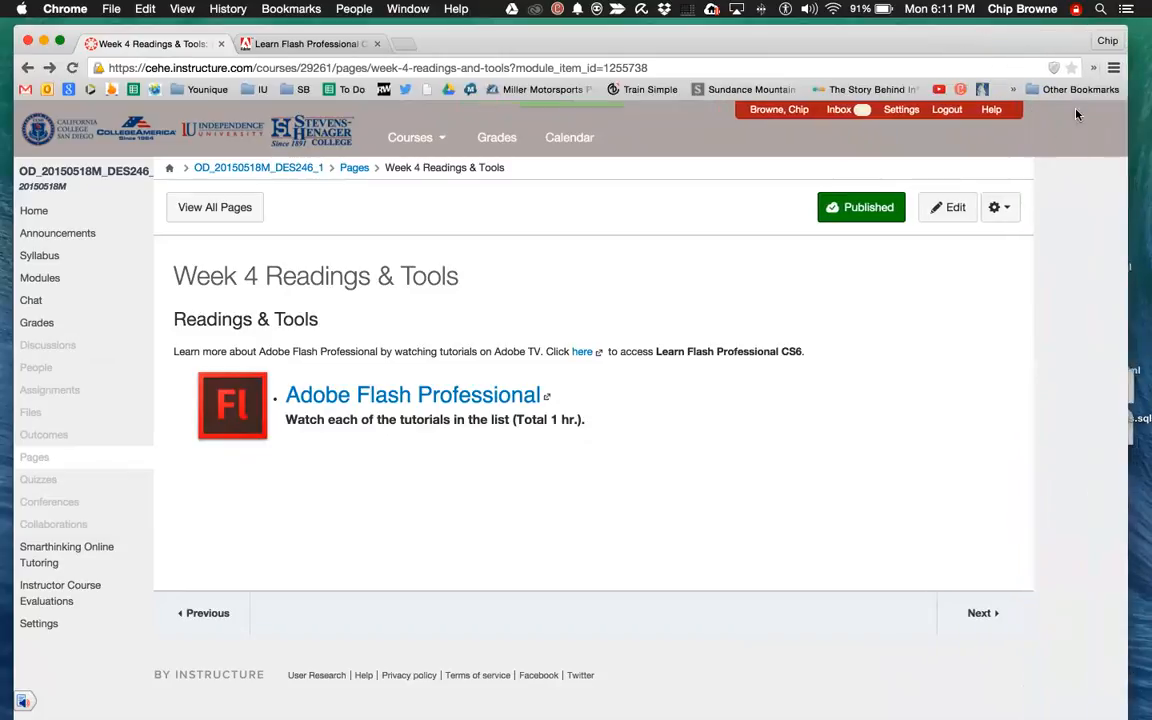
mouse_move(1072, 118)
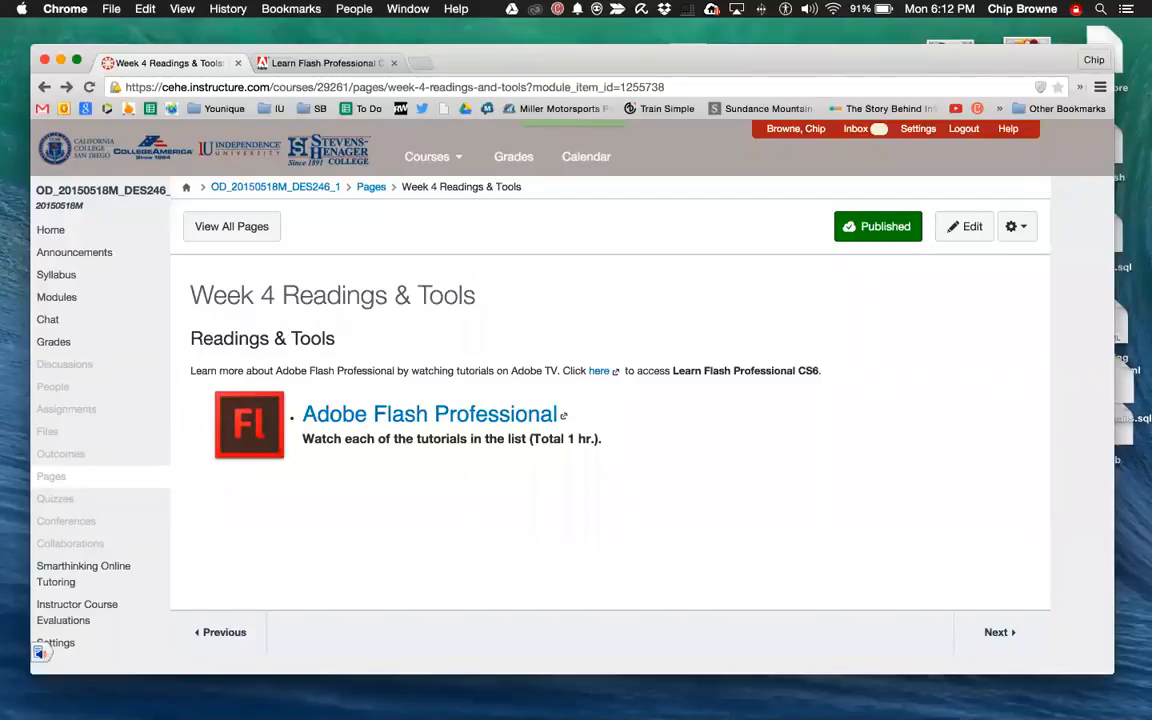
mouse_move(8, 650)
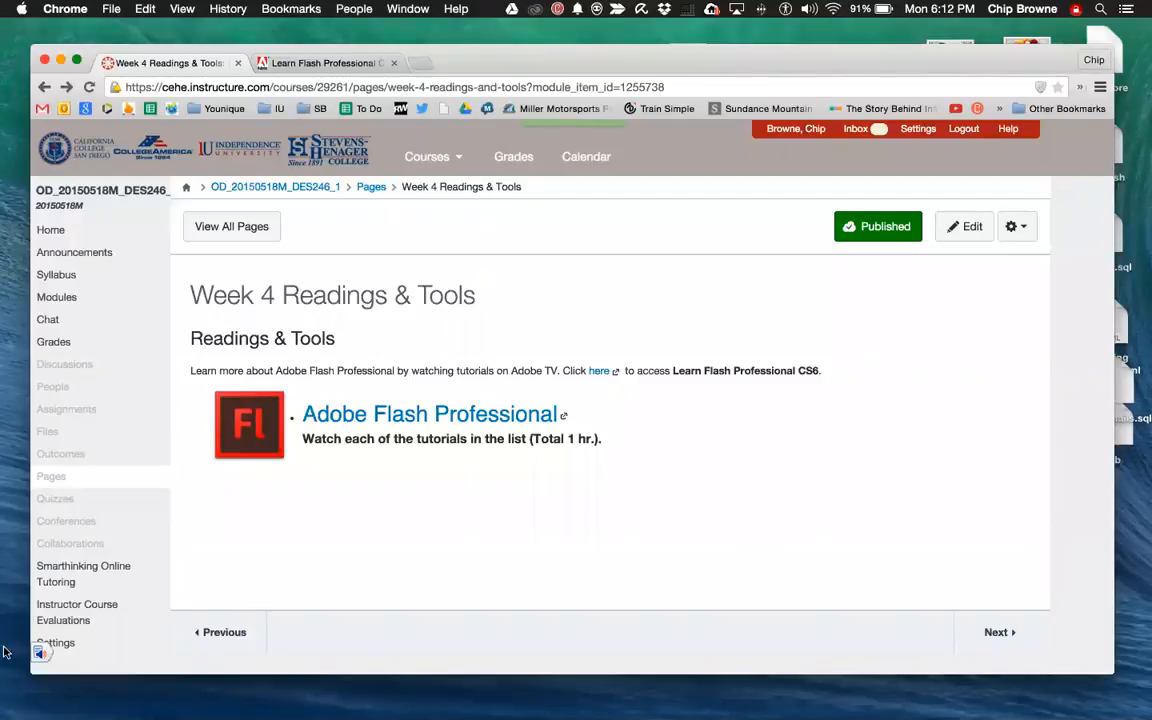
mouse_move(420, 510)
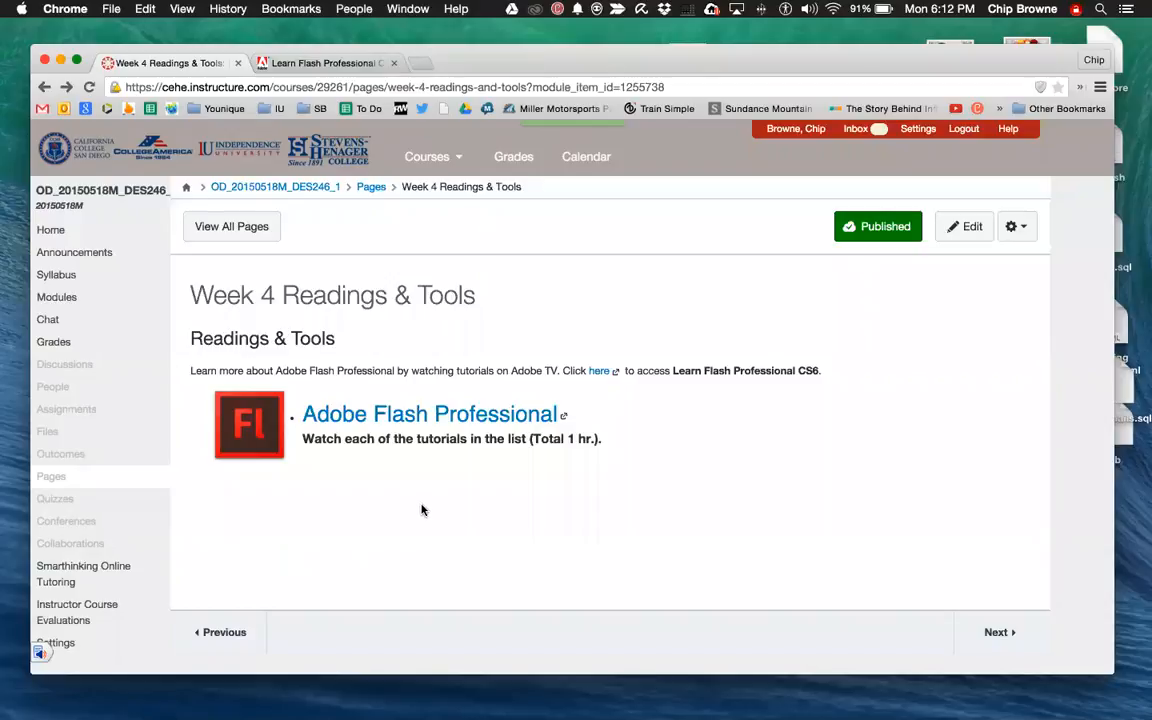
mouse_move(420, 380)
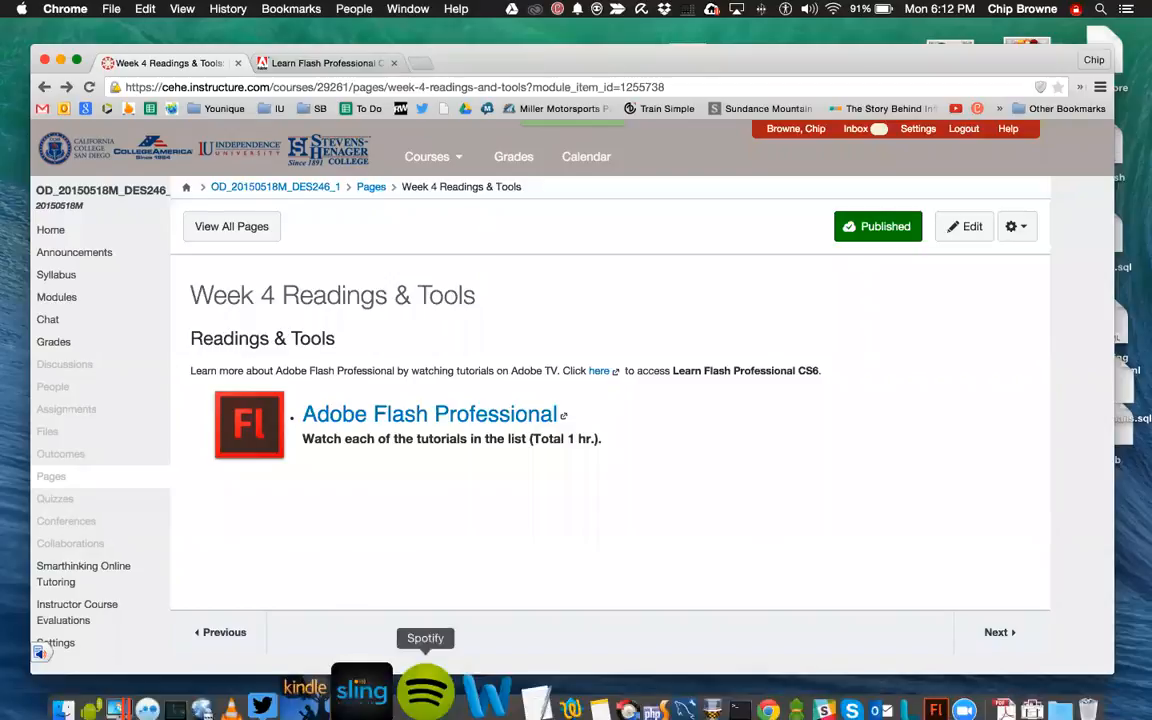
mouse_move(472, 680)
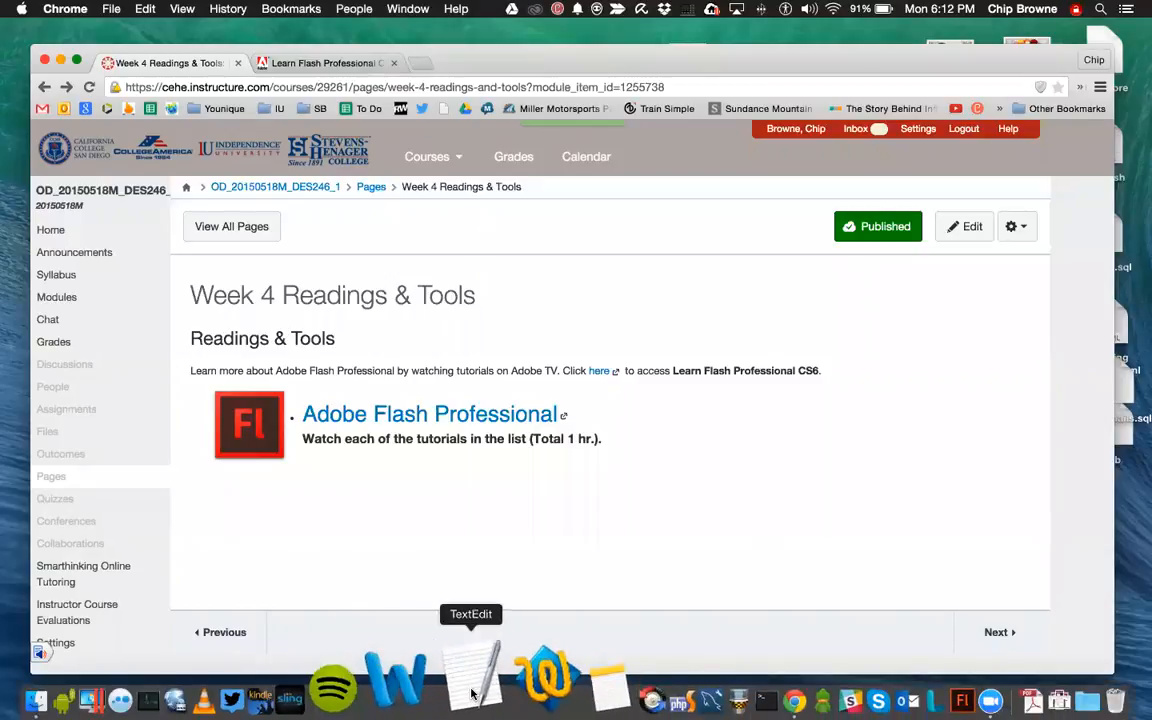
Check a blank text document, then navigate back through the Week 4 Overview to the Readings & Tools page.
left_click(472, 680)
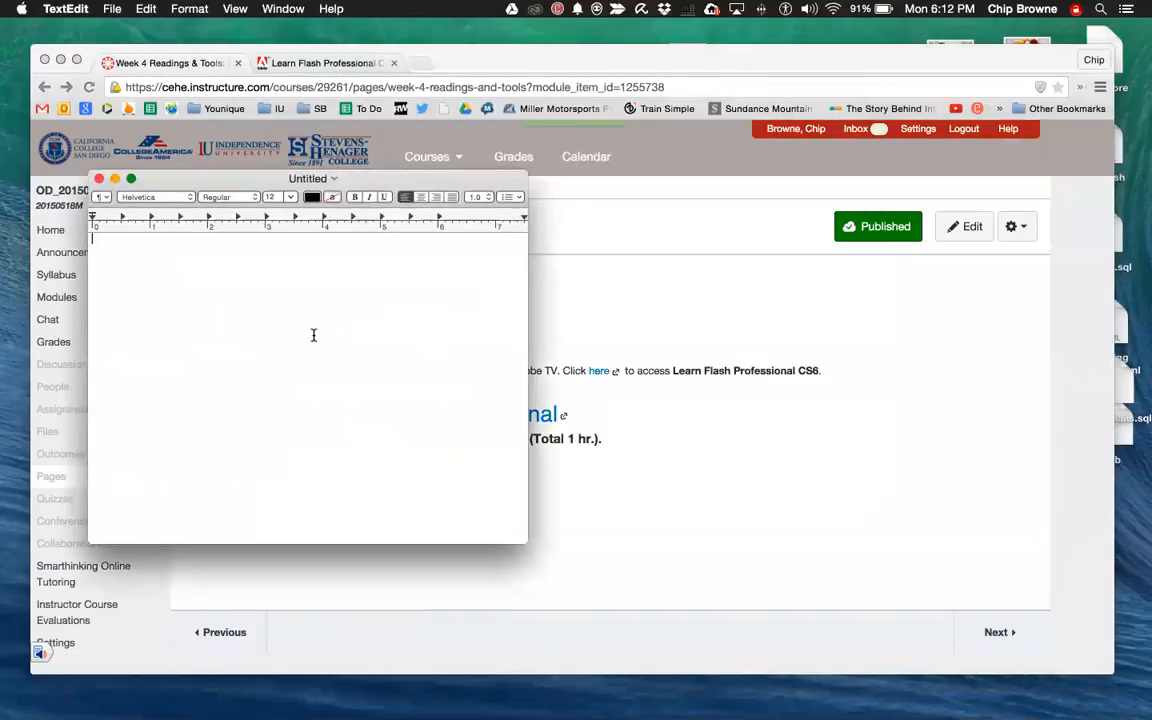
mouse_move(306, 336)
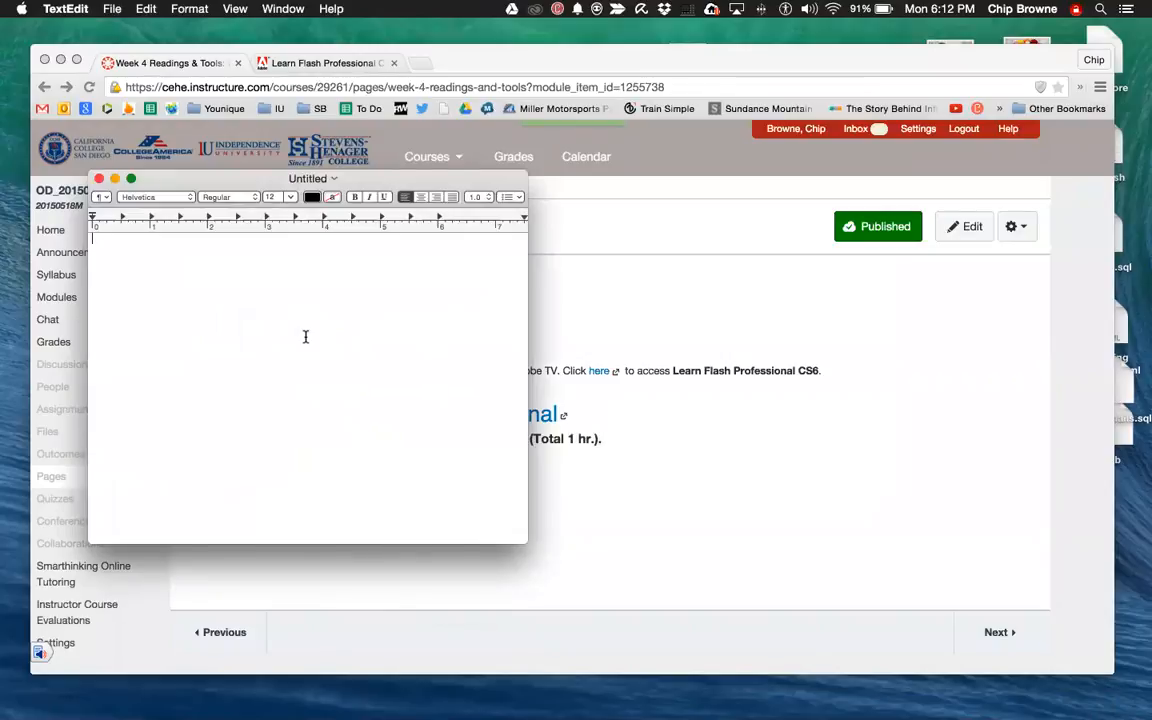
mouse_move(180, 186)
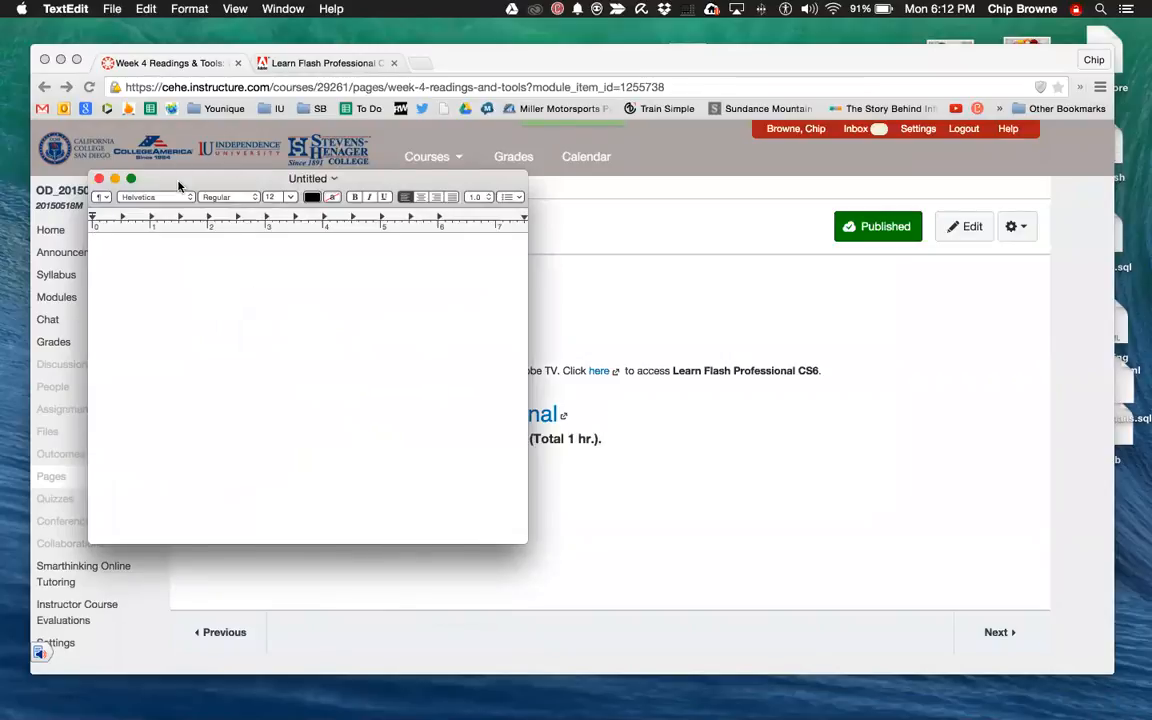
left_click(98, 178)
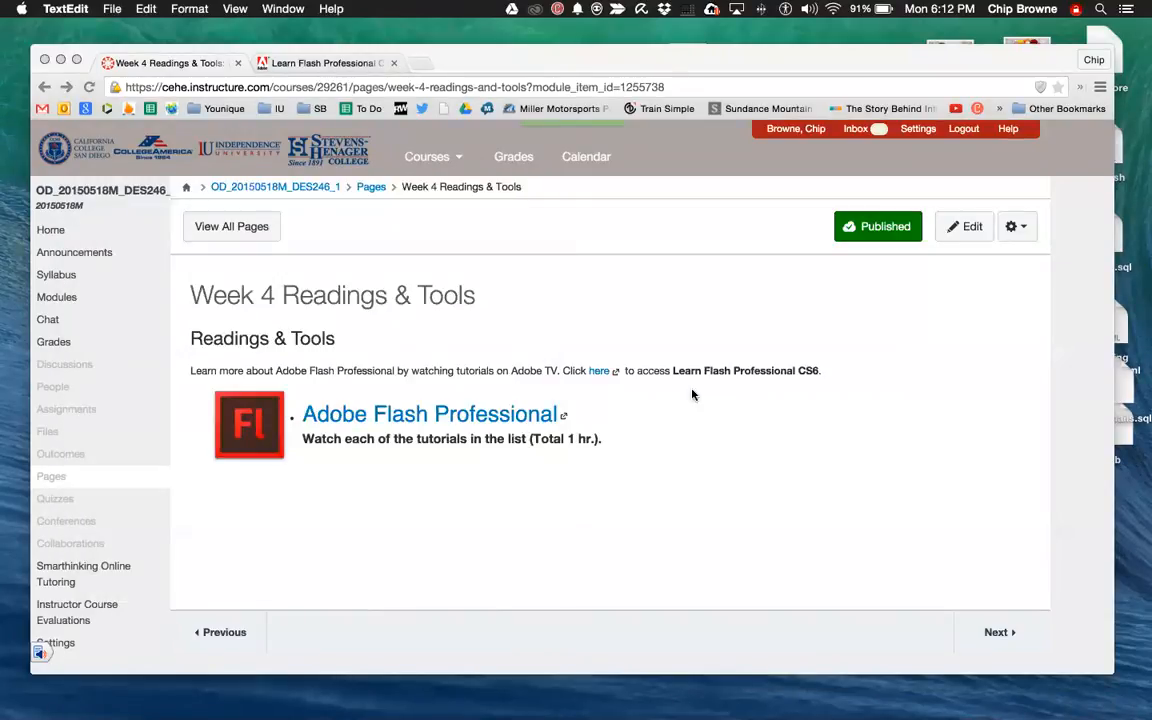
mouse_move(630, 404)
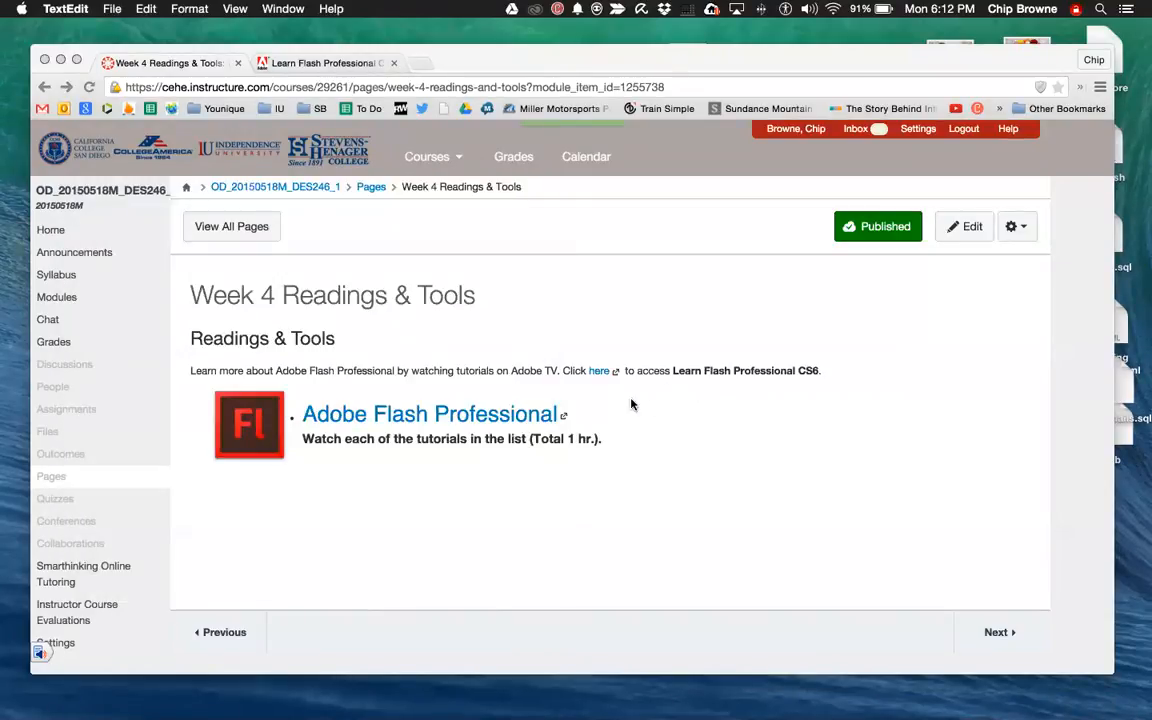
mouse_move(490, 460)
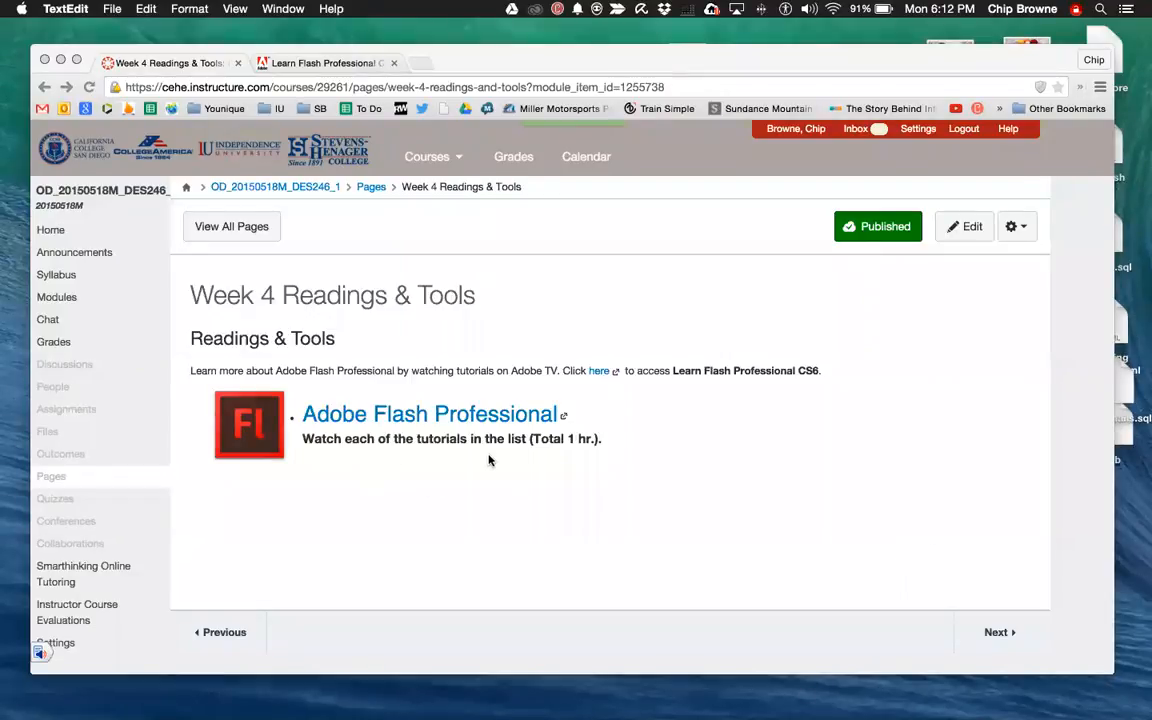
mouse_move(400, 480)
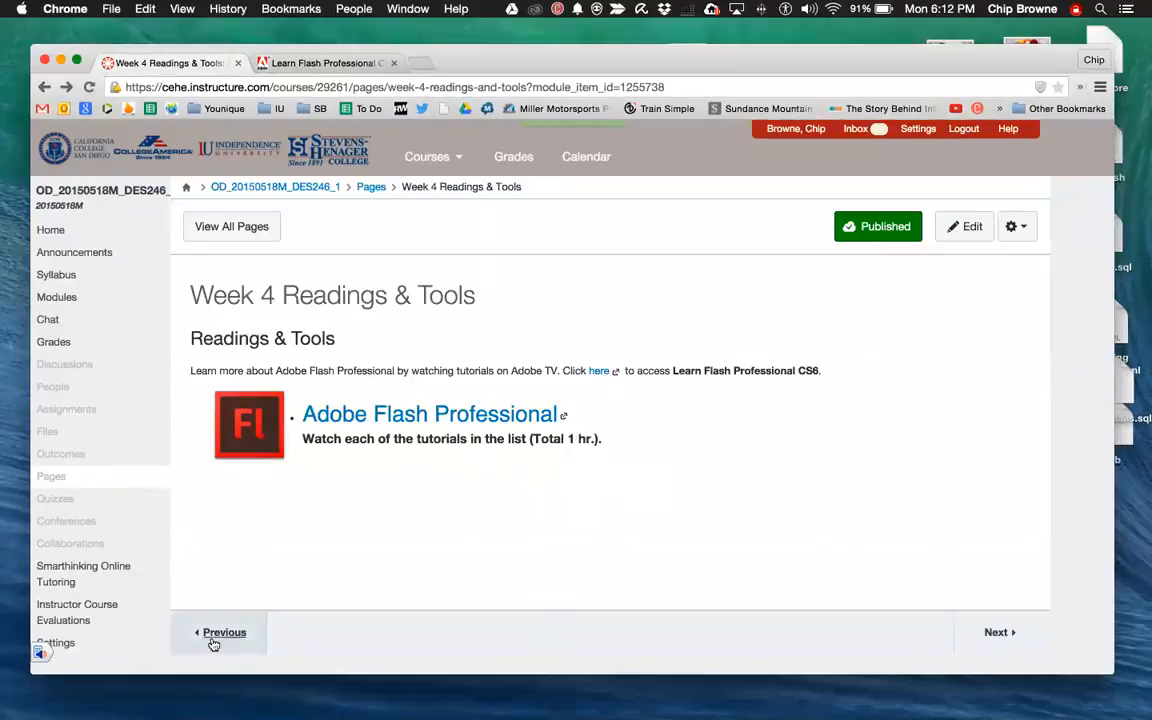
left_click(218, 632)
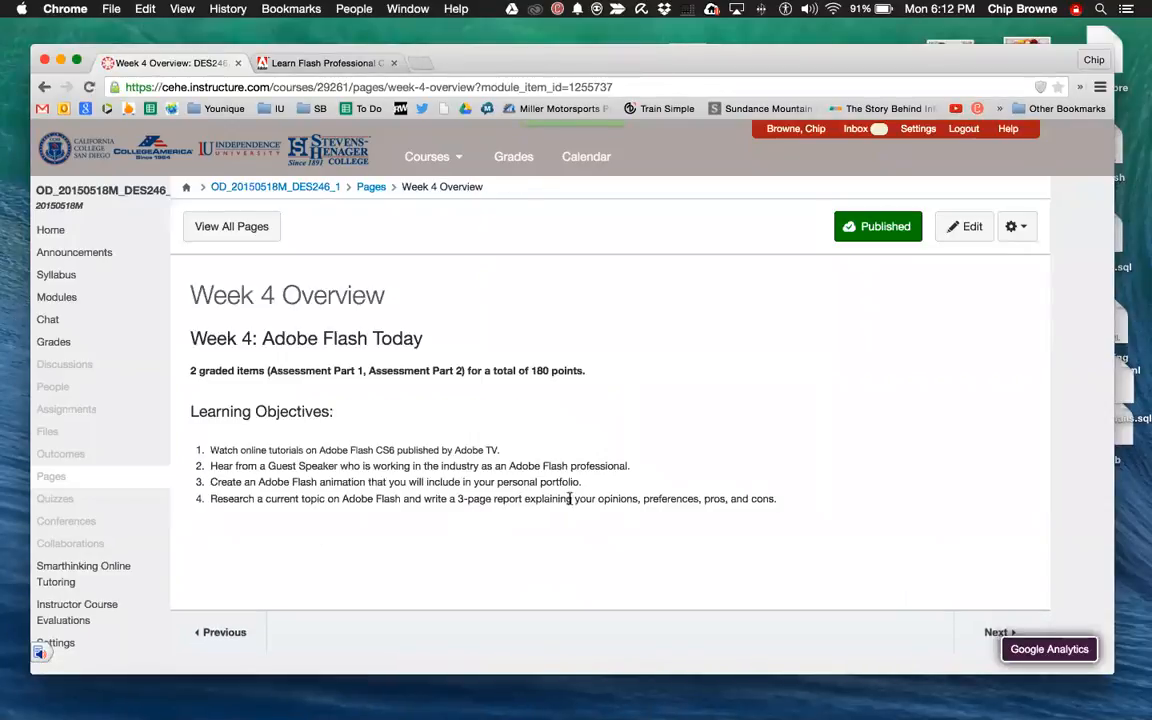
mouse_move(280, 464)
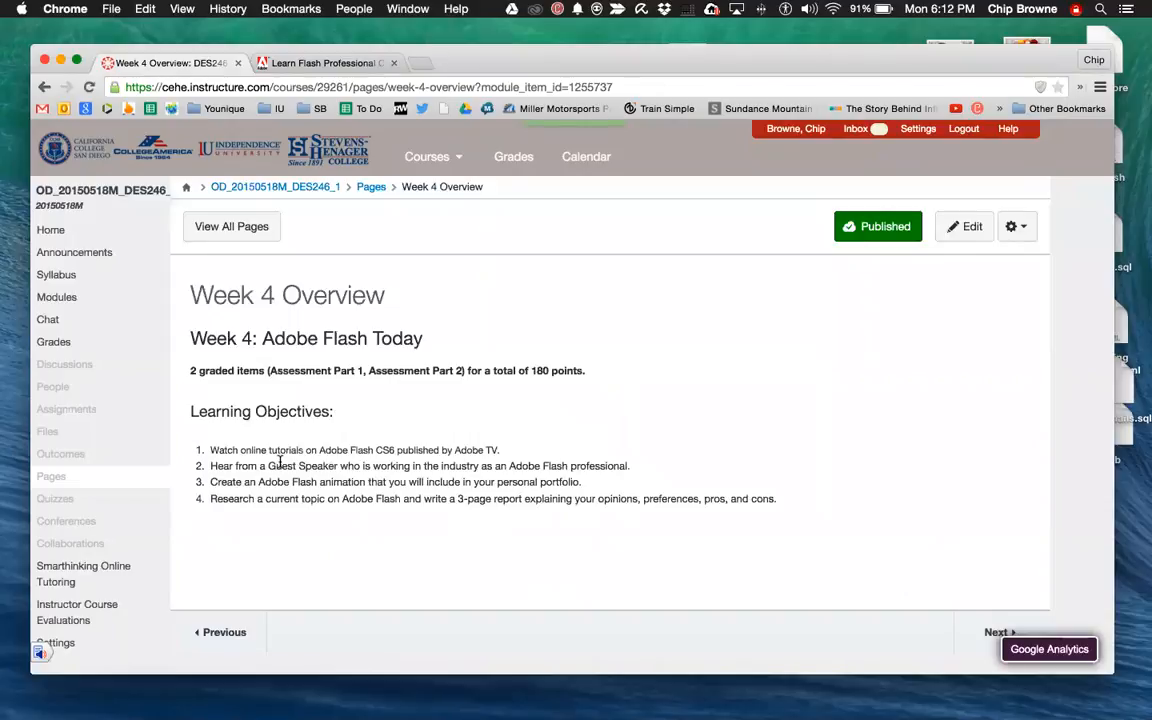
mouse_move(236, 584)
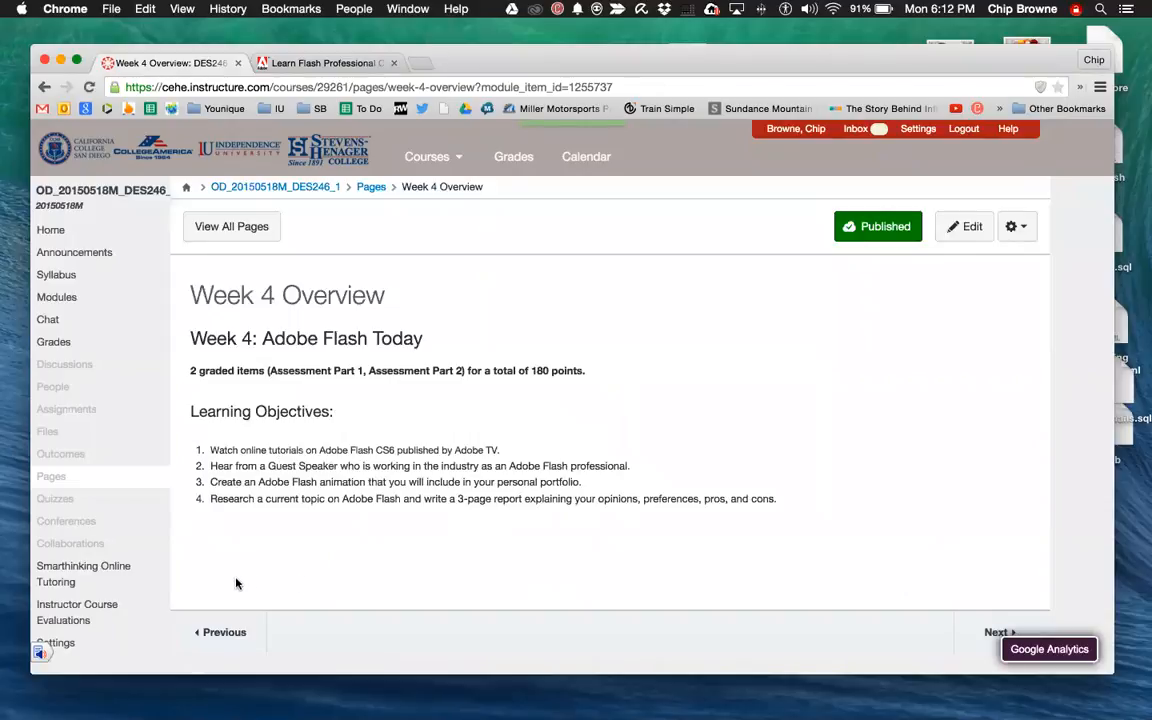
mouse_move(250, 496)
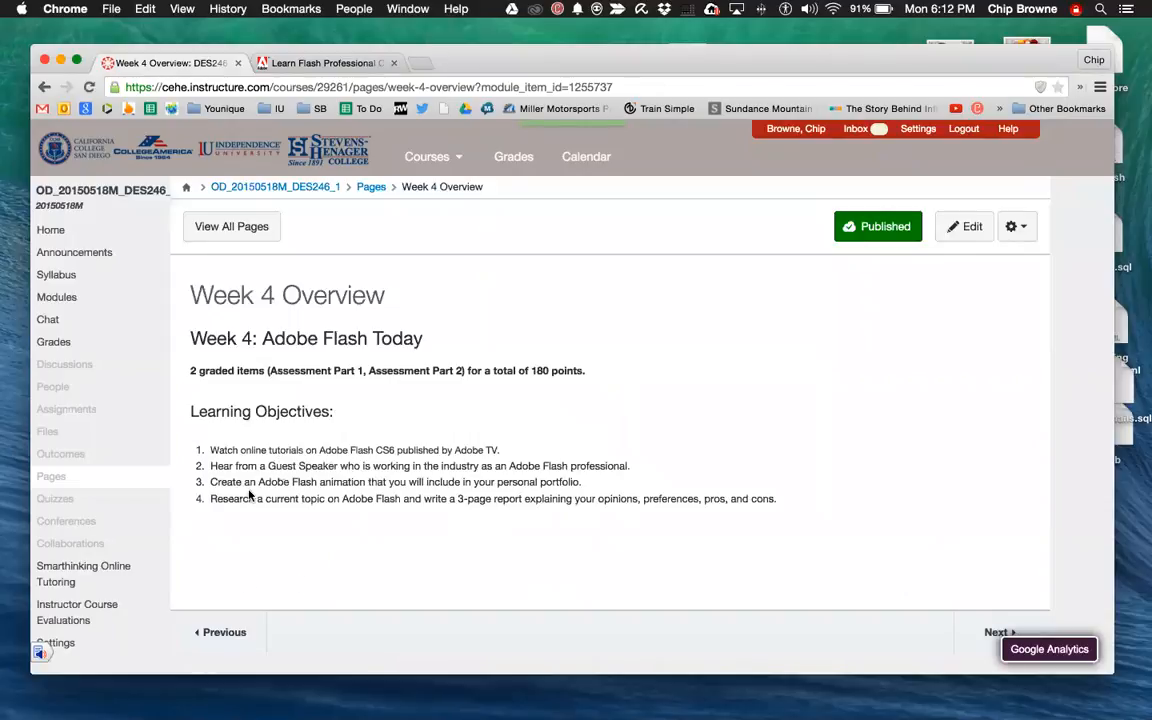
mouse_move(386, 492)
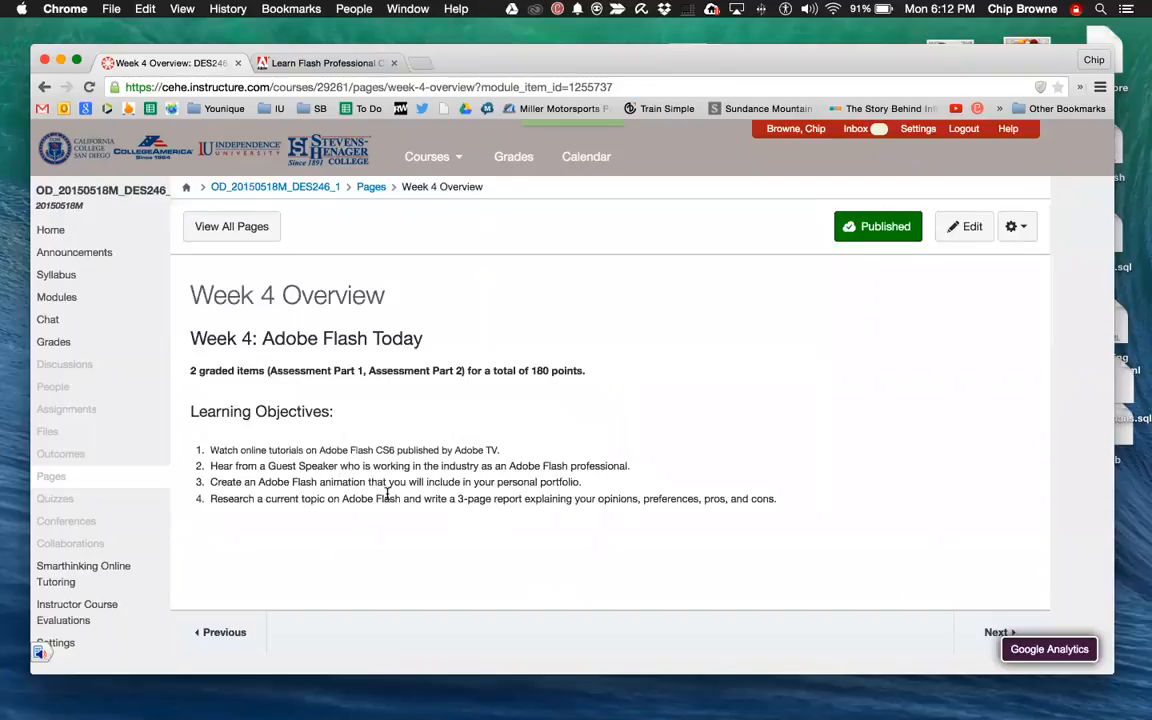
scroll("down", 3)
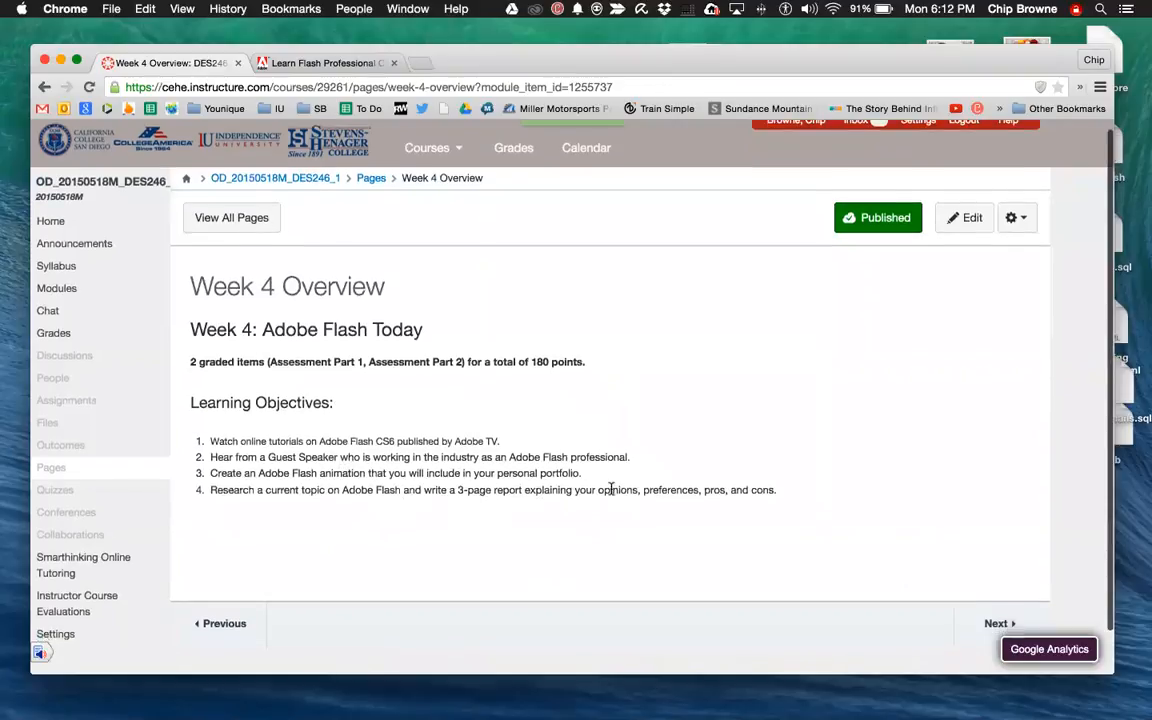
mouse_move(380, 516)
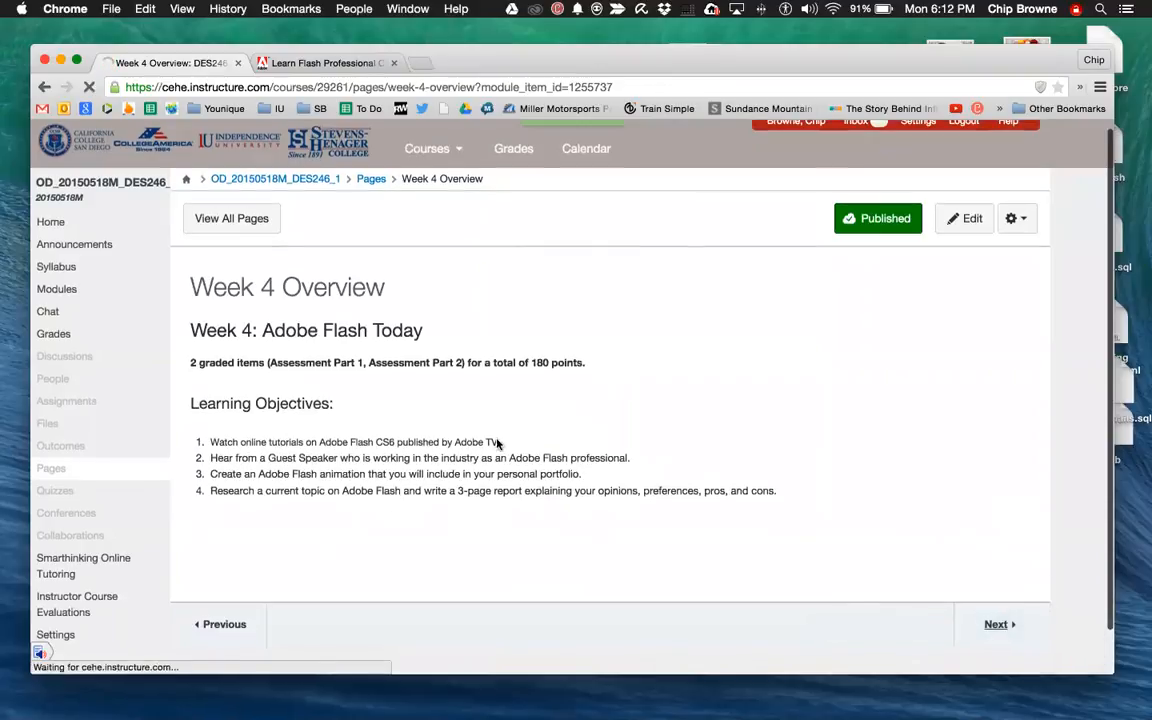
left_click(996, 624)
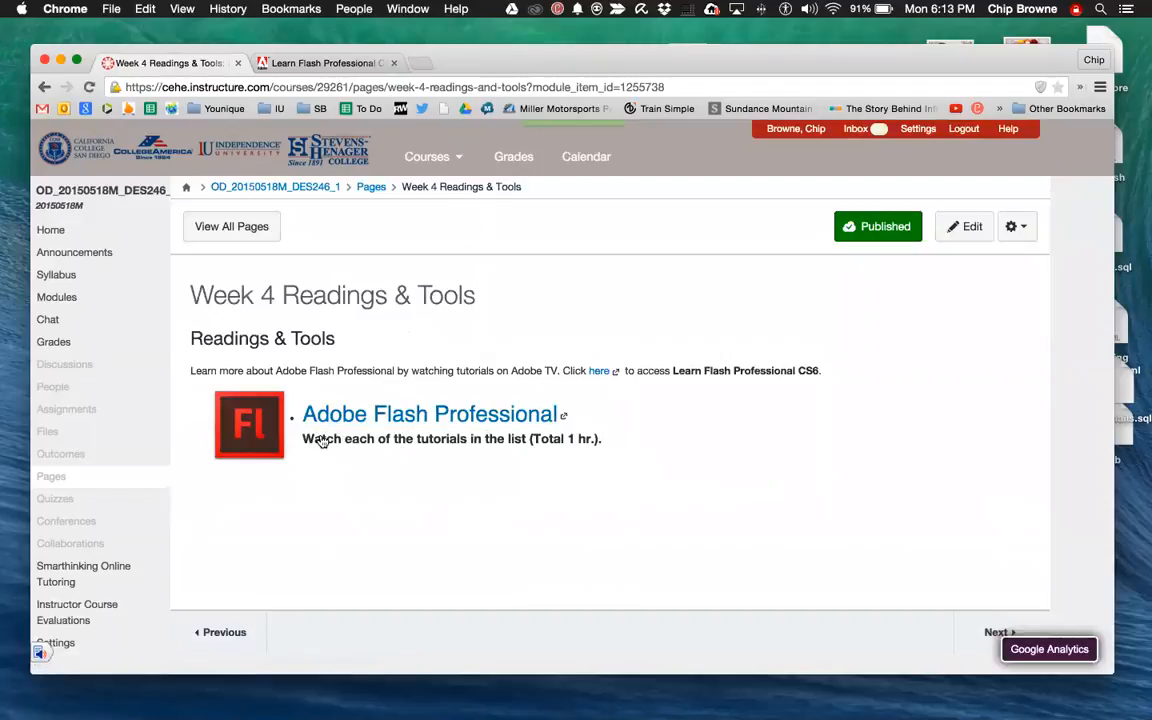
mouse_move(672, 520)
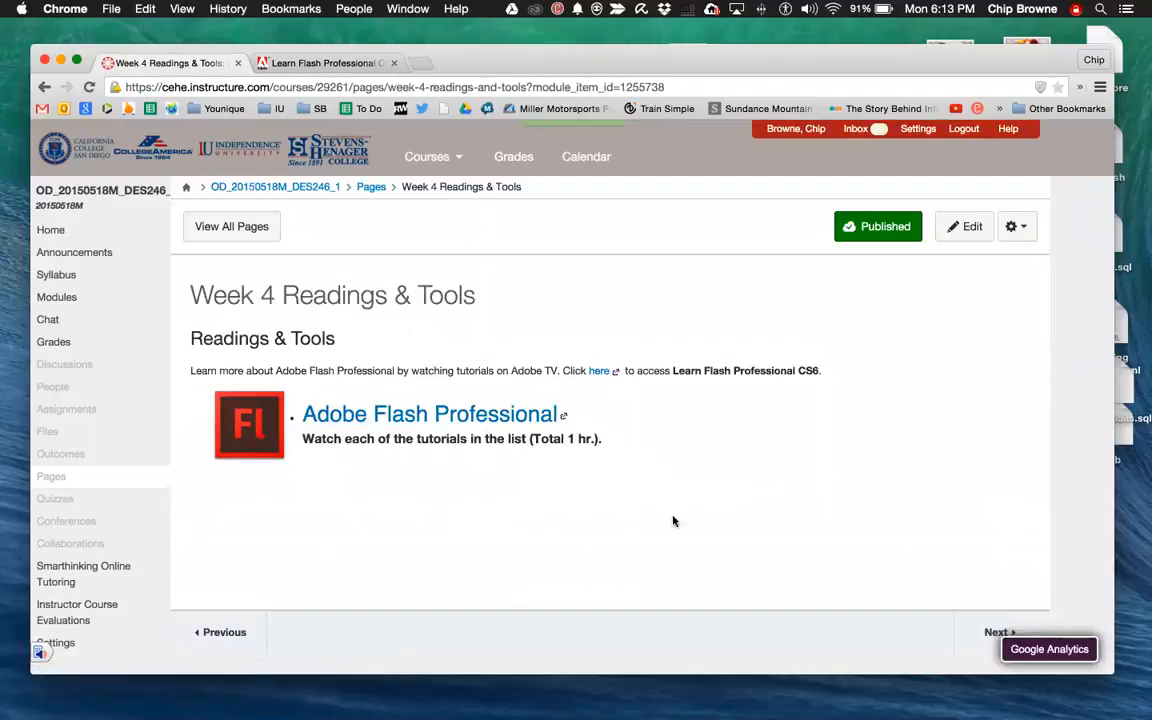
mouse_move(744, 478)
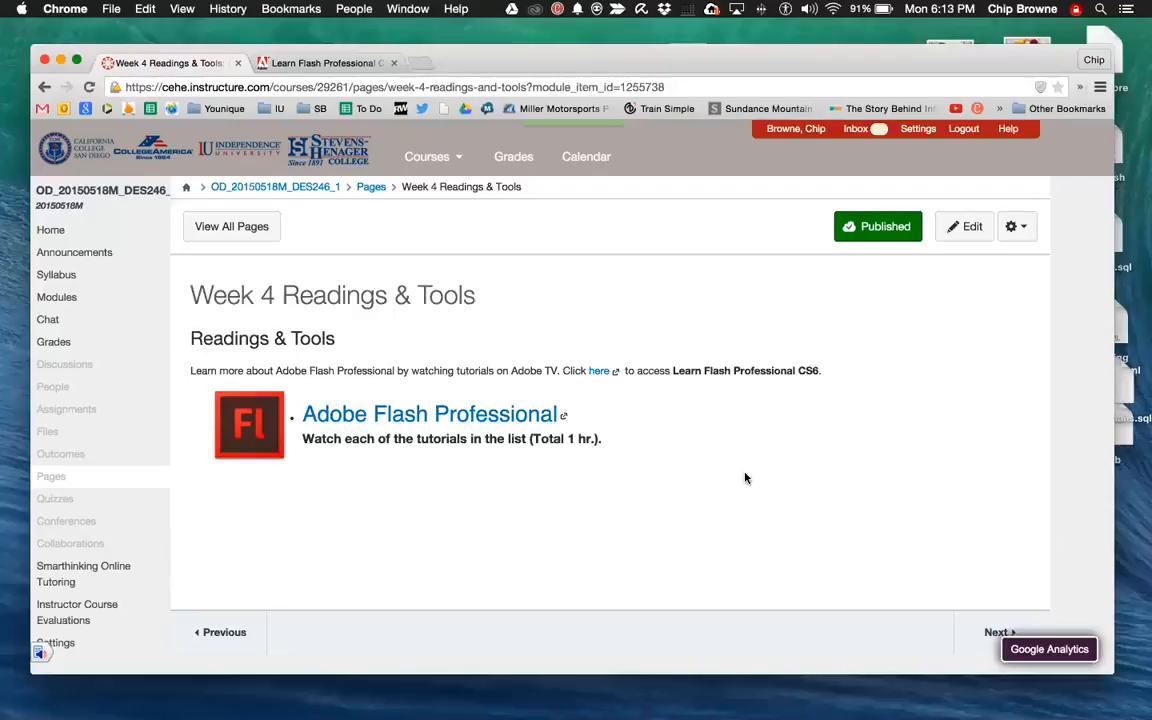
mouse_move(984, 632)
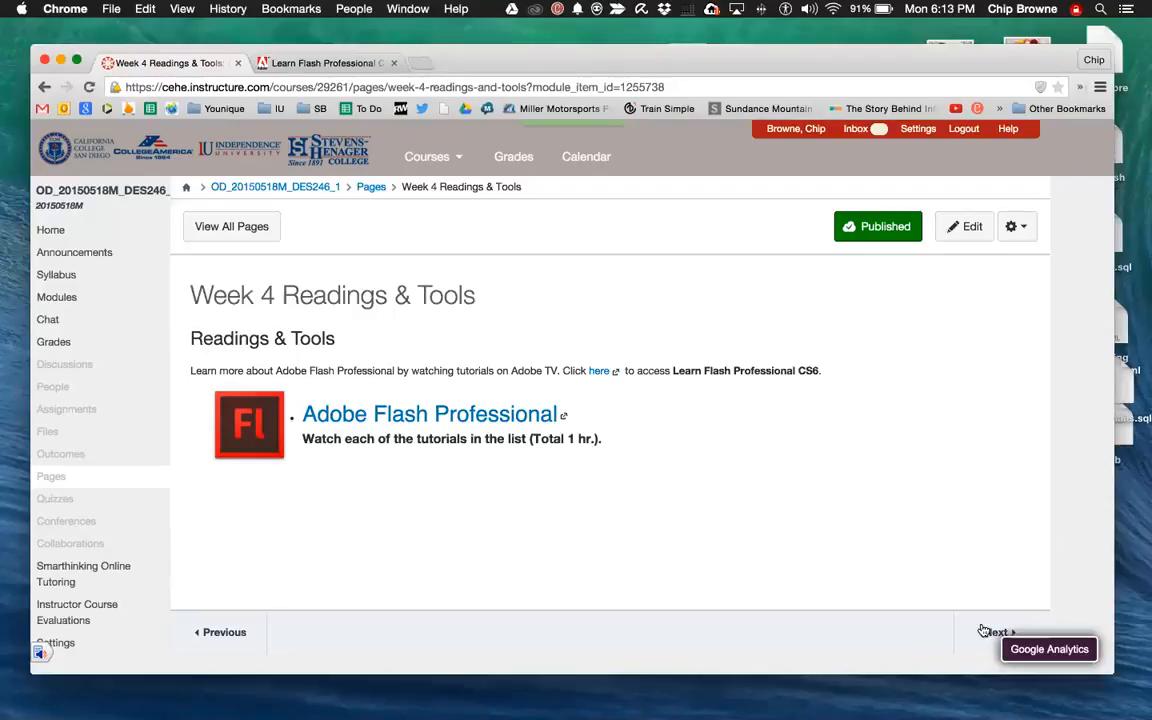
Open the Reflection on This Course discussion and scroll down to the first classmate reply.
left_click(996, 632)
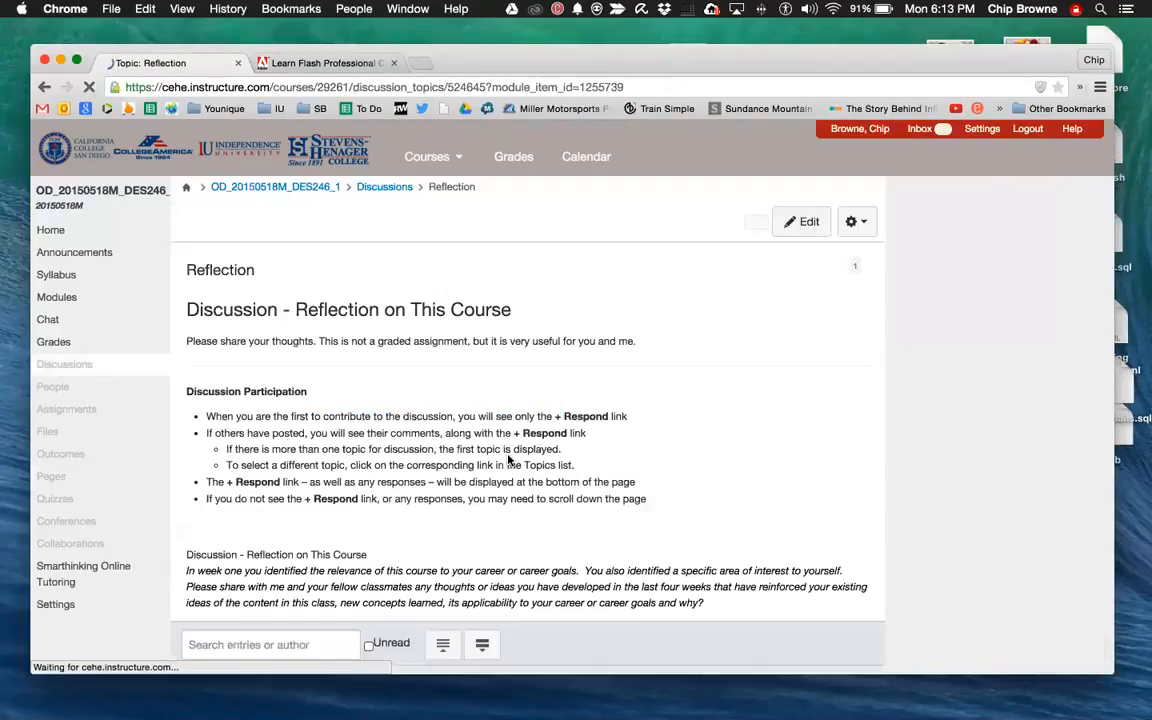
scroll("down", 3)
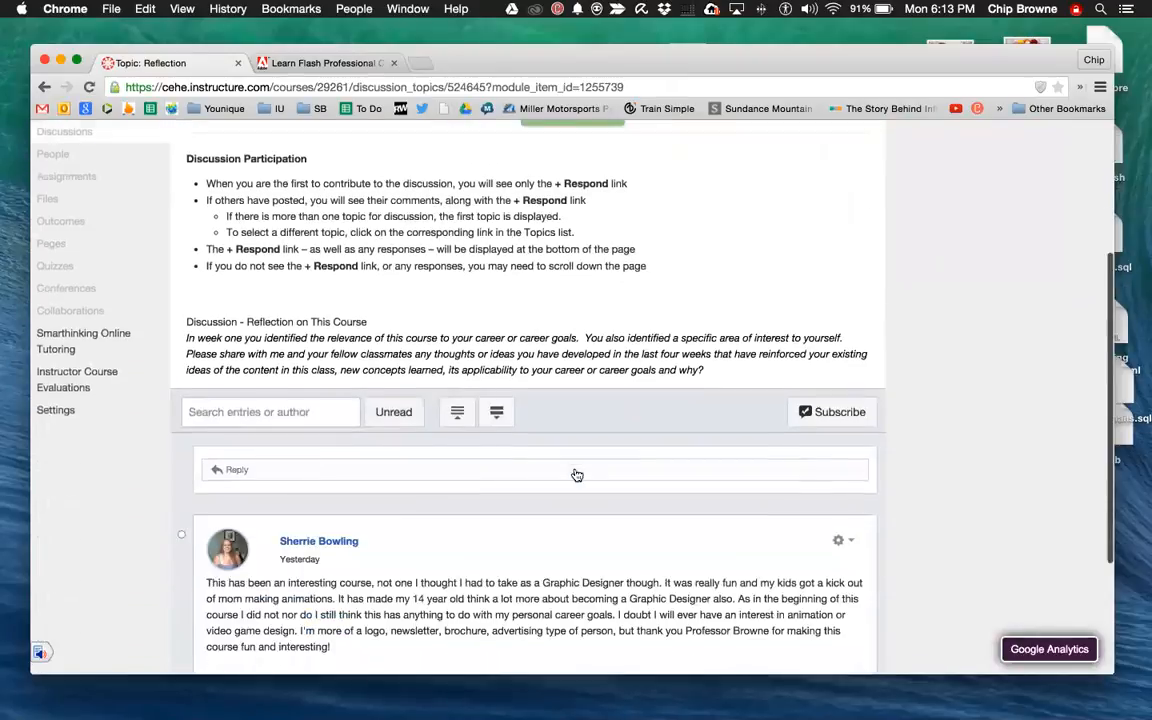
scroll("down", 3)
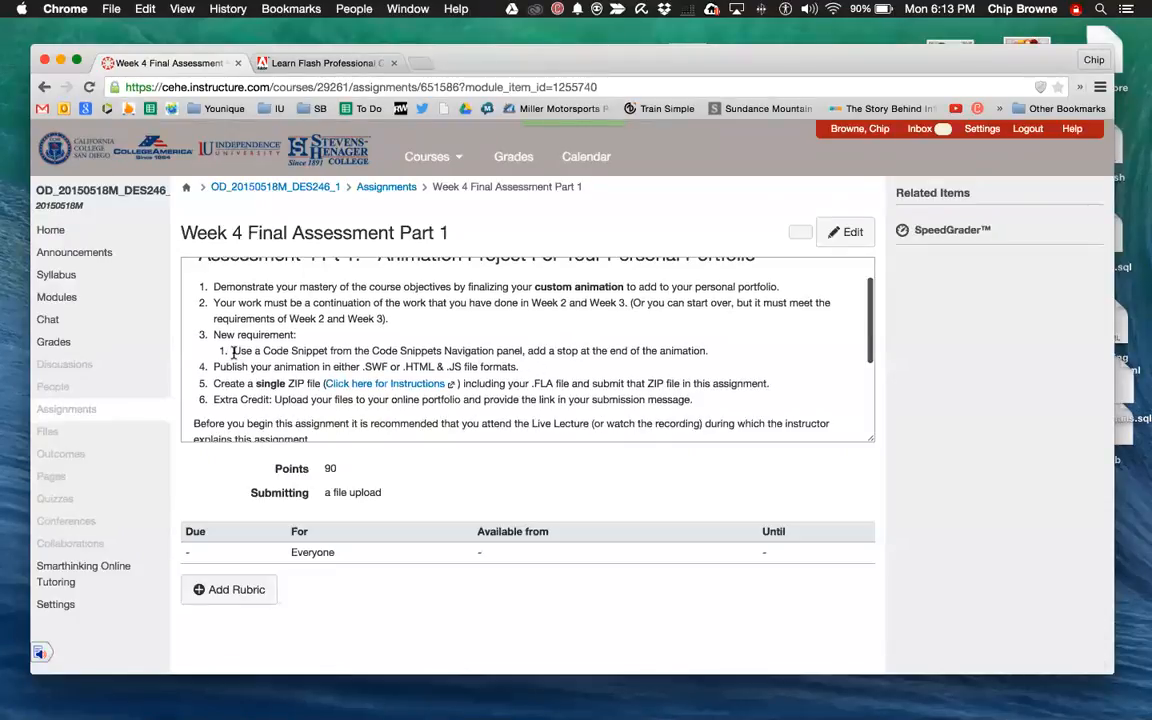
Highlight requirement 3.1 about using a Code Snippet and adding a stop, then continue down the page.
left_click_drag(232, 350, 708, 350)
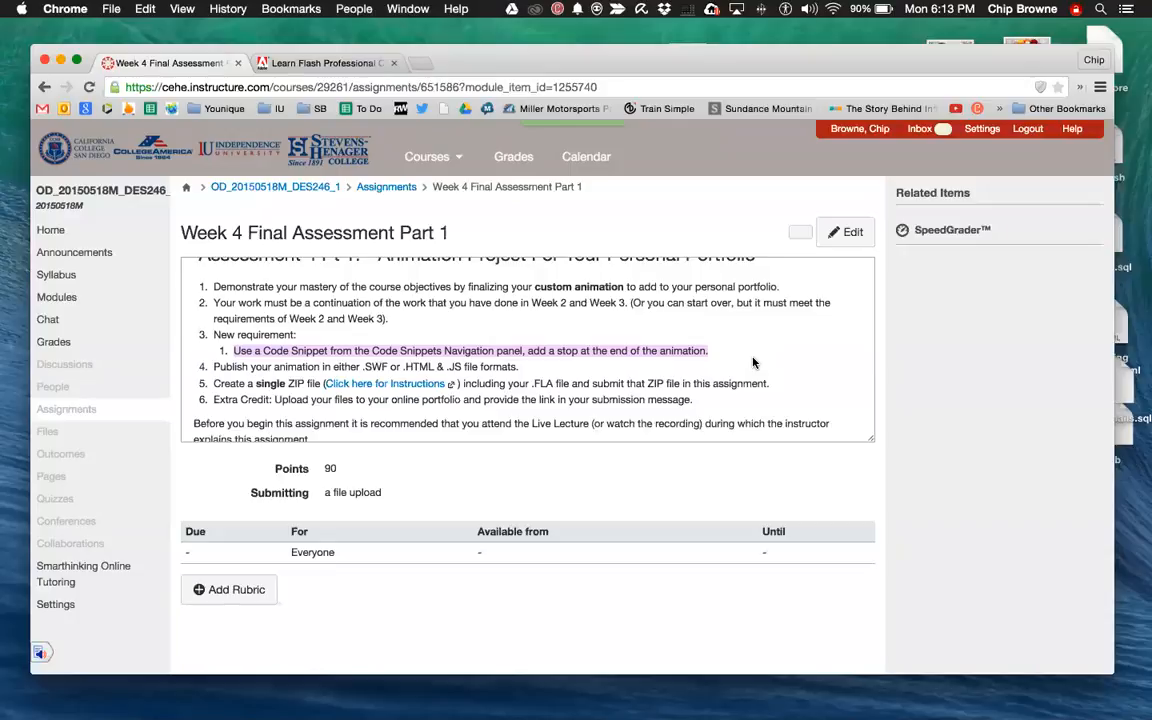
mouse_move(720, 368)
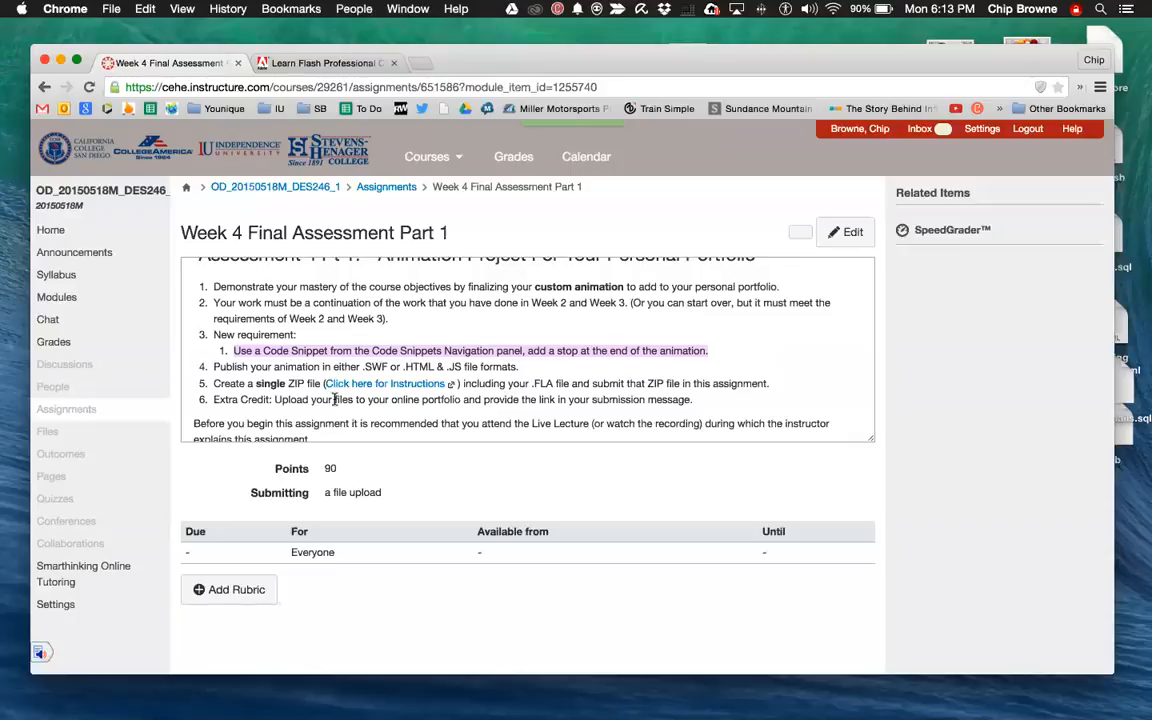
mouse_move(728, 424)
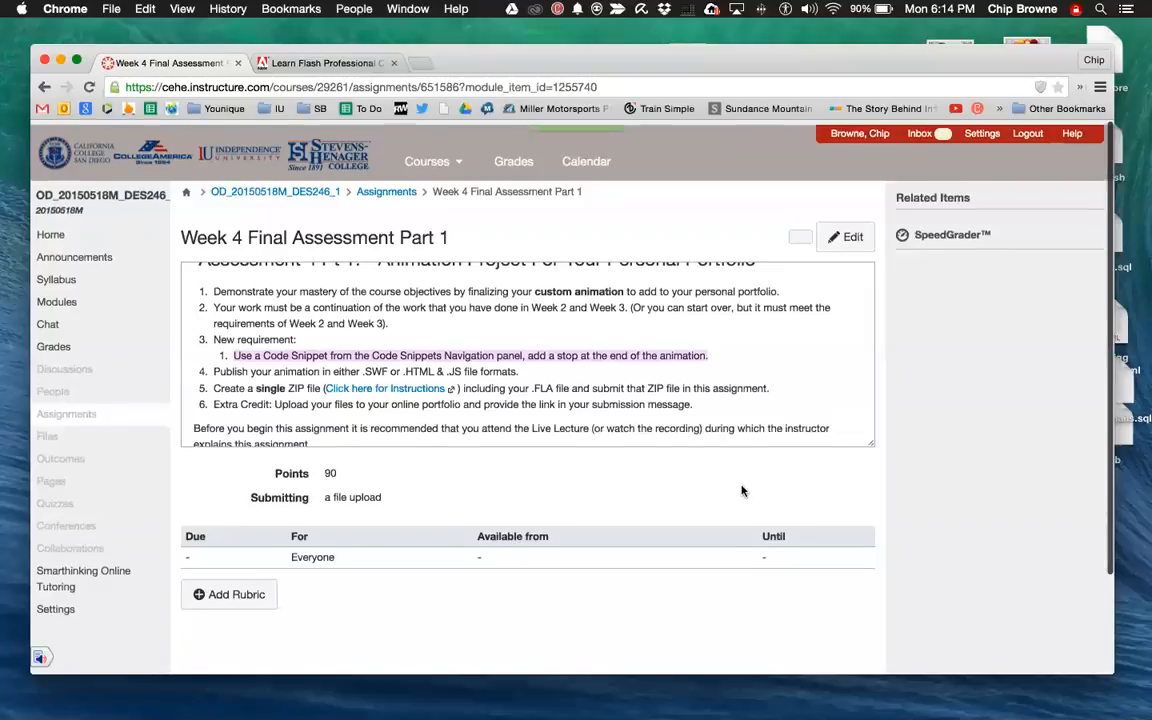
scroll("down", 3)
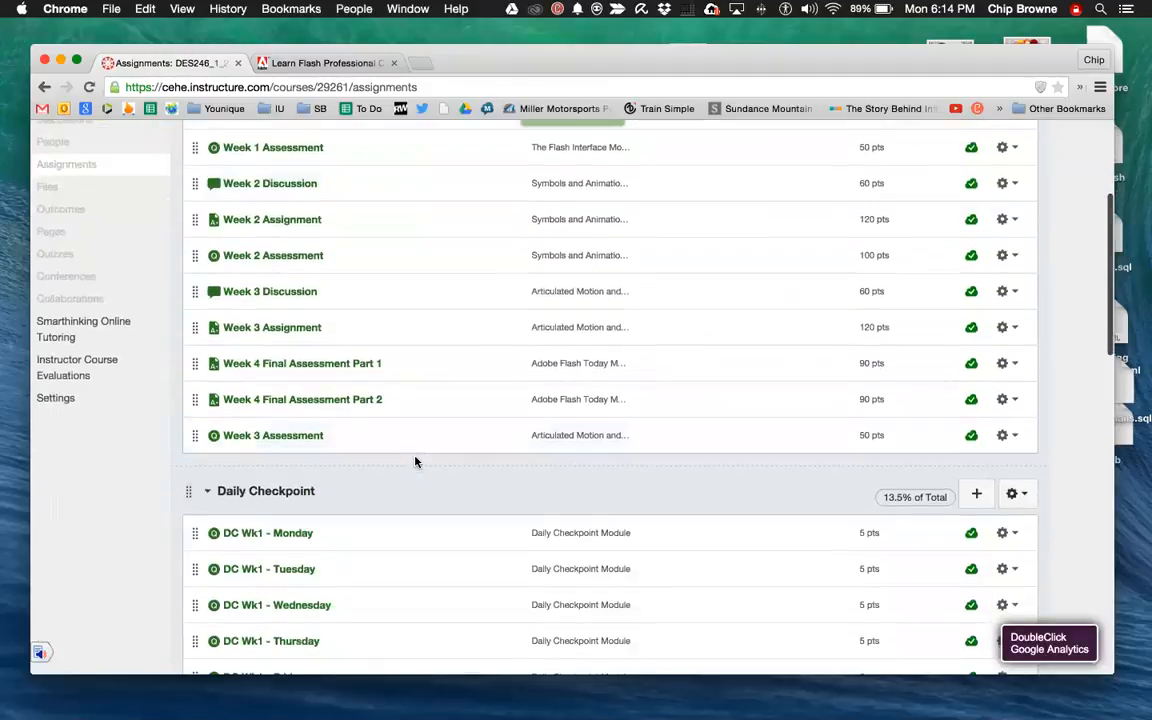
Go through Modules and the course home to reach the Week 4 Overview with its learning objectives.
scroll("down", 3)
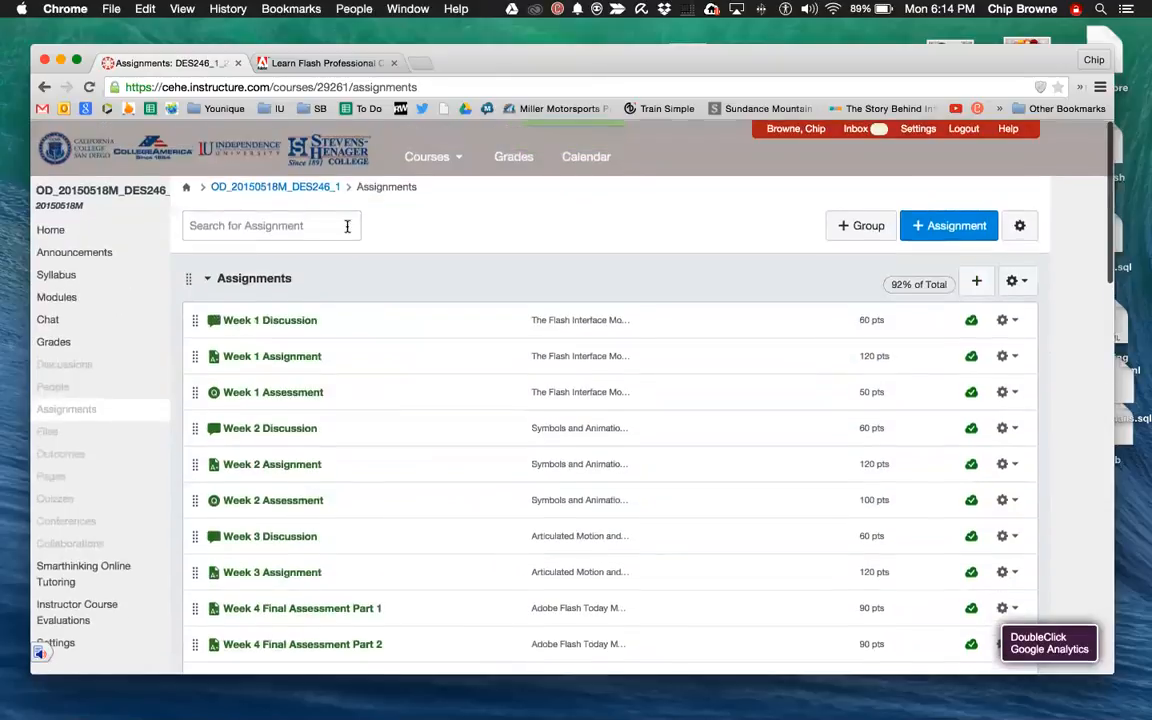
left_click(50, 296)
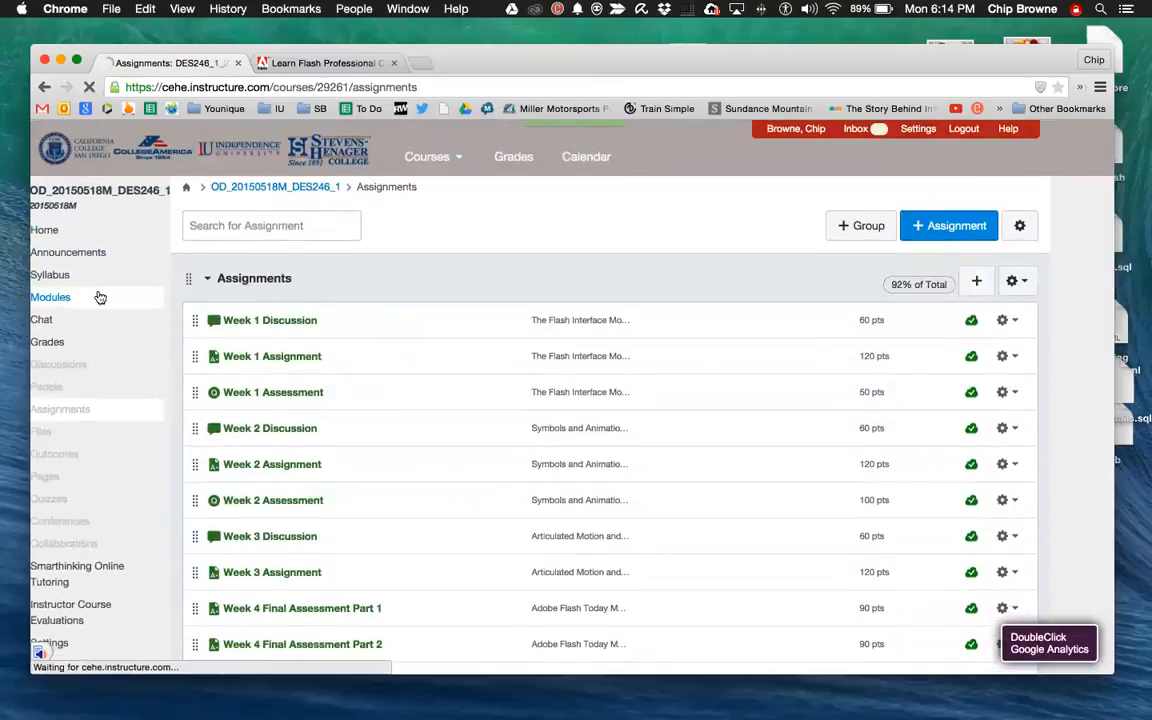
left_click(50, 296)
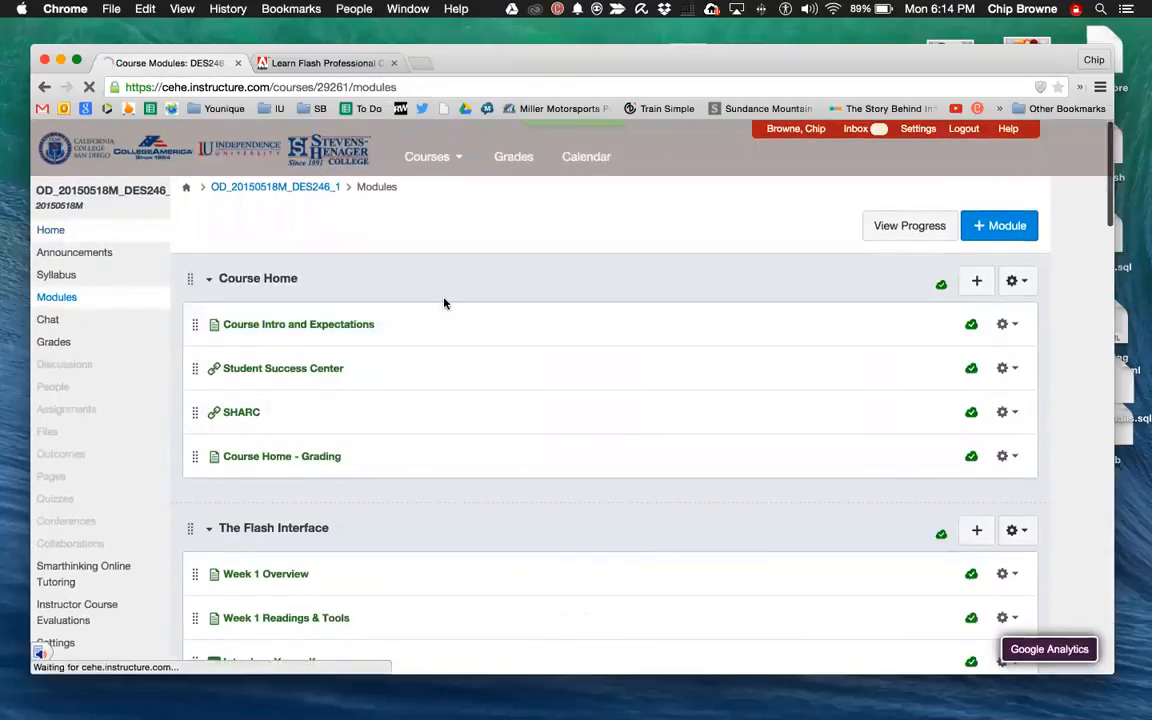
left_click(50, 230)
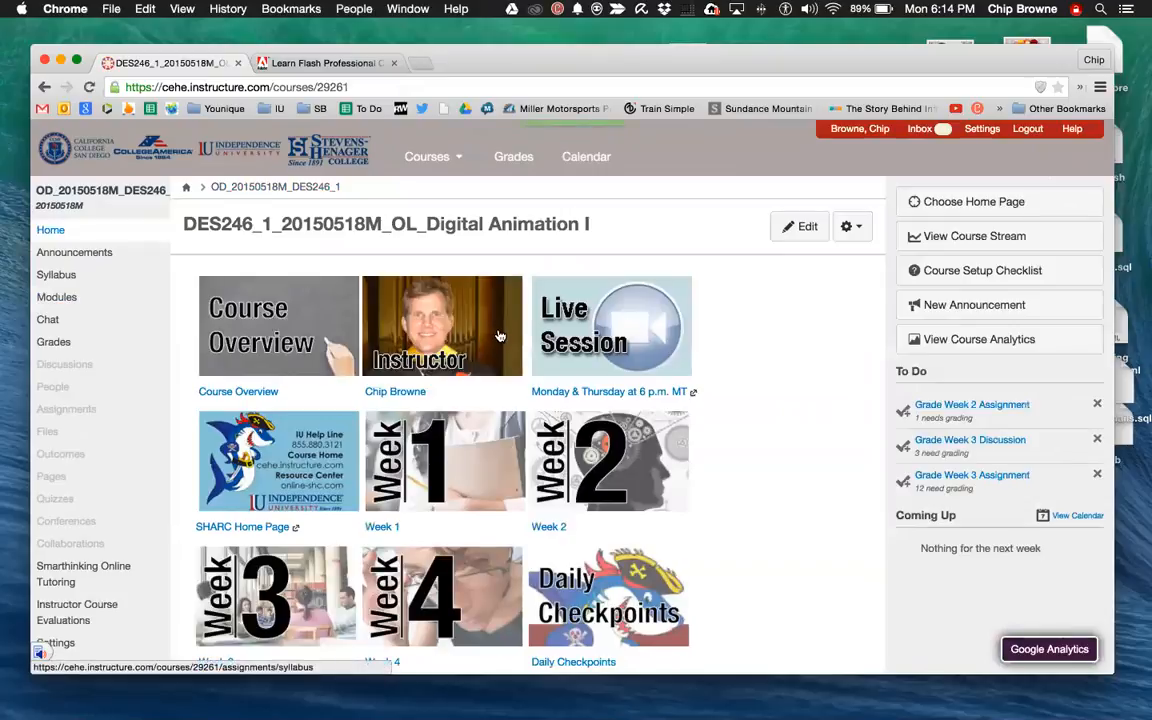
mouse_move(500, 336)
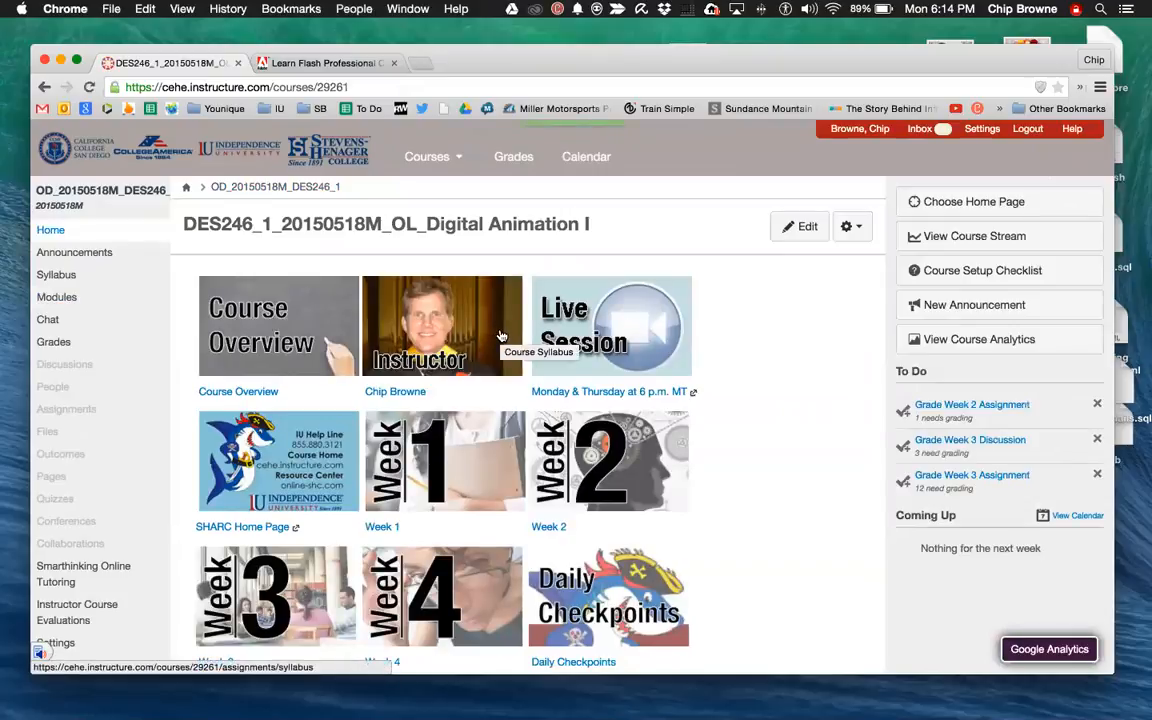
mouse_move(524, 330)
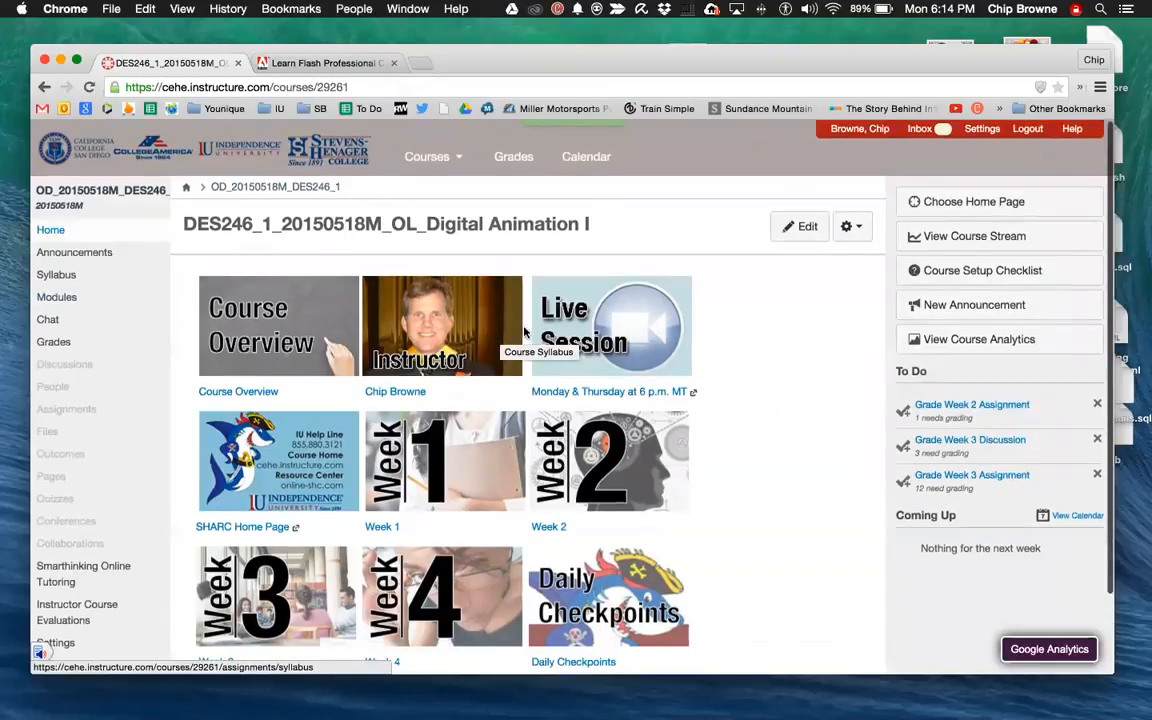
mouse_move(740, 456)
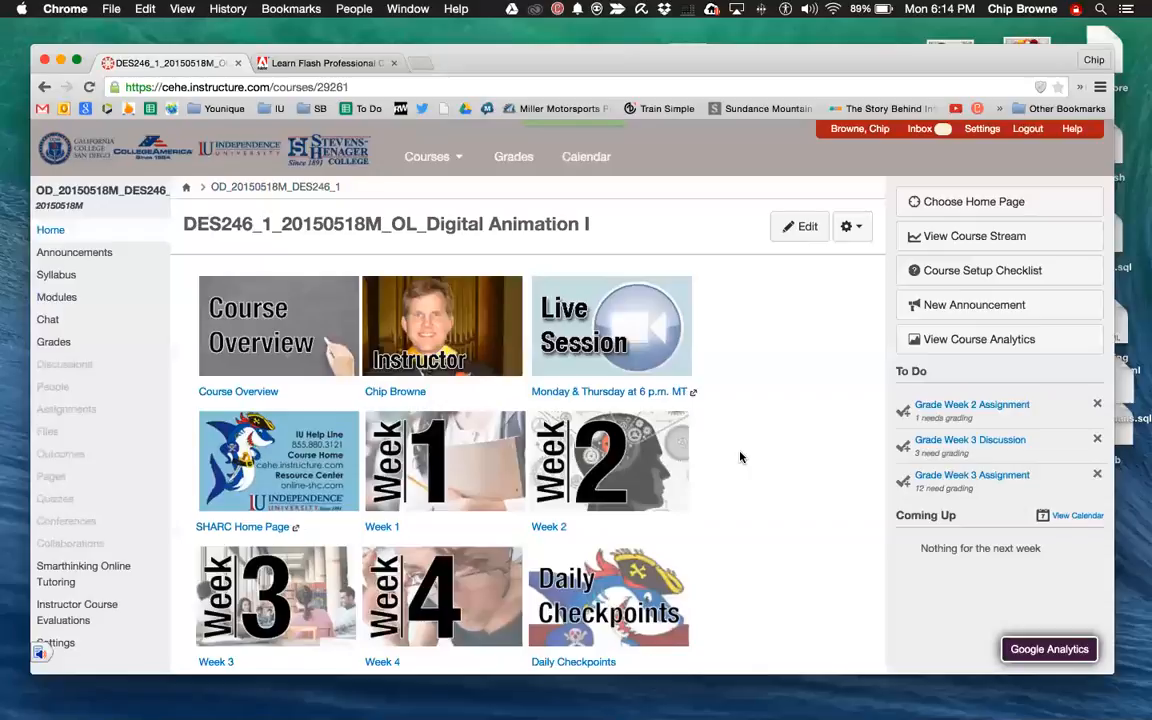
scroll("down", 3)
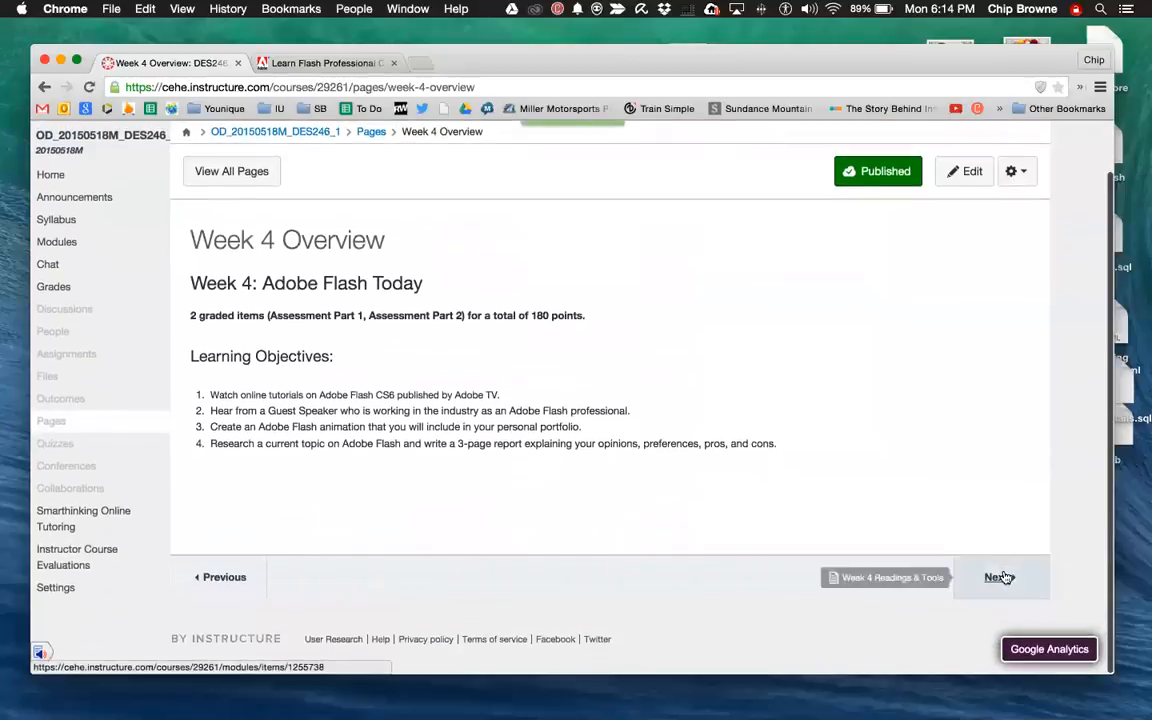
Advance with Next through the Week 4 module items to Final Assessment Part 1 and view its bottom.
left_click(1000, 576)
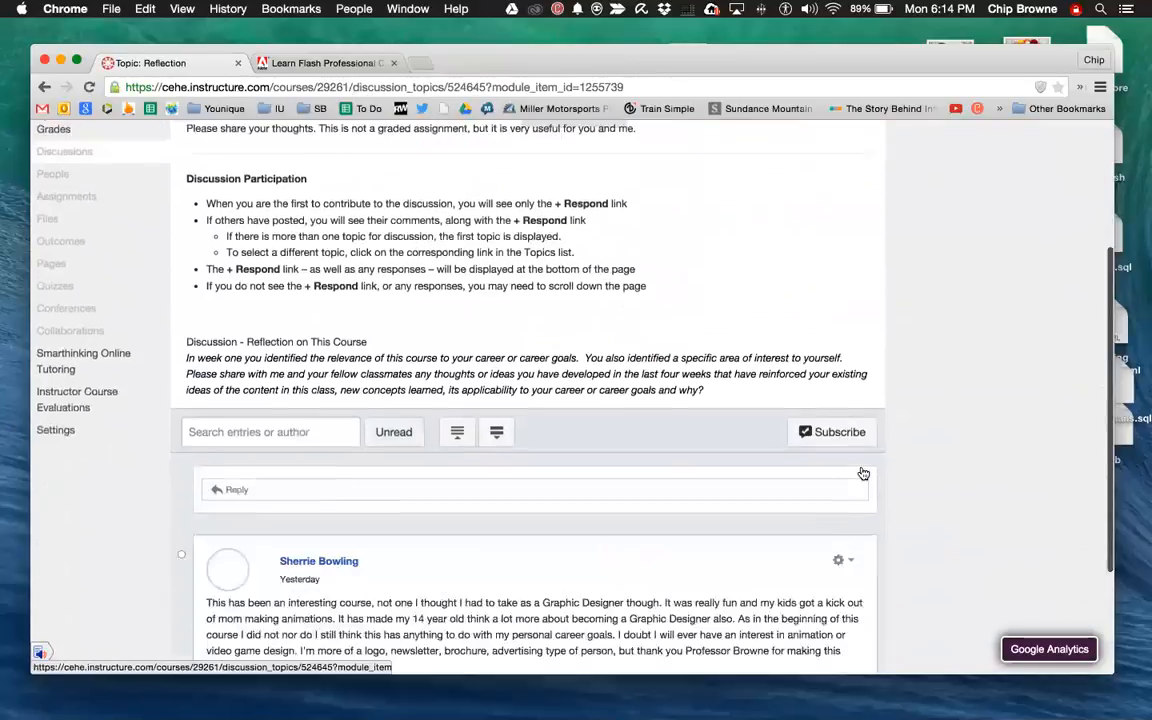
scroll("down", 3)
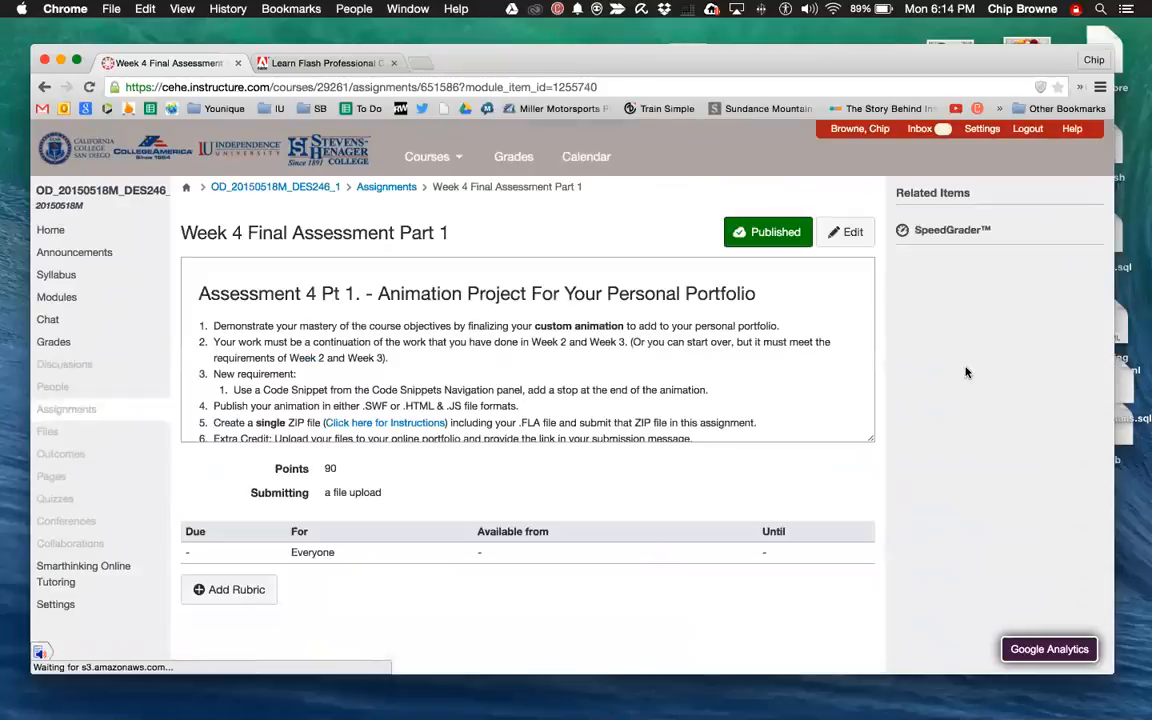
scroll("down", 3)
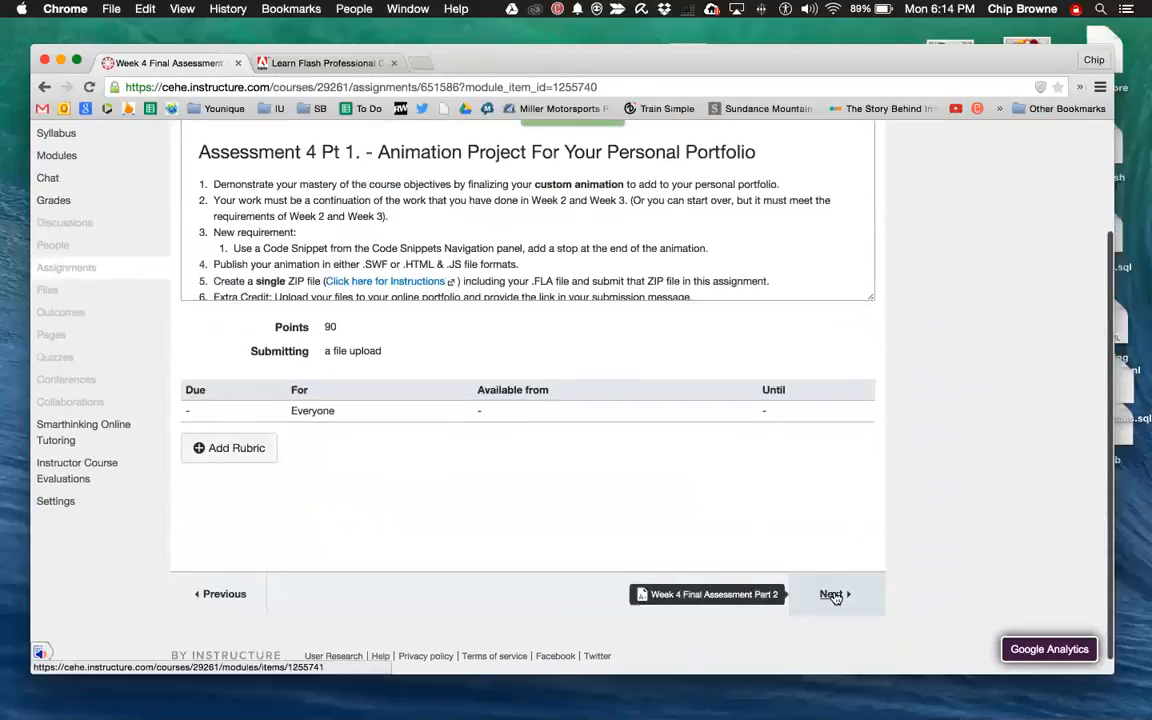
Move on to Week 4 Final Assessment Part 2, read the research report instructions, and start editing it.
left_click(836, 594)
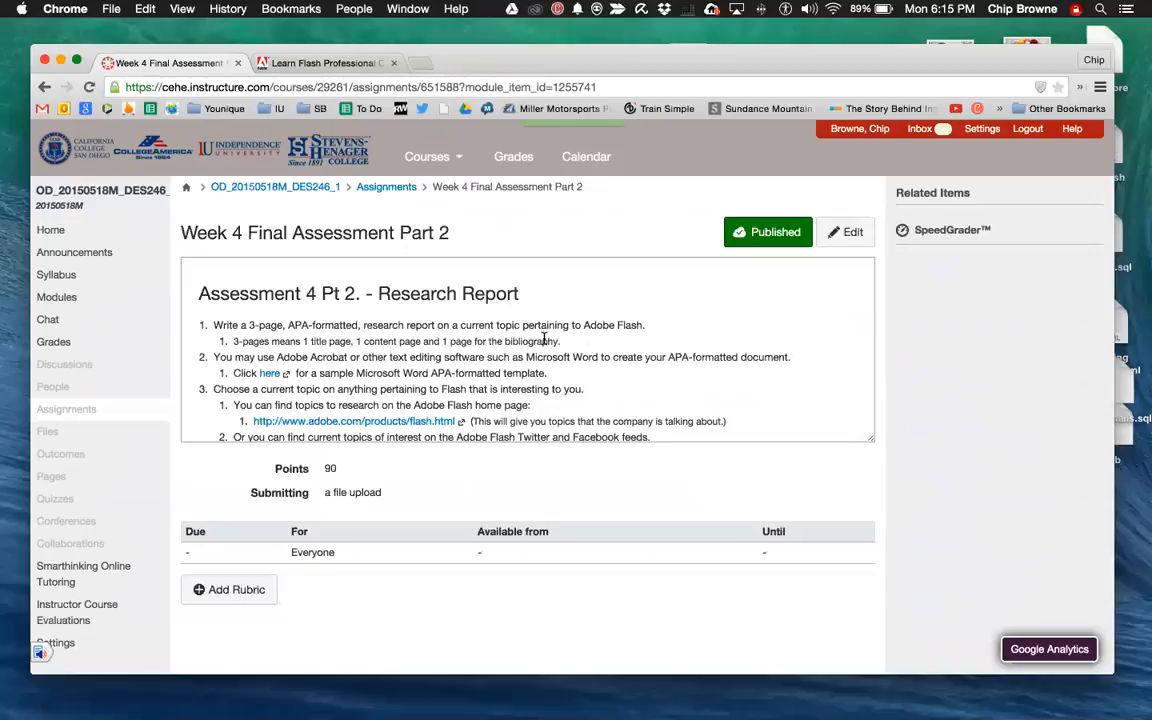
mouse_move(528, 376)
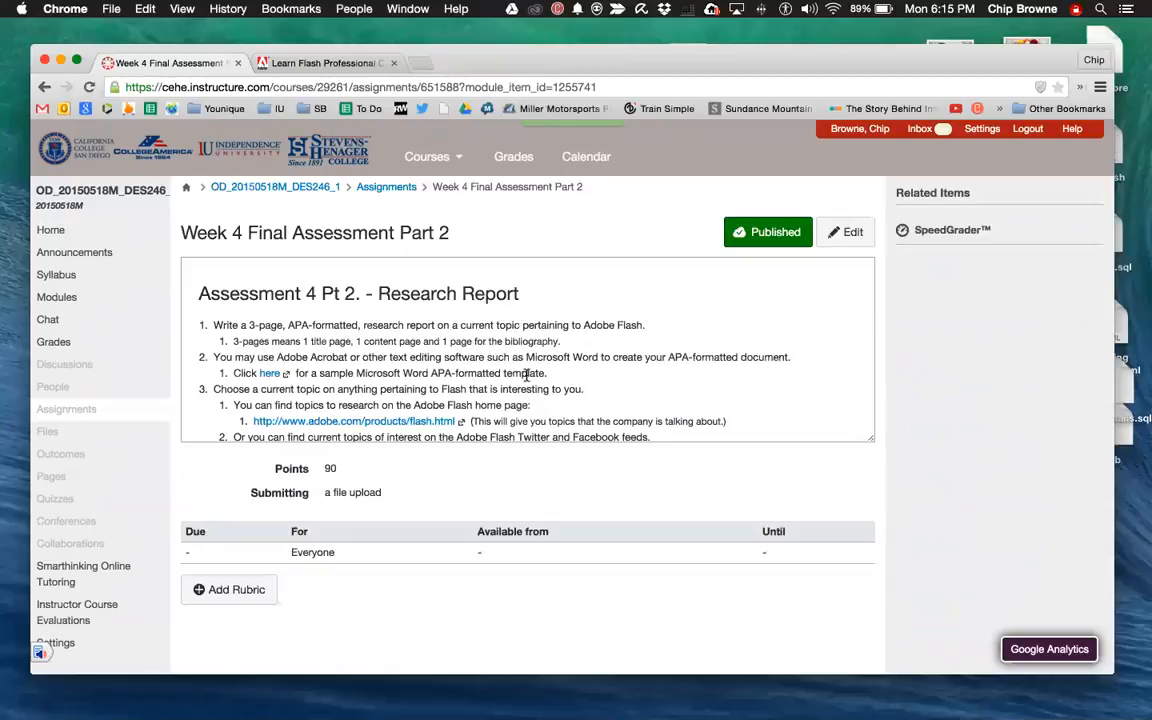
mouse_move(574, 352)
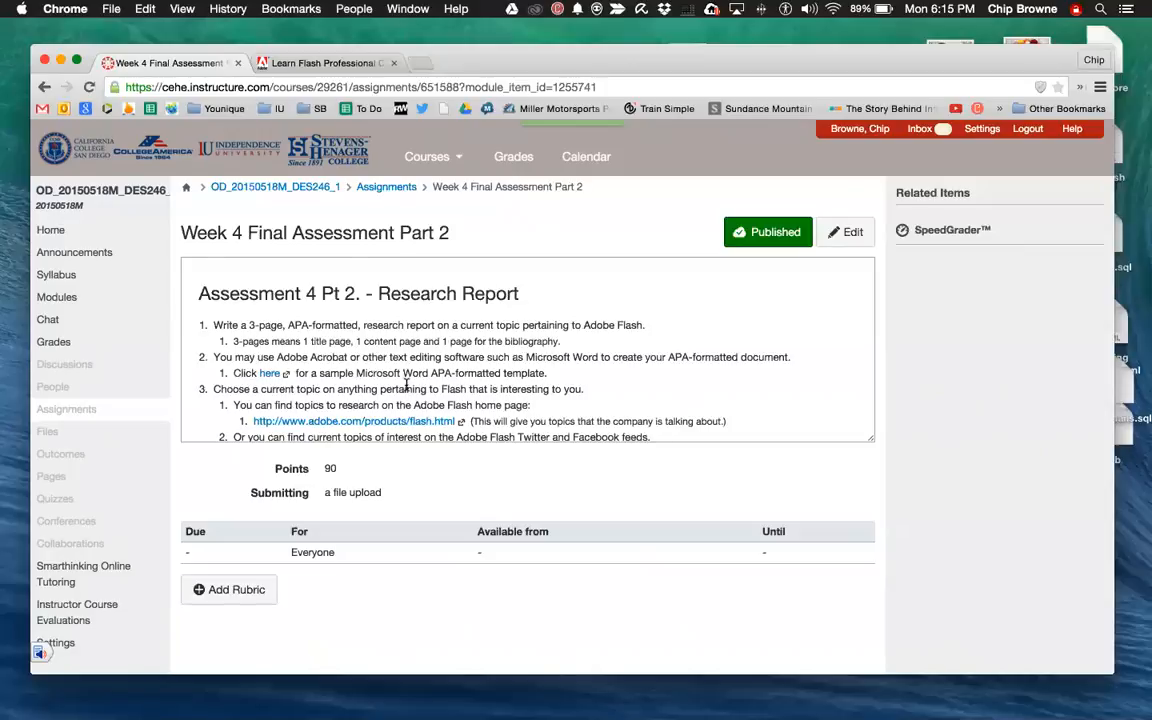
scroll("down", 3)
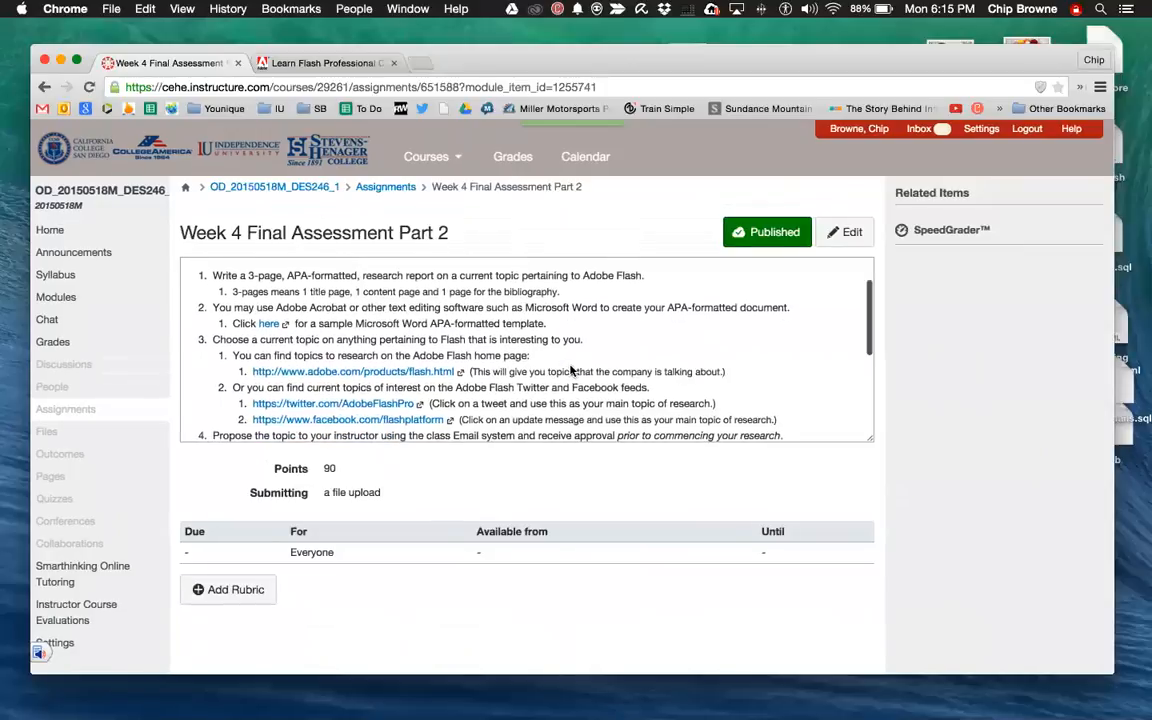
left_click(846, 232)
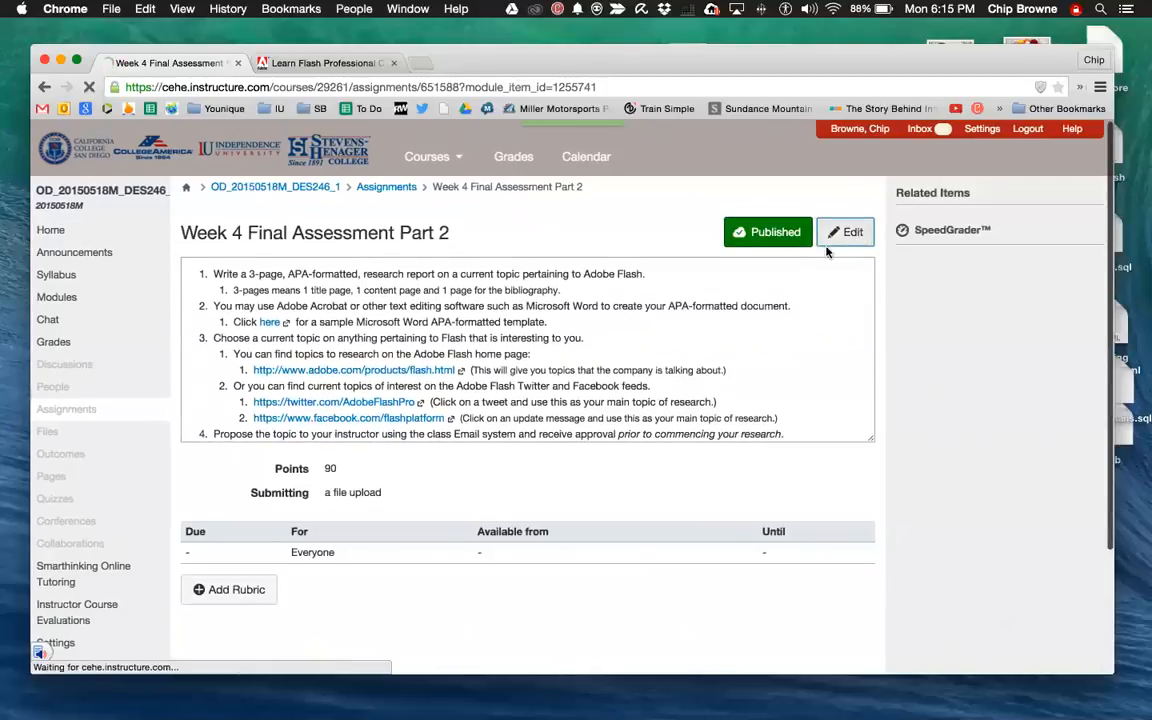
Review the Part 2 Edit Assignment page from the instructions down to the Points and Assignment Group settings.
left_click(844, 232)
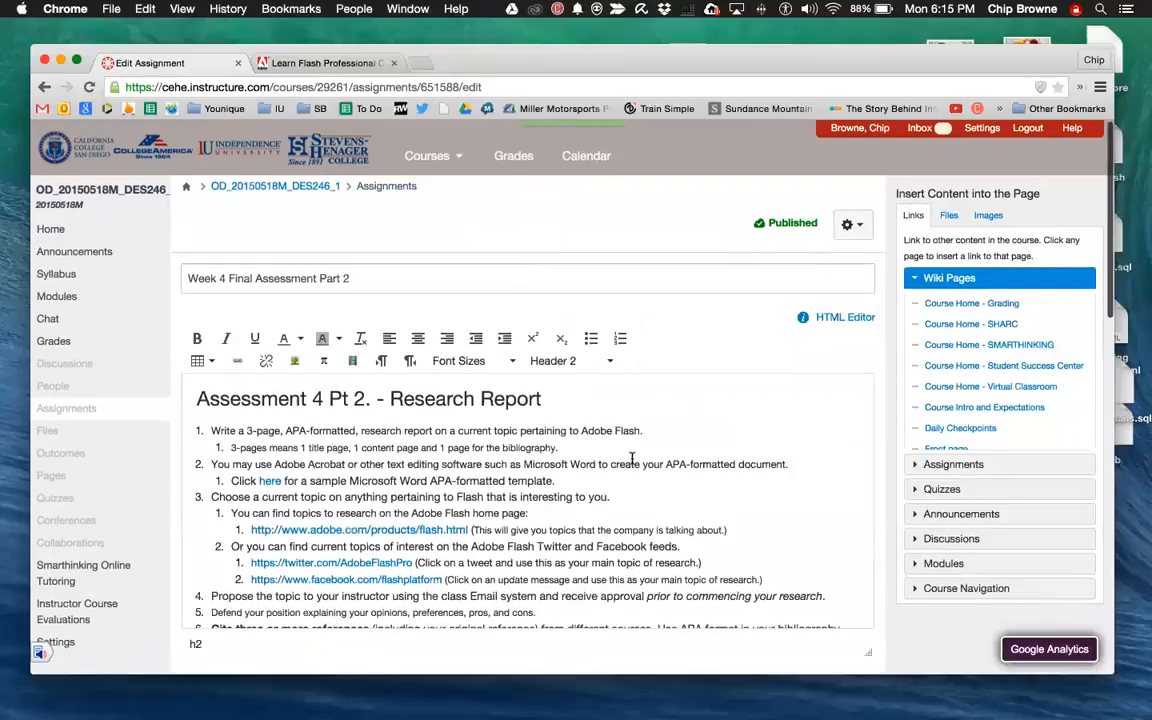
scroll("down", 3)
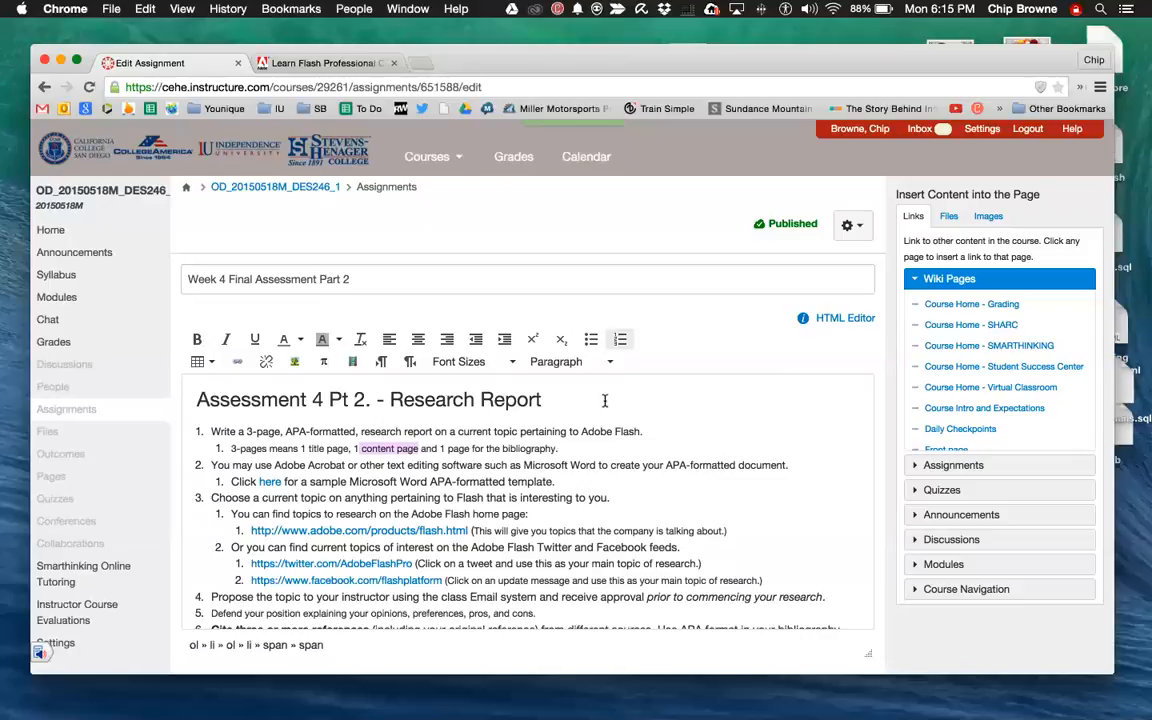
mouse_move(384, 504)
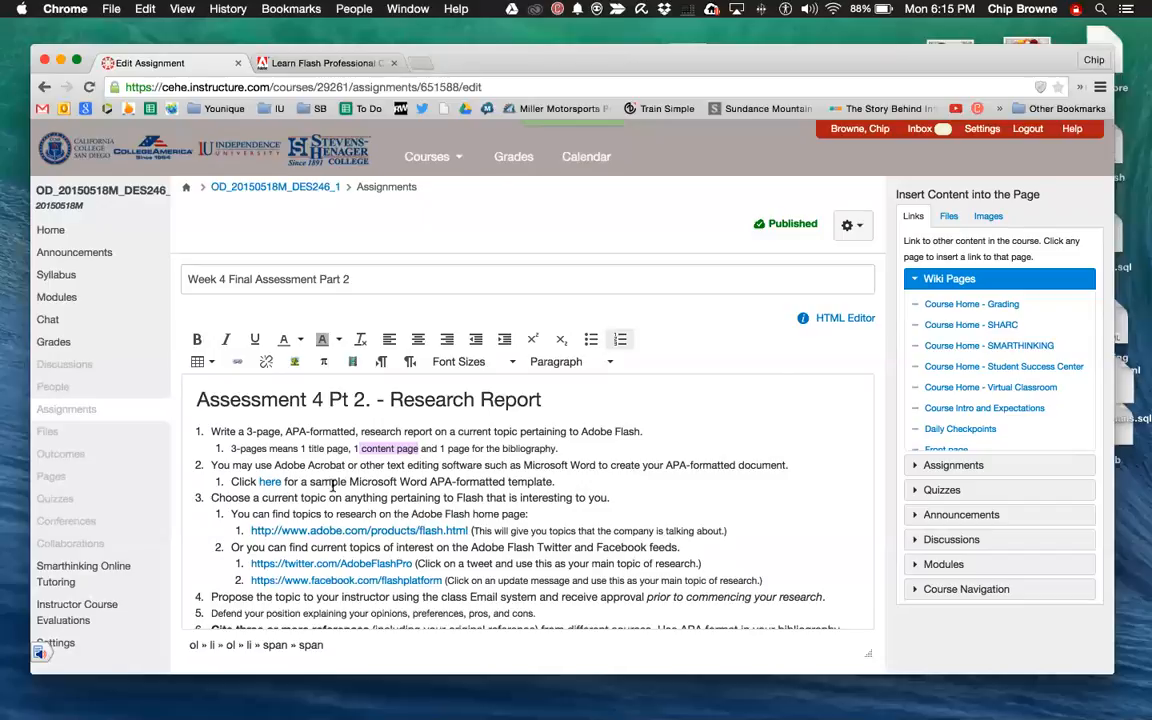
mouse_move(488, 538)
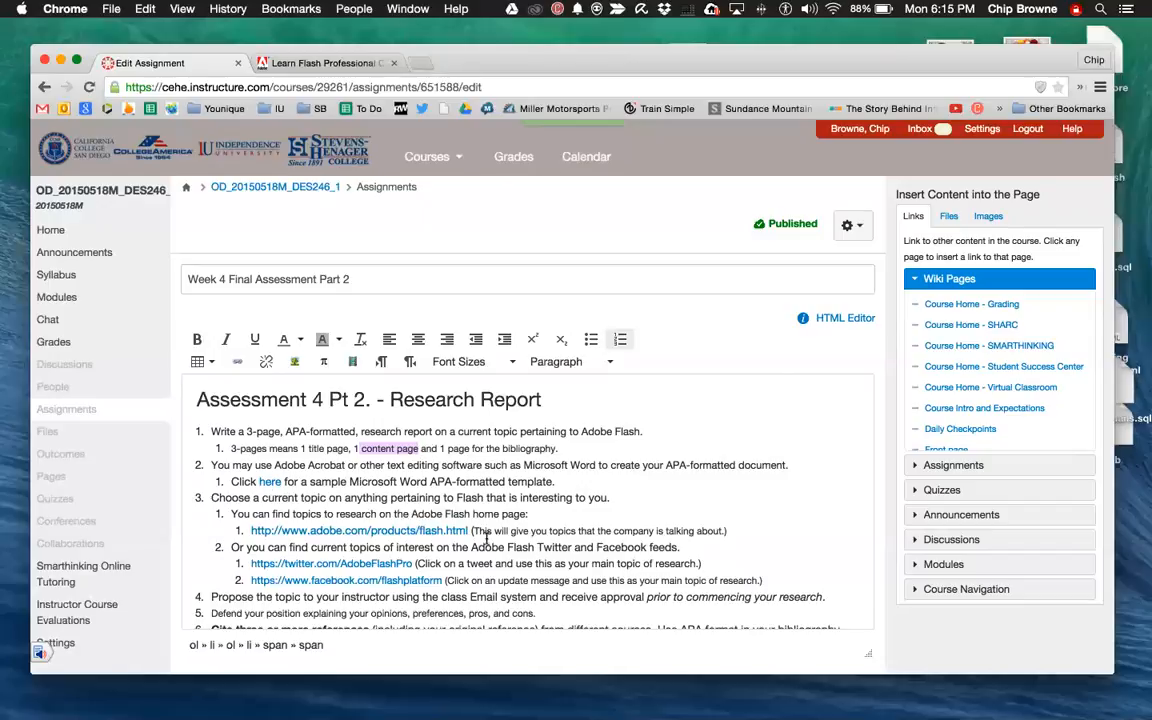
scroll("down", 3)
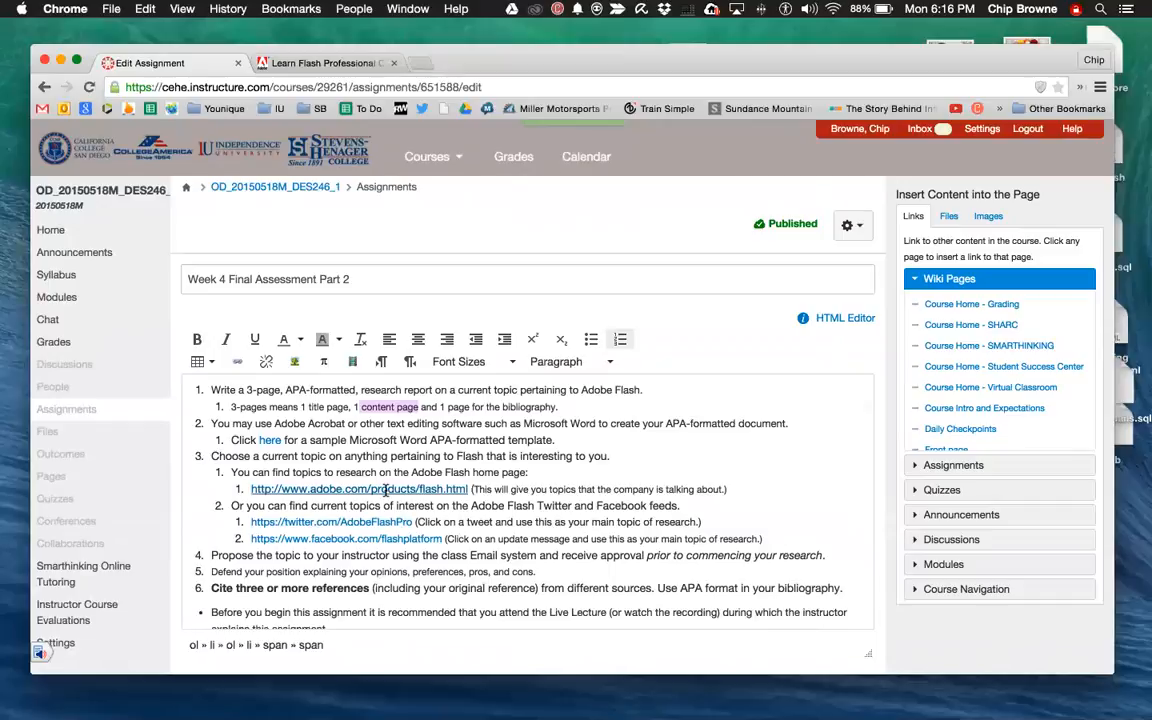
scroll("down", 3)
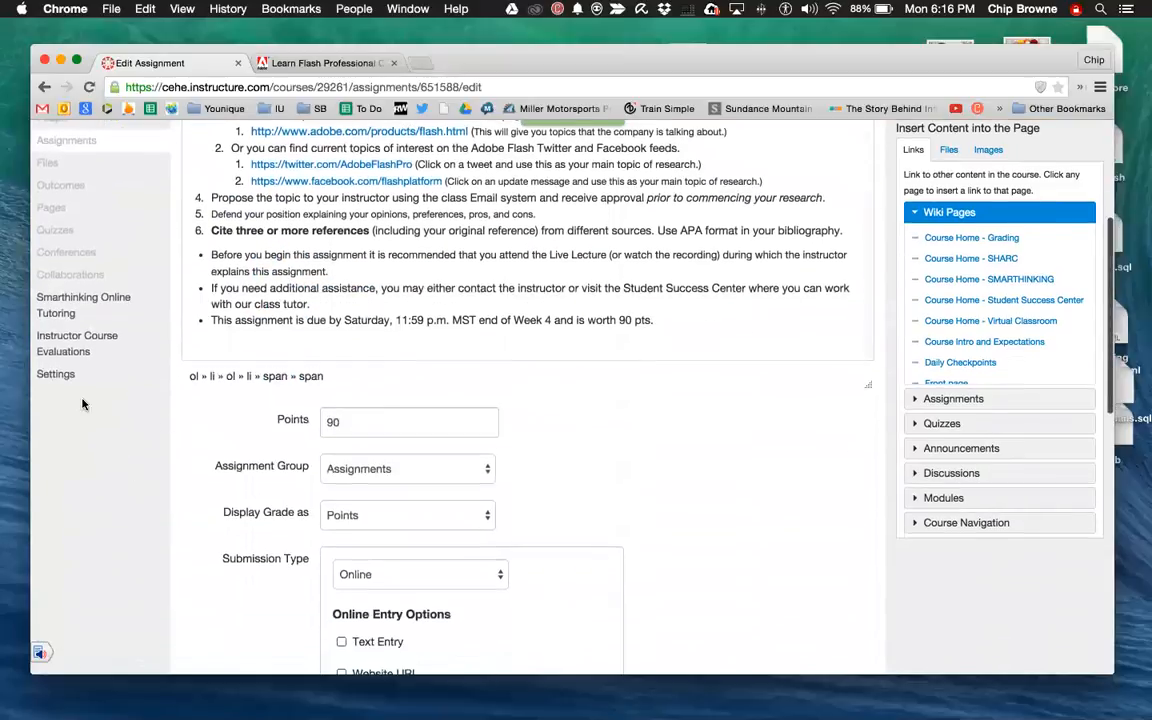
Switch to Student View and open the Week 4 Overview page from the course home.
left_click(56, 374)
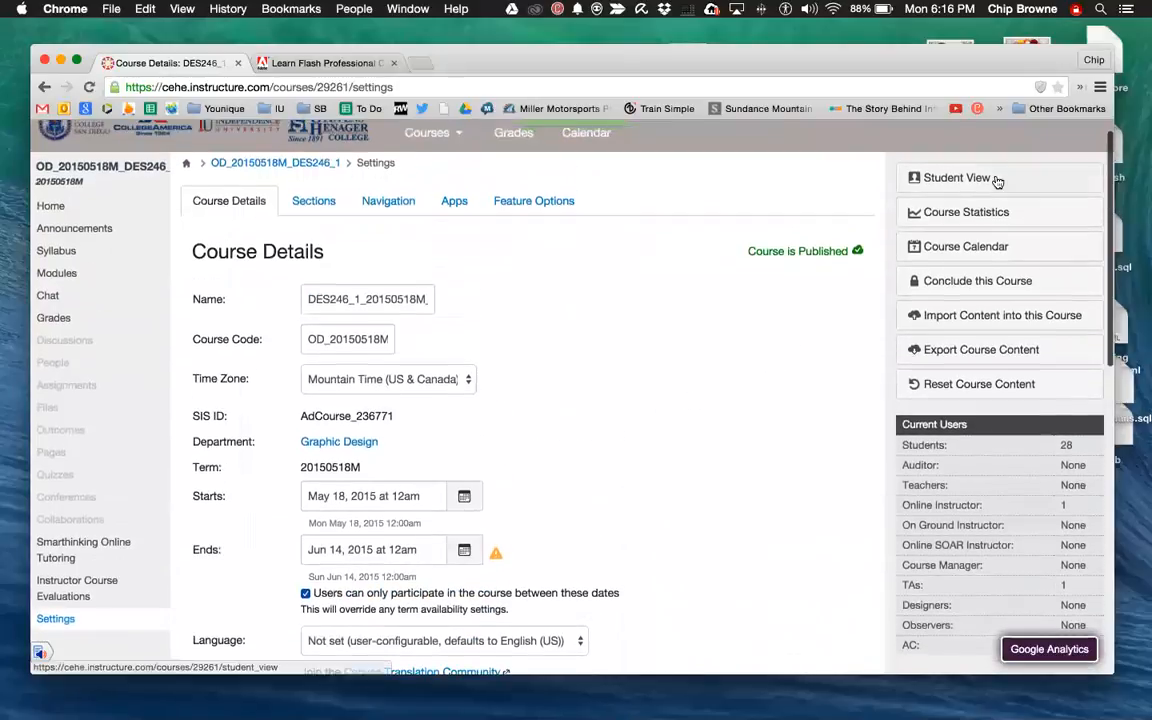
left_click(956, 176)
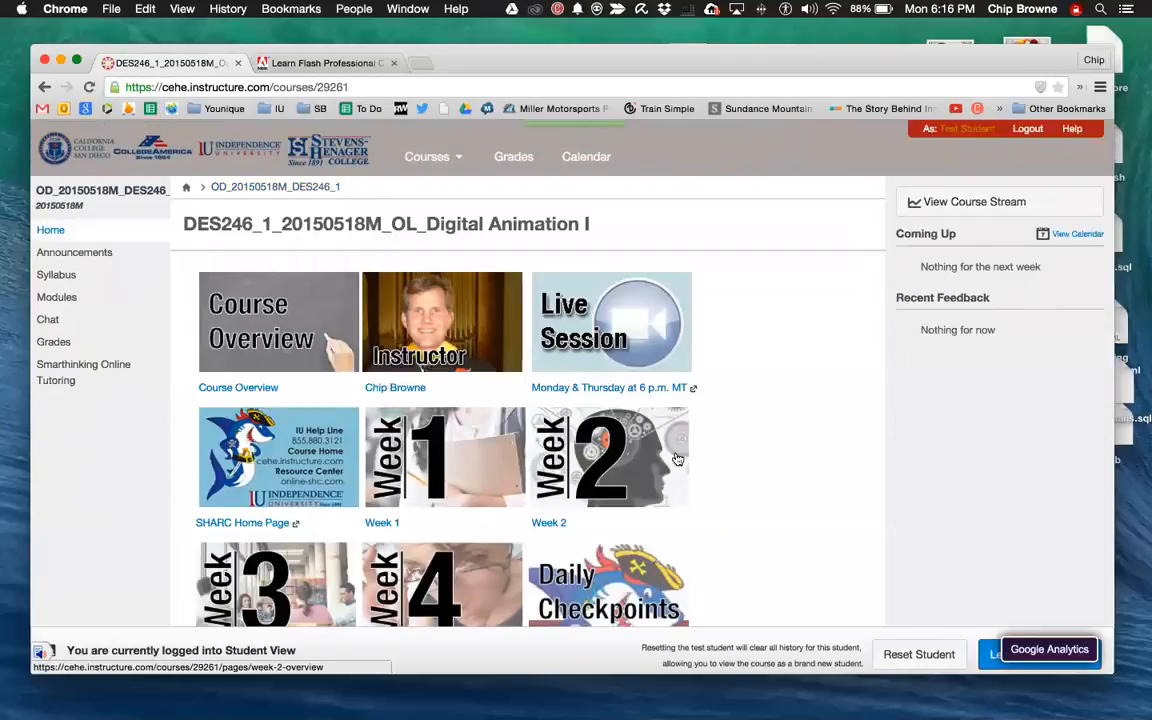
mouse_move(688, 476)
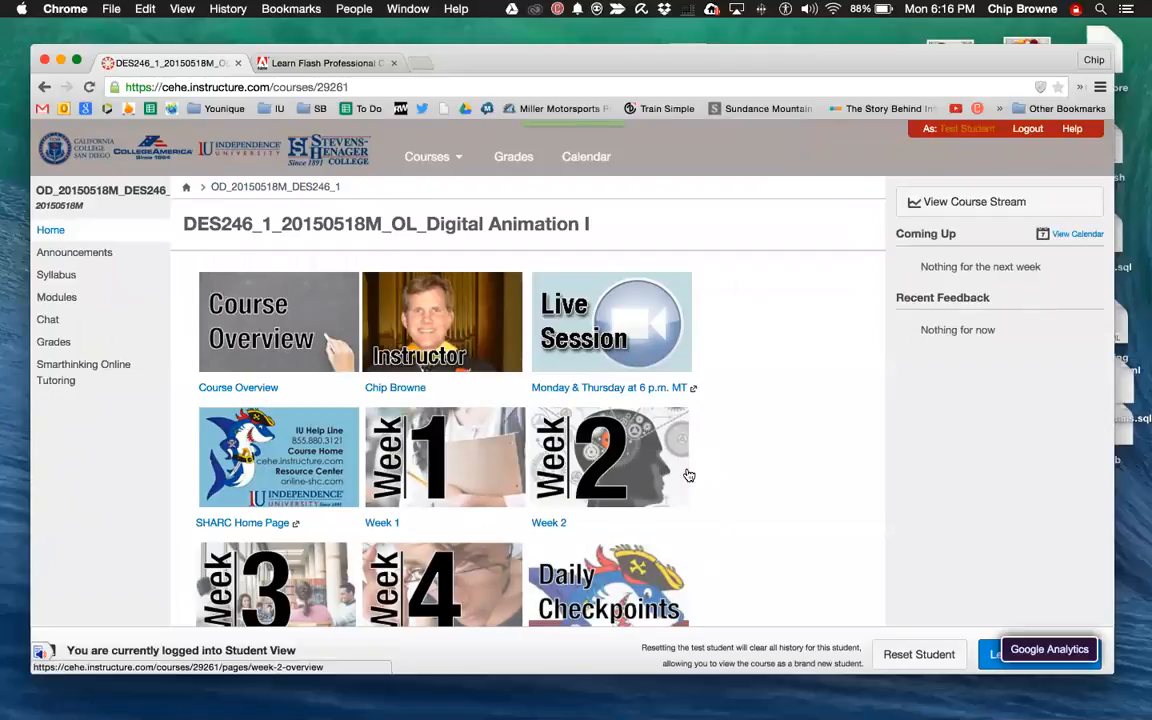
mouse_move(550, 472)
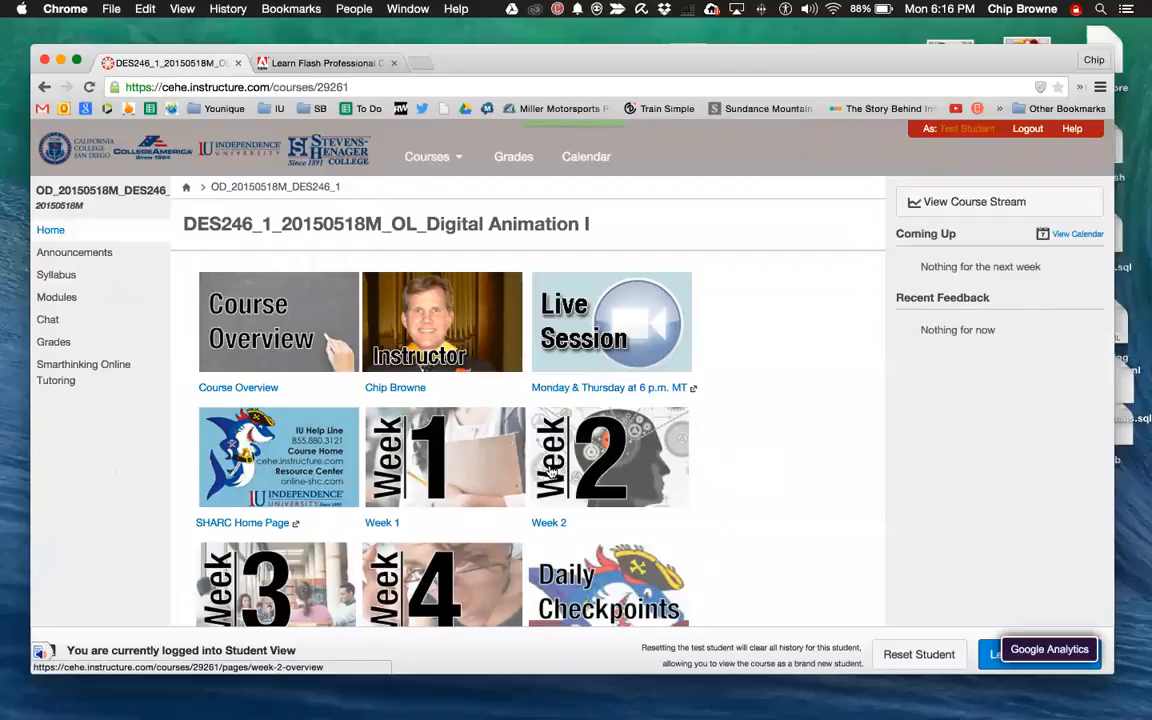
scroll("down", 3)
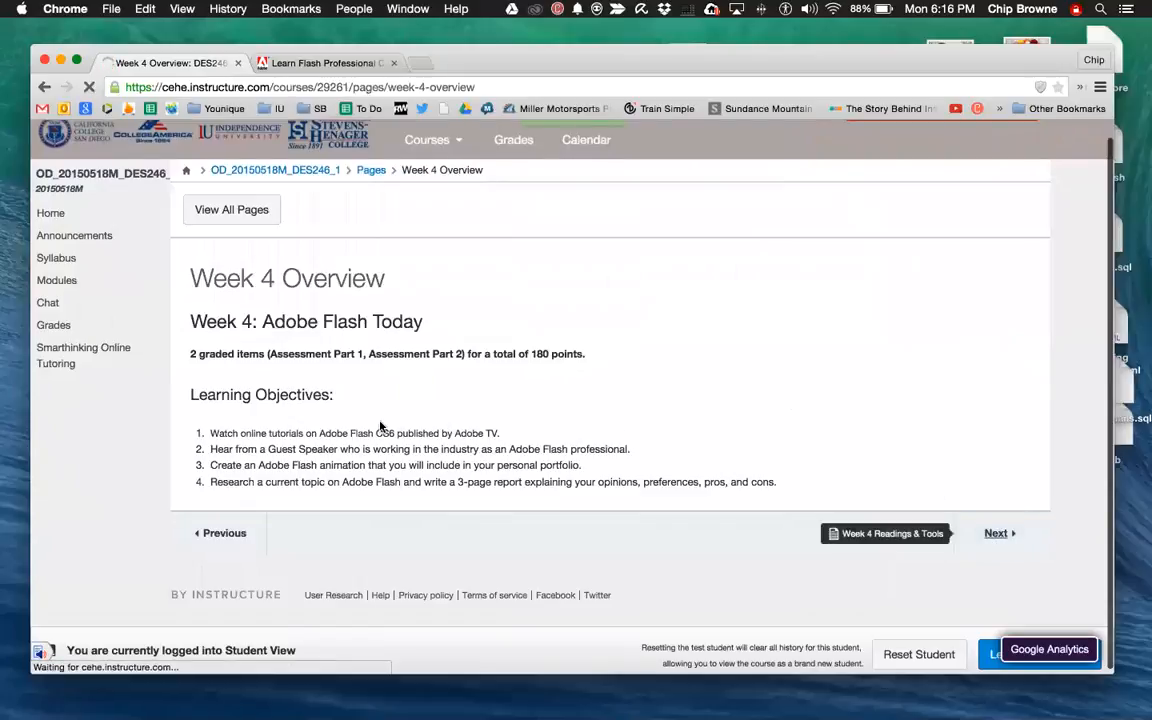
Open the Week 4 Final Assessment Part 1 assignment, the 90-point animation portfolio project.
left_click(884, 532)
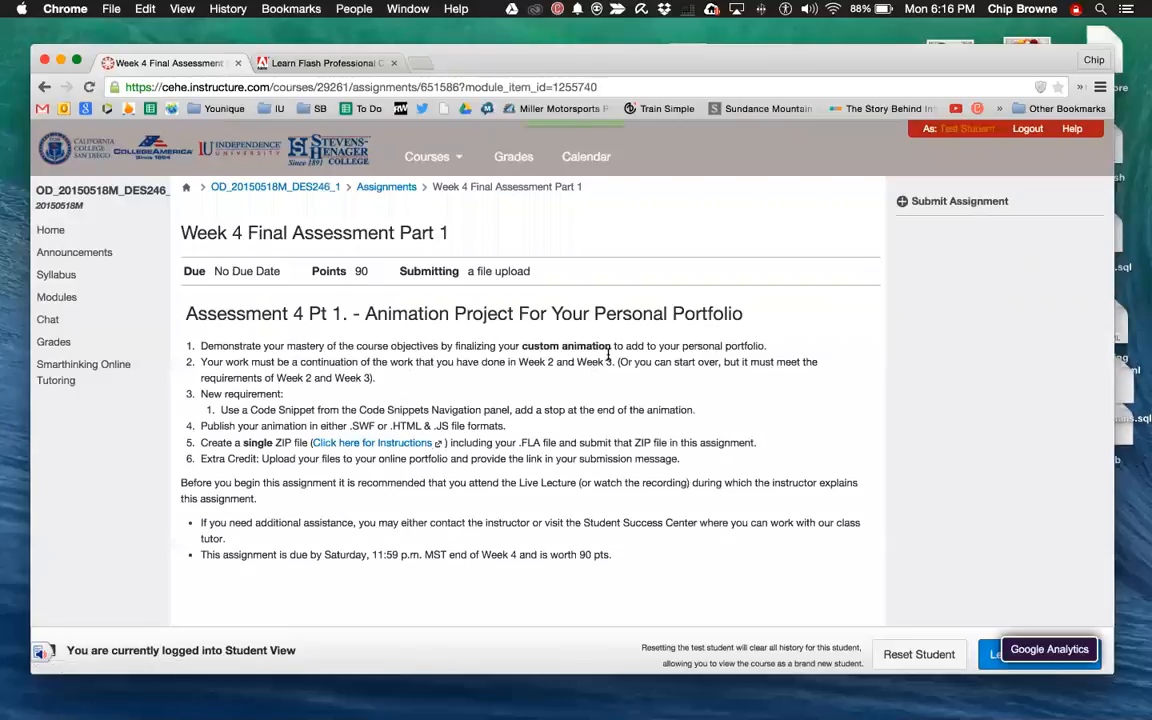
mouse_move(322, 392)
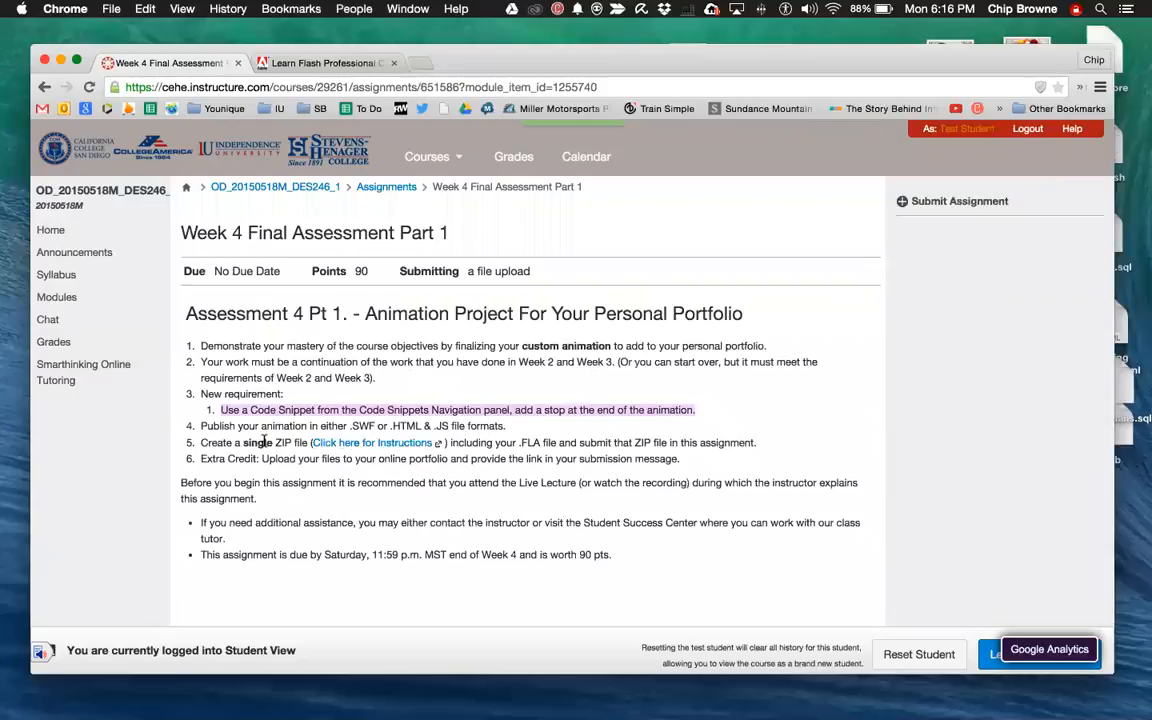
mouse_move(394, 428)
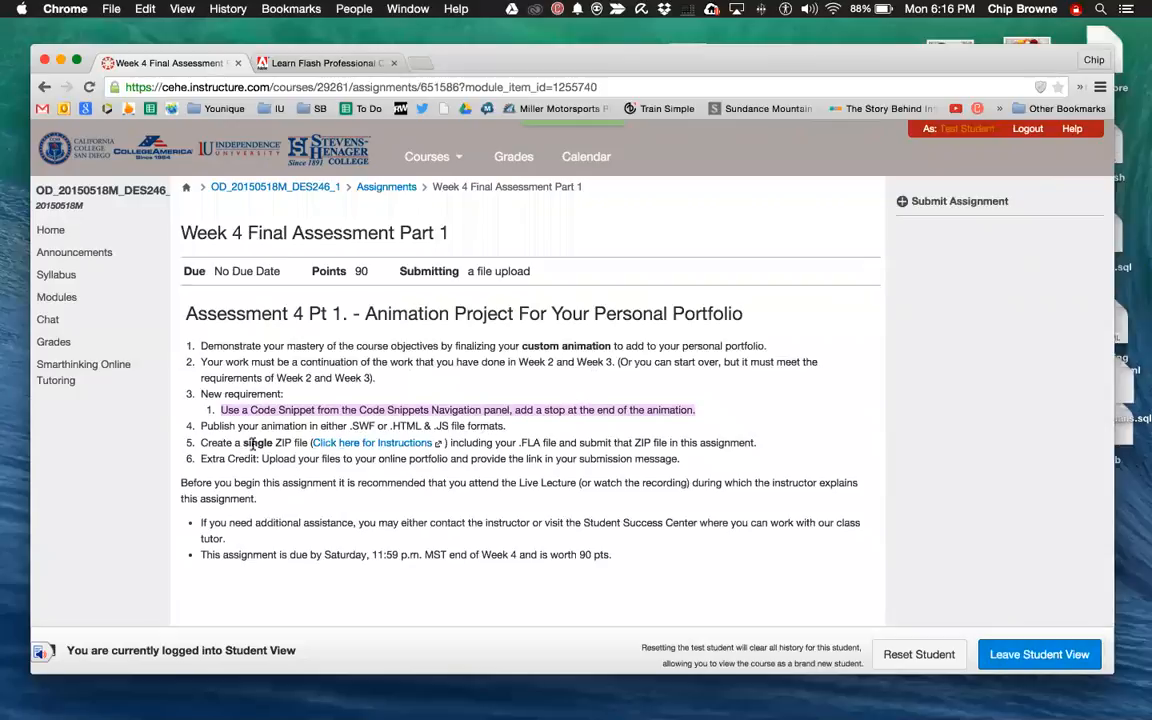
mouse_move(732, 444)
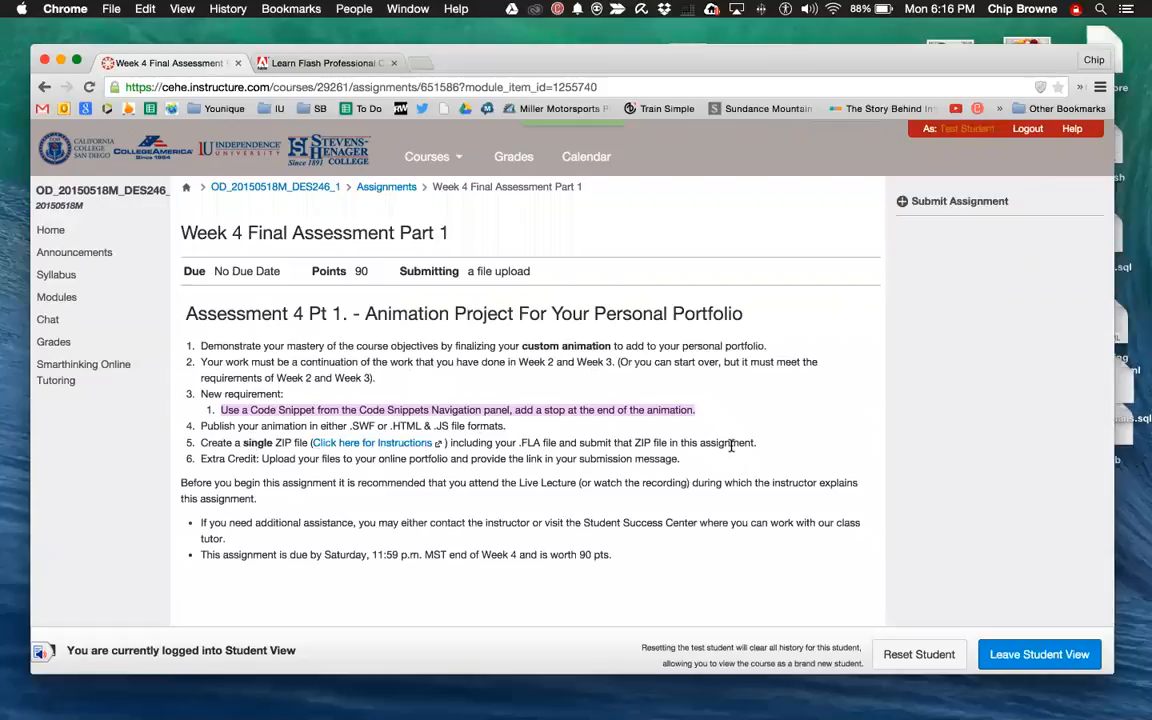
mouse_move(200, 460)
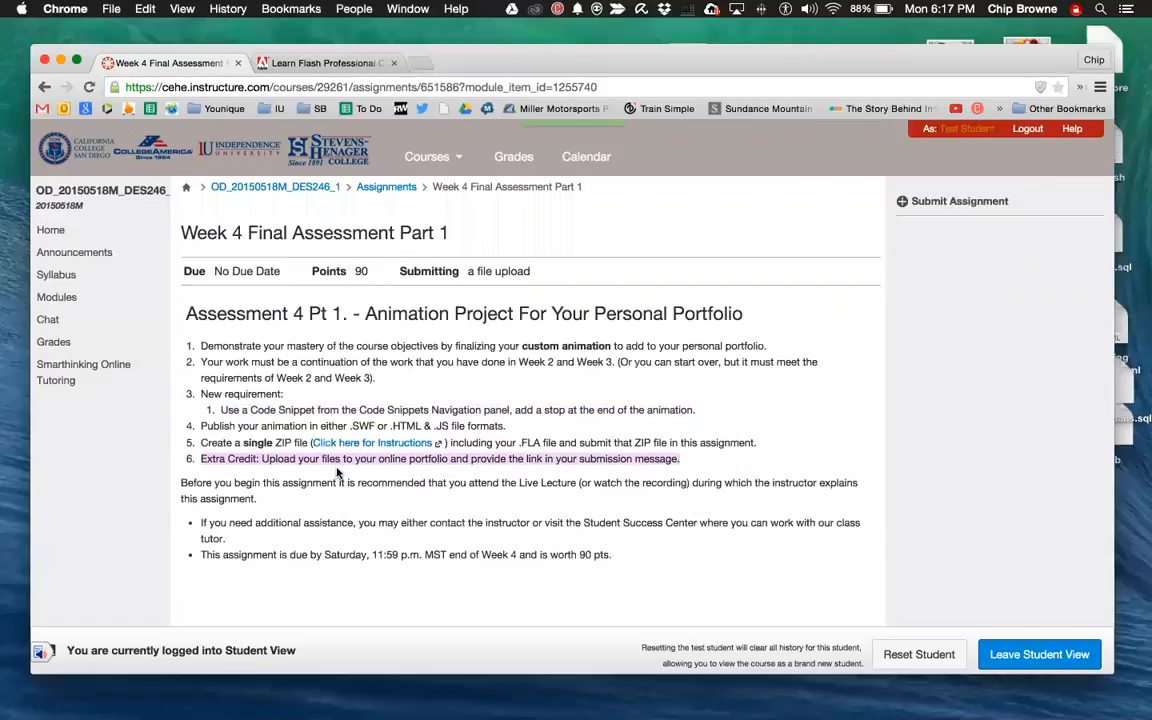
mouse_move(444, 472)
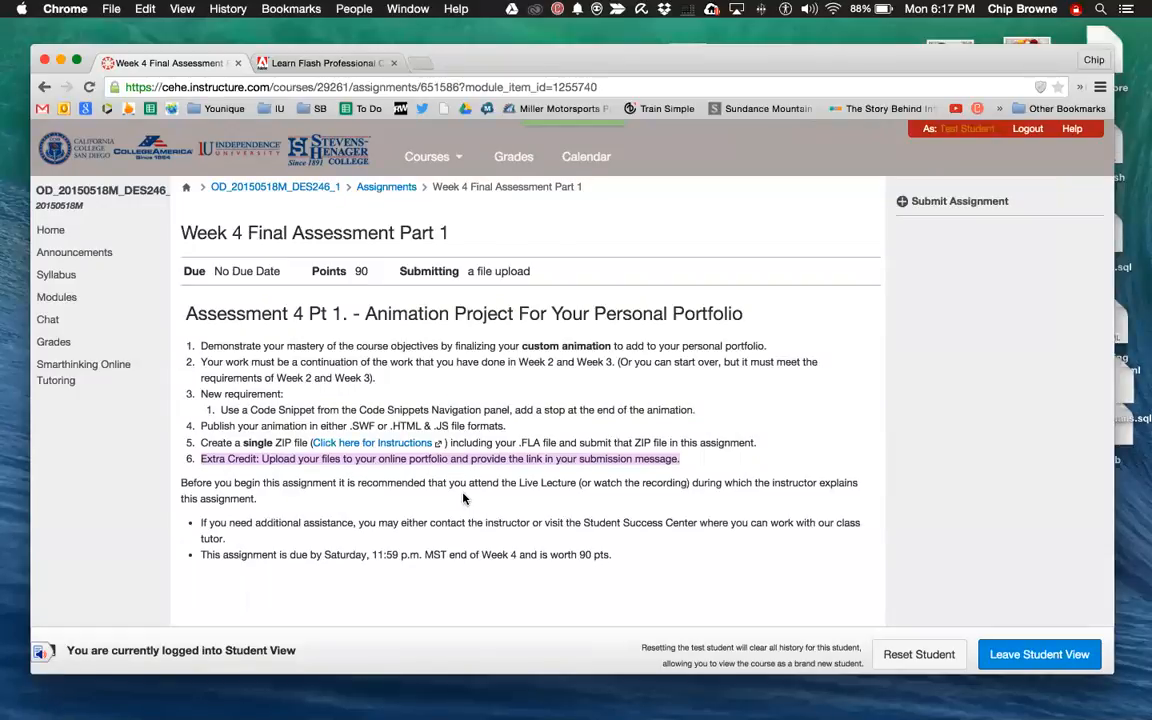
mouse_move(416, 482)
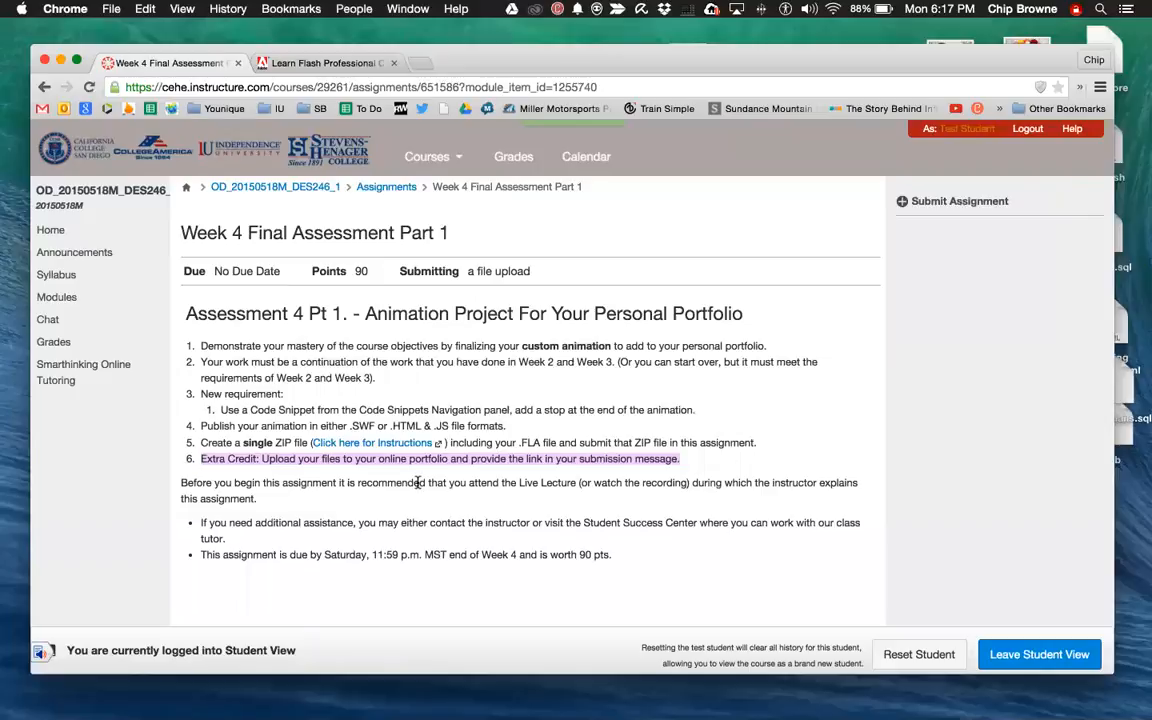
mouse_move(508, 476)
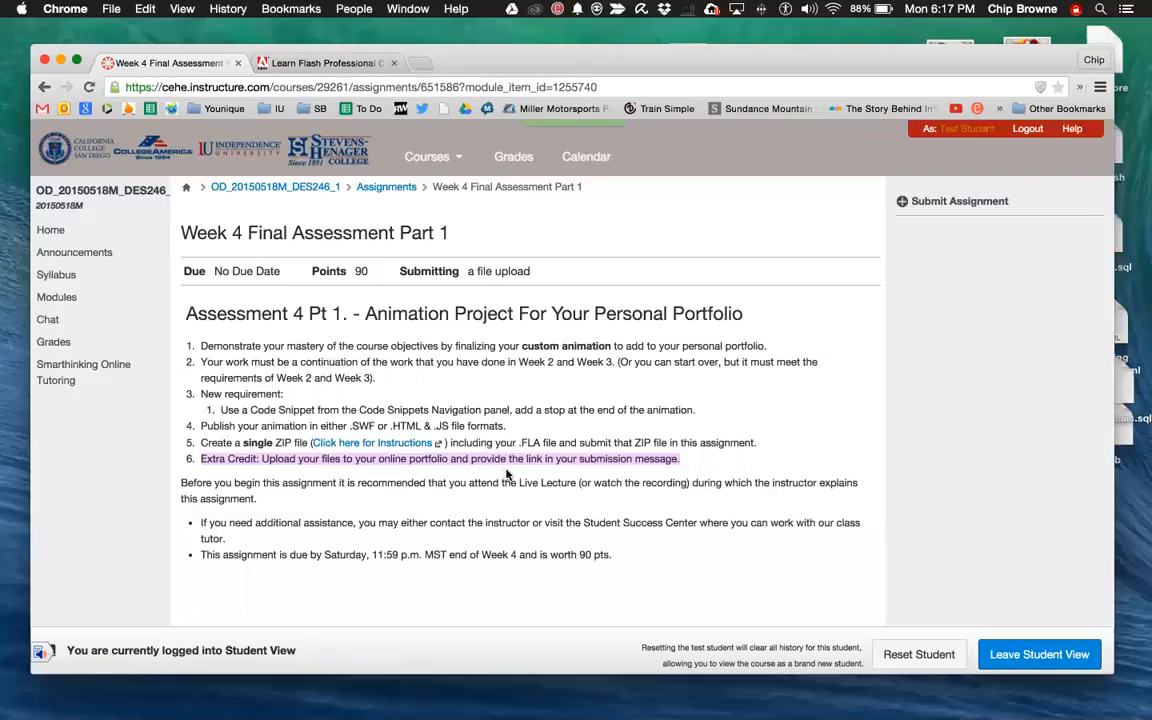
mouse_move(448, 470)
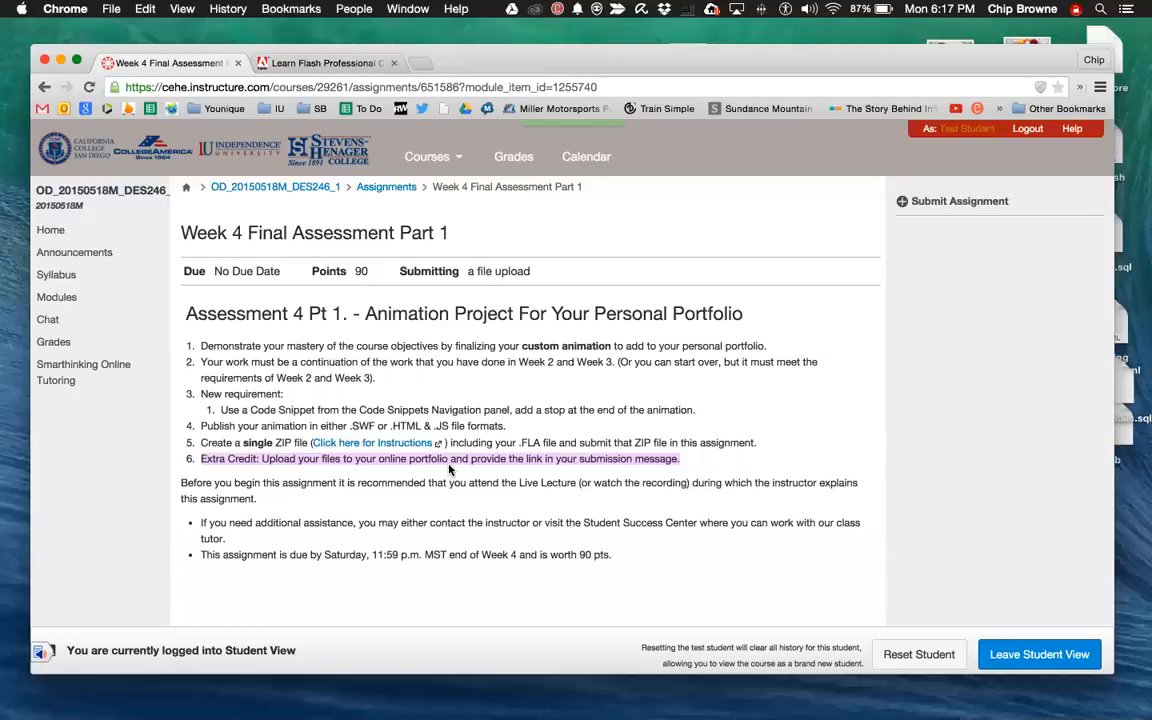
mouse_move(476, 472)
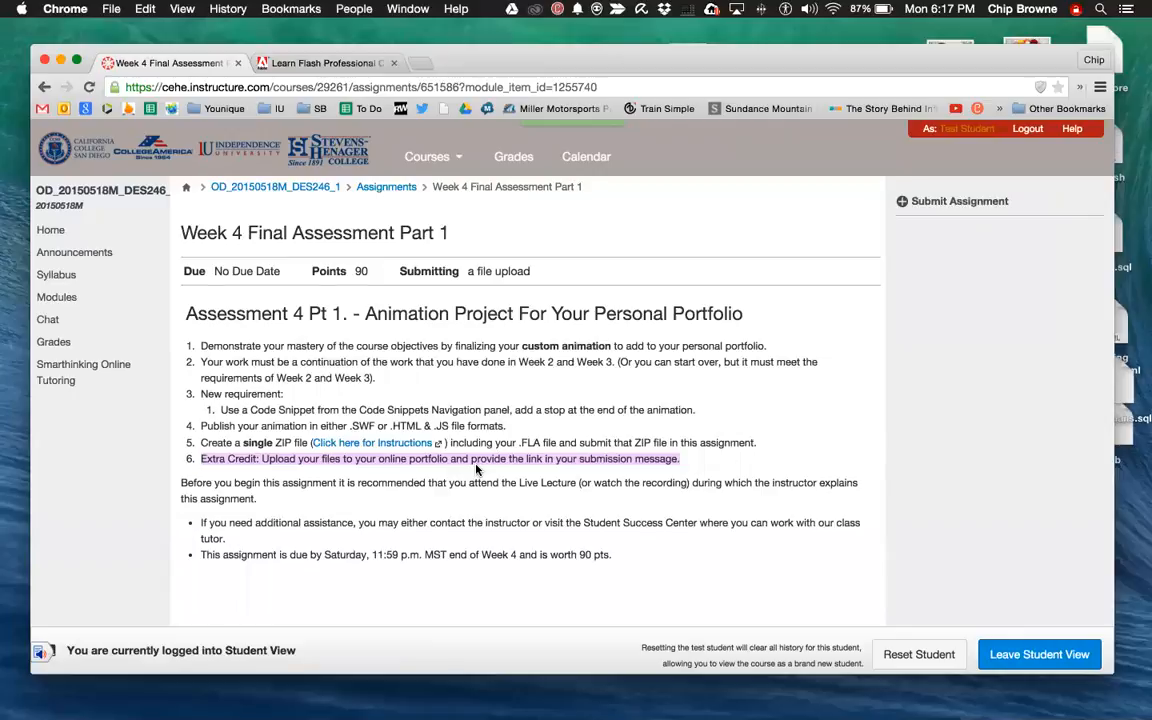
mouse_move(440, 472)
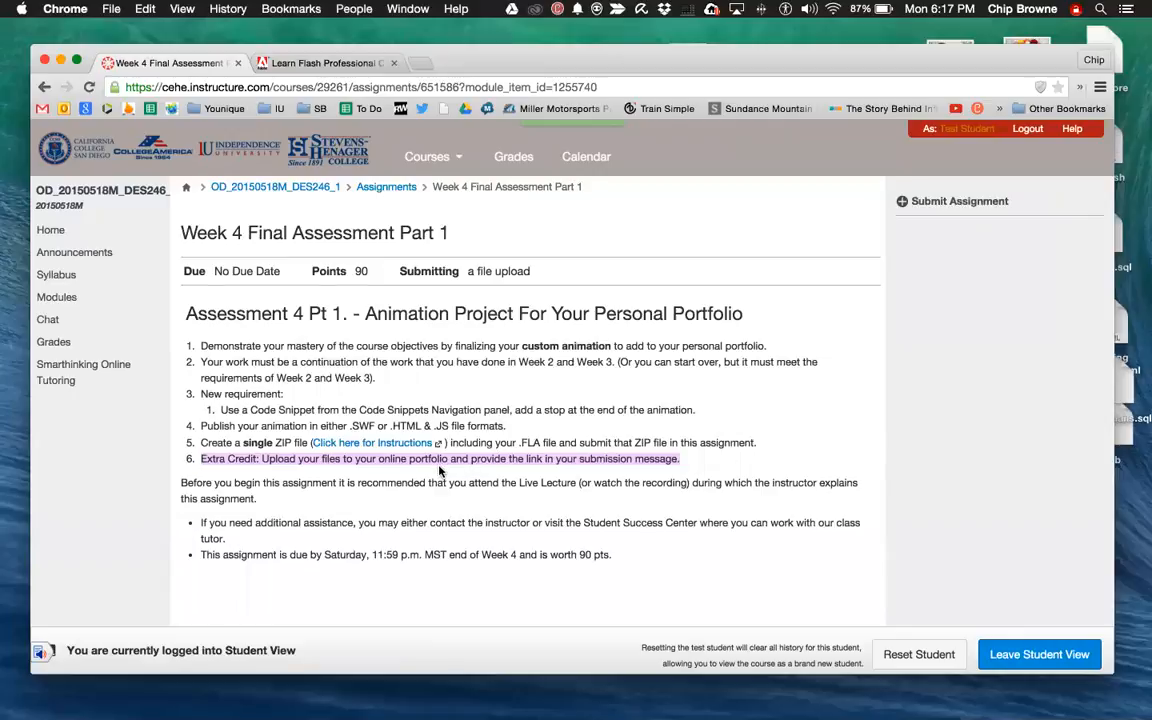
mouse_move(508, 472)
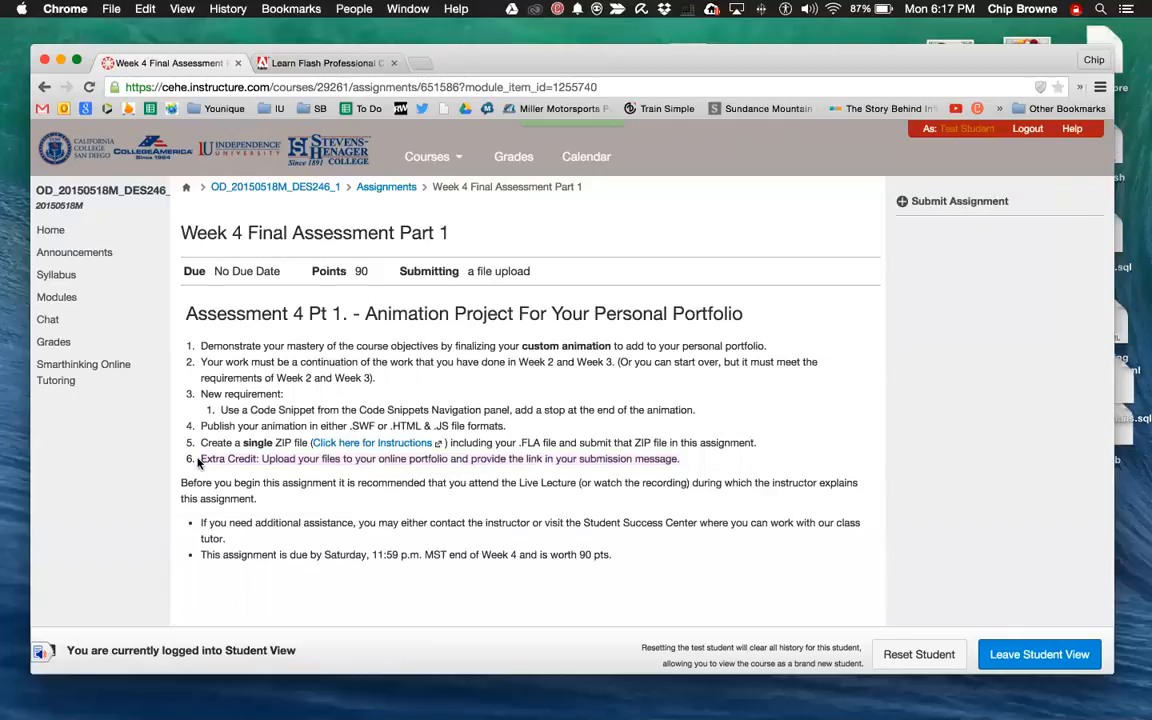
double_click(228, 458)
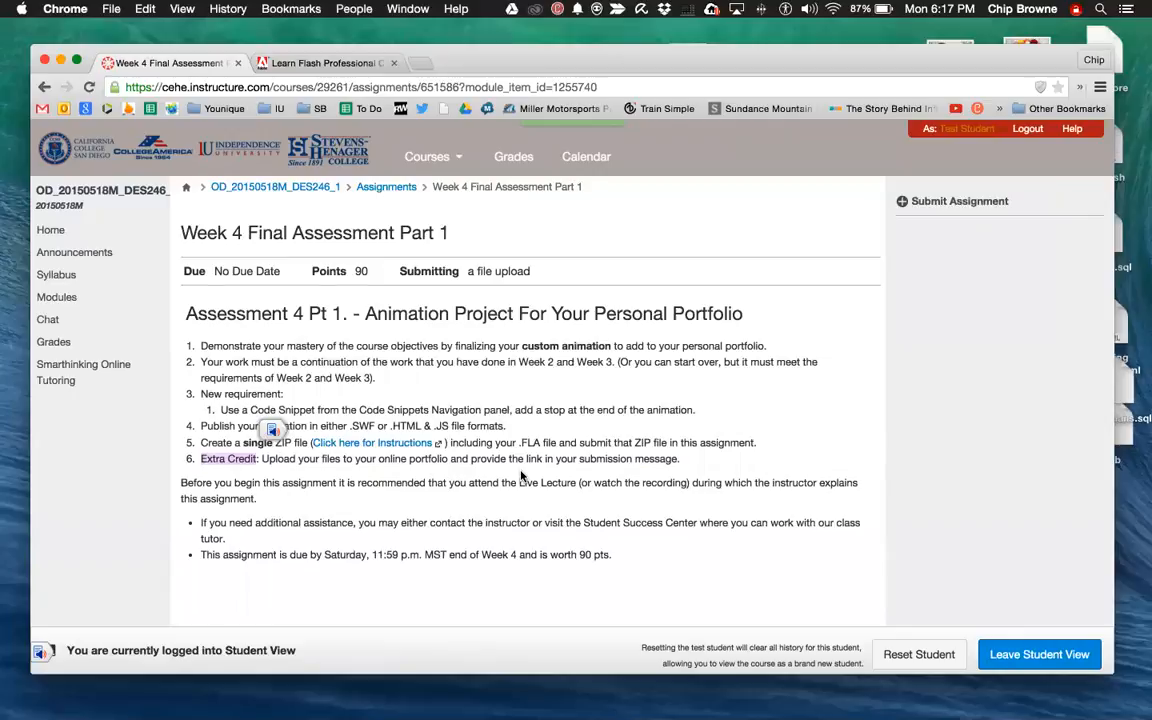
mouse_move(544, 478)
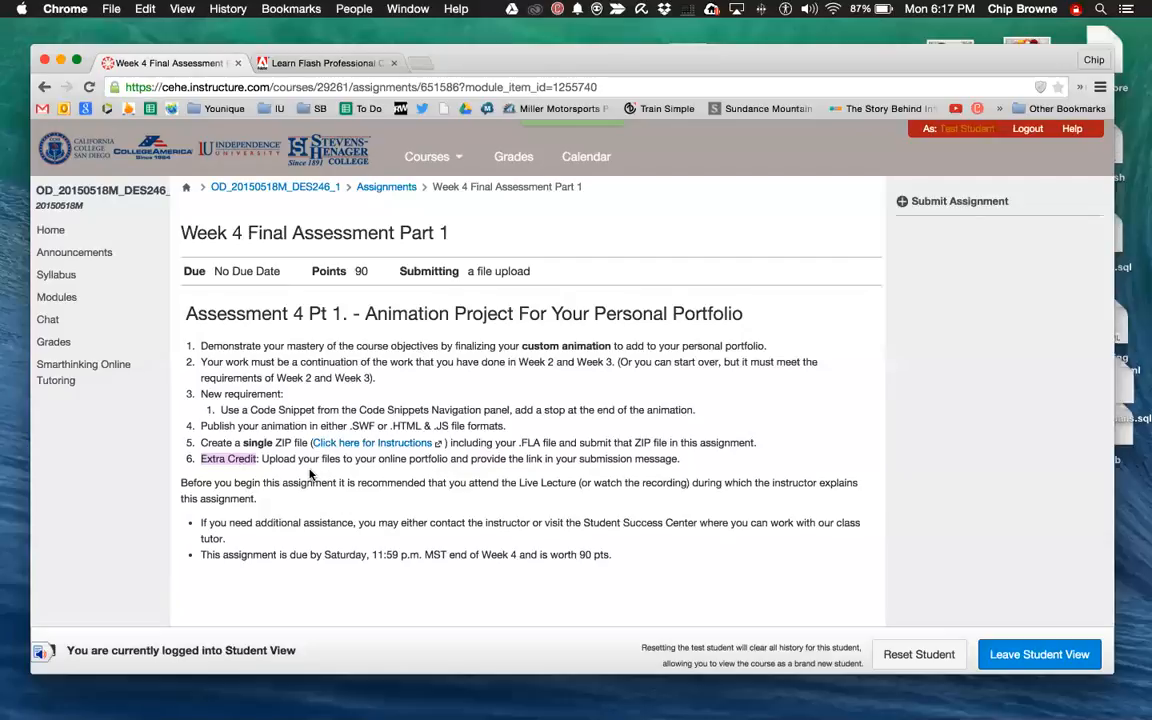
mouse_move(576, 482)
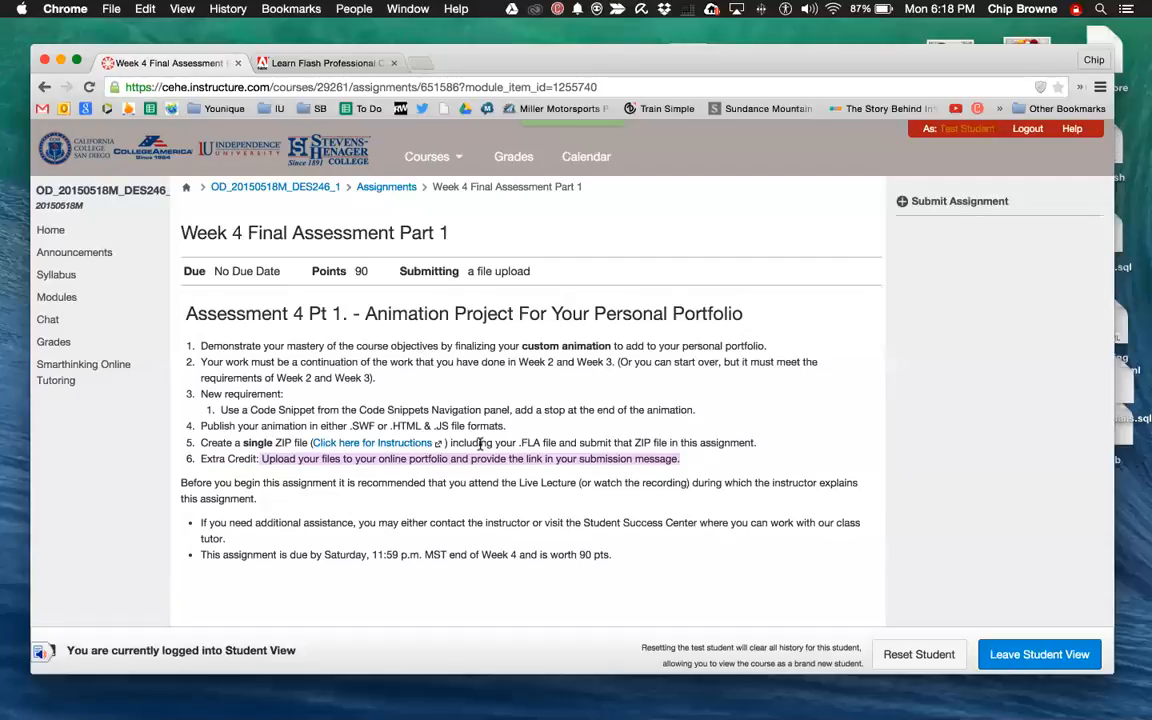
mouse_move(638, 480)
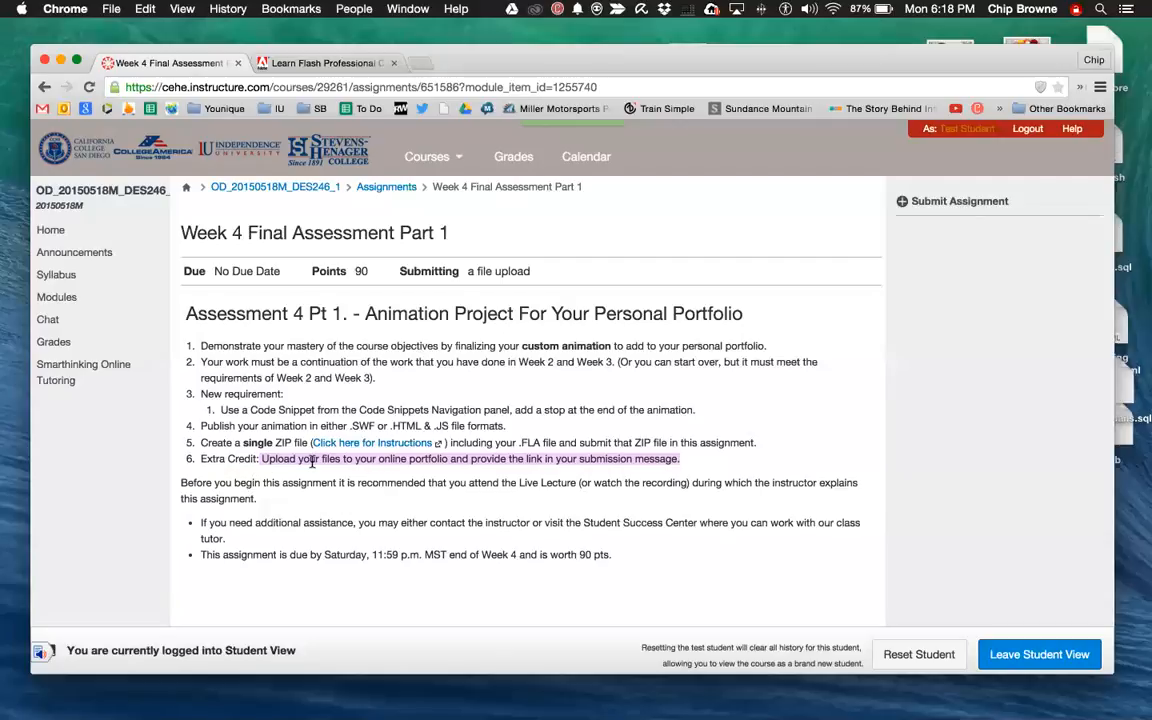
mouse_move(482, 470)
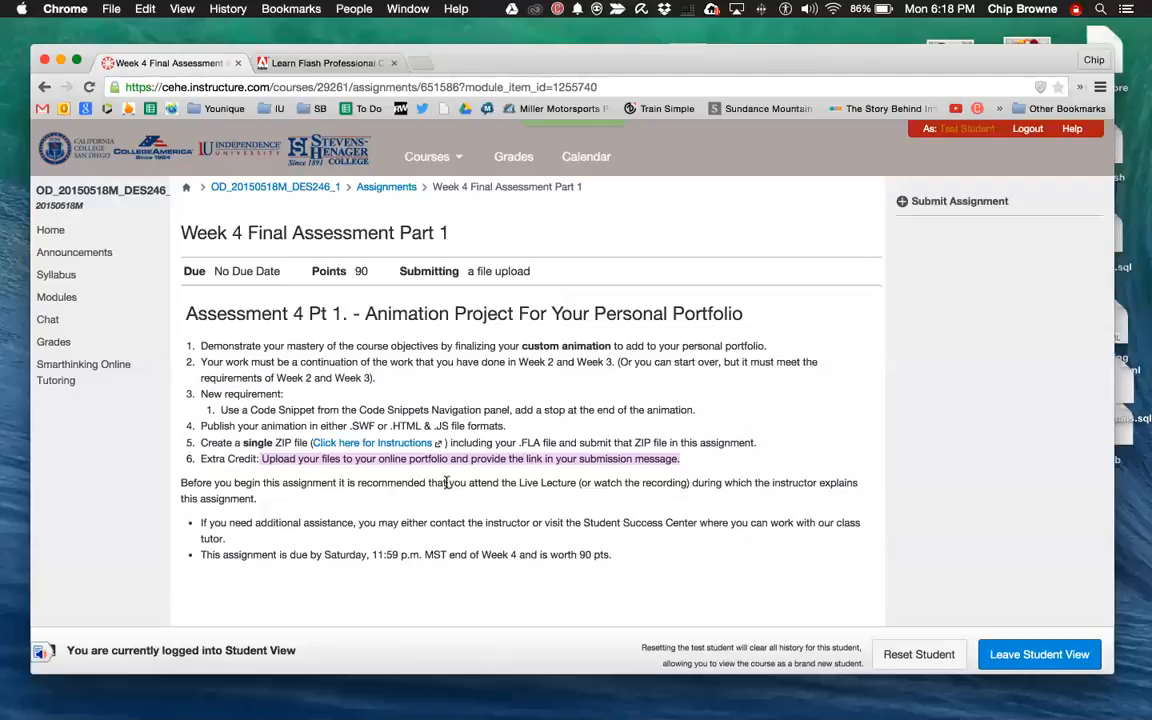
scroll("down", 3)
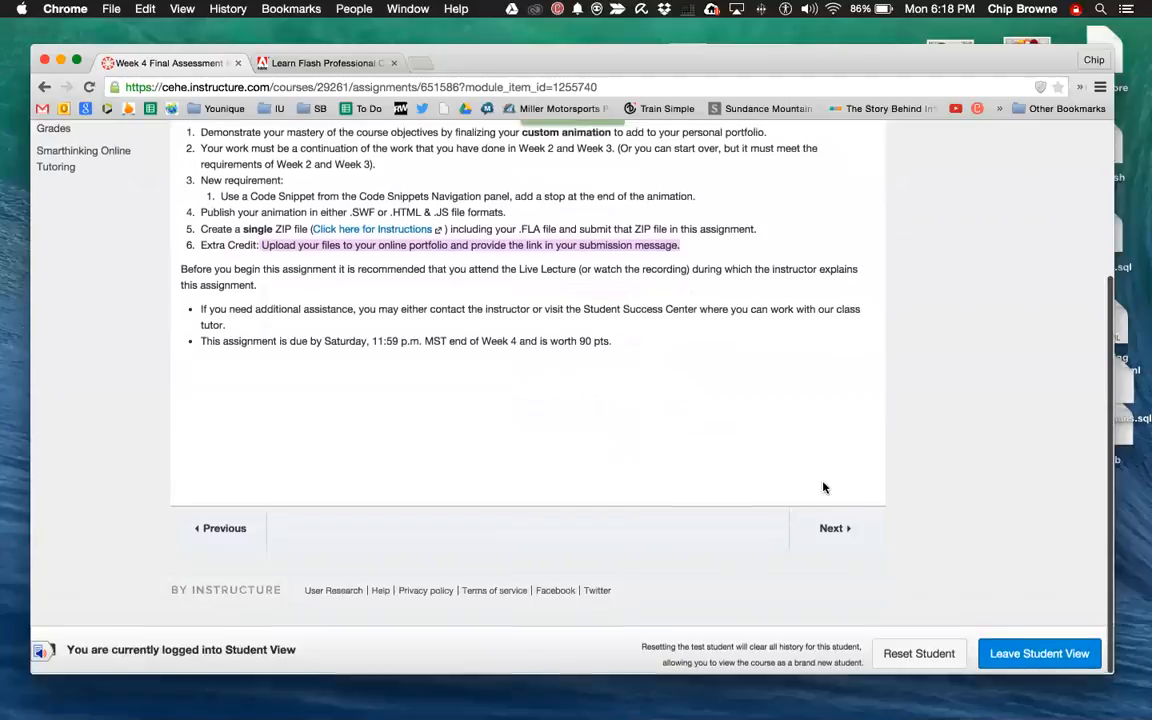
left_click(832, 528)
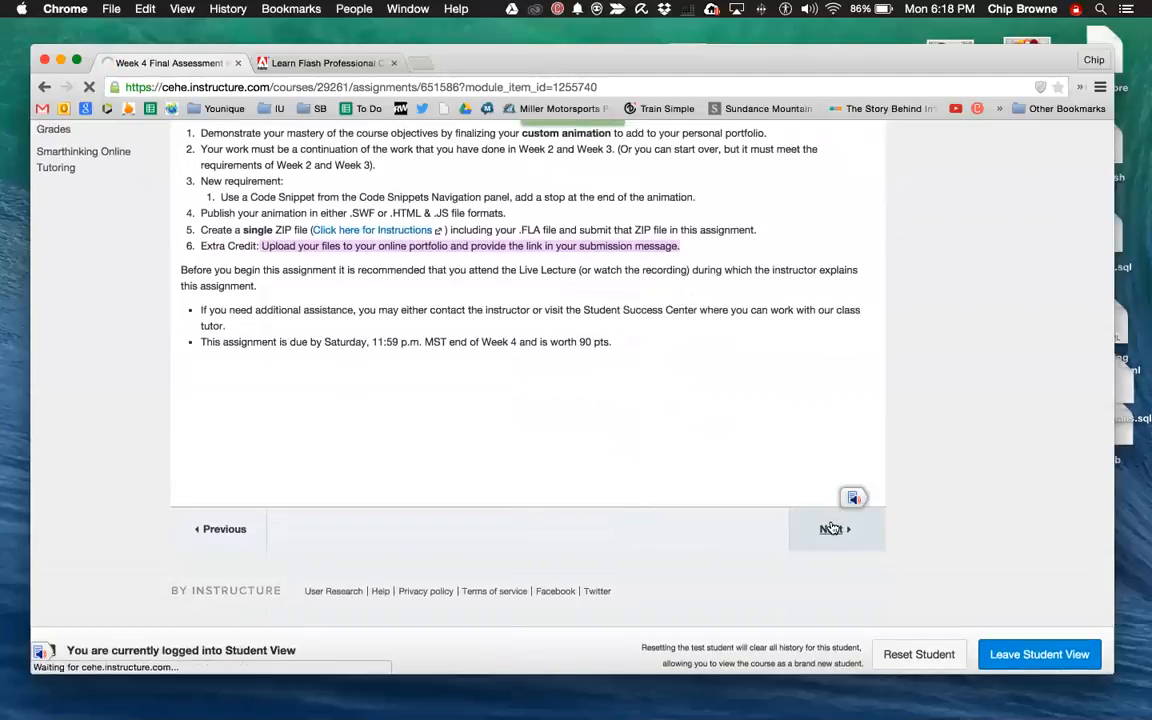
left_click(830, 528)
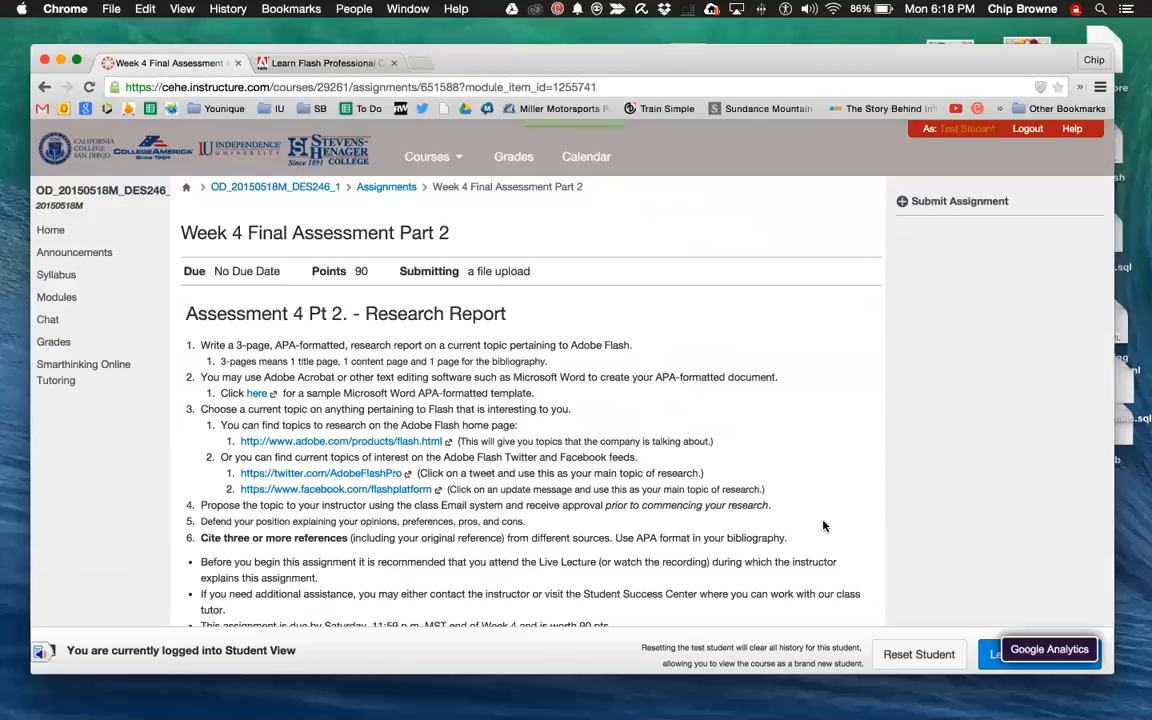
mouse_move(776, 528)
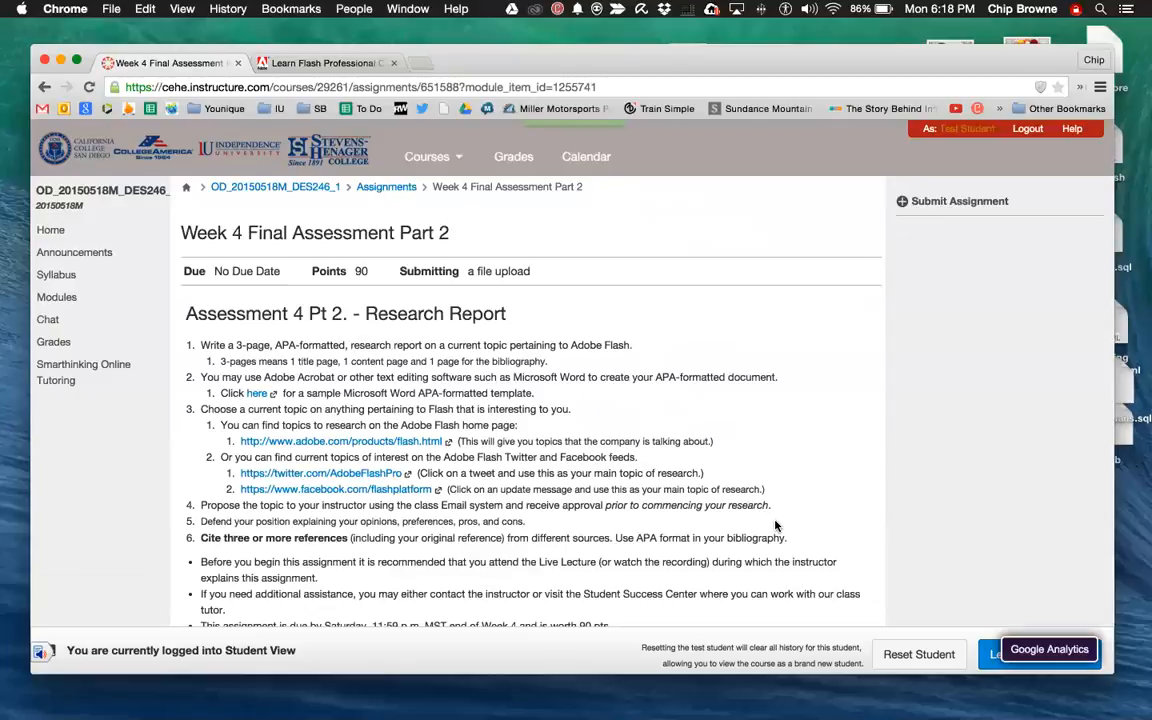
mouse_move(678, 524)
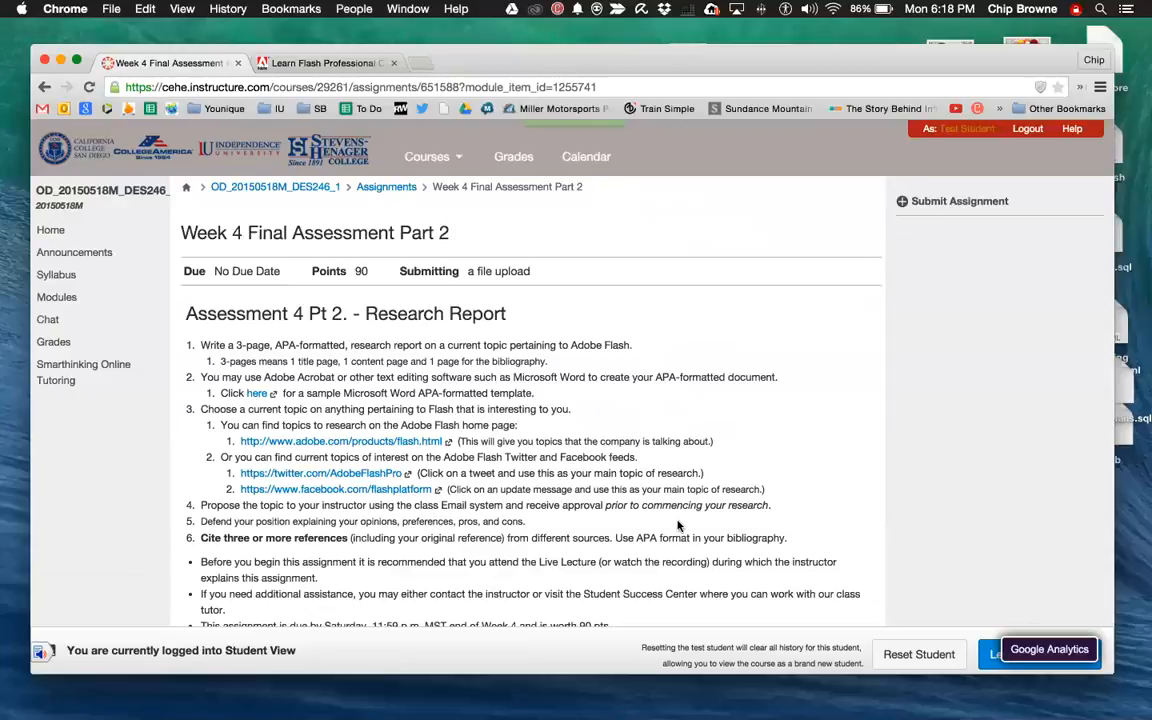
mouse_move(644, 528)
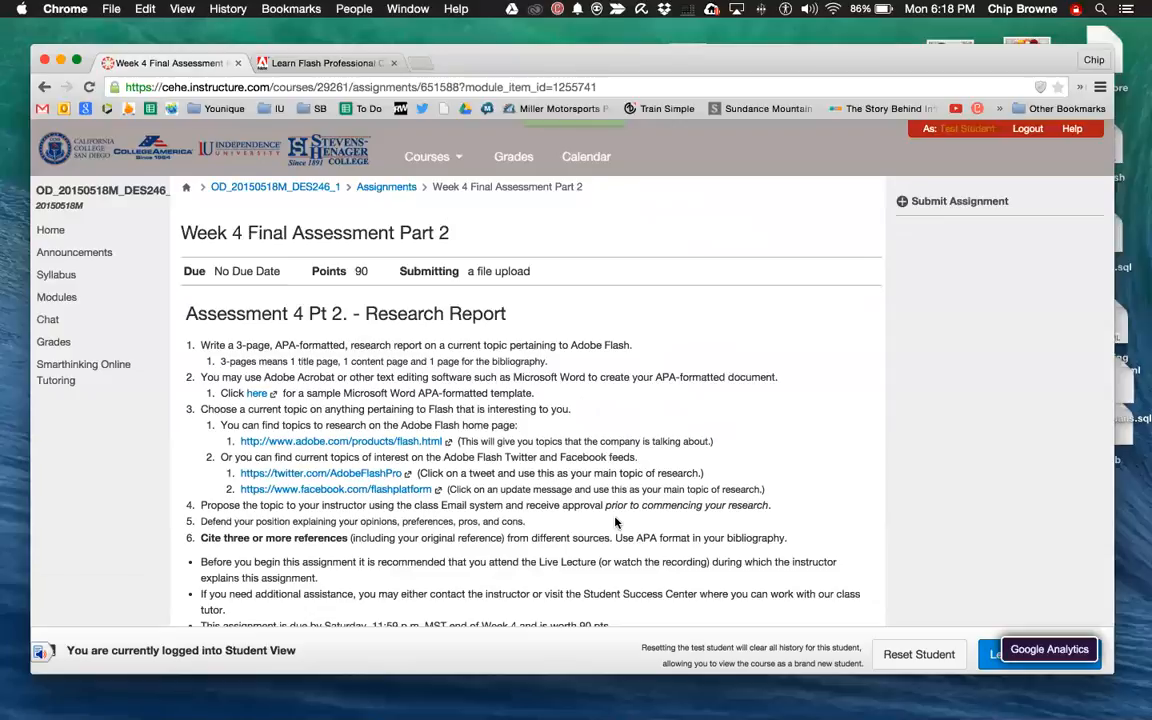
mouse_move(610, 524)
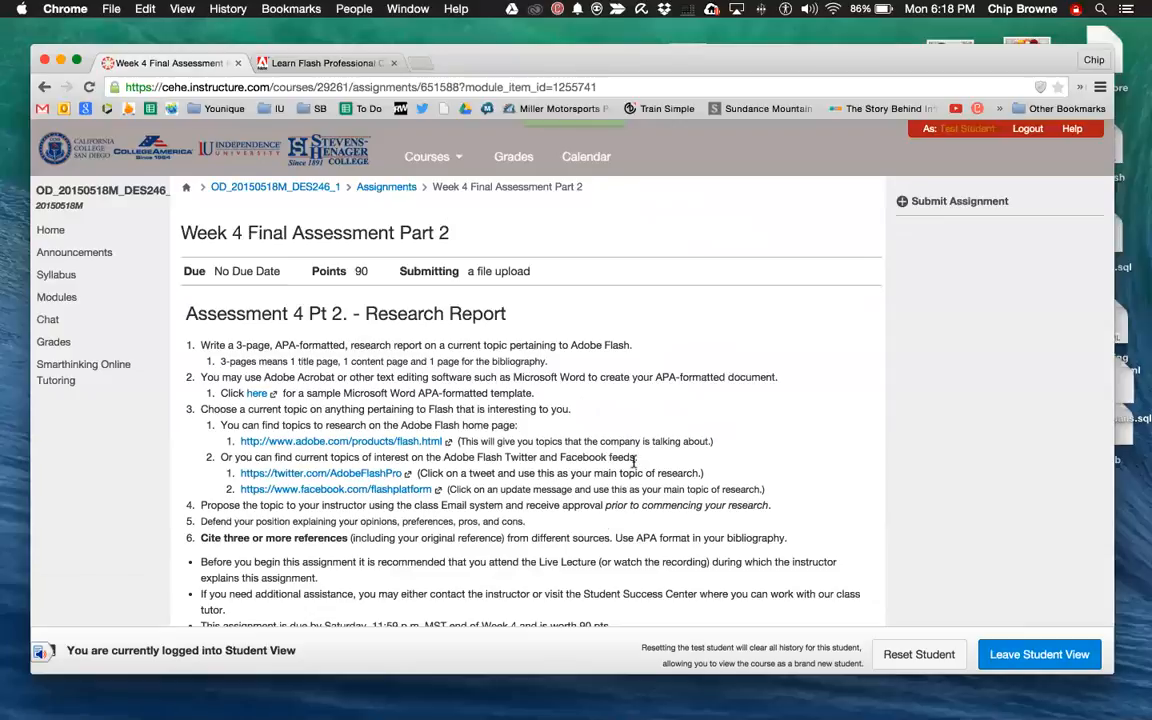
mouse_move(398, 372)
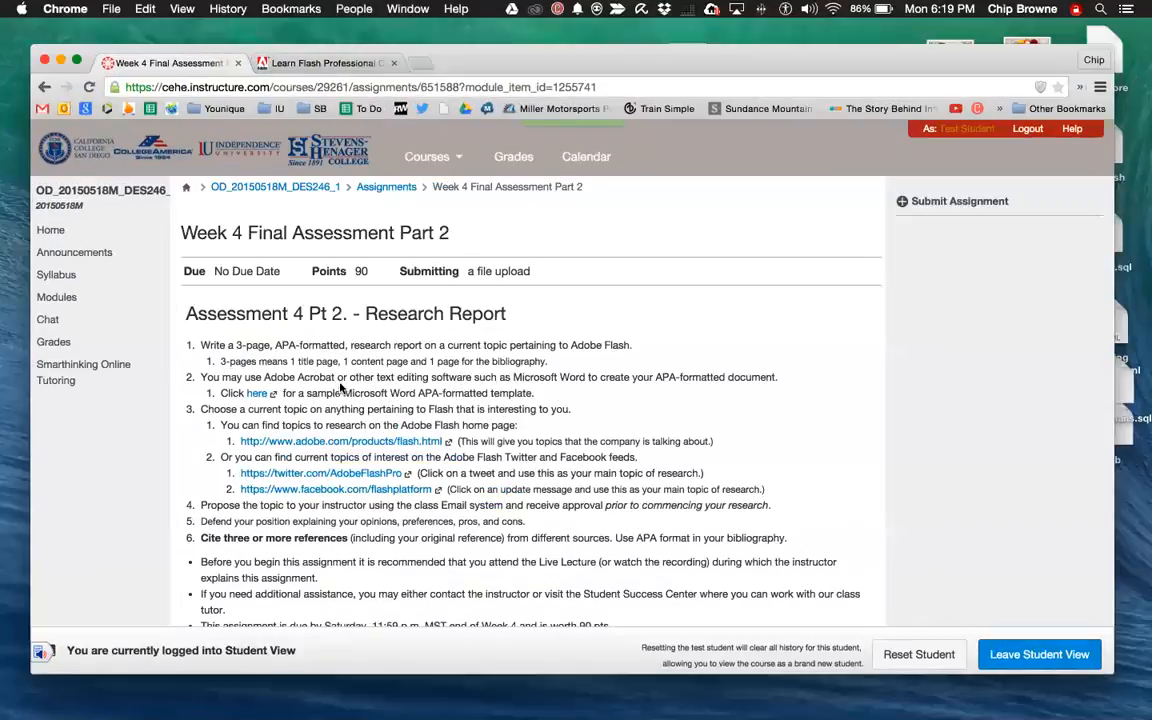
mouse_move(392, 388)
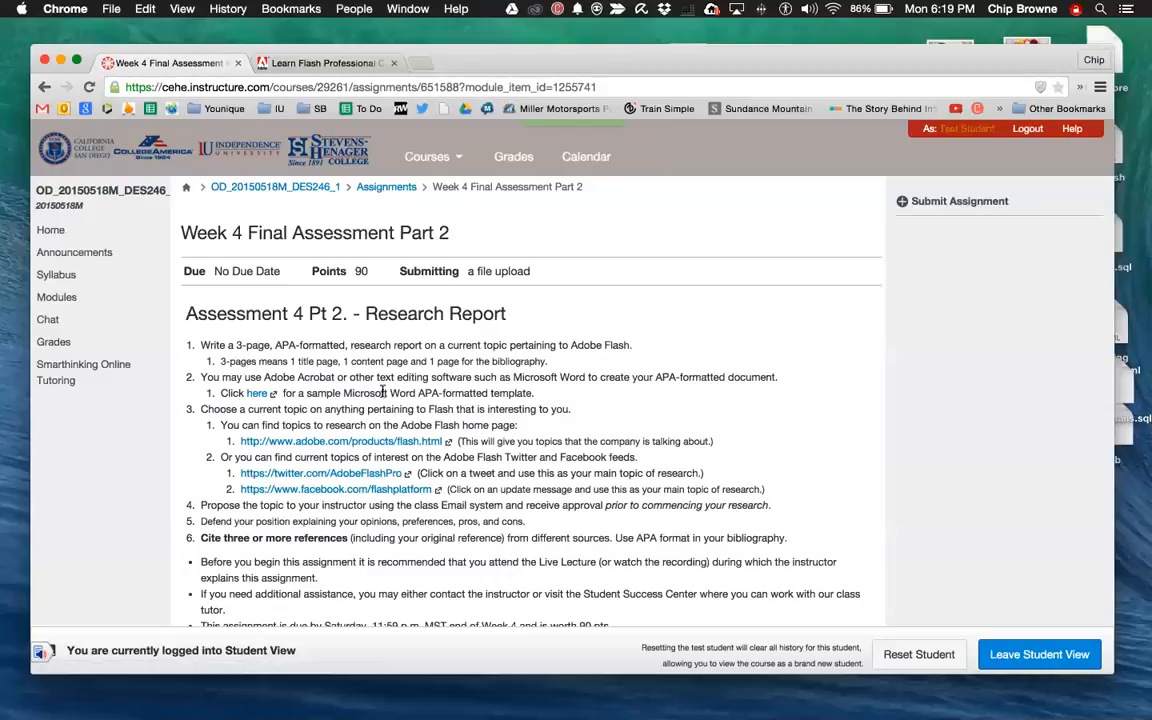
Highlight step 3's sentence about choosing a current, interesting Flash-related topic, then view the Week 4 deadline.
double_click(262, 408)
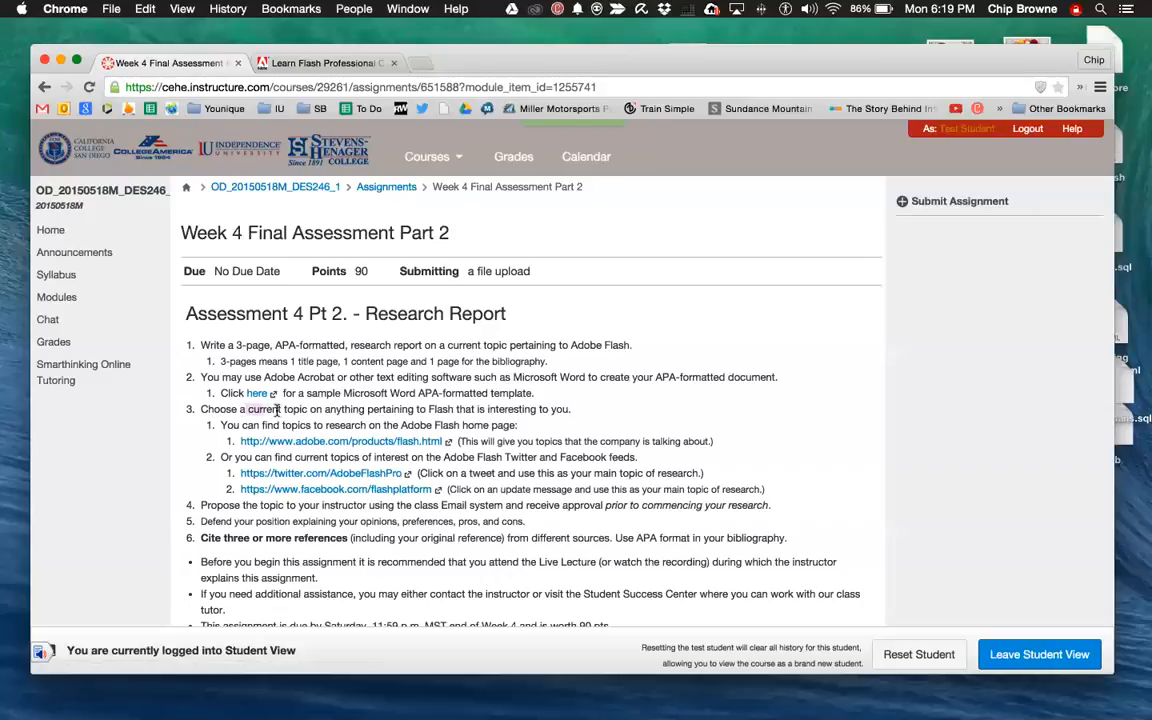
left_click_drag(248, 408, 570, 408)
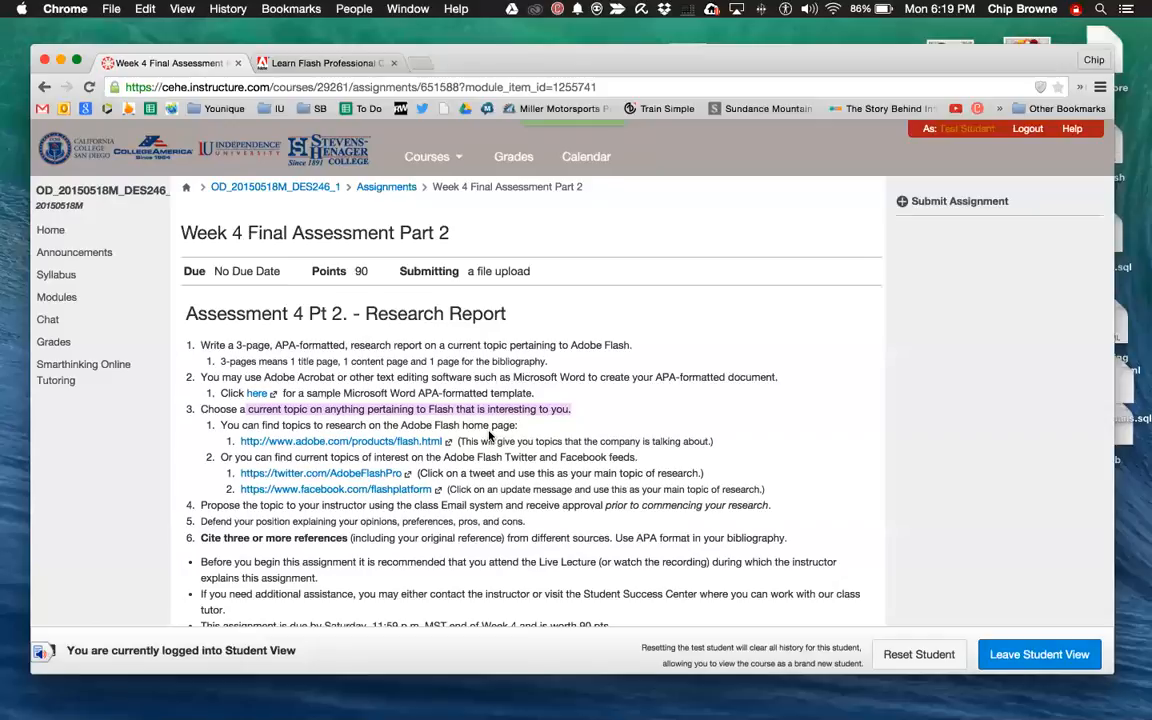
mouse_move(430, 436)
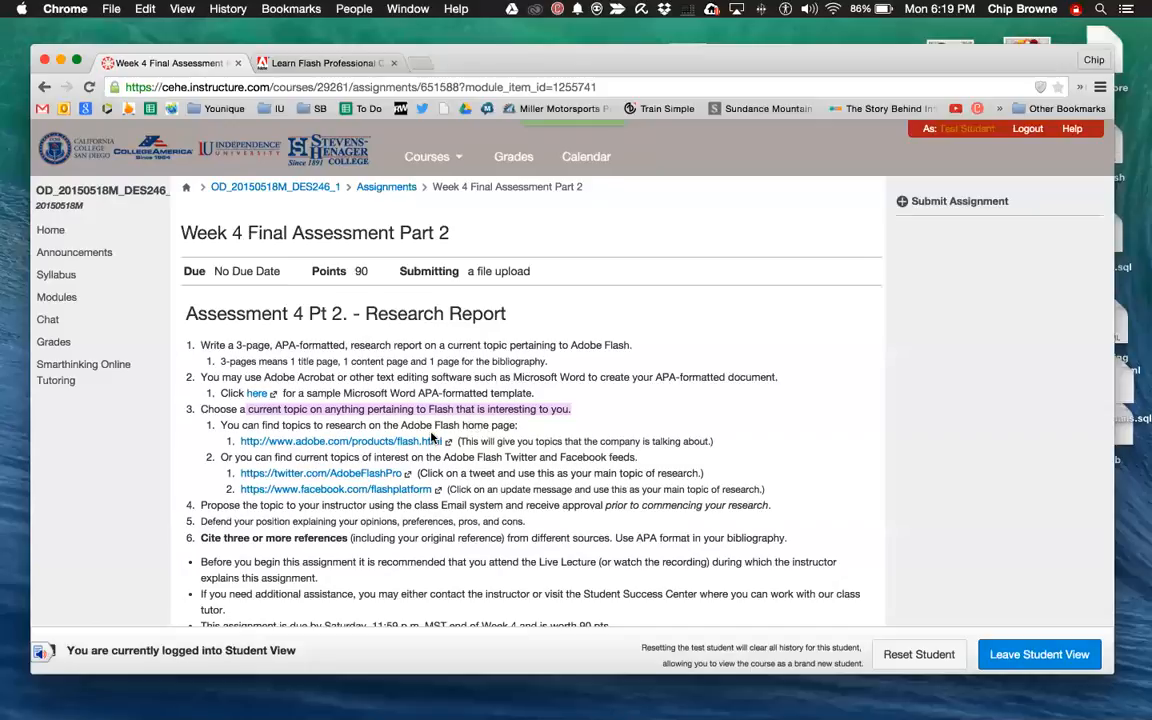
mouse_move(432, 436)
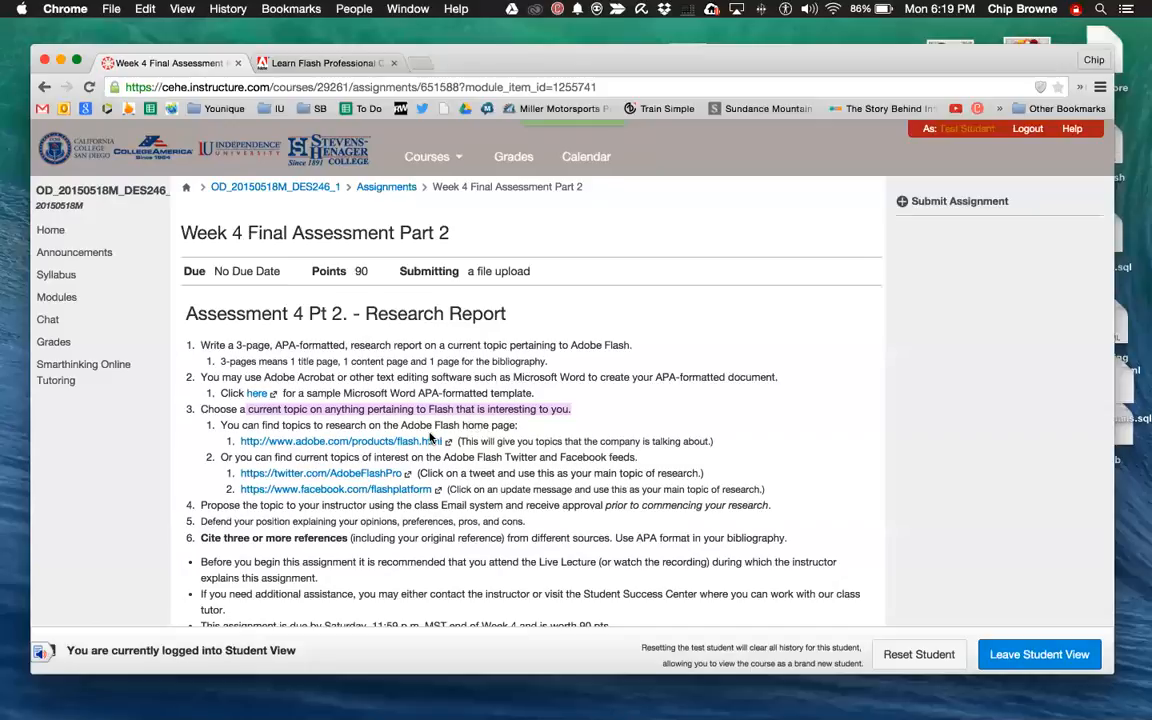
mouse_move(562, 368)
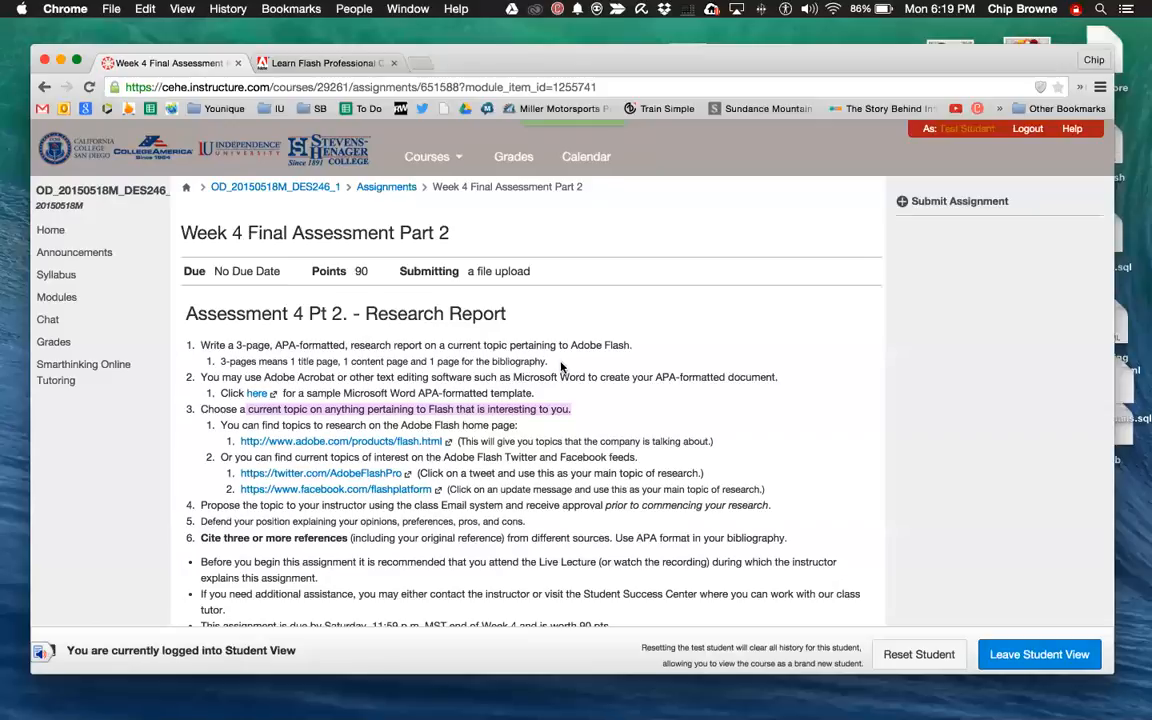
mouse_move(594, 430)
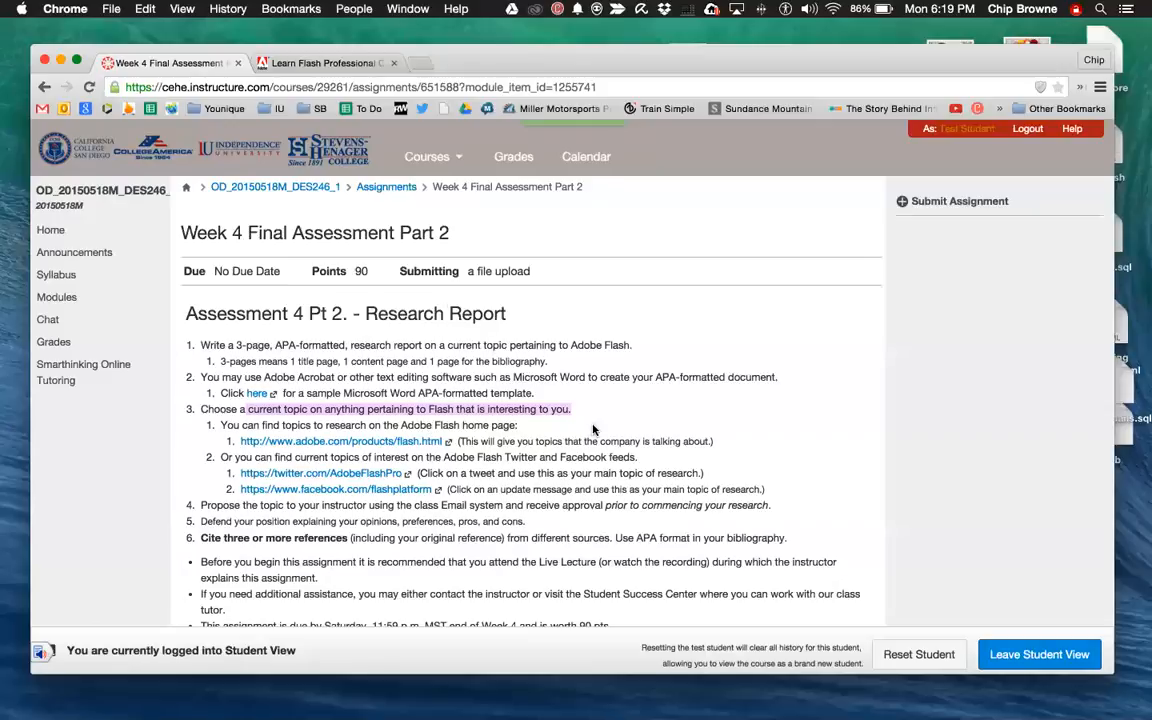
mouse_move(638, 458)
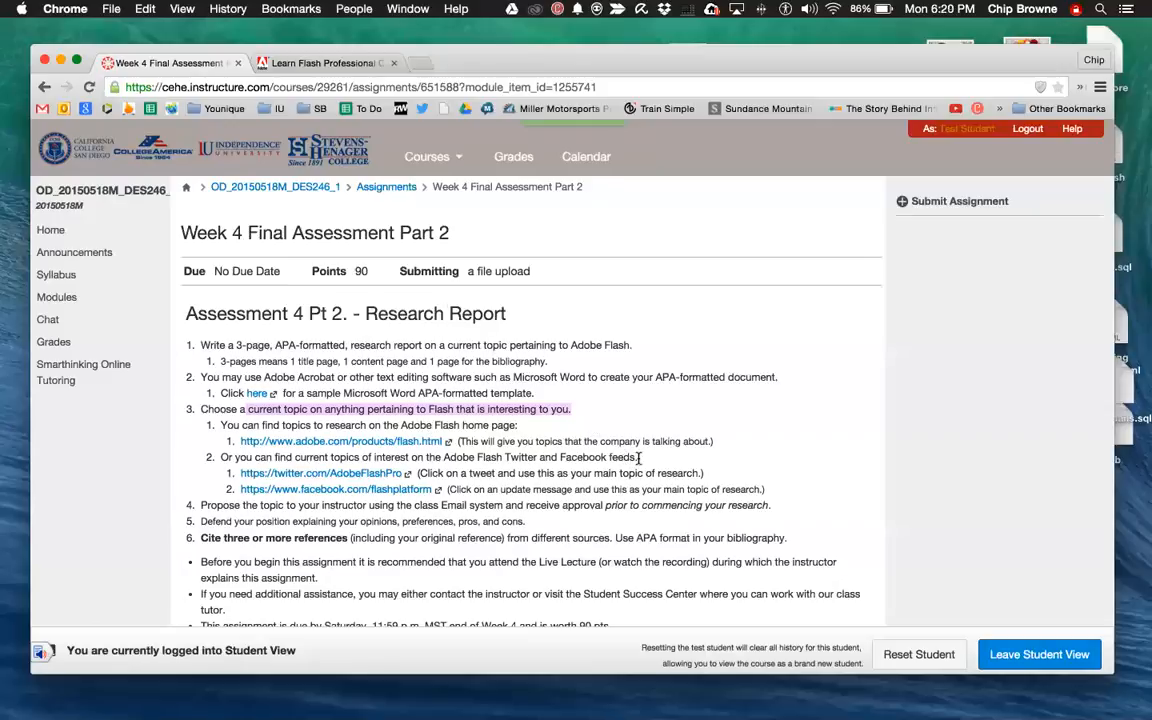
scroll("down", 3)
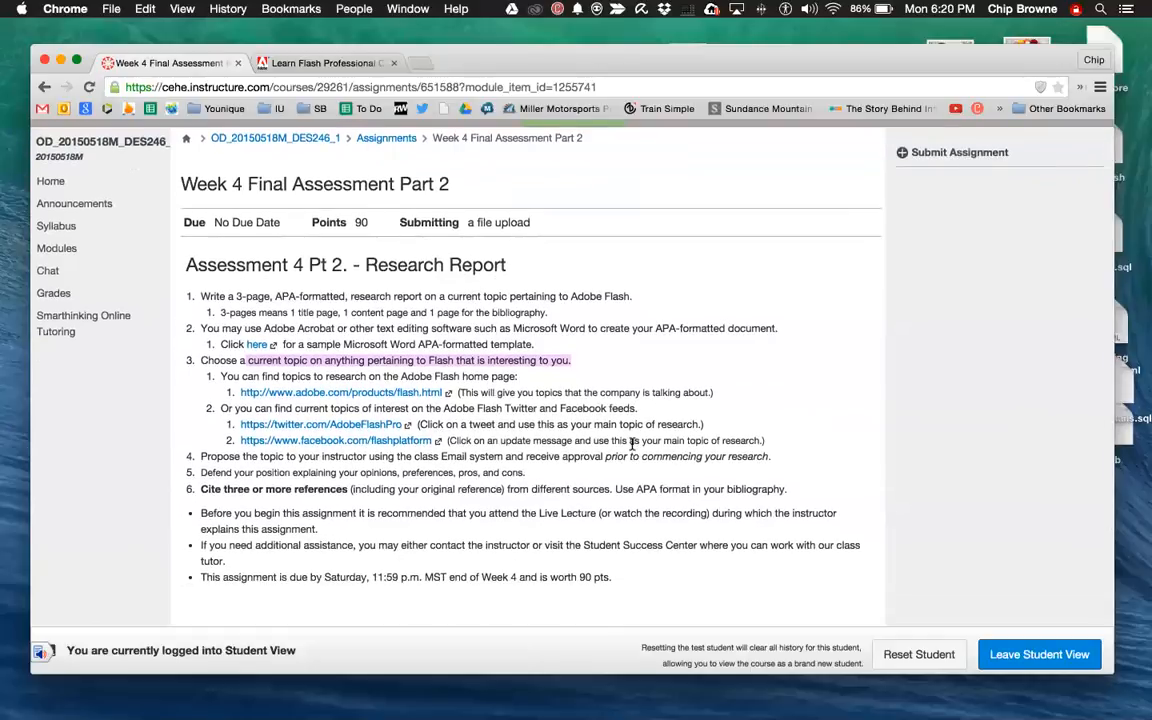
mouse_move(556, 430)
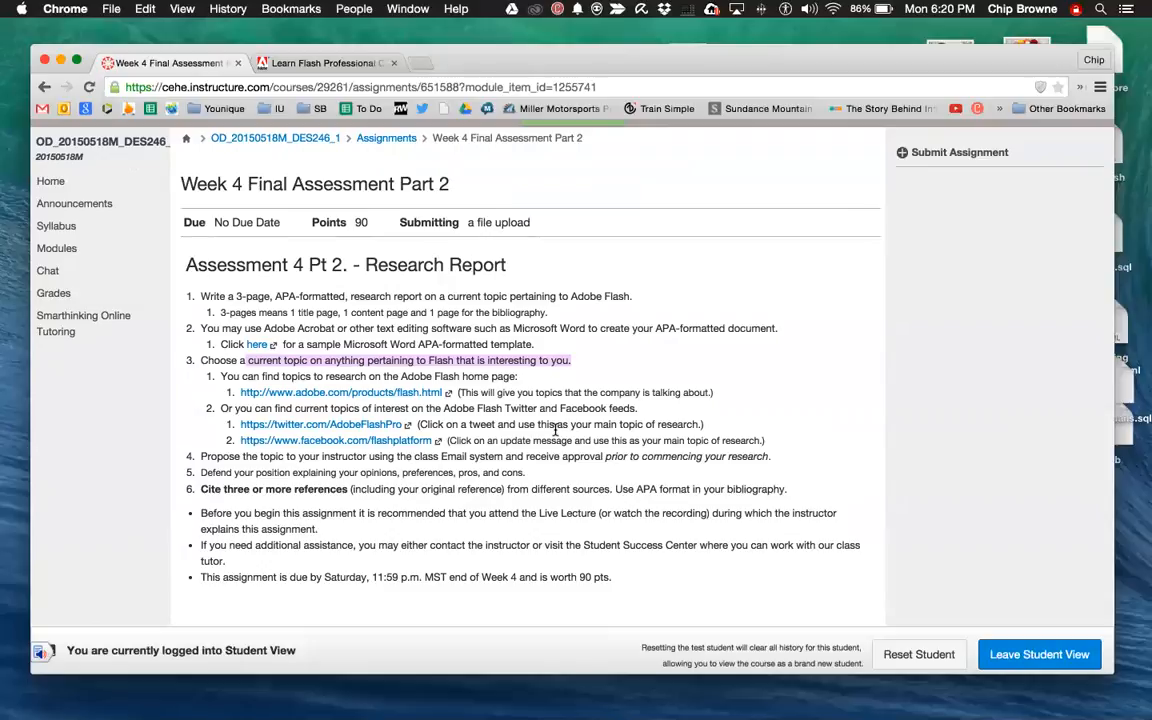
mouse_move(700, 440)
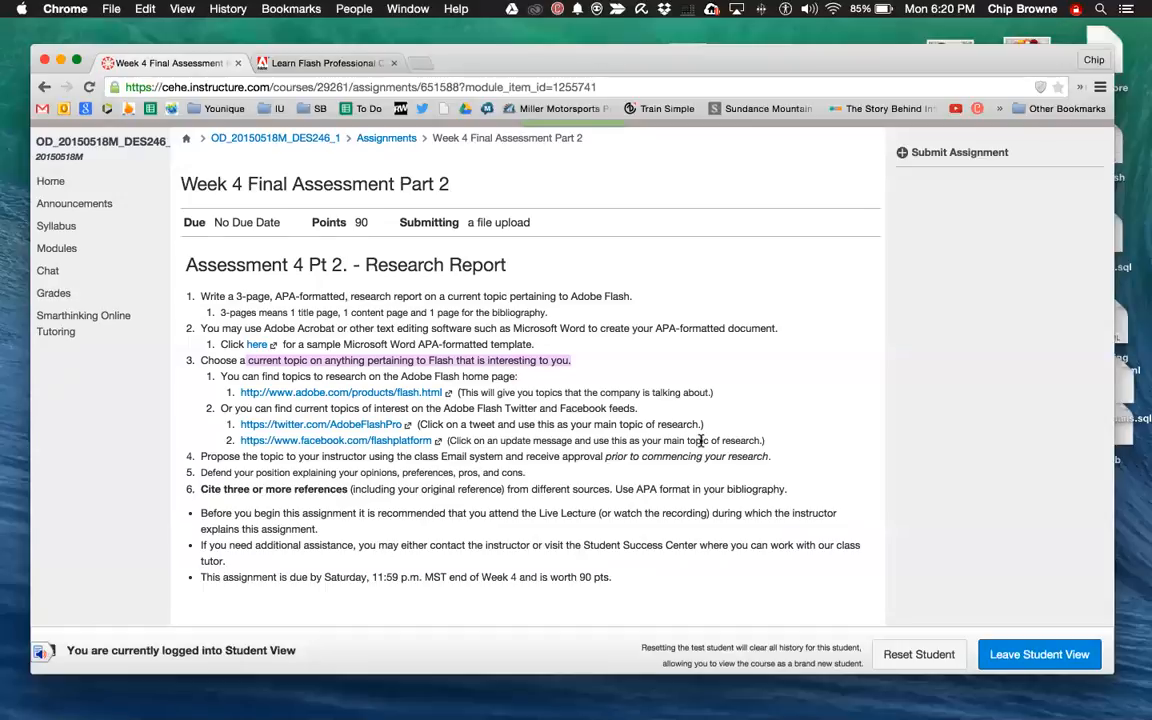
mouse_move(324, 294)
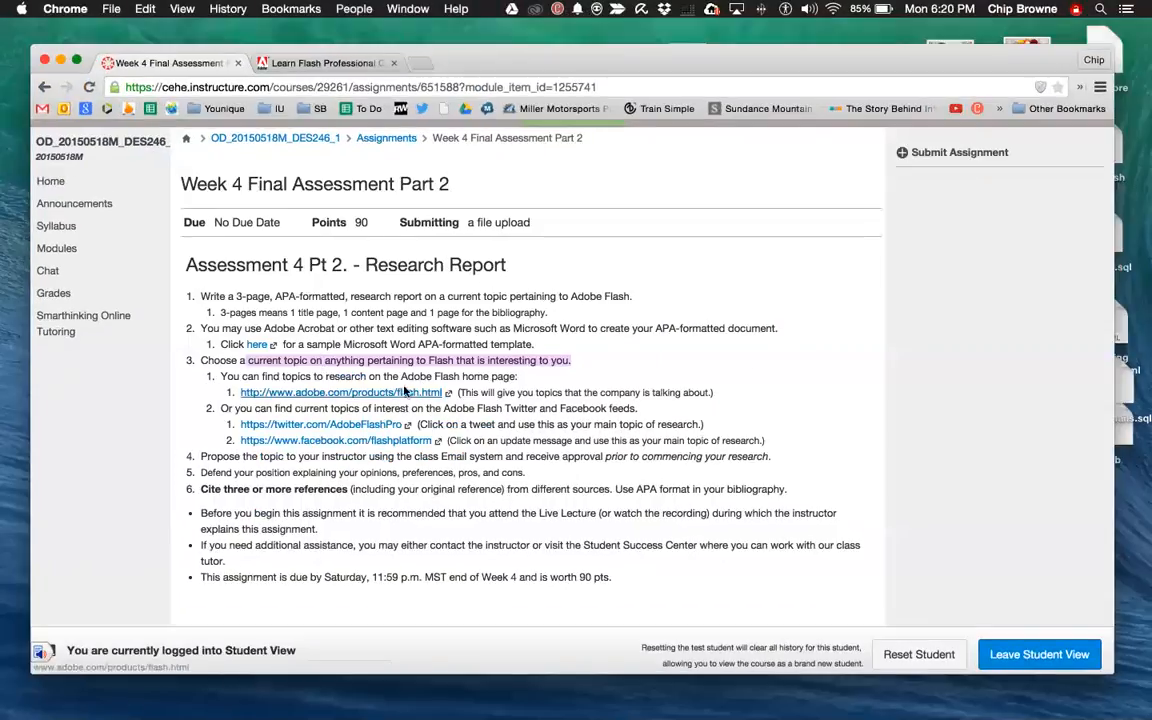
mouse_move(344, 392)
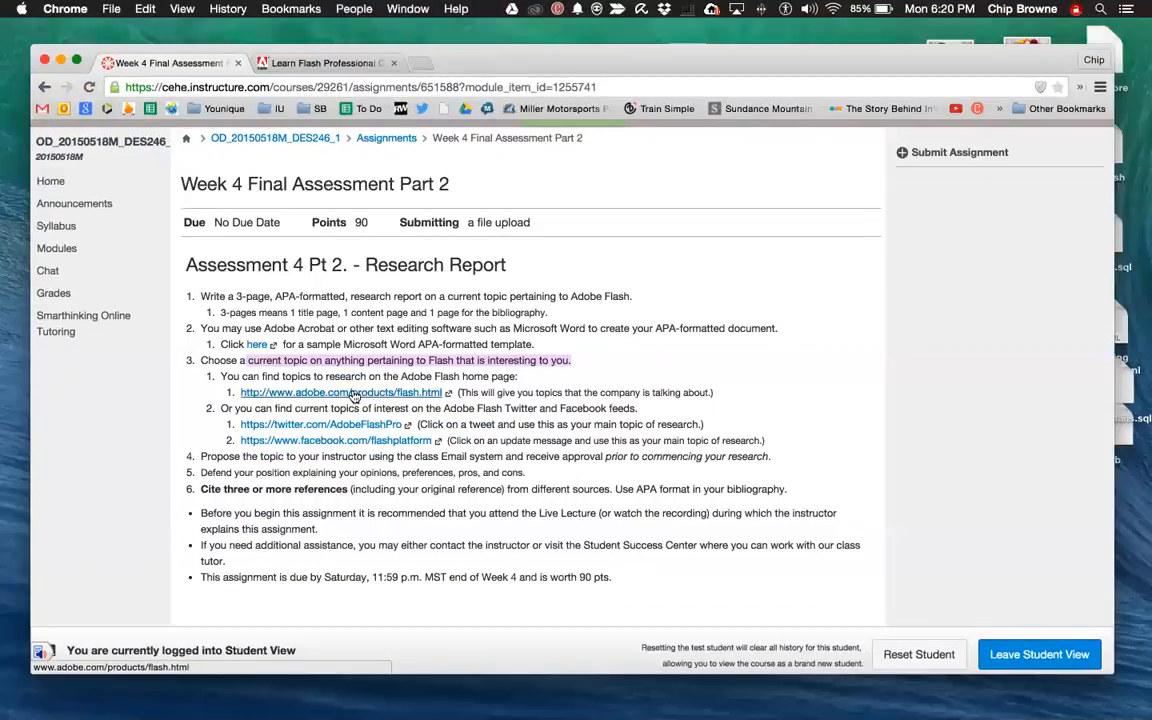
Browse the adobe.com Flash Professional CC product page in a new tab, then return to the Part 2 assignment.
left_click(340, 392)
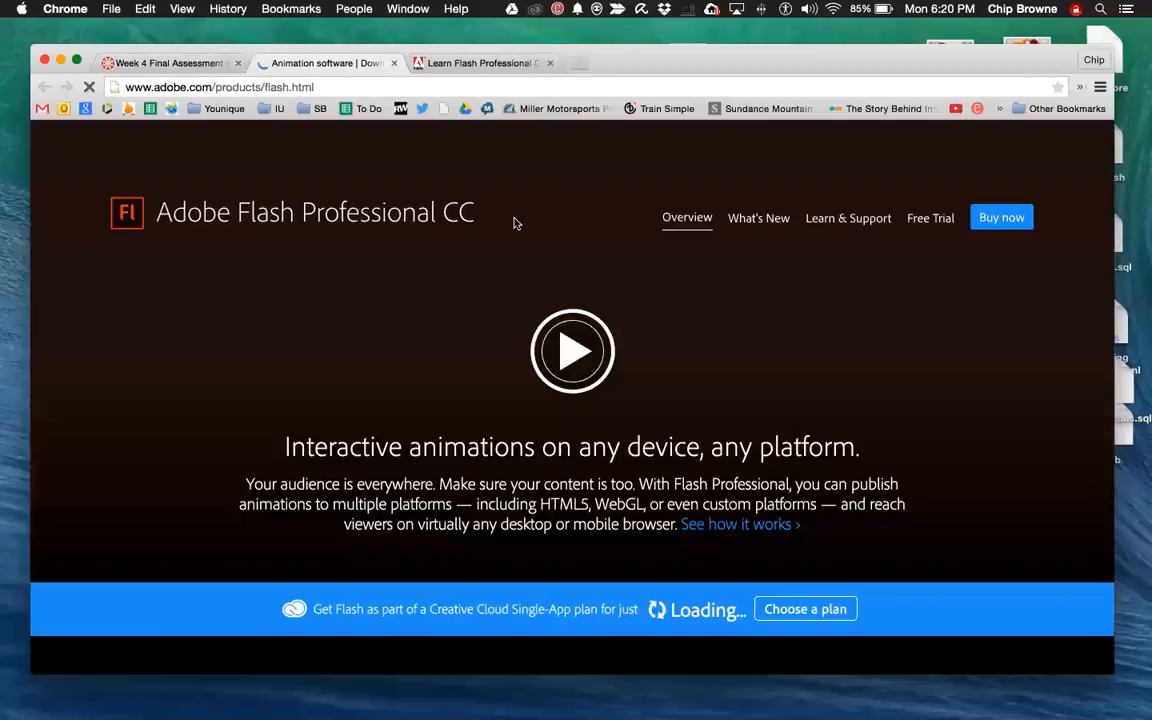
scroll("down", 3)
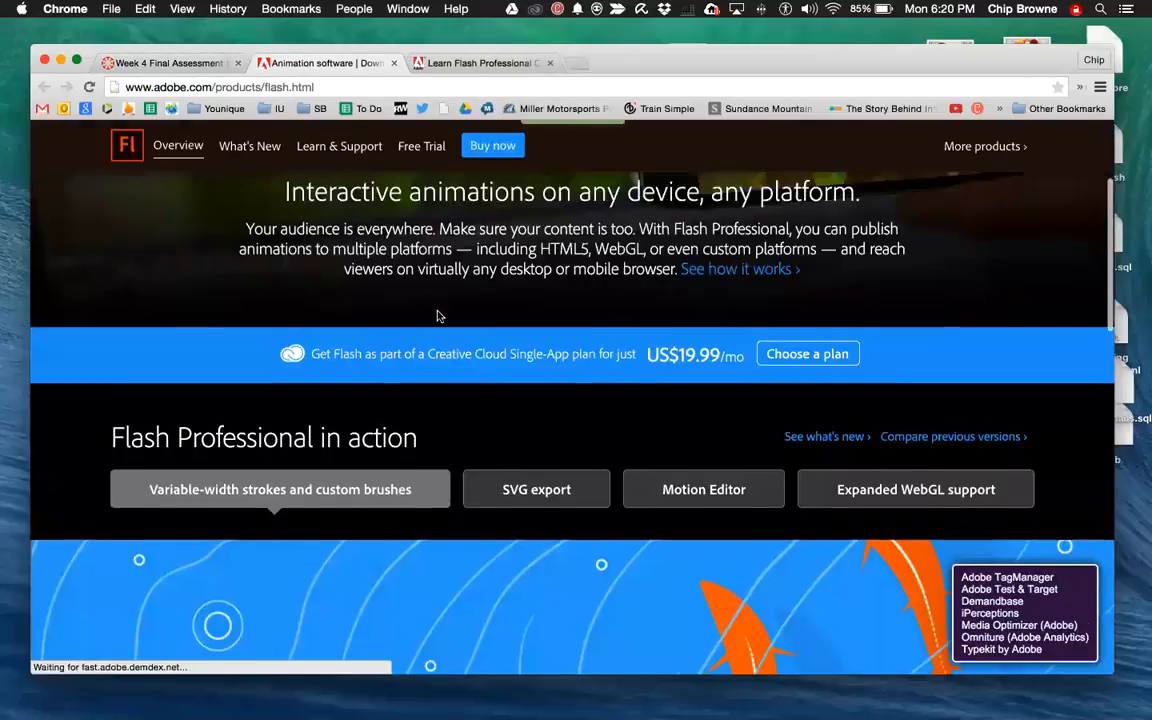
scroll("down", 3)
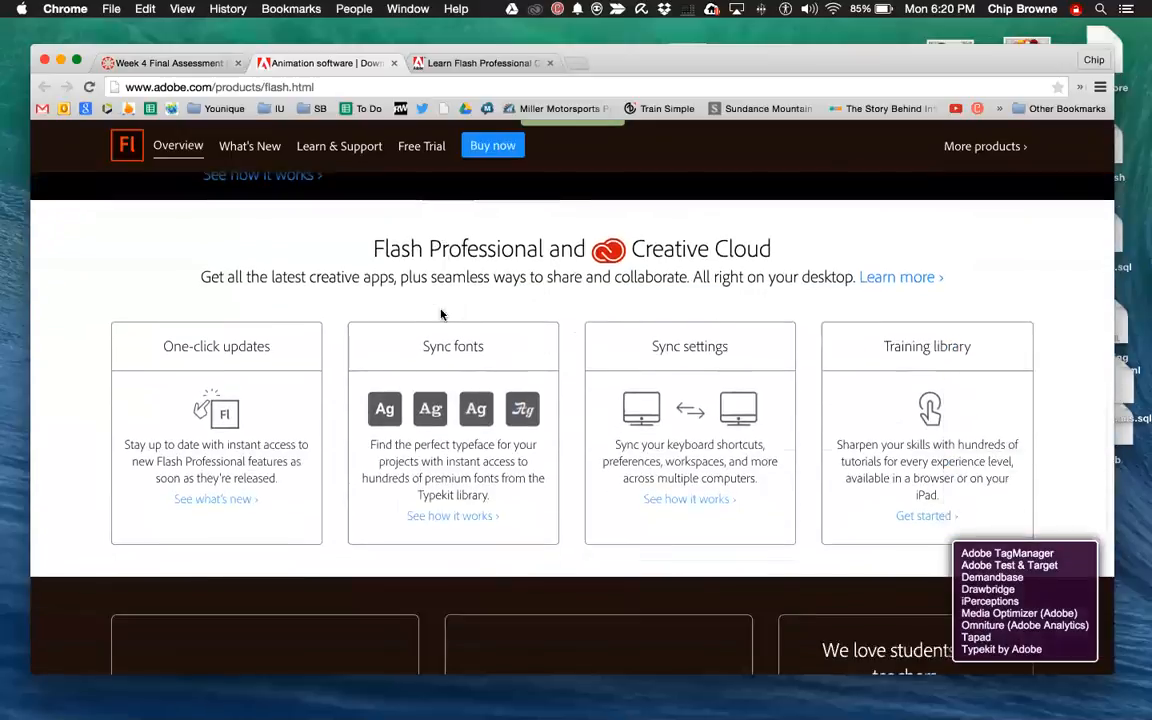
scroll("down", 3)
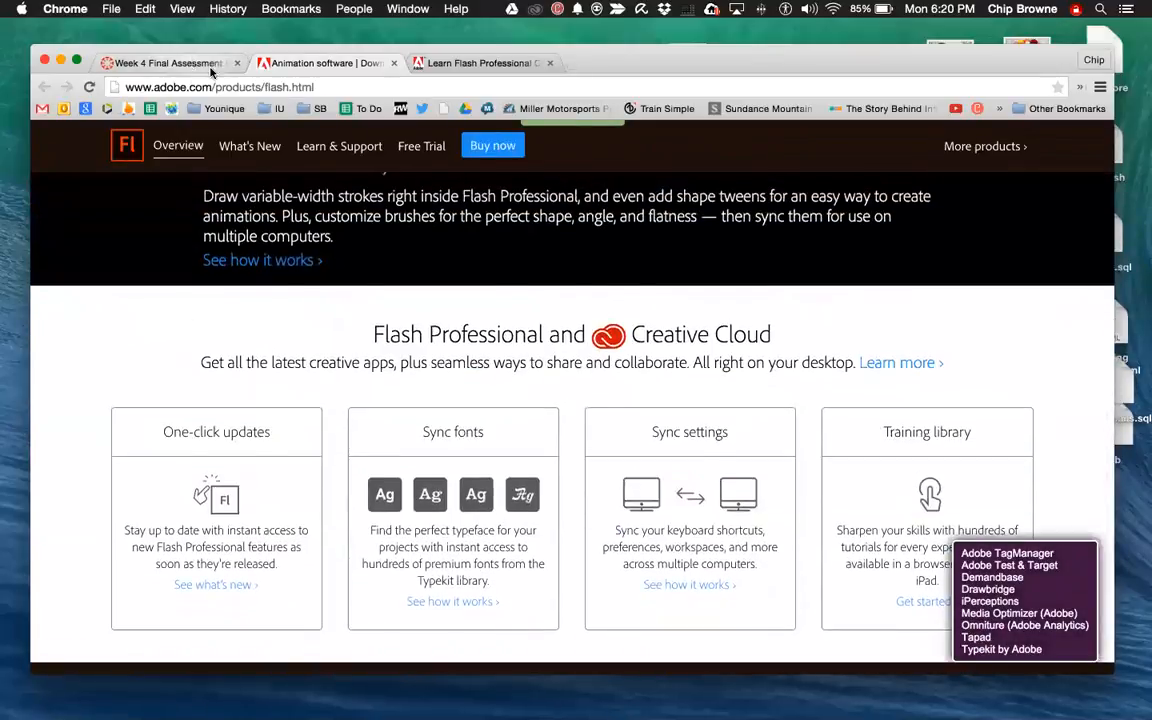
left_click(164, 62)
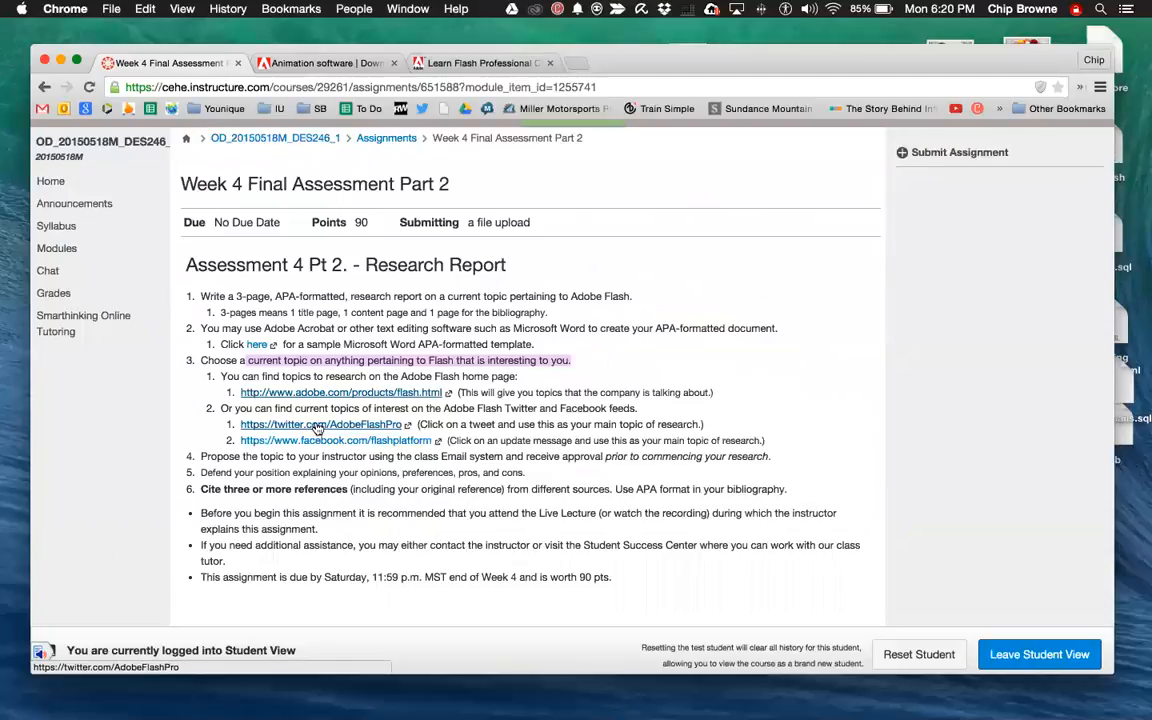
mouse_move(320, 428)
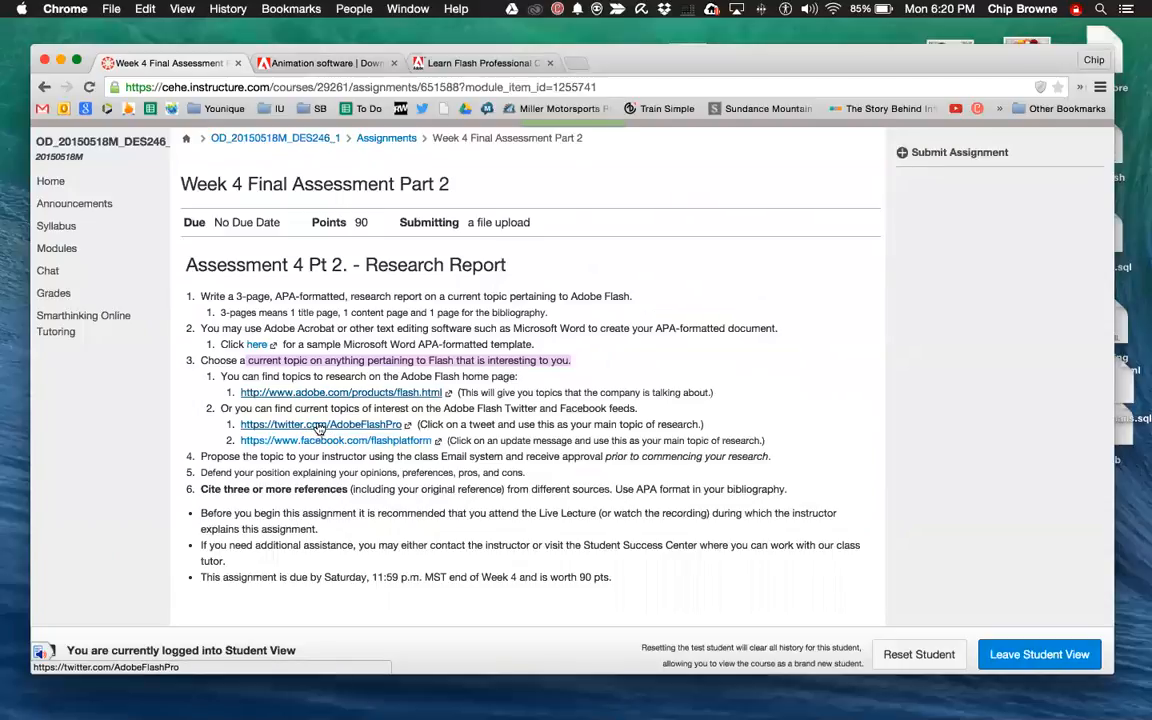
Follow the assignment's twitter.com/AdobeFlashPro link to the Adobe Flash Pro profile.
left_click(320, 424)
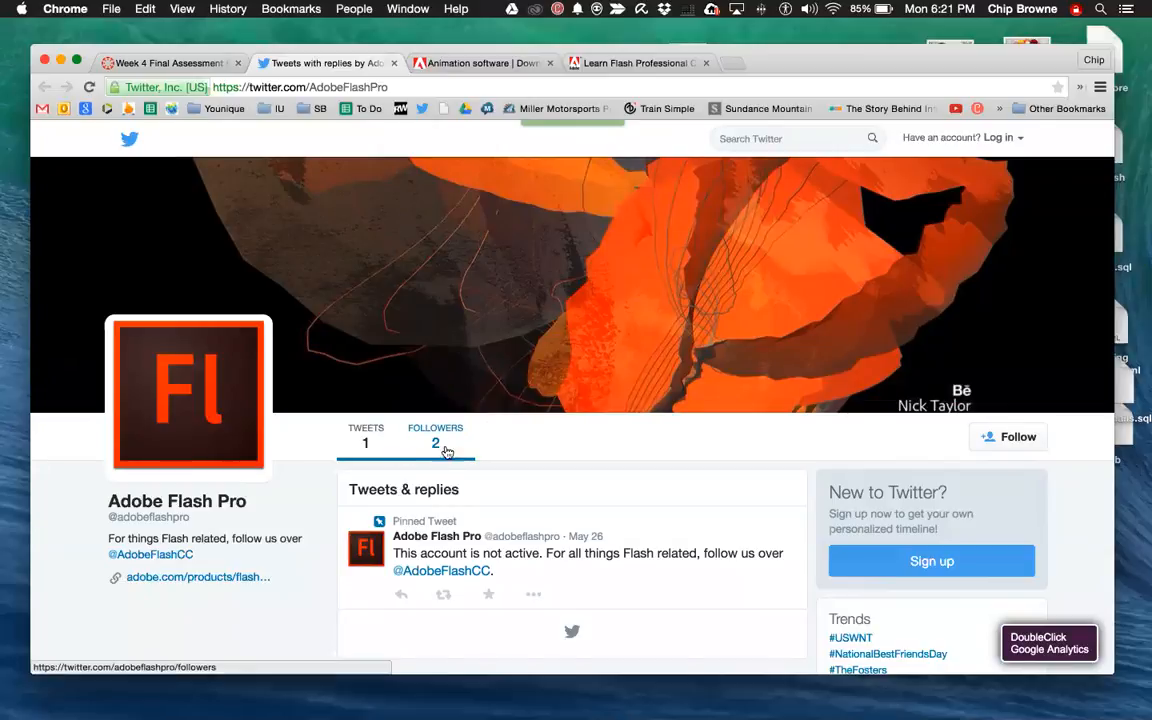
mouse_move(436, 444)
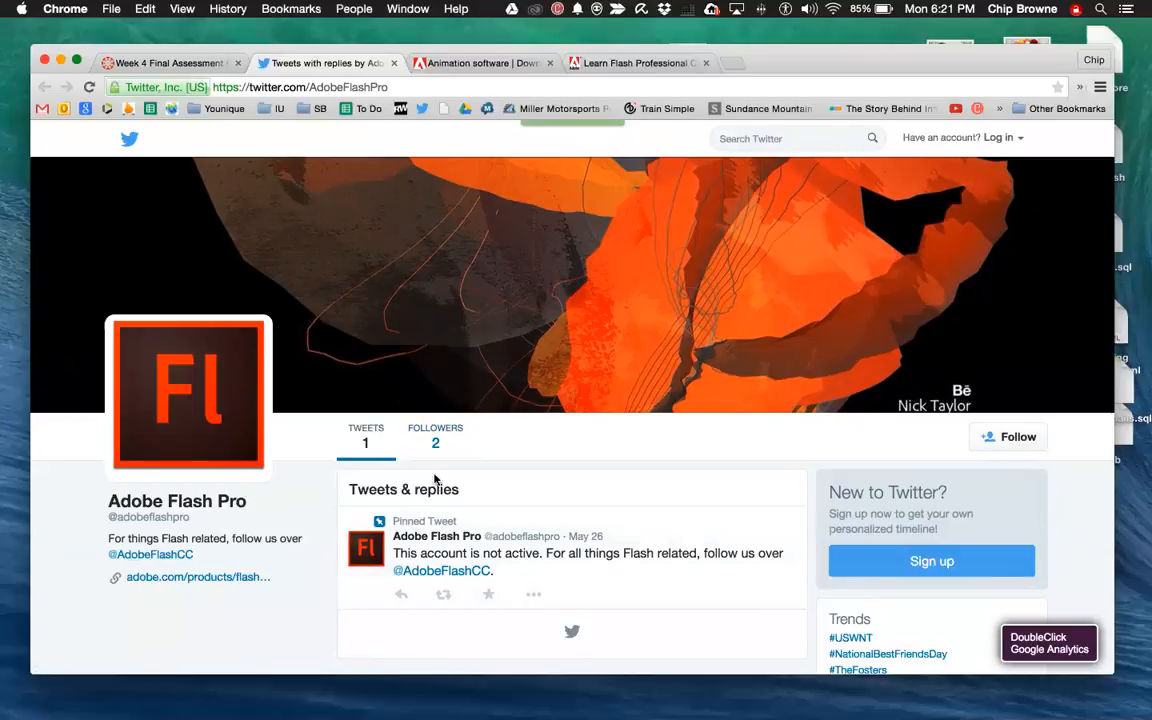
mouse_move(192, 520)
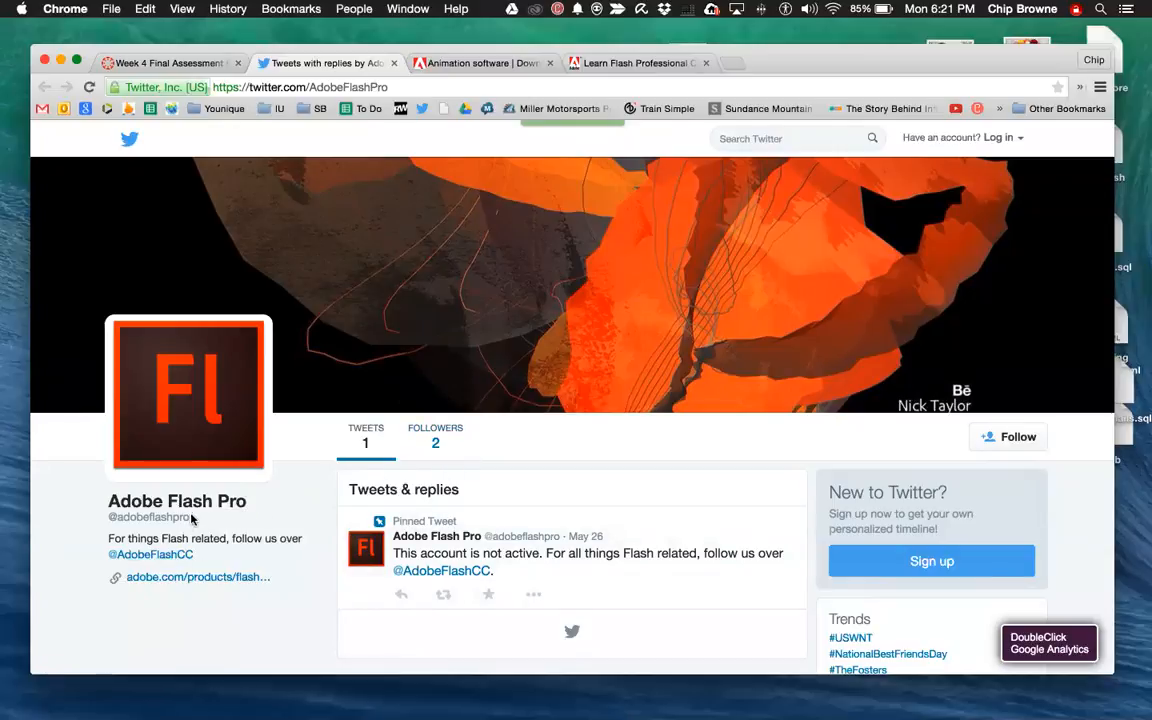
mouse_move(156, 572)
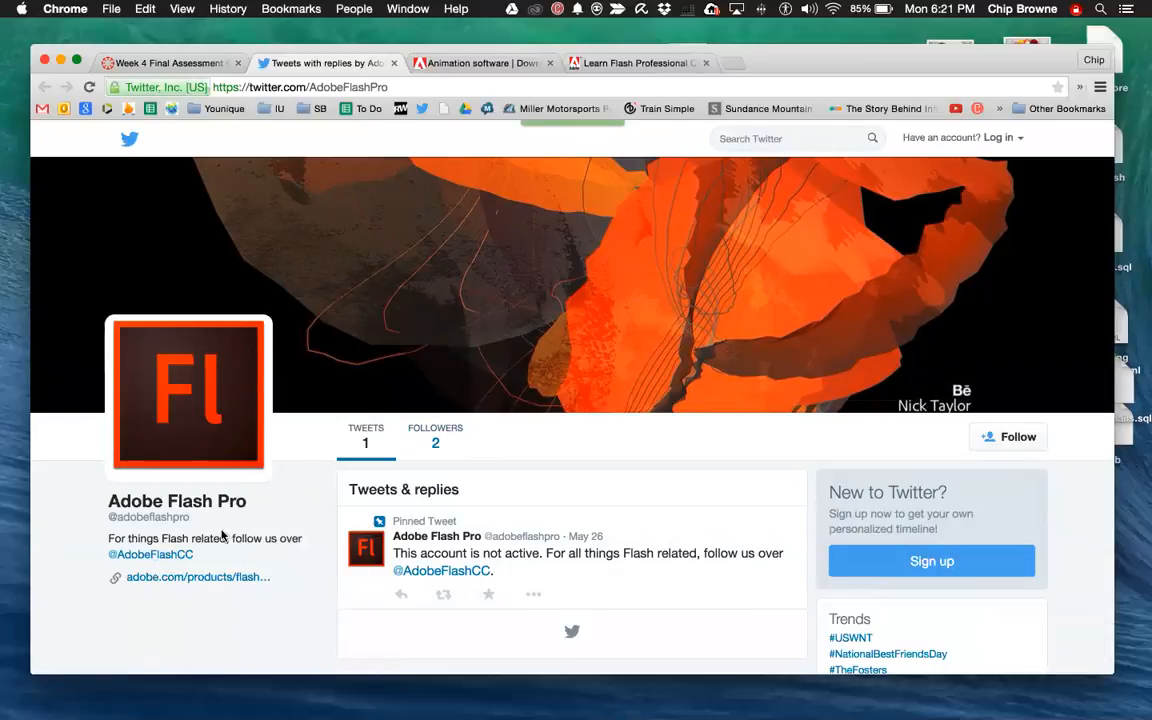
mouse_move(150, 518)
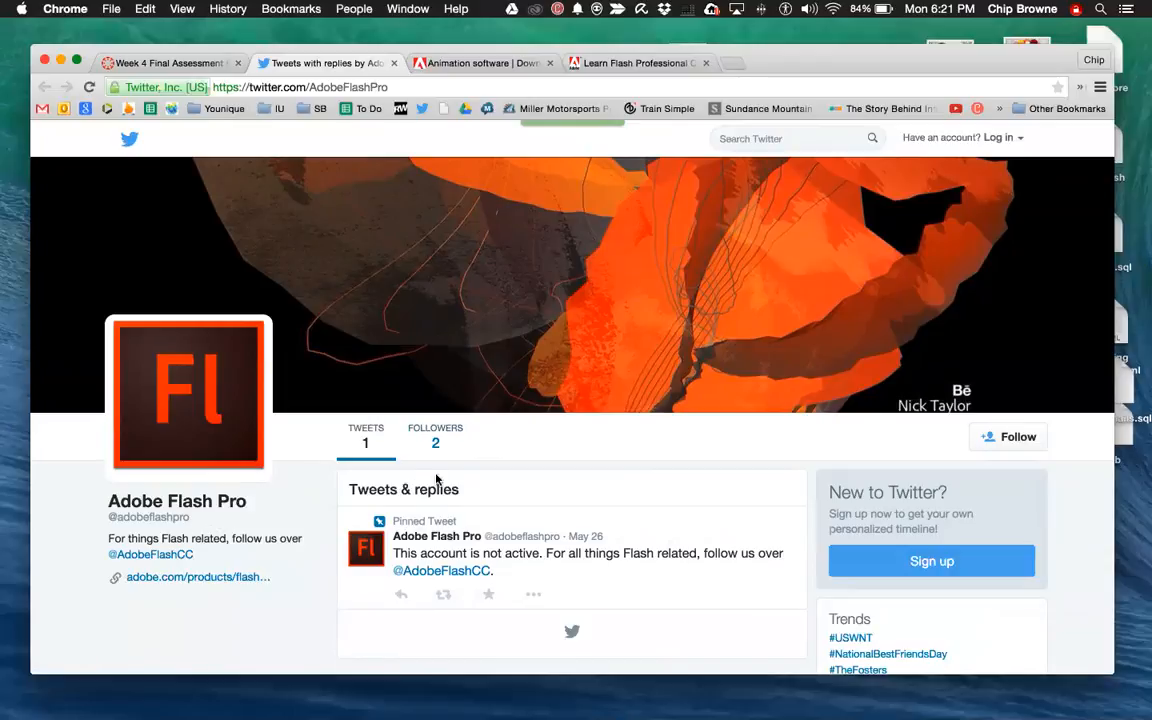
mouse_move(414, 518)
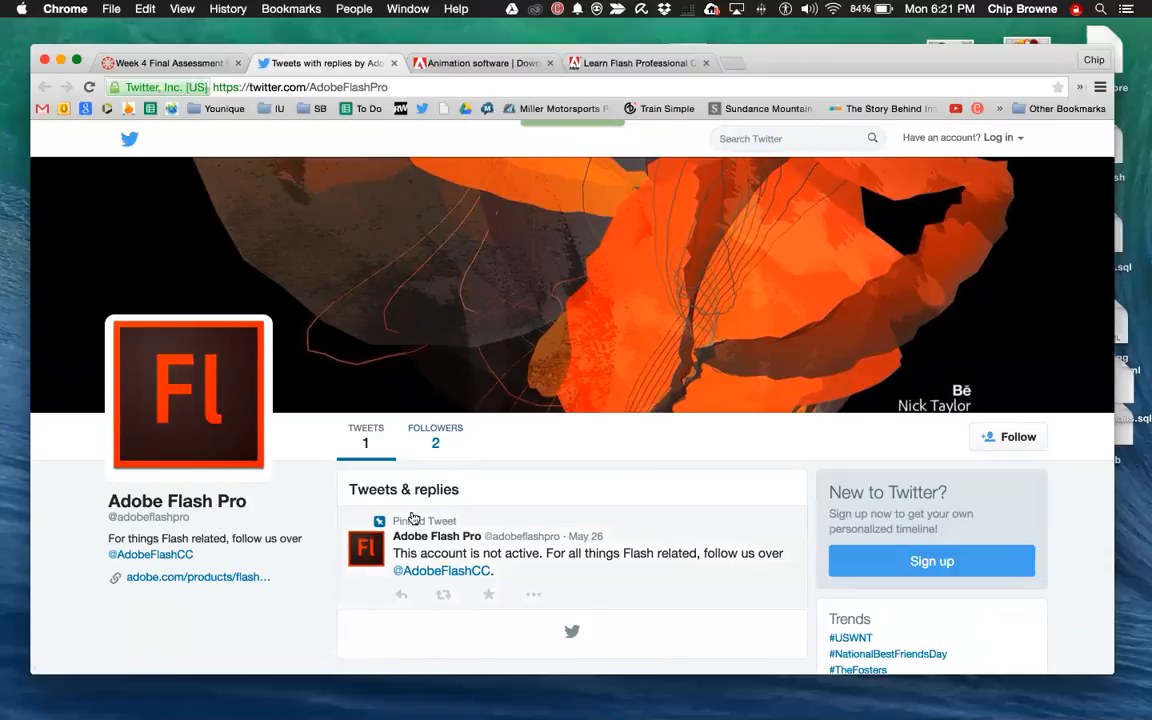
mouse_move(696, 560)
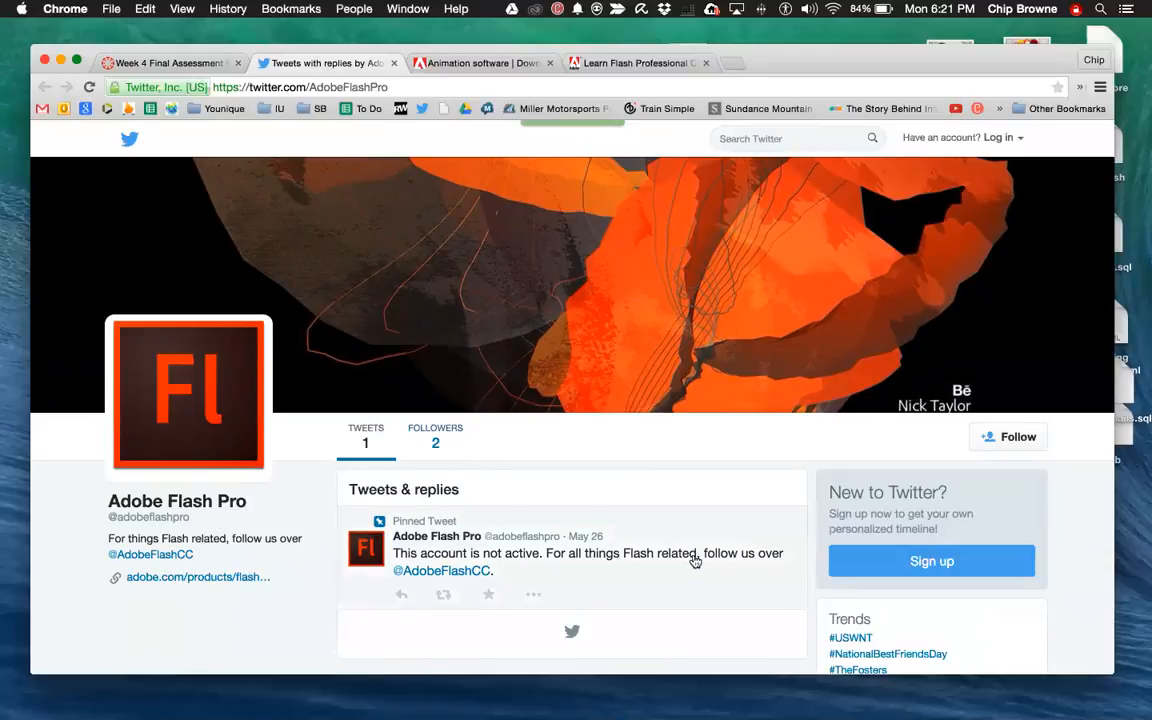
mouse_move(176, 566)
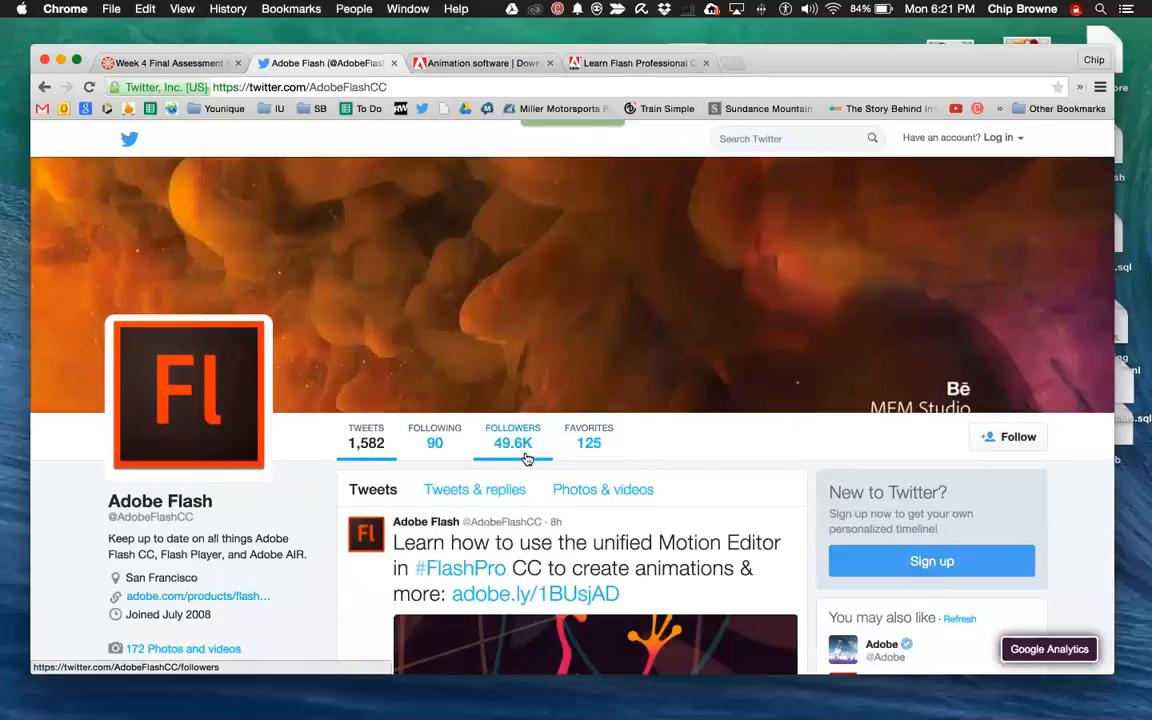
scroll("down", 3)
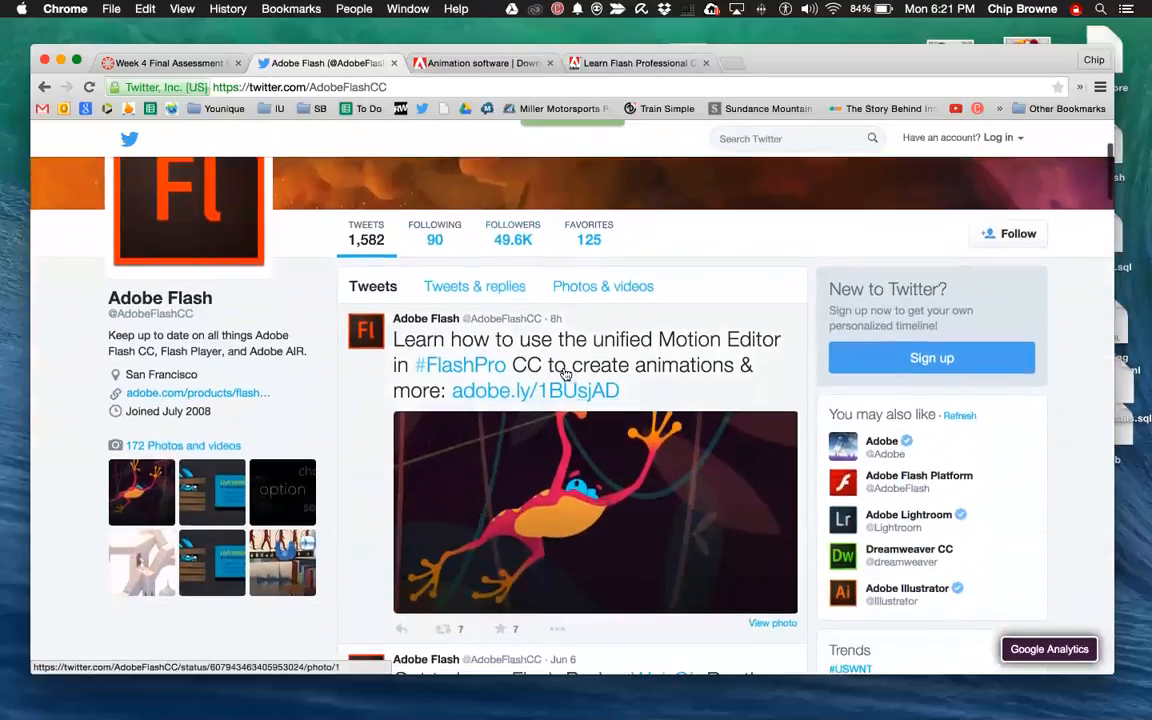
scroll("down", 3)
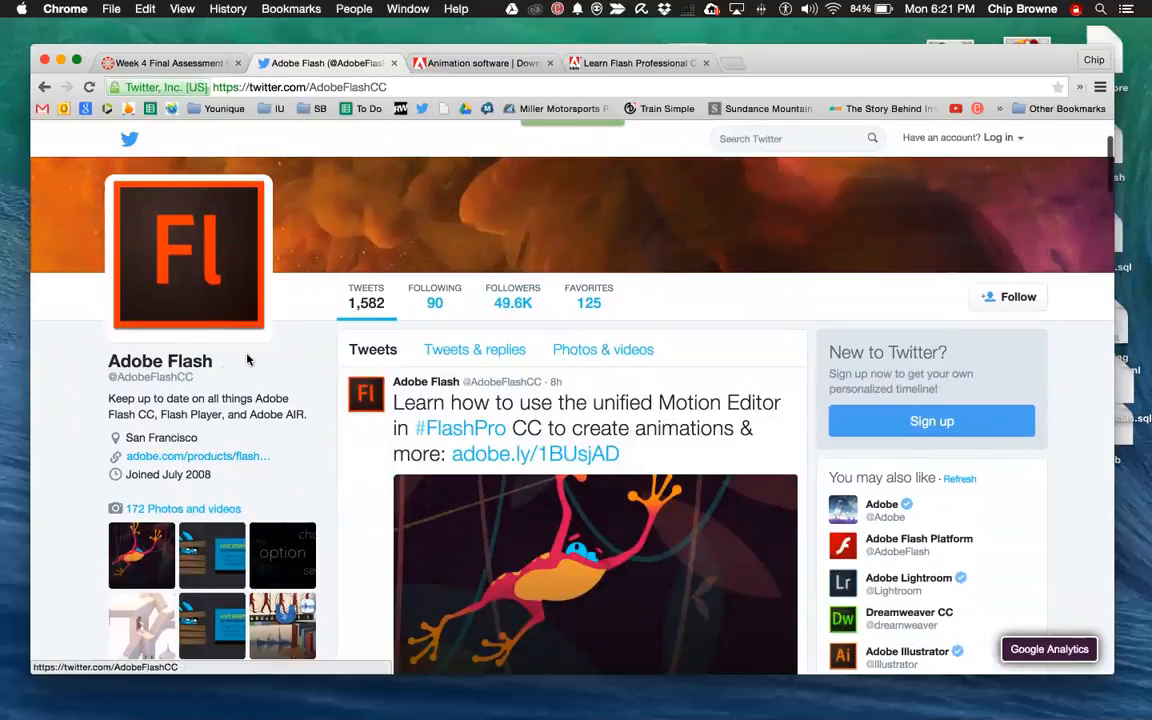
mouse_move(178, 392)
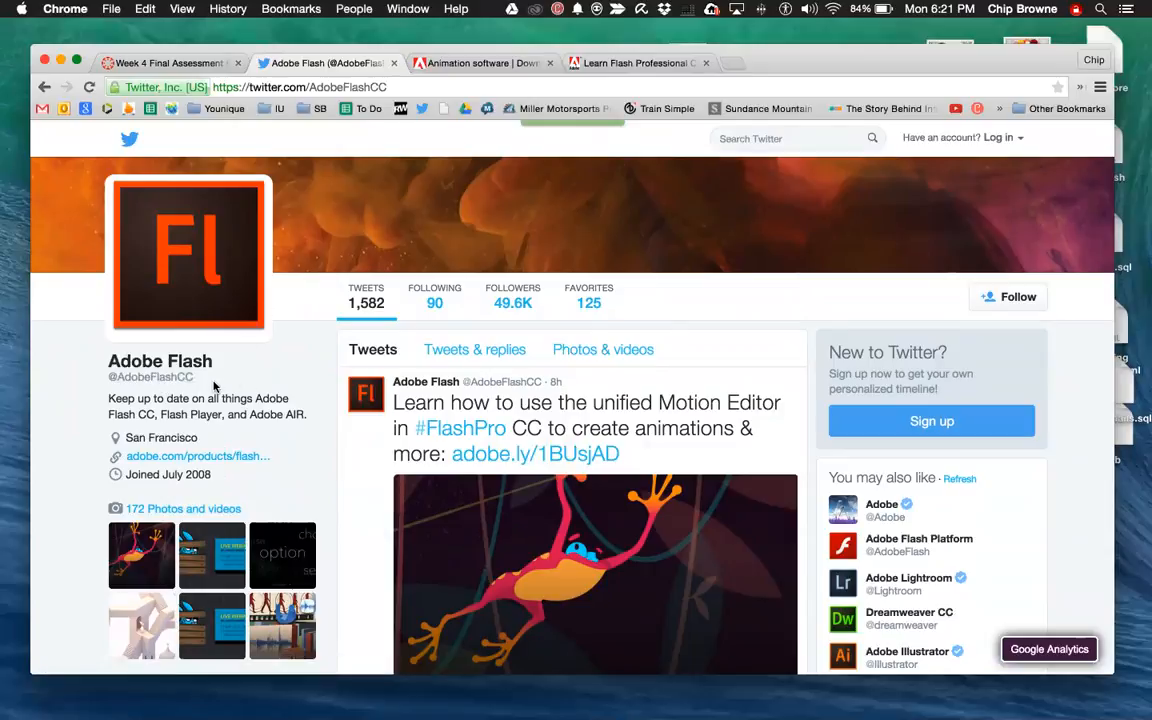
mouse_move(512, 296)
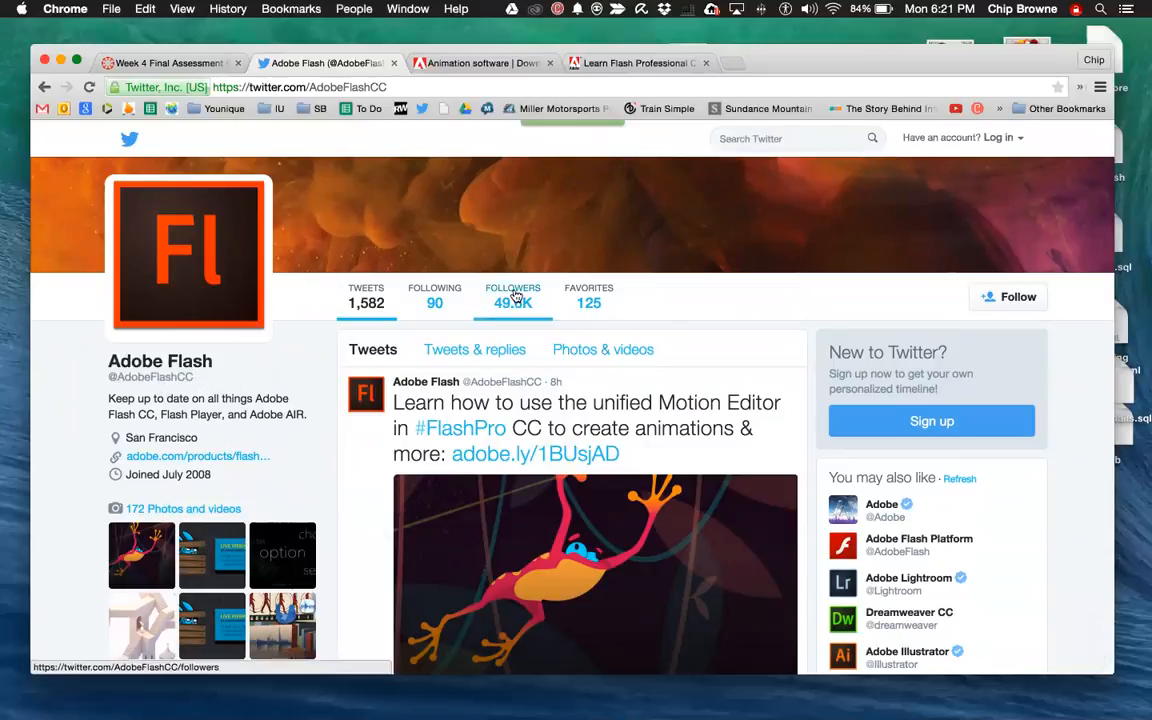
mouse_move(150, 390)
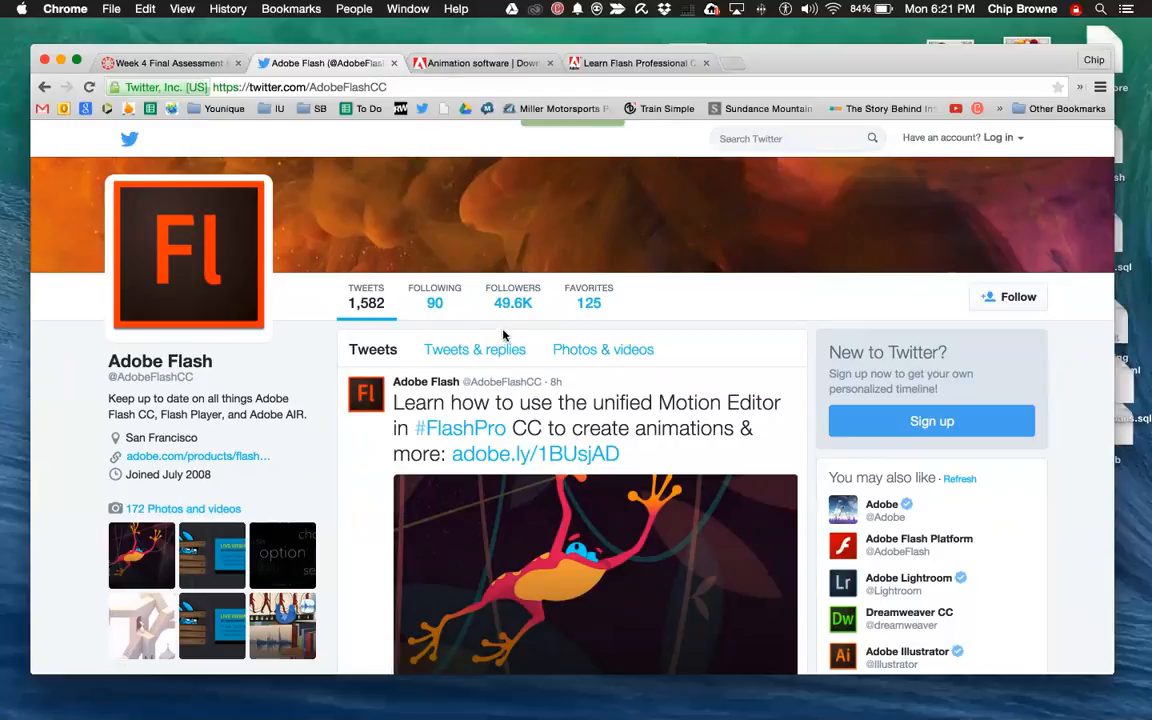
mouse_move(512, 324)
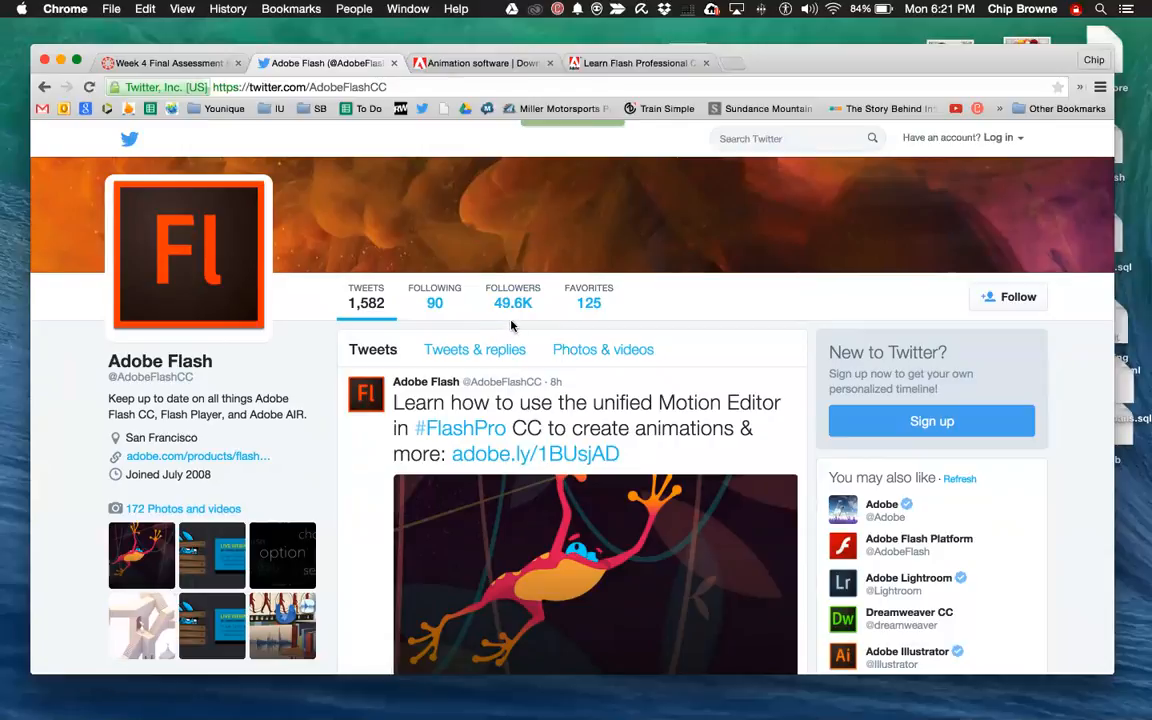
mouse_move(512, 304)
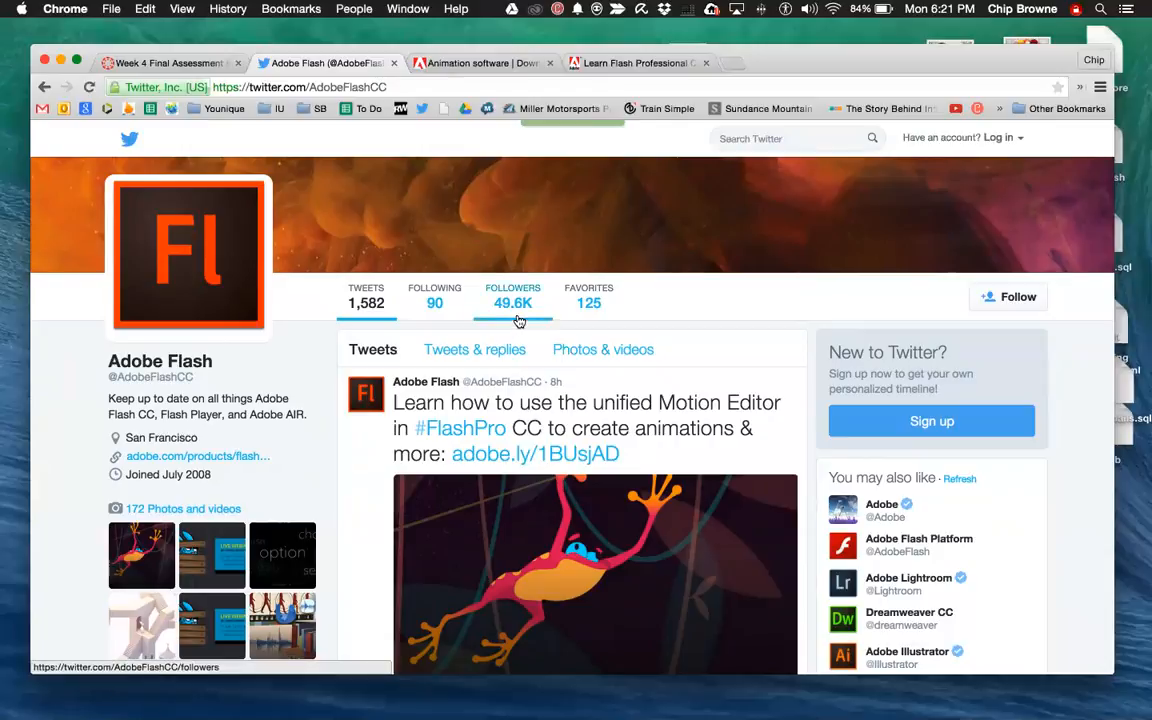
mouse_move(250, 370)
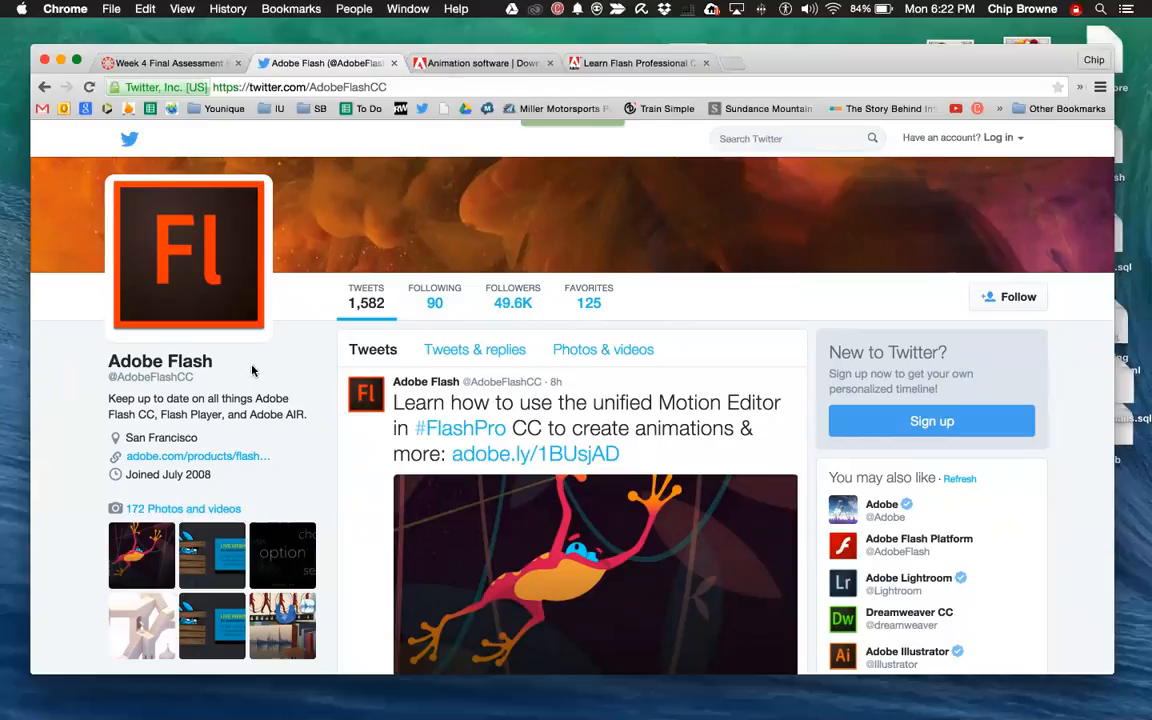
mouse_move(588, 302)
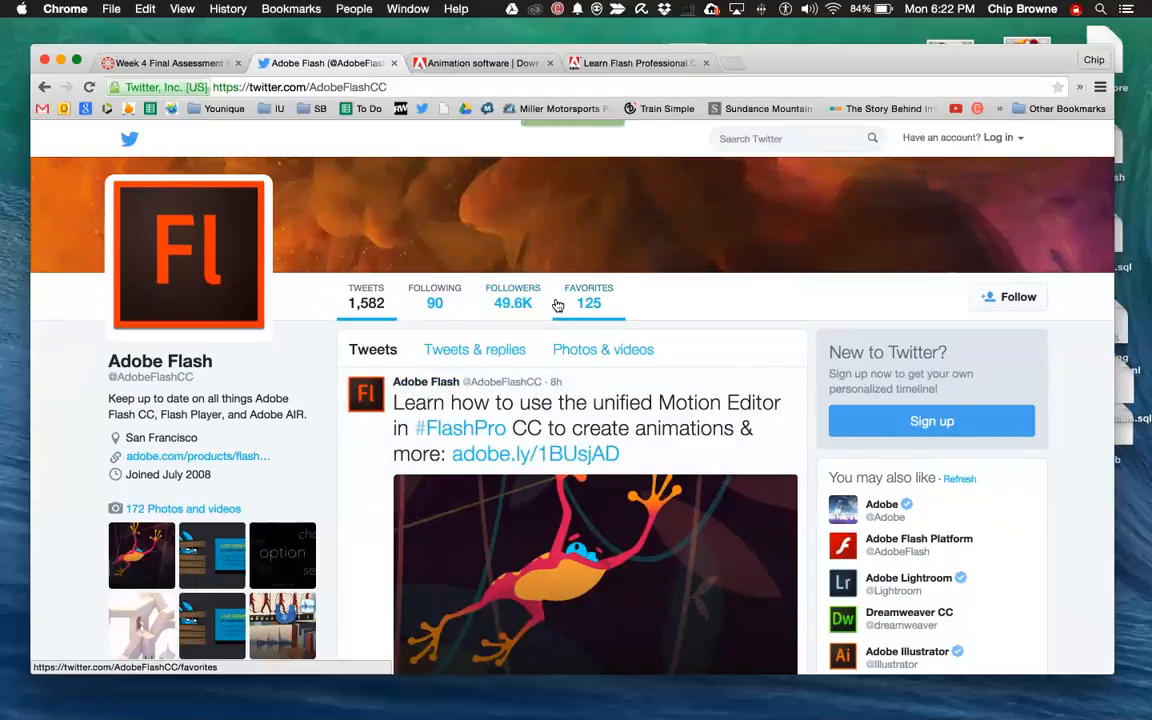
mouse_move(512, 304)
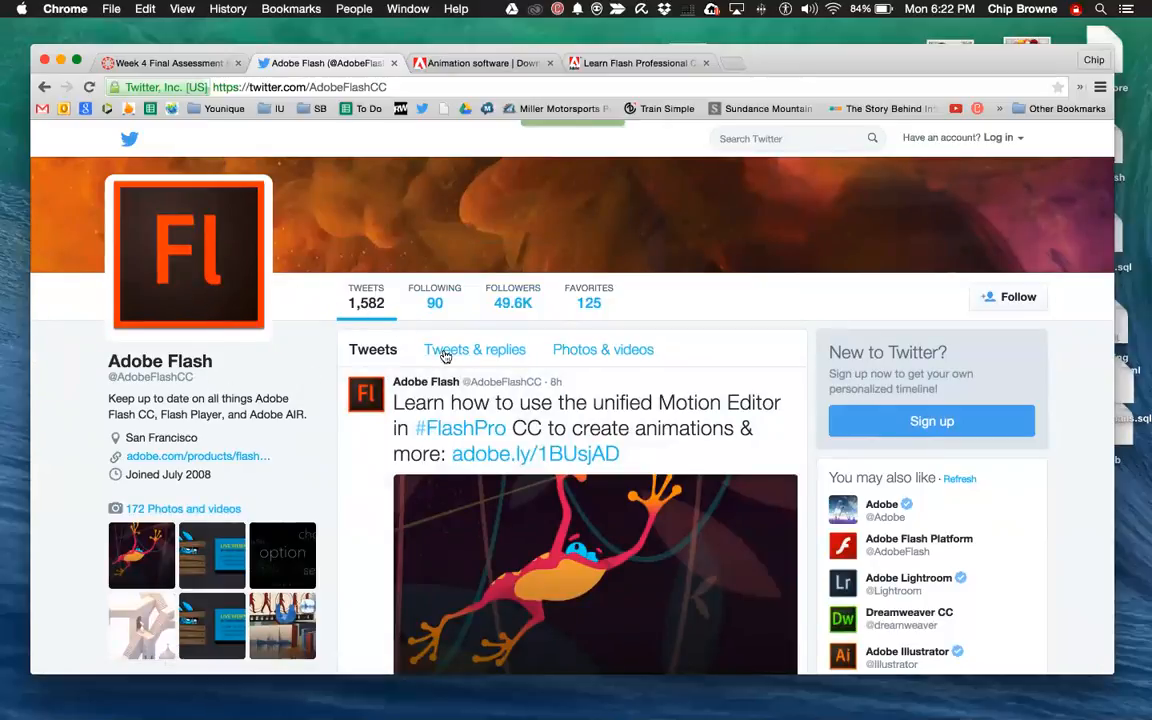
scroll("down", 3)
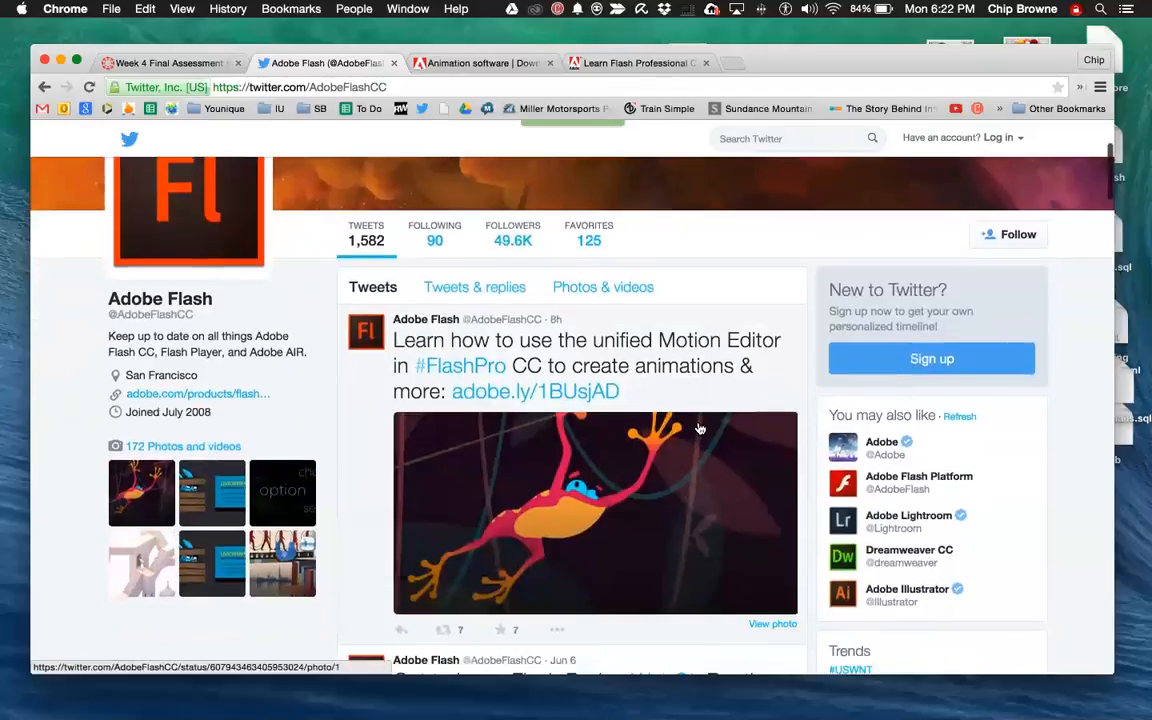
scroll("down", 3)
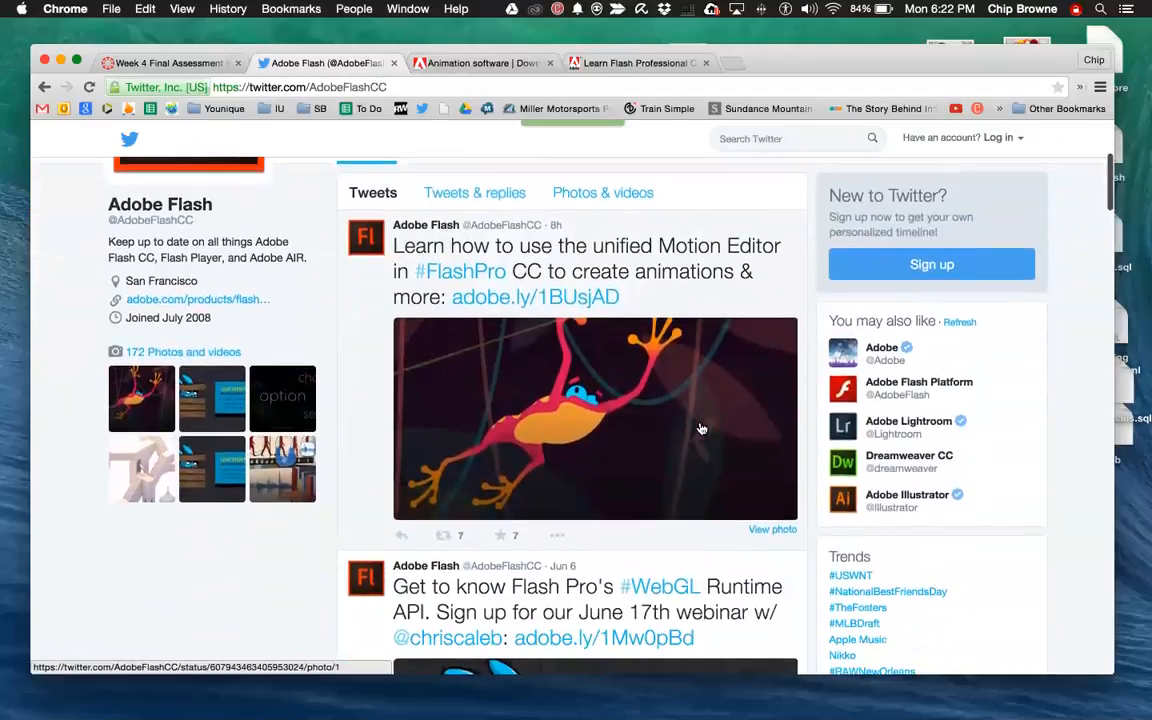
scroll("down", 3)
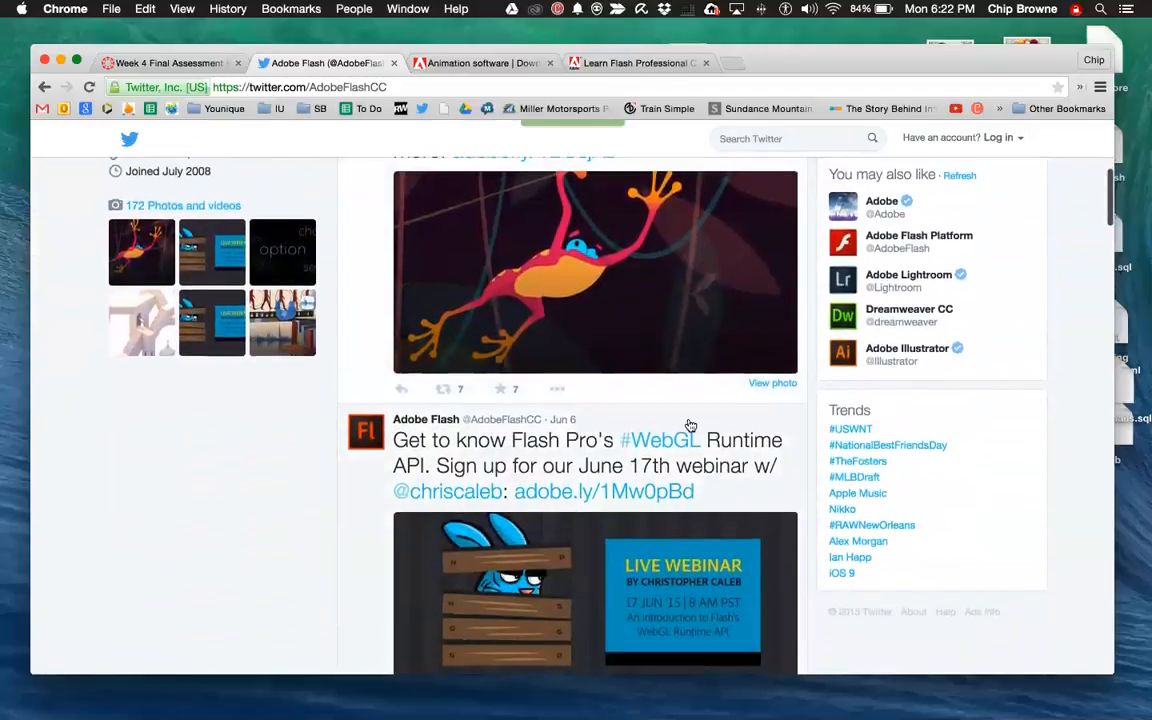
scroll("down", 3)
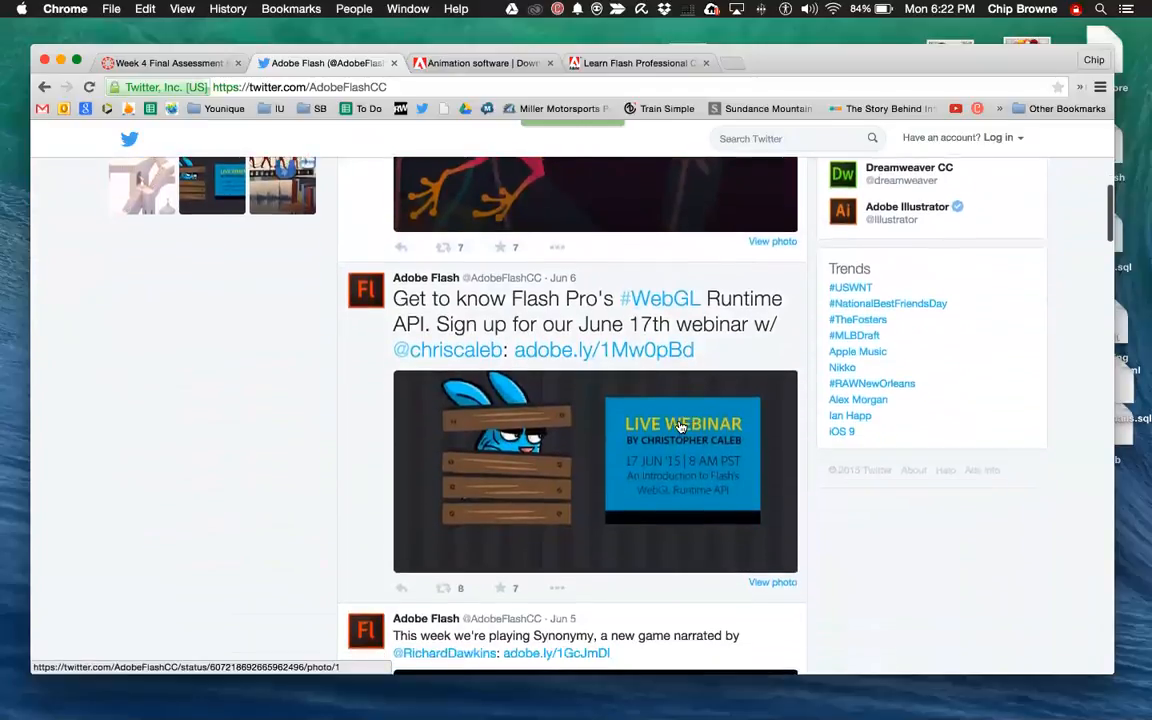
scroll("down", 3)
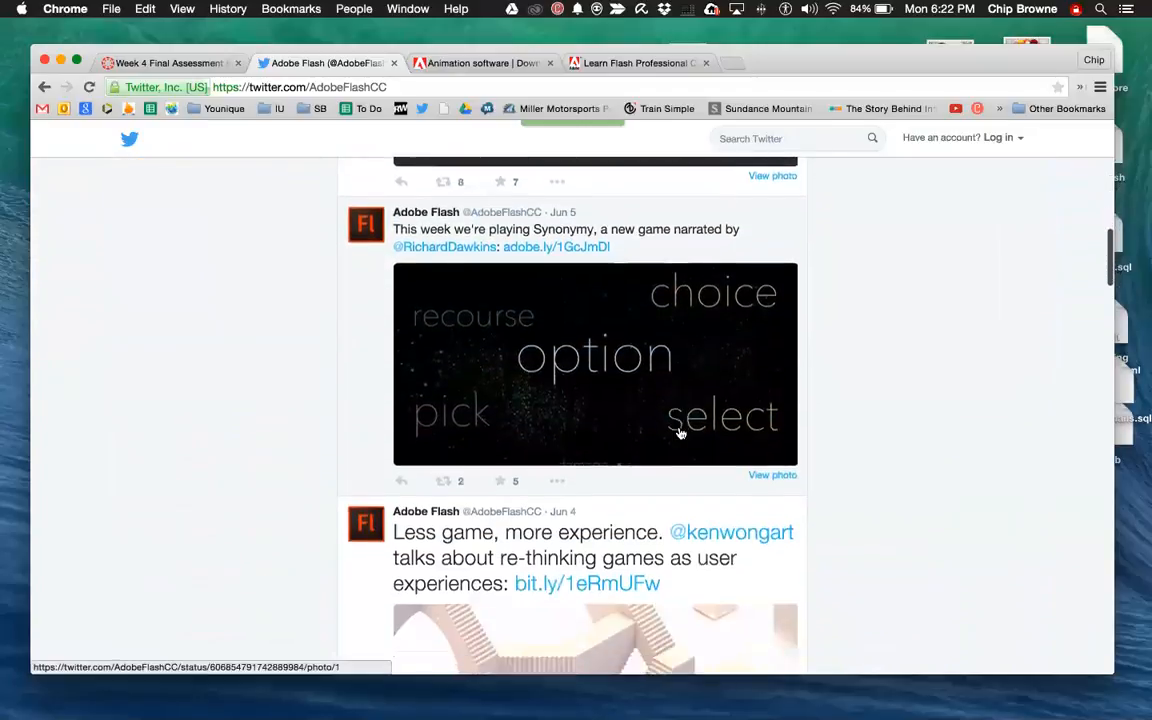
scroll("down", 3)
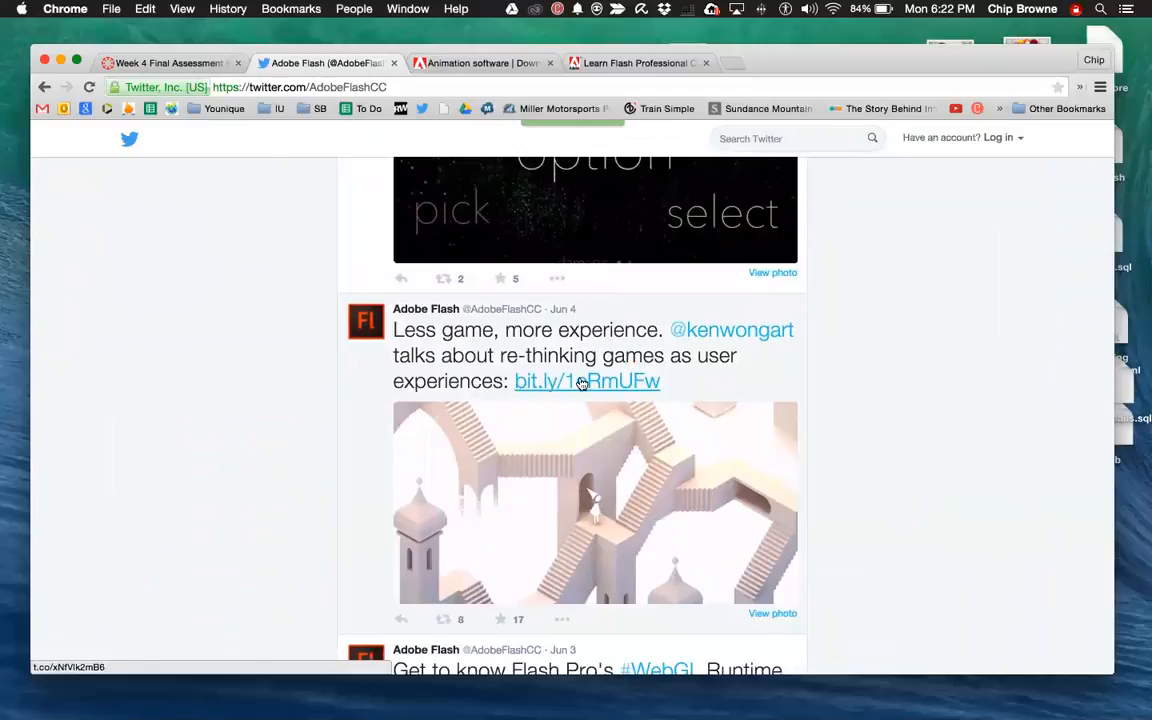
scroll("down", 3)
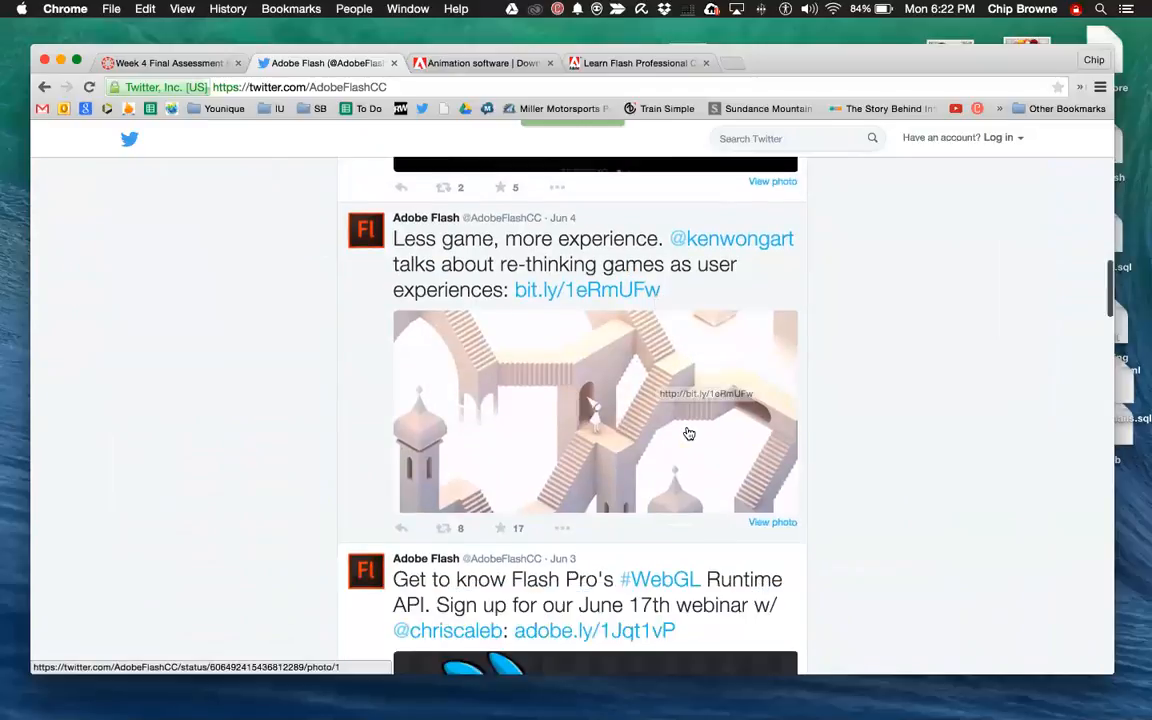
scroll("down", 3)
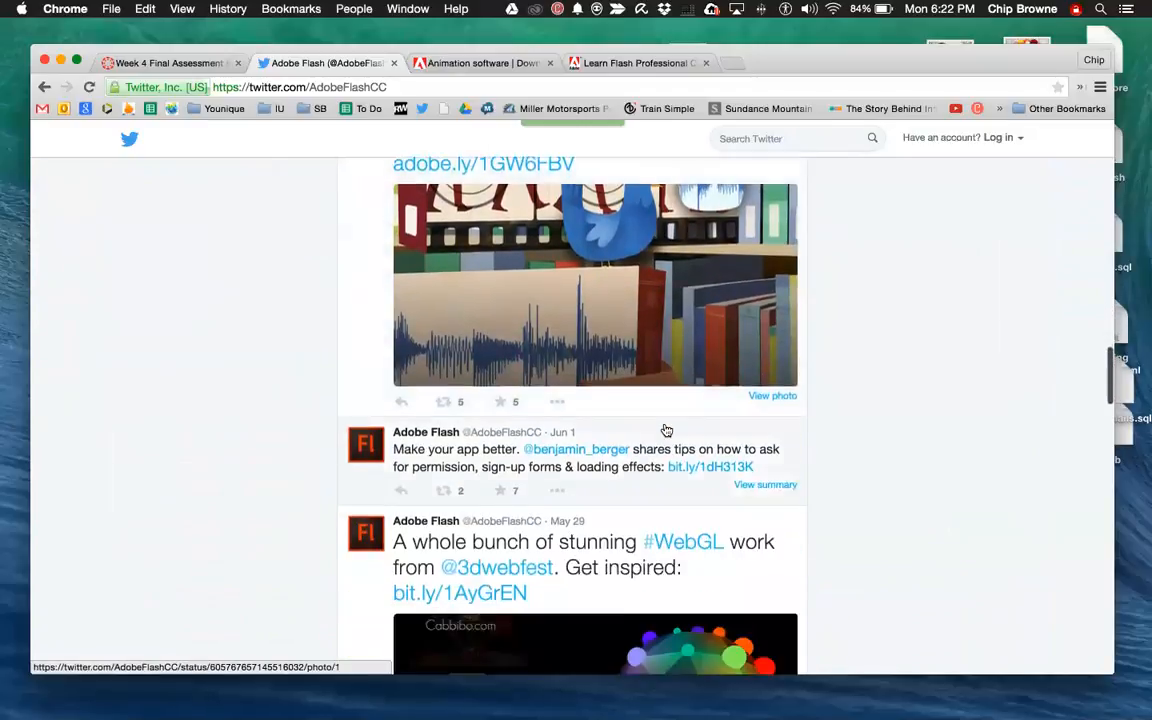
scroll("down", 3)
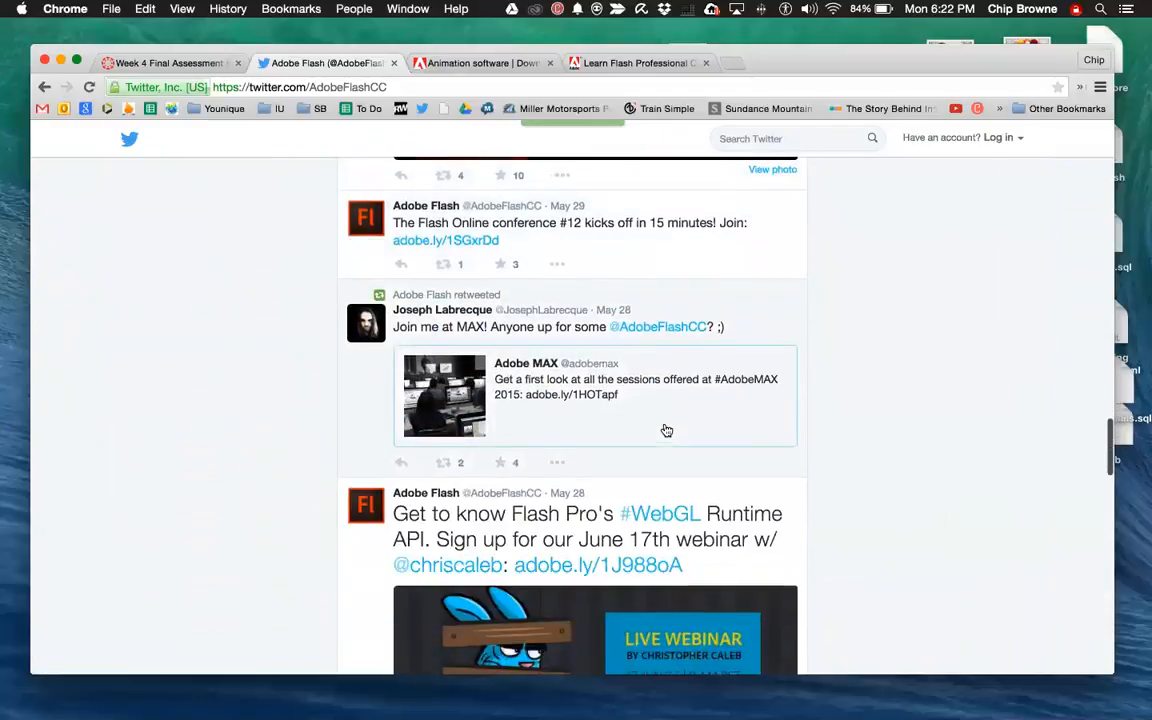
scroll("down", 3)
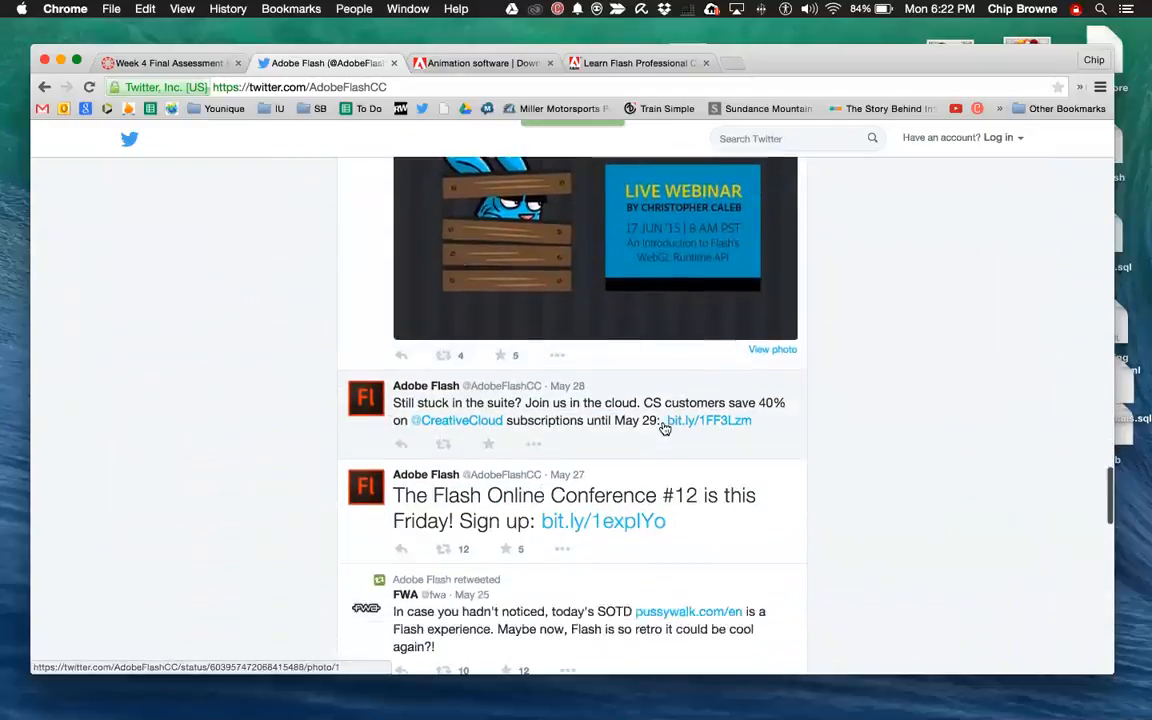
scroll("down", 3)
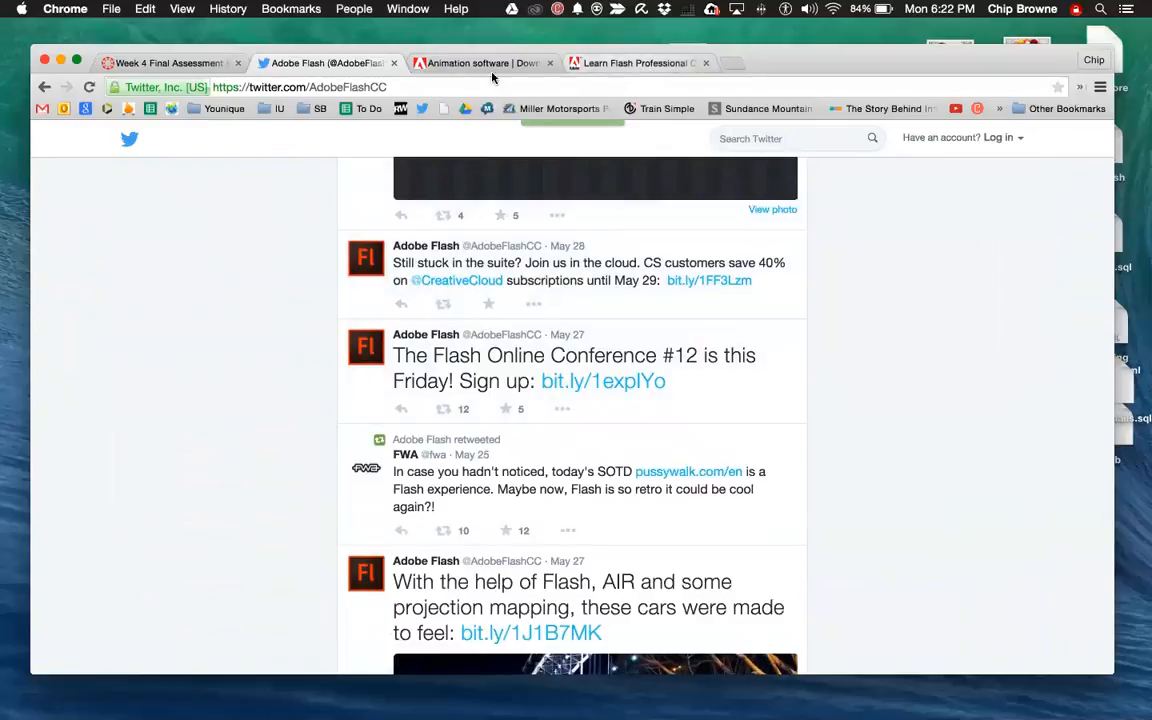
Back on the Part 2 assignment, follow the facebook.com/flashplatform link in step 4.
left_click(168, 62)
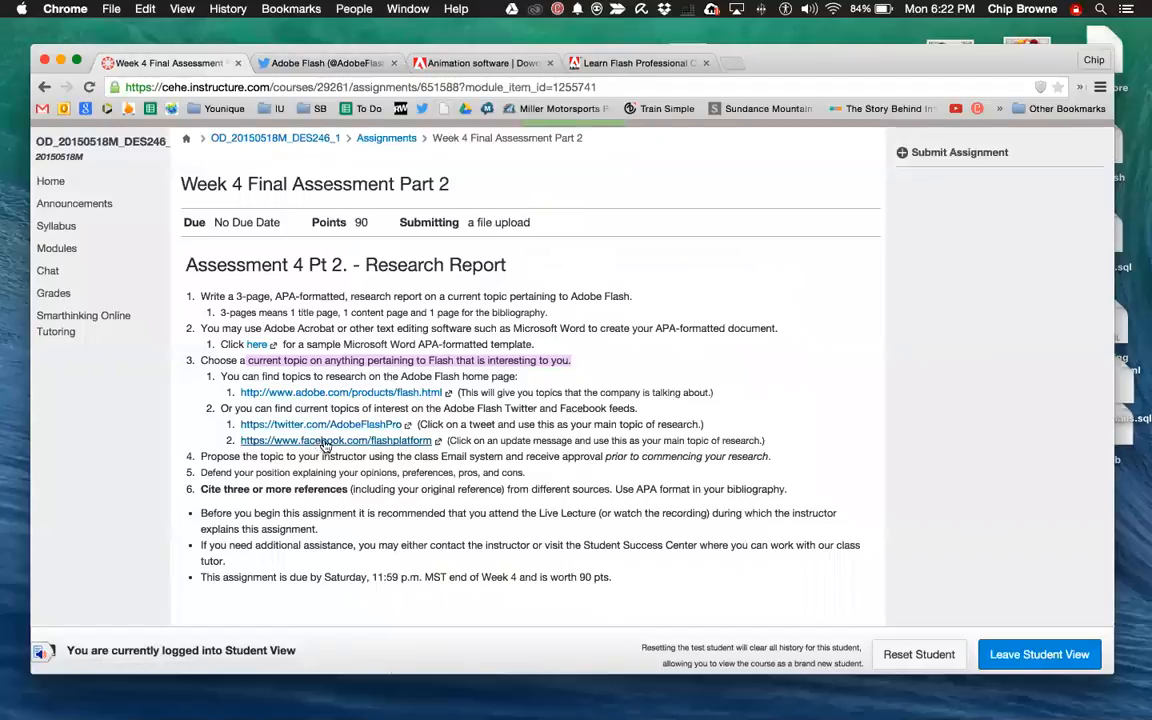
left_click(336, 440)
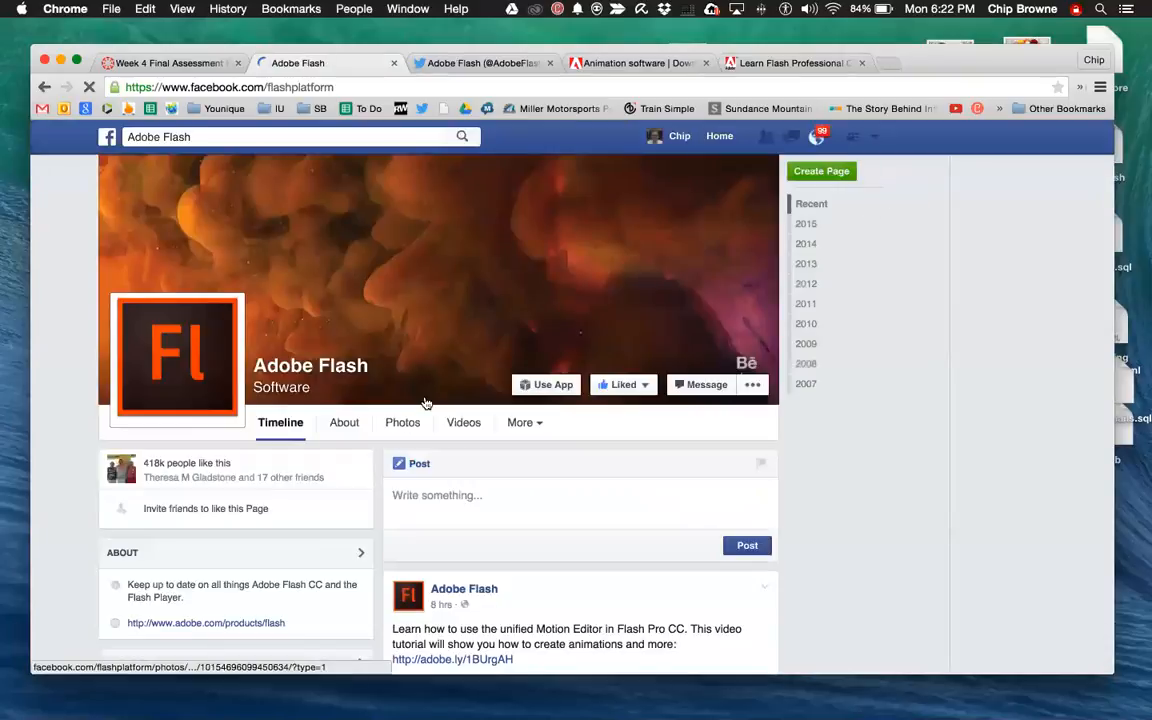
Scroll the Adobe Flash Facebook timeline through early-June posts on Motion Editor, app permissions and games.
left_click(764, 136)
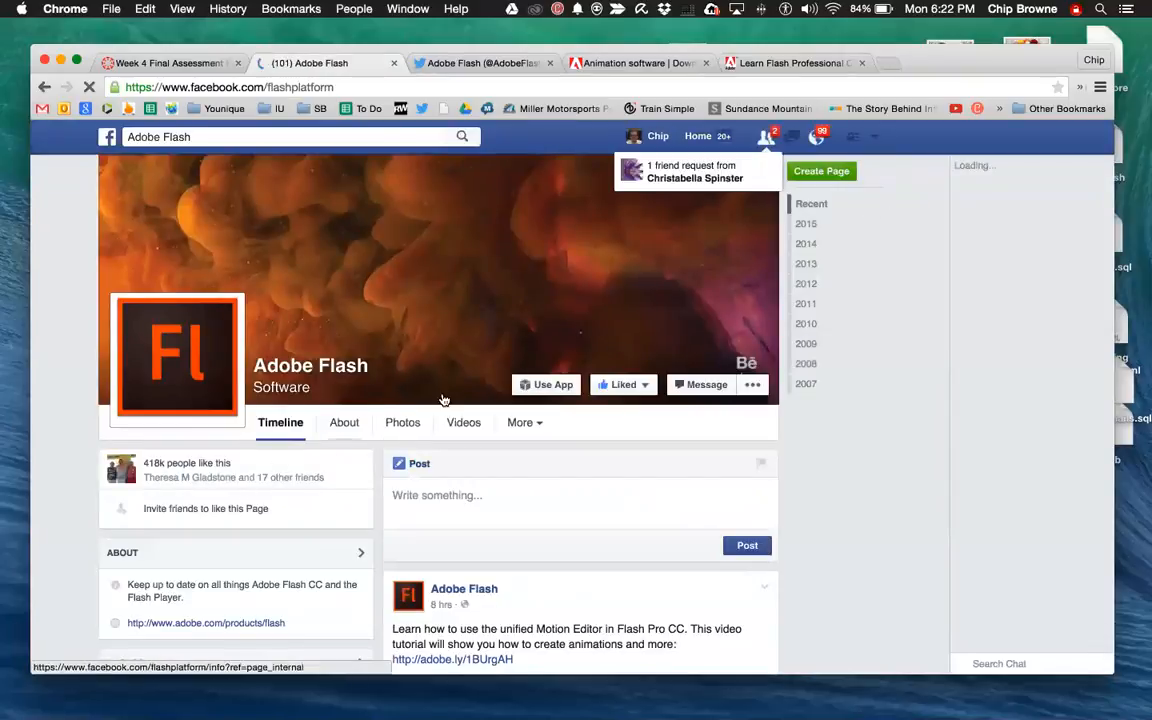
left_click(624, 384)
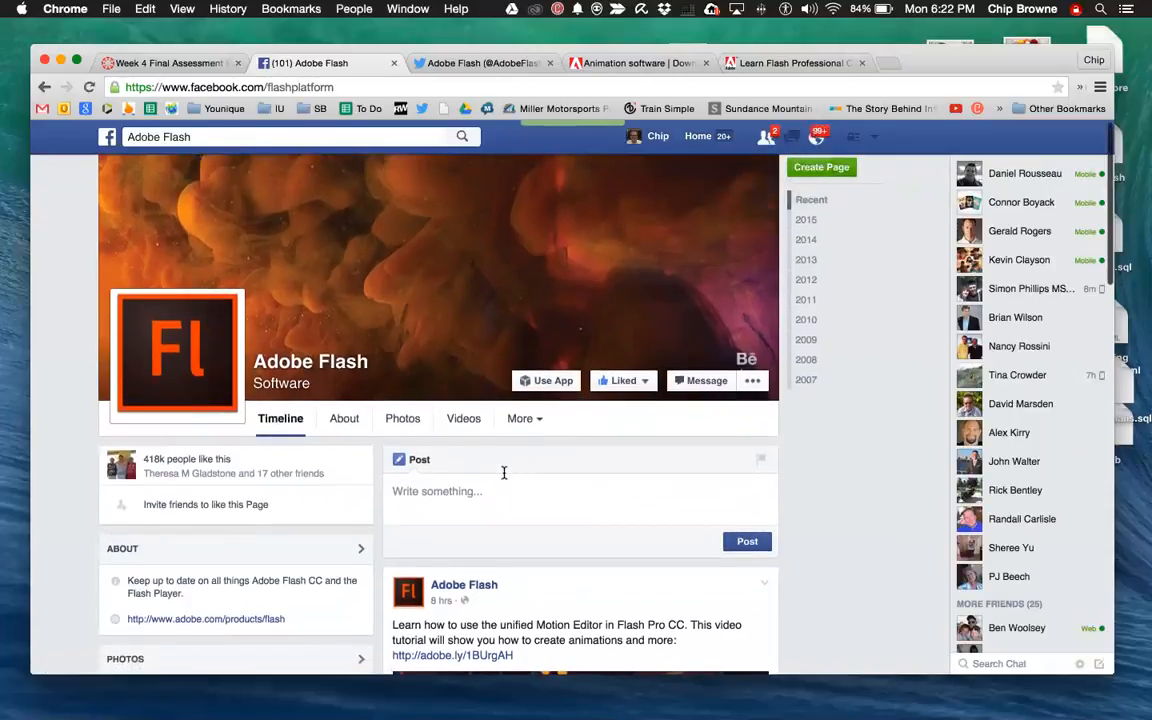
scroll("down", 3)
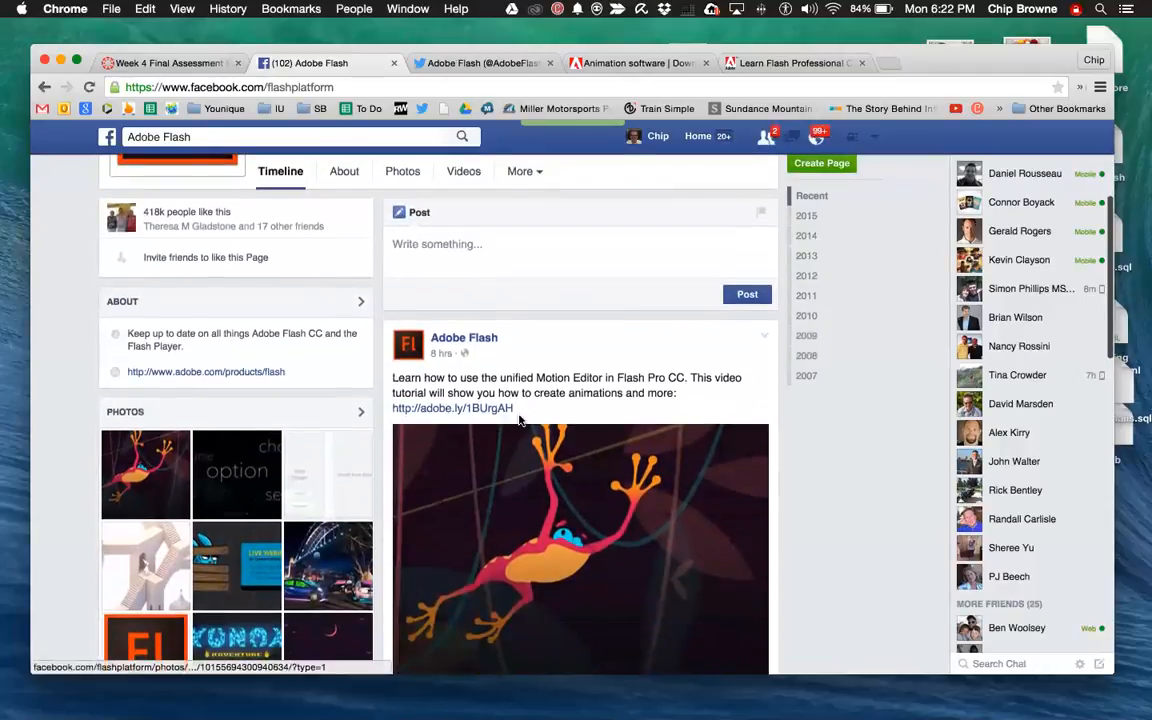
scroll("down", 3)
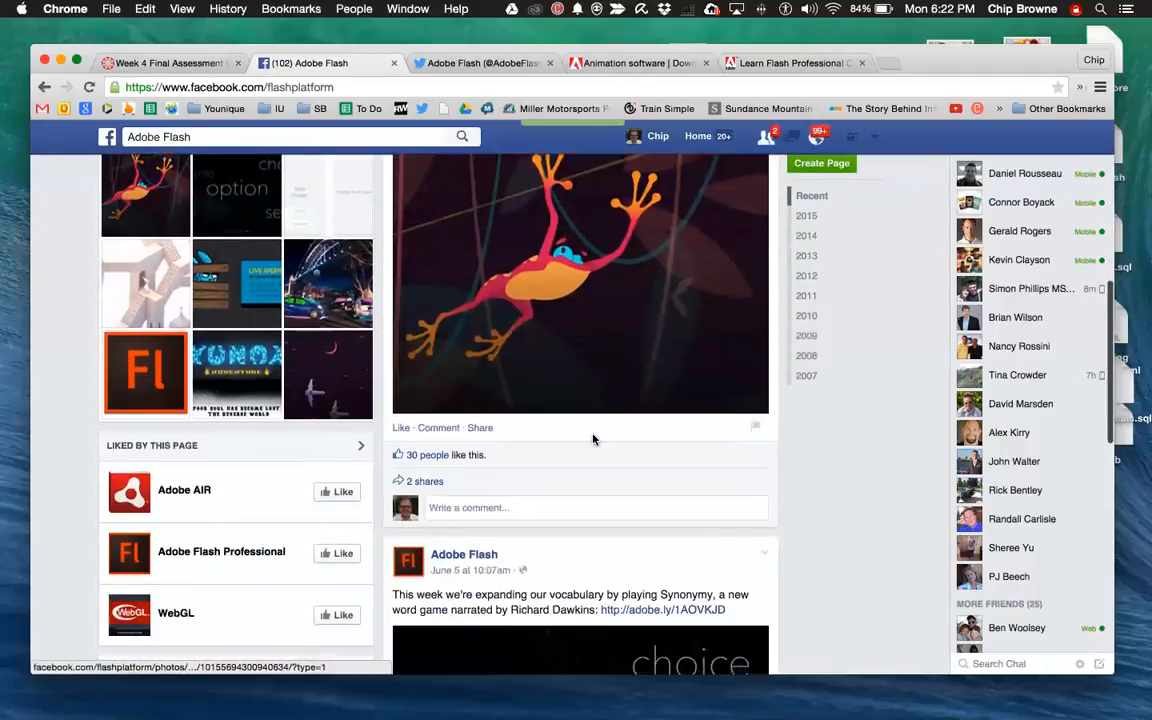
scroll("down", 3)
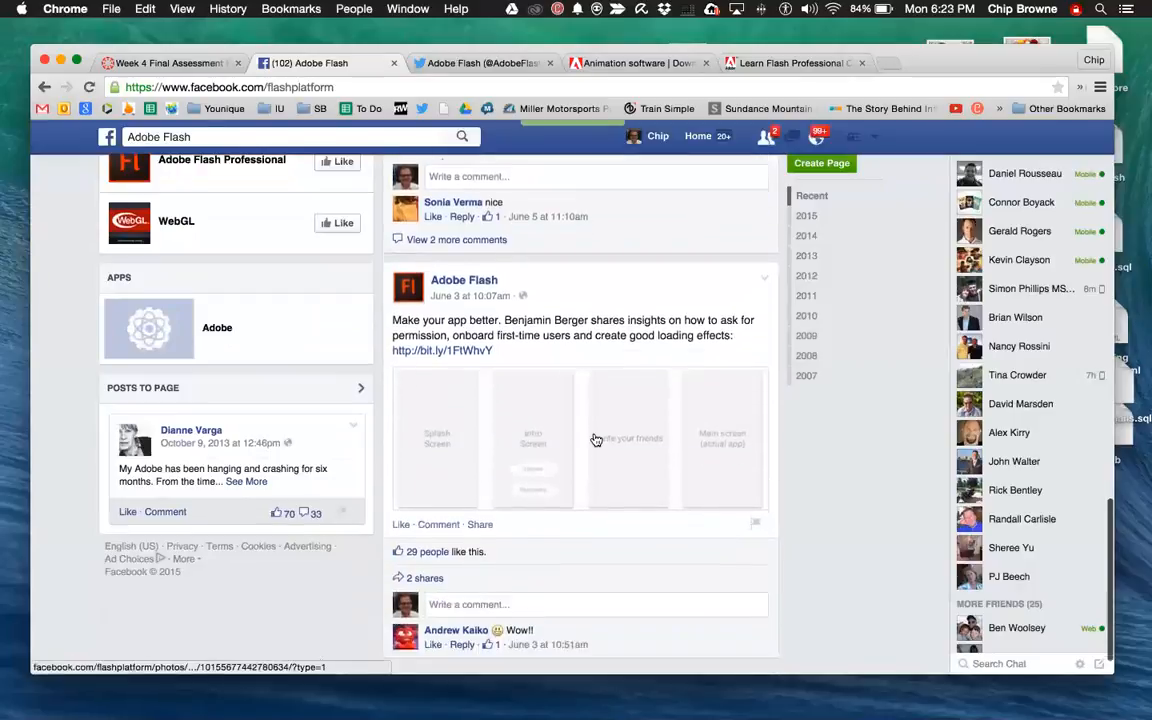
scroll("down", 3)
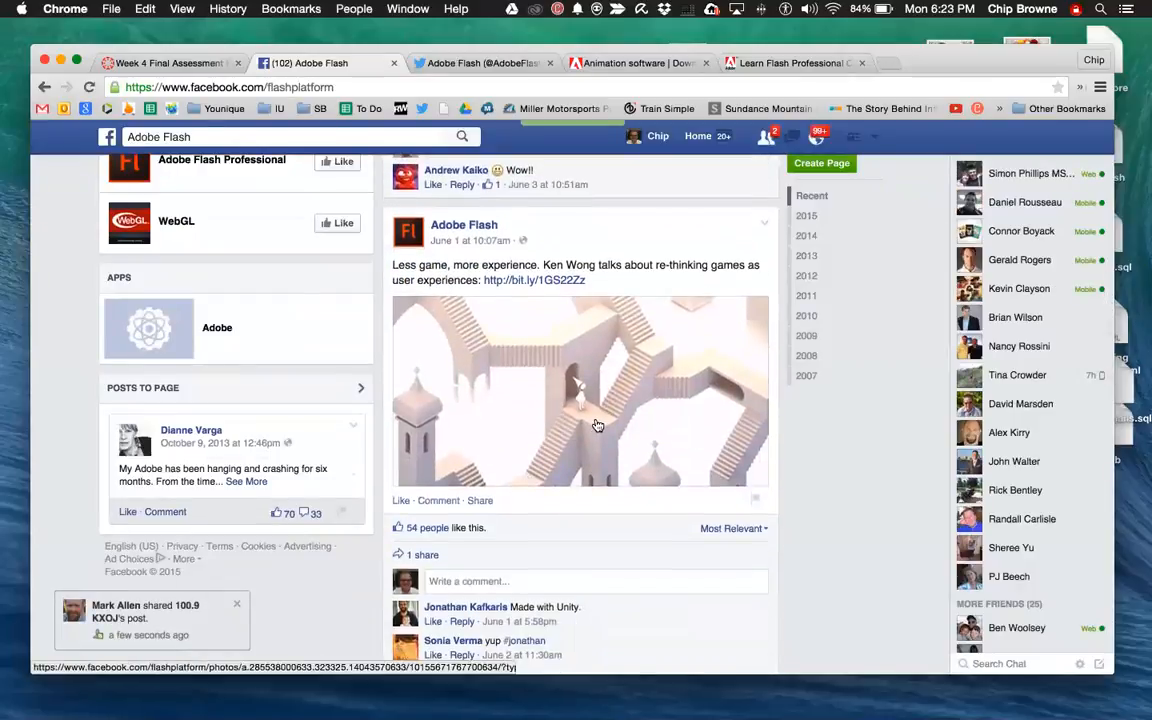
scroll("down", 3)
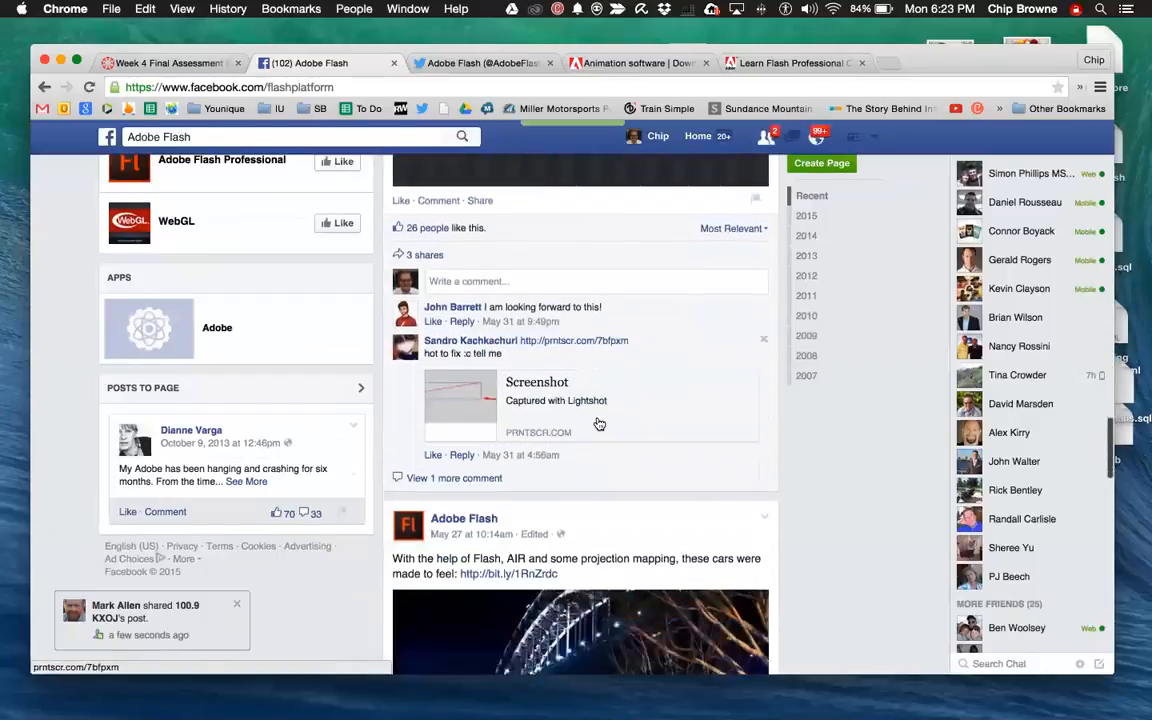
scroll("down", 3)
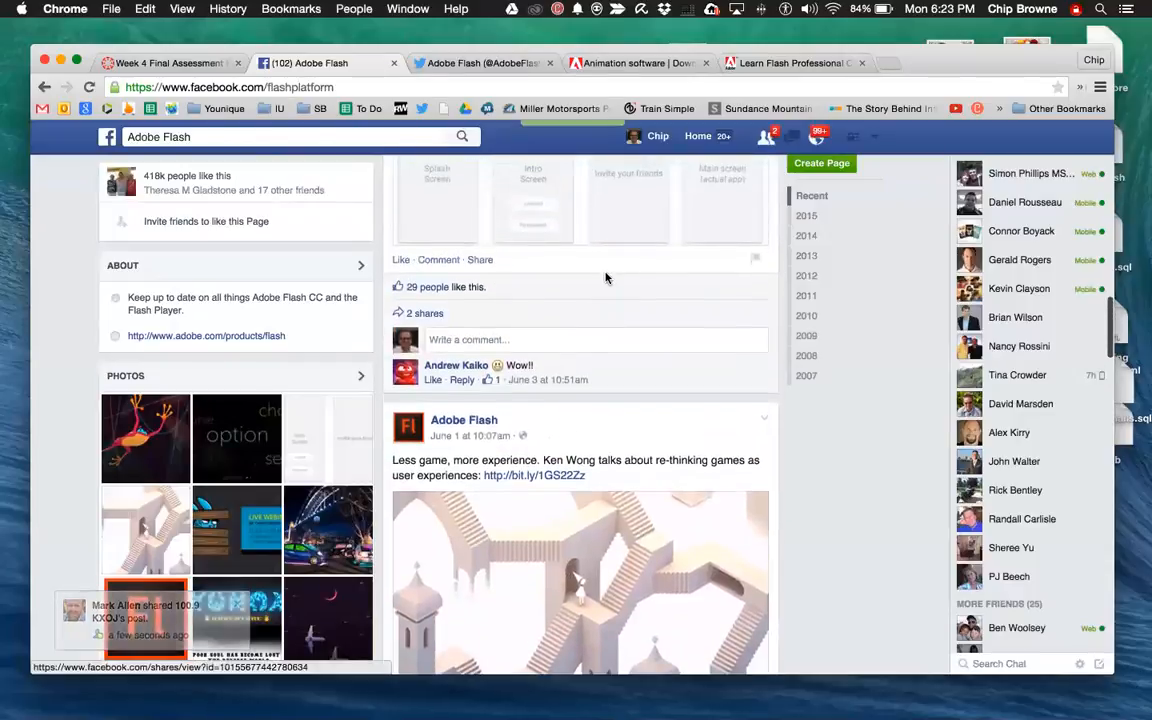
scroll("down", 3)
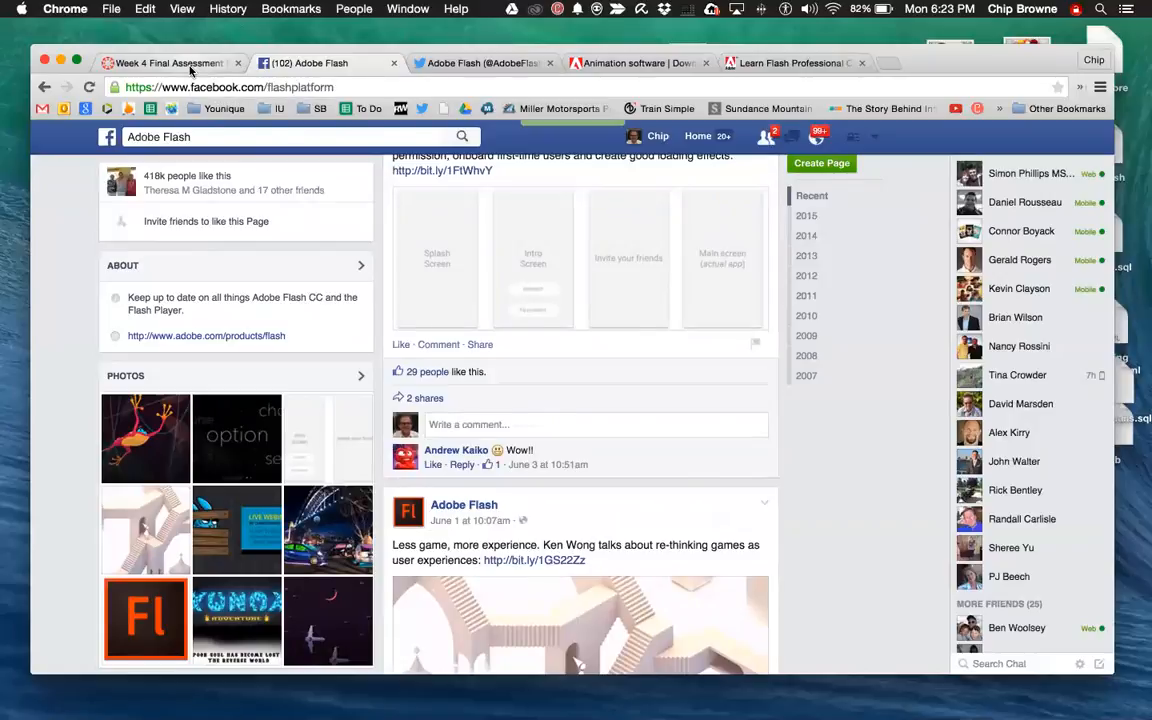
Switch back to the Week 4 assignment tab and scroll to the deadline note at the end.
left_click(164, 62)
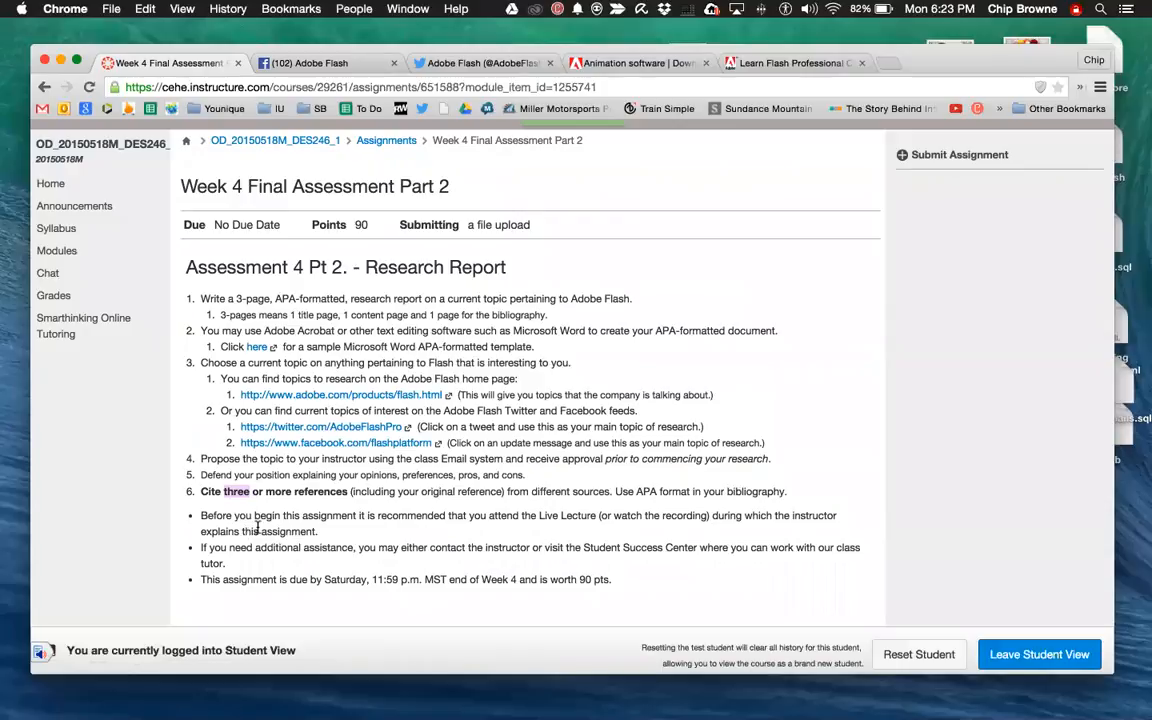
mouse_move(548, 510)
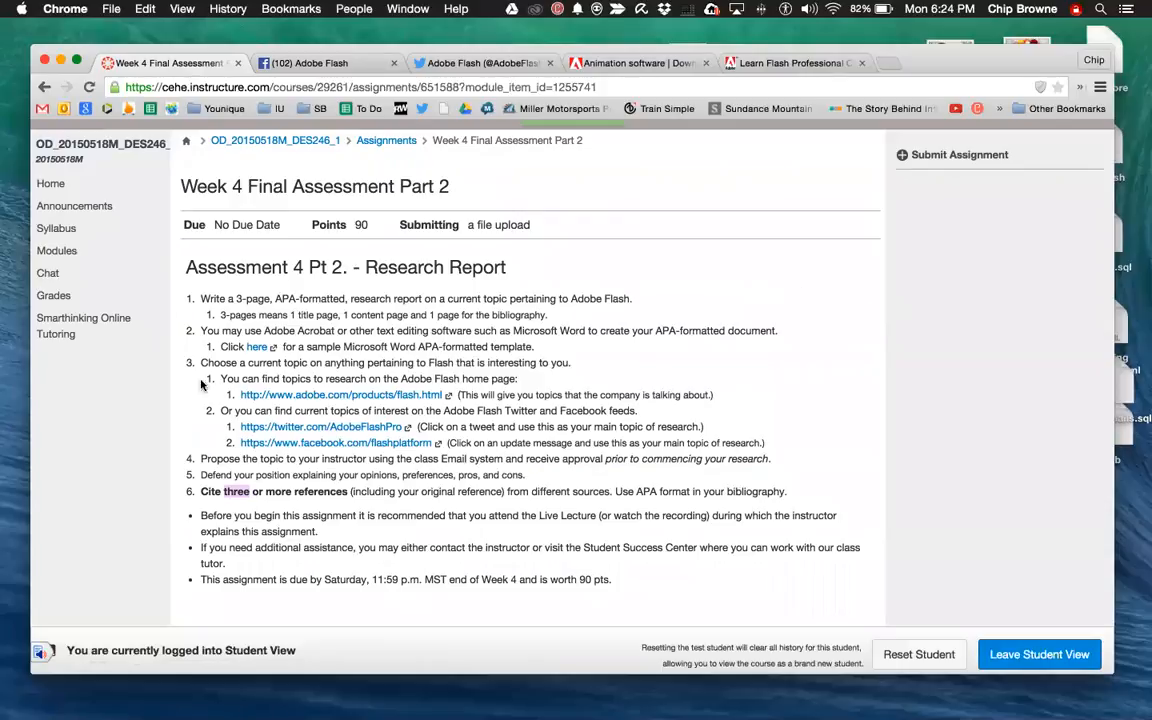
scroll("down", 3)
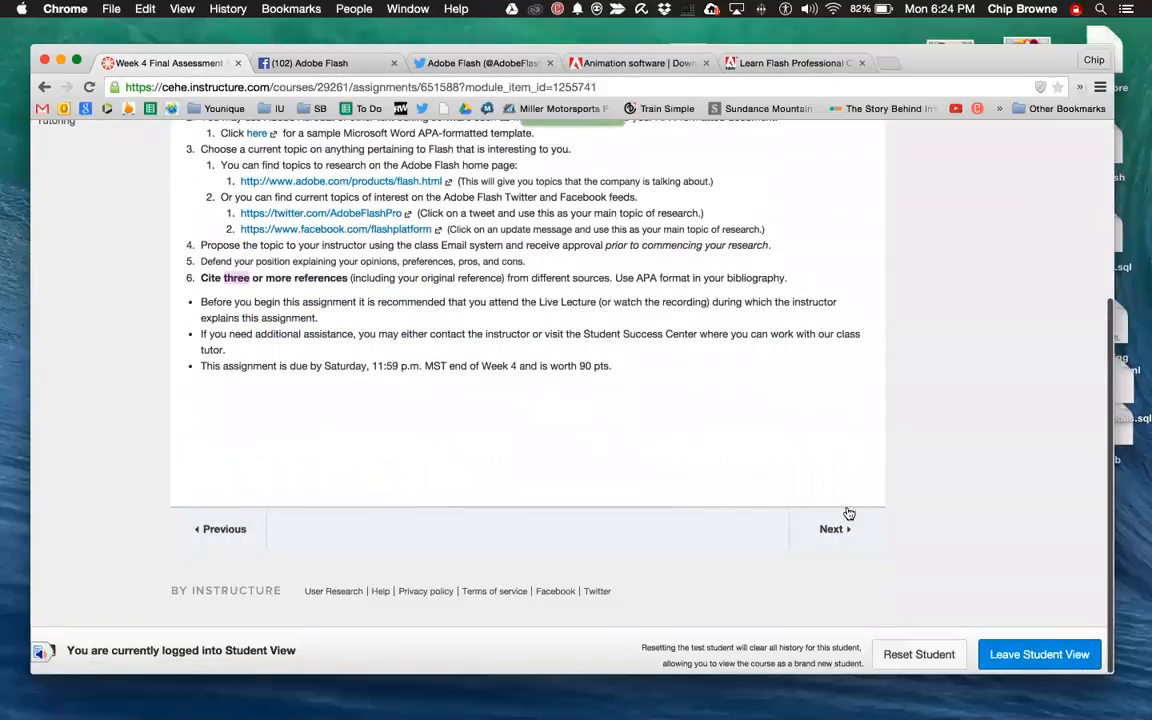
Use Next to reach the Daily Checkpoints page and scroll down it.
left_click(832, 528)
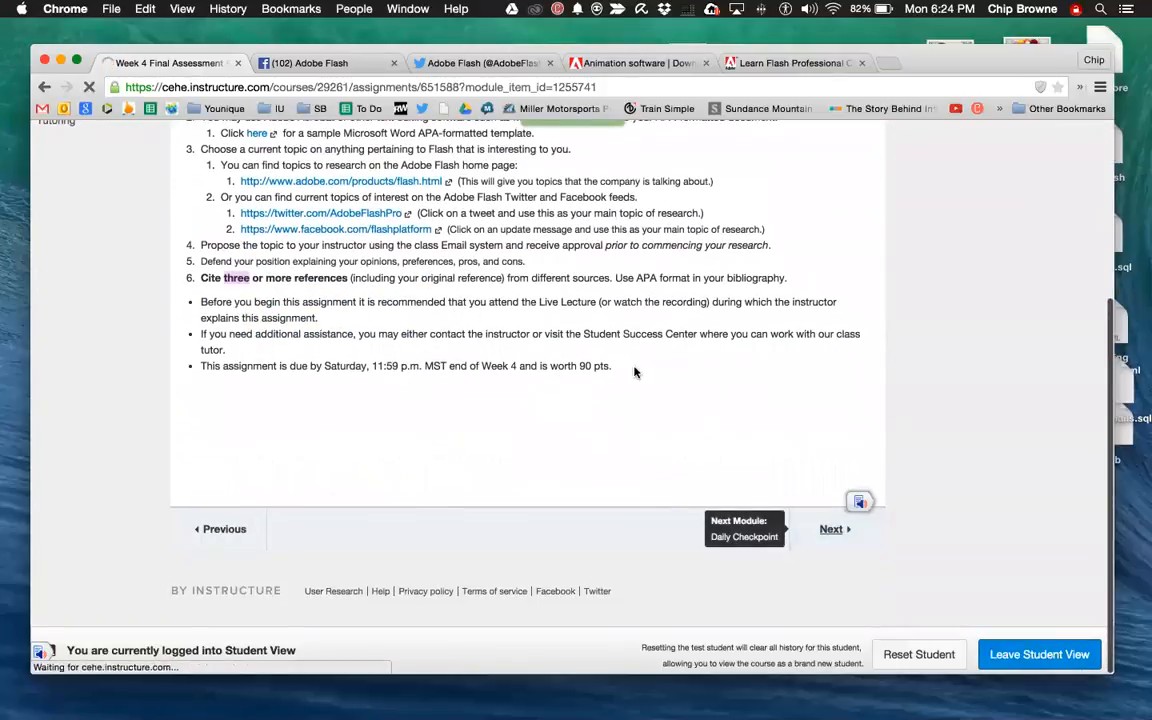
left_click(832, 528)
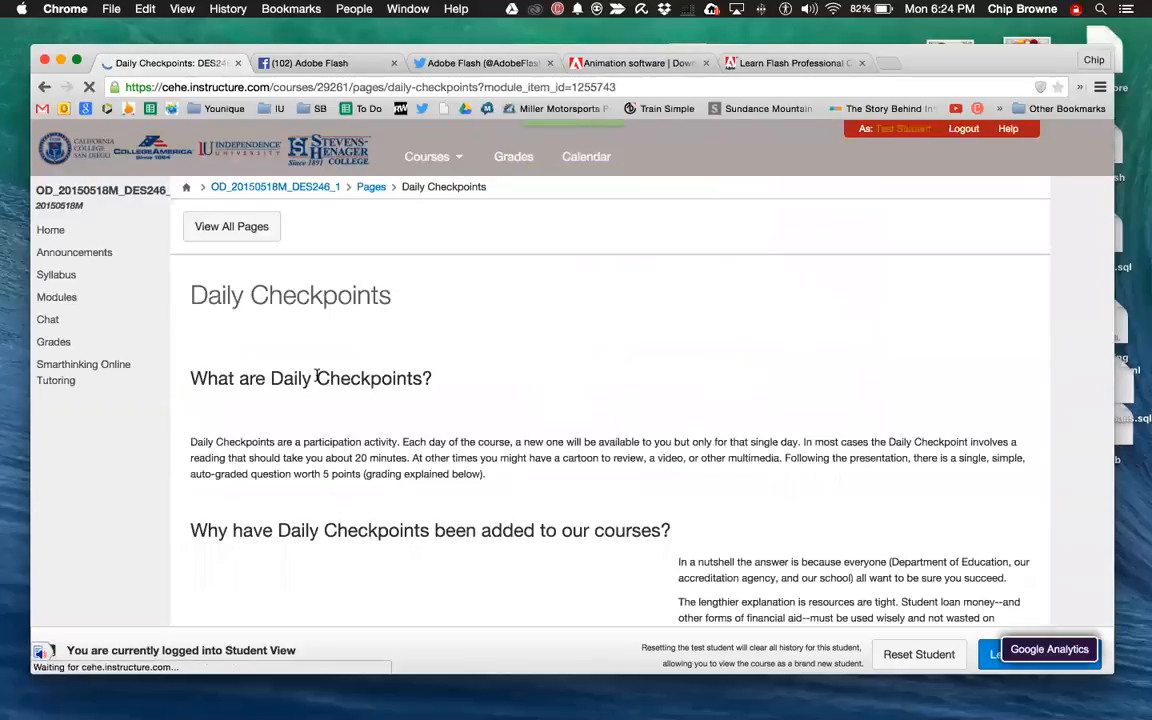
scroll("down", 3)
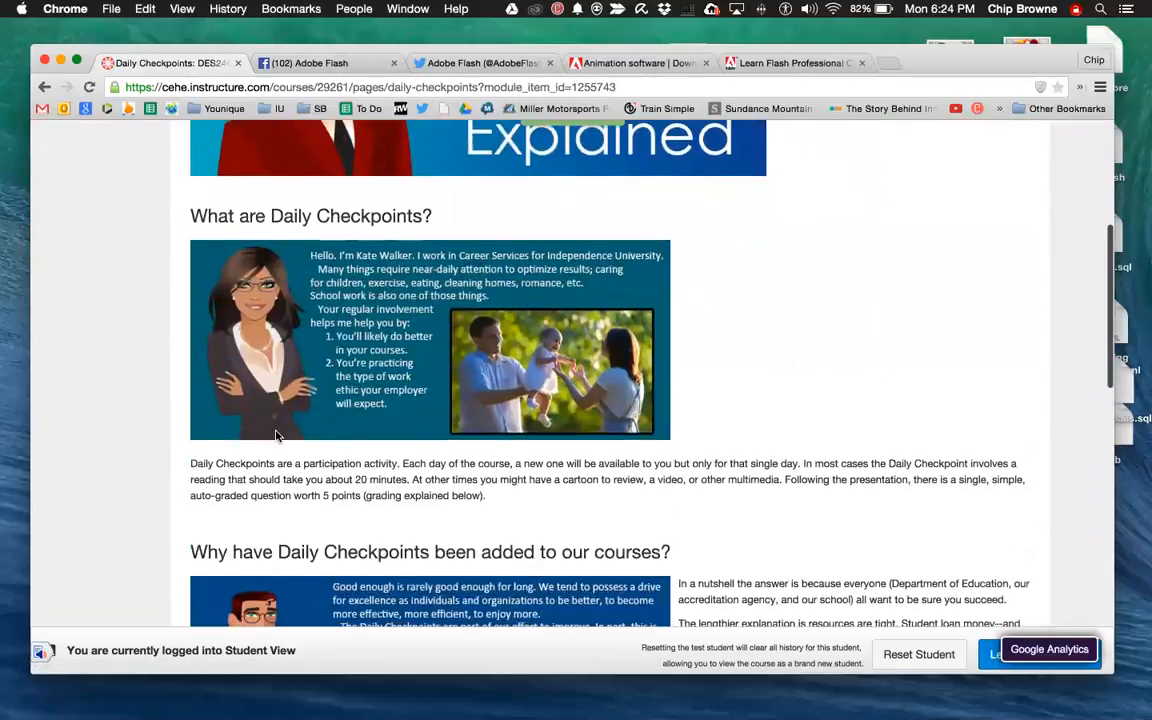
scroll("down", 3)
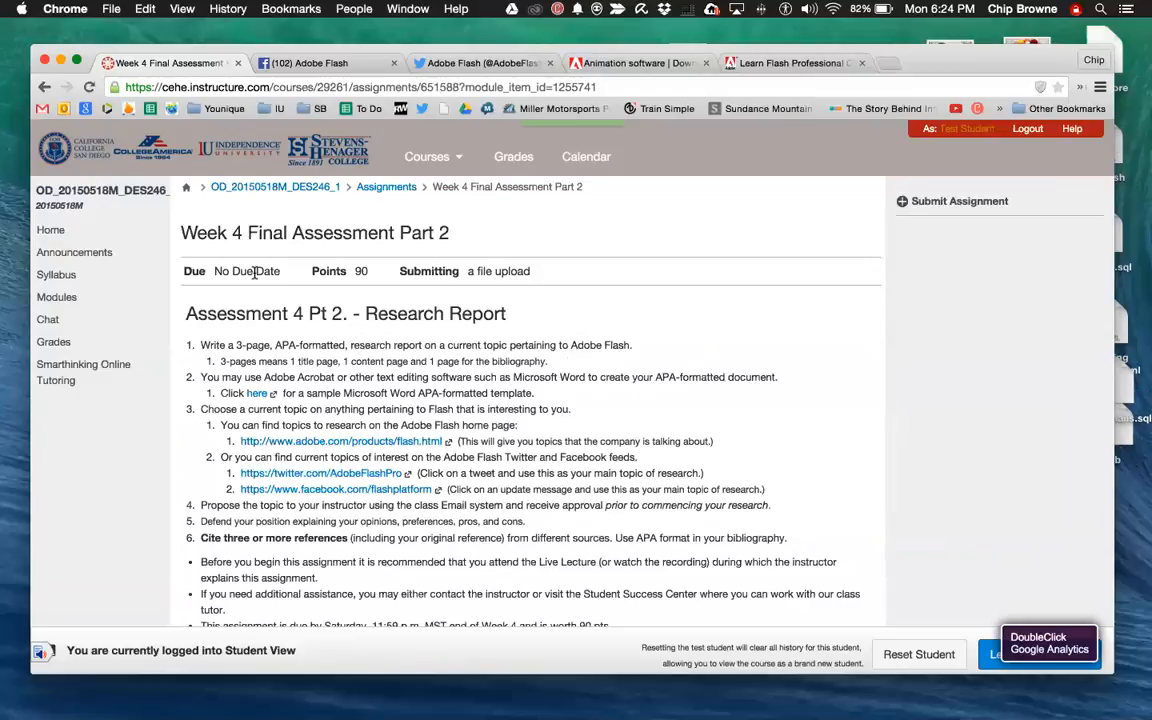
mouse_move(610, 424)
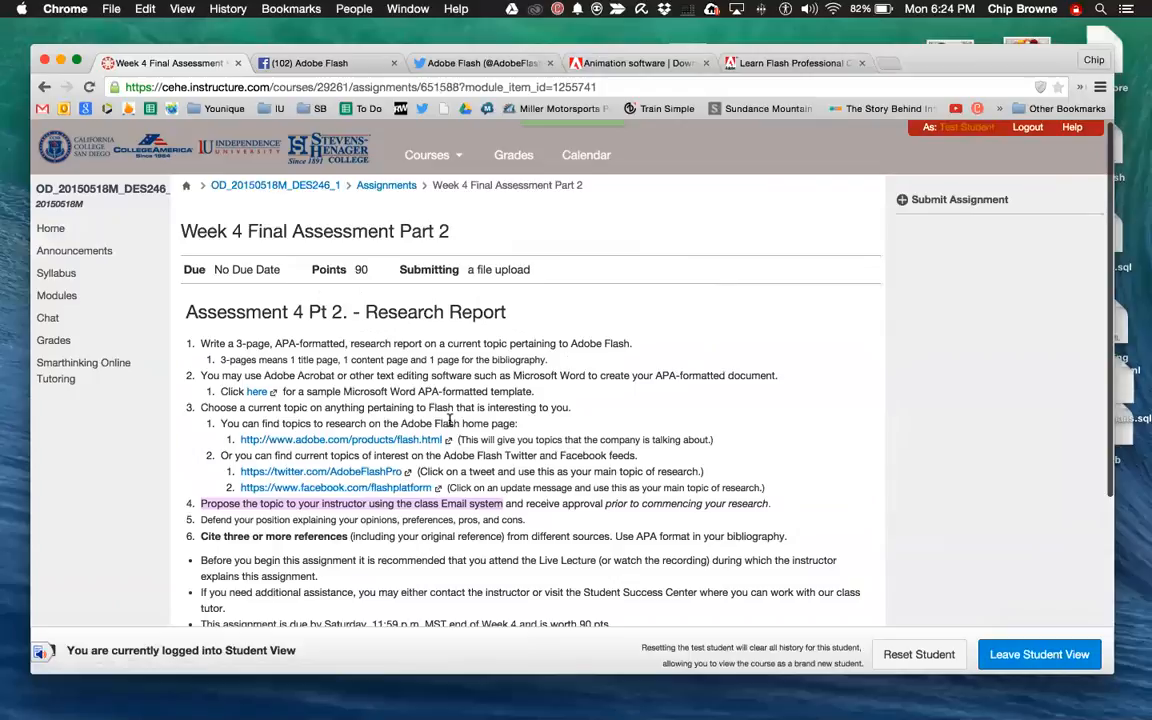
mouse_move(628, 302)
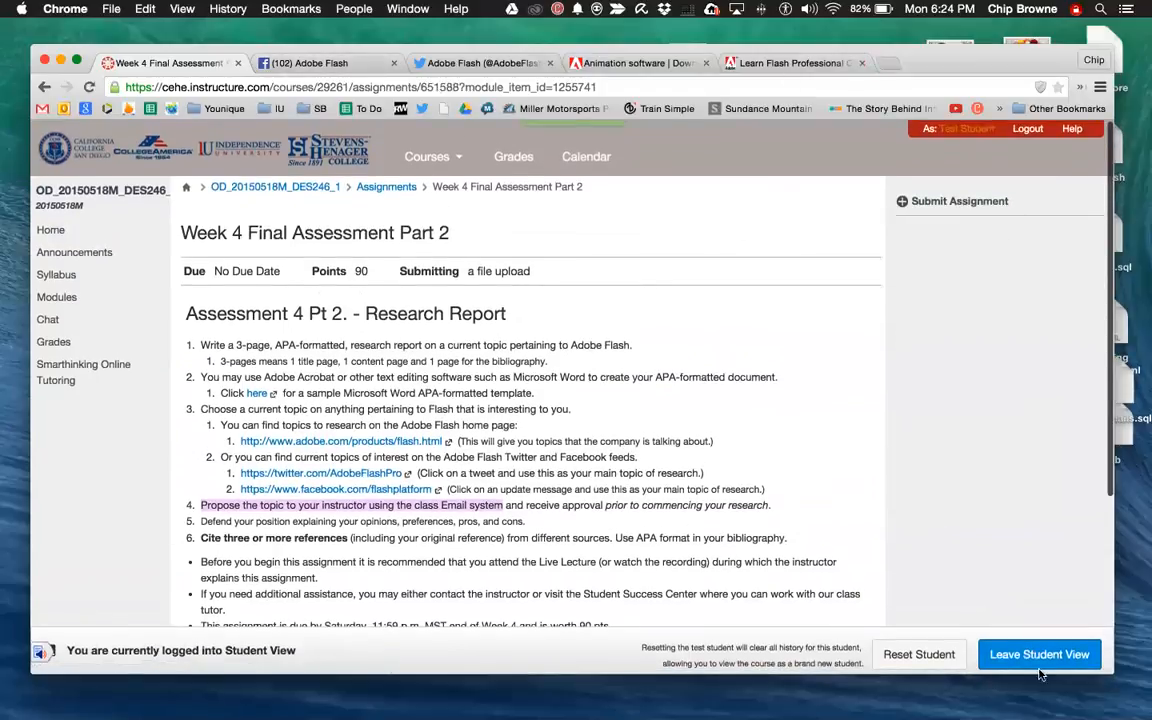
Leave Student View after highlighting the step about proposing a topic by class email.
left_click(1040, 654)
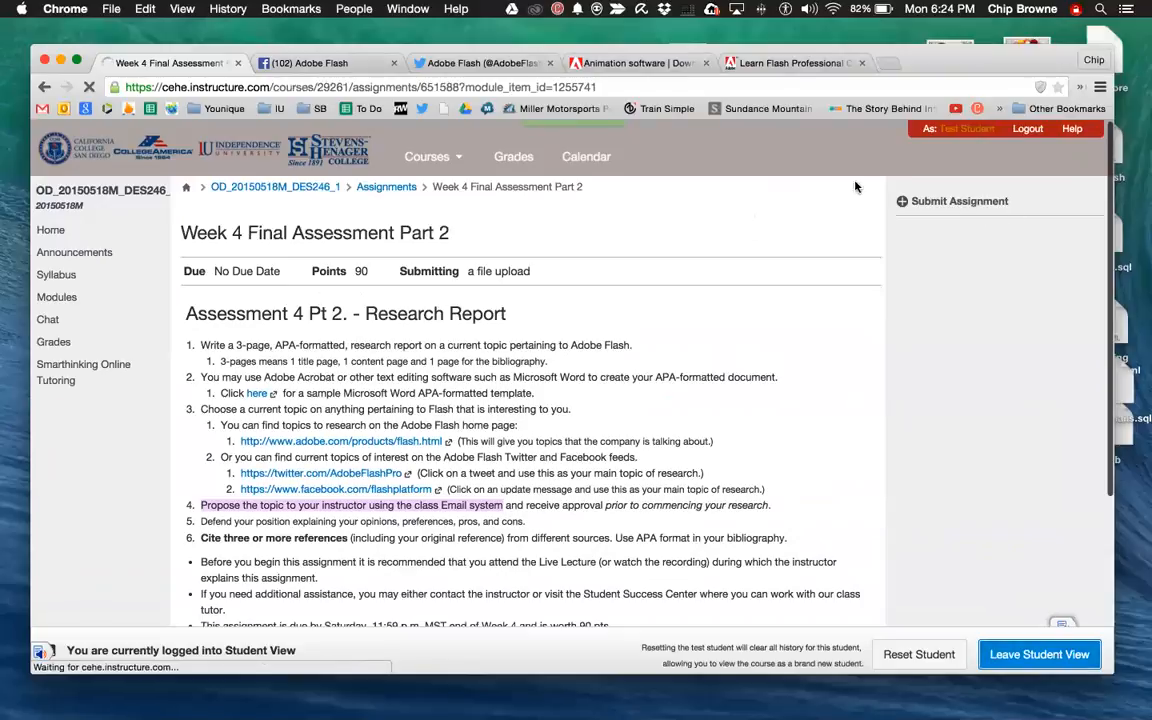
From the Inbox, start a message for the first DES246 course with a recipient and subject, then cancel it.
left_click(1038, 654)
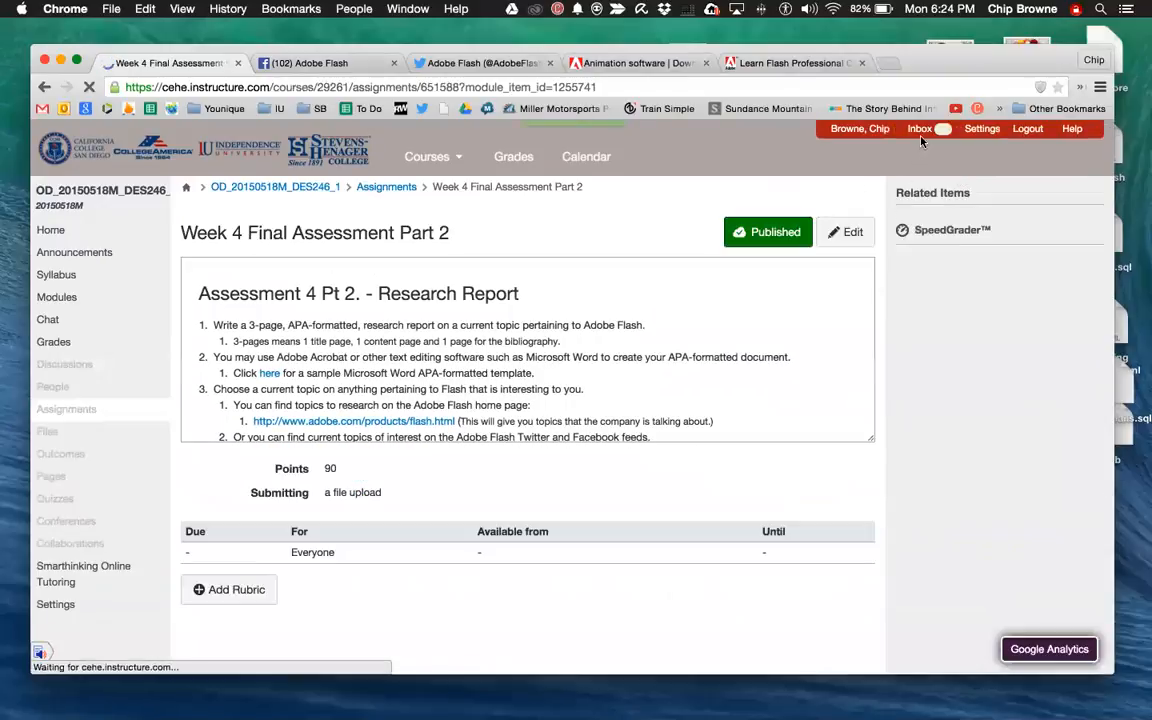
left_click(918, 128)
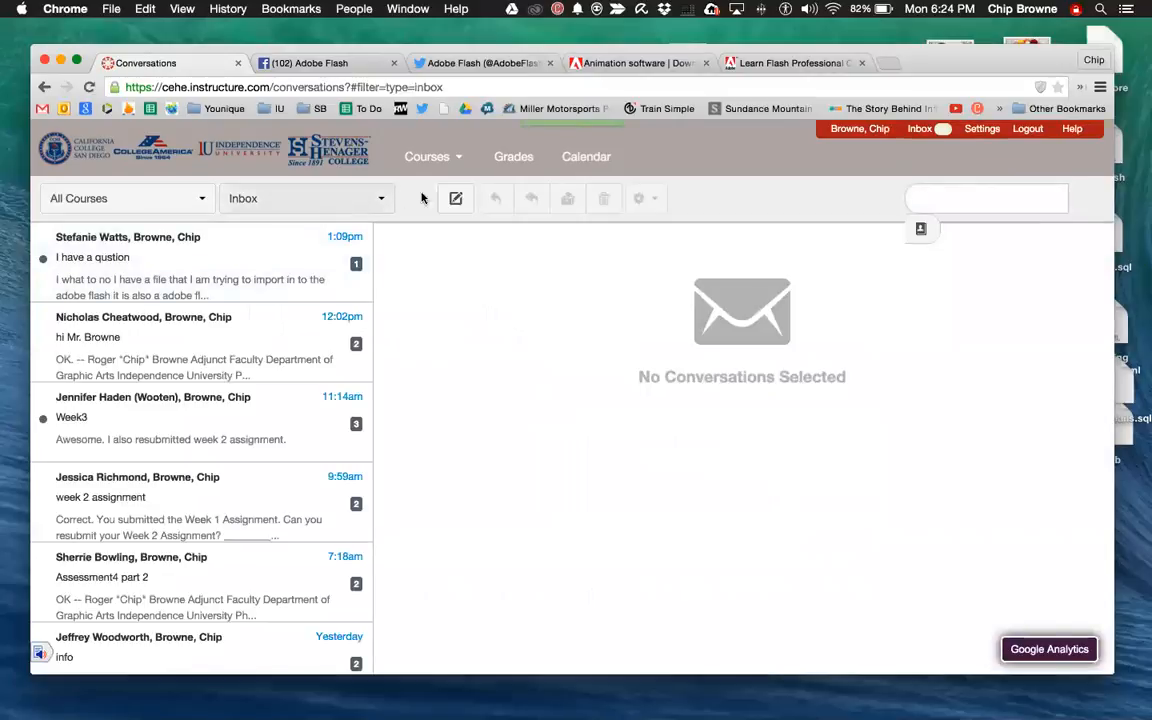
left_click(456, 198)
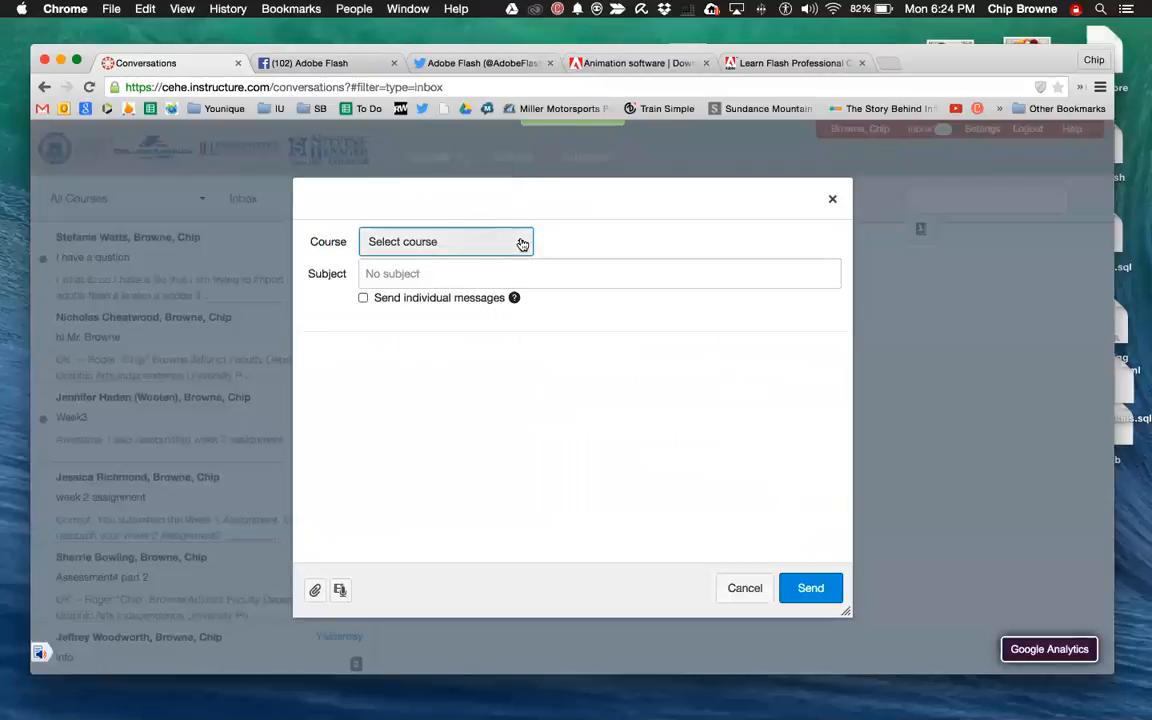
left_click(444, 240)
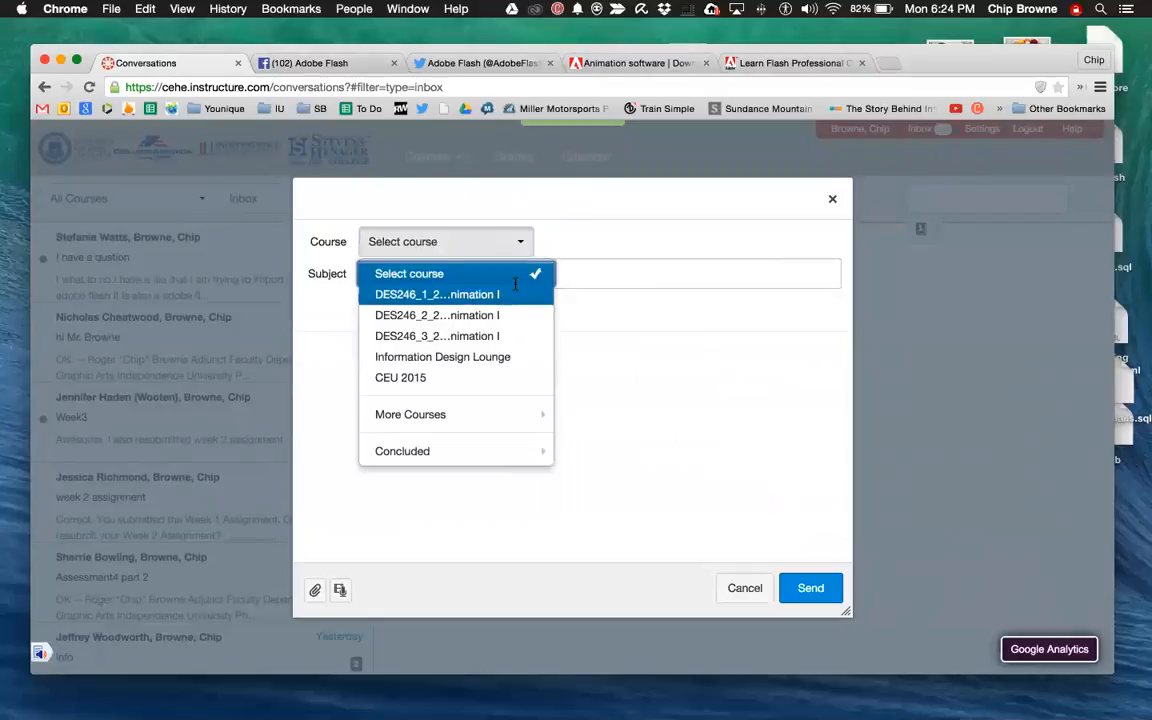
left_click(436, 294)
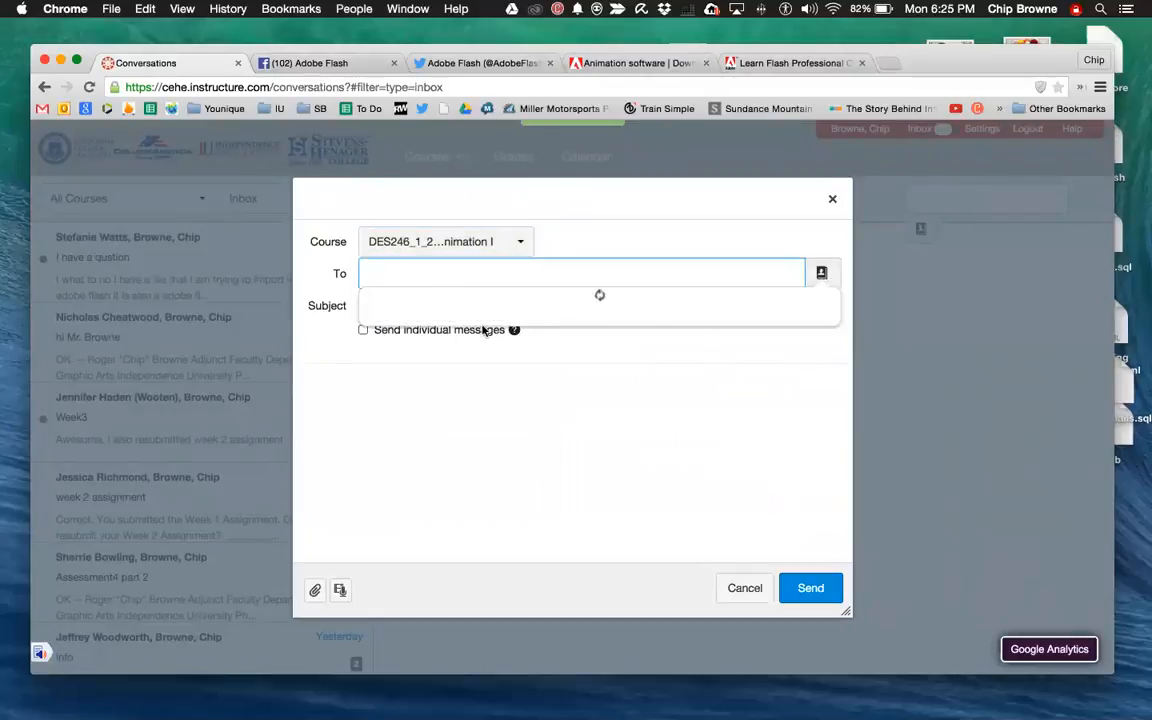
left_click(580, 272)
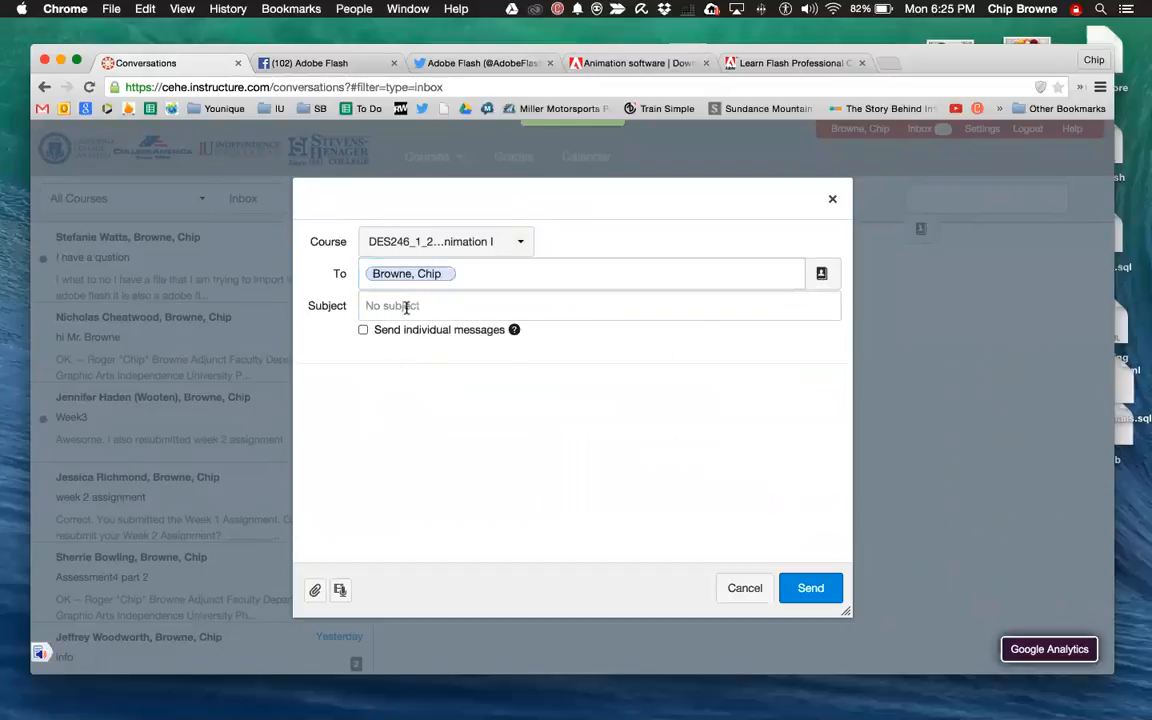
left_click(446, 304)
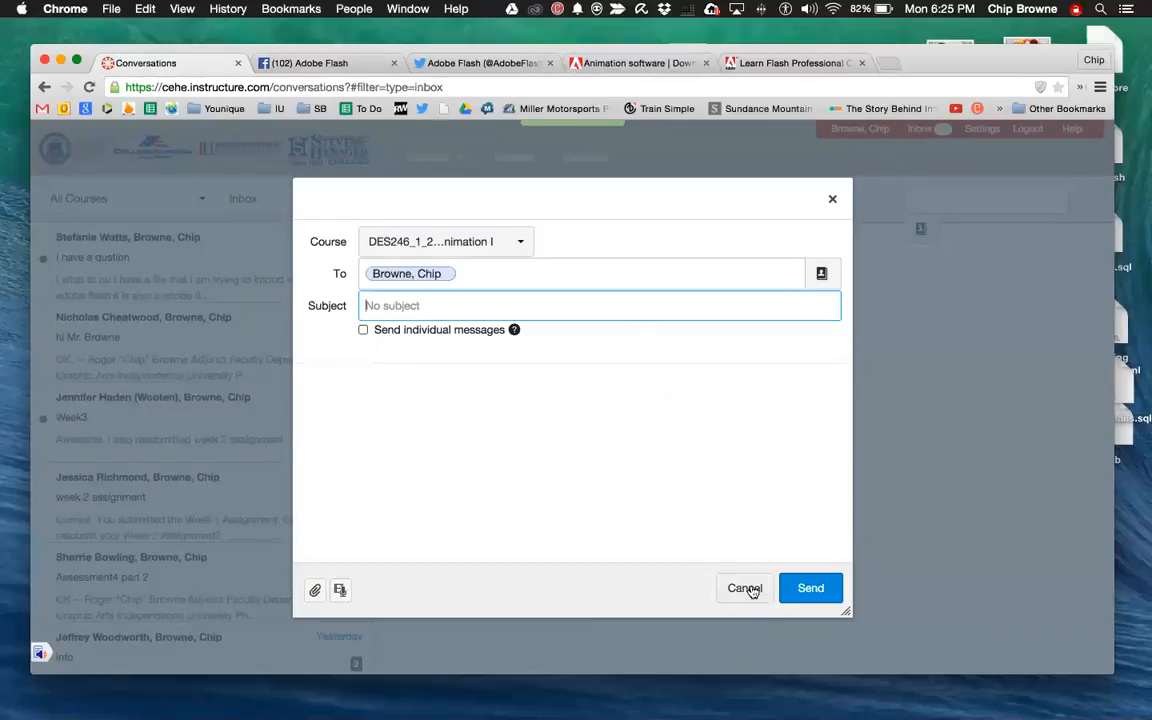
left_click(744, 588)
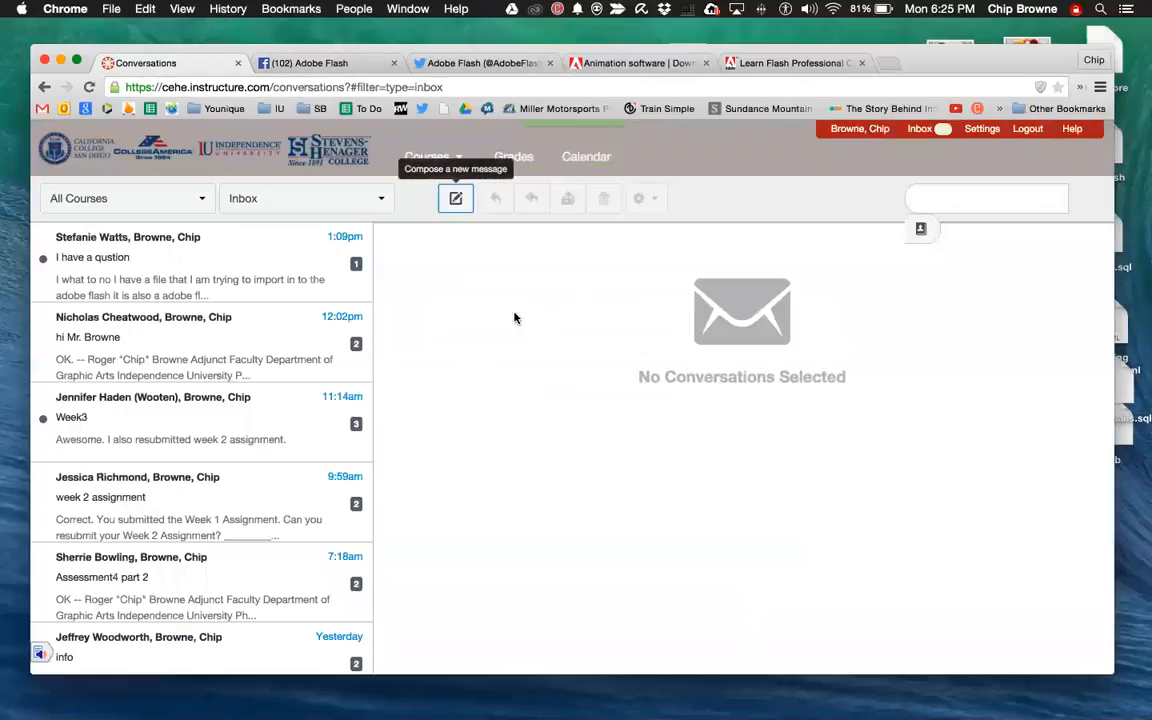
mouse_move(528, 352)
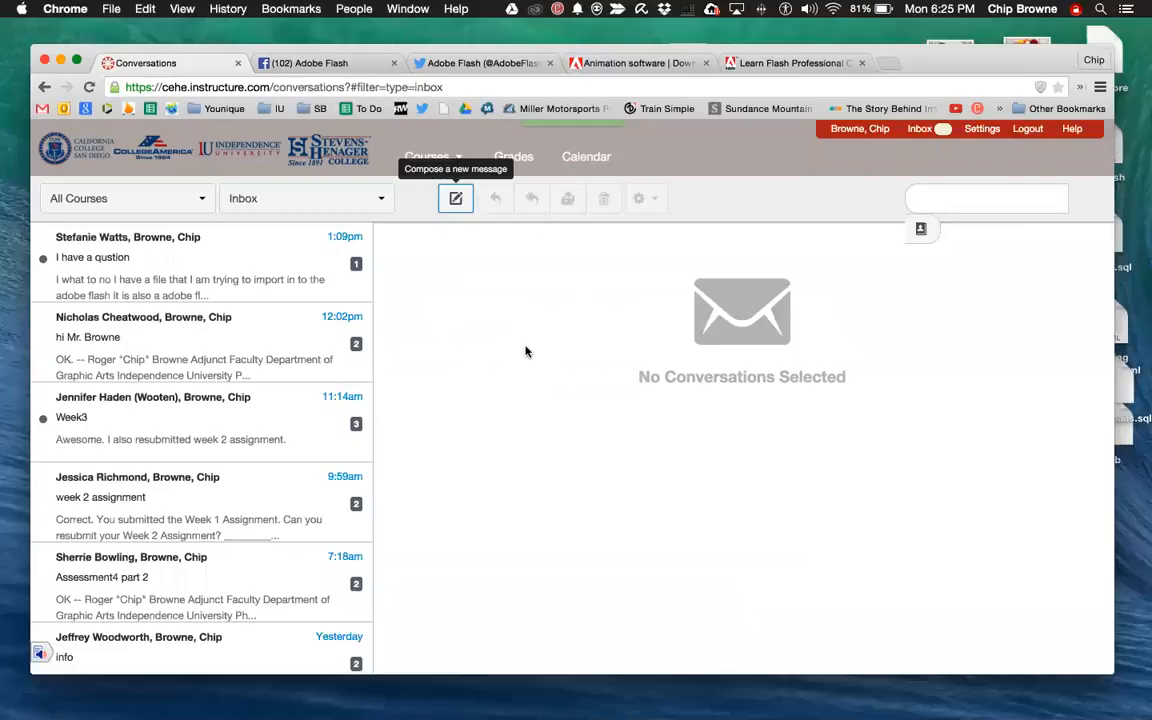
mouse_move(520, 260)
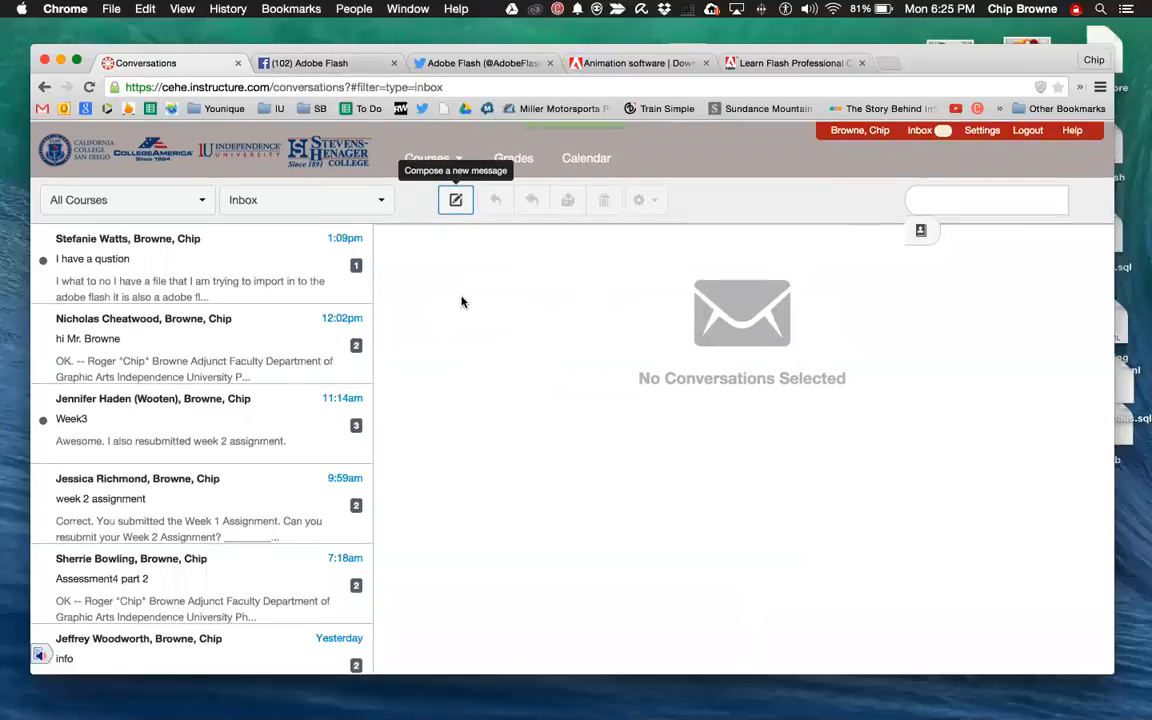
left_click(428, 156)
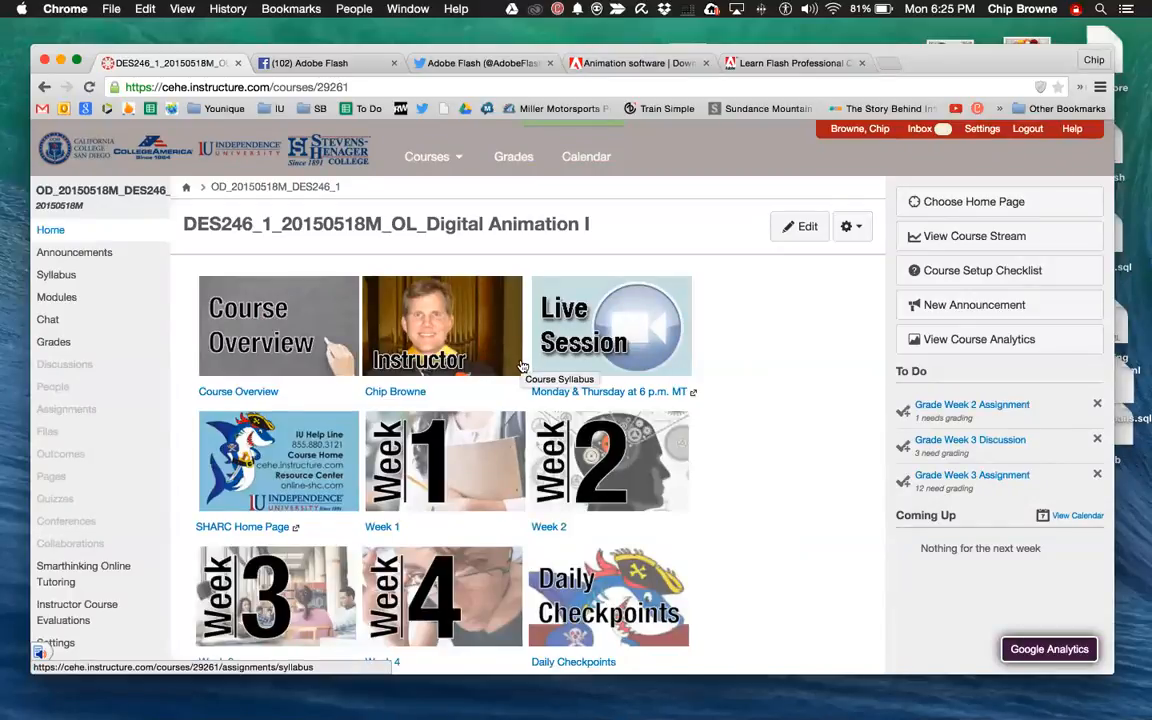
mouse_move(536, 368)
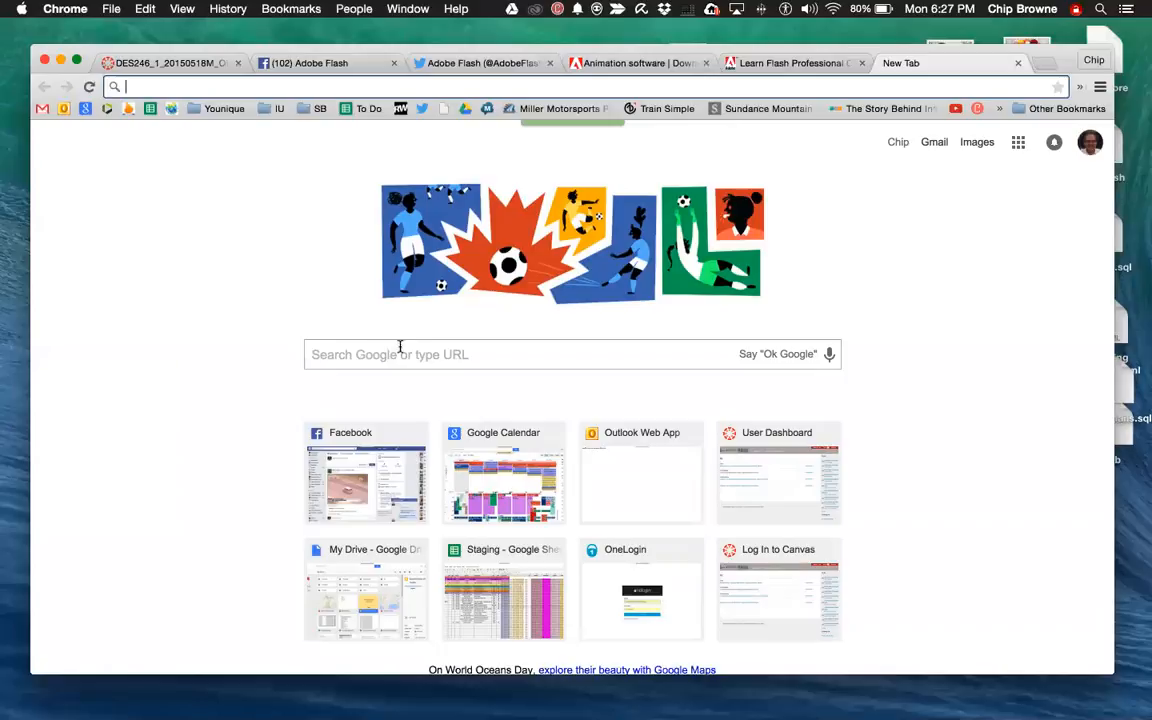
mouse_move(768, 264)
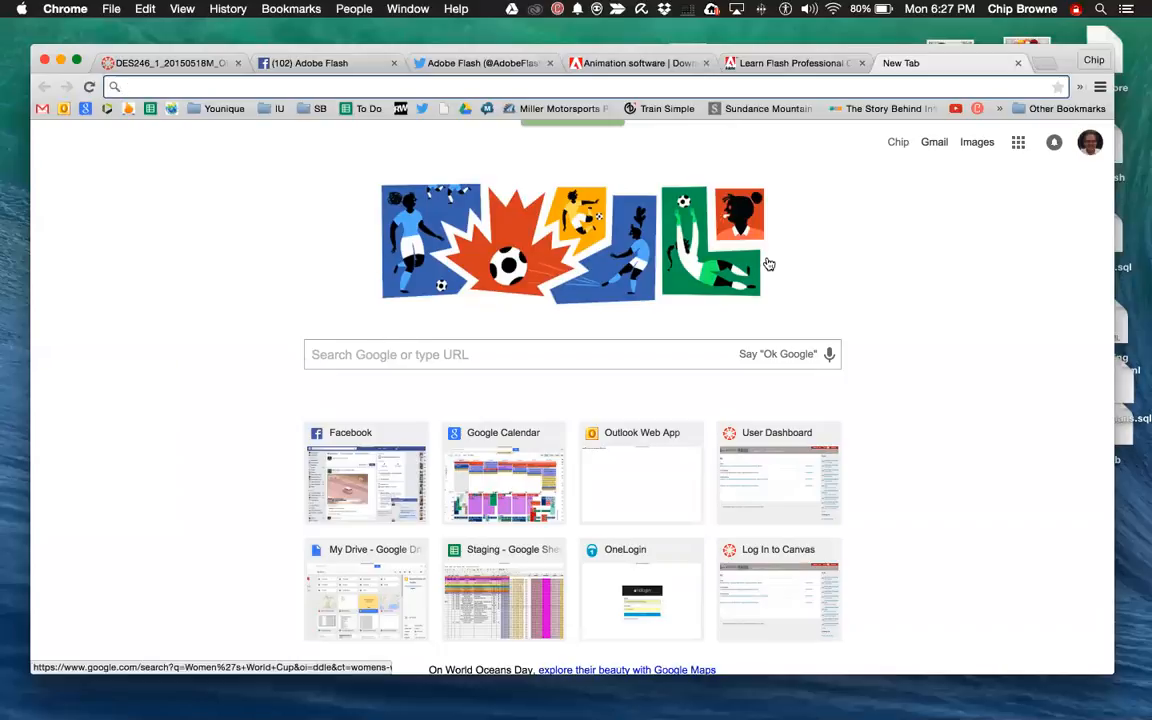
mouse_move(536, 224)
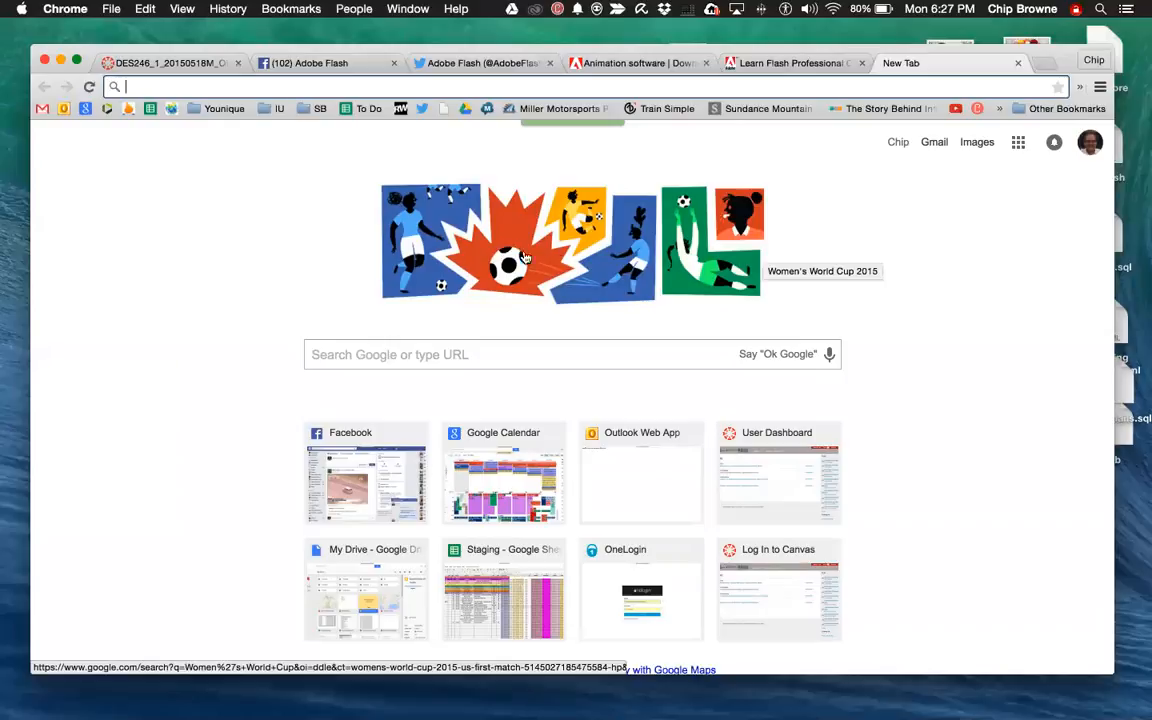
mouse_move(456, 264)
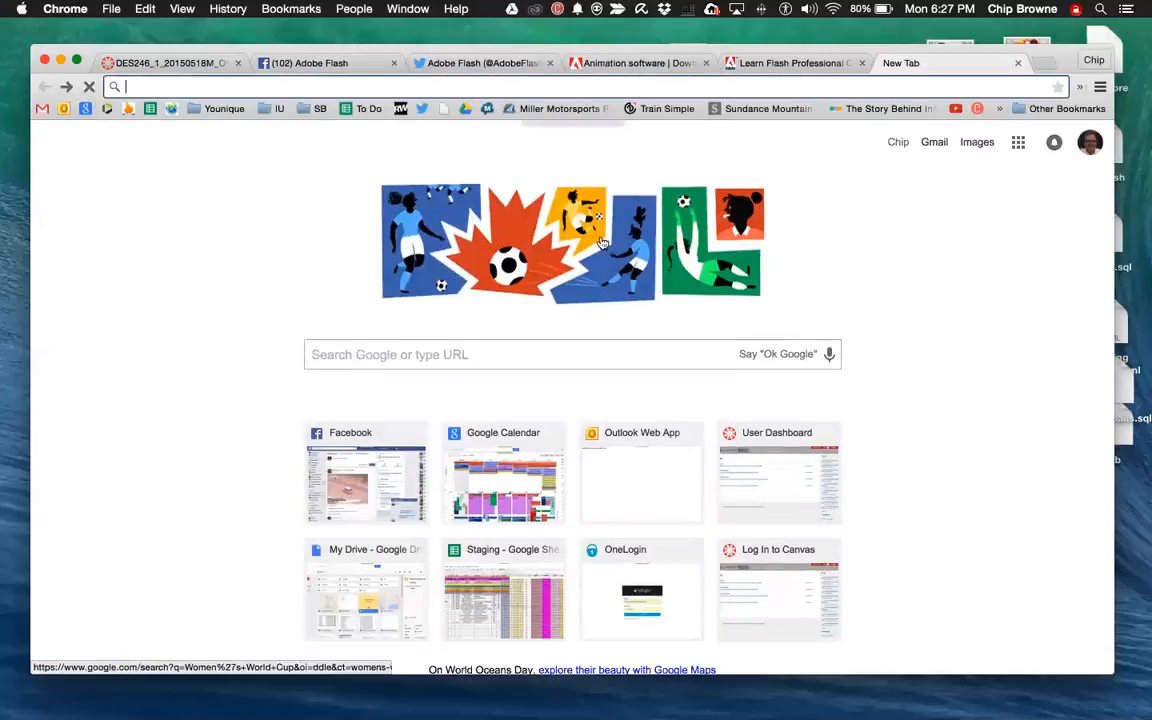
mouse_move(632, 240)
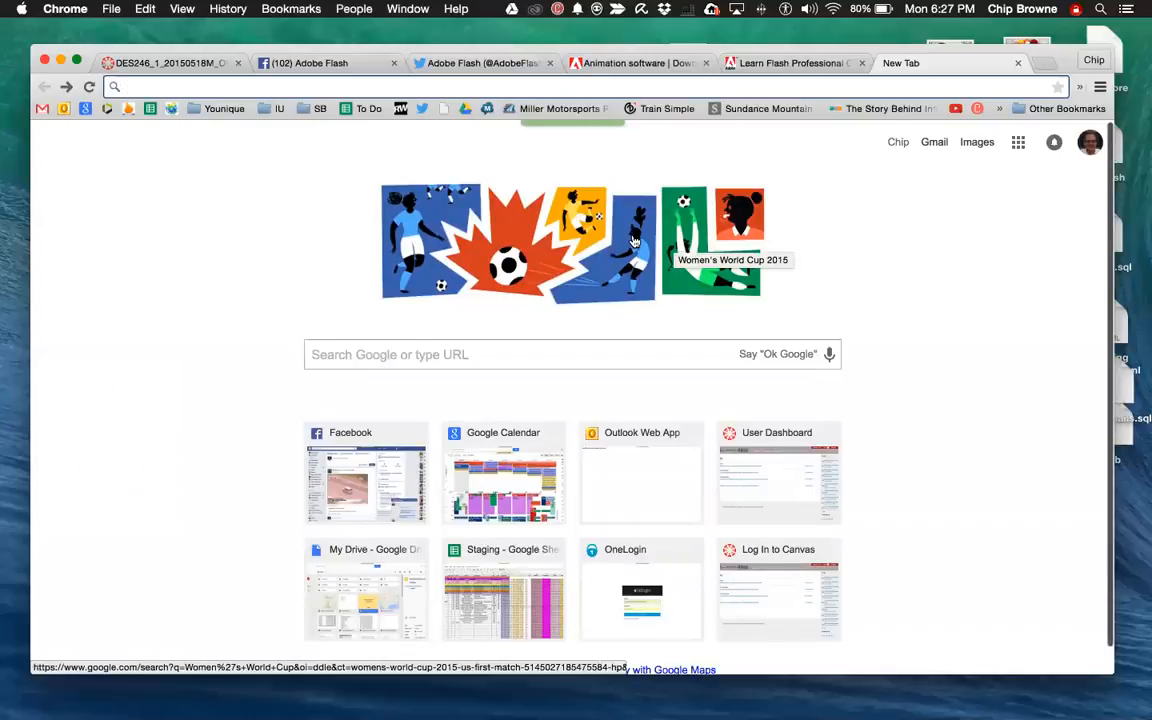
mouse_move(736, 248)
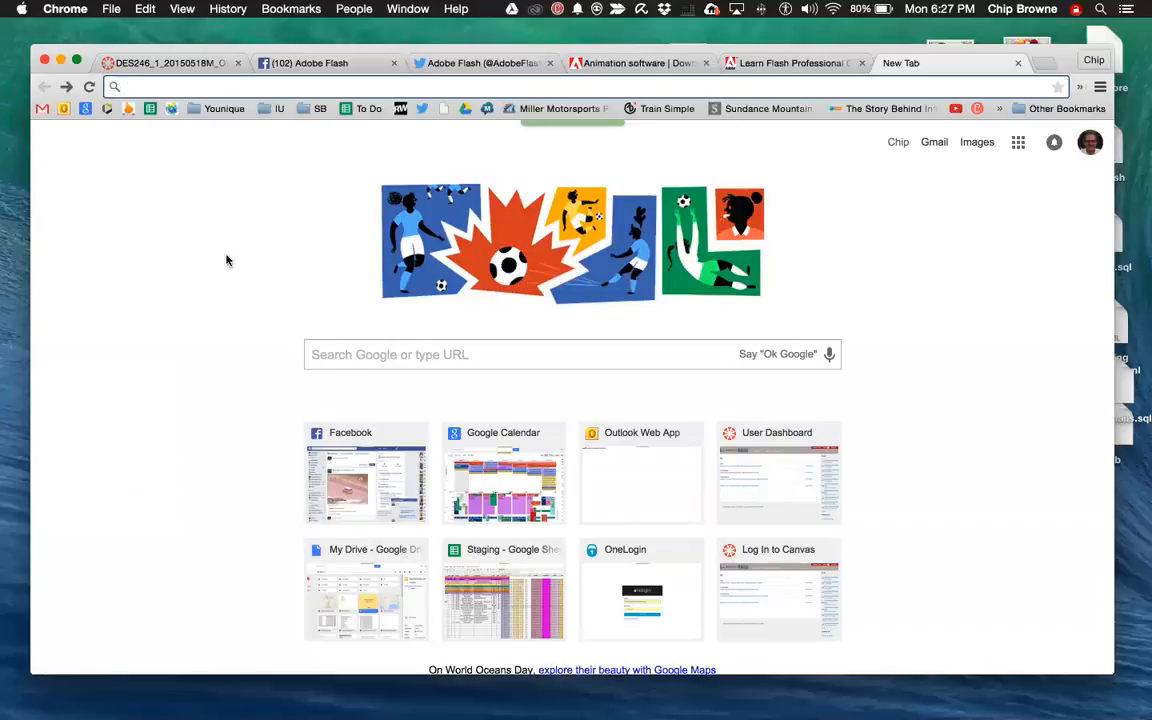
mouse_move(388, 262)
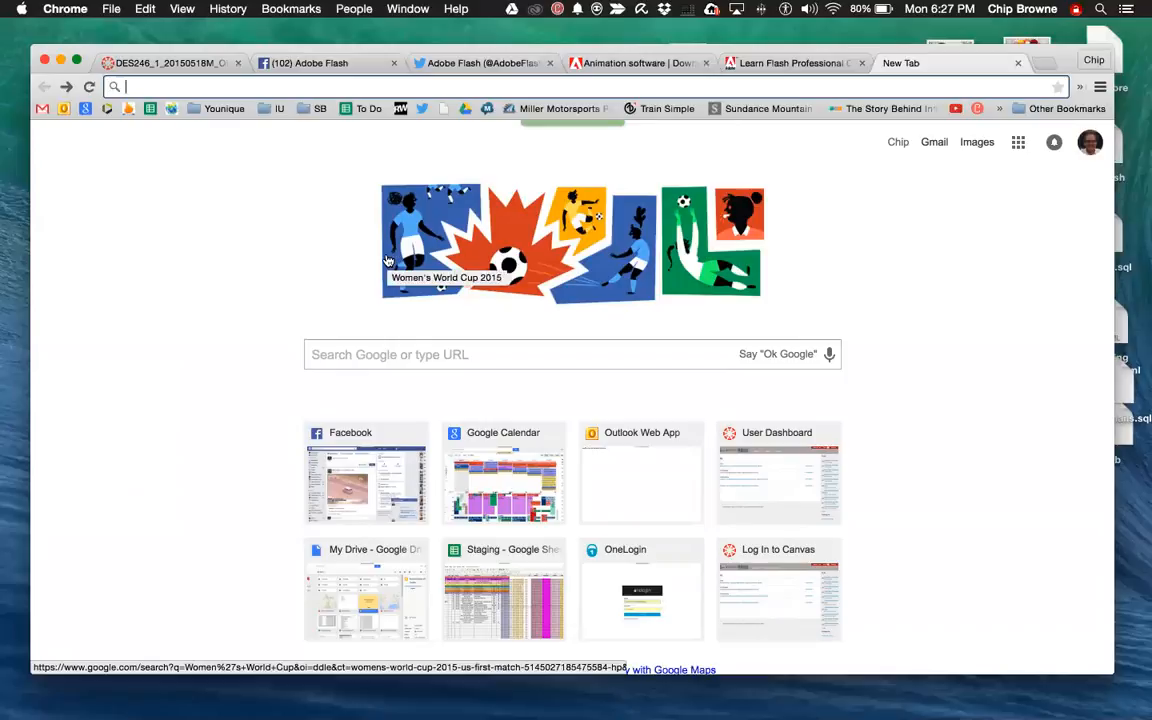
mouse_move(208, 232)
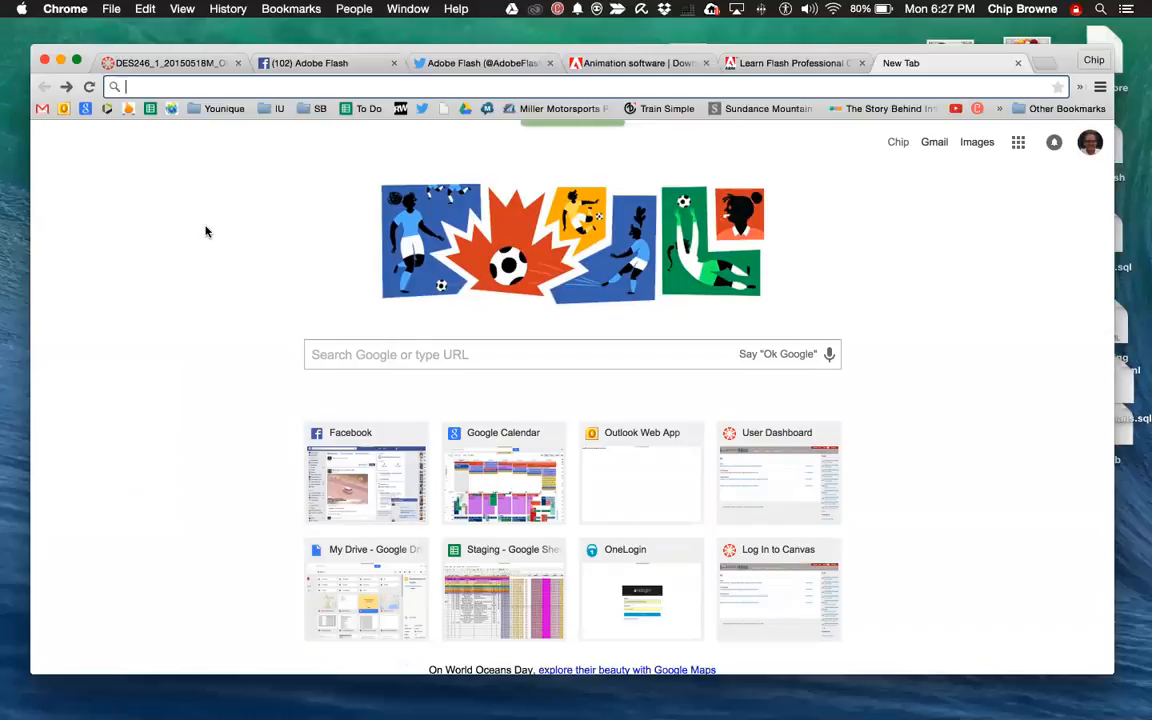
Start Google voice search from the microphone on Chrome's new tab page.
left_click(828, 354)
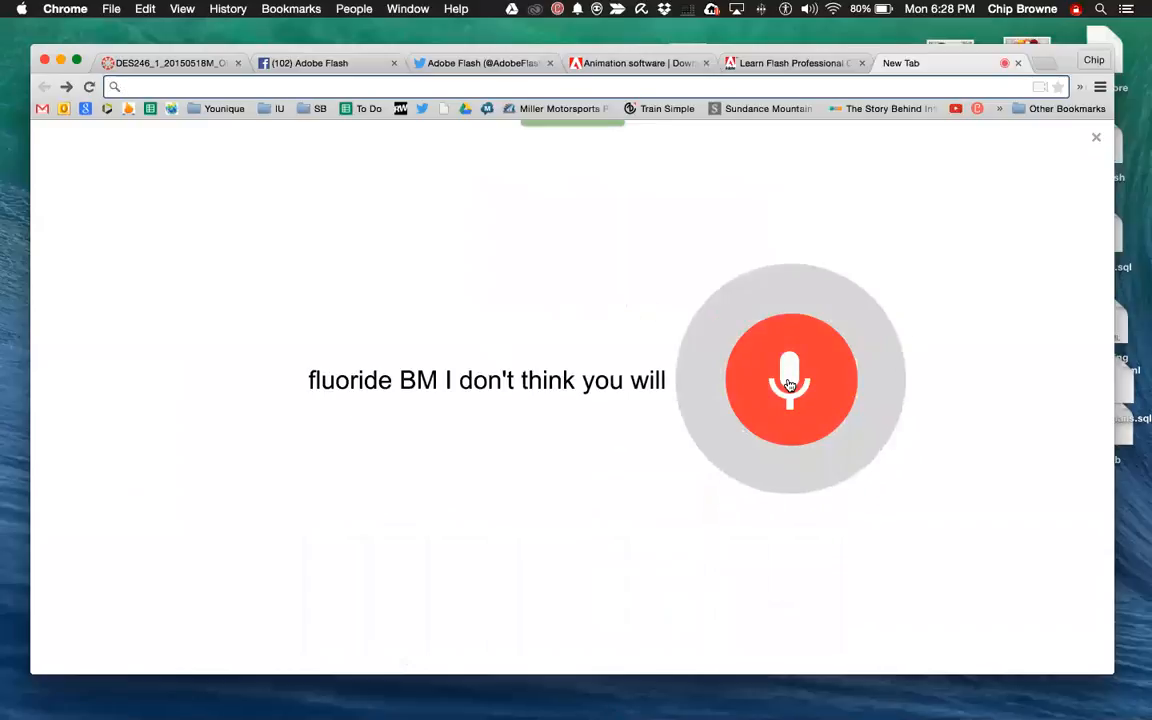
Stop the voice dictation and close the accidental search tab, returning to the DES246 course home.
left_click(790, 380)
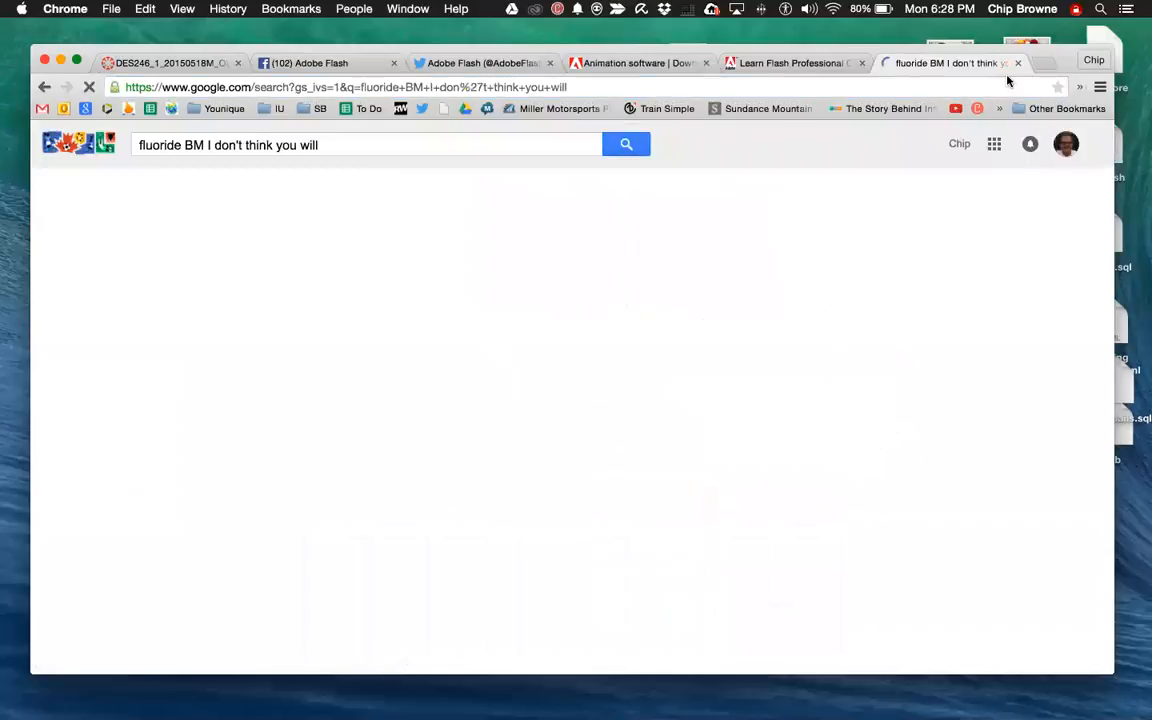
left_click(170, 62)
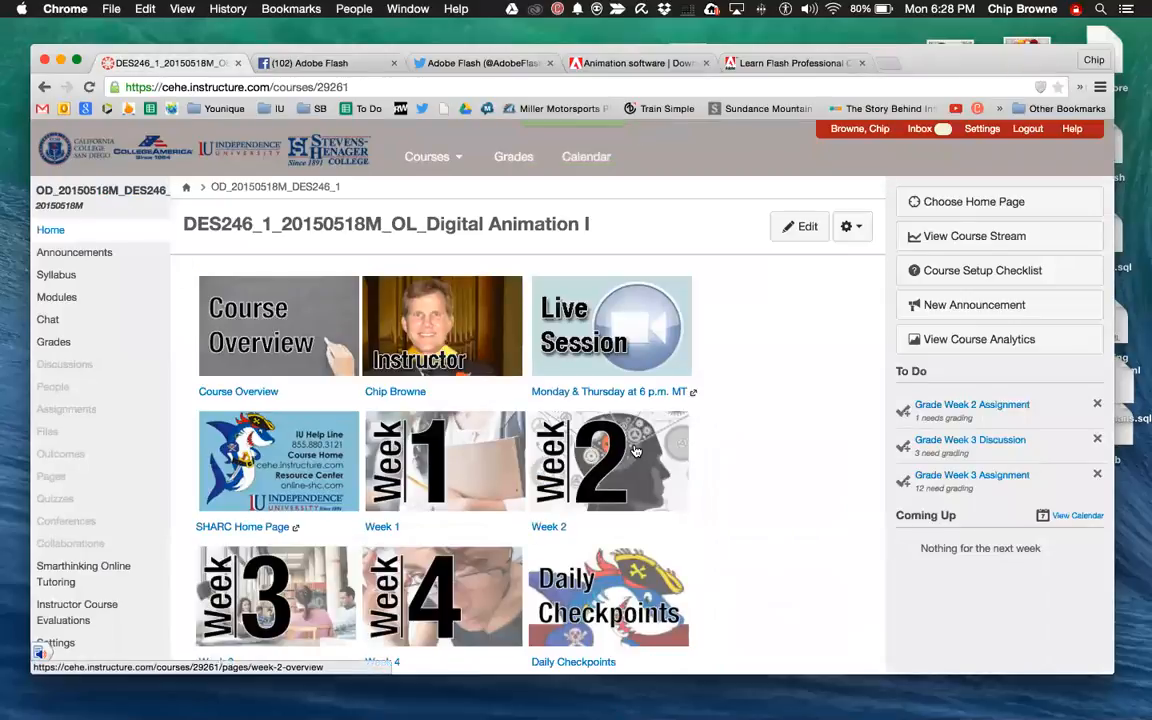
mouse_move(604, 456)
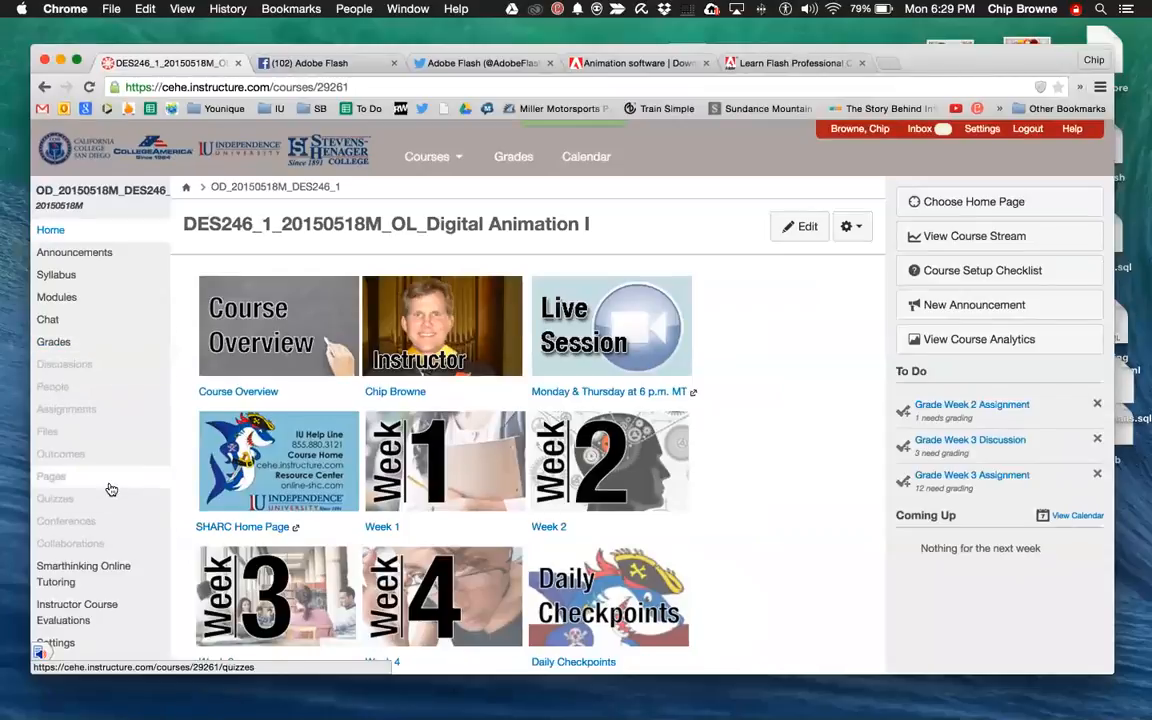
mouse_move(92, 418)
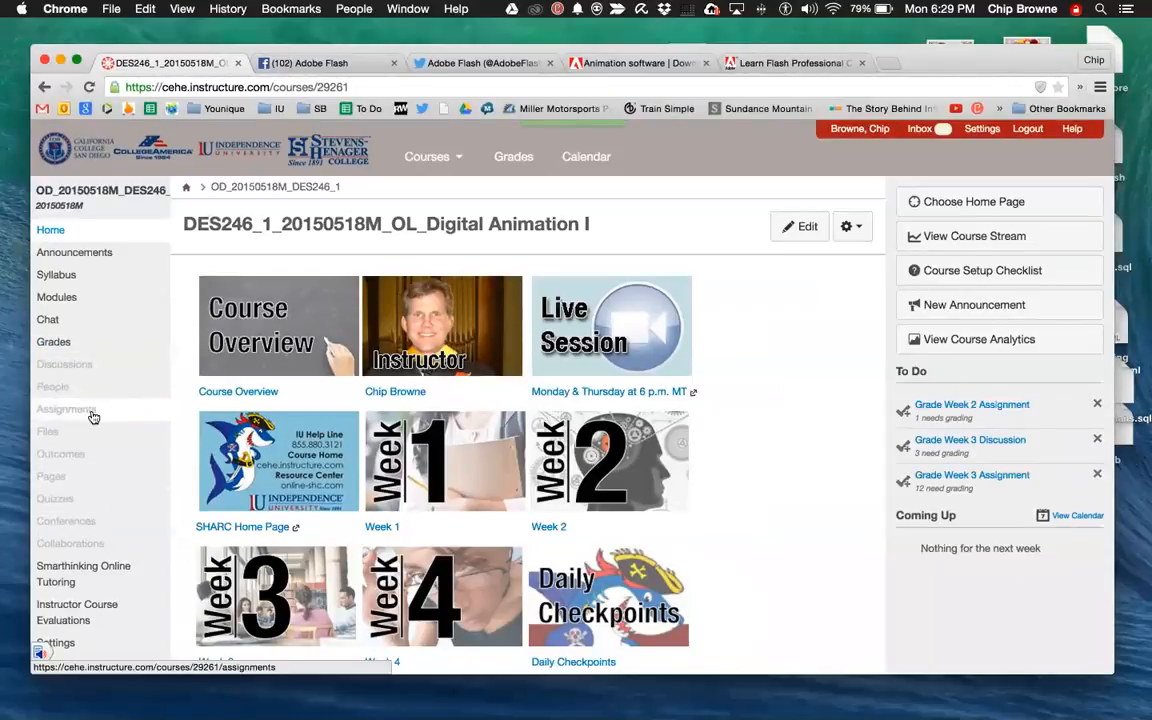
Choose Assignments in the course sidebar to list the Week 1–4 assignments and assessments.
left_click(66, 408)
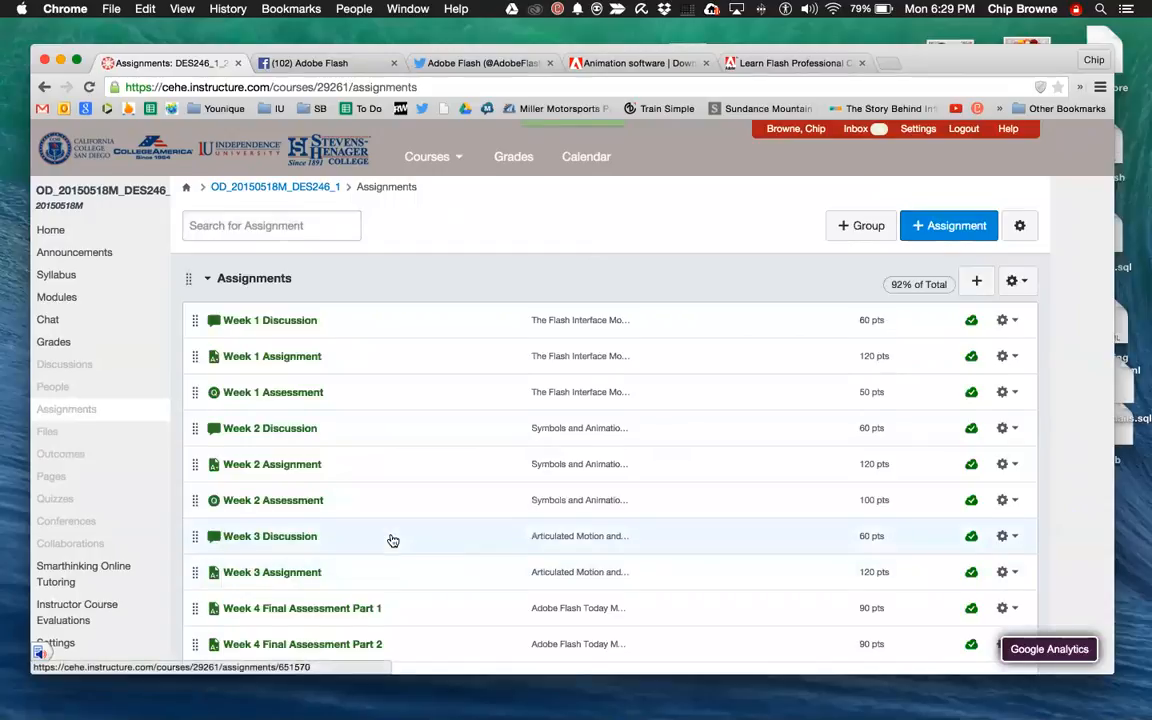
Open the Week 4 Final Assessment Part 1 link from the Assignments list.
scroll("down", 3)
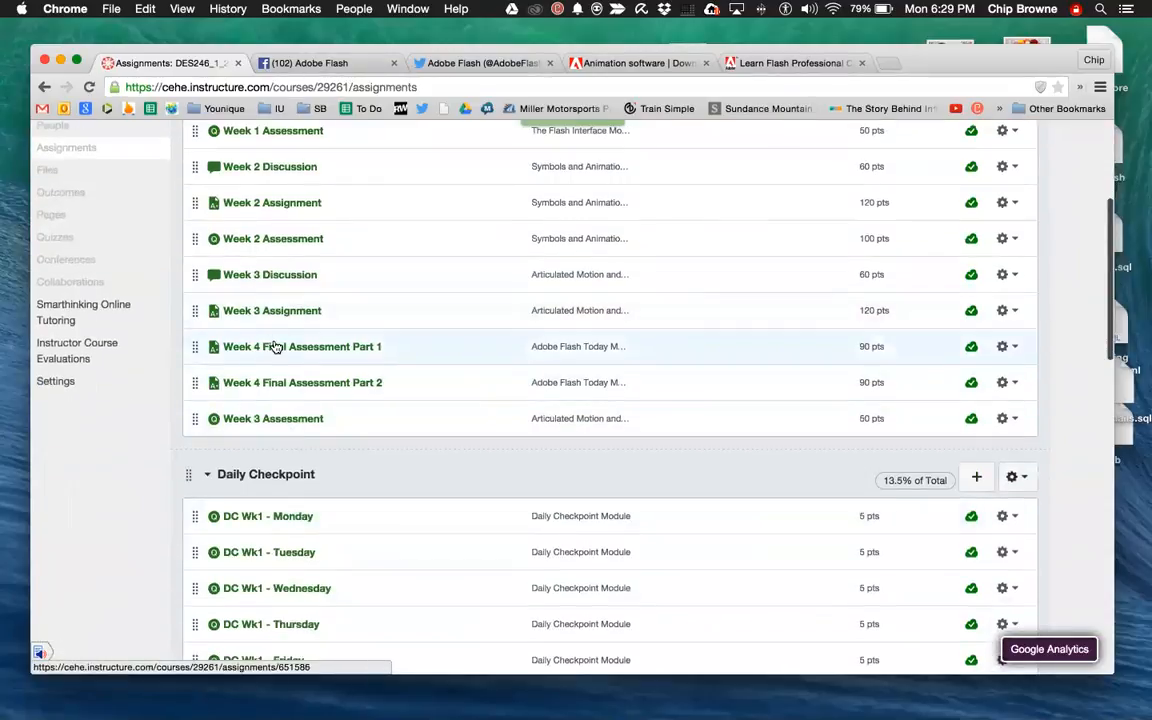
left_click(300, 346)
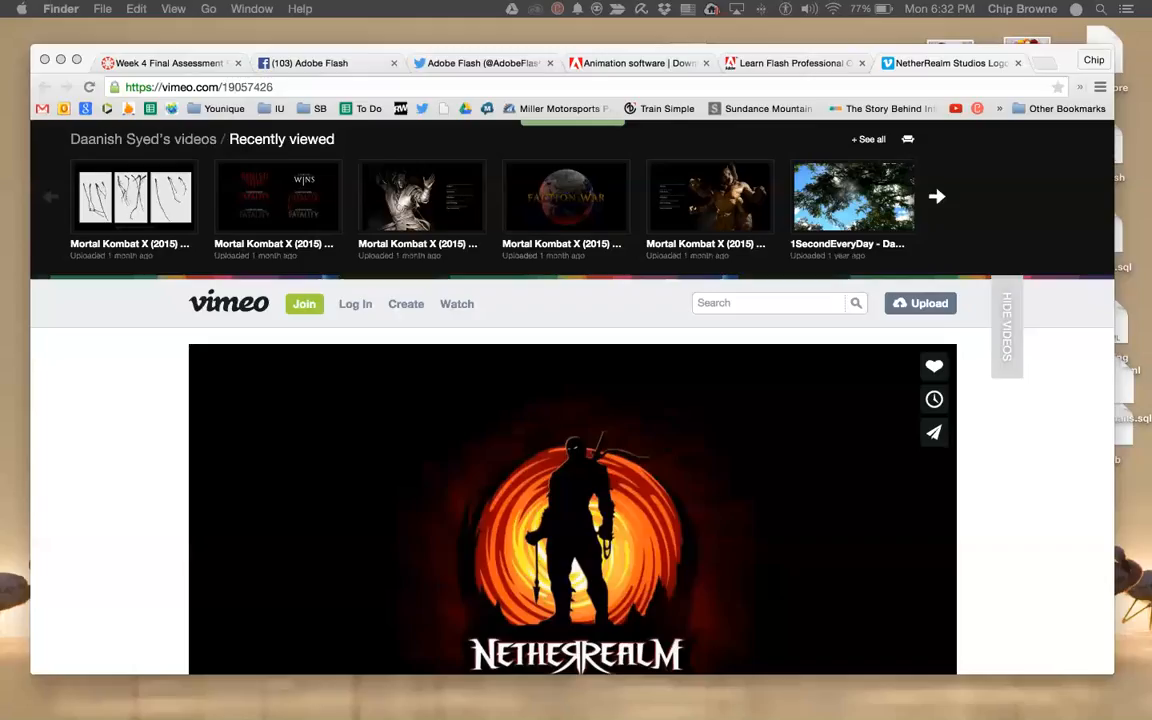
mouse_move(280, 576)
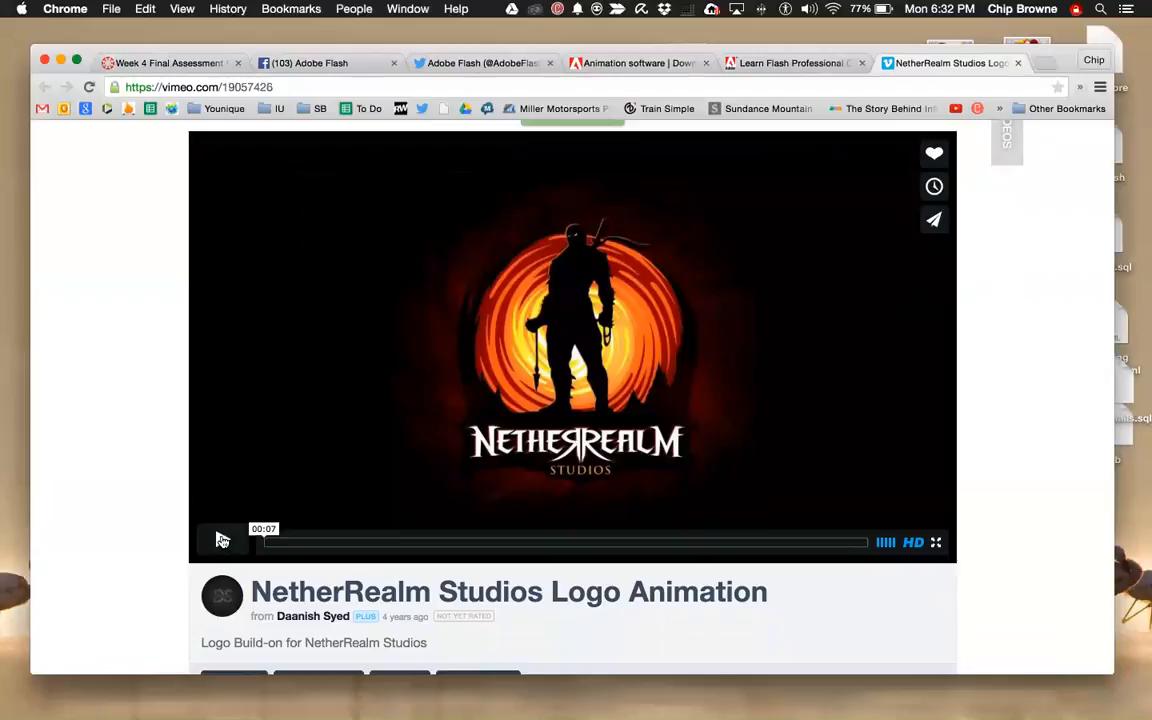
Play the NetherRealm Studios Logo Animation in the Vimeo player.
left_click(220, 540)
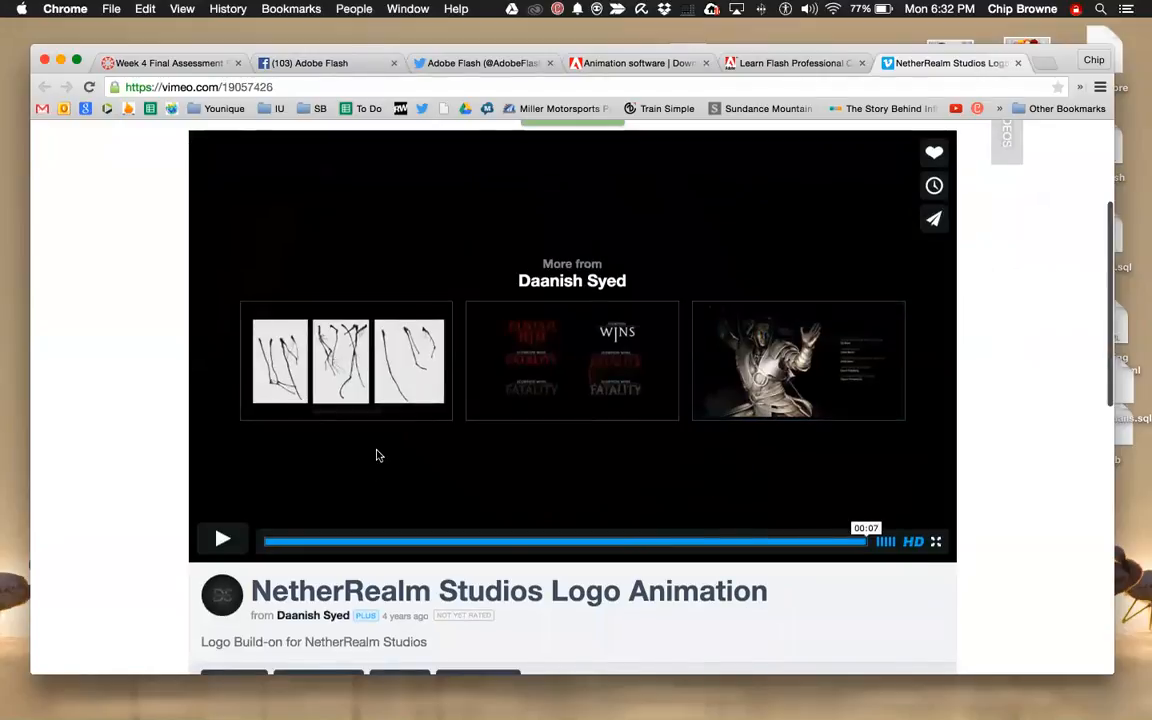
mouse_move(668, 456)
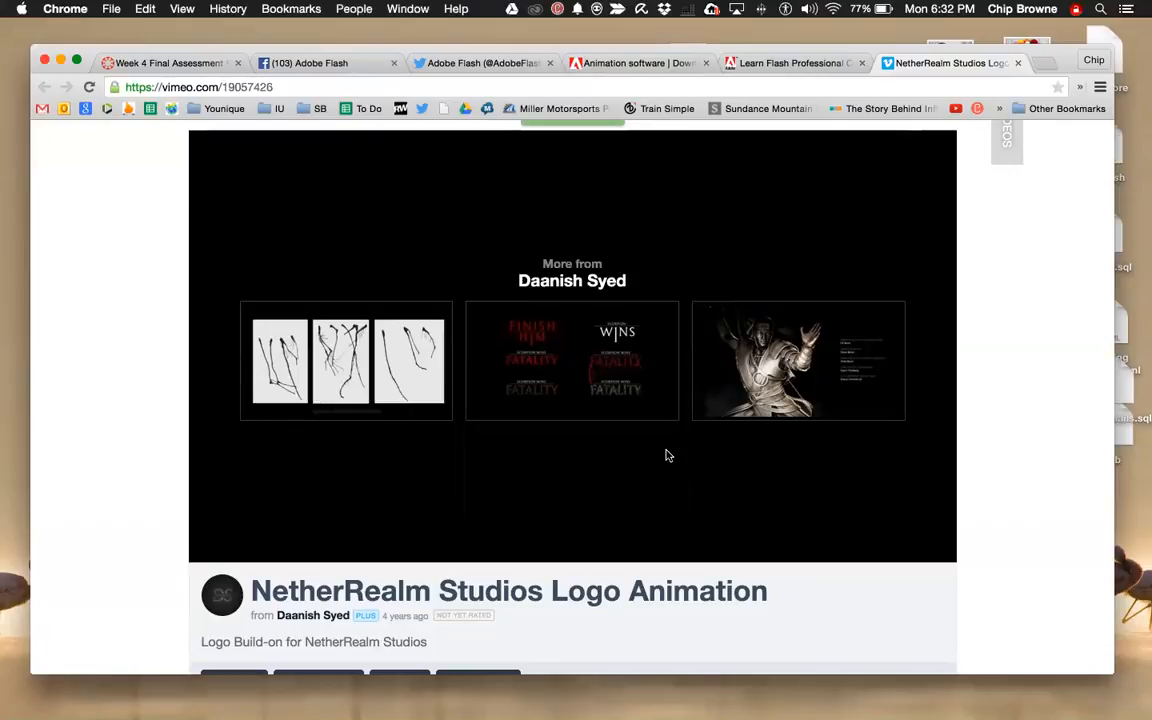
mouse_move(596, 446)
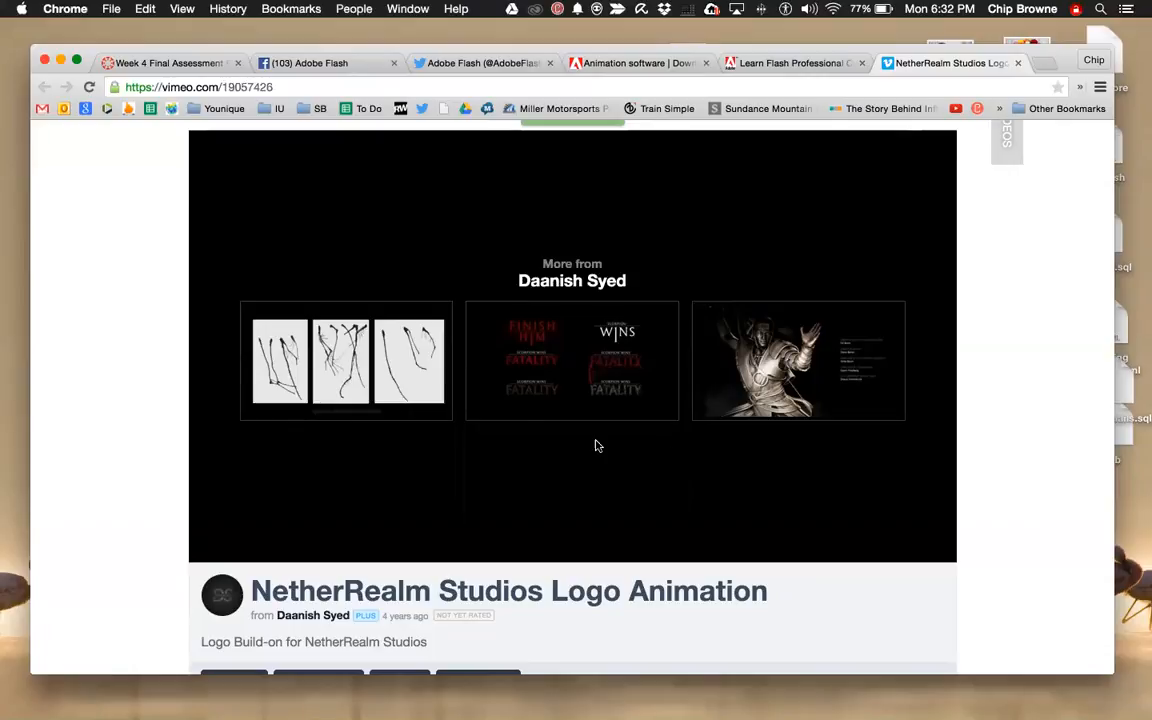
mouse_move(544, 484)
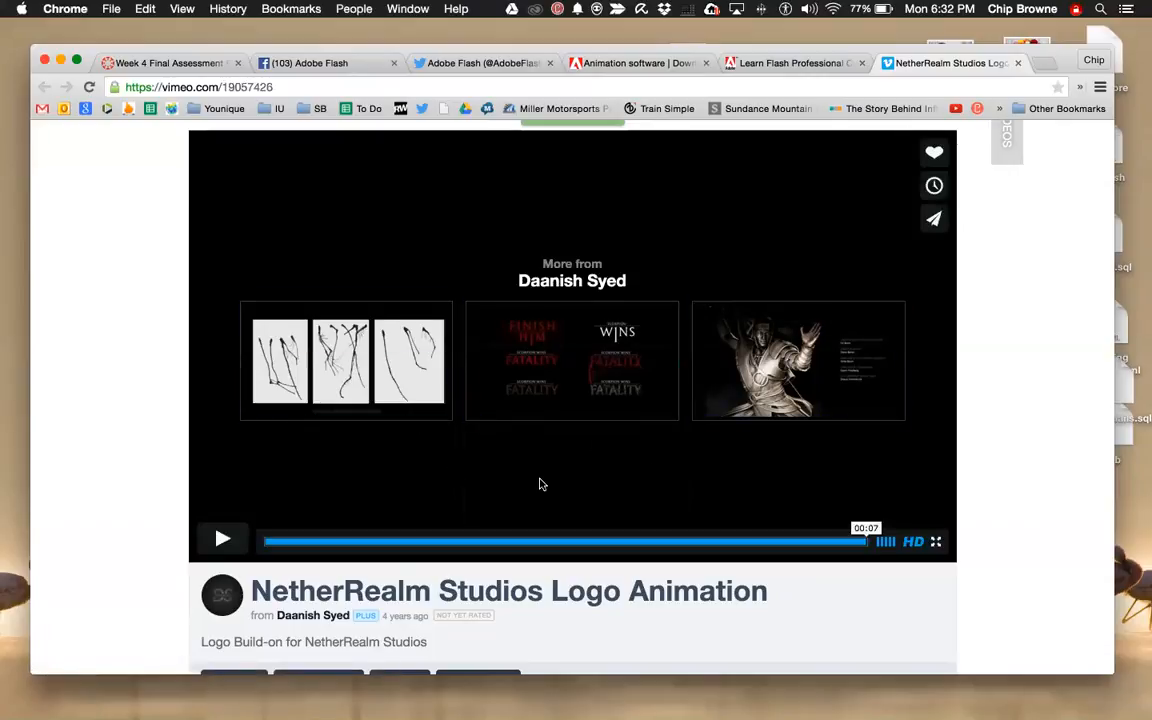
mouse_move(530, 492)
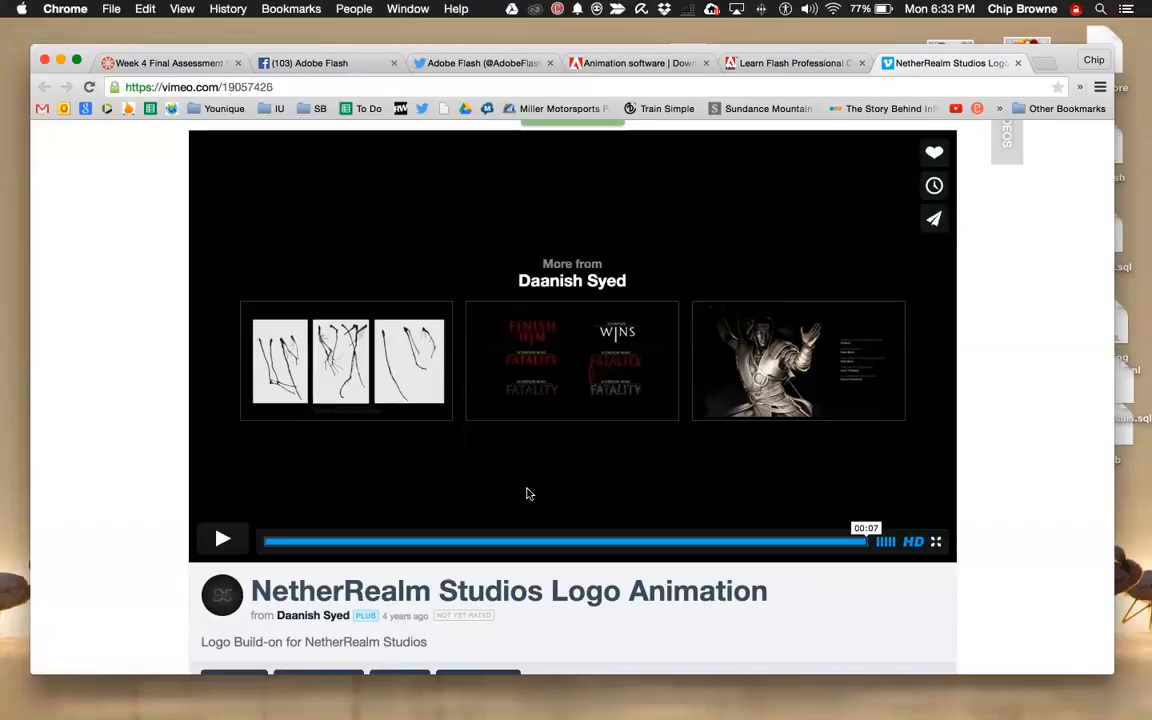
mouse_move(536, 492)
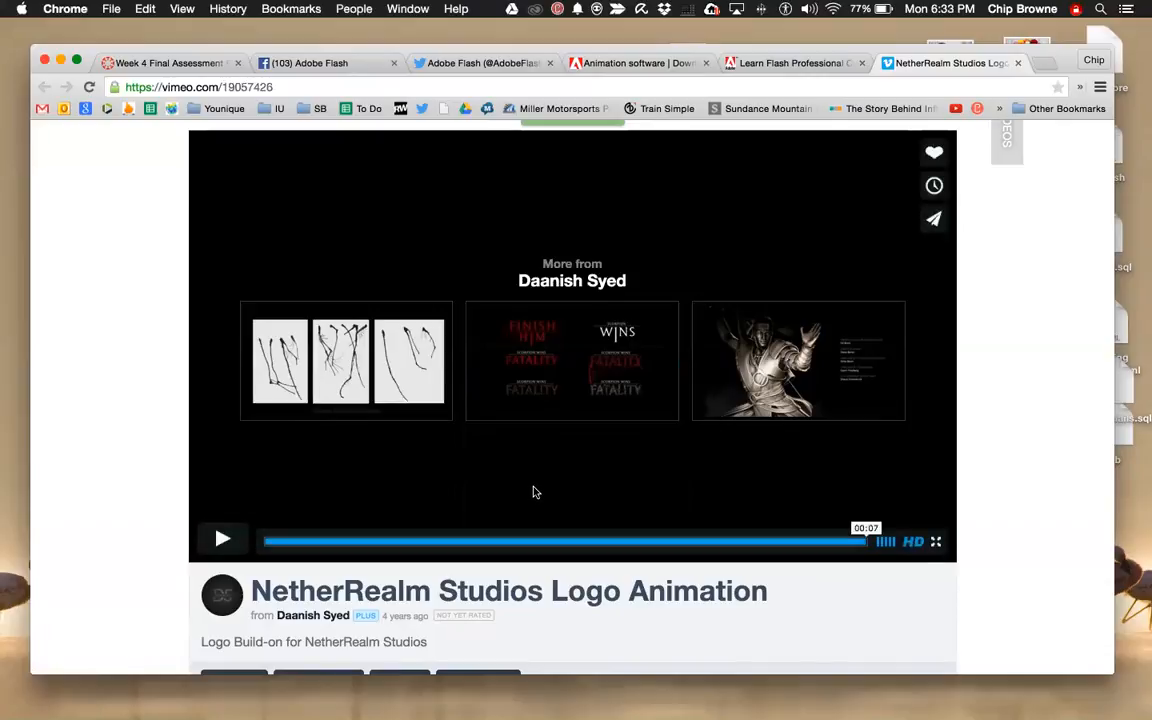
mouse_move(644, 482)
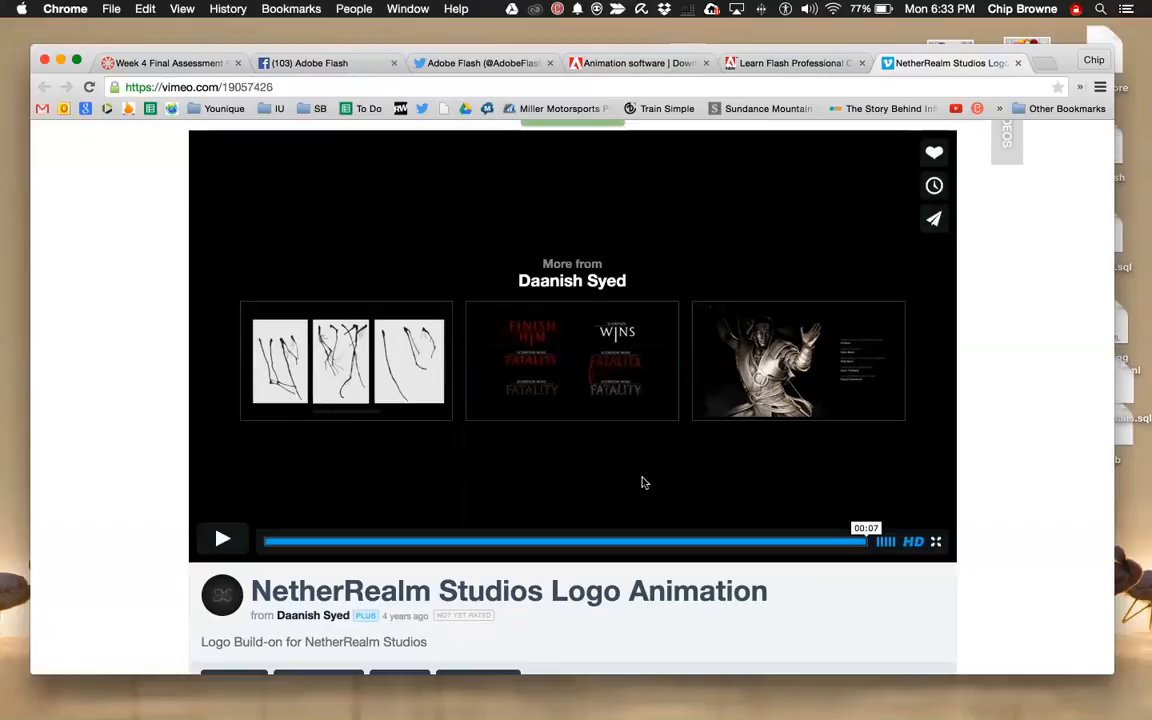
mouse_move(532, 486)
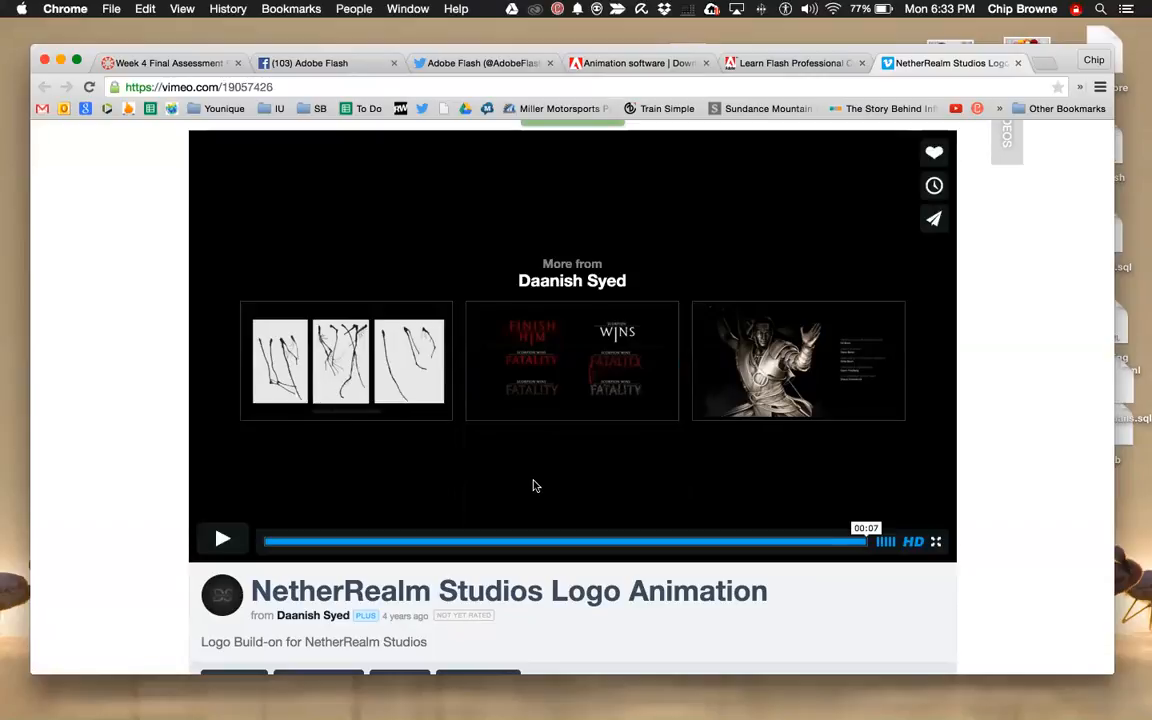
mouse_move(340, 478)
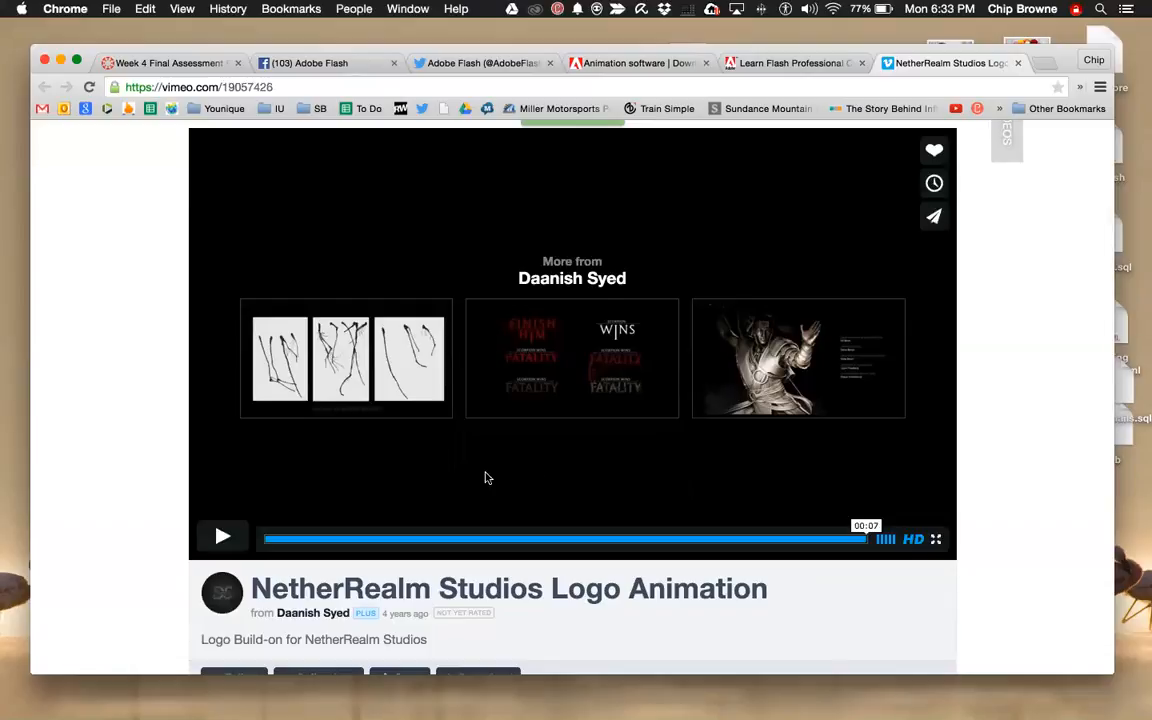
mouse_move(340, 500)
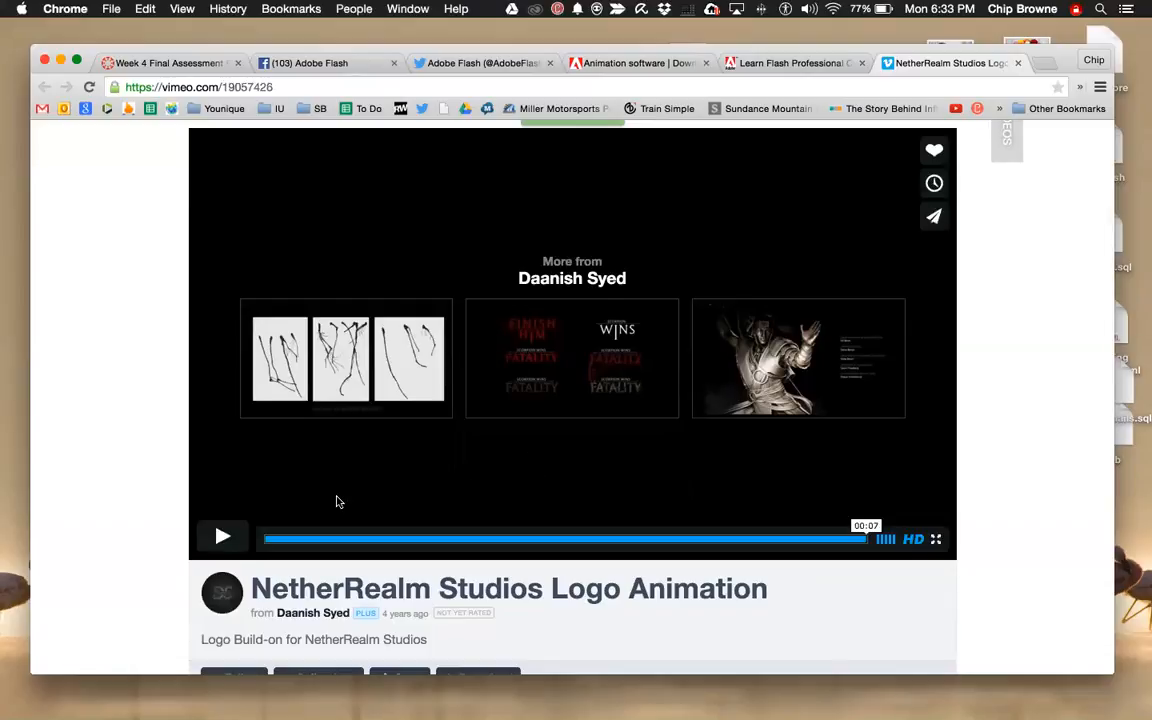
mouse_move(284, 506)
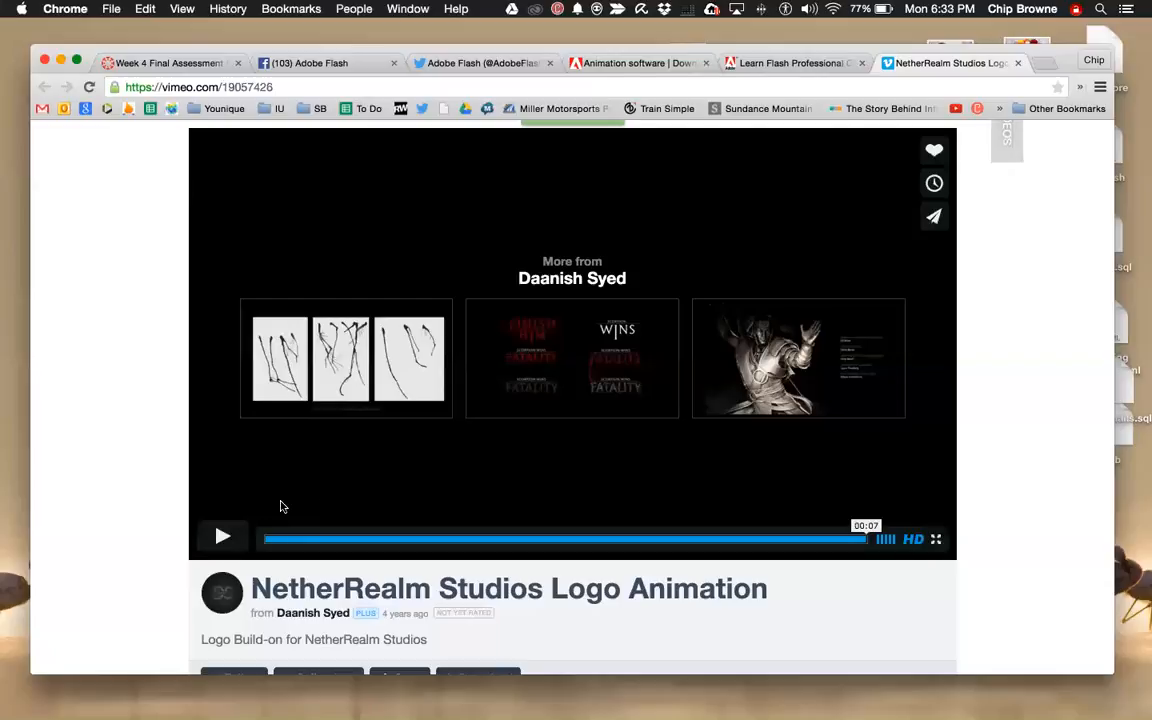
mouse_move(358, 492)
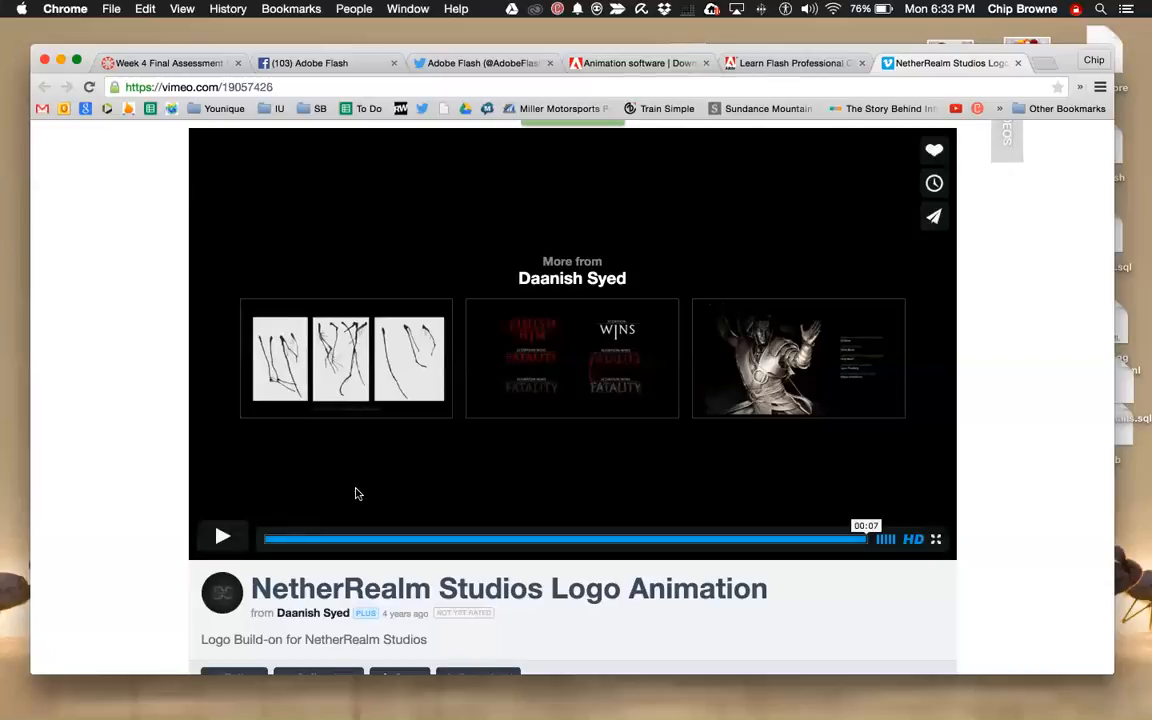
mouse_move(112, 480)
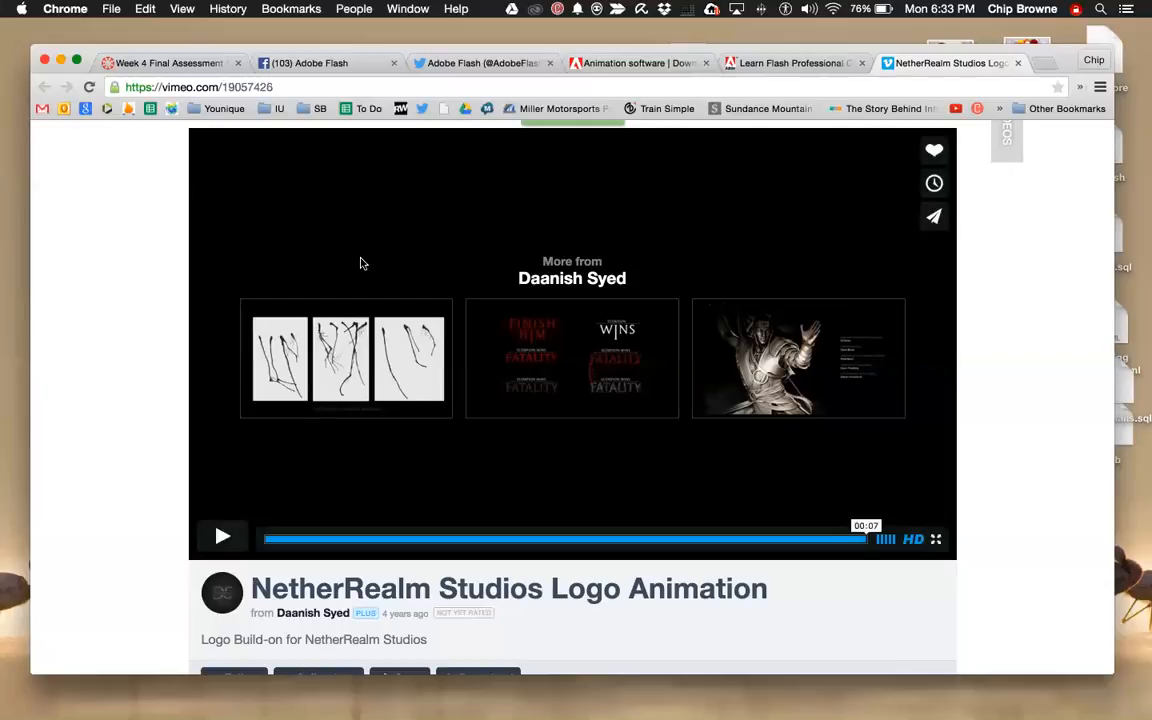
mouse_move(528, 472)
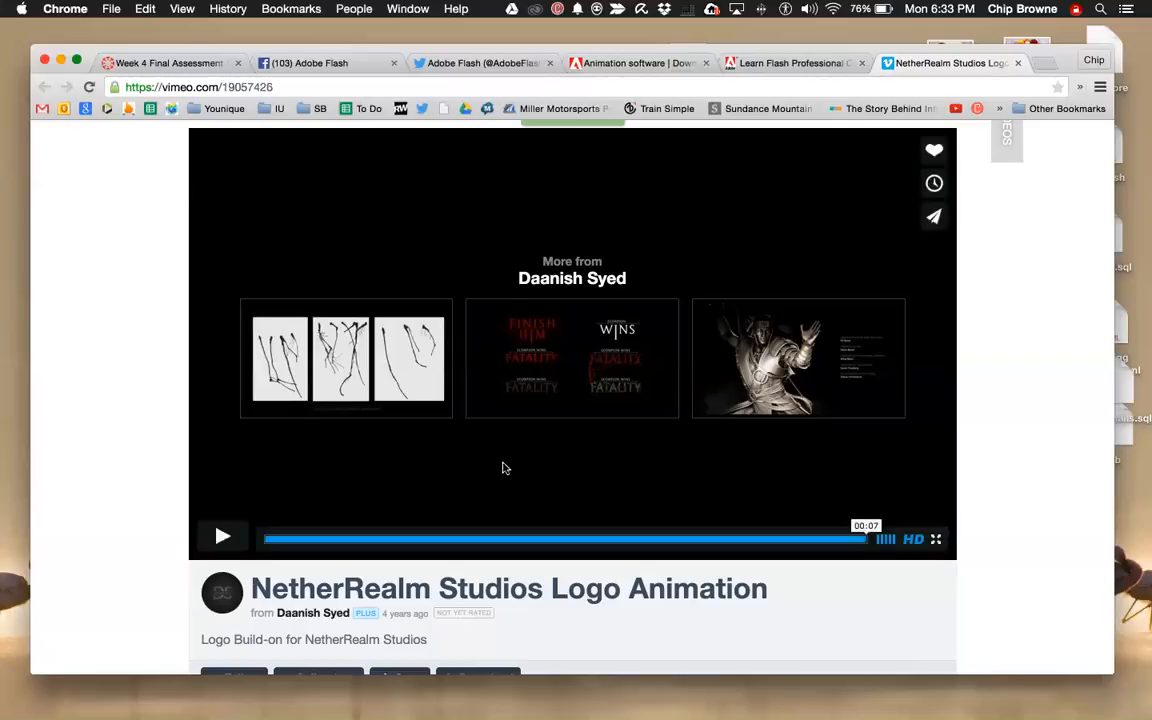
mouse_move(476, 464)
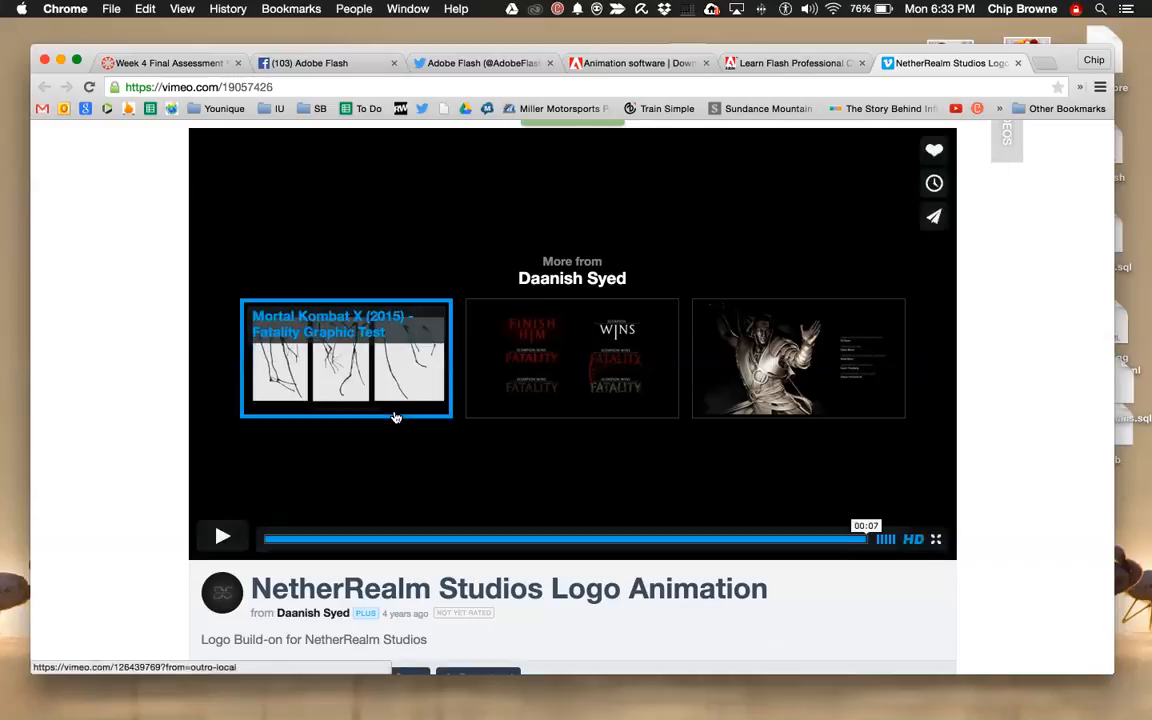
mouse_move(532, 428)
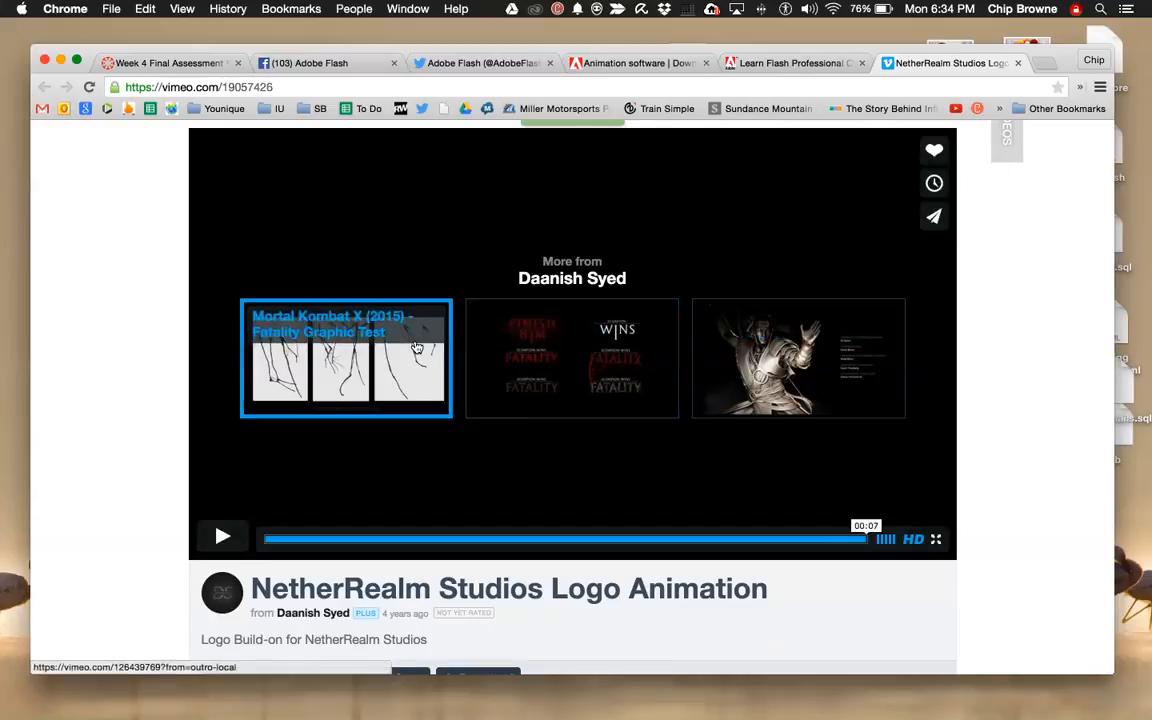
mouse_move(458, 338)
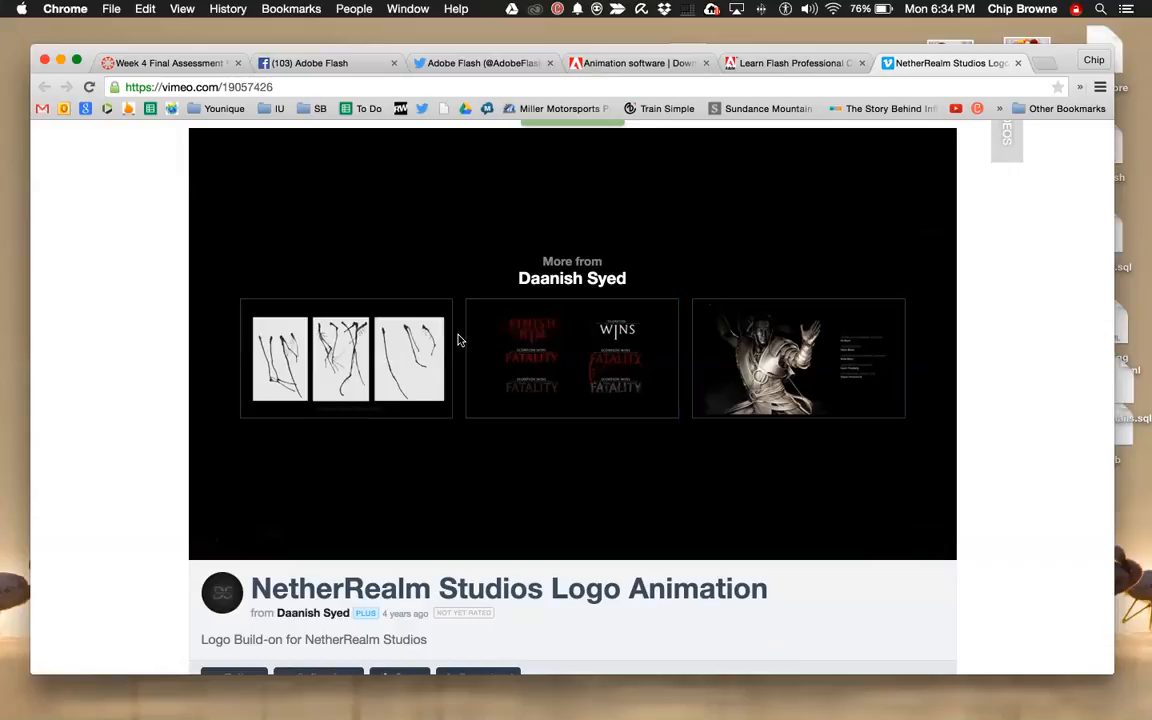
mouse_move(344, 356)
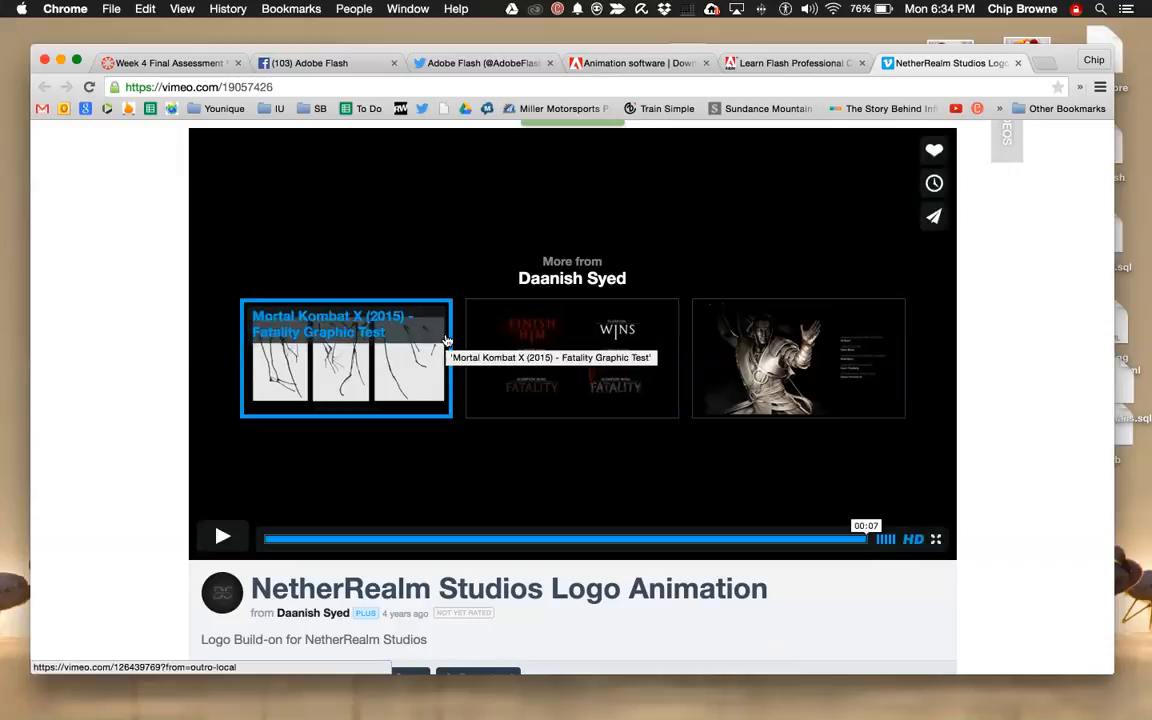
mouse_move(572, 356)
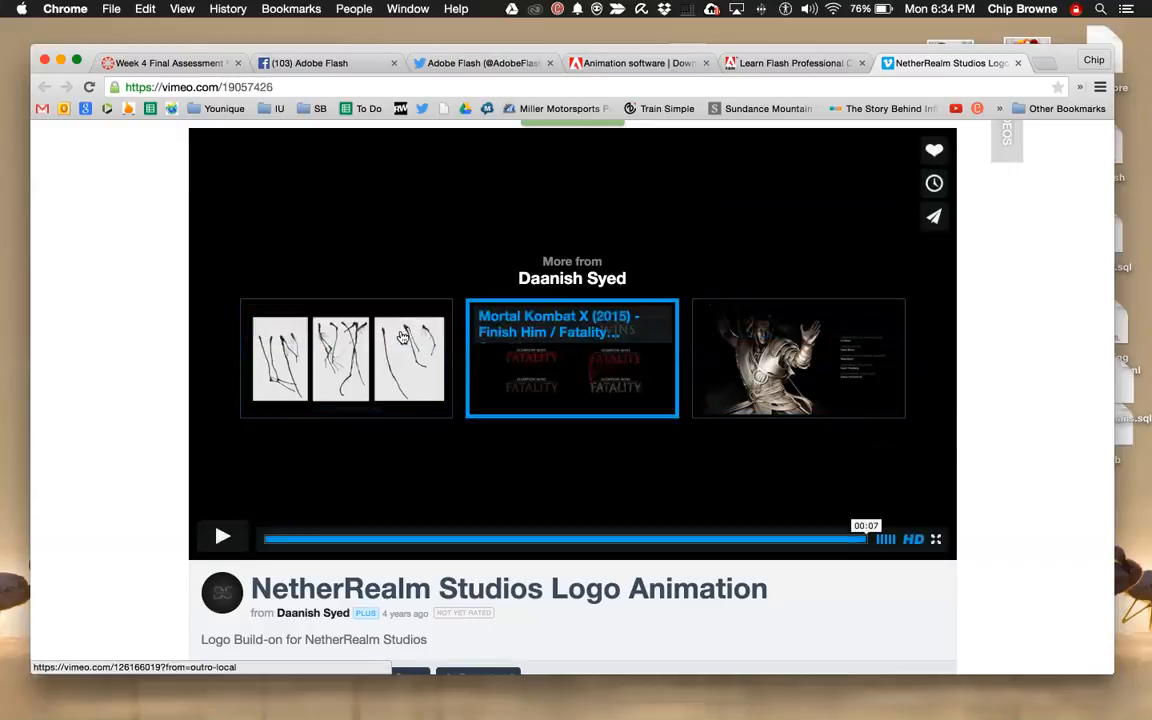
mouse_move(544, 640)
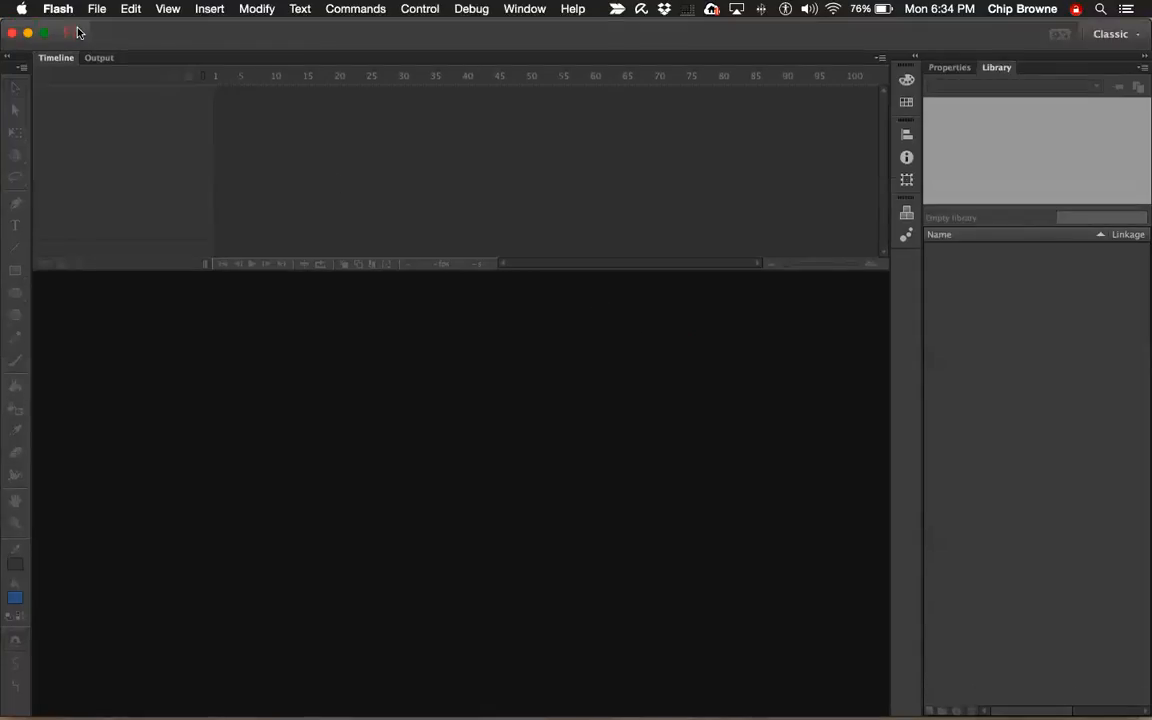
Reopen the recent DES246_wk2 MurphyM.fla sailboat file via File > Open Recent.
left_click(58, 8)
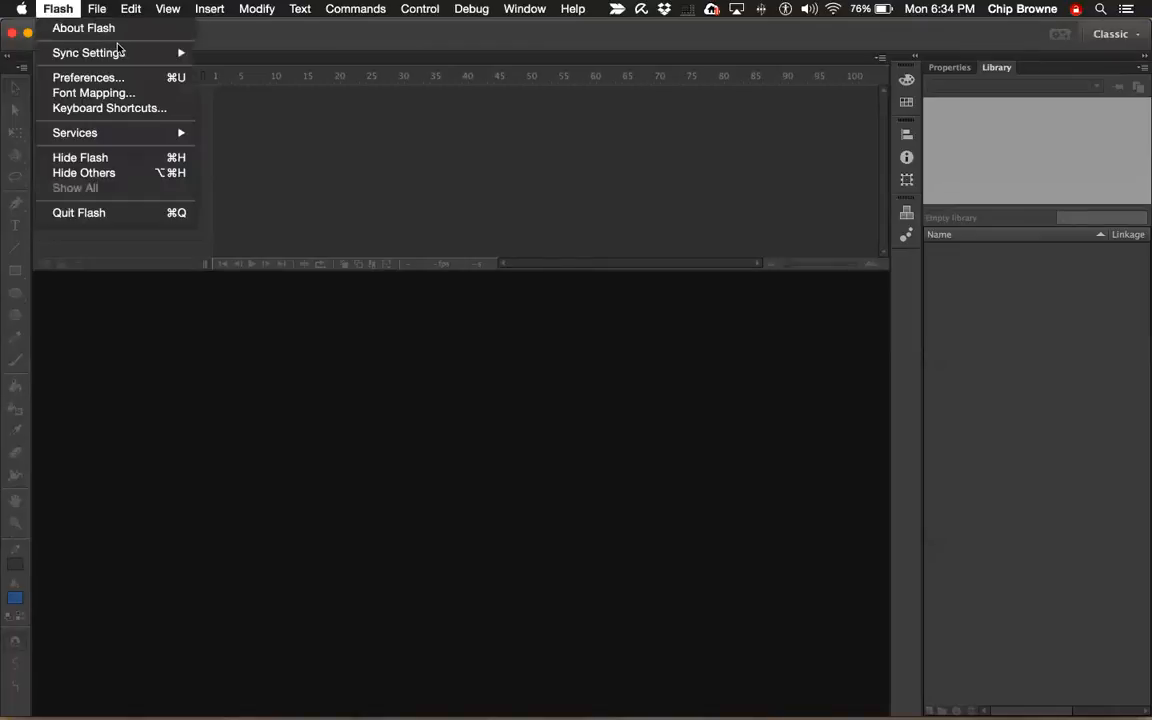
mouse_move(88, 52)
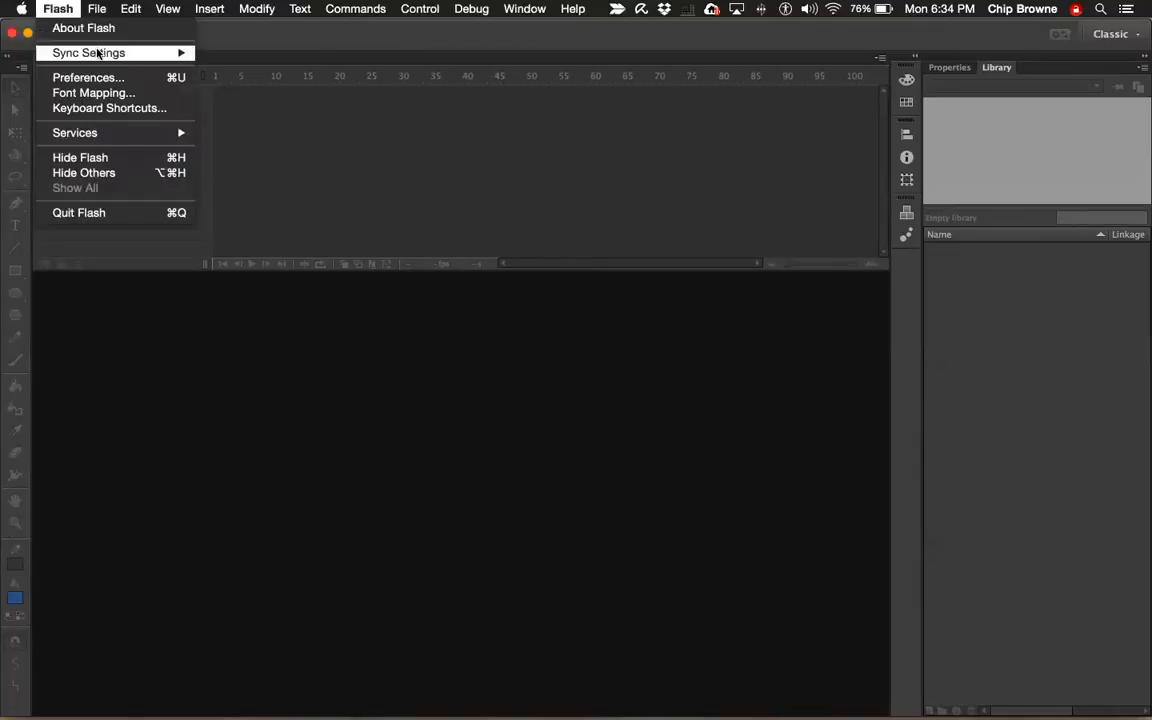
left_click(96, 8)
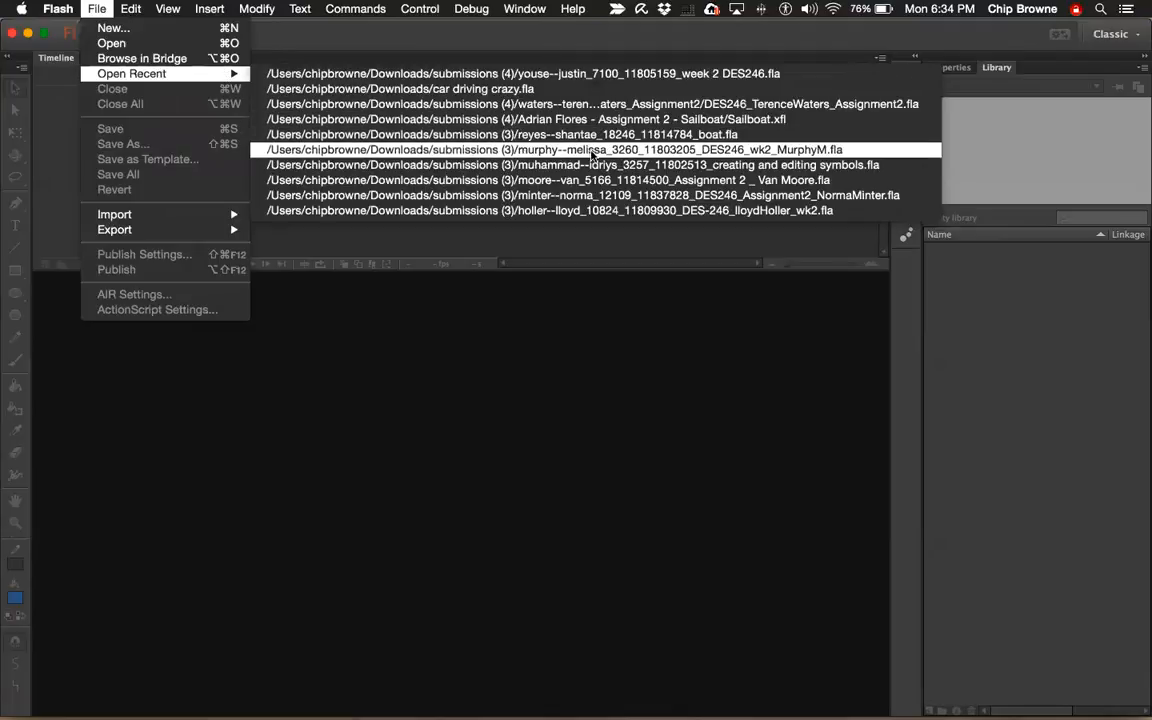
left_click(560, 148)
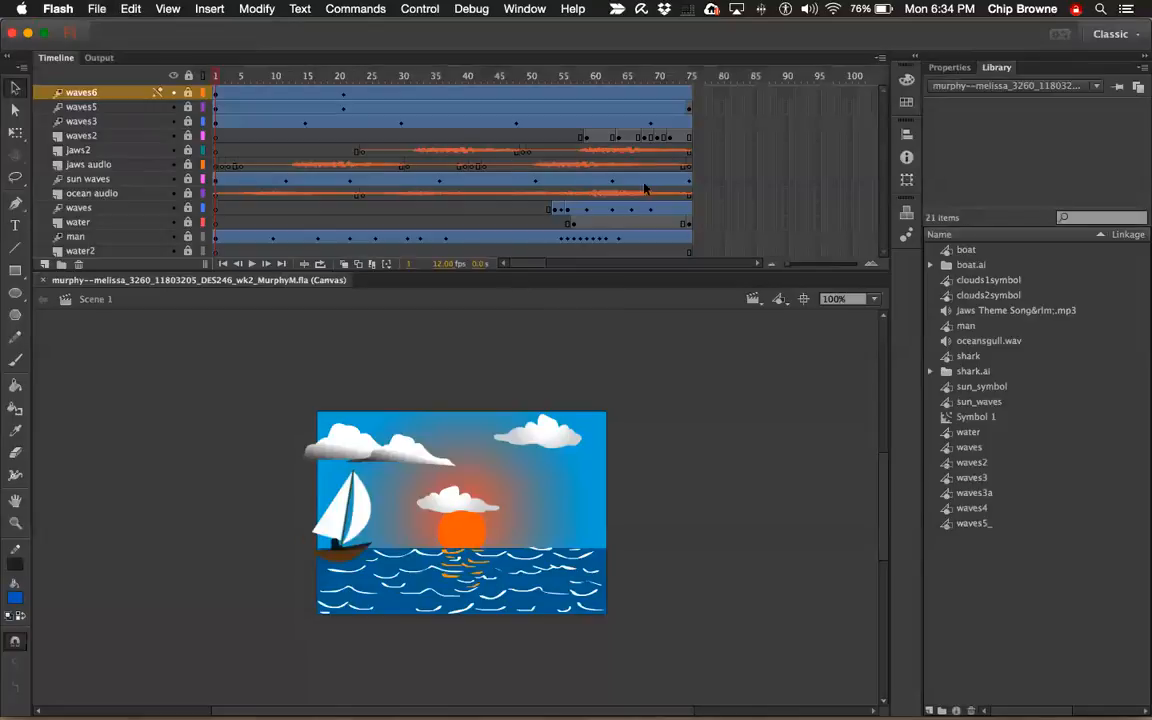
mouse_move(438, 210)
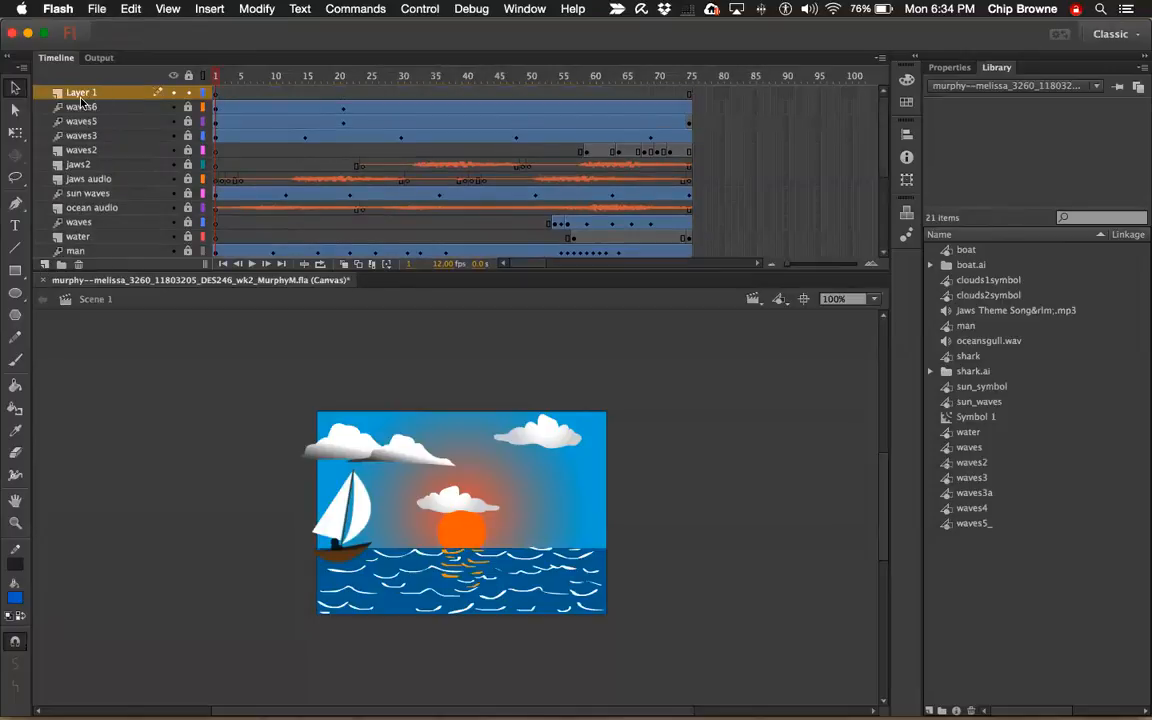
Begin renaming the new top layer, Layer 1, in the timeline.
double_click(82, 92)
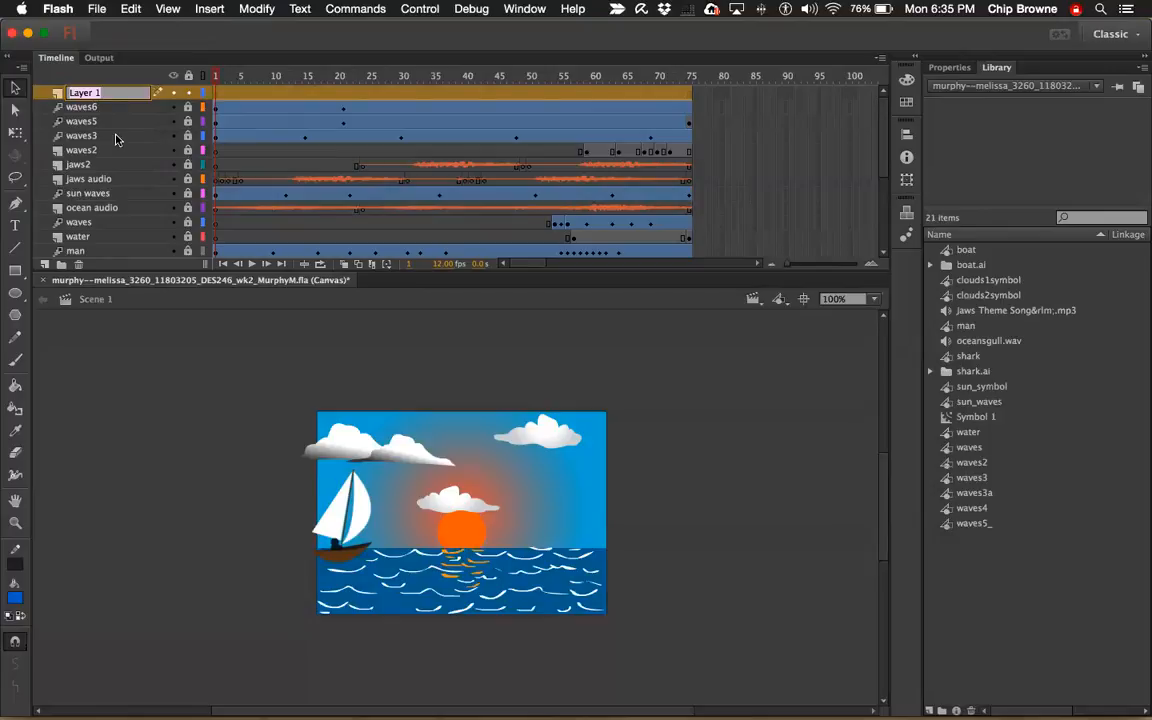
mouse_move(260, 134)
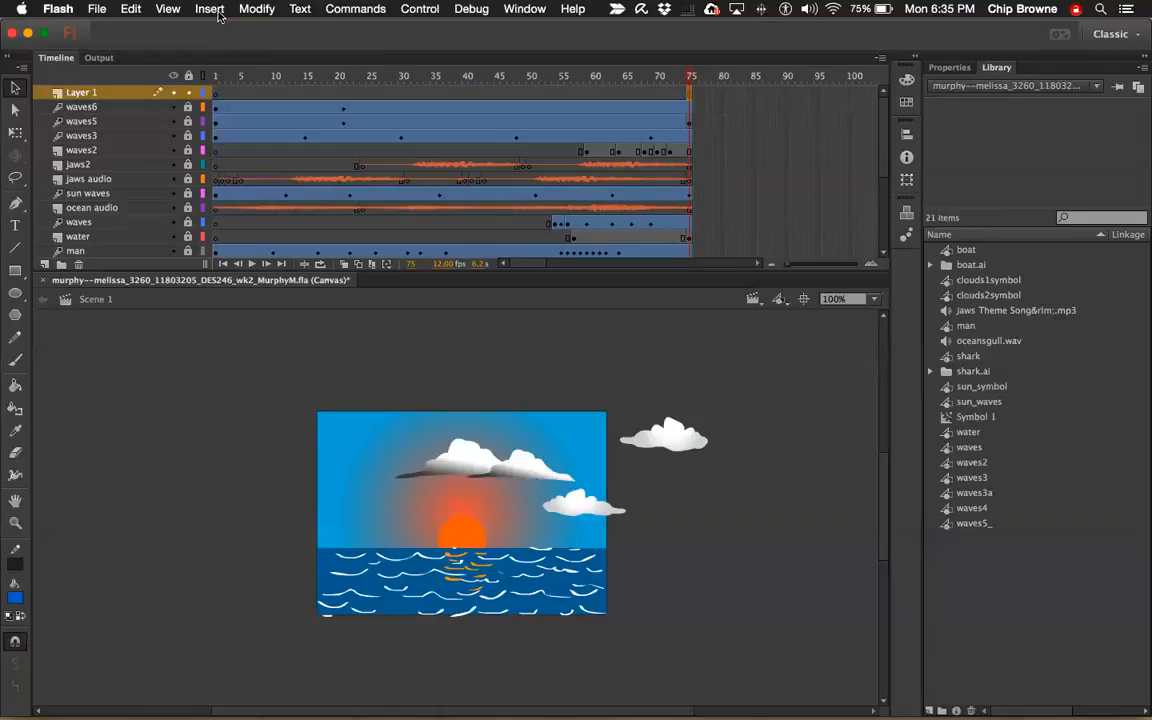
left_click(208, 8)
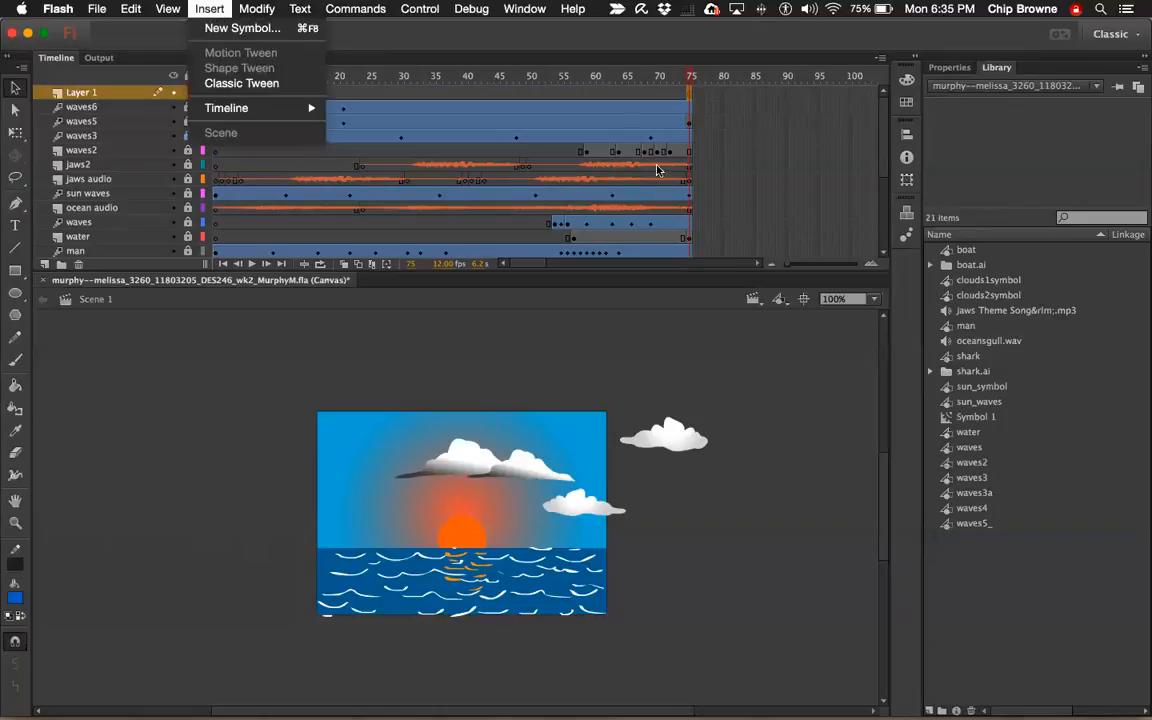
left_click(356, 8)
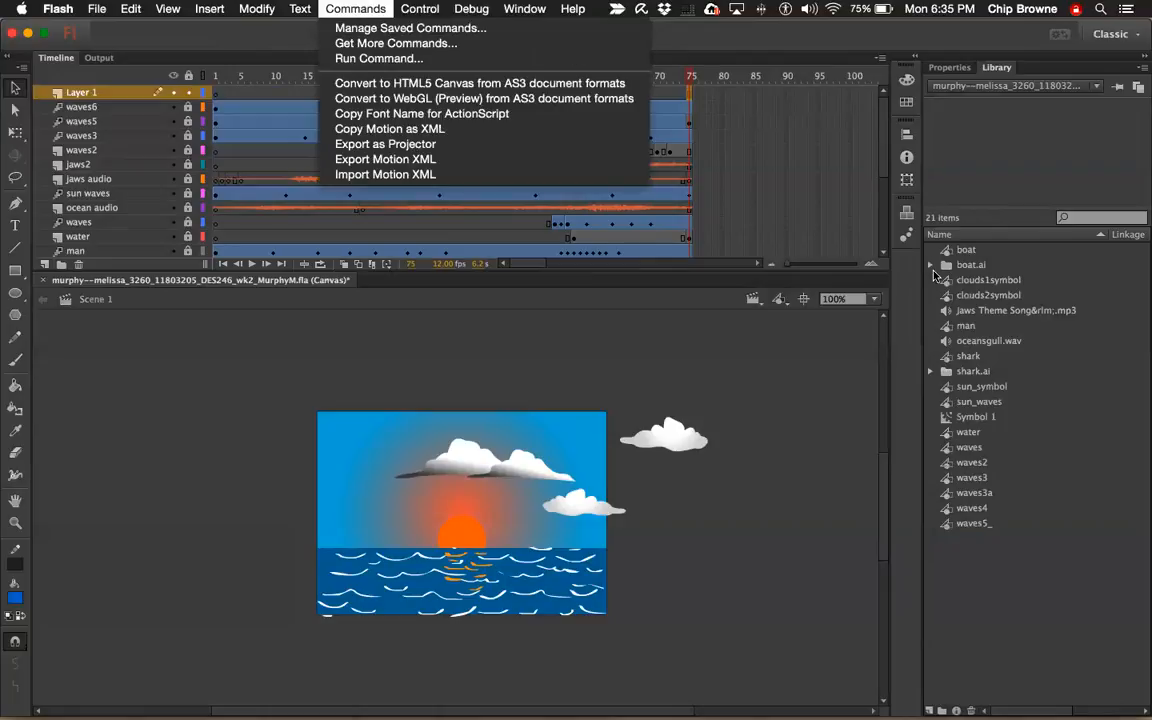
left_click(524, 8)
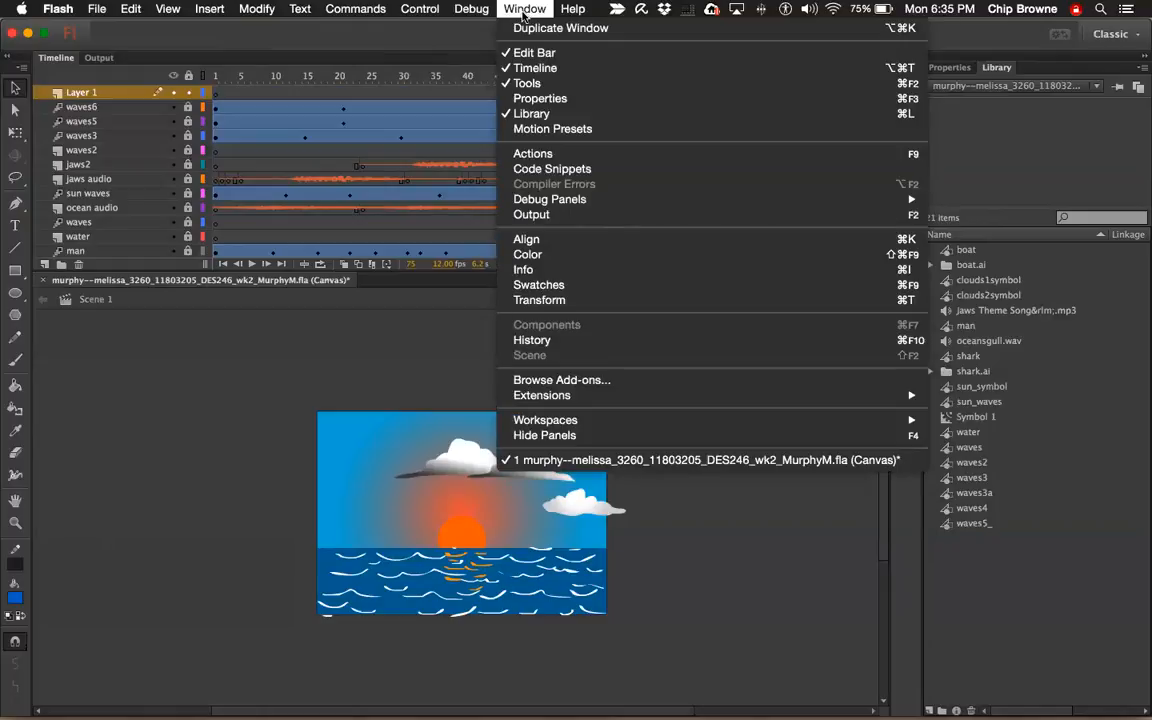
mouse_move(552, 168)
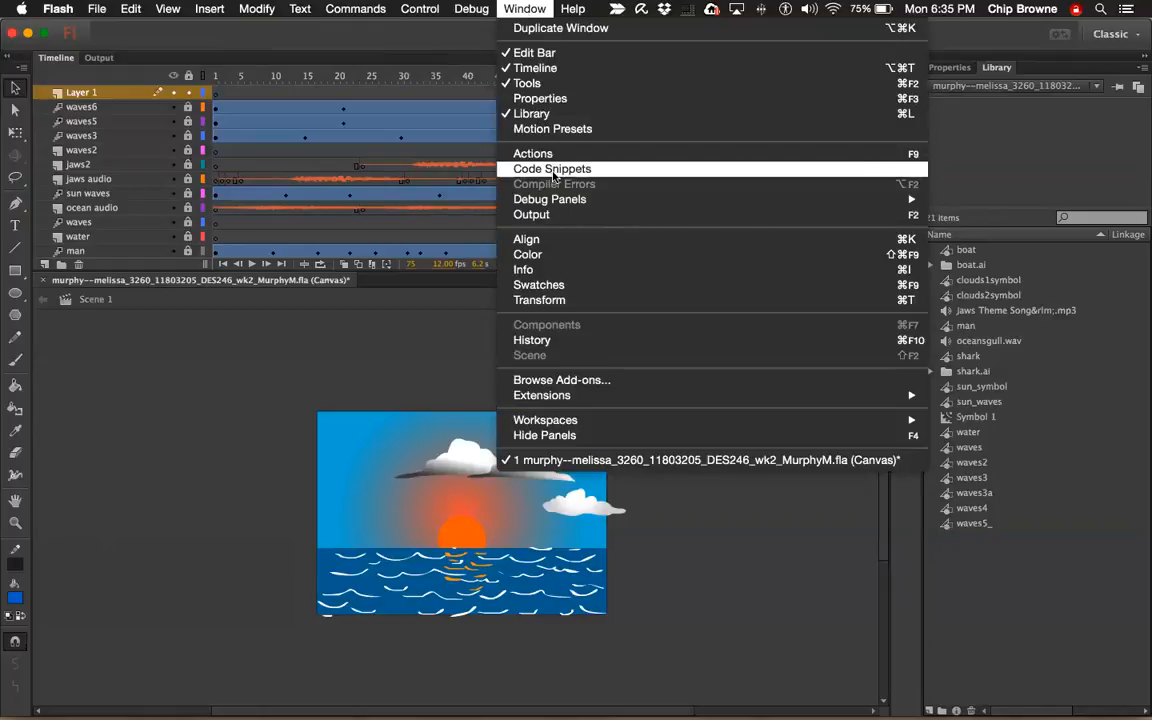
left_click(552, 168)
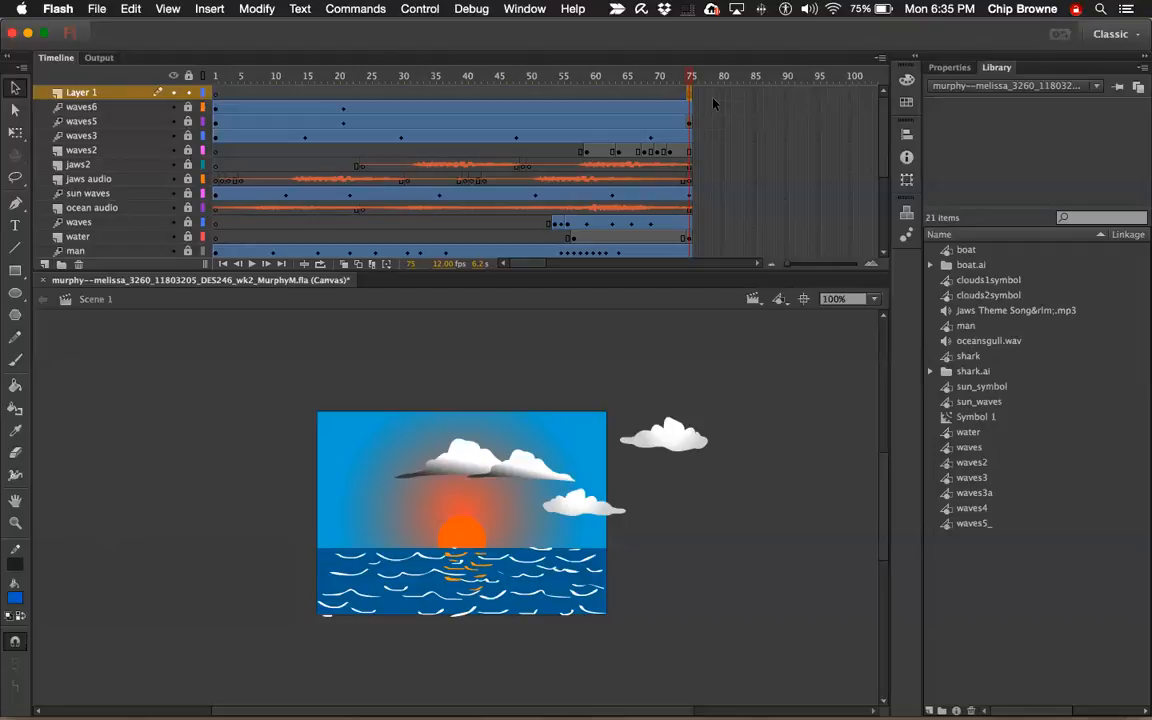
mouse_move(518, 24)
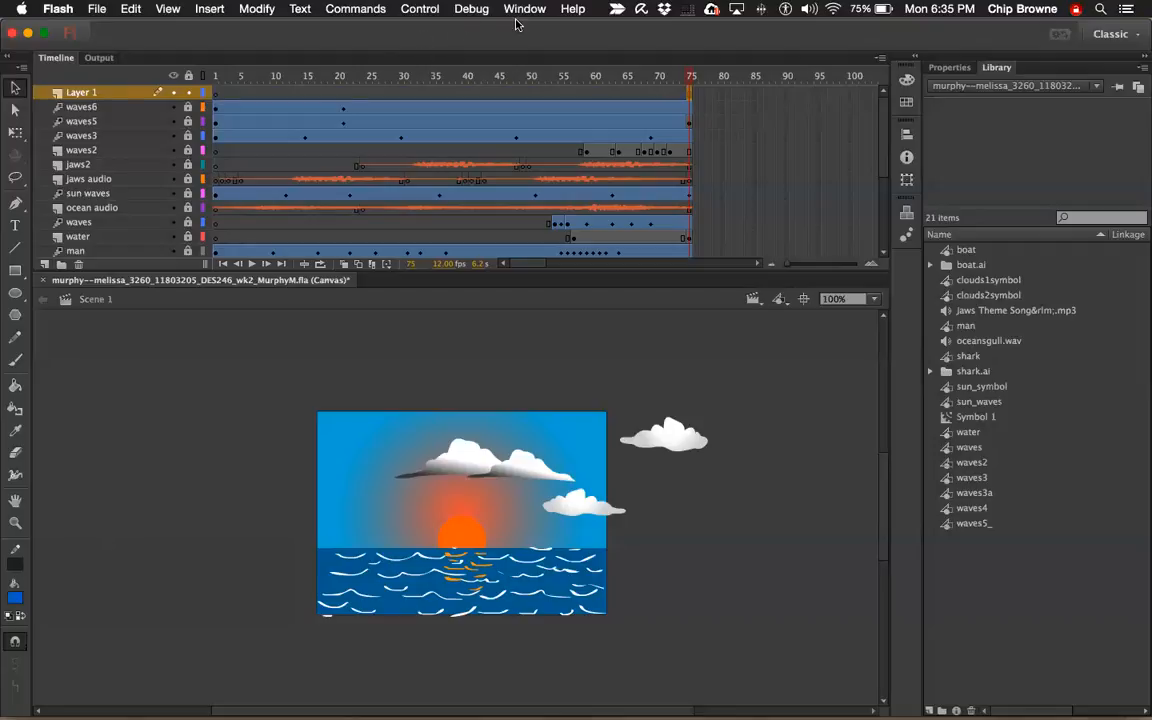
Show the Code Snippets panel from the Window menu.
left_click(524, 8)
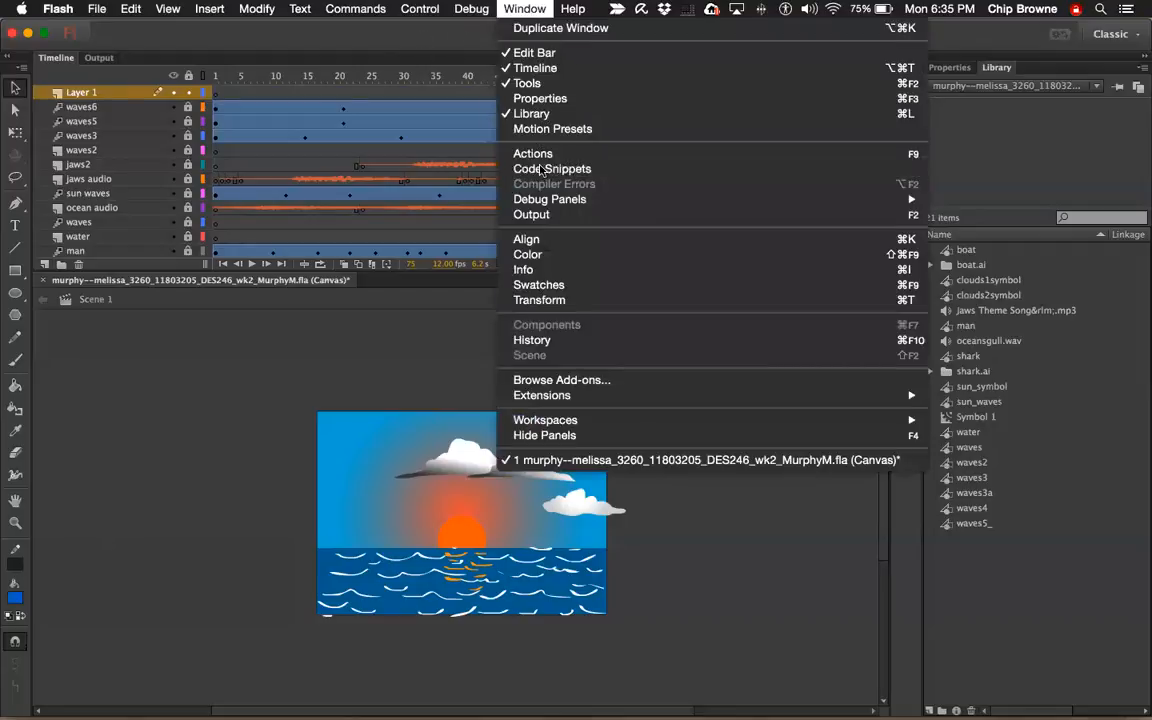
left_click(552, 168)
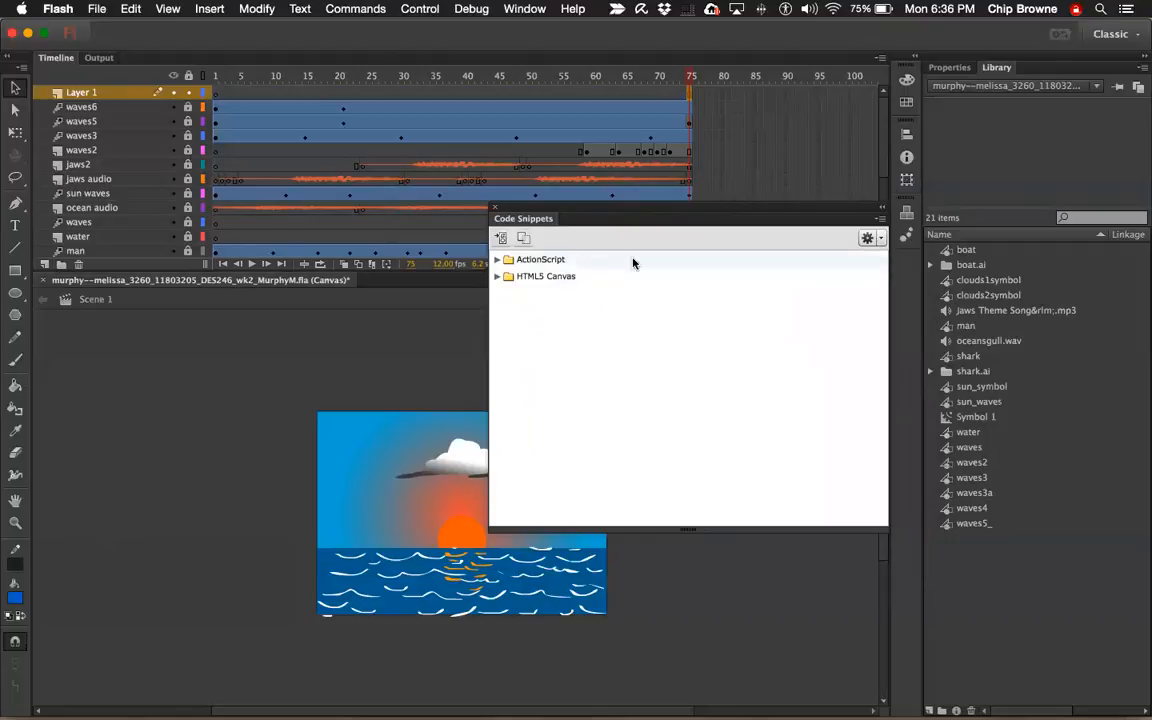
mouse_move(564, 270)
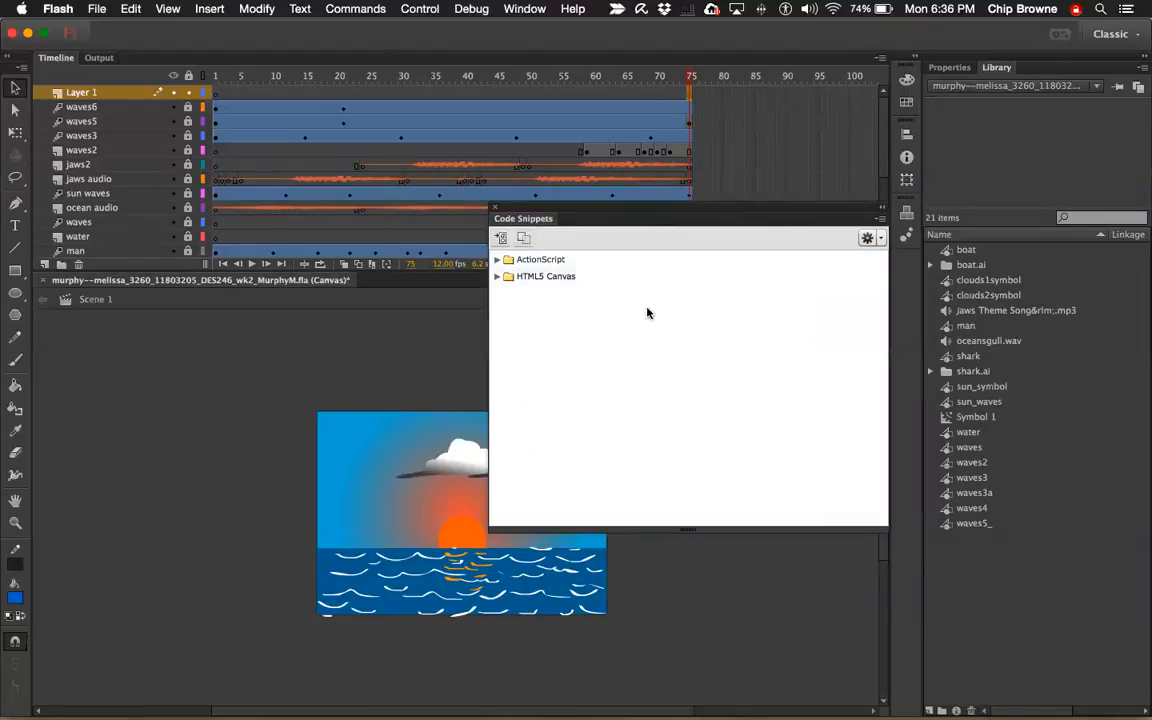
mouse_move(584, 302)
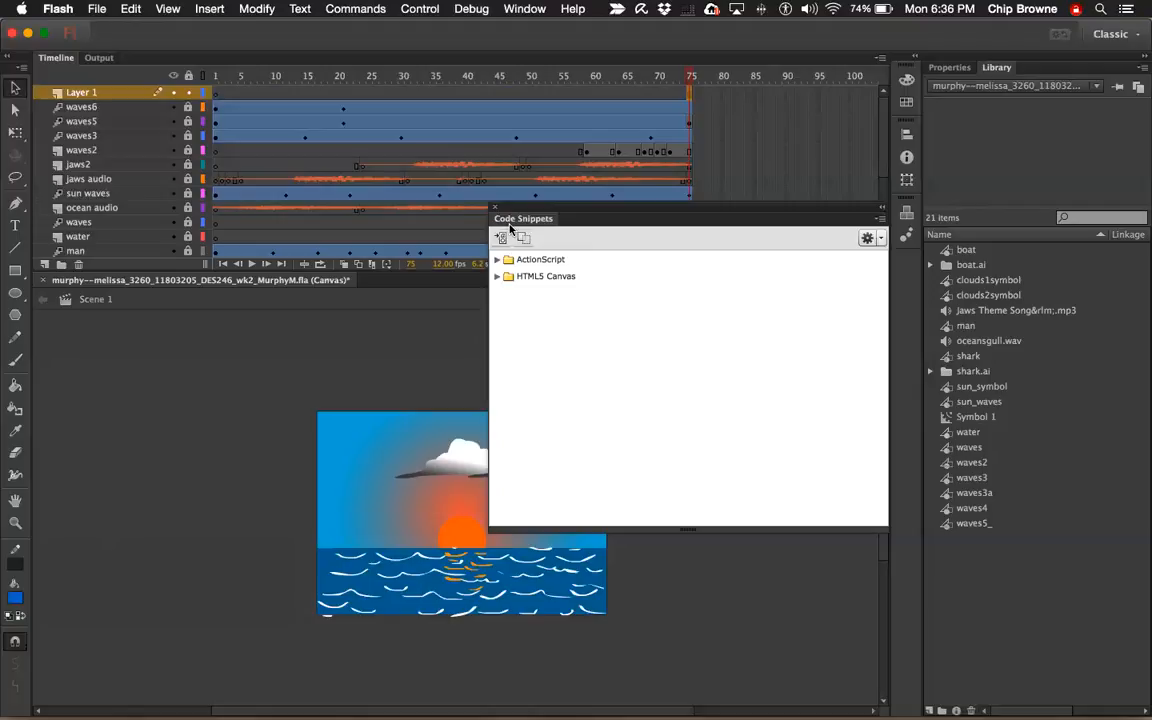
mouse_move(660, 292)
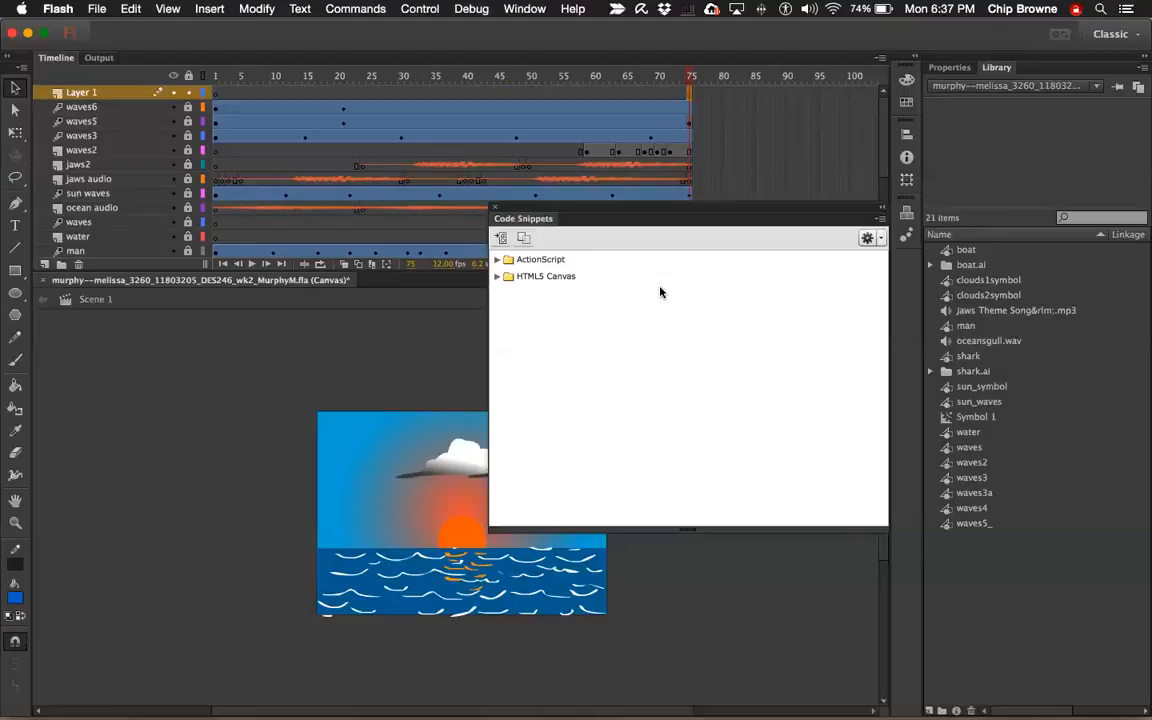
mouse_move(618, 168)
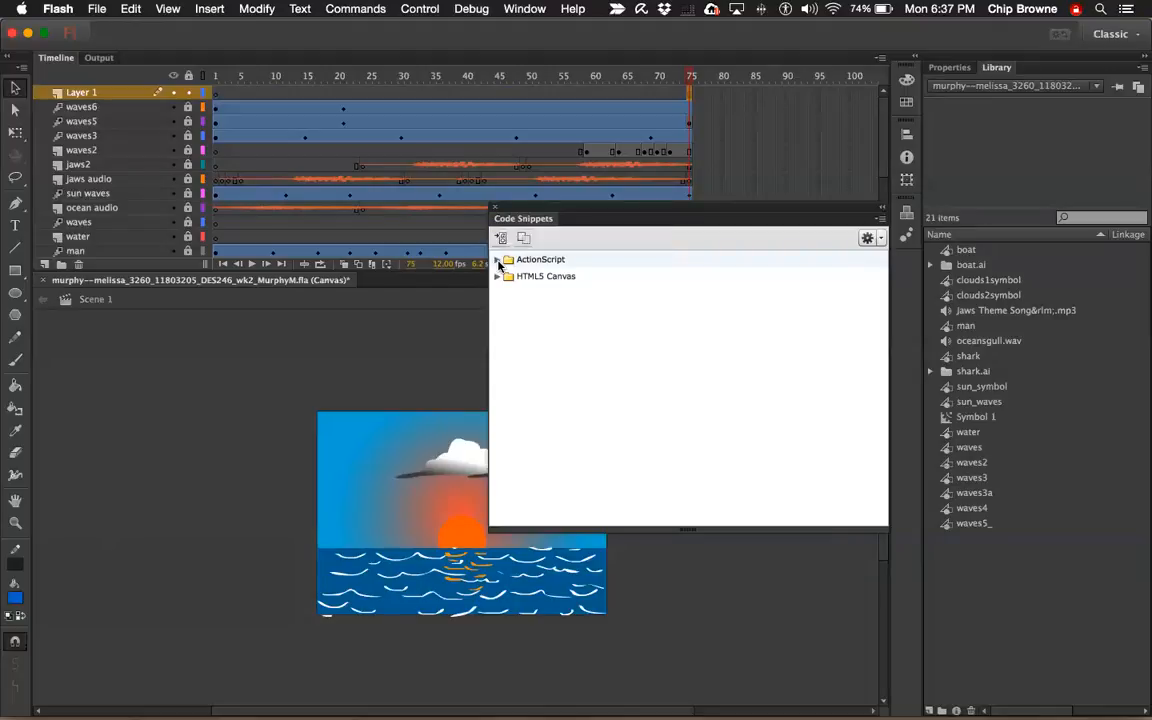
mouse_move(500, 266)
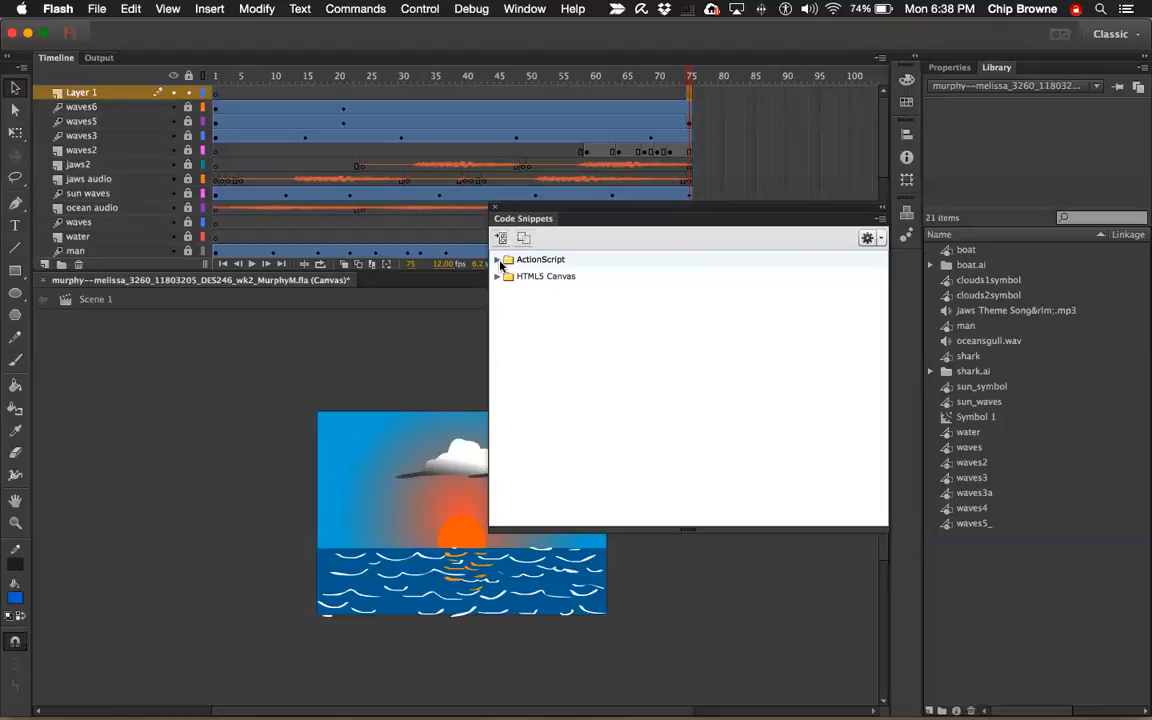
mouse_move(540, 268)
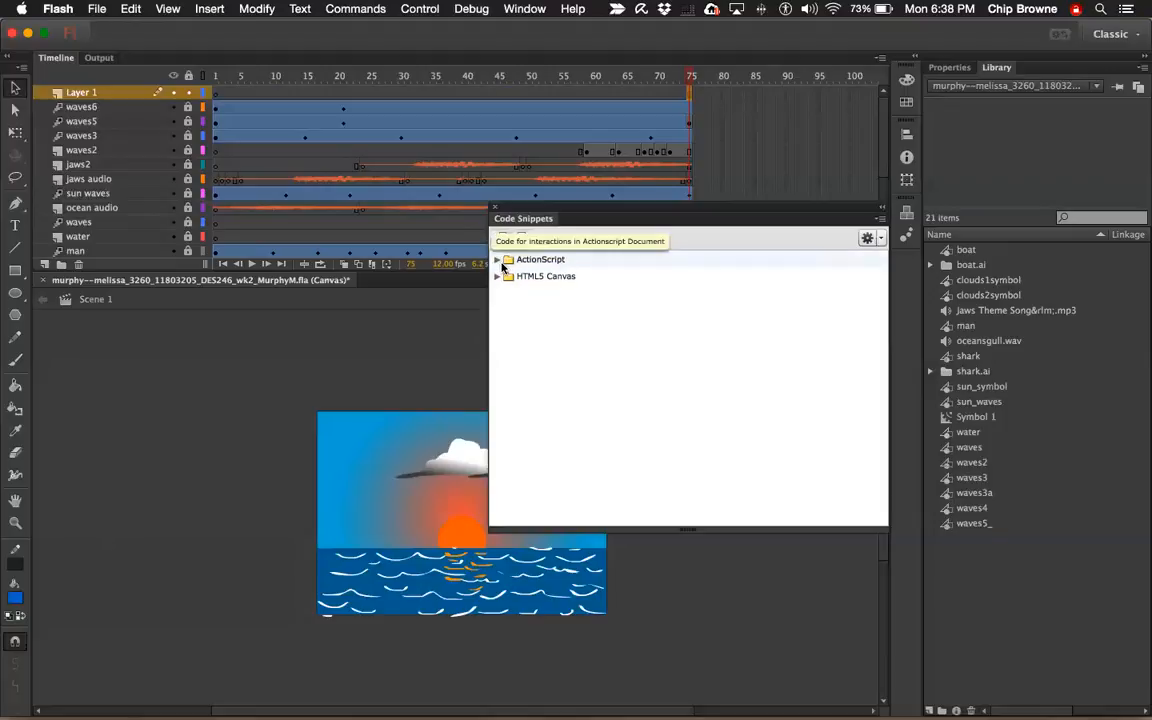
mouse_move(544, 262)
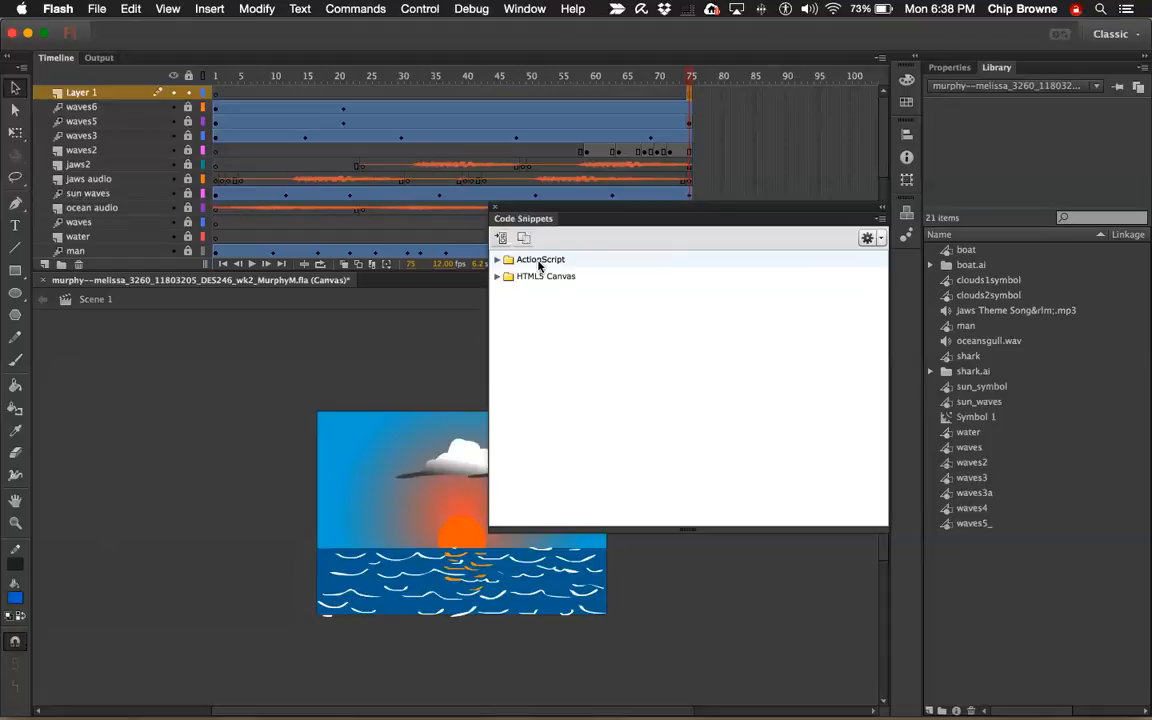
mouse_move(516, 272)
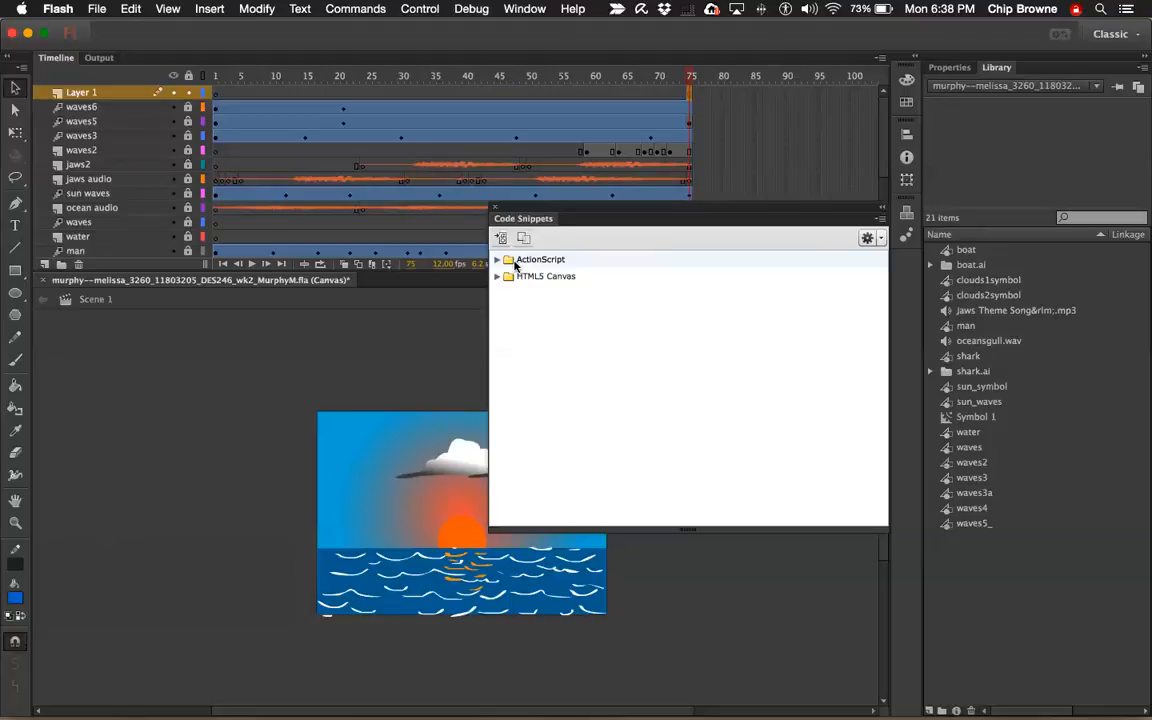
mouse_move(510, 270)
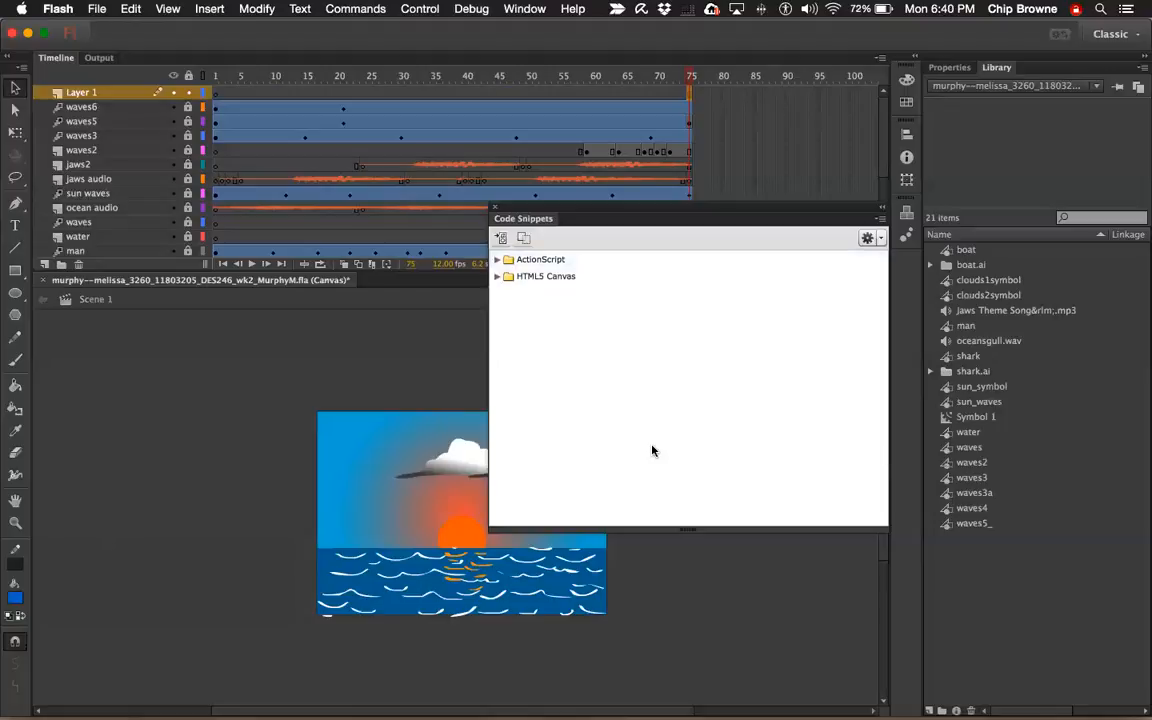
mouse_move(696, 414)
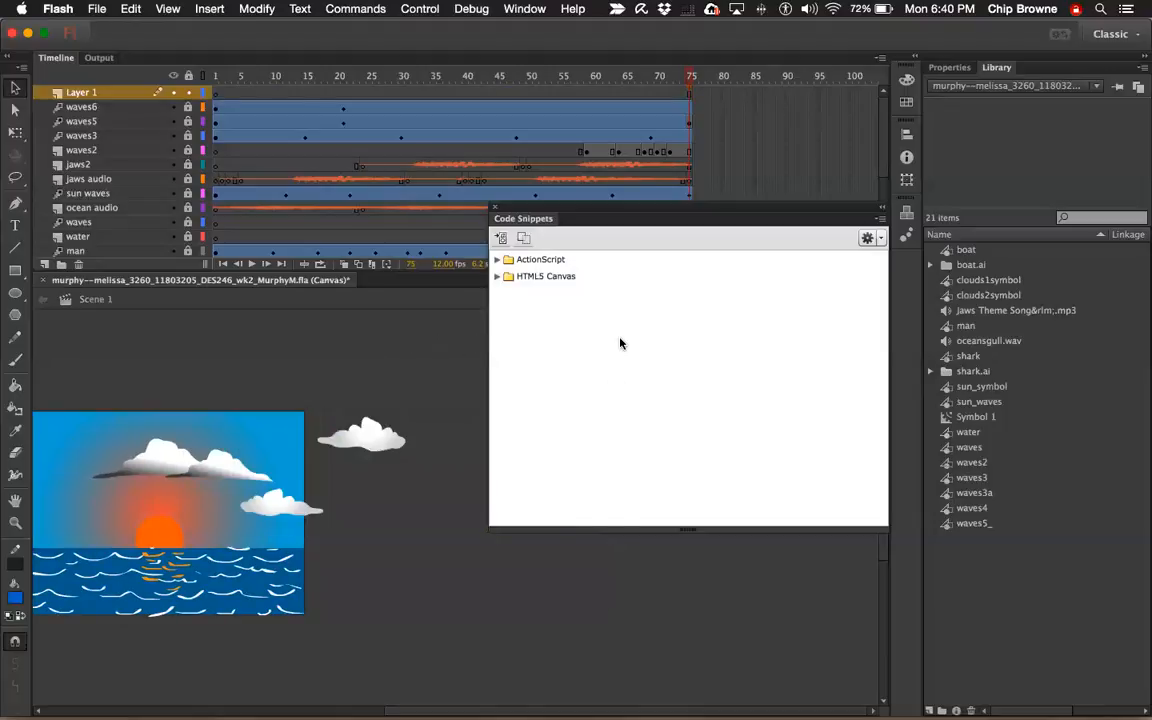
mouse_move(630, 348)
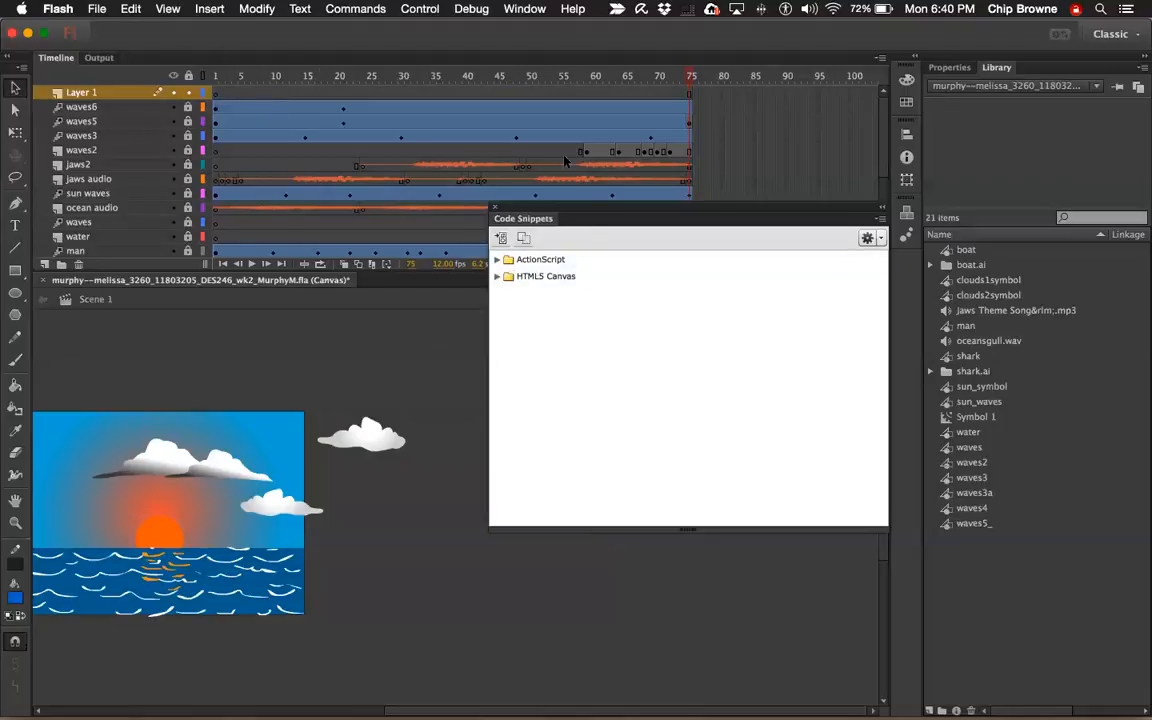
mouse_move(852, 40)
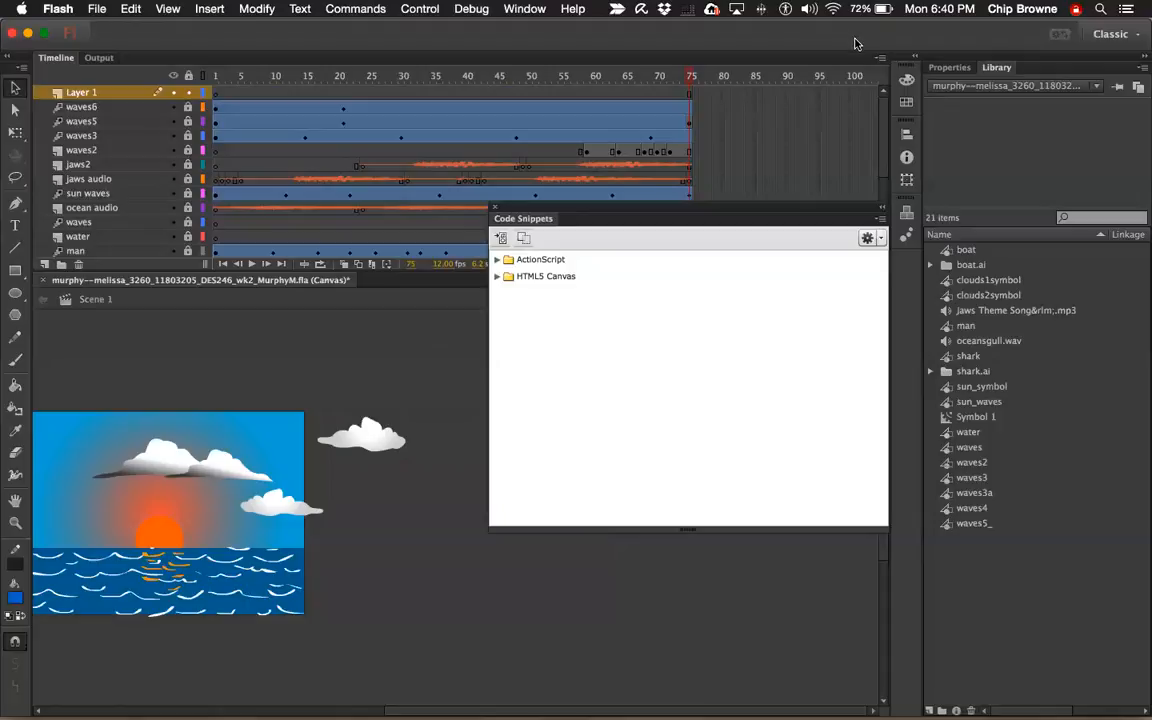
mouse_move(794, 354)
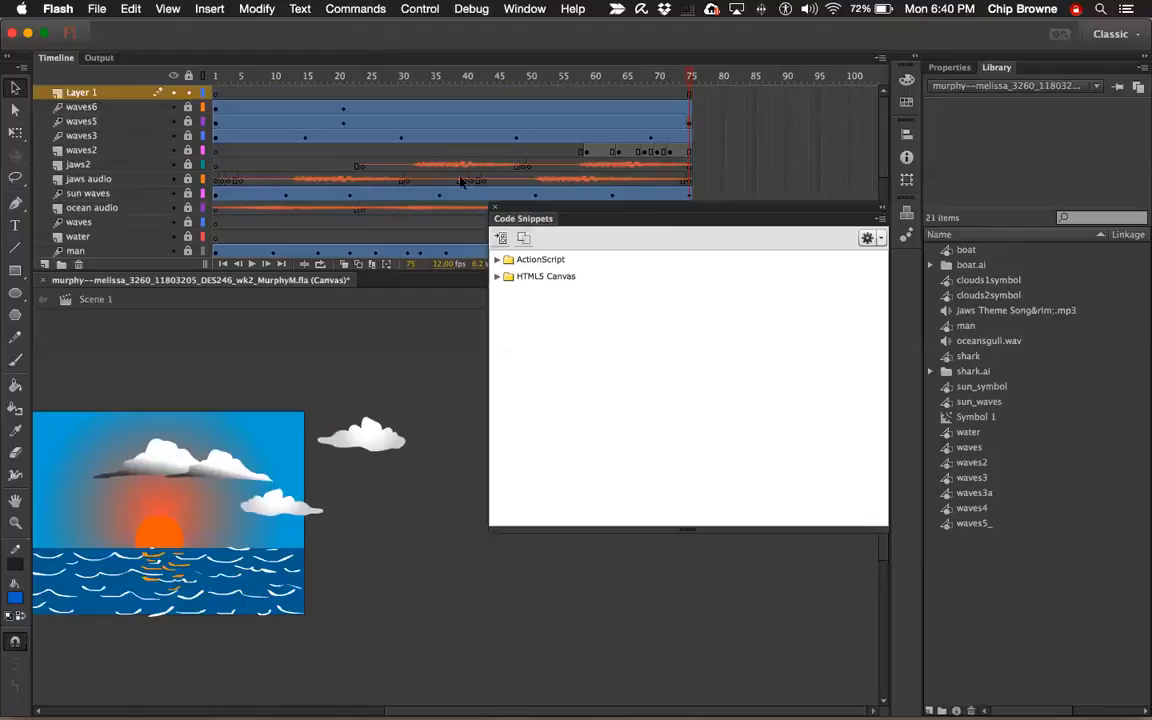
mouse_move(458, 374)
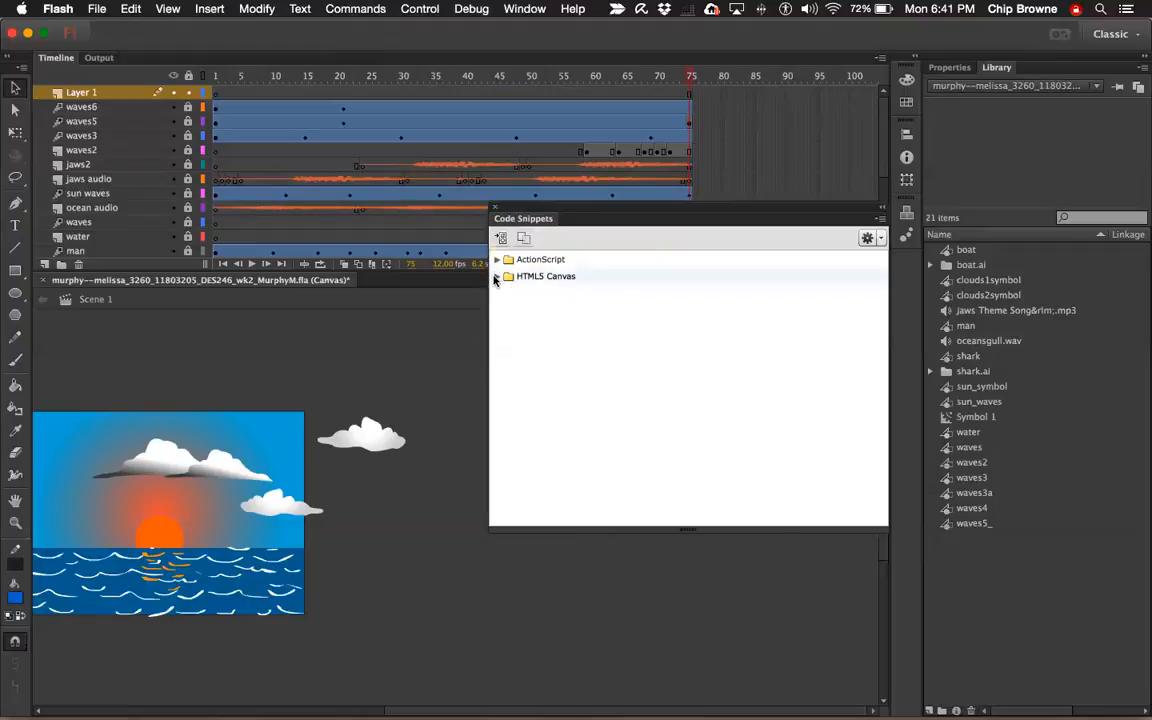
mouse_move(532, 284)
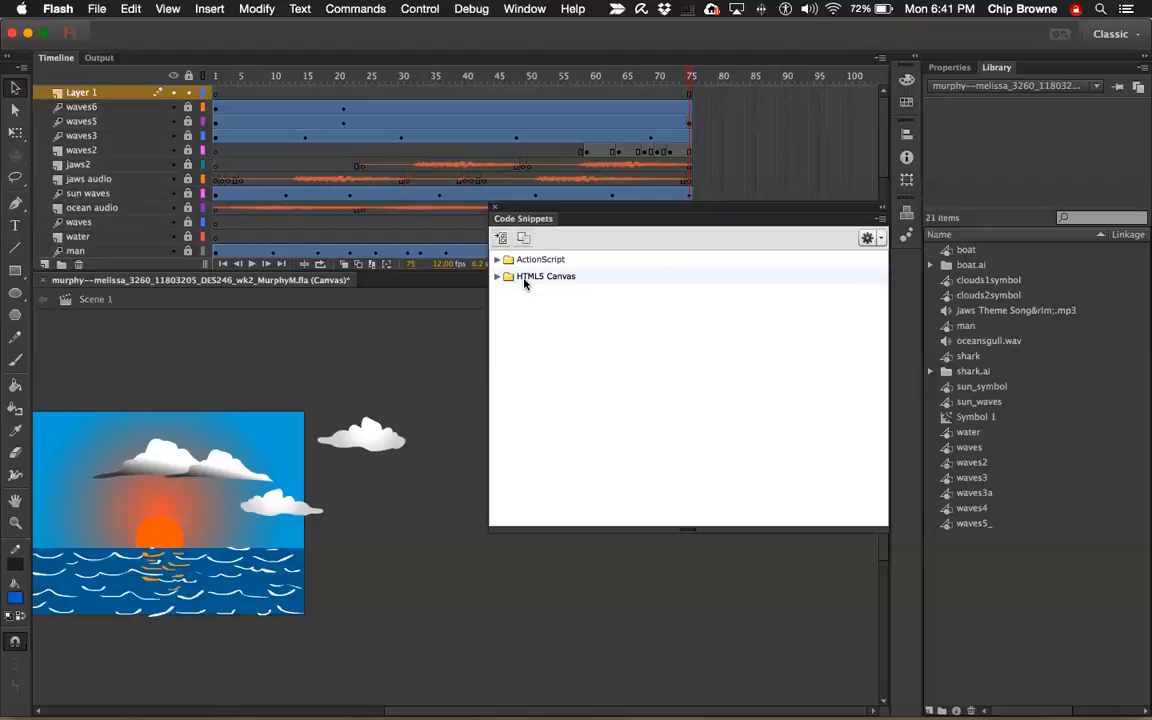
mouse_move(528, 284)
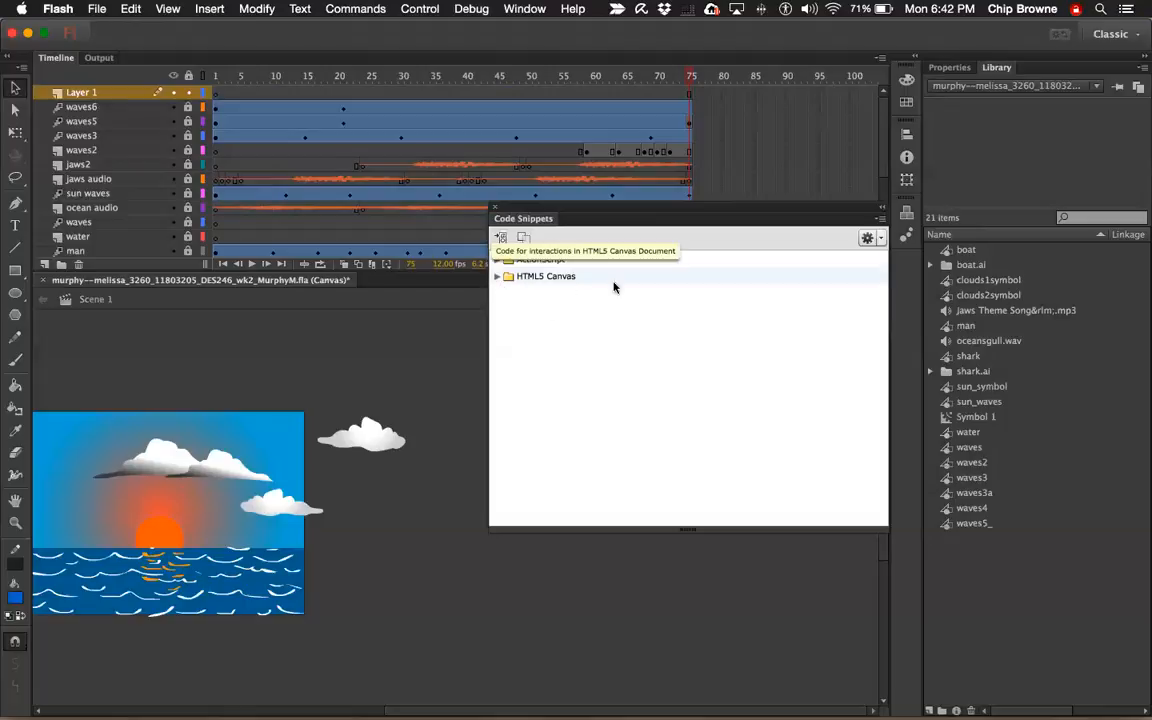
left_click(496, 276)
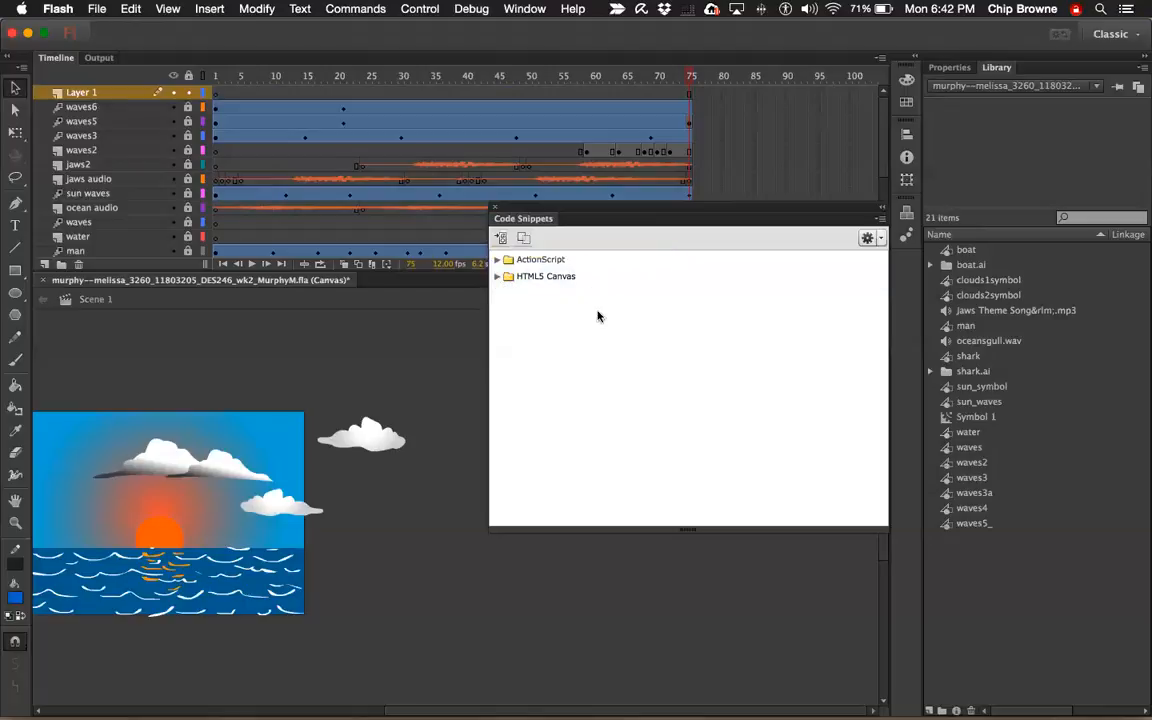
mouse_move(538, 304)
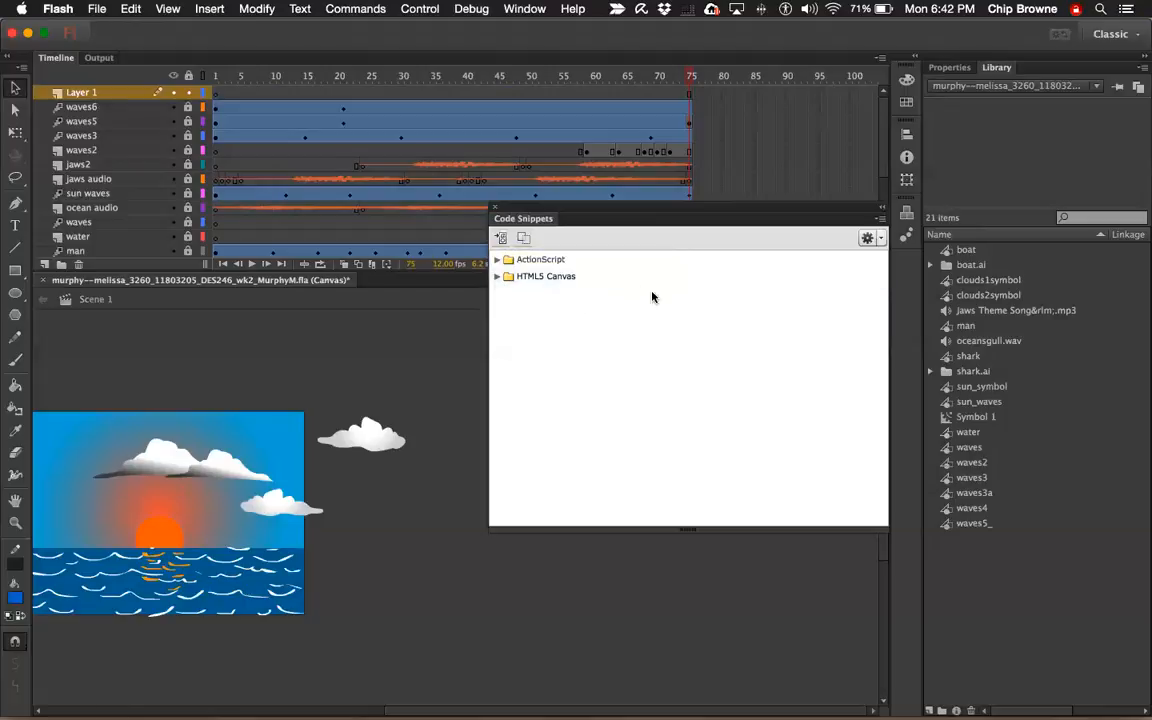
Bring up the File menu commands from the menu bar.
left_click(546, 276)
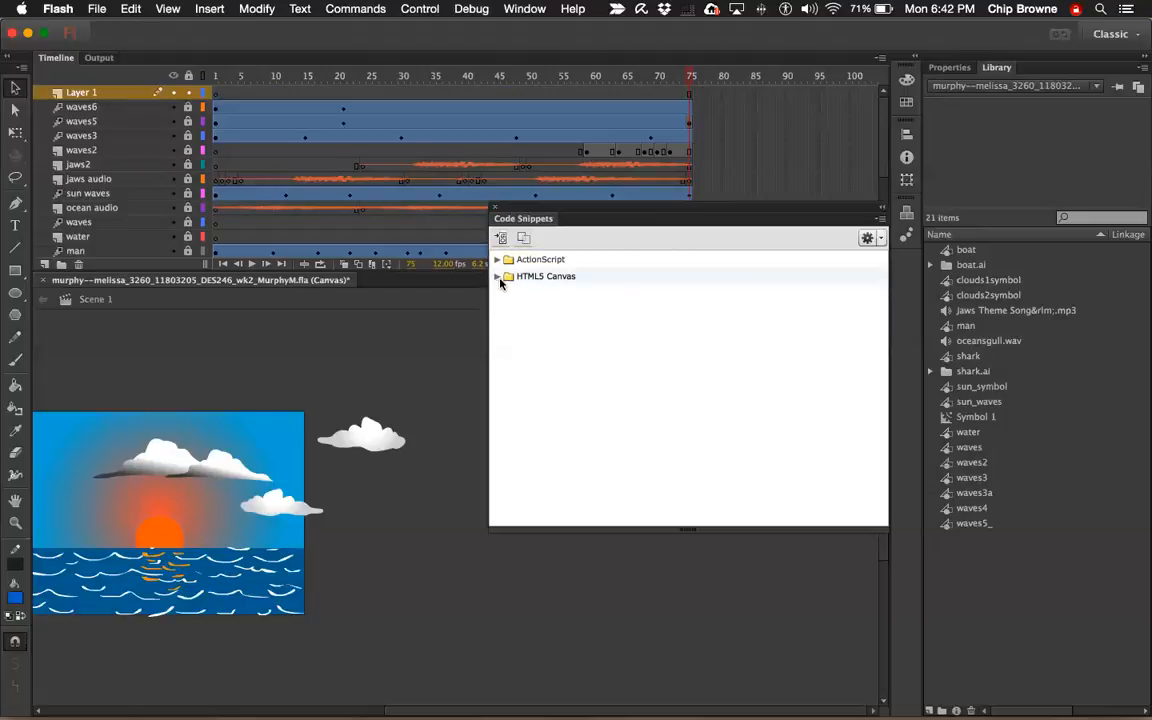
mouse_move(540, 284)
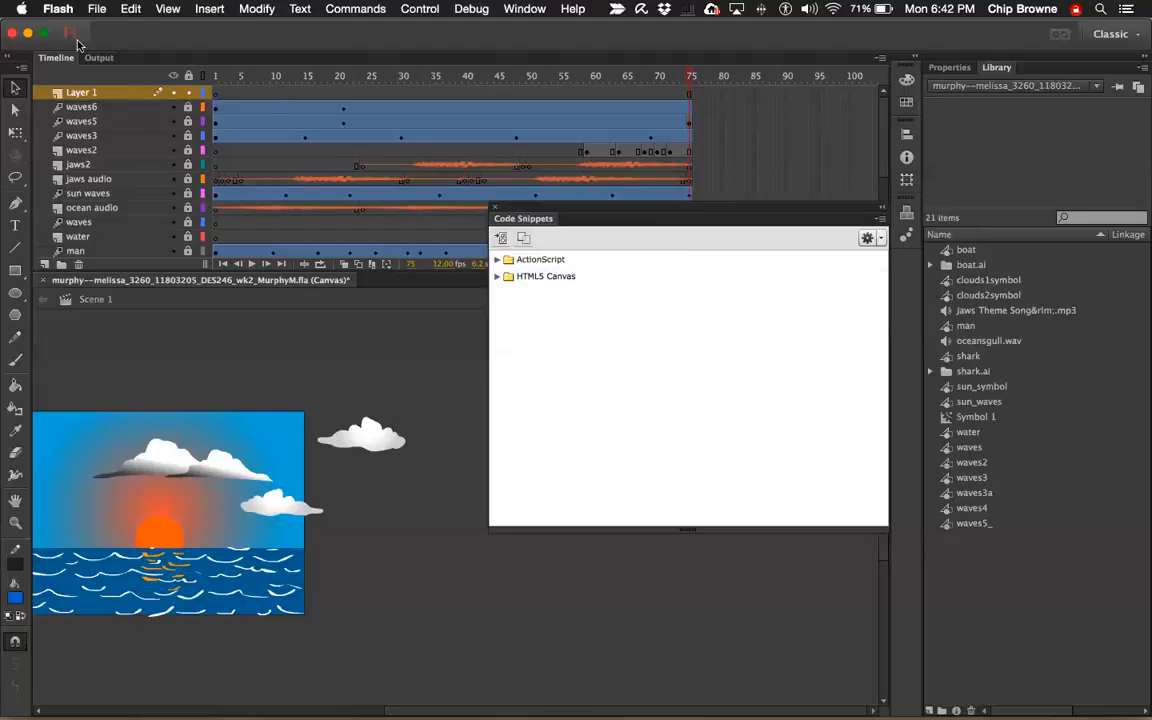
left_click(96, 8)
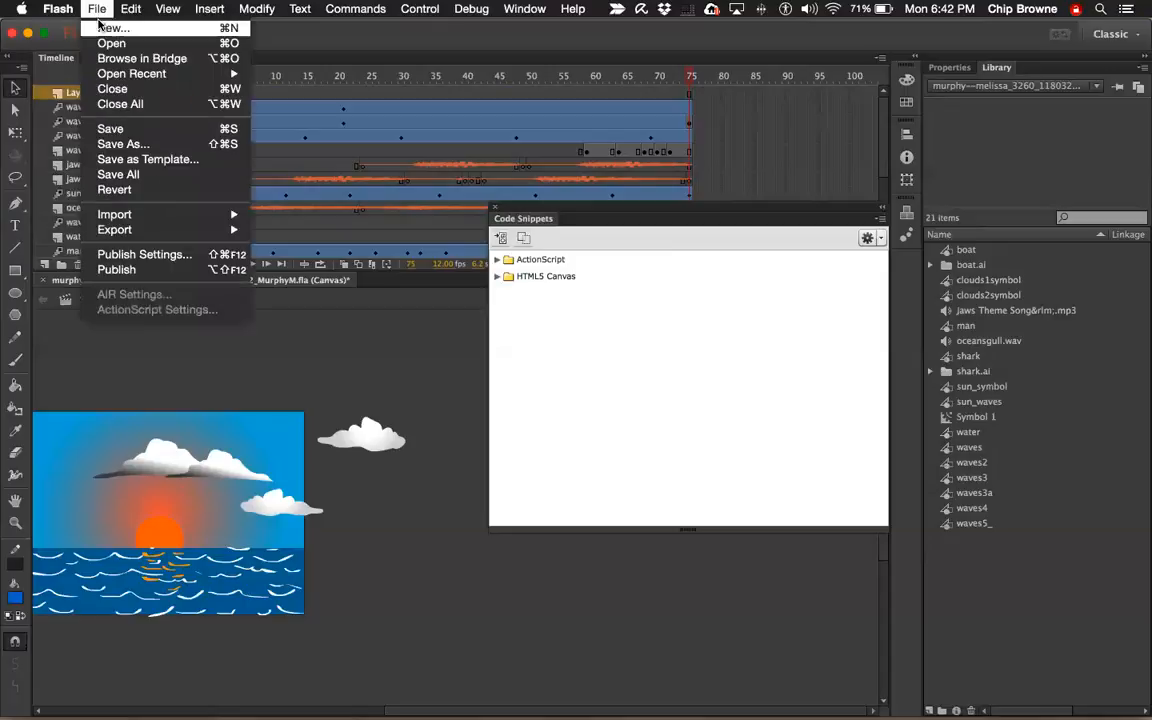
left_click(112, 28)
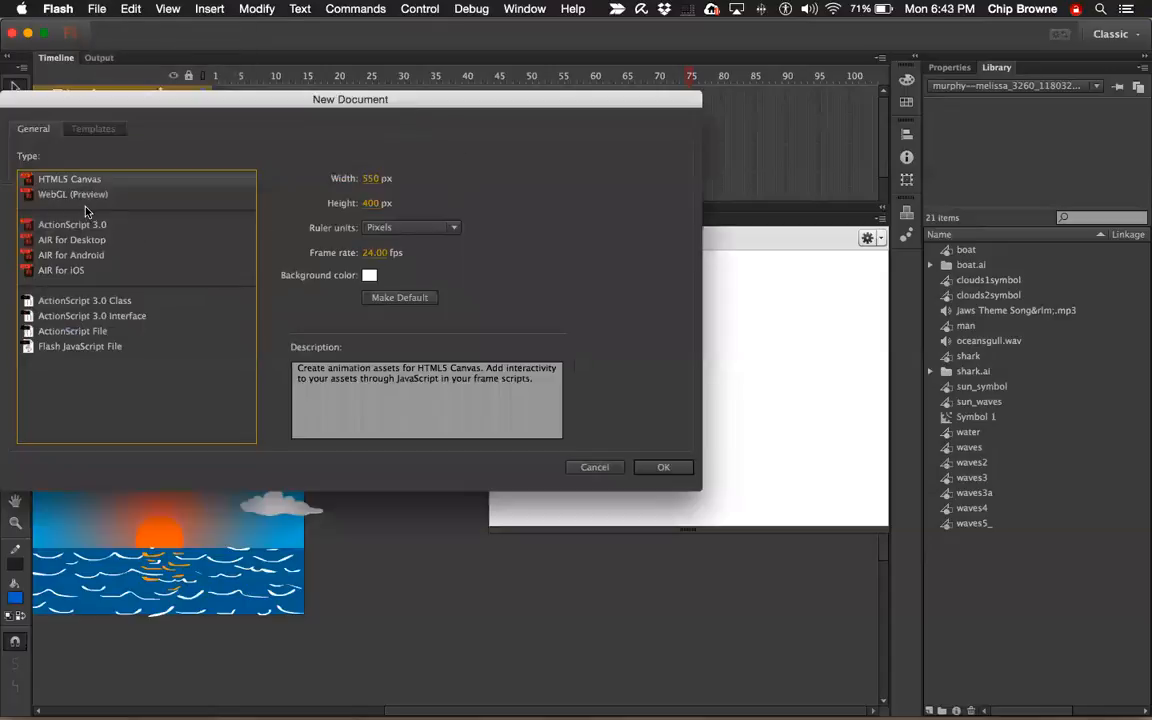
mouse_move(70, 184)
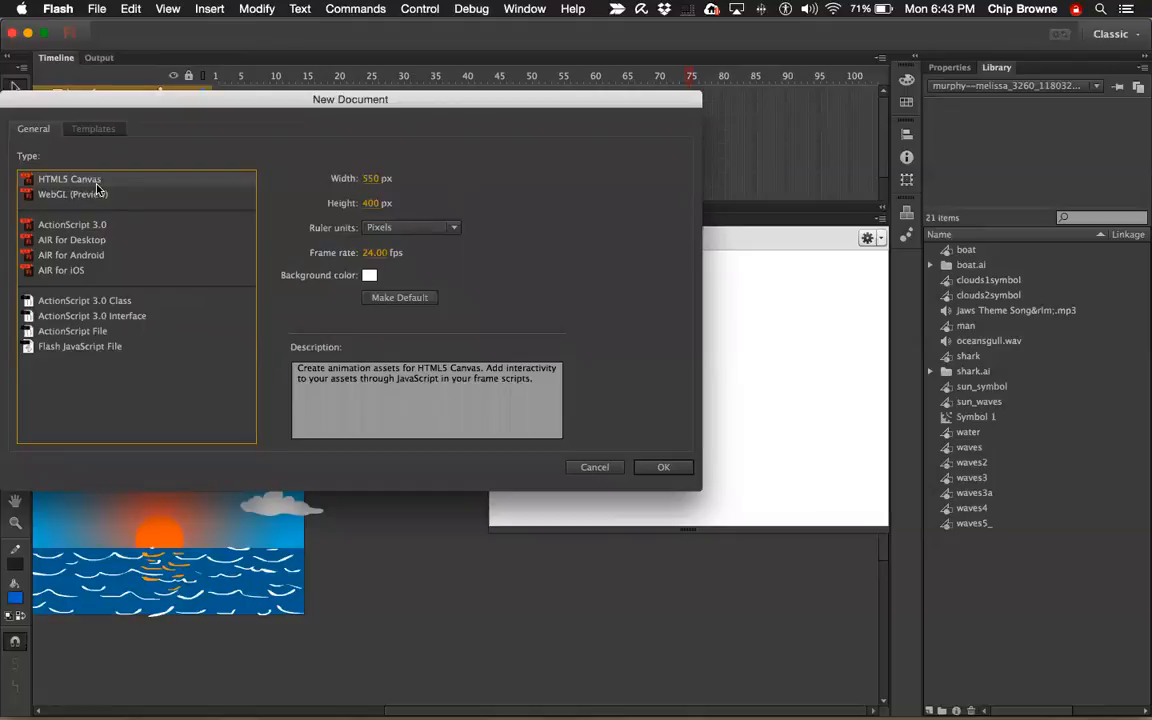
left_click(72, 224)
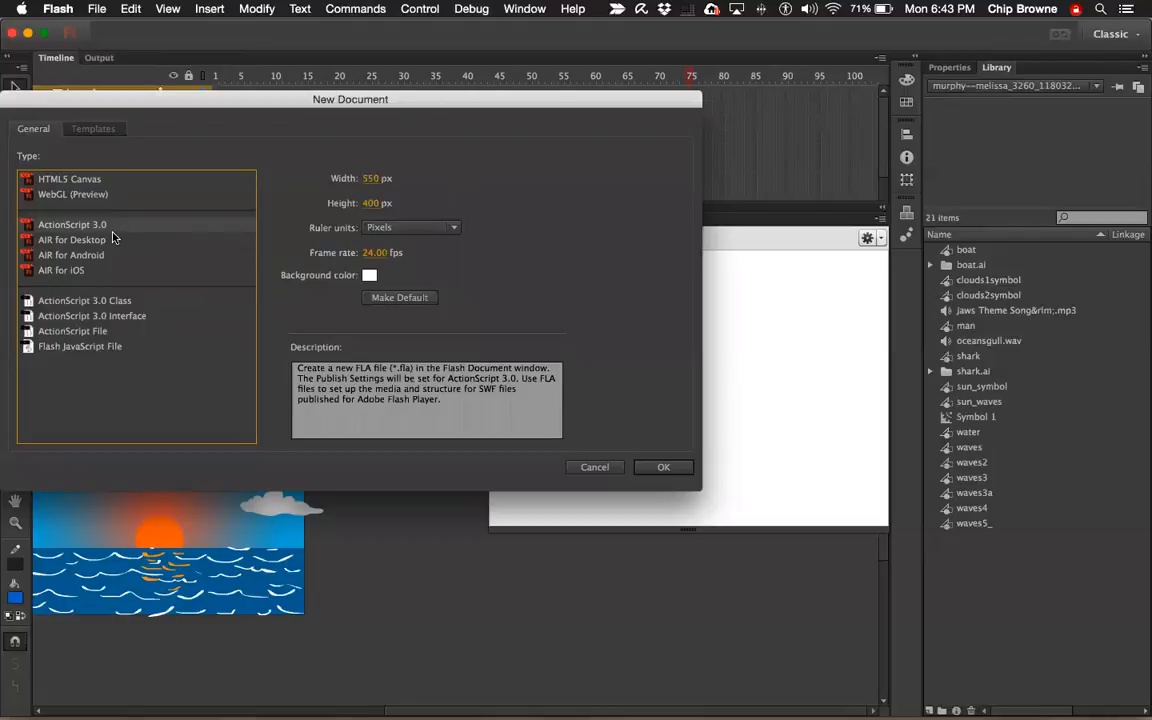
mouse_move(628, 480)
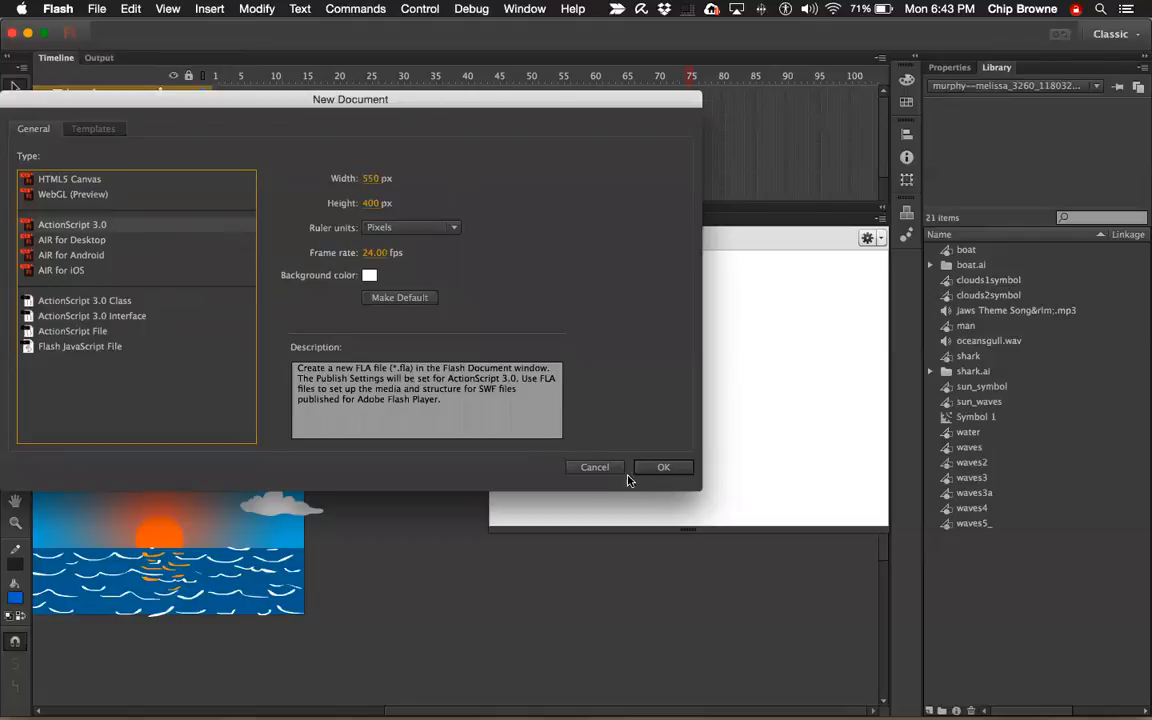
left_click(664, 468)
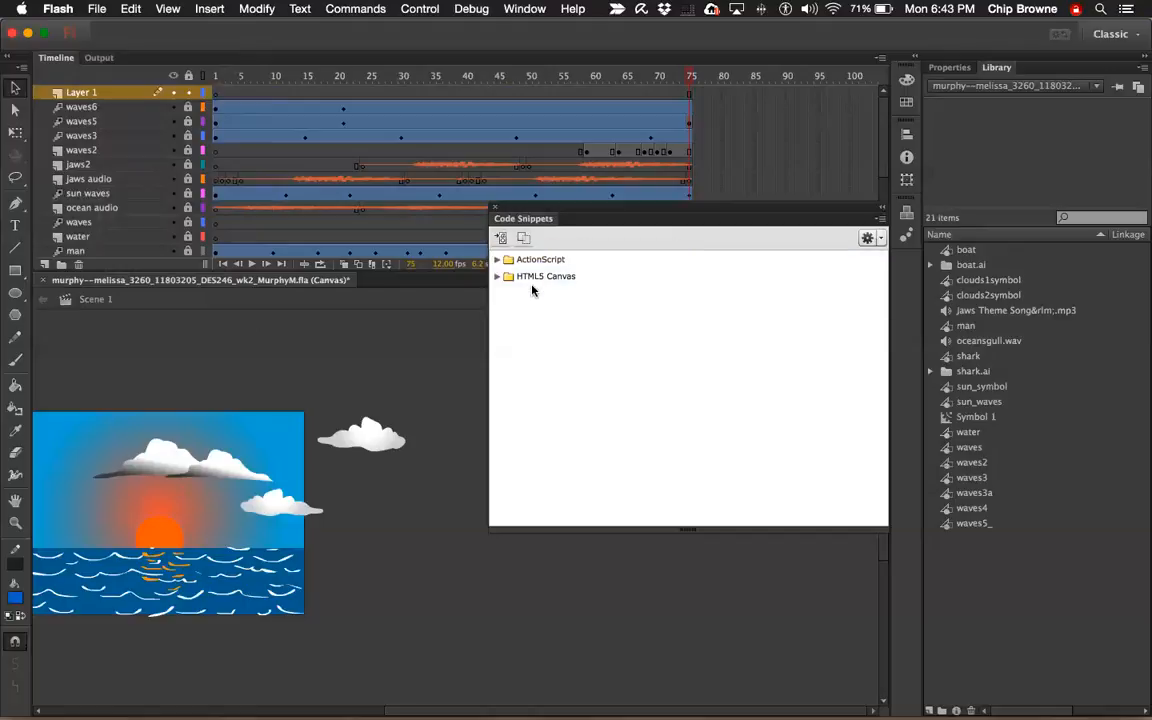
mouse_move(546, 276)
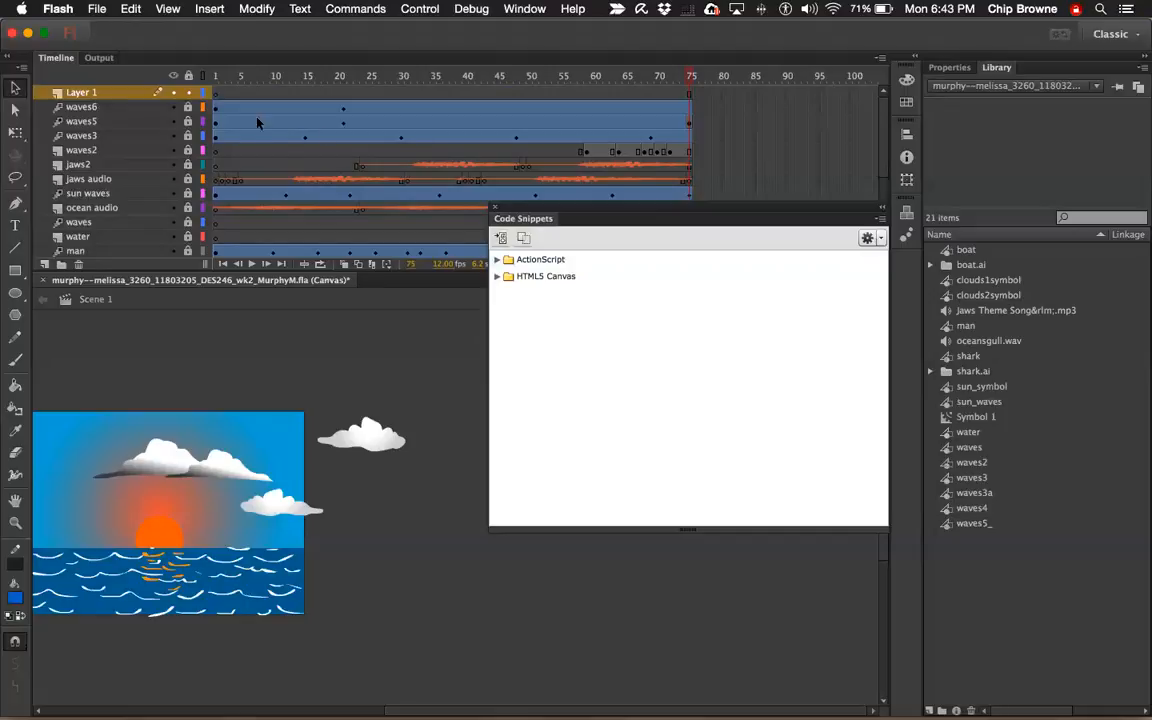
mouse_move(540, 260)
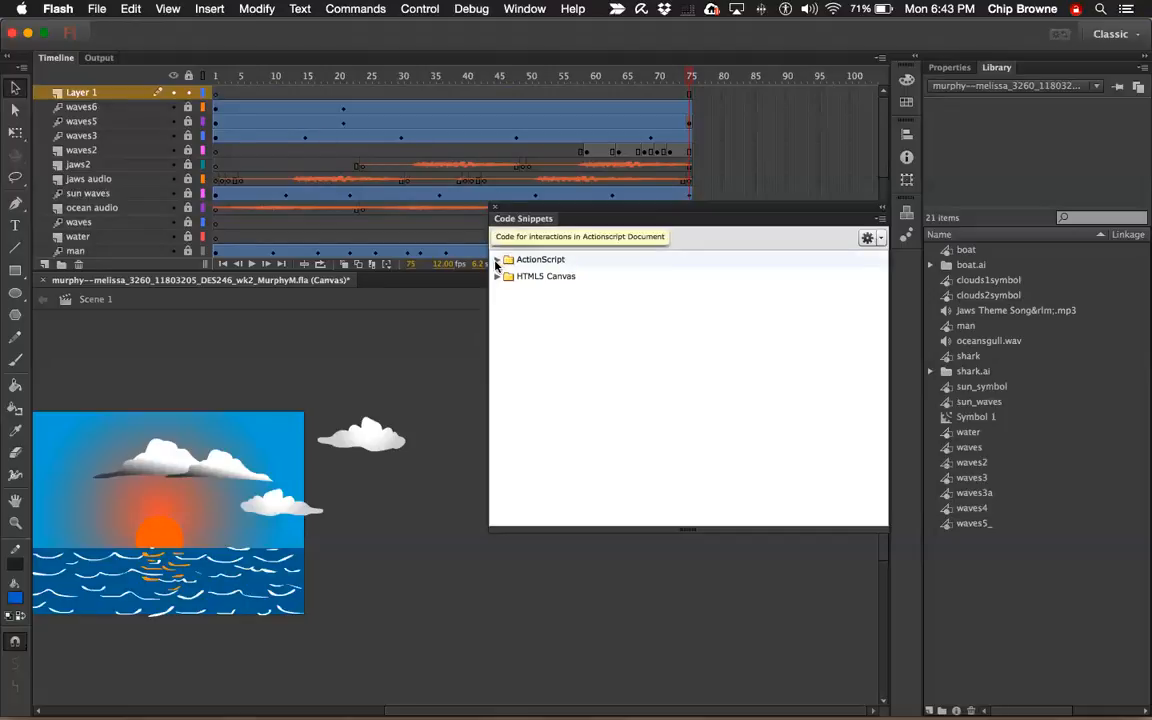
Expand the ActionScript and HTML5 Canvas snippet folders to show their categories.
left_click(496, 260)
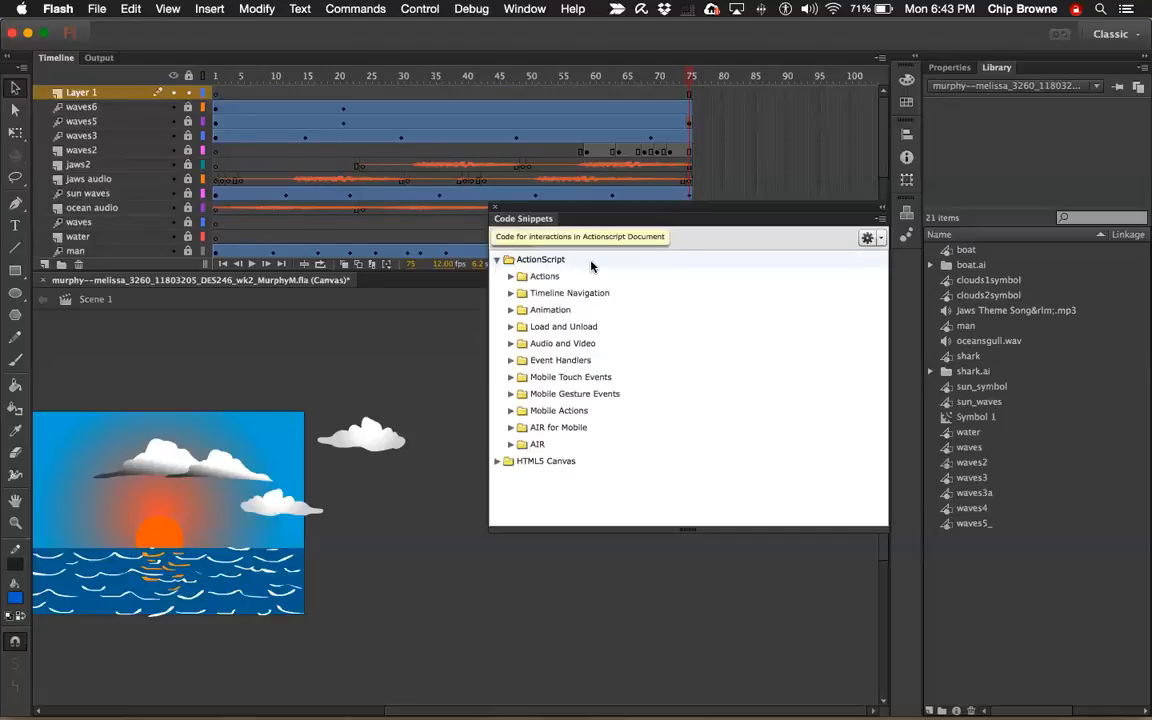
left_click(496, 260)
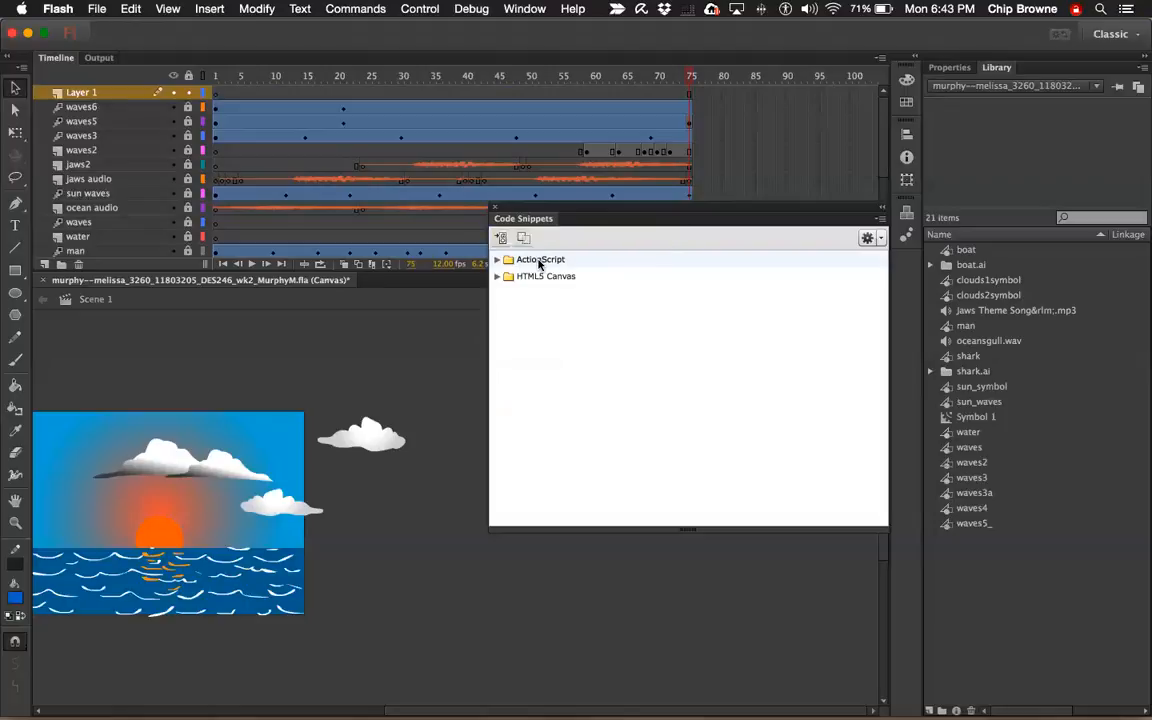
mouse_move(544, 264)
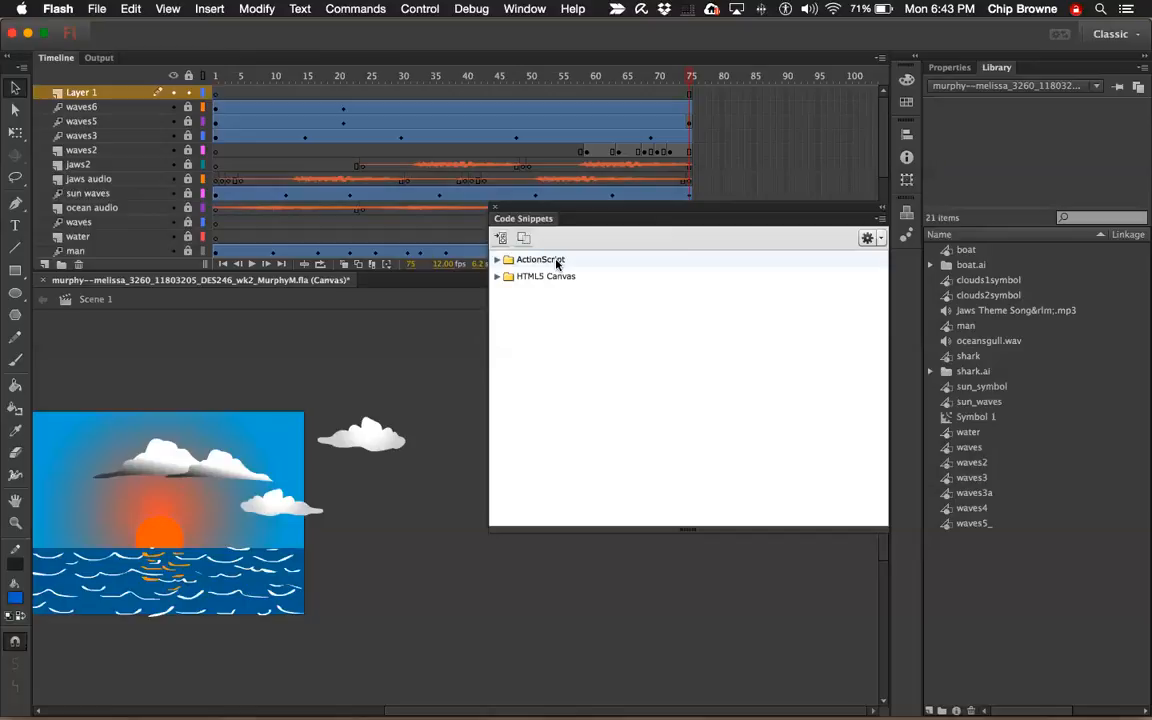
mouse_move(556, 264)
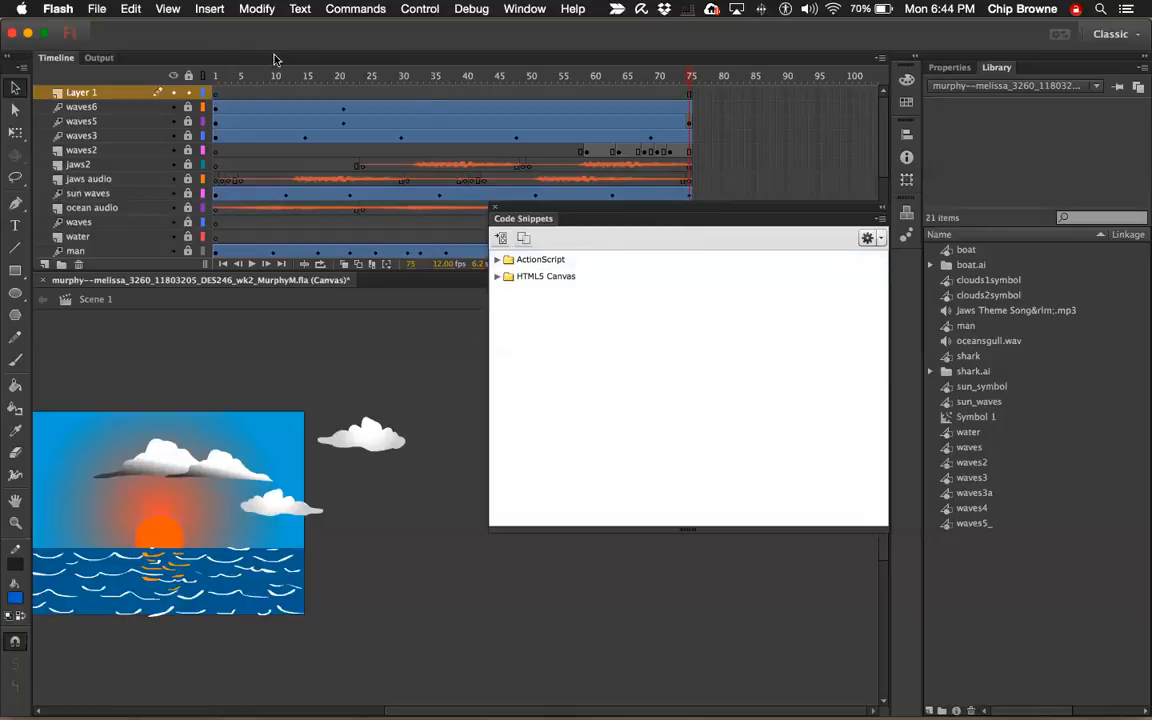
mouse_move(220, 36)
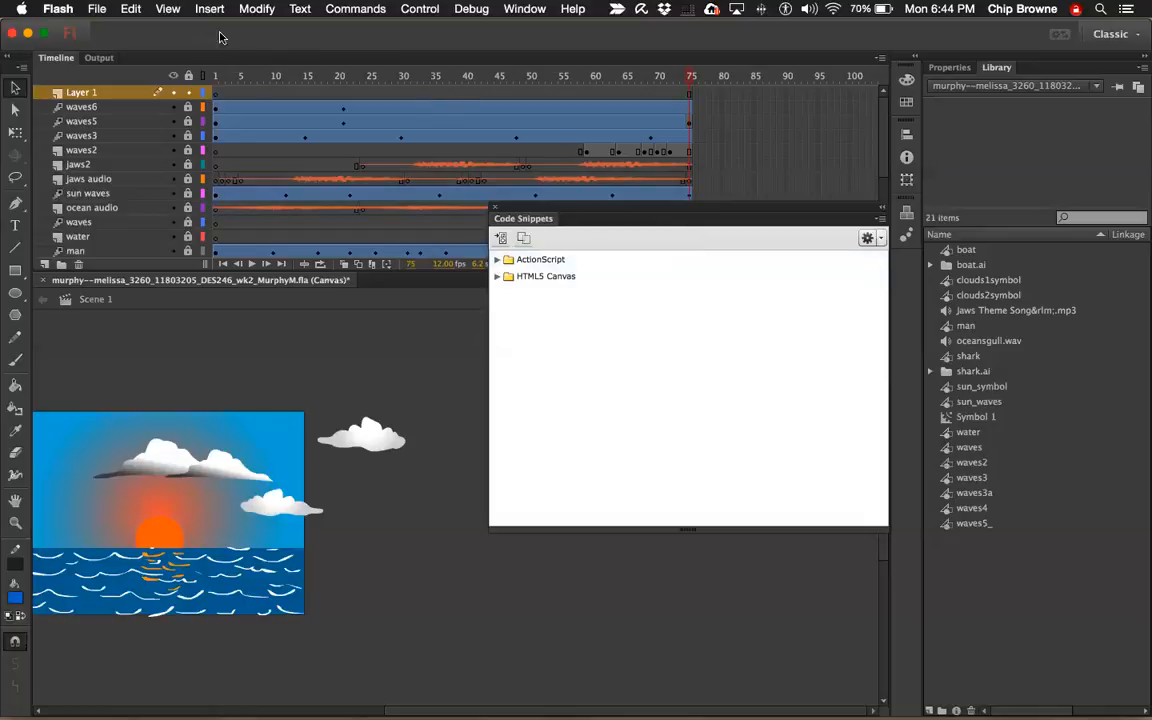
mouse_move(540, 260)
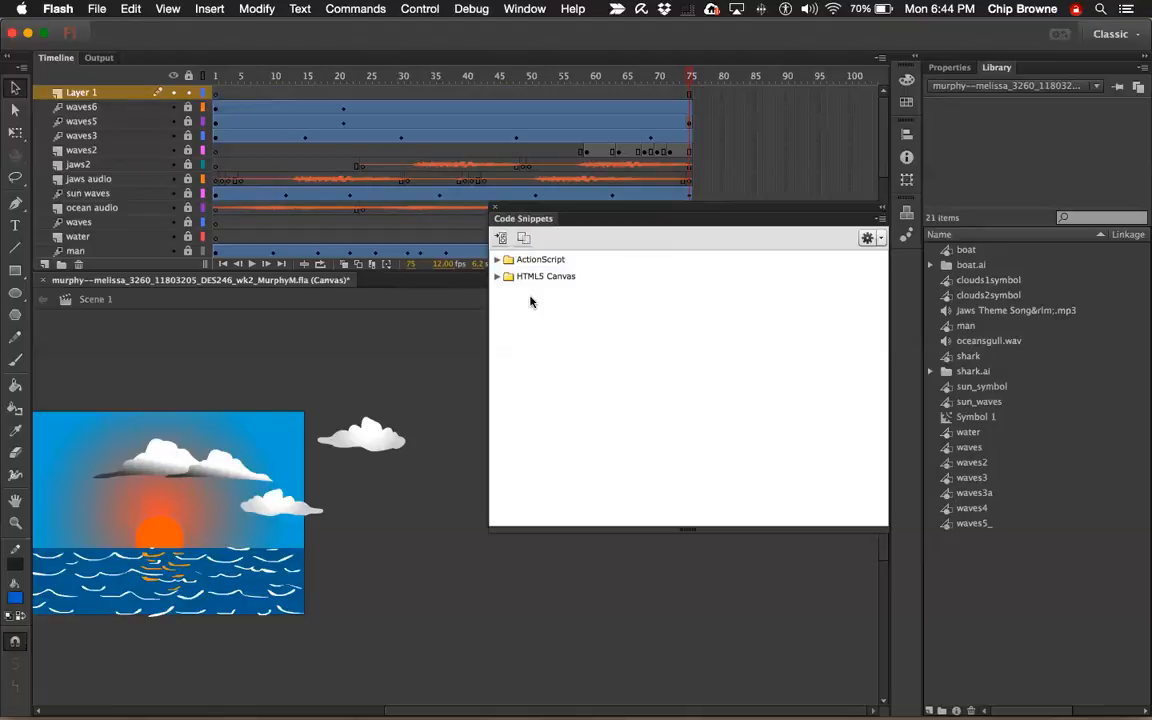
left_click(496, 260)
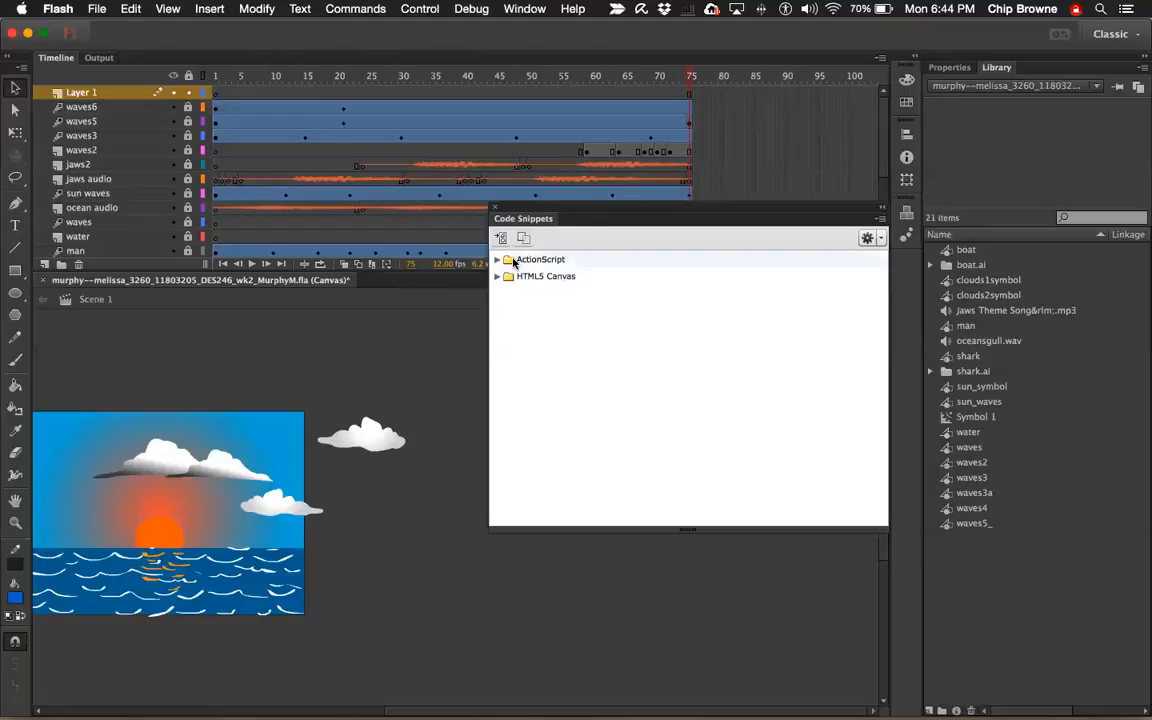
mouse_move(512, 260)
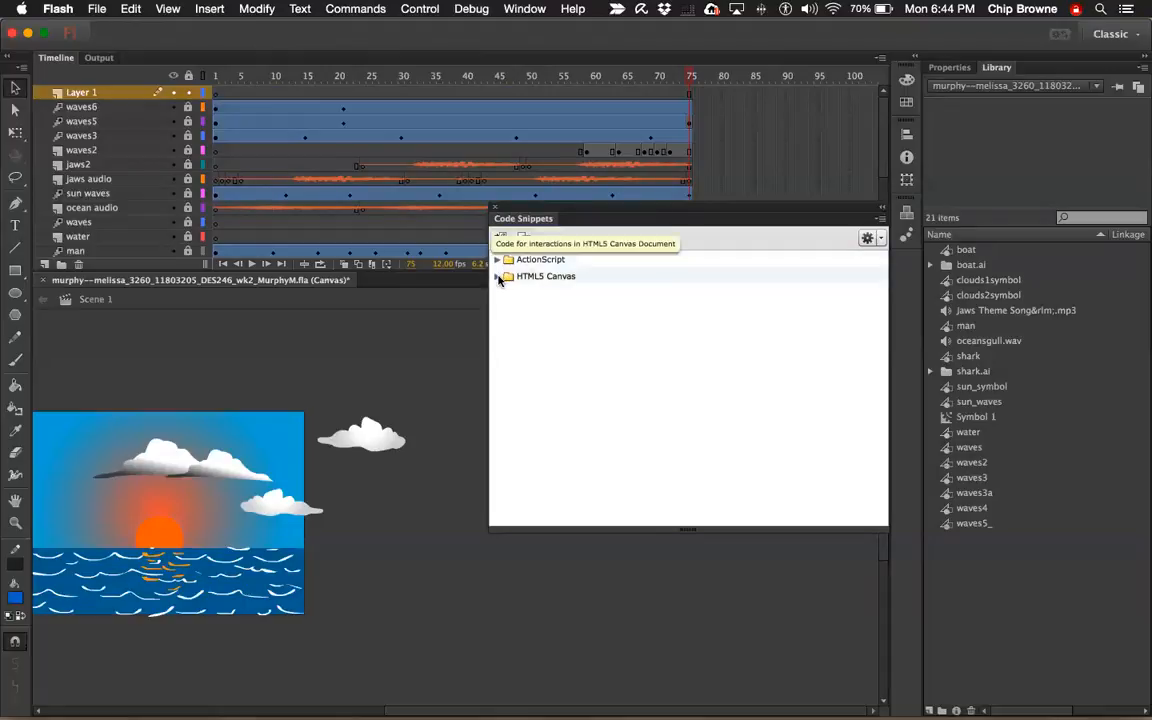
left_click(498, 276)
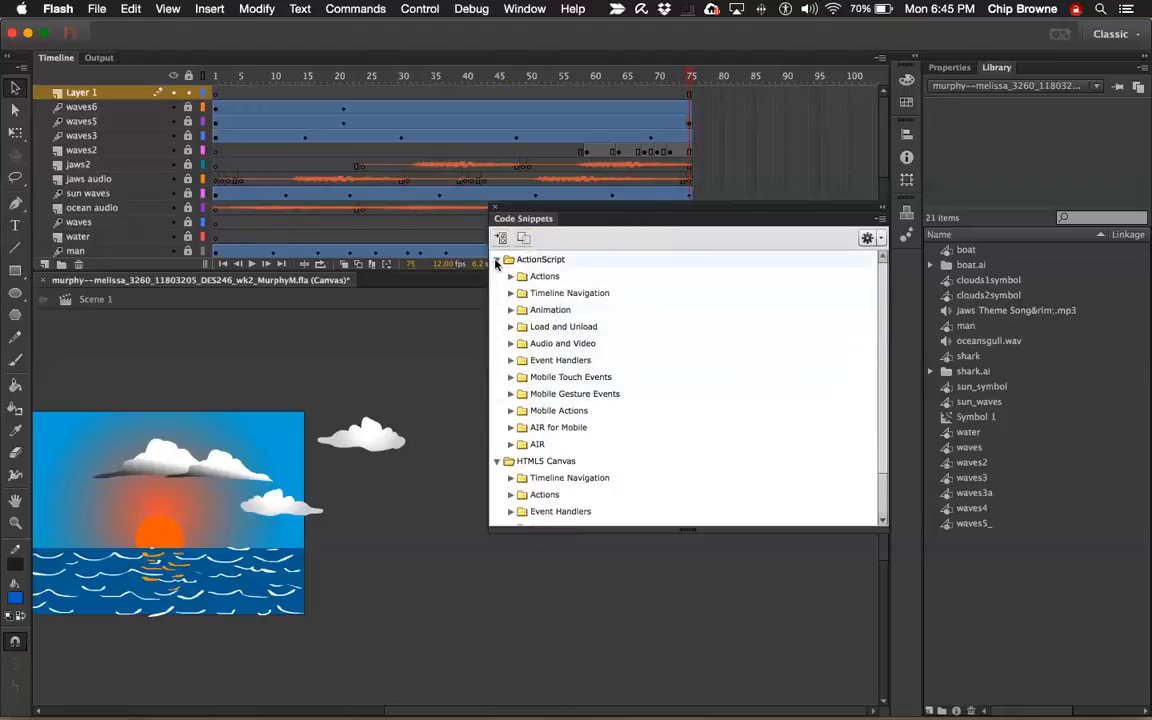
mouse_move(540, 260)
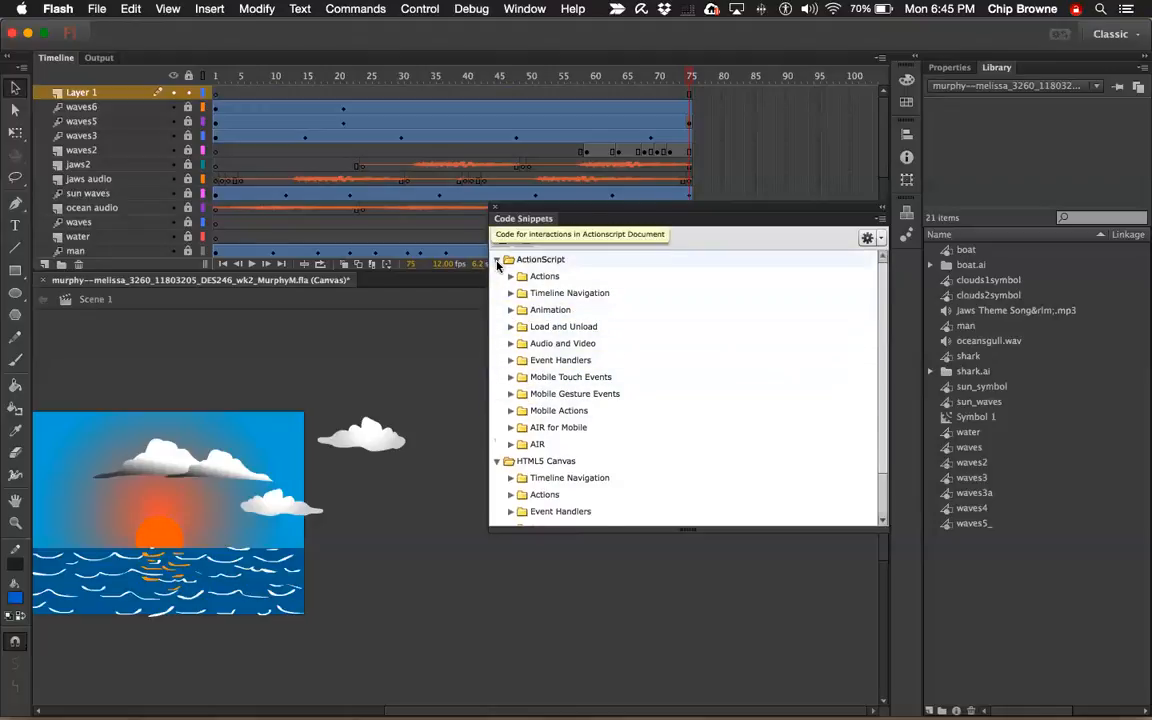
Browse the HTML5 Canvas CreateJS API snippets like drawRect and drawCircle, then collapse them.
left_click(512, 260)
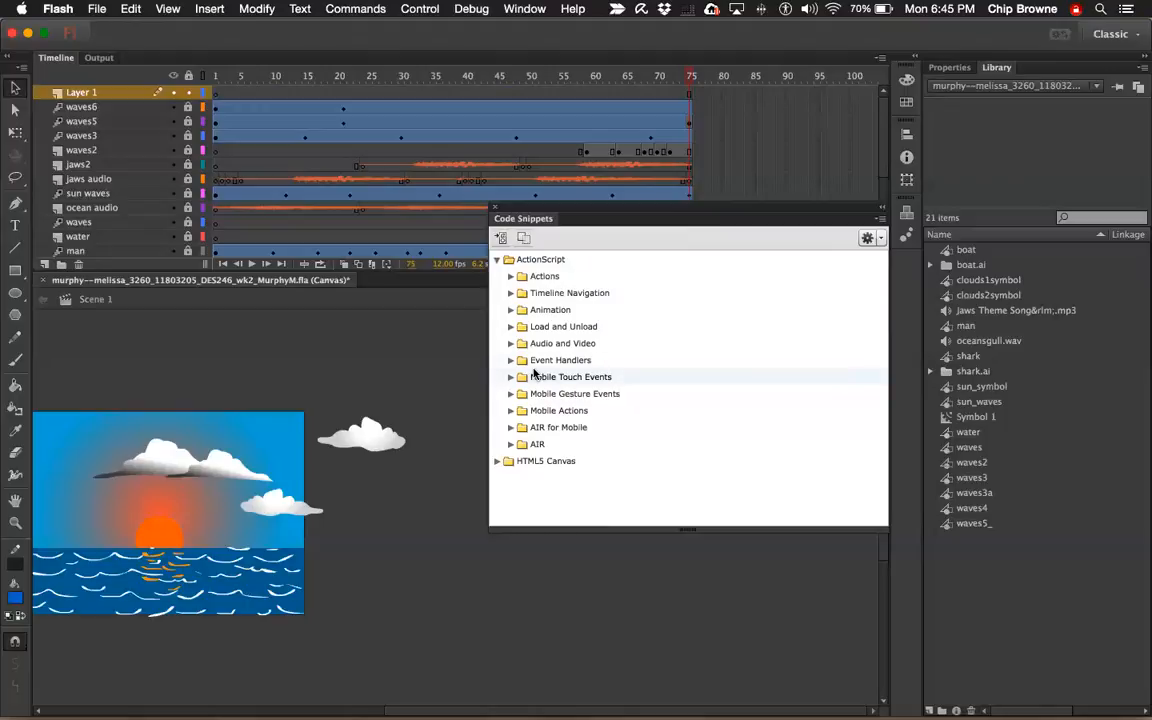
mouse_move(562, 344)
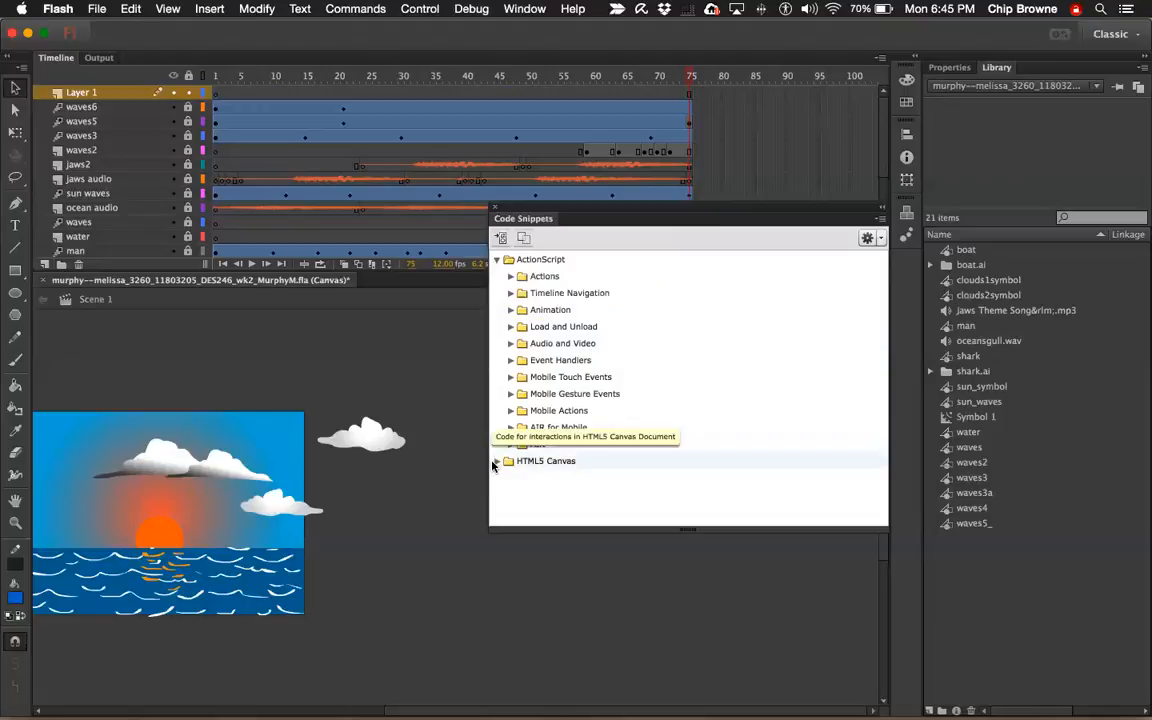
left_click(496, 460)
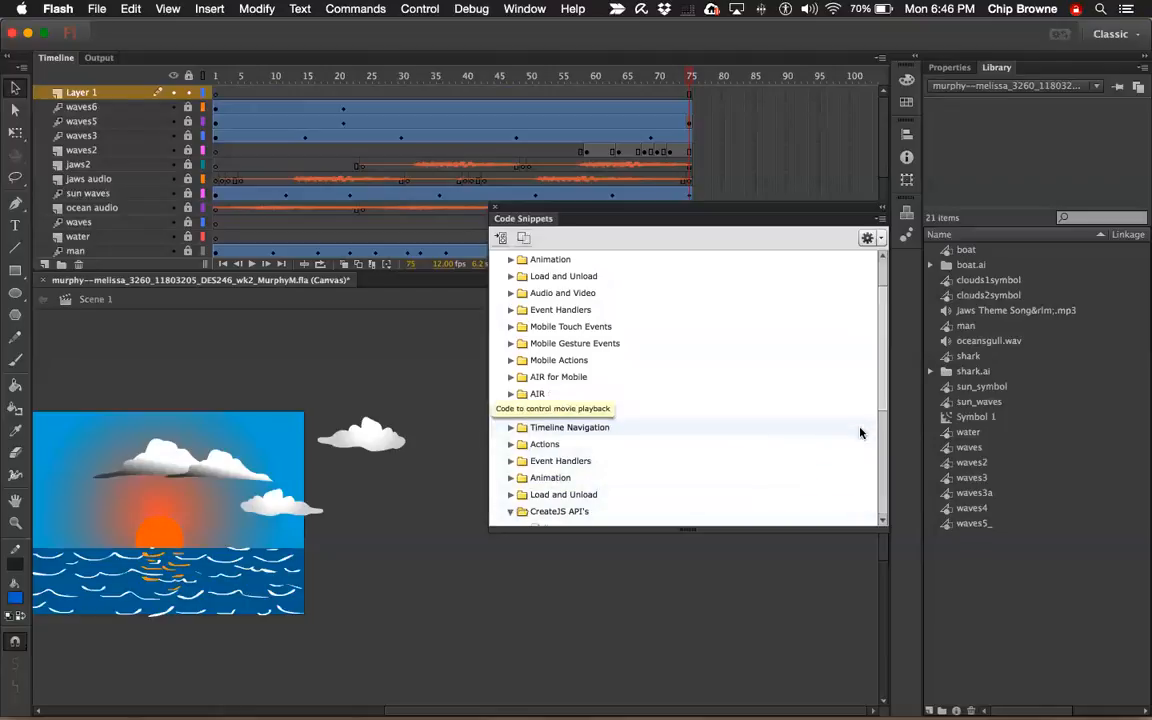
scroll("down", 3)
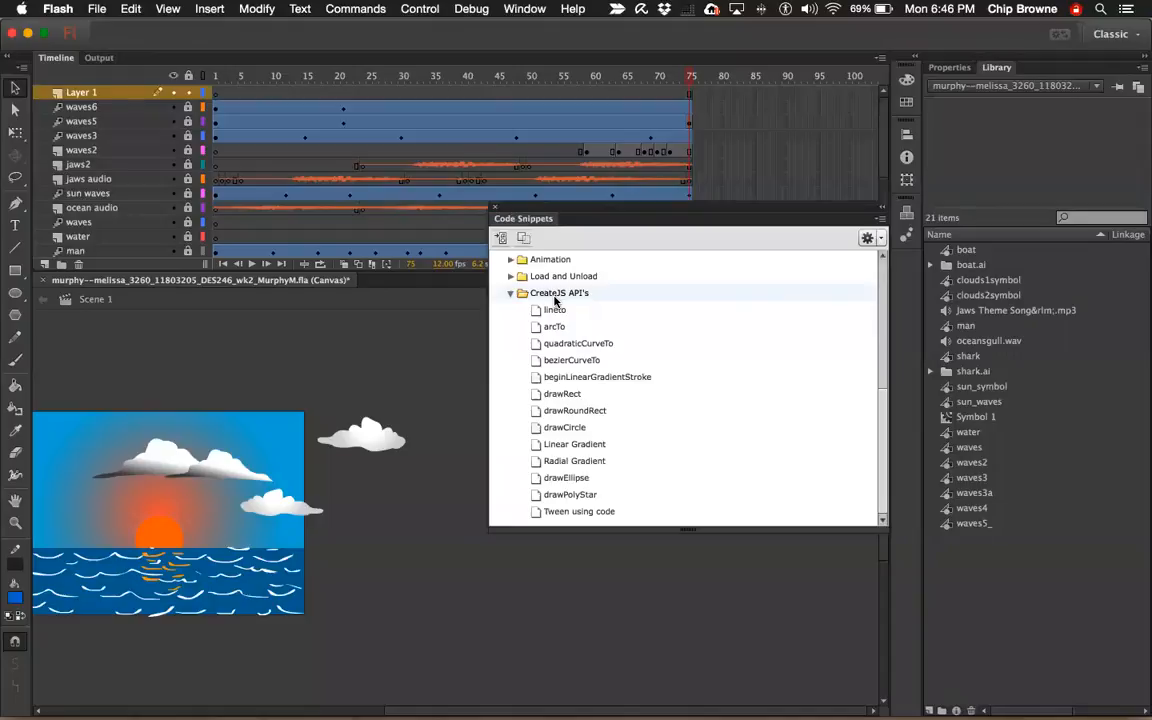
mouse_move(570, 304)
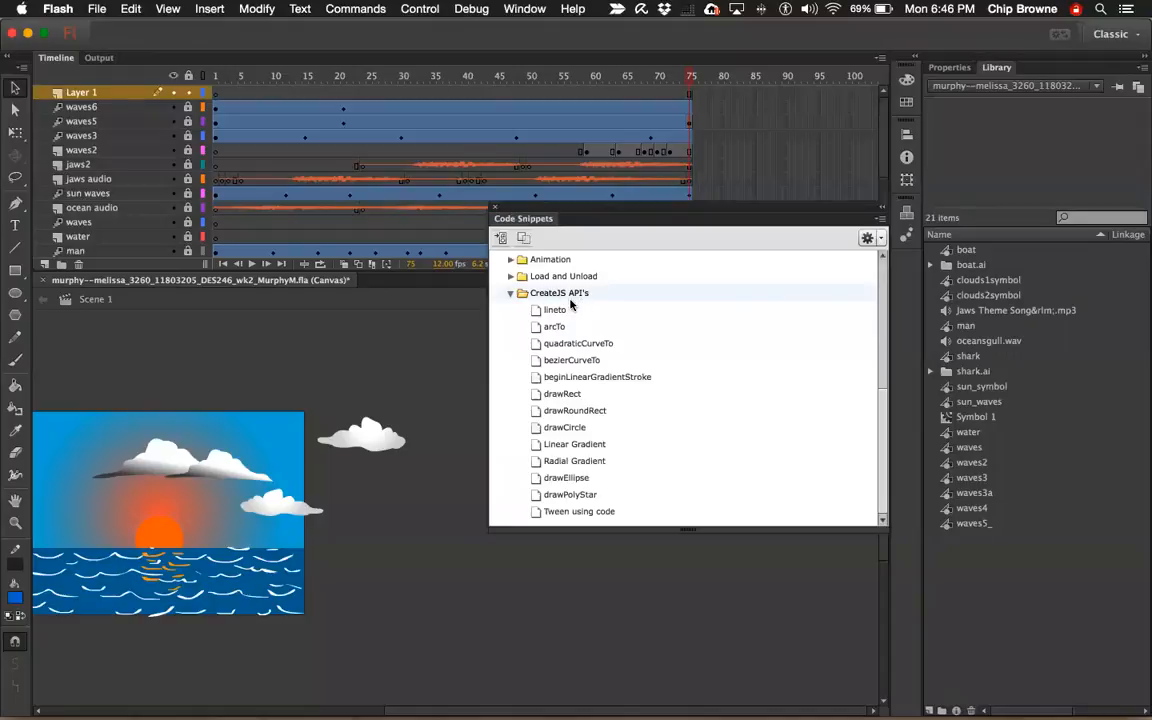
mouse_move(554, 310)
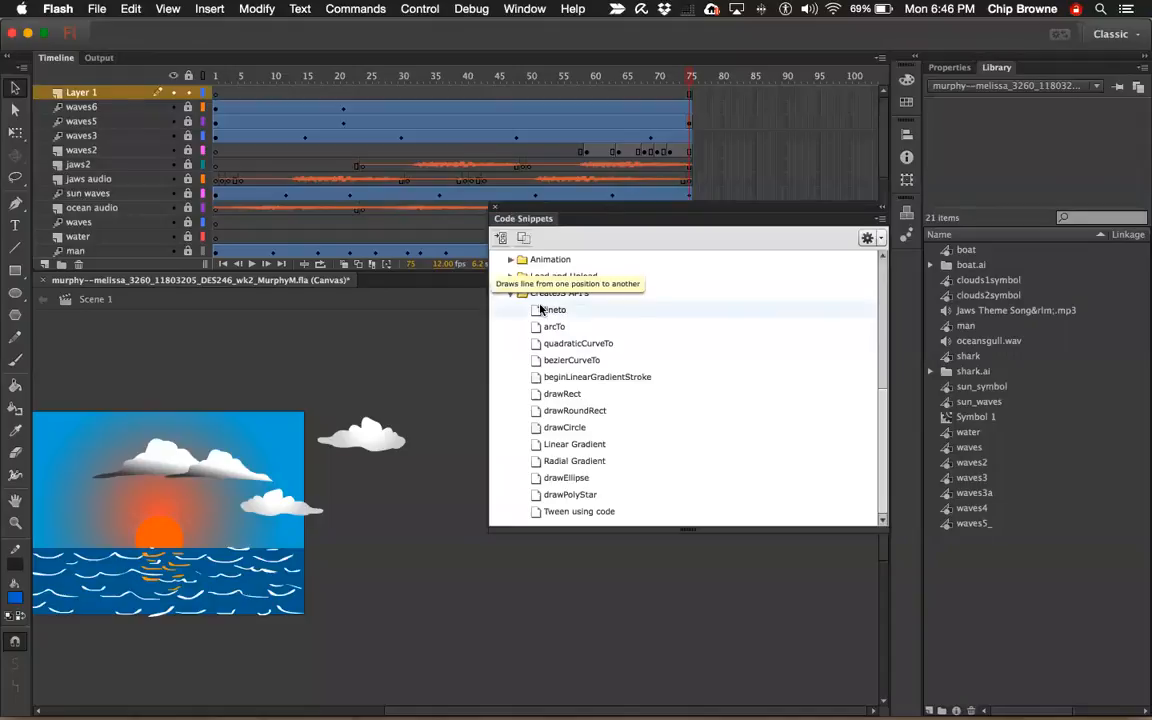
left_click(560, 292)
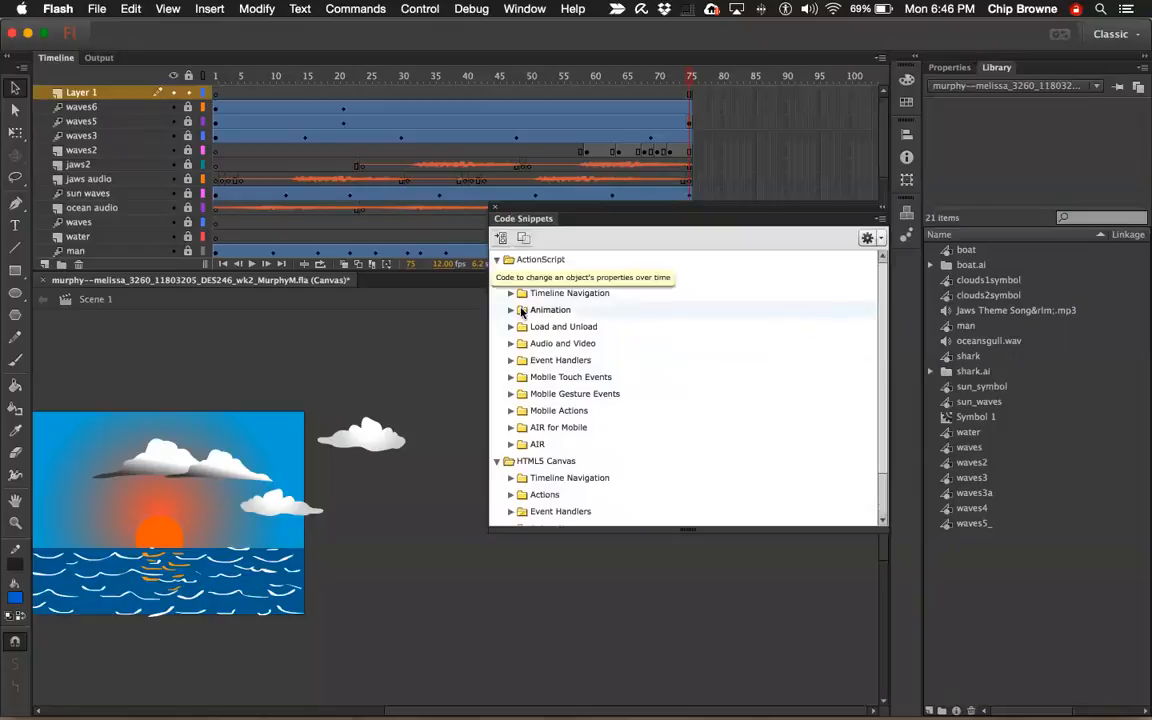
mouse_move(568, 292)
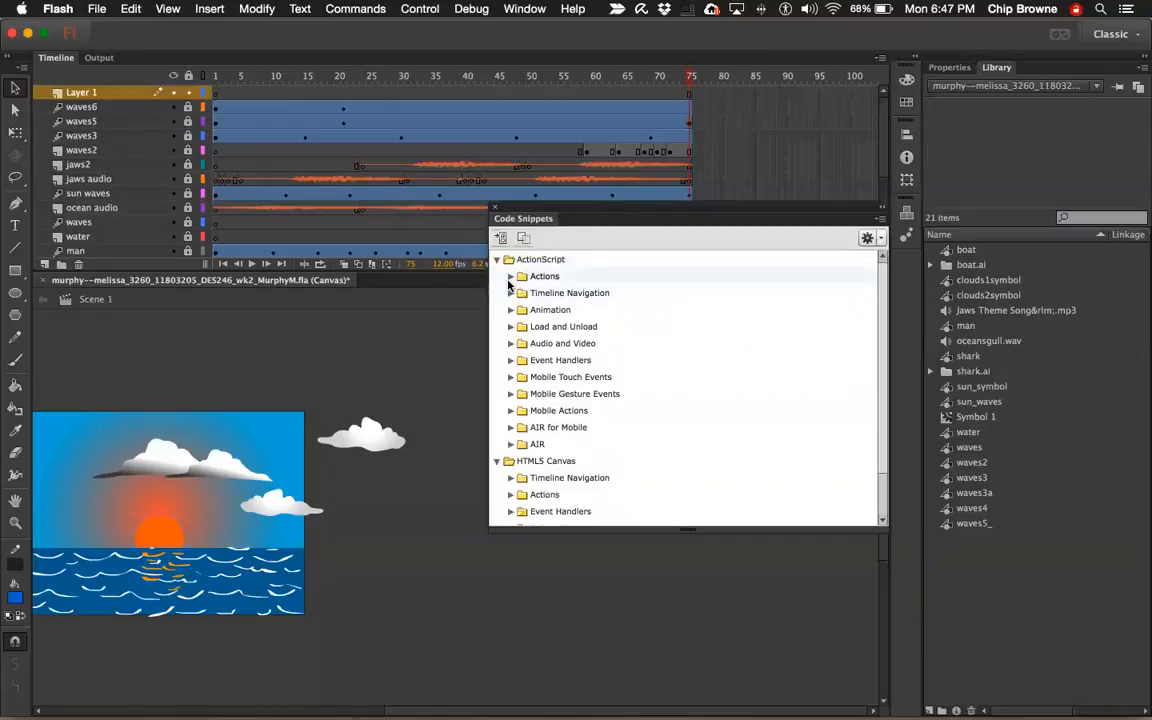
mouse_move(544, 276)
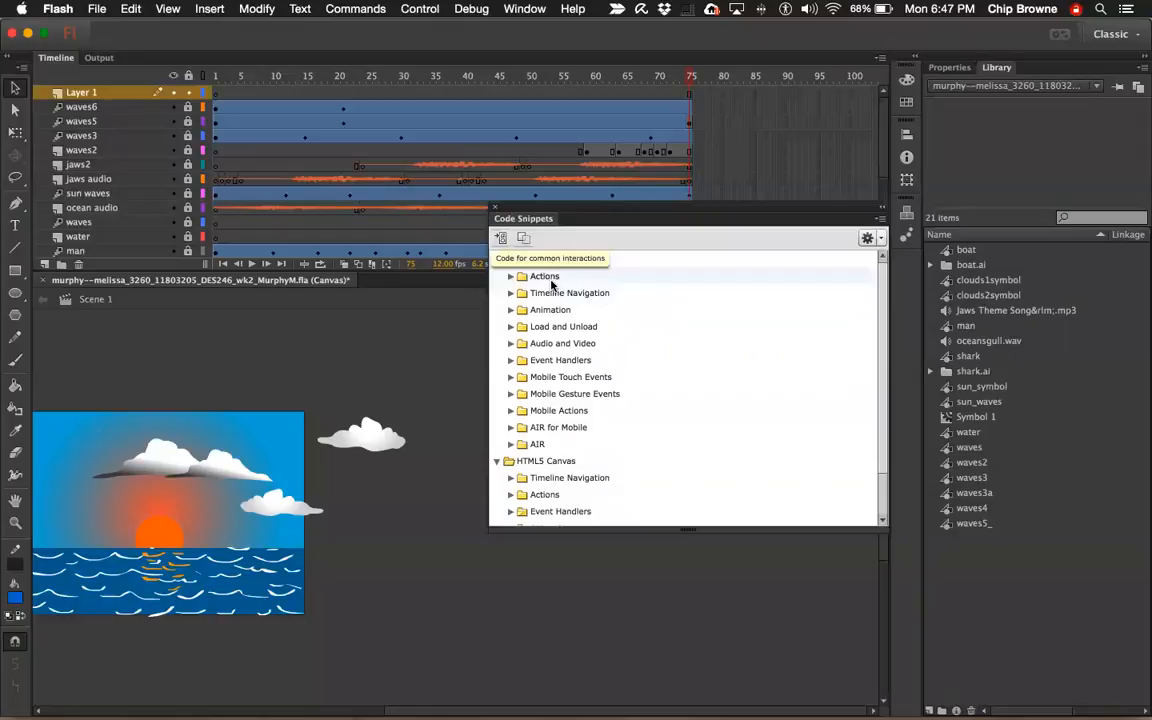
Expand ActionScript Timeline Navigation to list Stop at this Frame and related snippets.
left_click(544, 276)
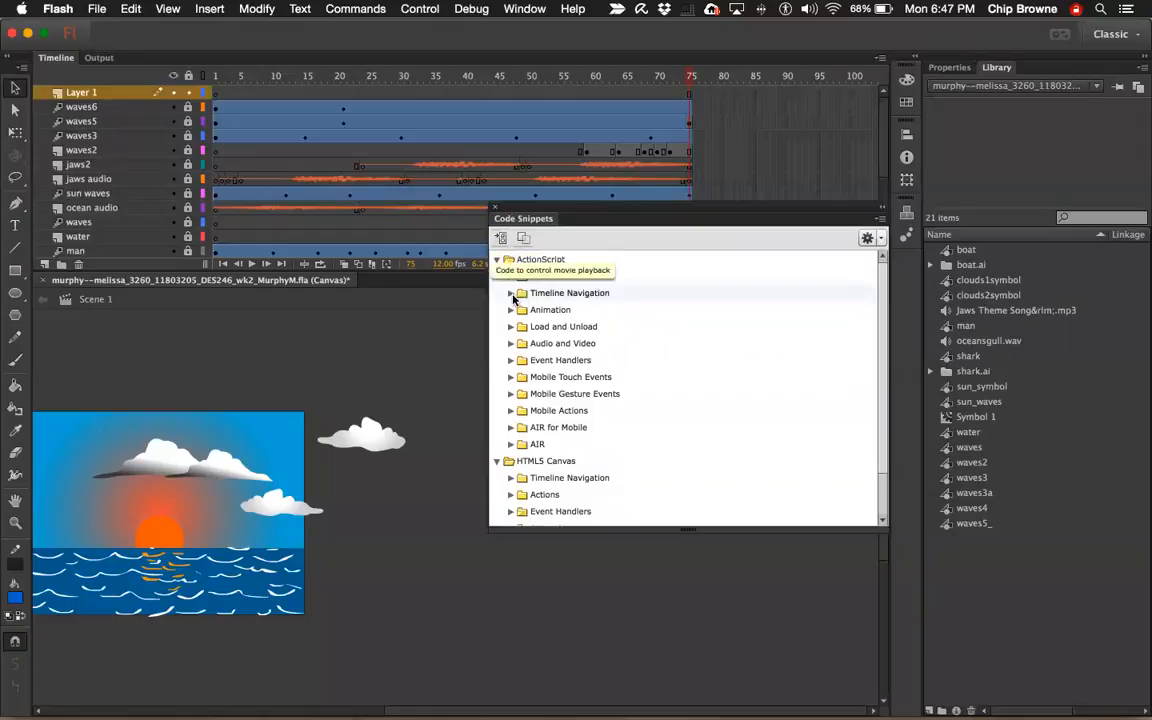
left_click(512, 292)
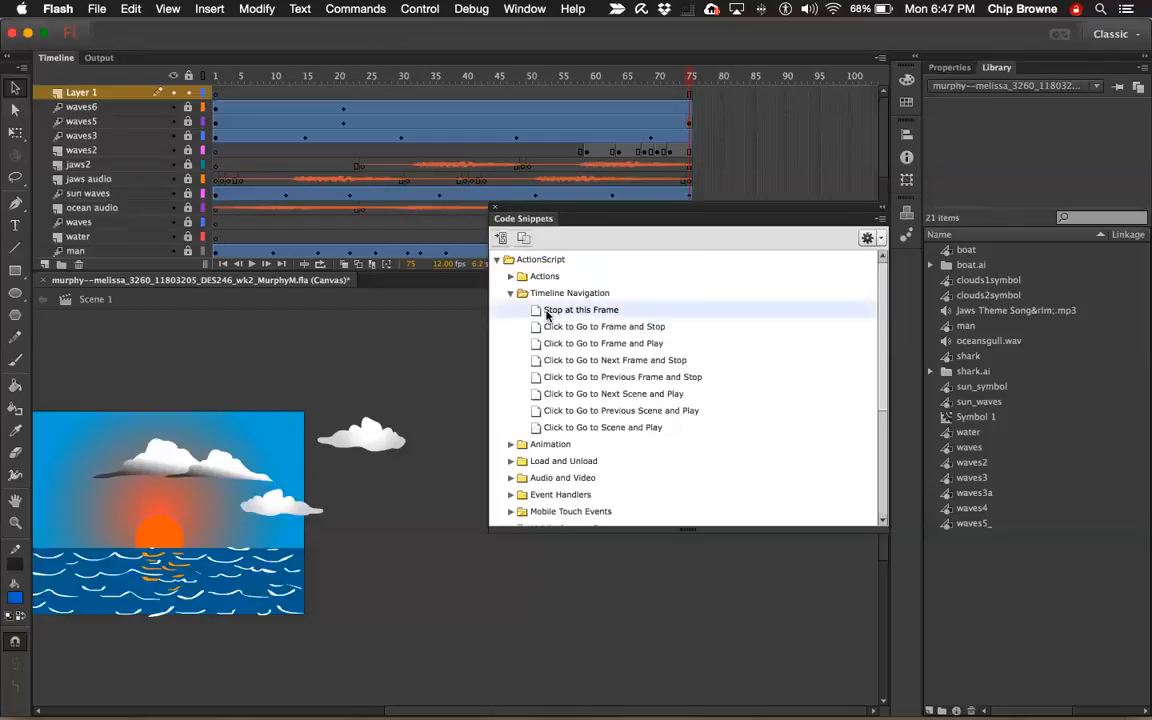
mouse_move(628, 280)
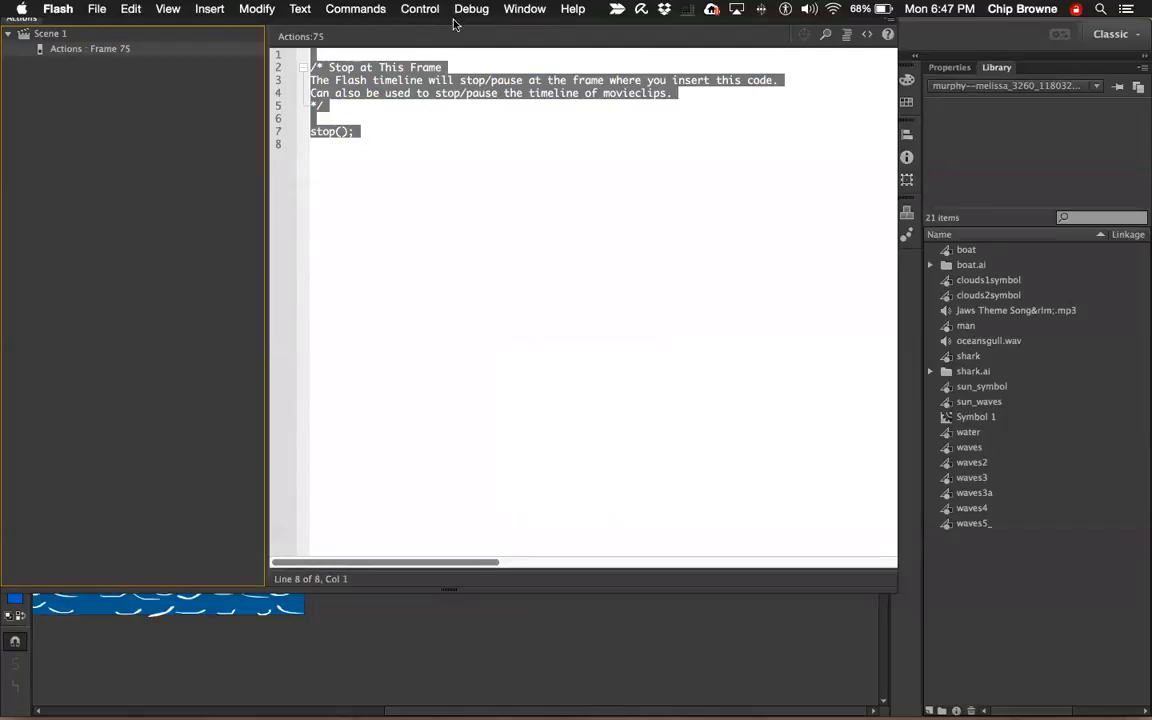
Hide the Actions panel via Window > Actions, returning to the sailboat stage.
left_click(524, 8)
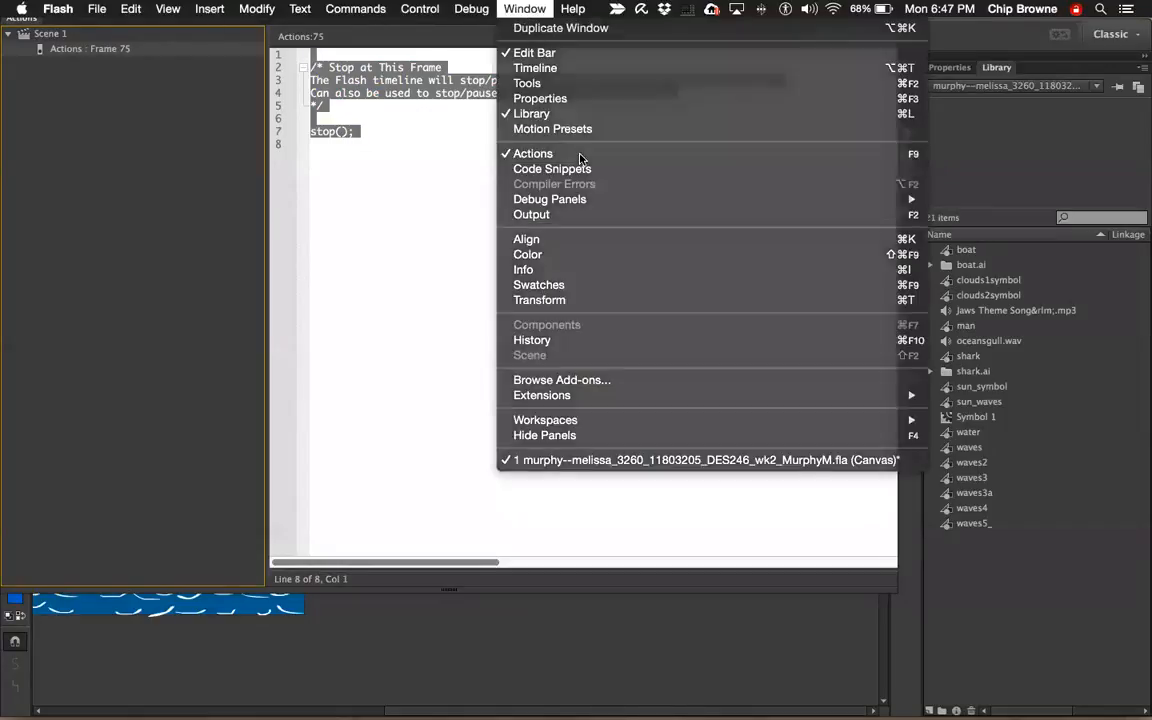
left_click(552, 168)
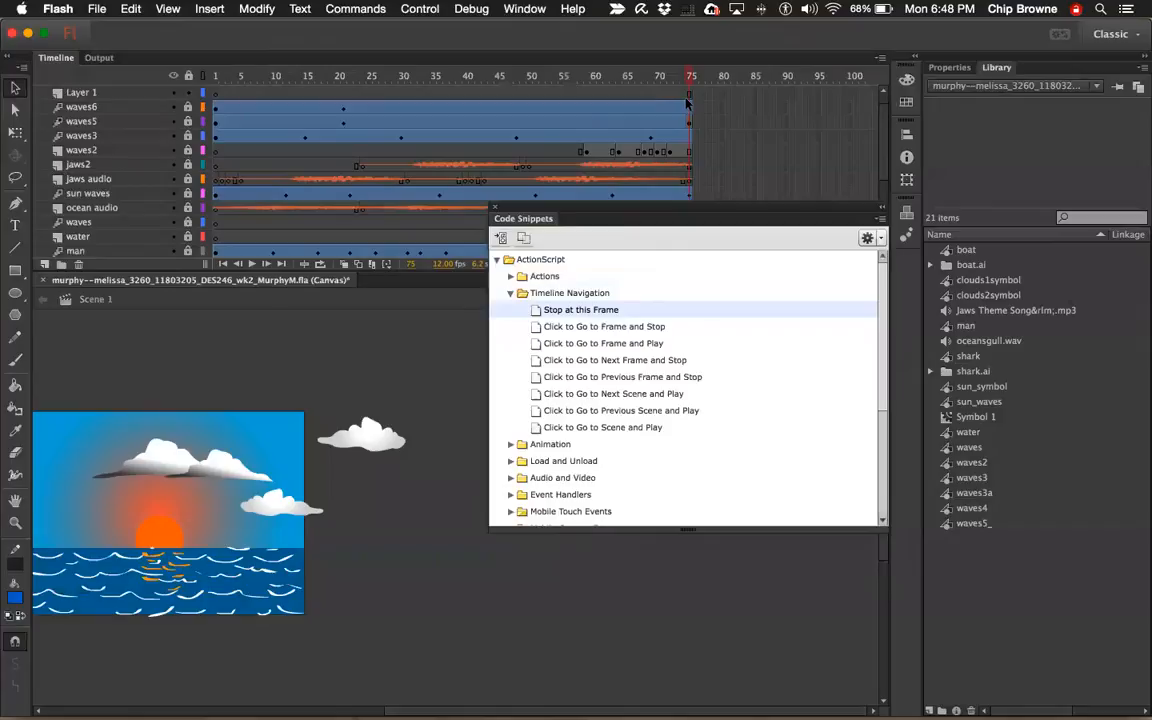
Insert Stop at this Frame on Layer 1's frame 75 again and review the duplicated stop() code.
left_click(80, 92)
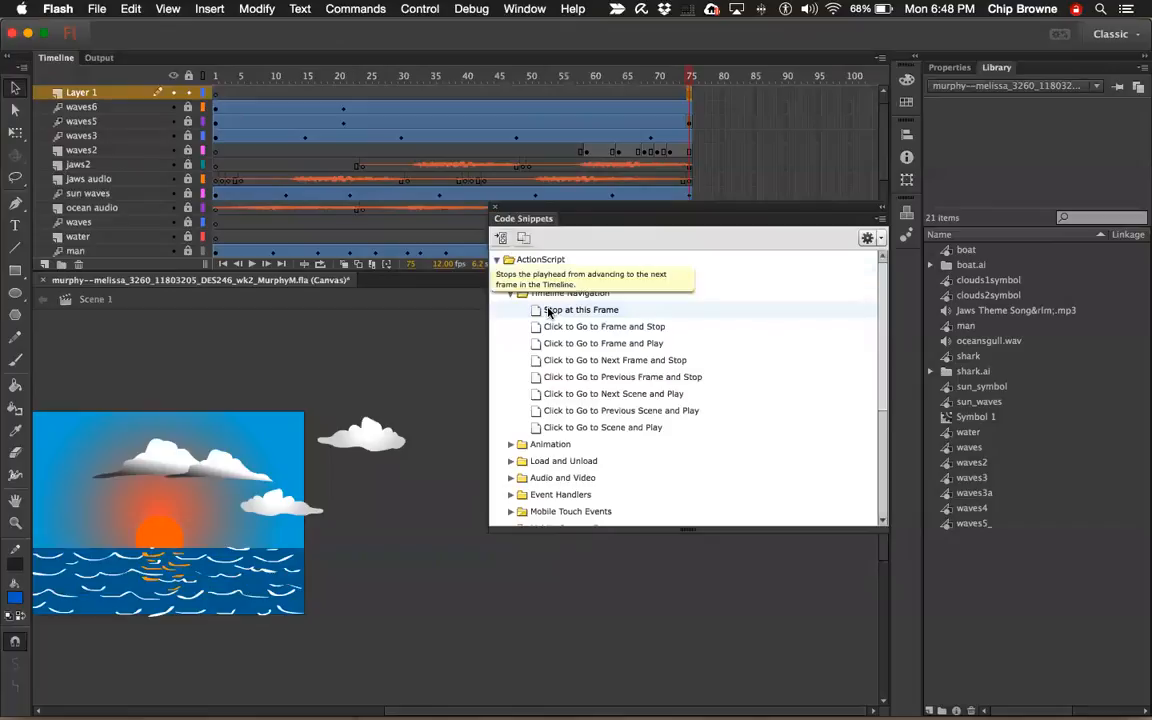
double_click(580, 308)
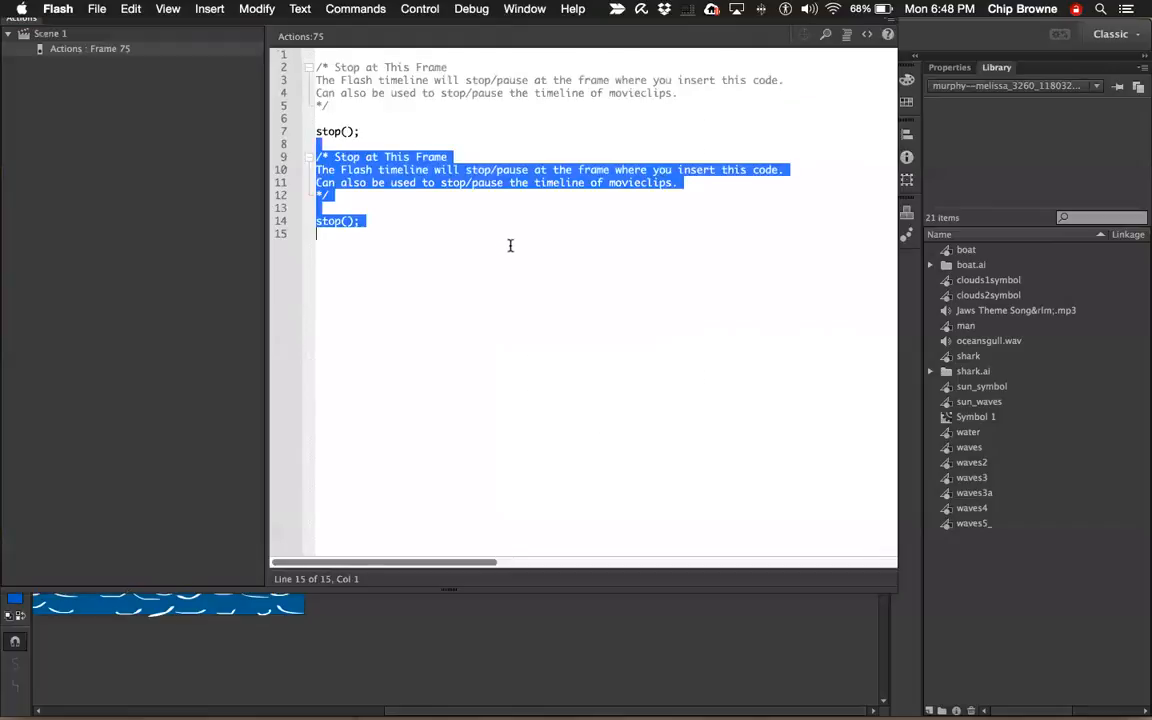
left_click(96, 8)
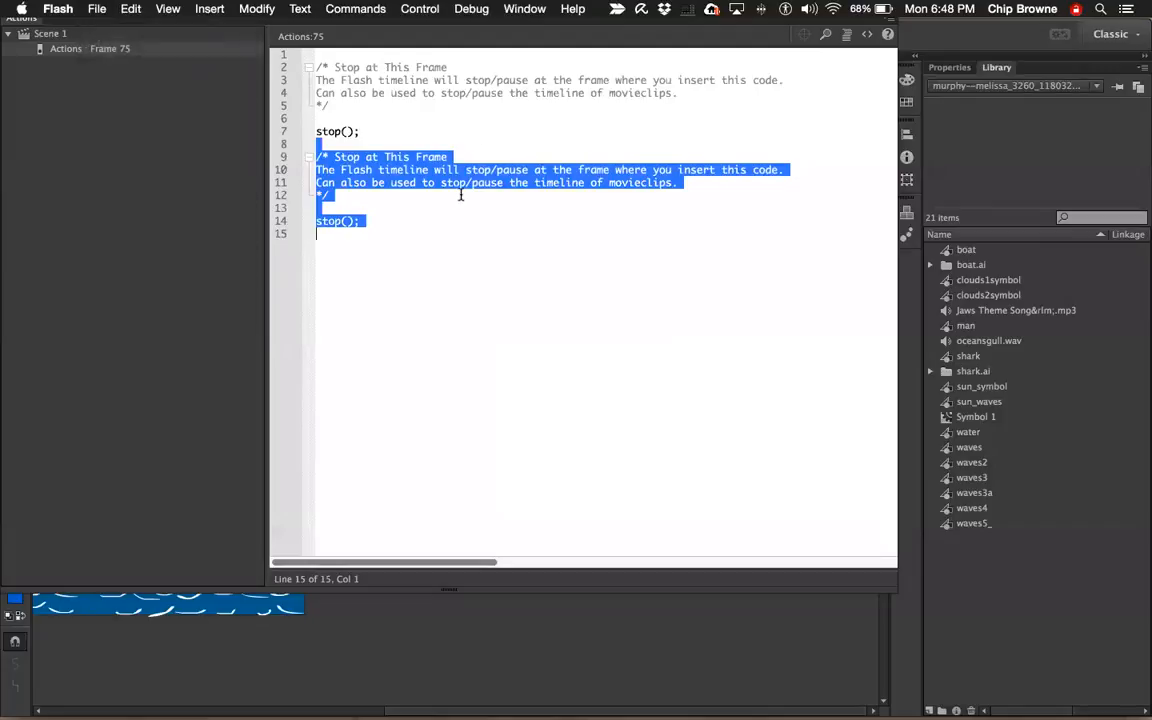
mouse_move(758, 146)
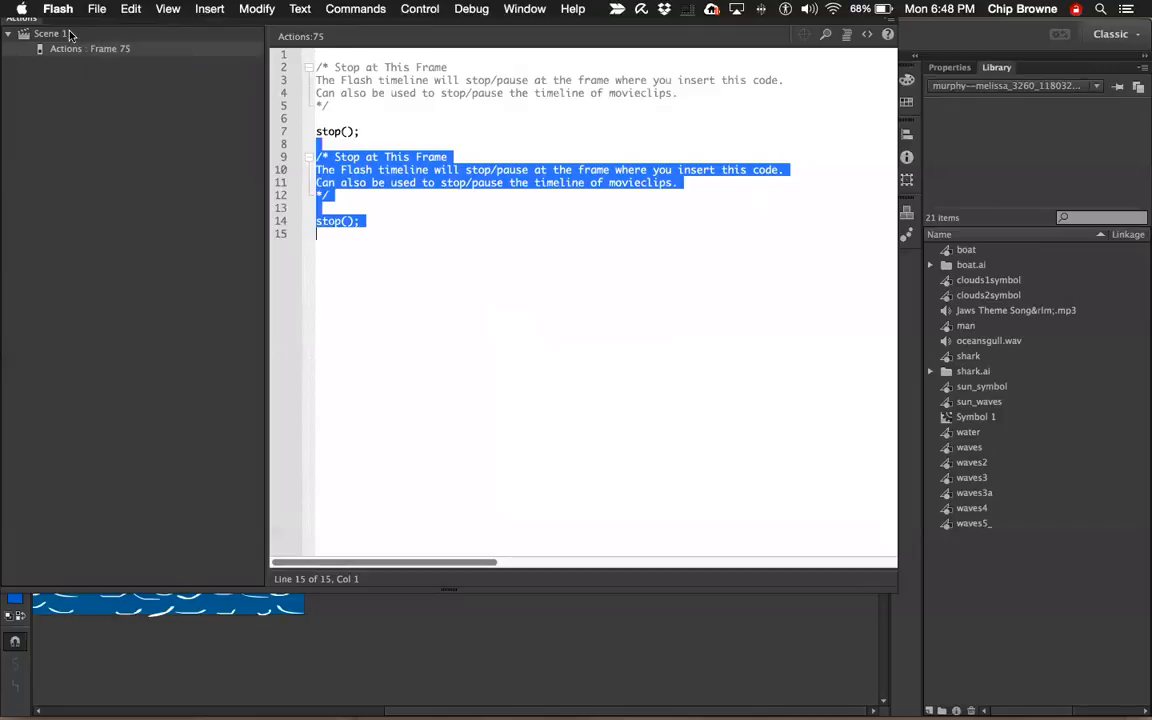
mouse_move(26, 48)
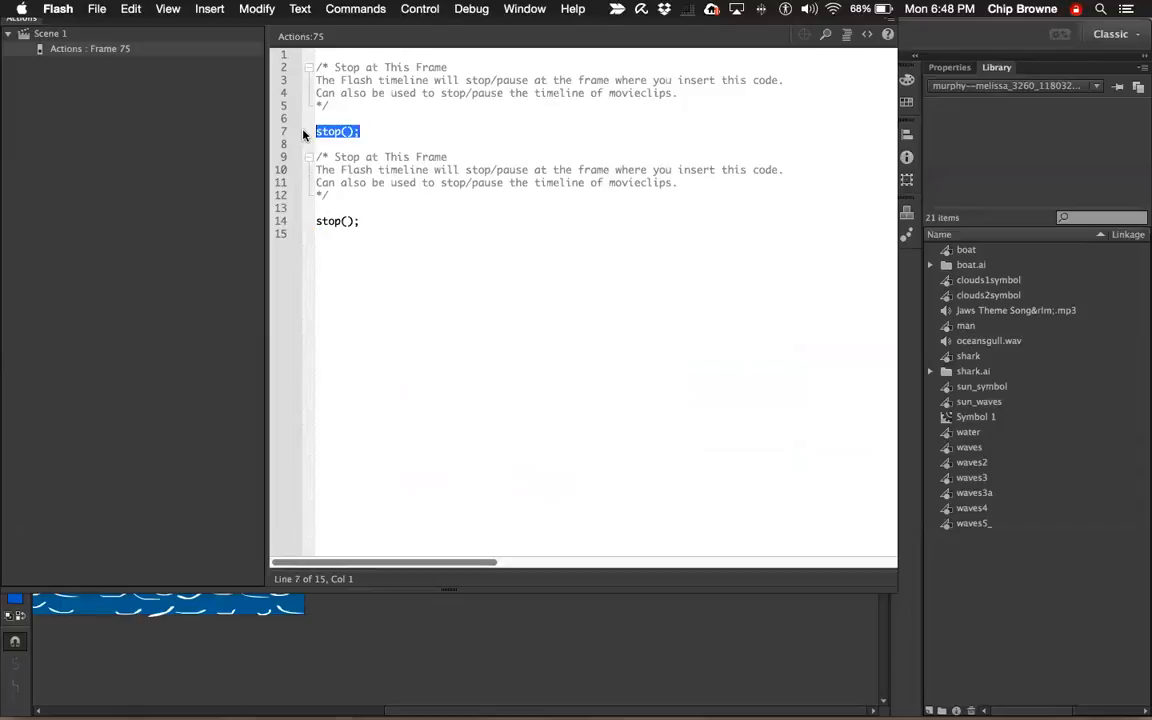
mouse_move(336, 104)
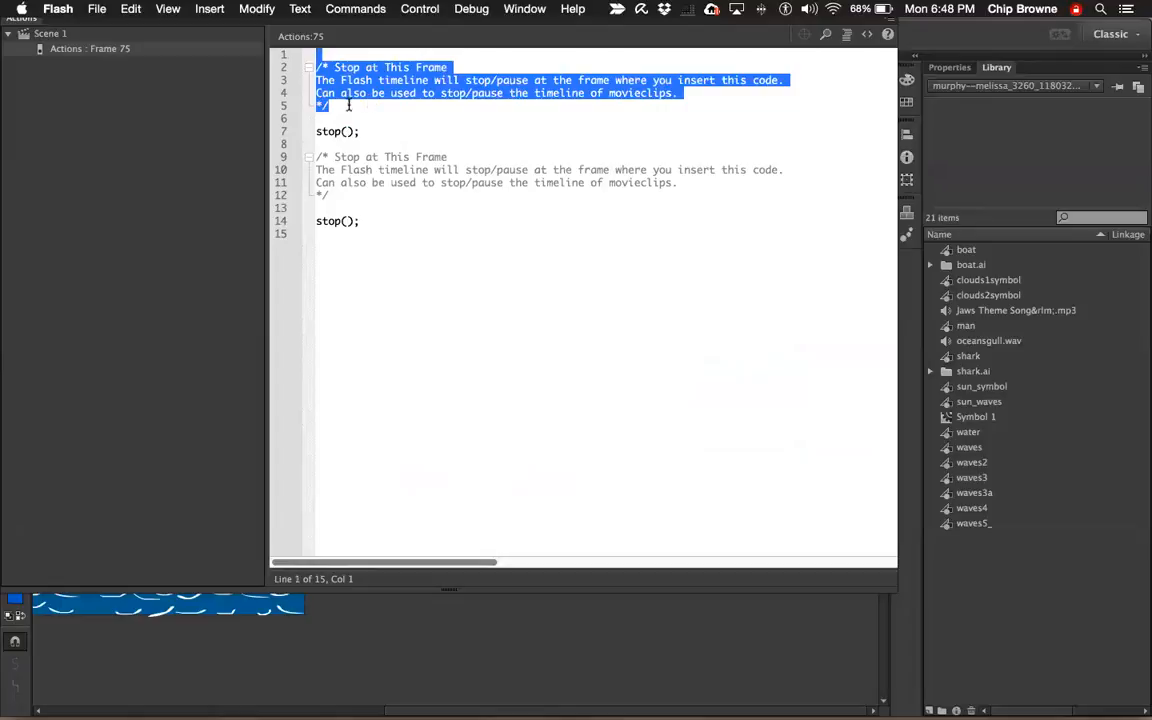
left_click(330, 104)
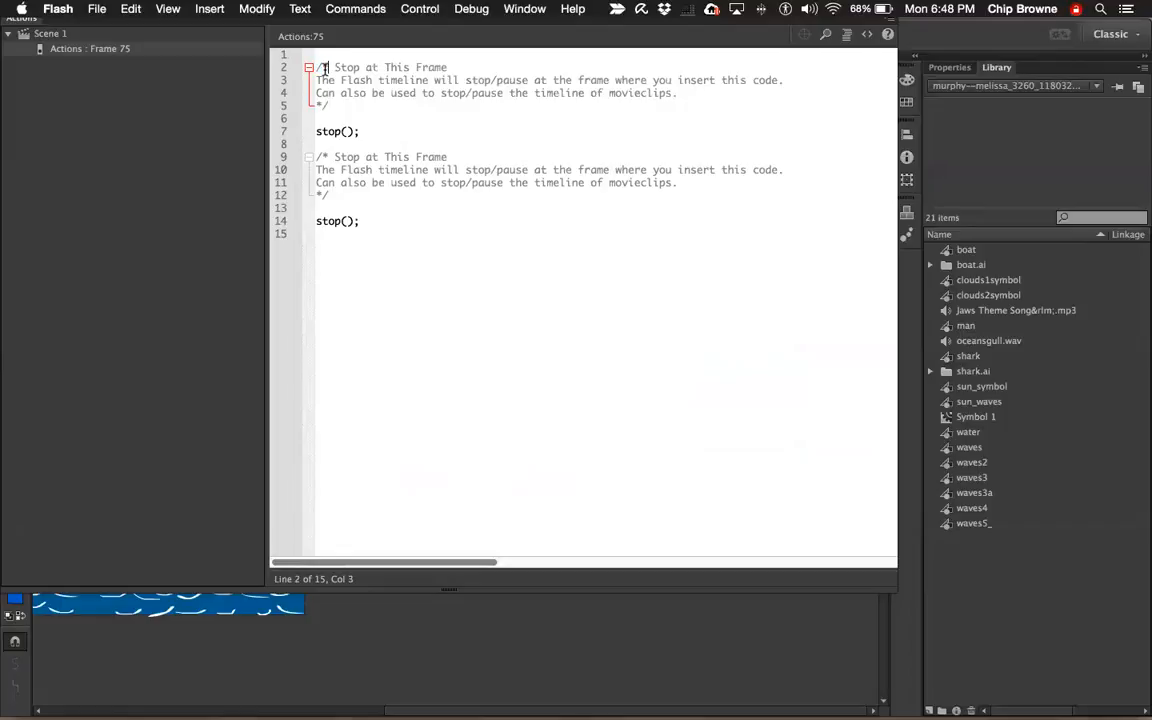
left_click_drag(334, 68, 376, 80)
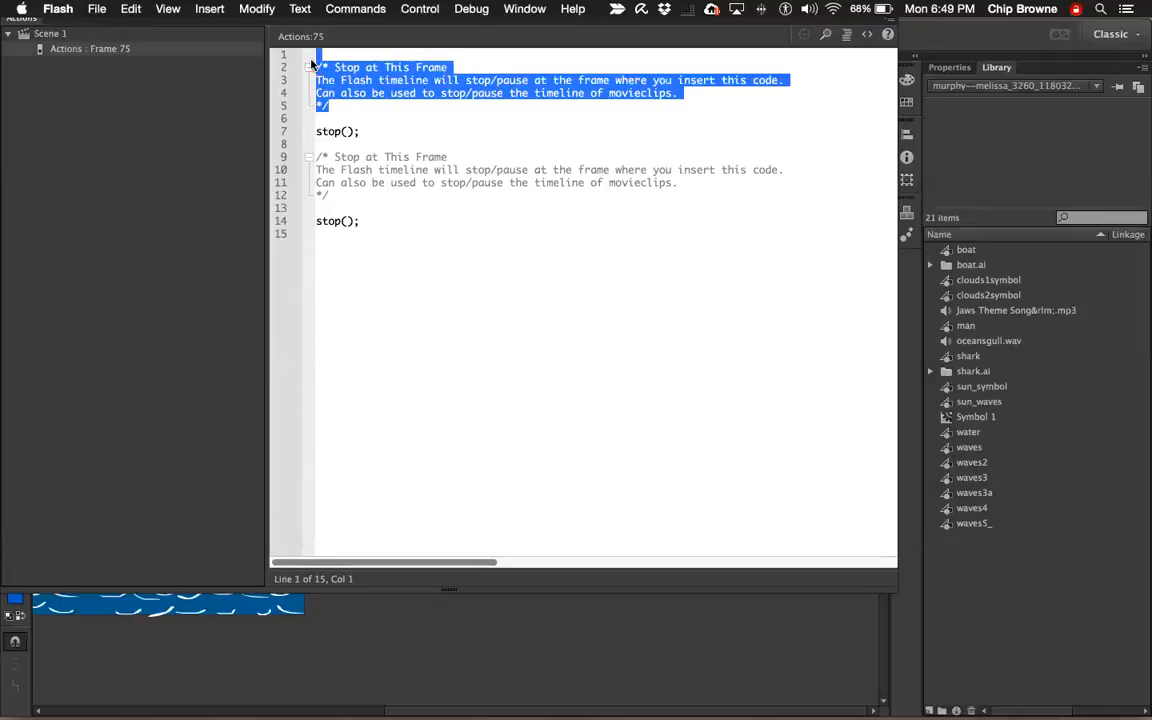
left_click(358, 132)
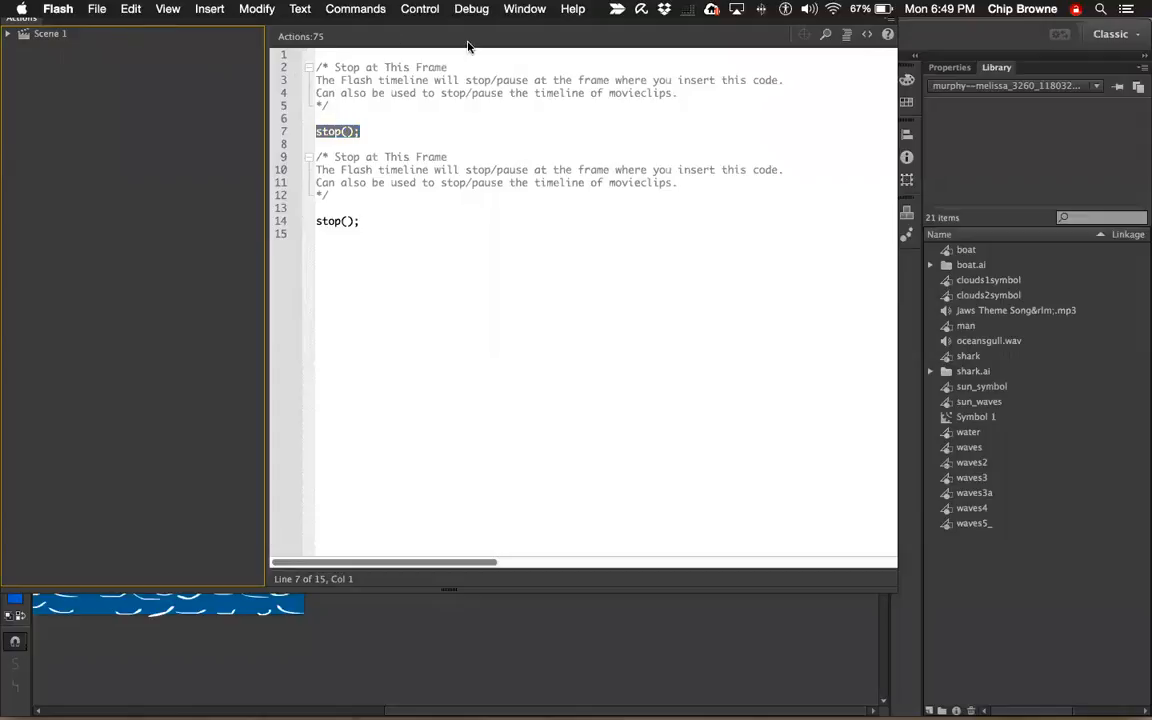
mouse_move(456, 58)
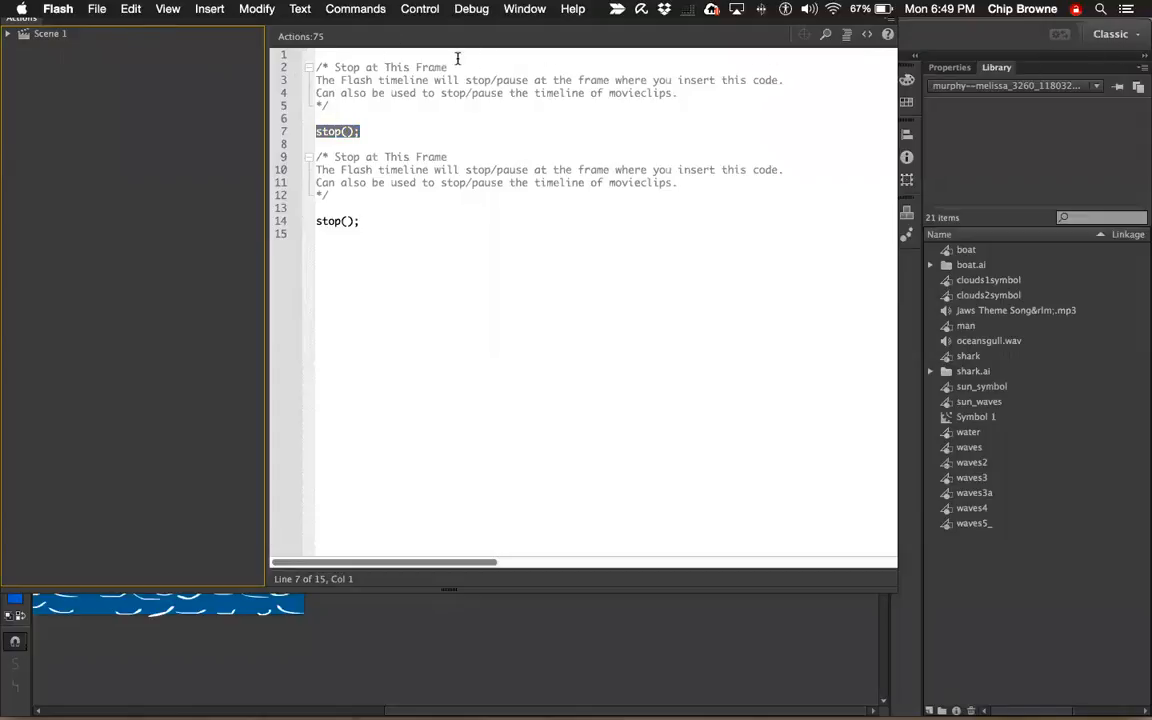
mouse_move(128, 30)
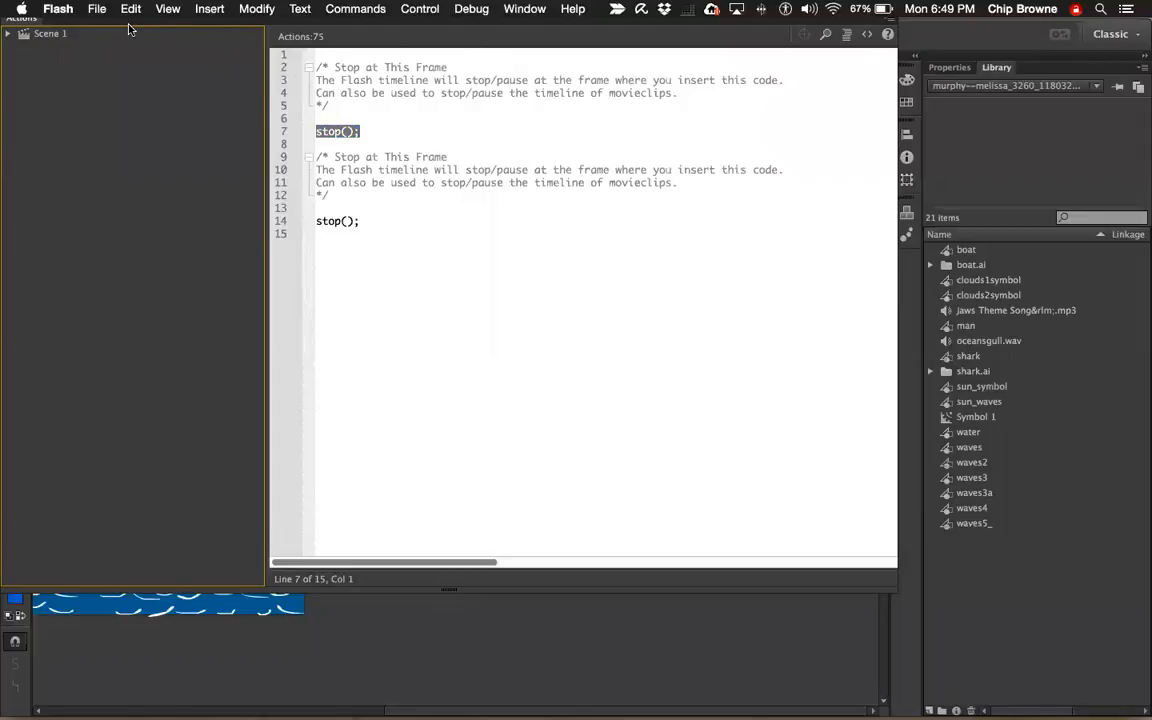
mouse_move(180, 52)
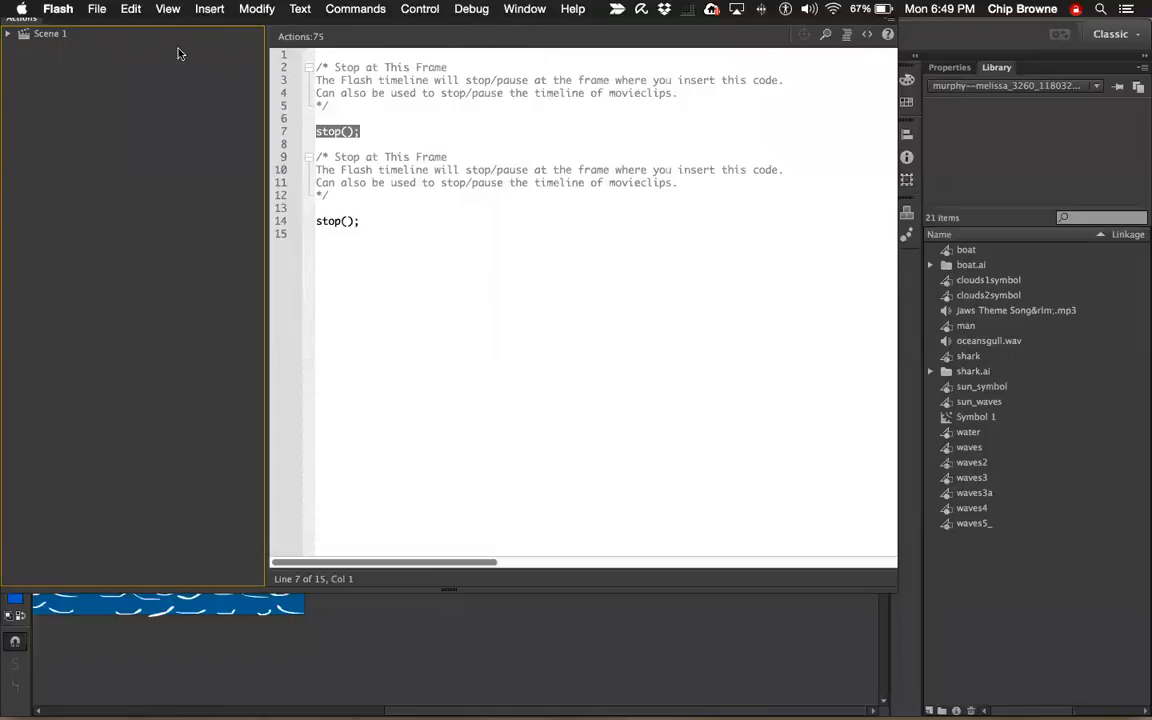
mouse_move(24, 28)
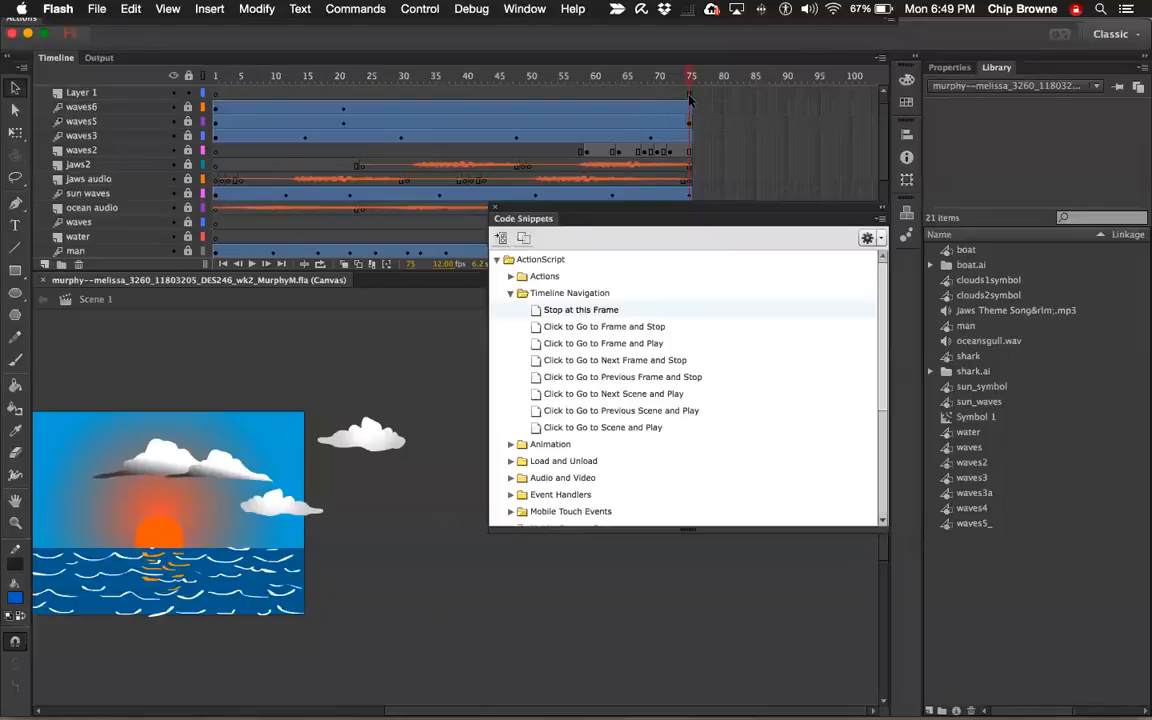
left_click(82, 92)
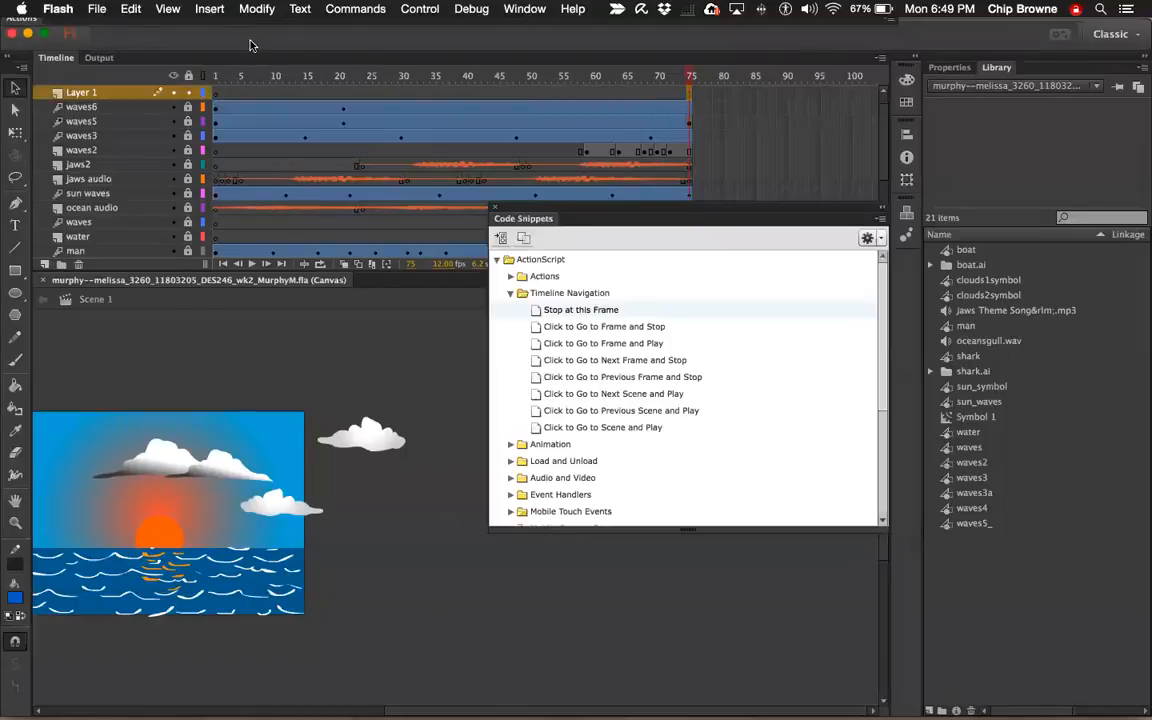
left_click(208, 8)
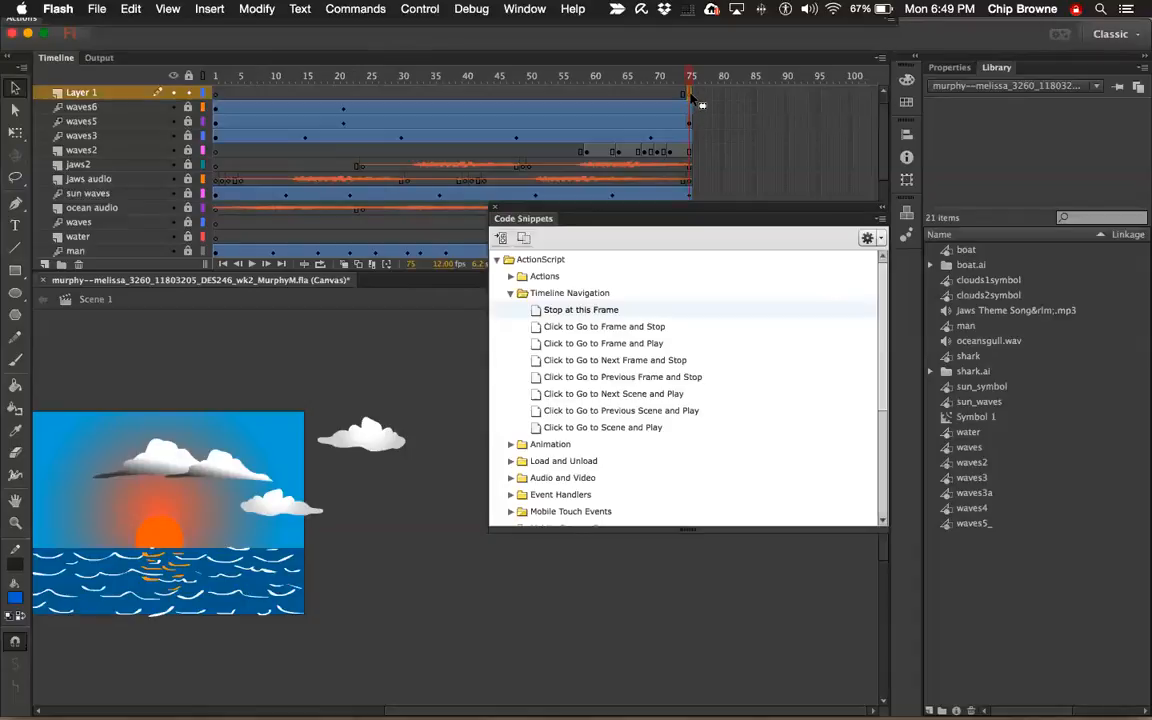
mouse_move(696, 100)
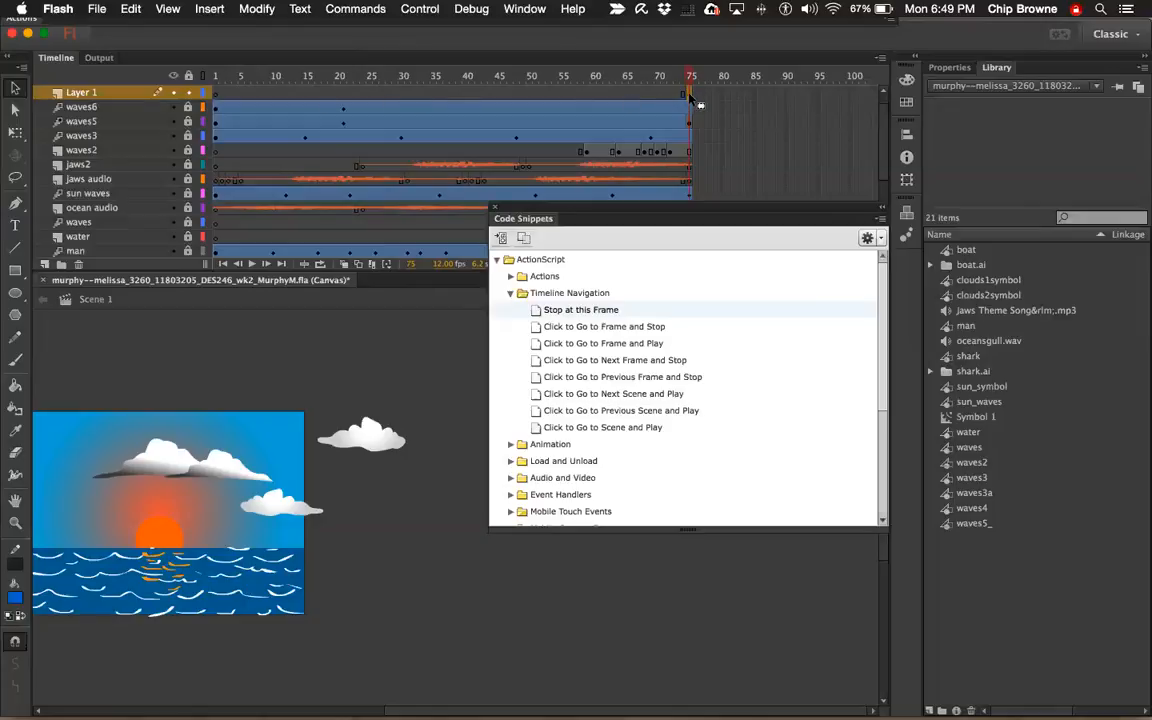
right_click(690, 96)
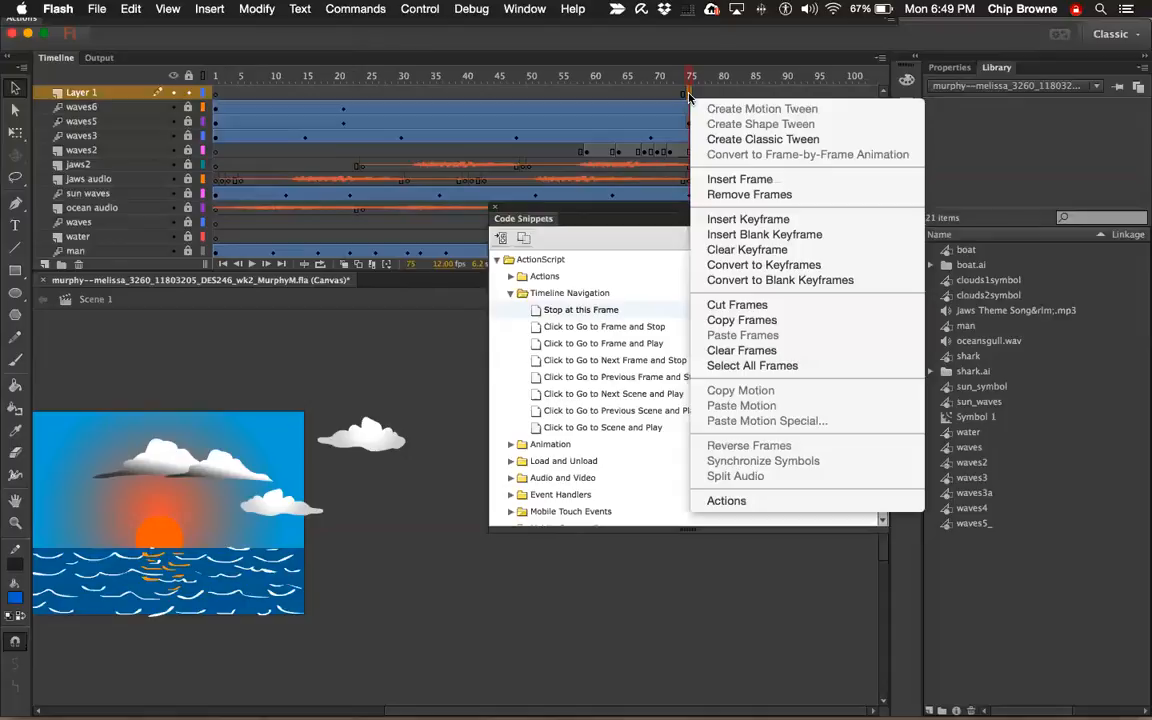
mouse_move(744, 180)
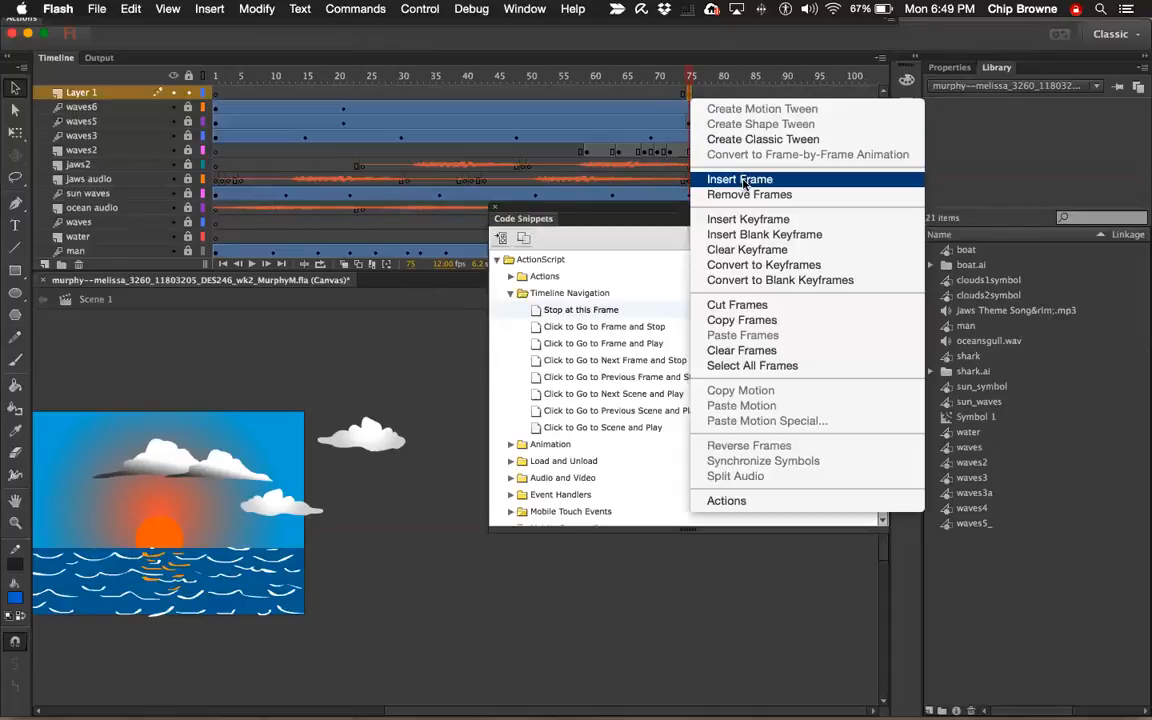
left_click(740, 180)
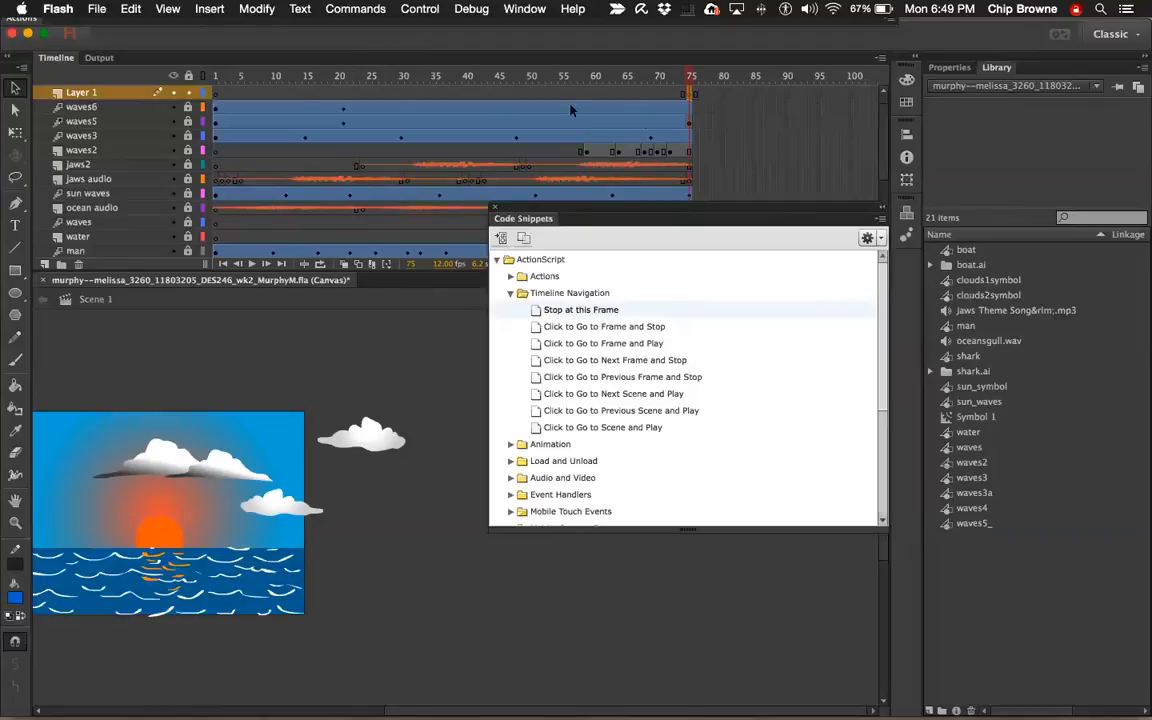
mouse_move(684, 96)
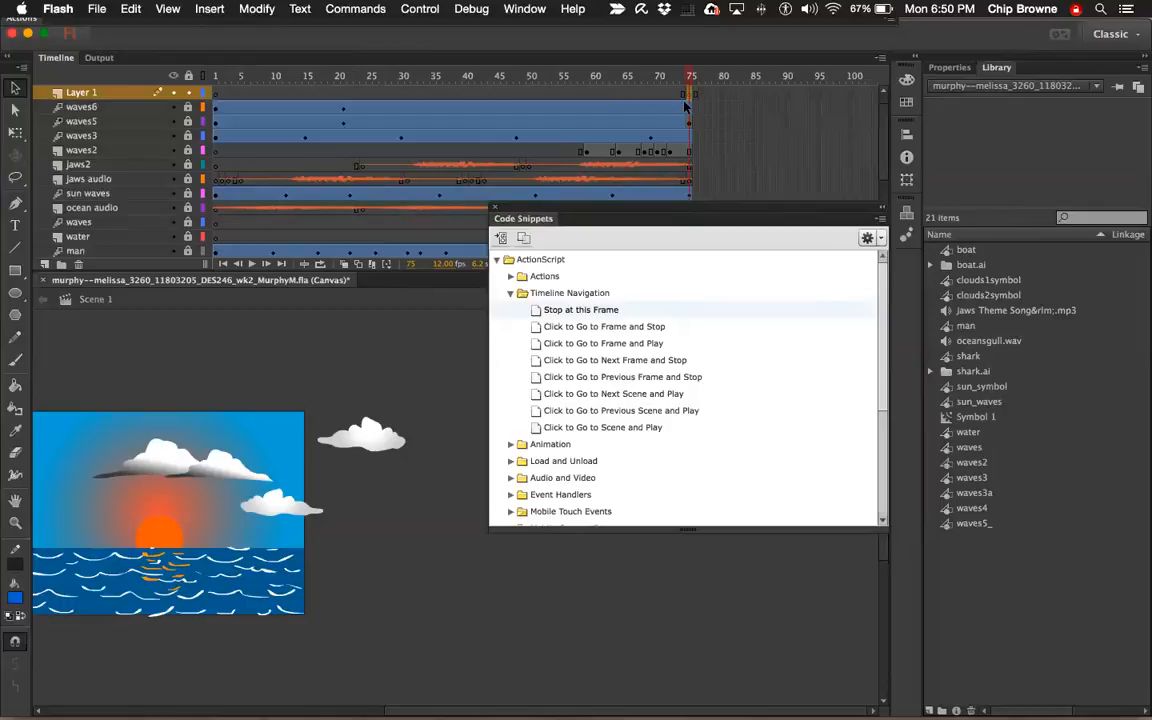
mouse_move(686, 172)
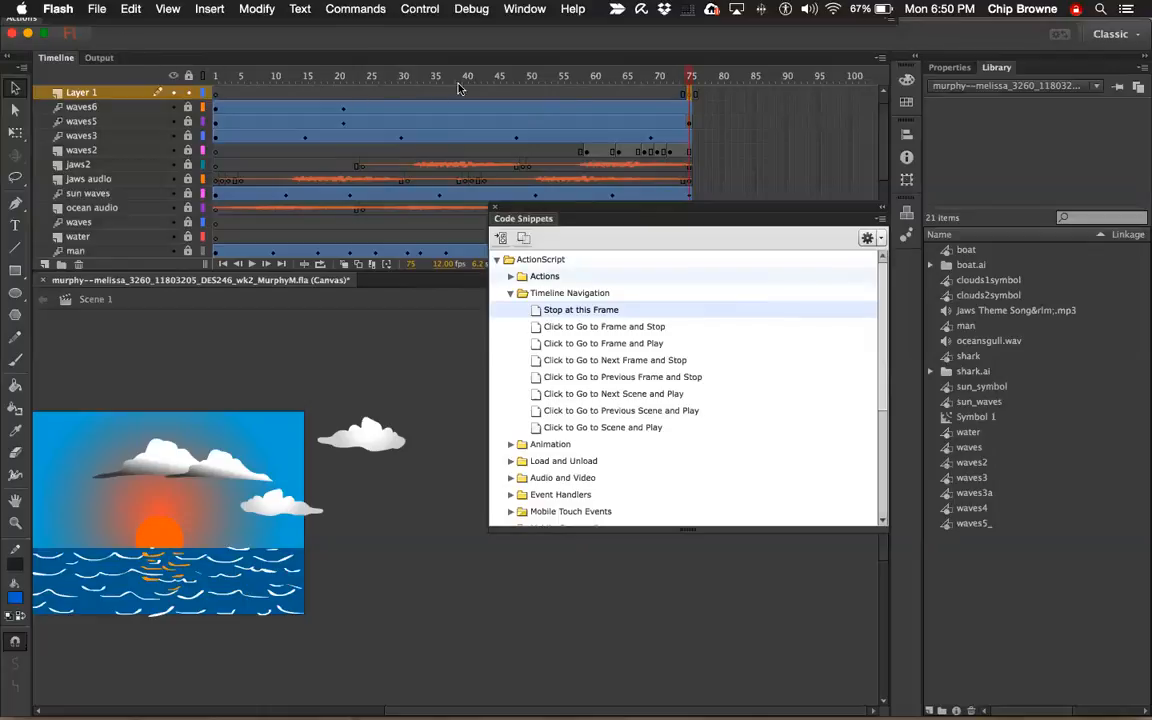
mouse_move(180, 96)
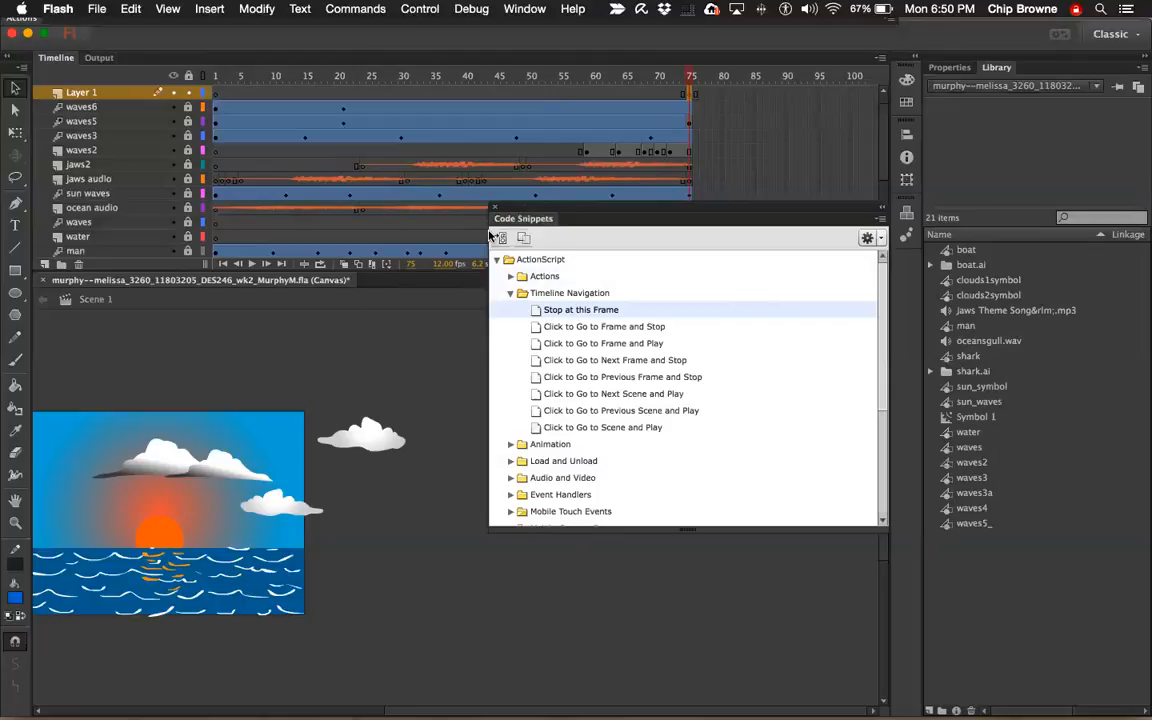
mouse_move(684, 36)
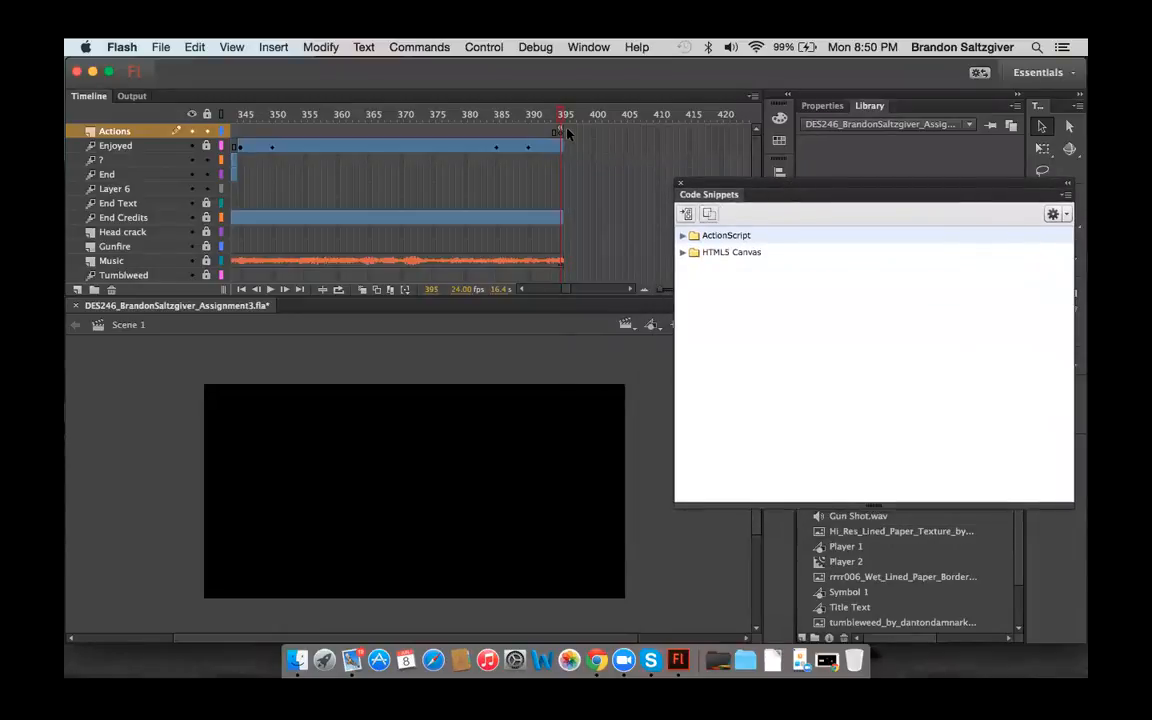
mouse_move(584, 174)
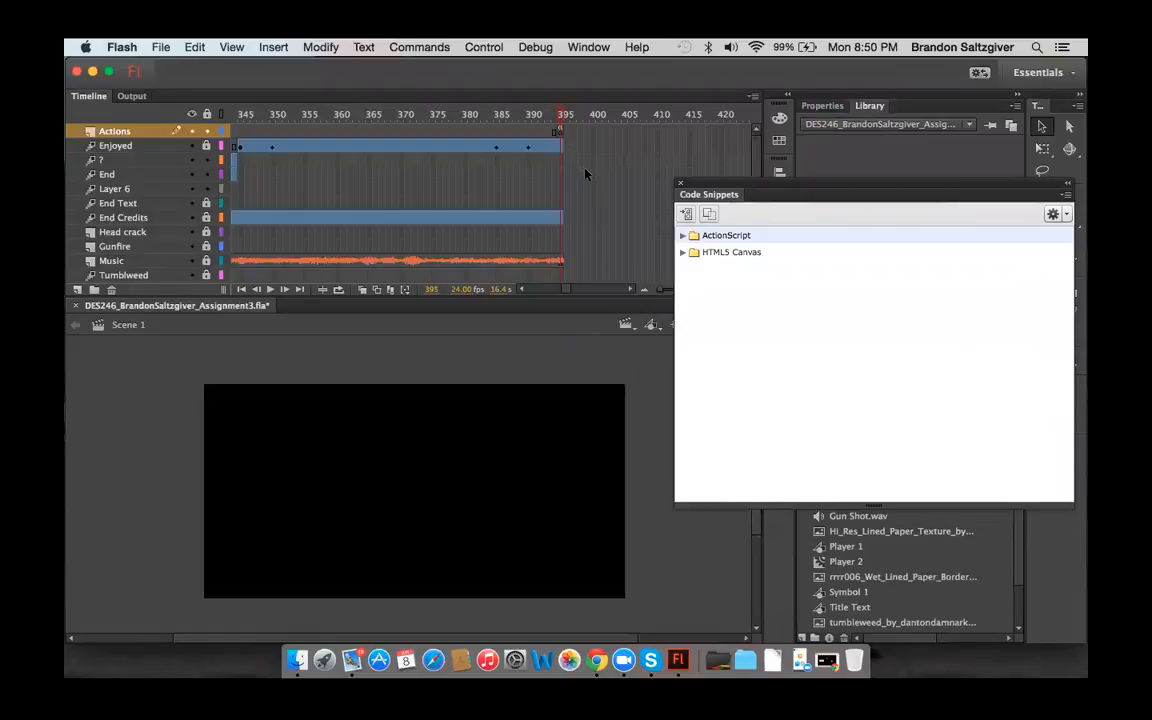
mouse_move(588, 180)
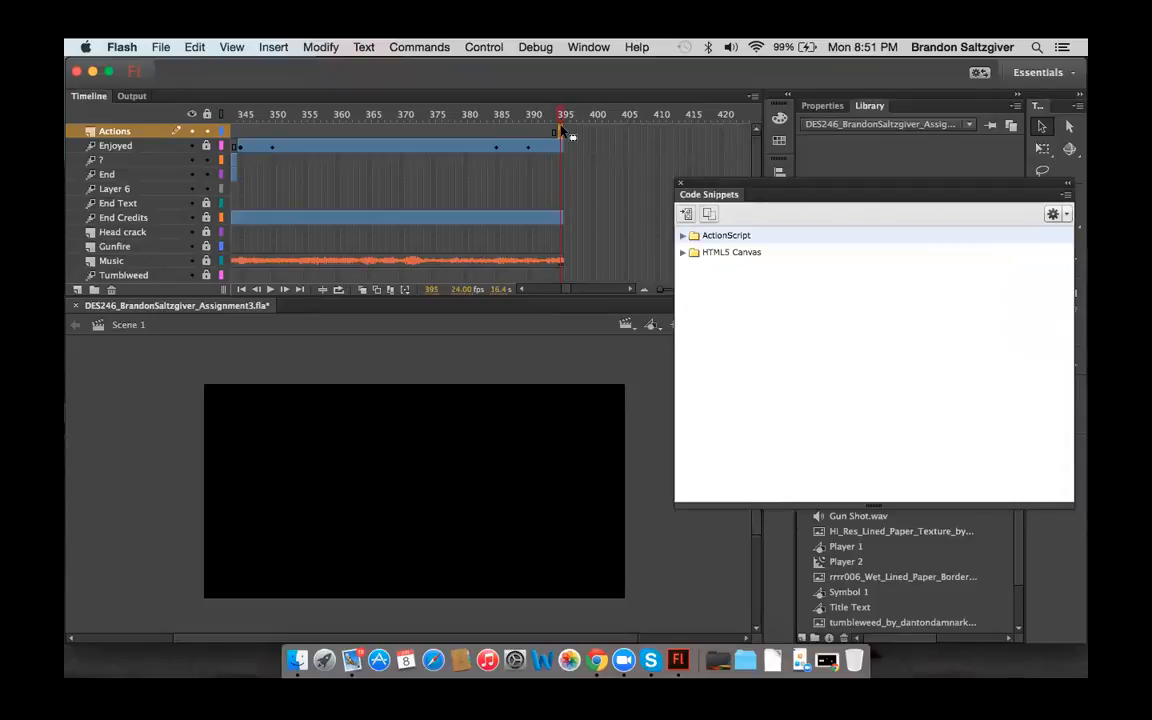
left_click(588, 48)
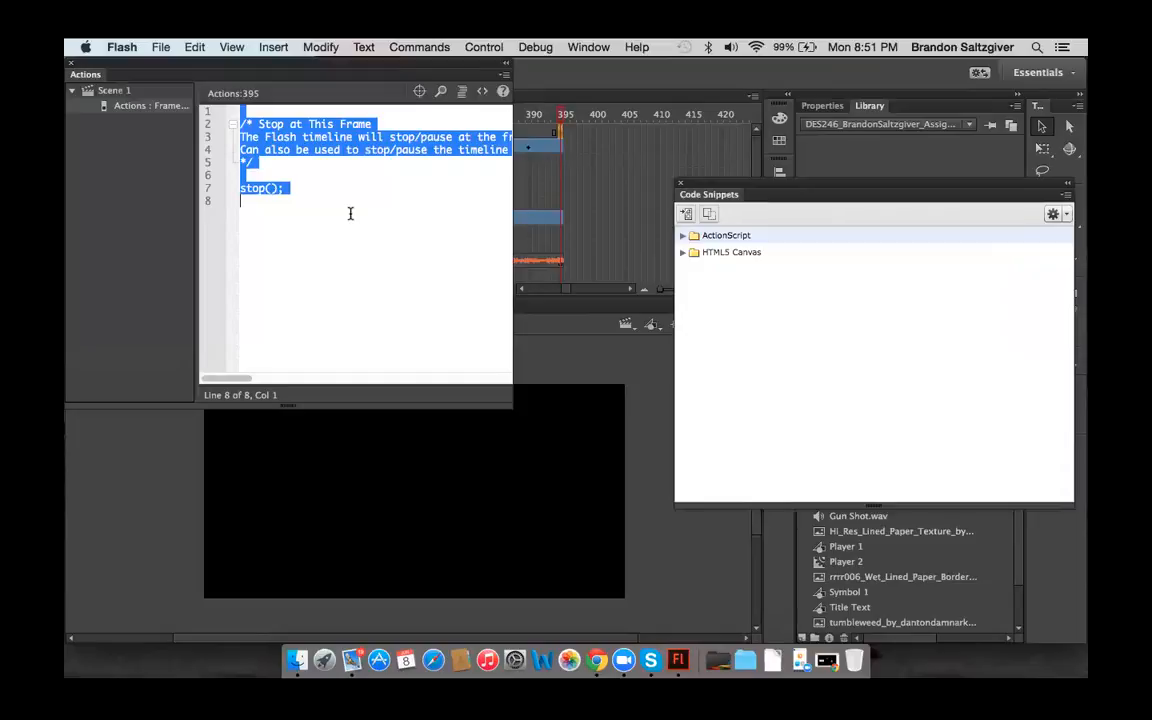
mouse_move(398, 190)
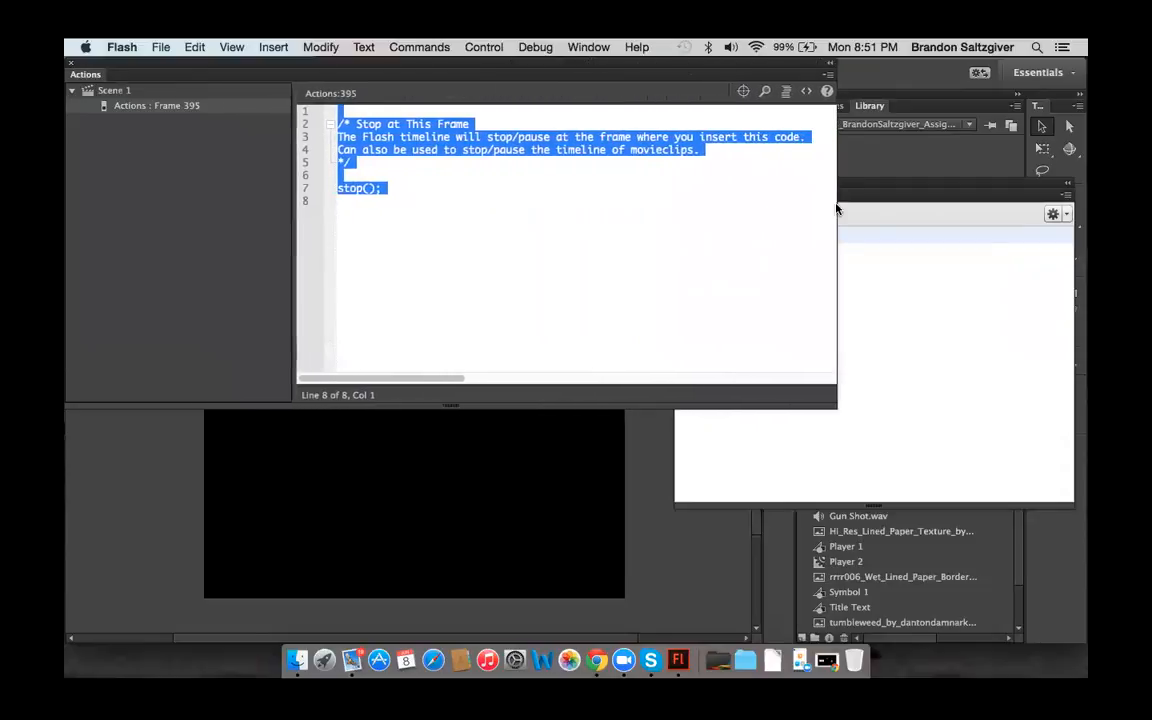
mouse_move(432, 216)
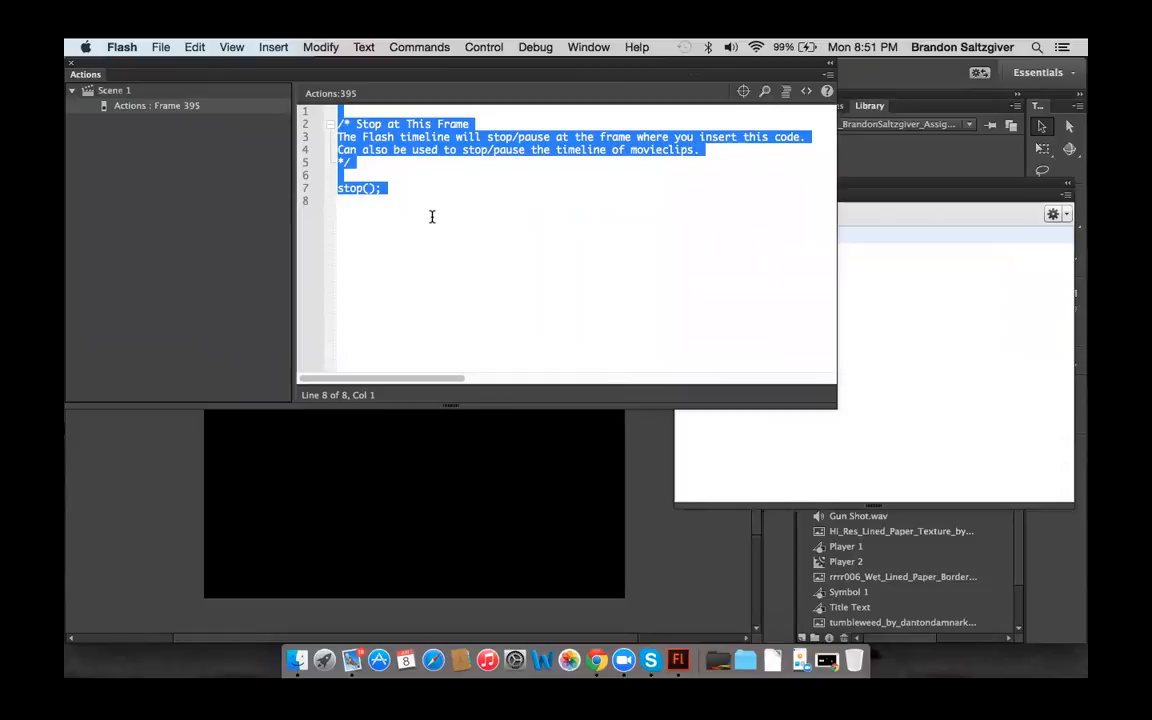
mouse_move(664, 48)
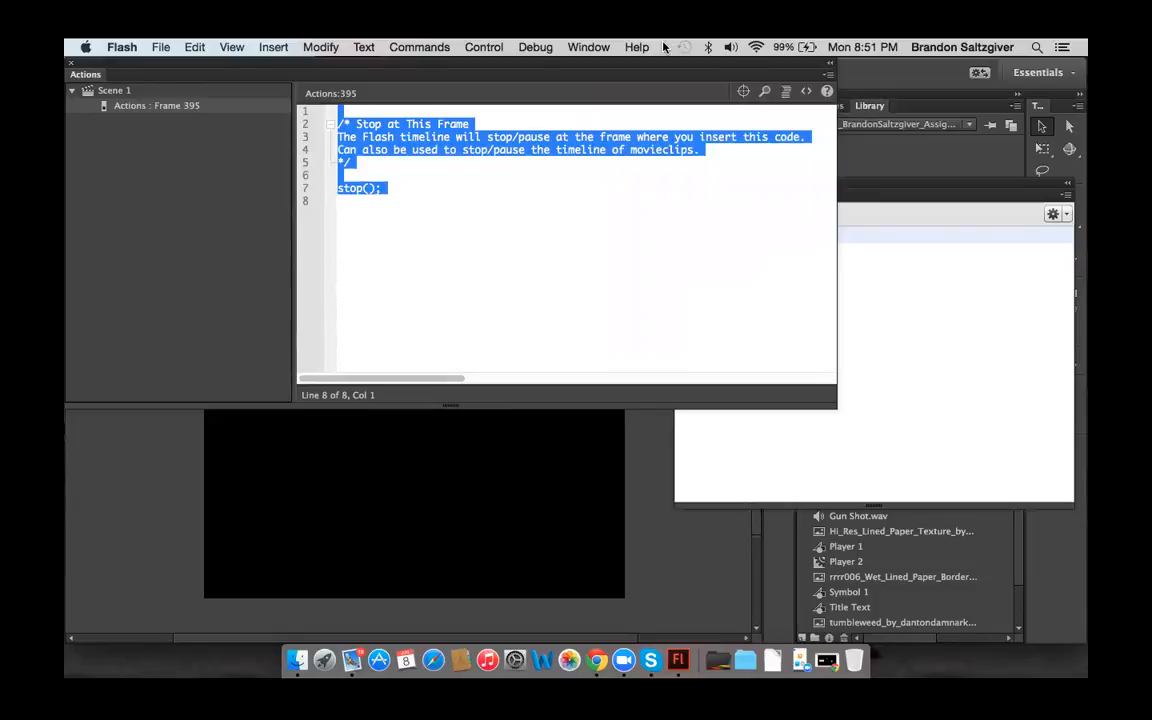
mouse_move(716, 104)
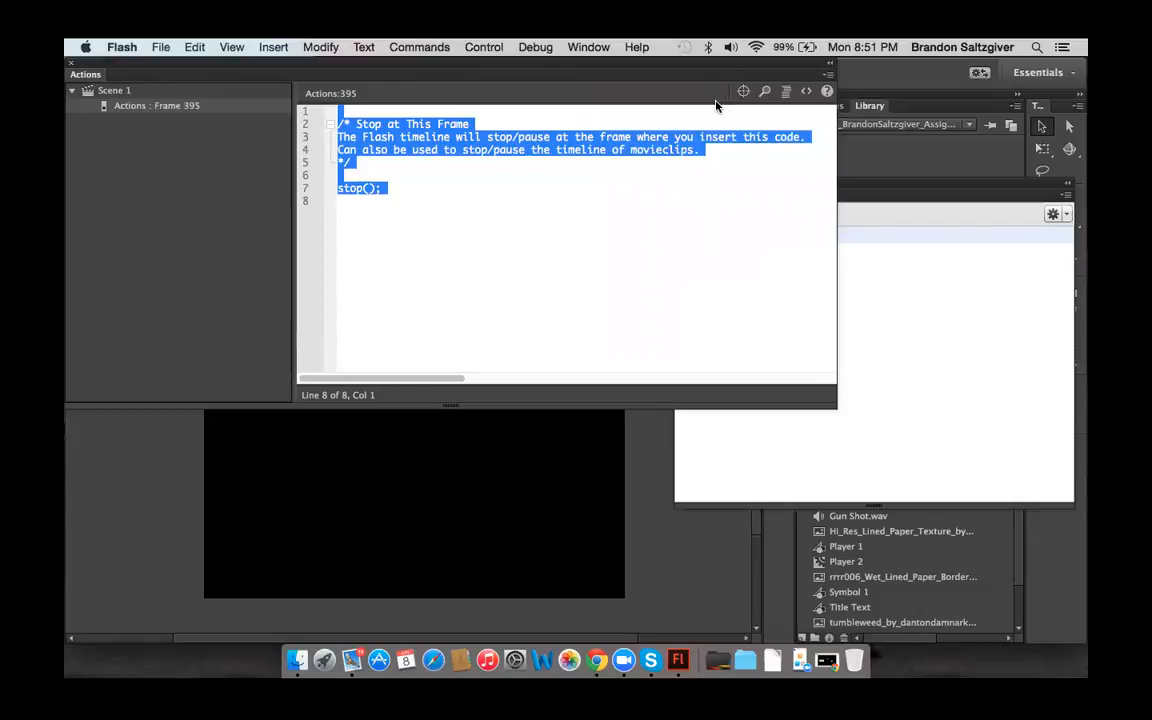
mouse_move(676, 232)
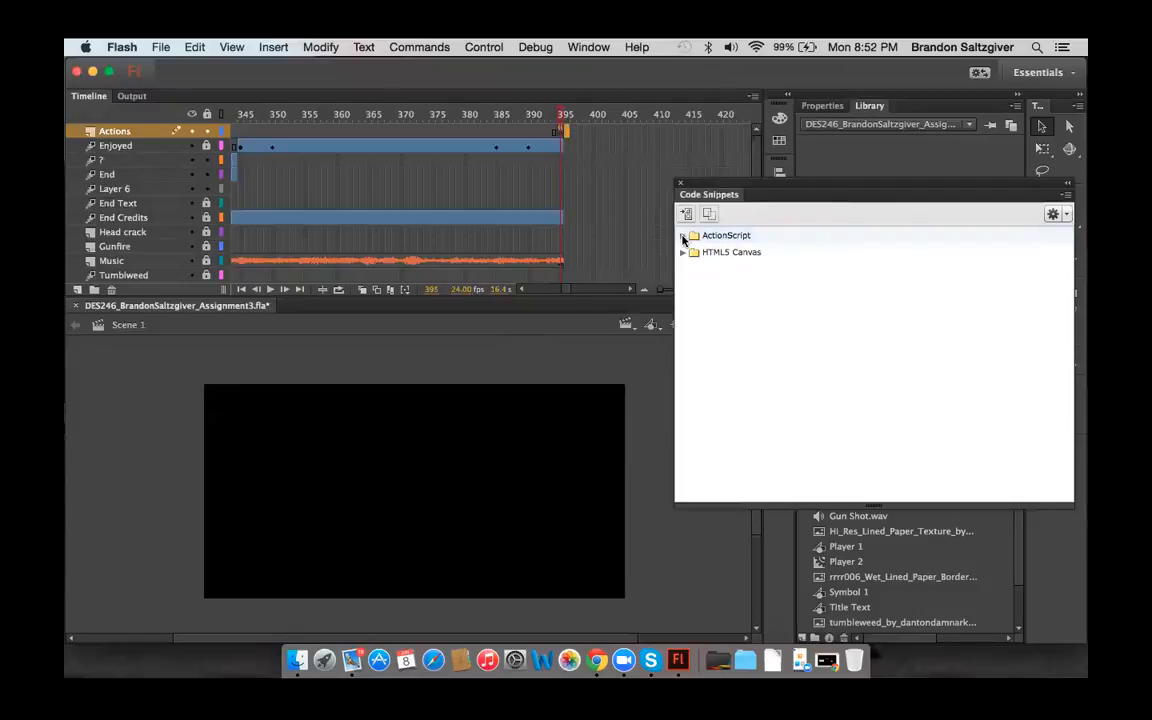
Expand ActionScript > Timeline Navigation so the Stop at this Frame snippet is listed.
left_click(684, 236)
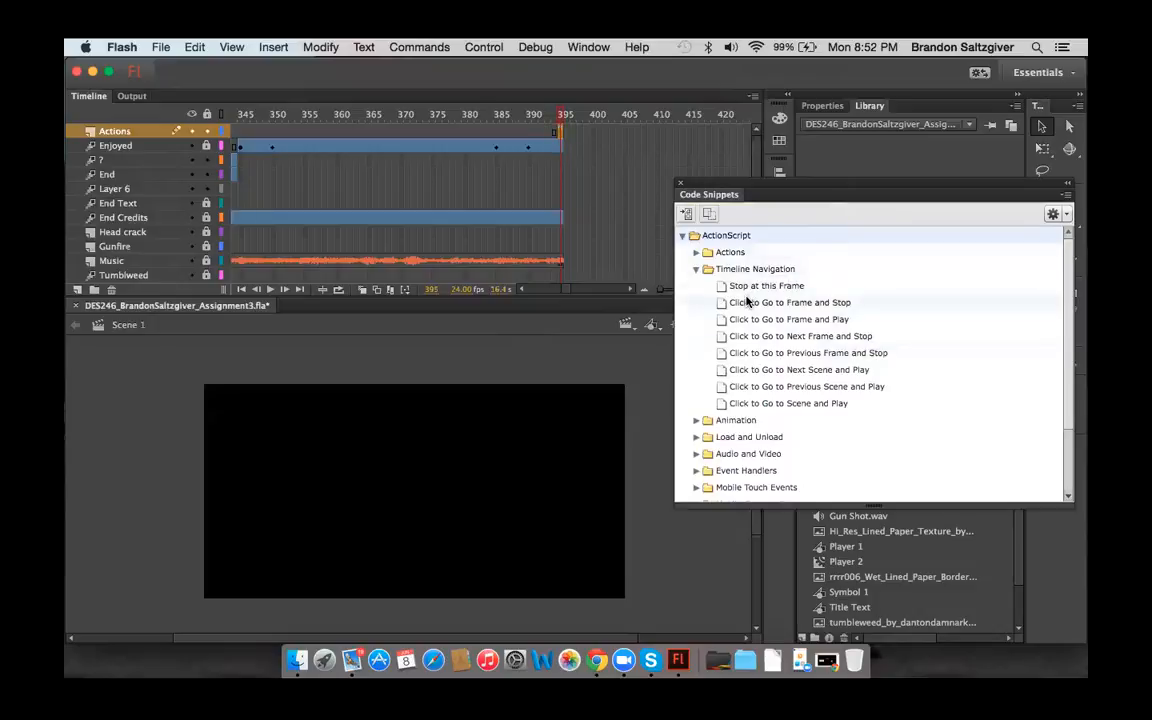
mouse_move(764, 286)
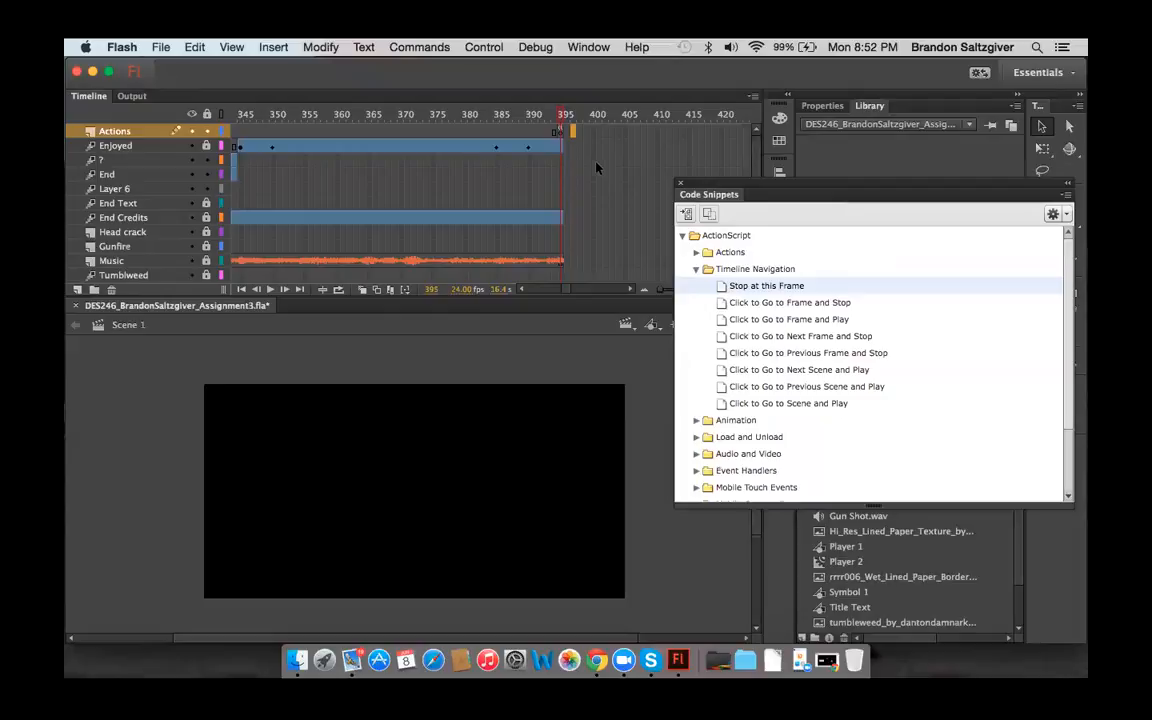
mouse_move(292, 318)
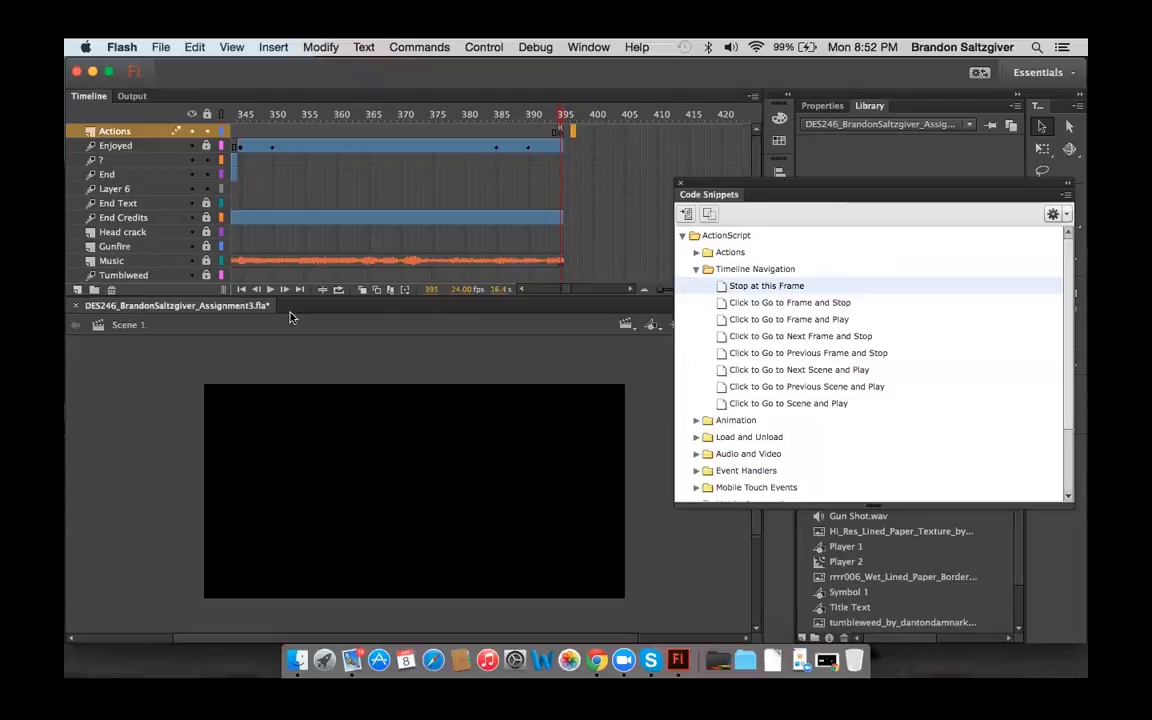
mouse_move(270, 288)
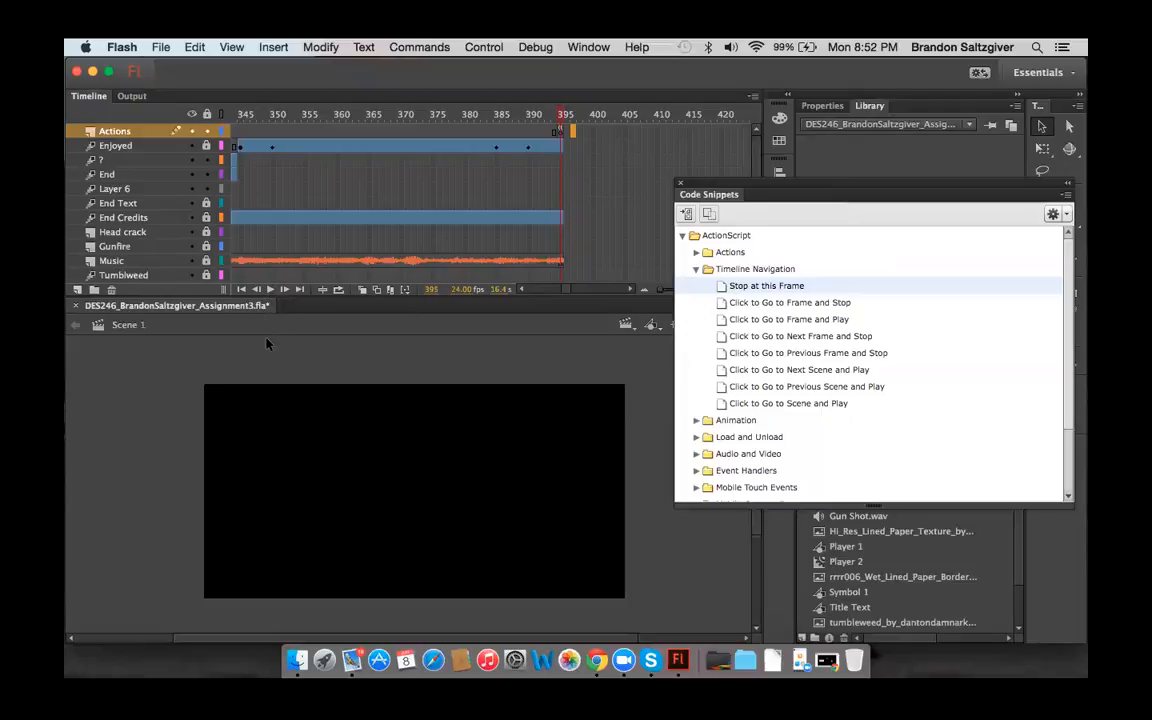
mouse_move(528, 62)
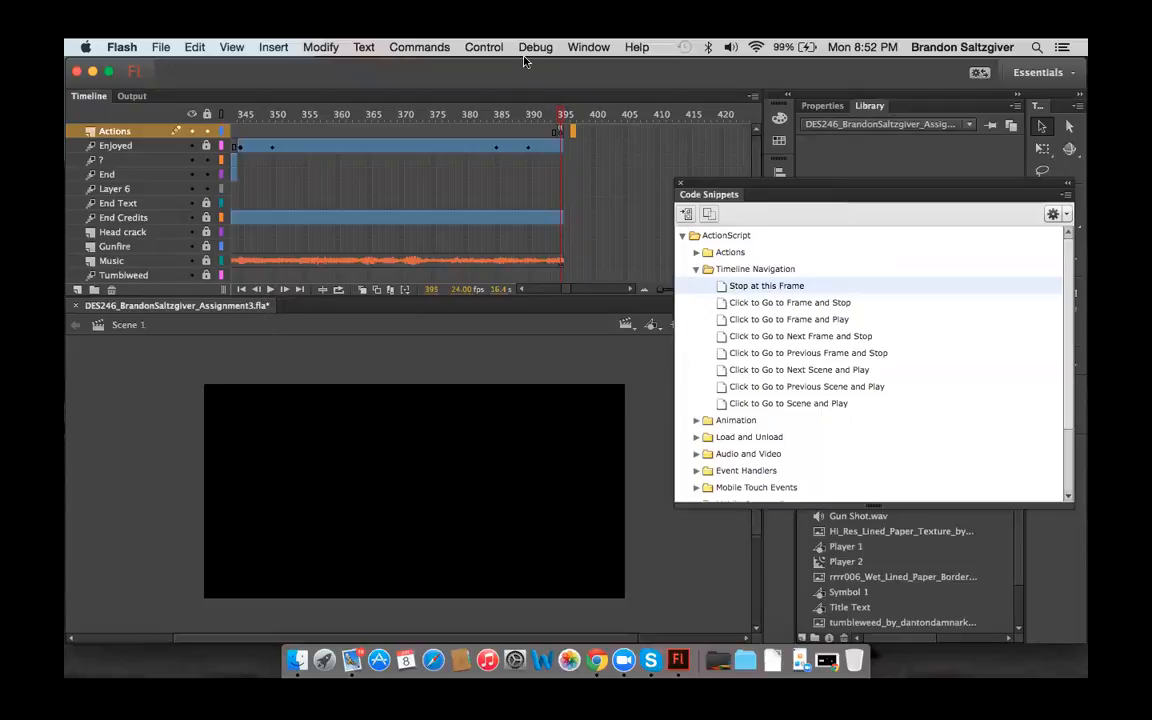
Run Control > Test Movie to play Assignment 3 in the SWF preview.
left_click(484, 48)
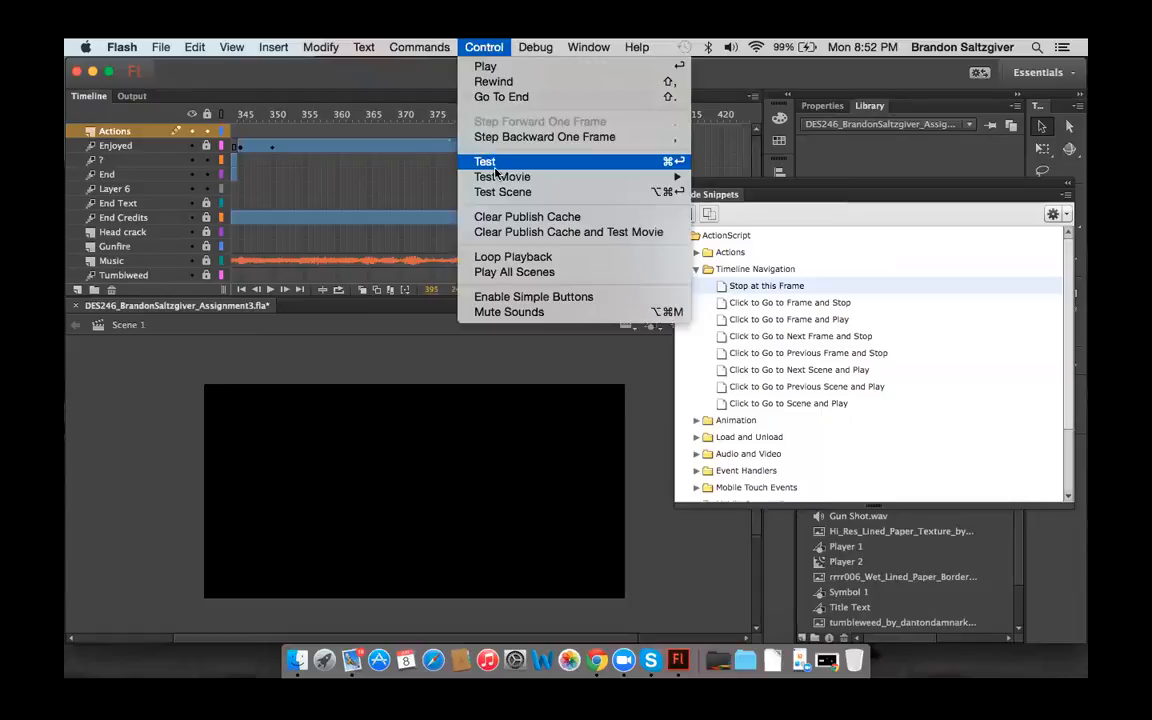
mouse_move(496, 170)
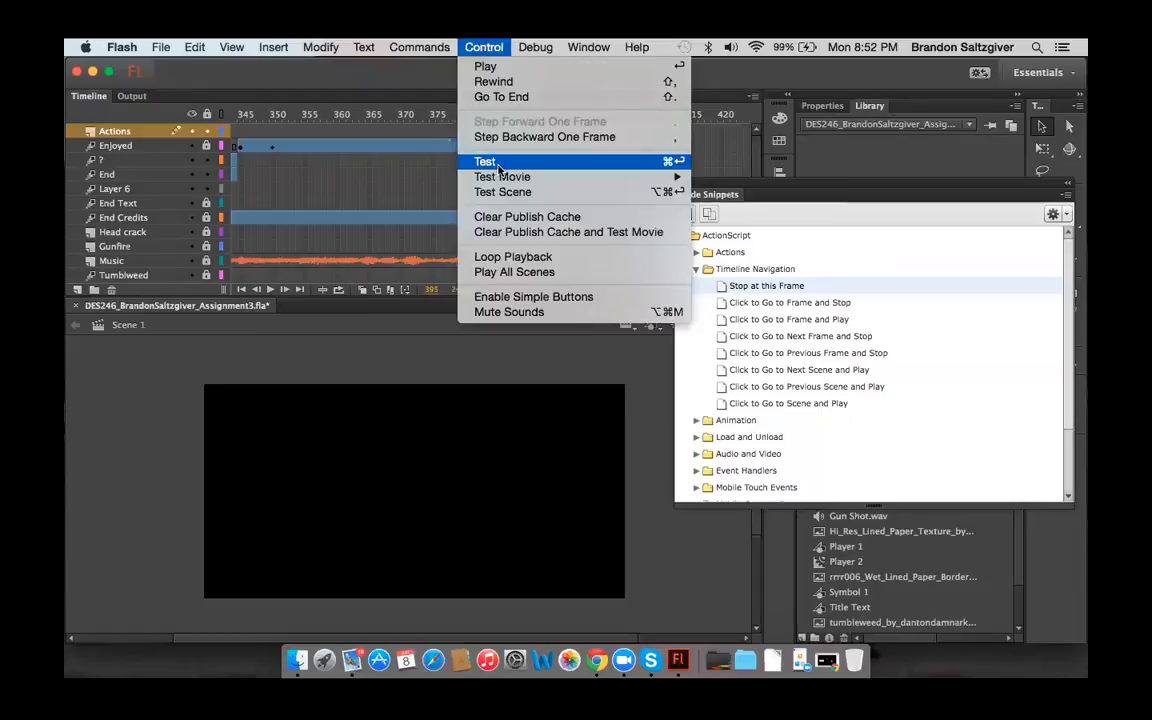
mouse_move(484, 66)
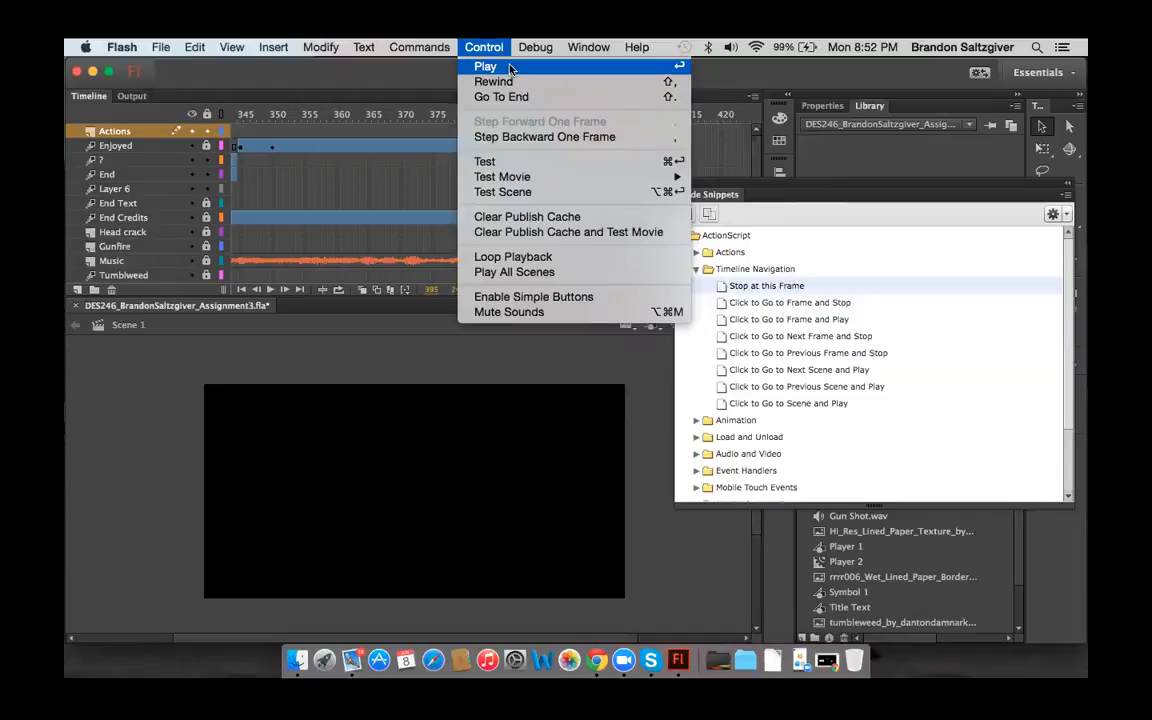
mouse_move(492, 80)
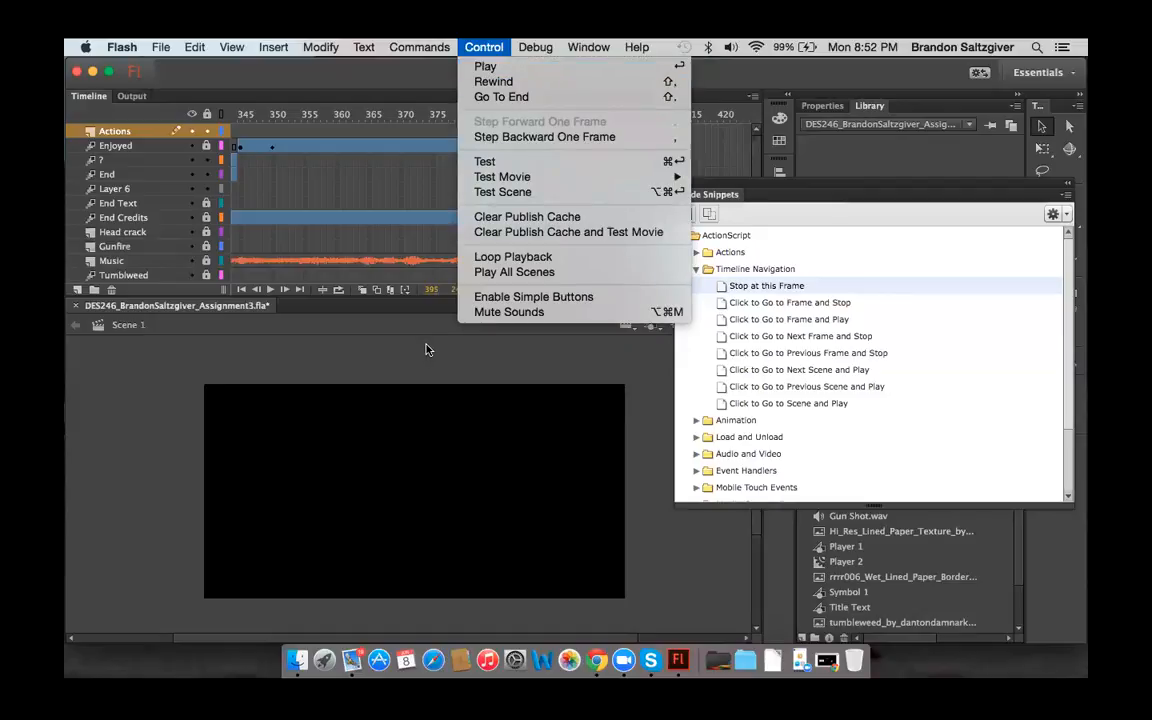
mouse_move(432, 336)
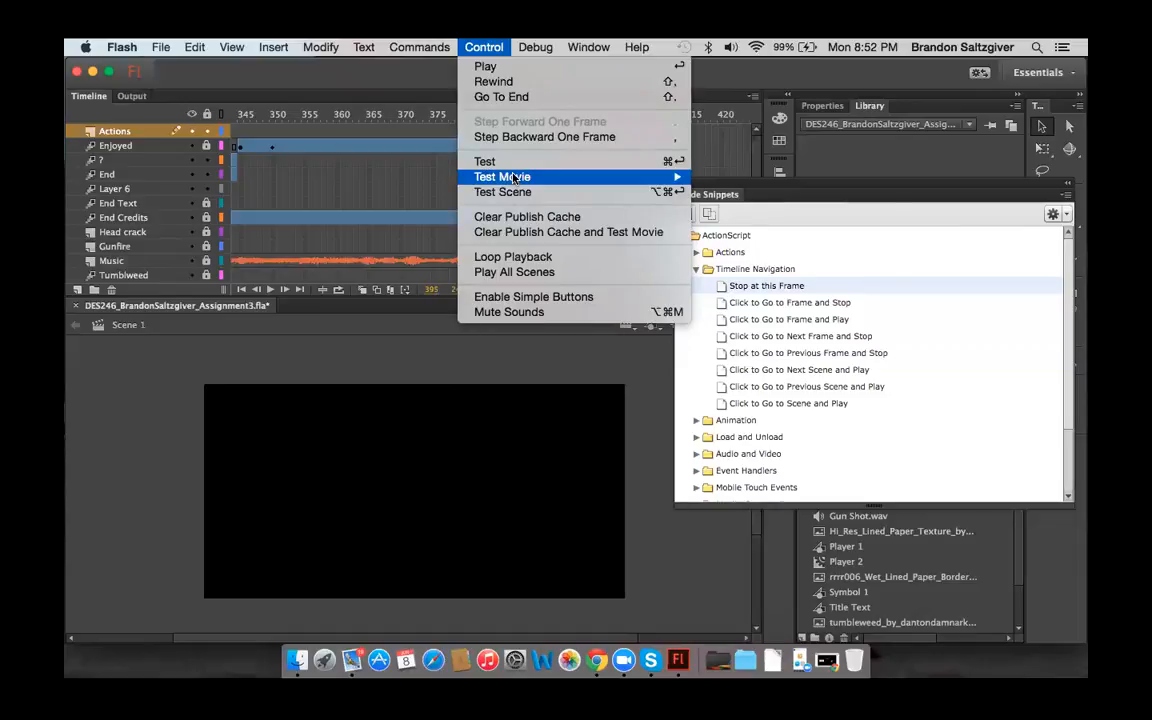
left_click(502, 176)
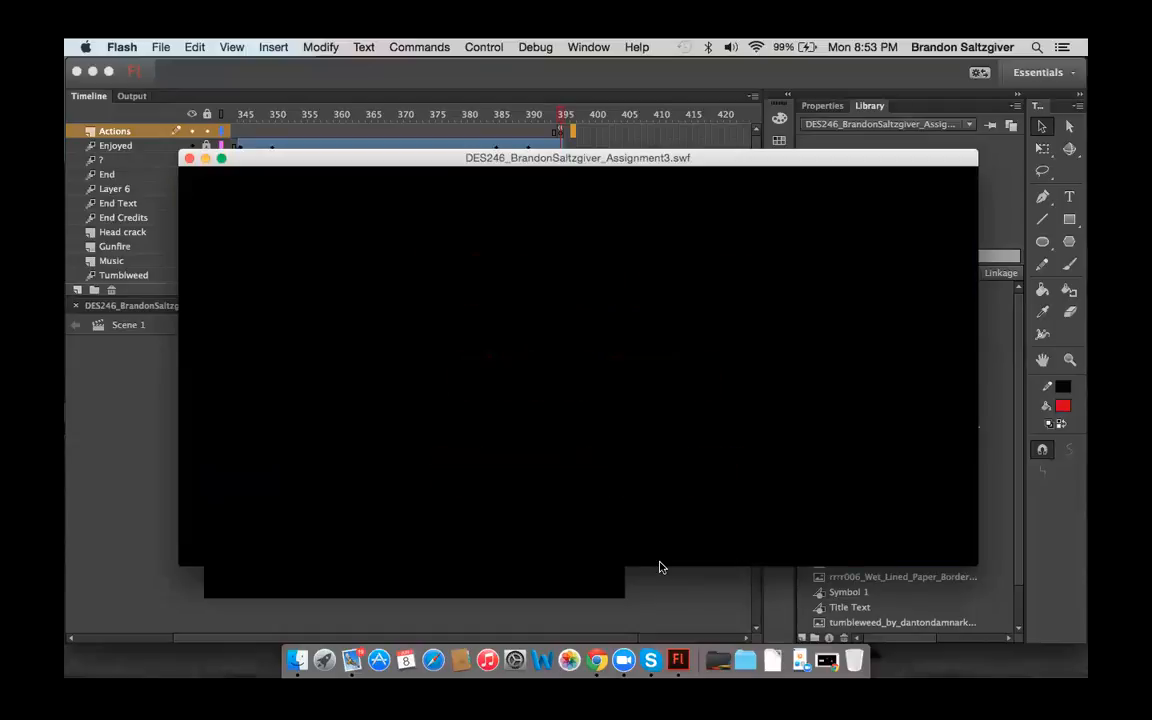
mouse_move(450, 360)
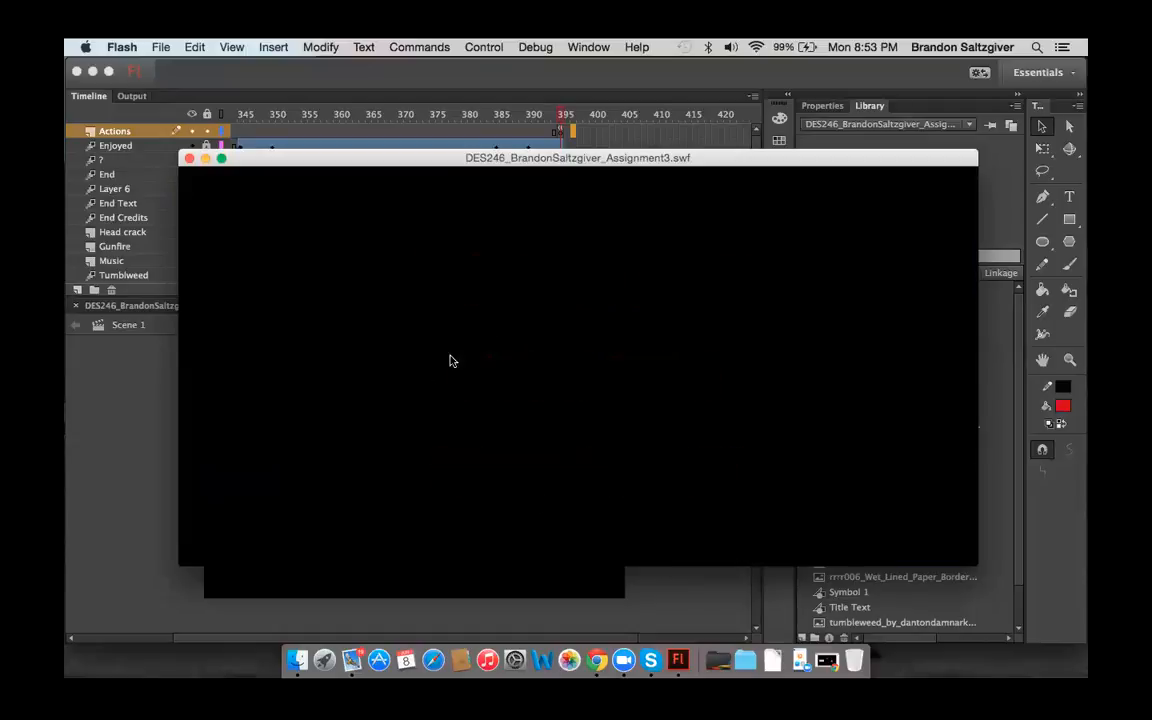
mouse_move(222, 192)
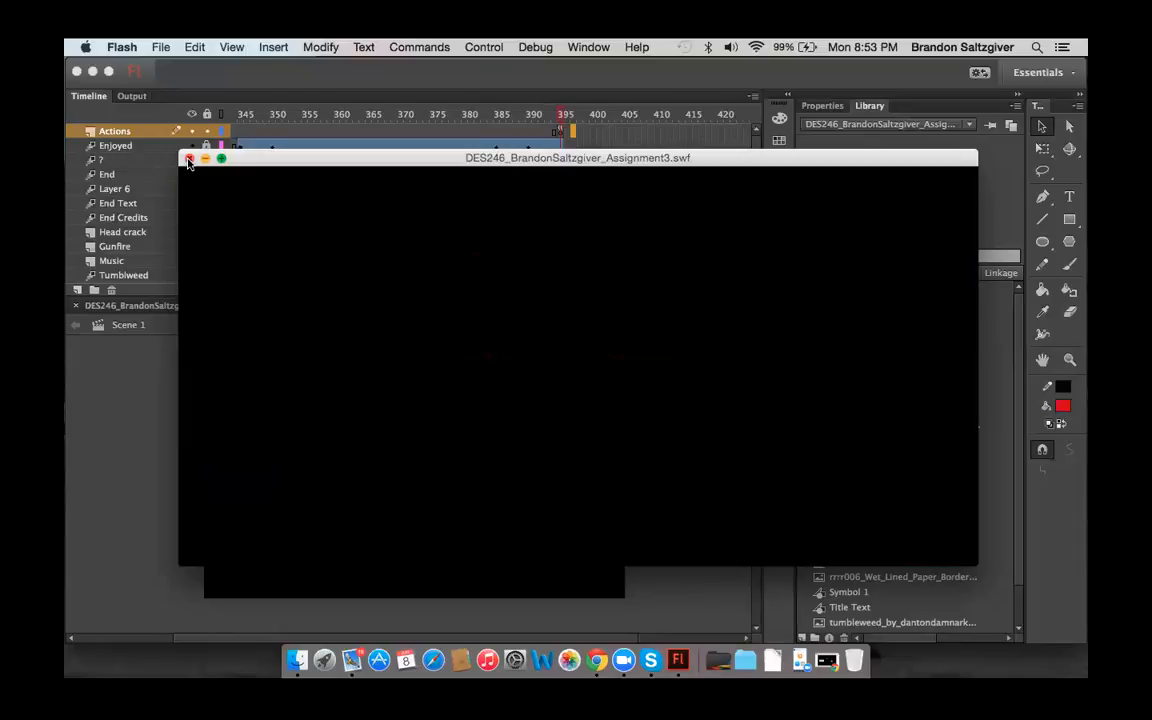
Close the Assignment 3 SWF test window and return to the frame 395 timeline.
left_click(188, 158)
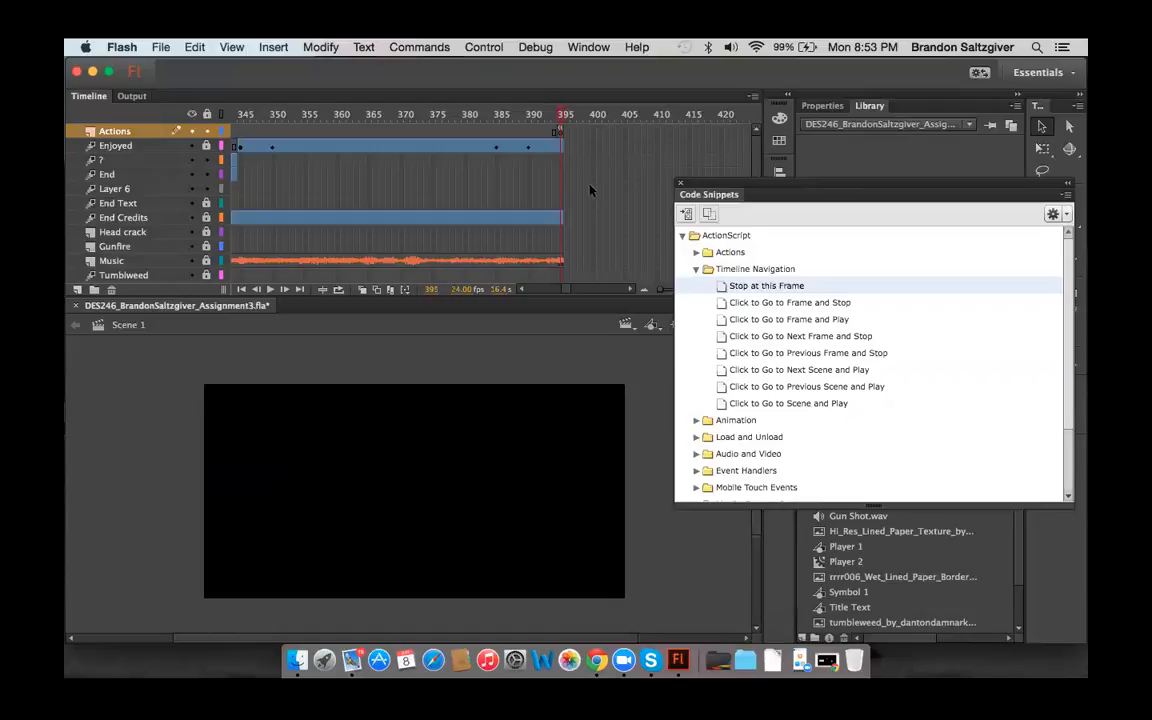
mouse_move(540, 224)
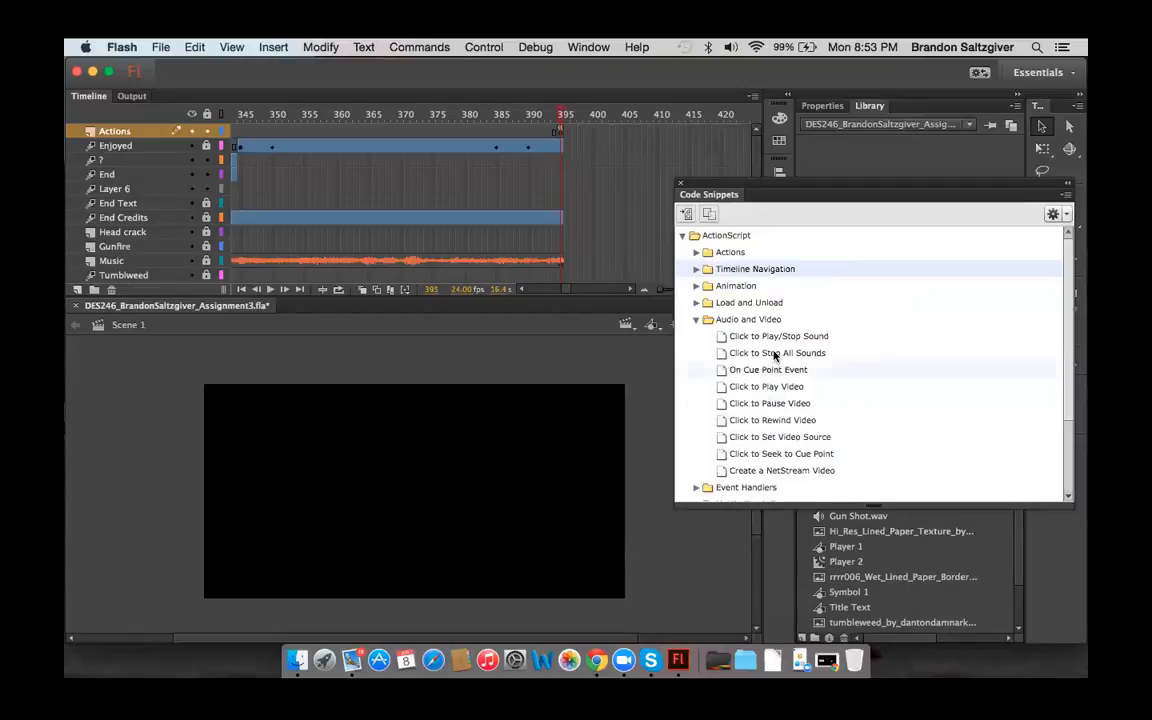
left_click(778, 352)
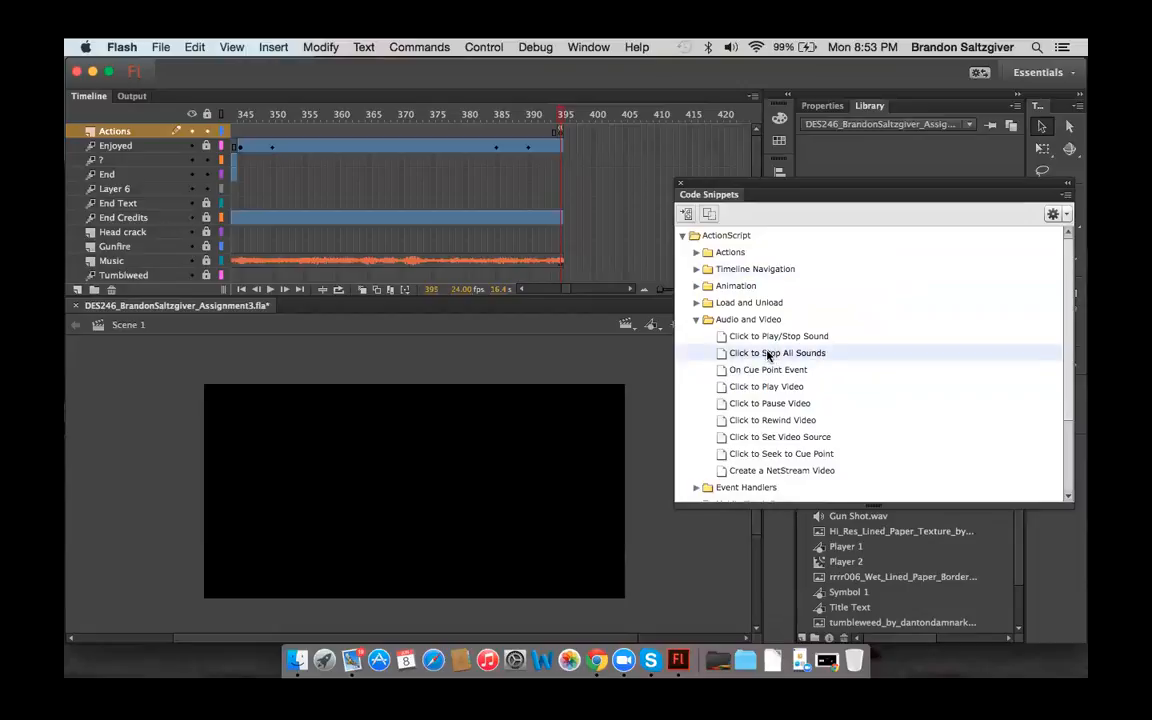
left_click(778, 352)
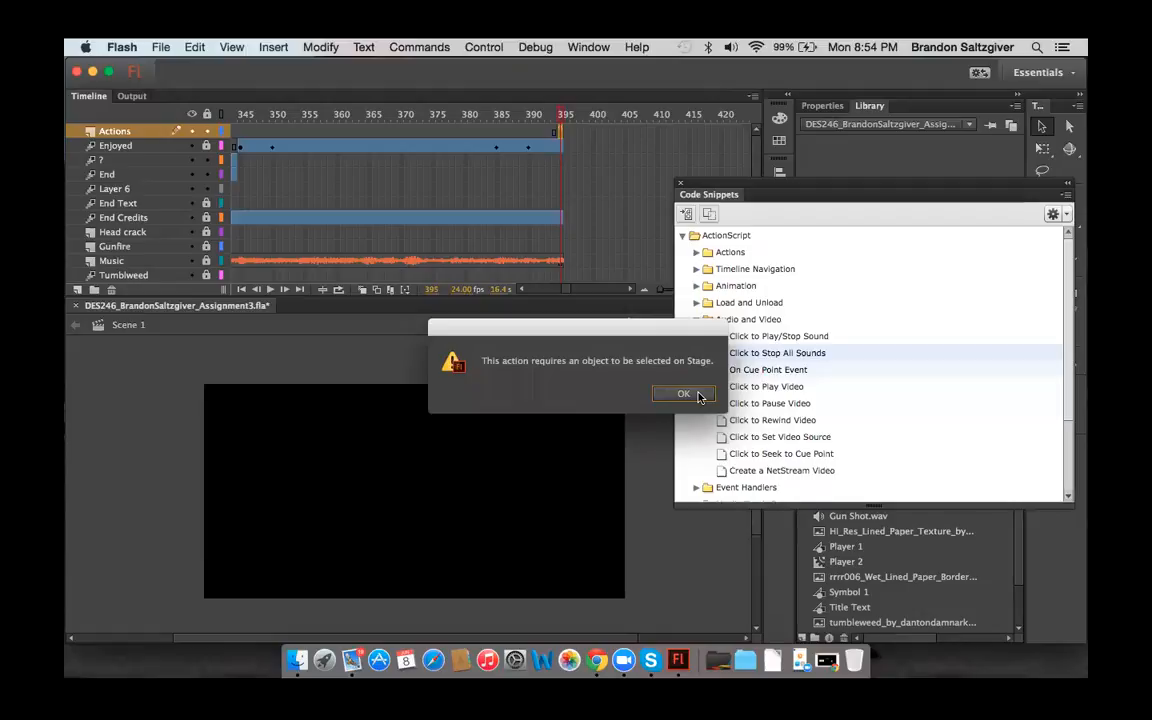
left_click(684, 392)
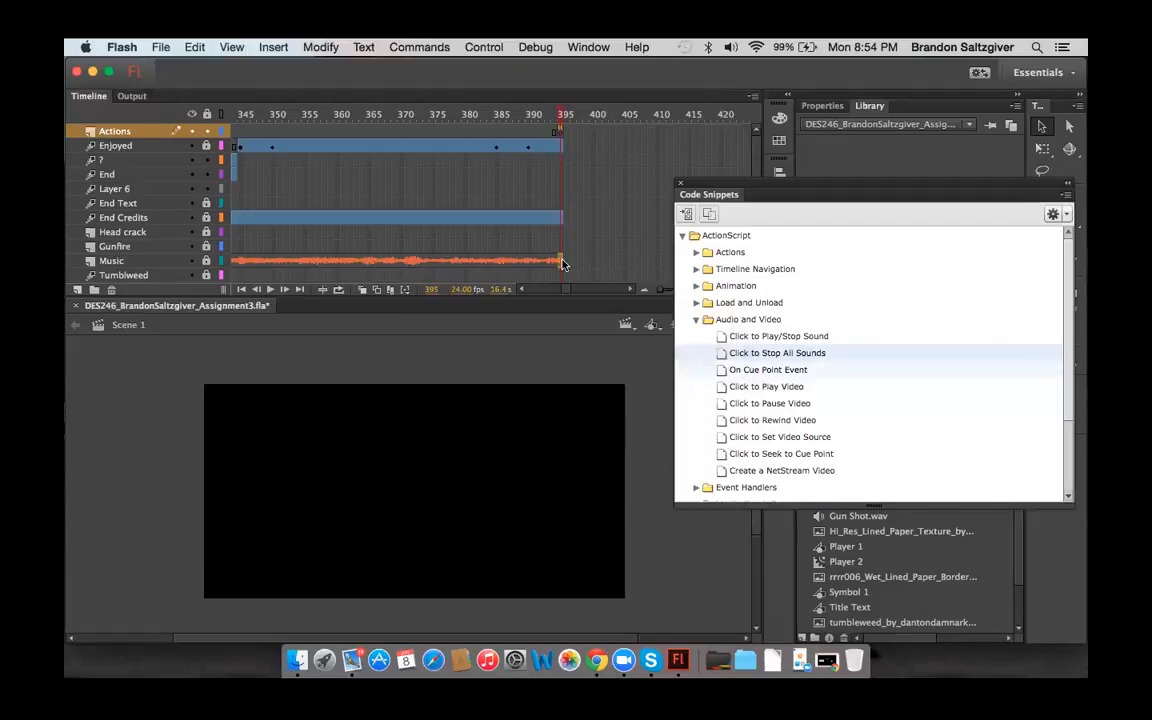
Make the Music layer active and dismiss the object-required alert from Click to Stop All Sounds.
left_click(112, 260)
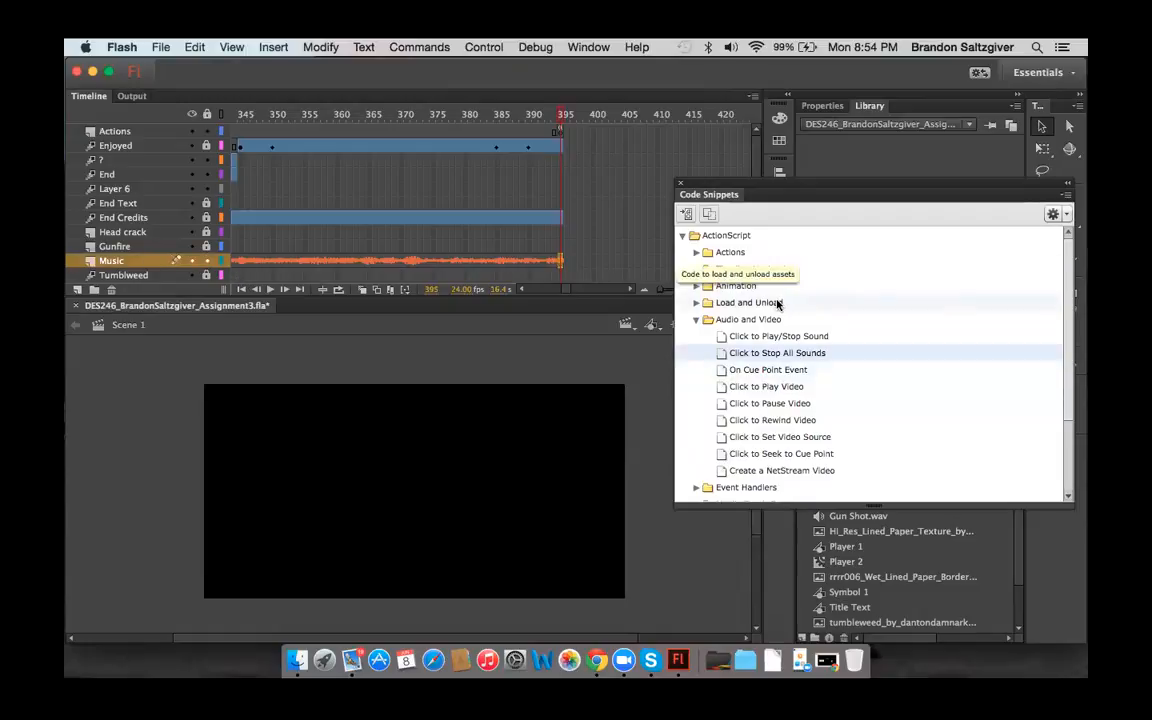
mouse_move(776, 352)
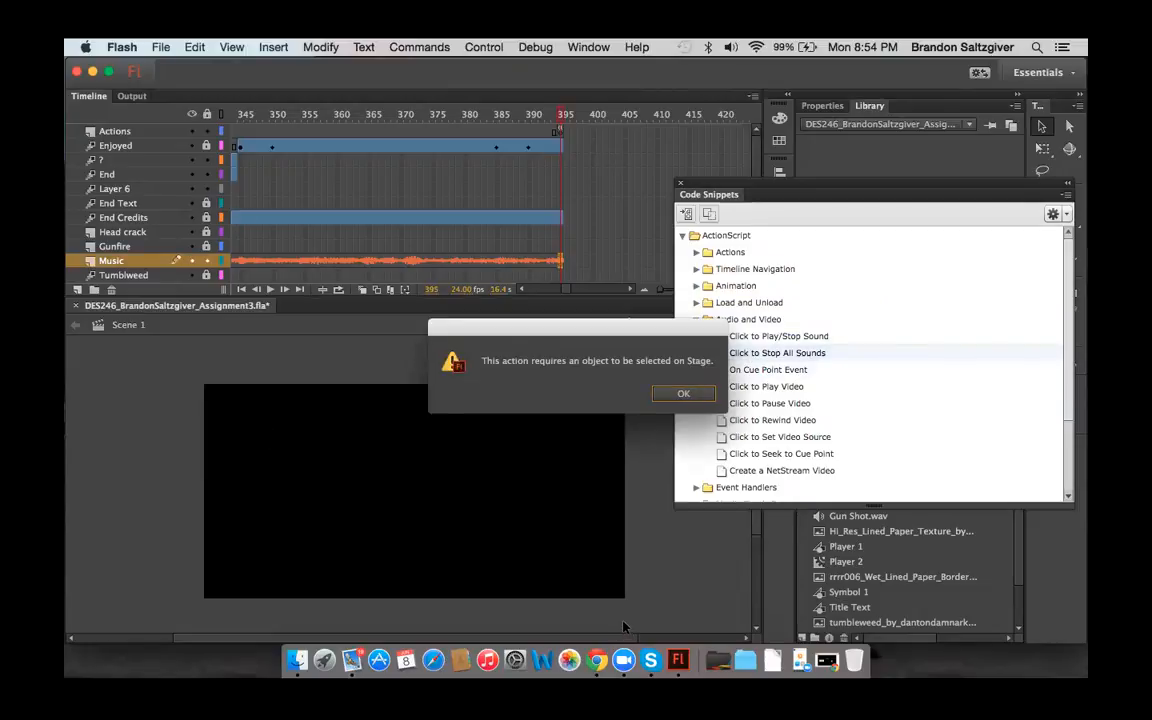
mouse_move(656, 450)
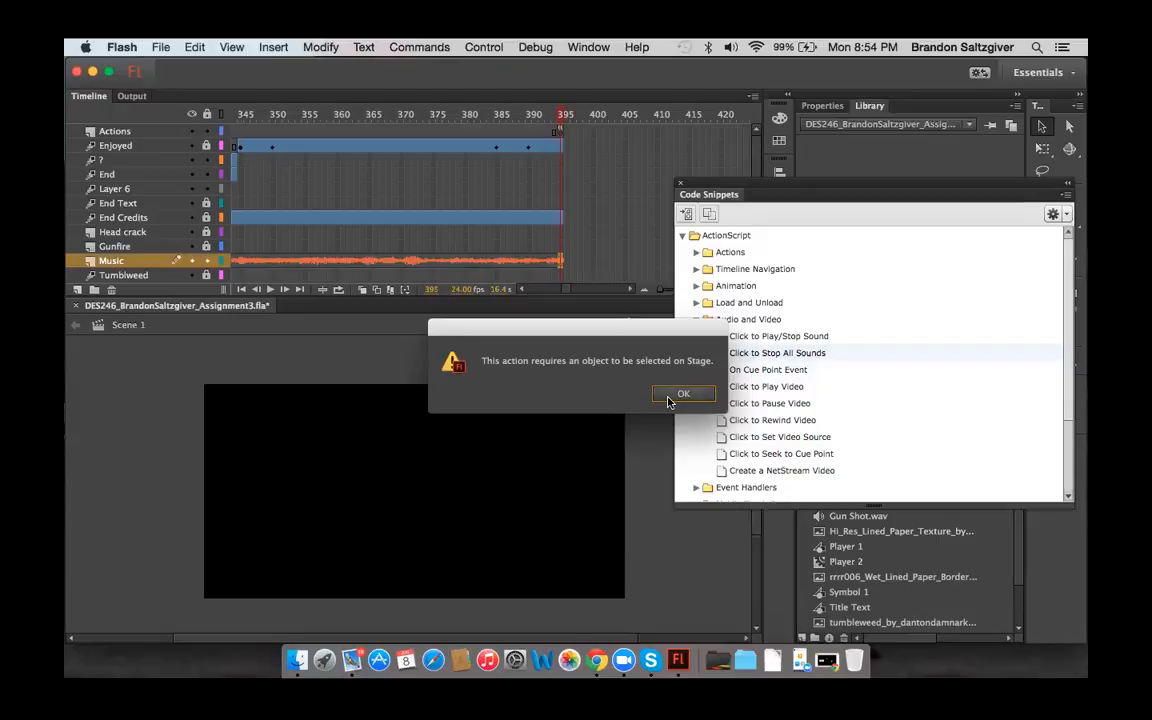
left_click(684, 392)
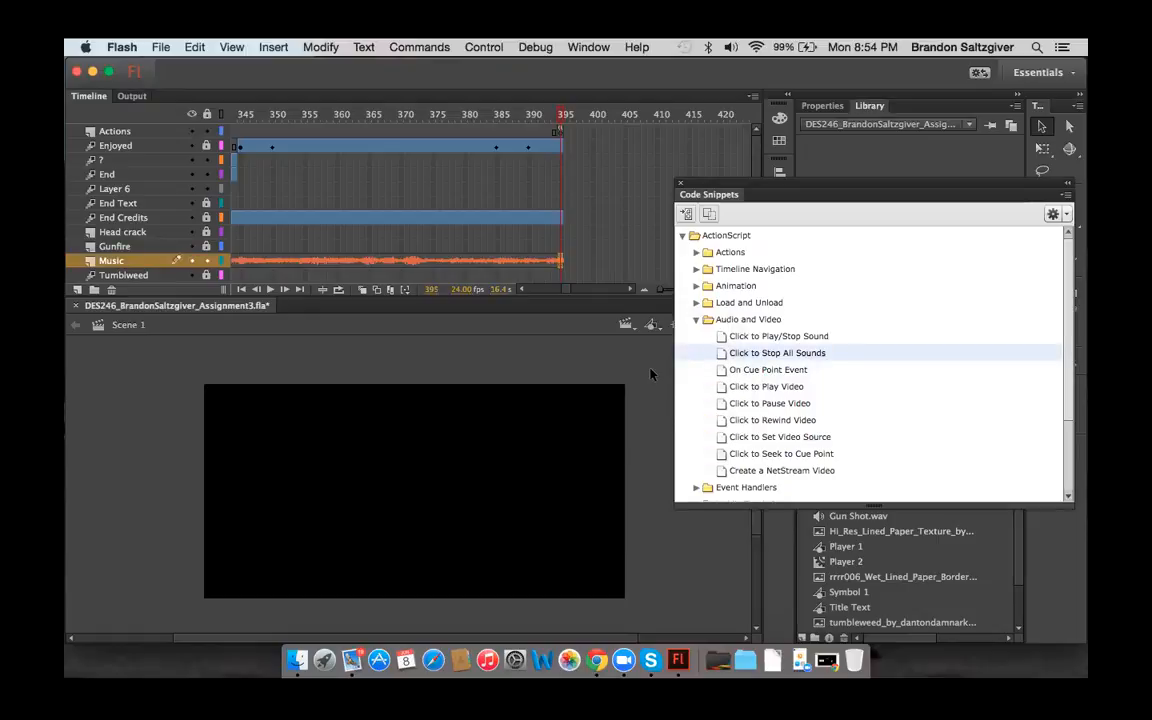
mouse_move(656, 364)
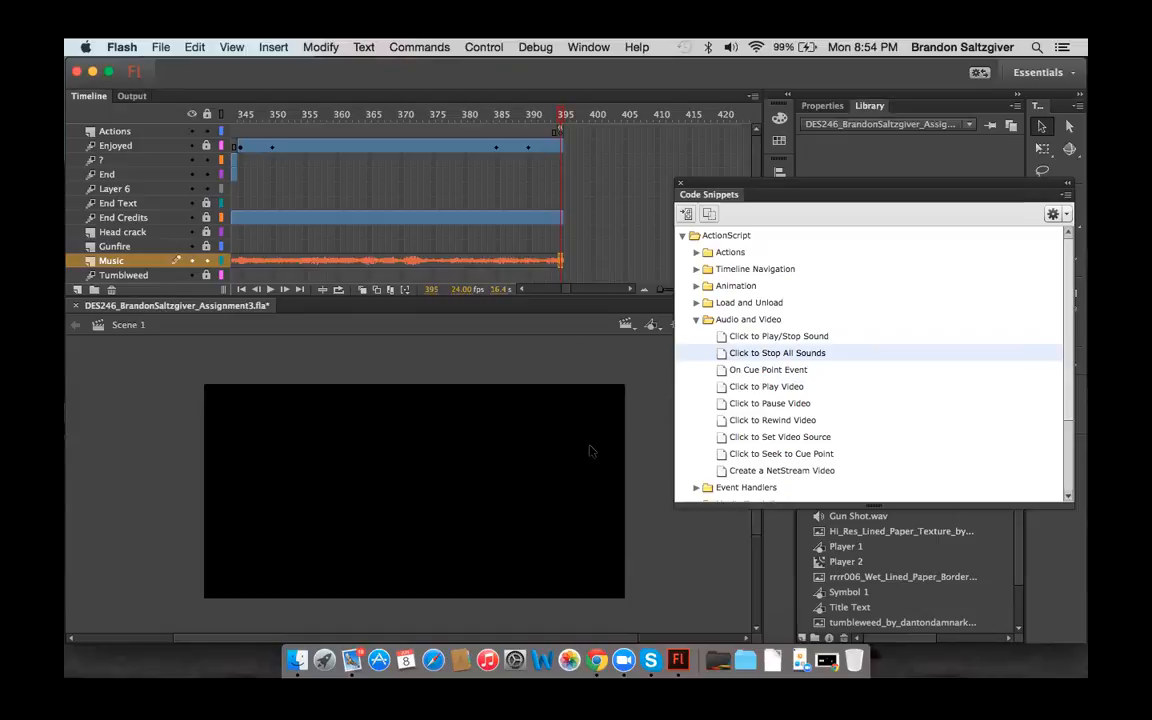
mouse_move(584, 224)
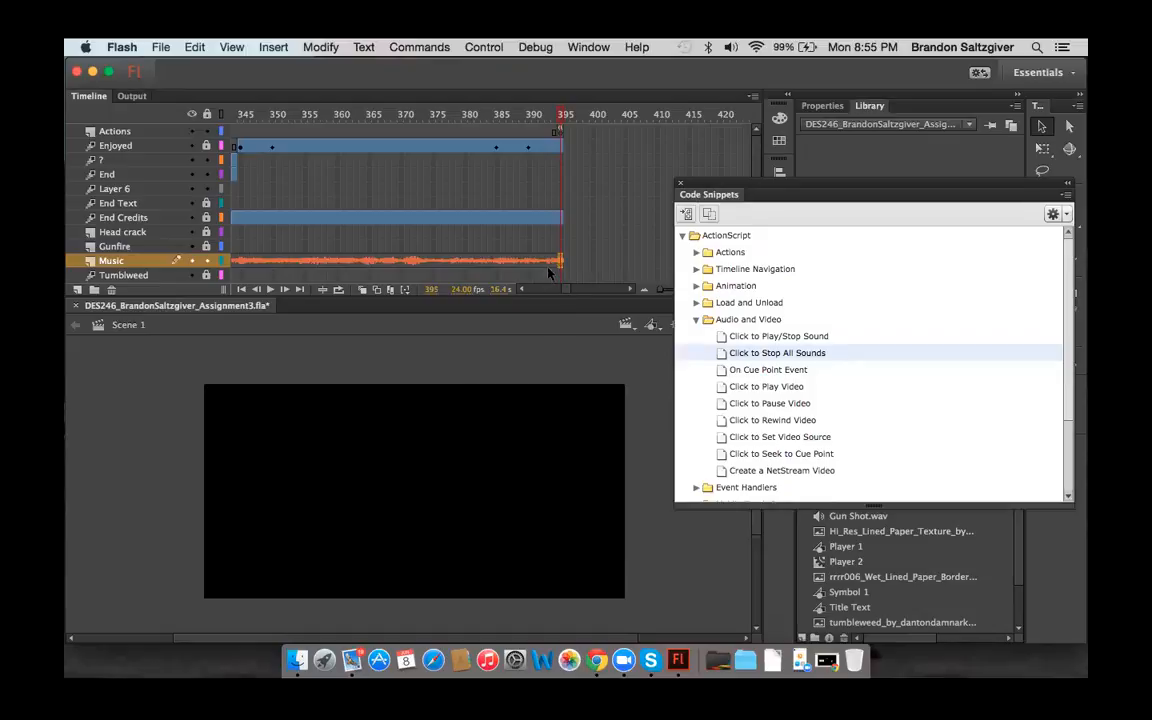
mouse_move(544, 176)
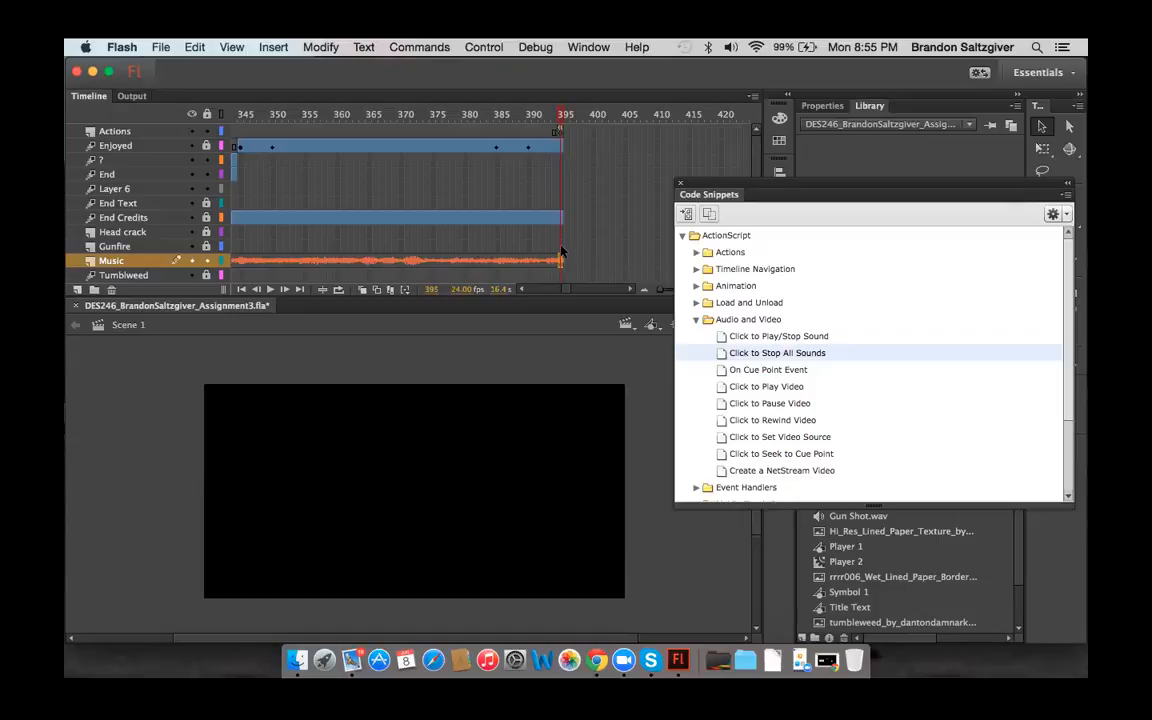
mouse_move(736, 342)
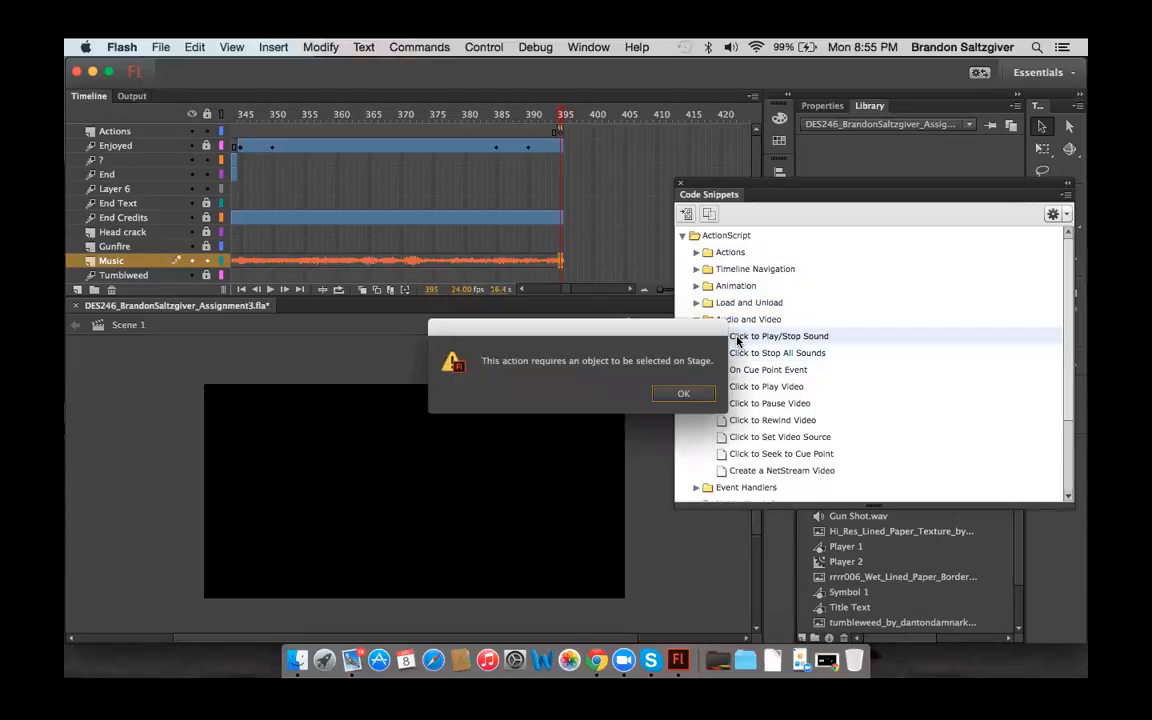
Dismiss the object-required alerts raised by the Click to Play/Stop Sound snippet.
left_click(684, 392)
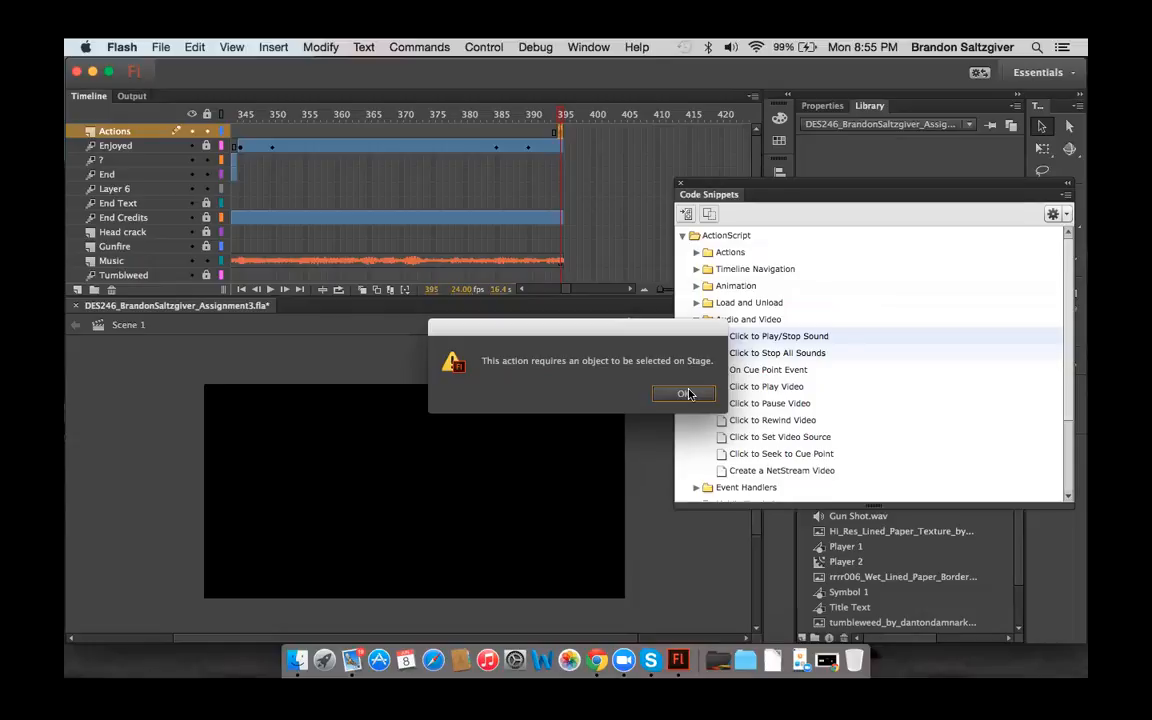
left_click(684, 392)
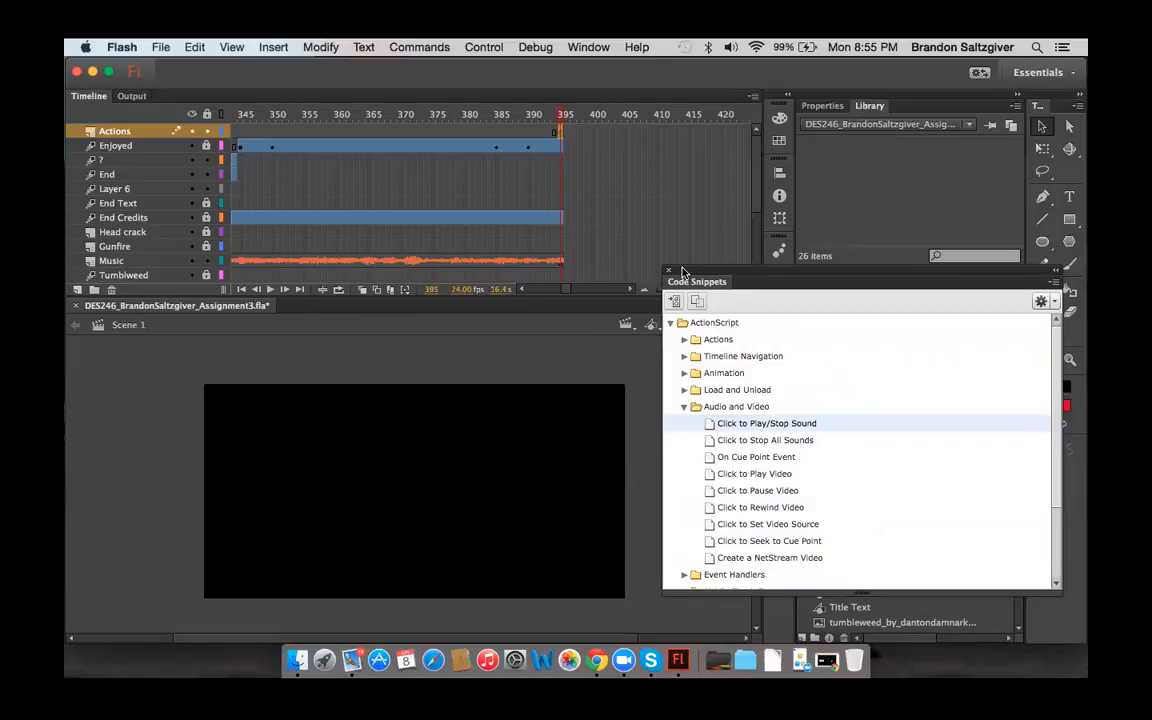
mouse_move(688, 270)
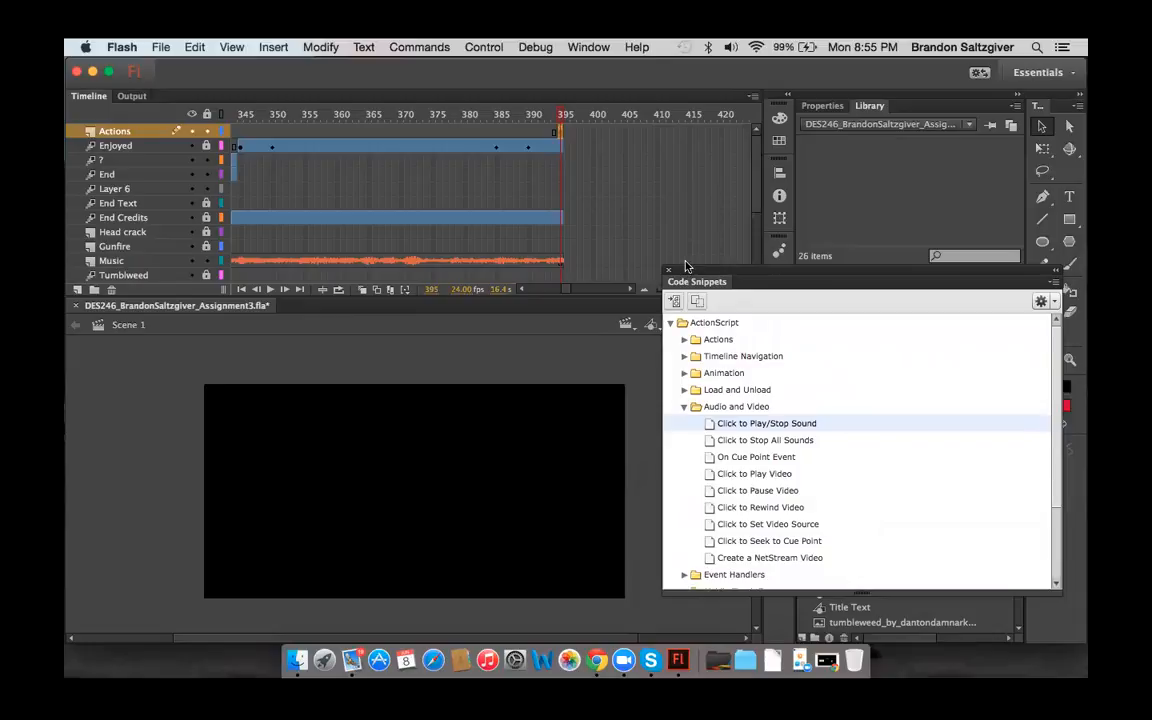
mouse_move(640, 160)
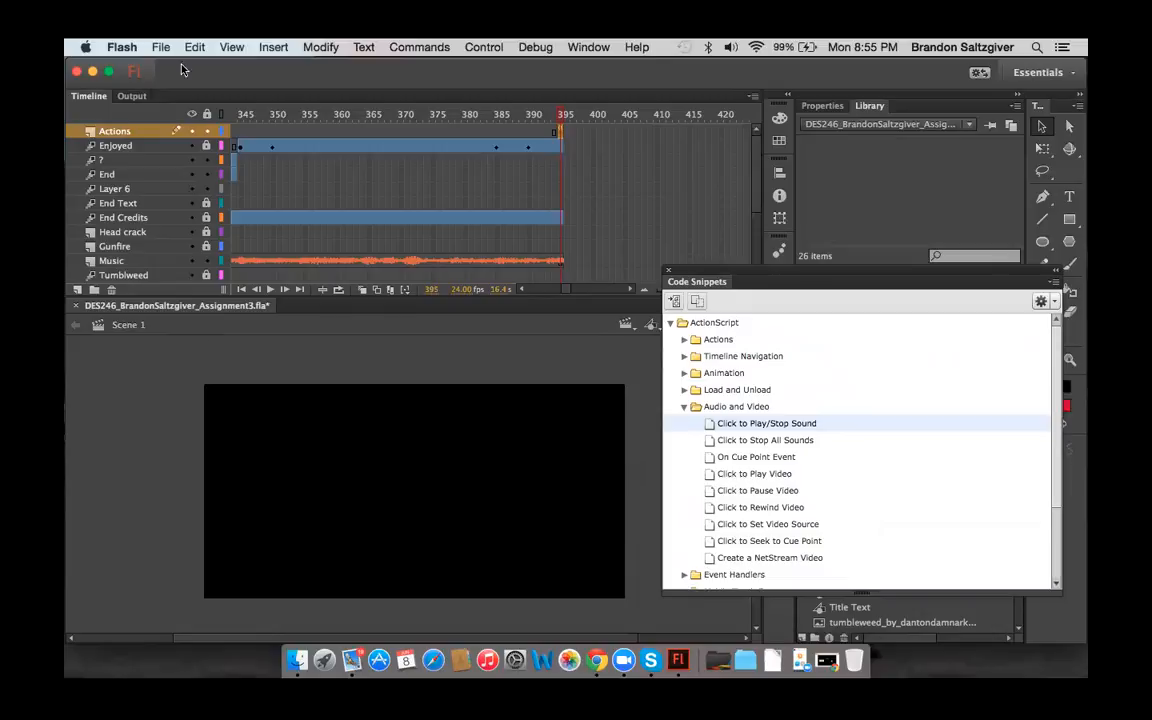
mouse_move(160, 52)
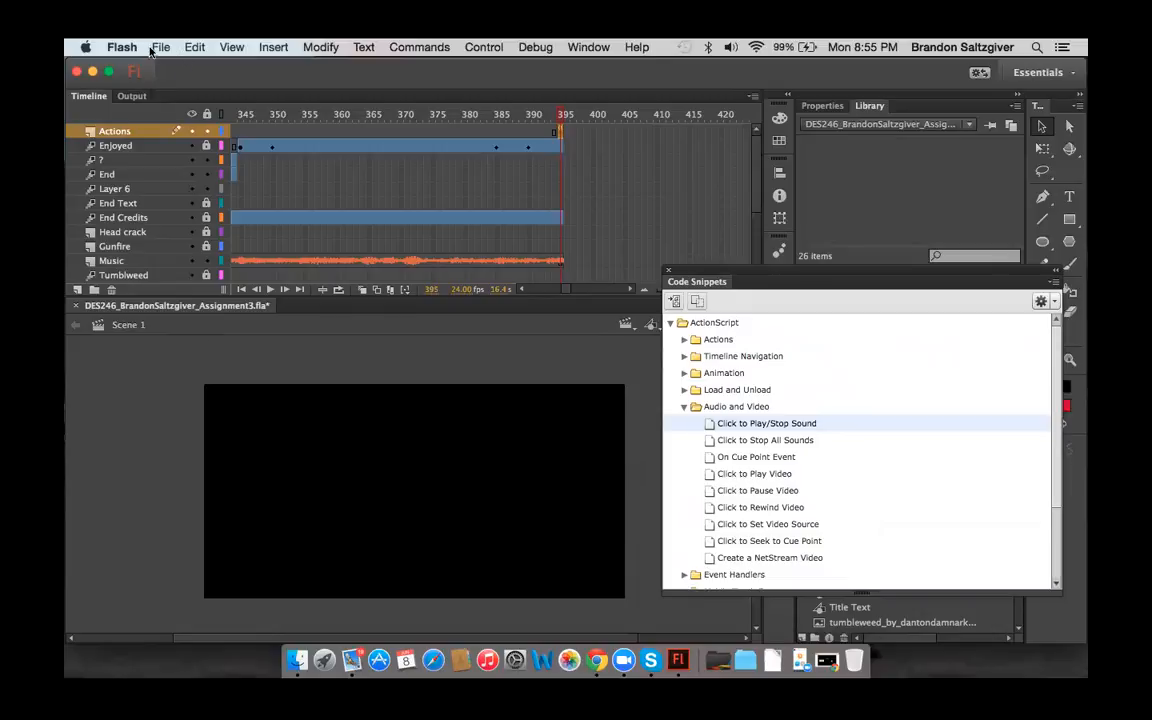
mouse_move(156, 52)
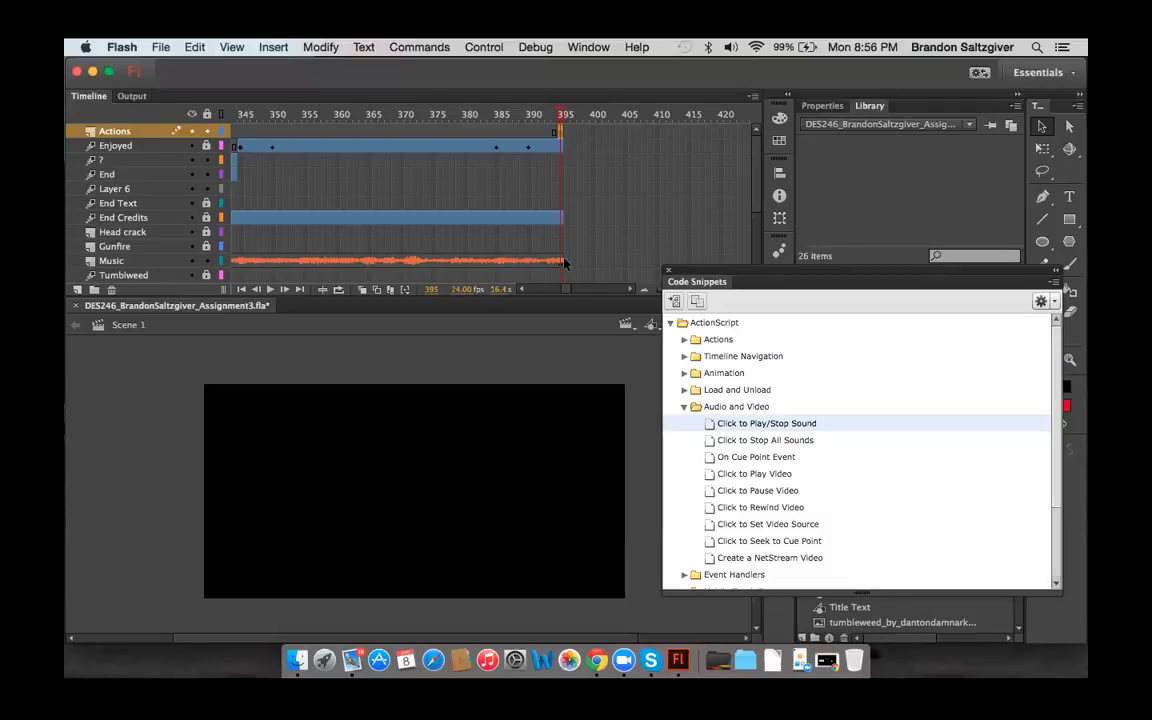
mouse_move(148, 152)
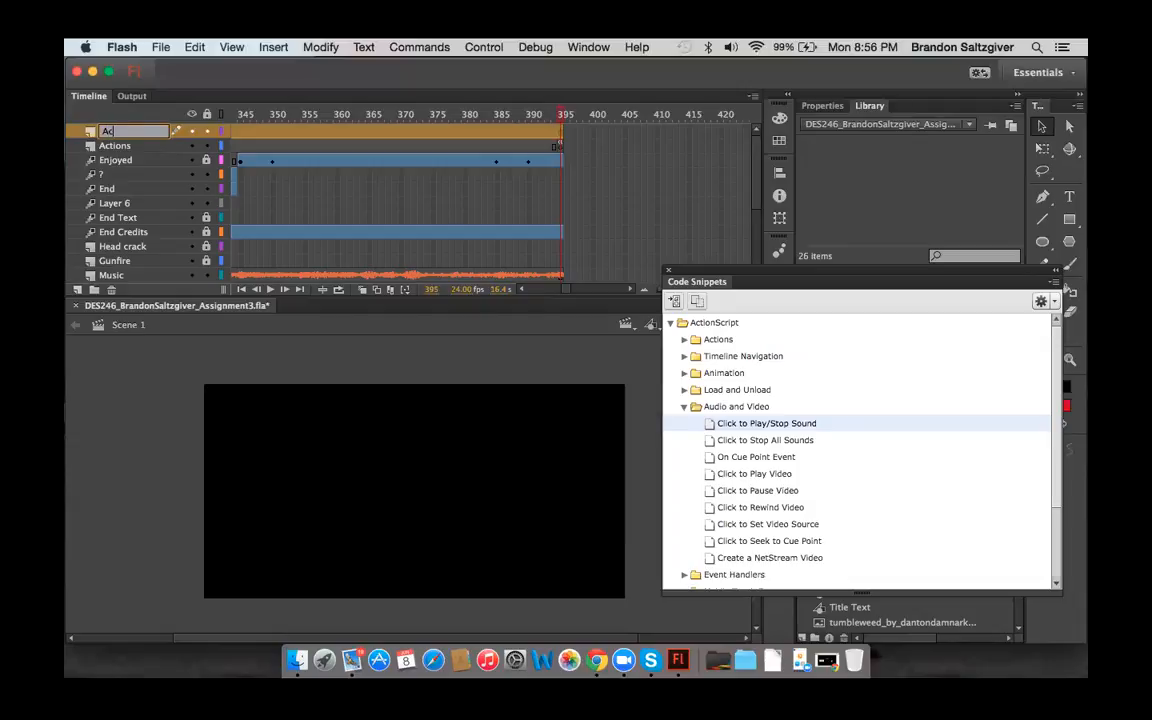
Name the new top layer Actions 2 and dismiss the alert from retrying Click to Stop All Sounds.
type("Actions 2")
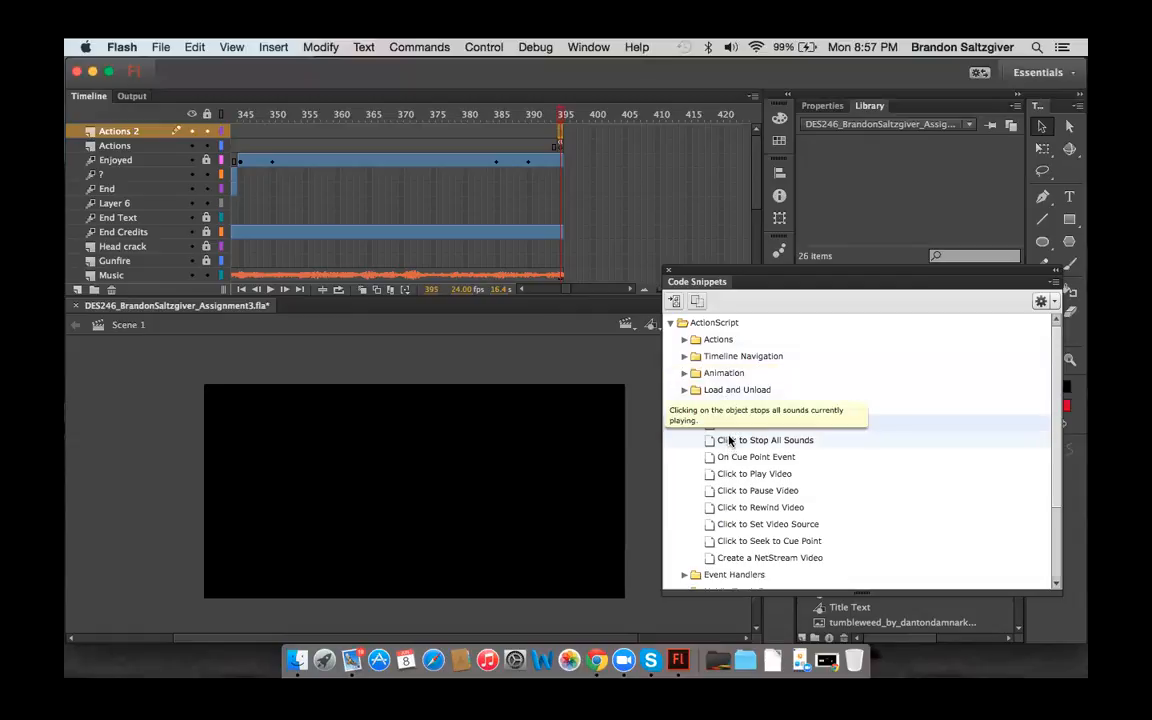
mouse_move(732, 444)
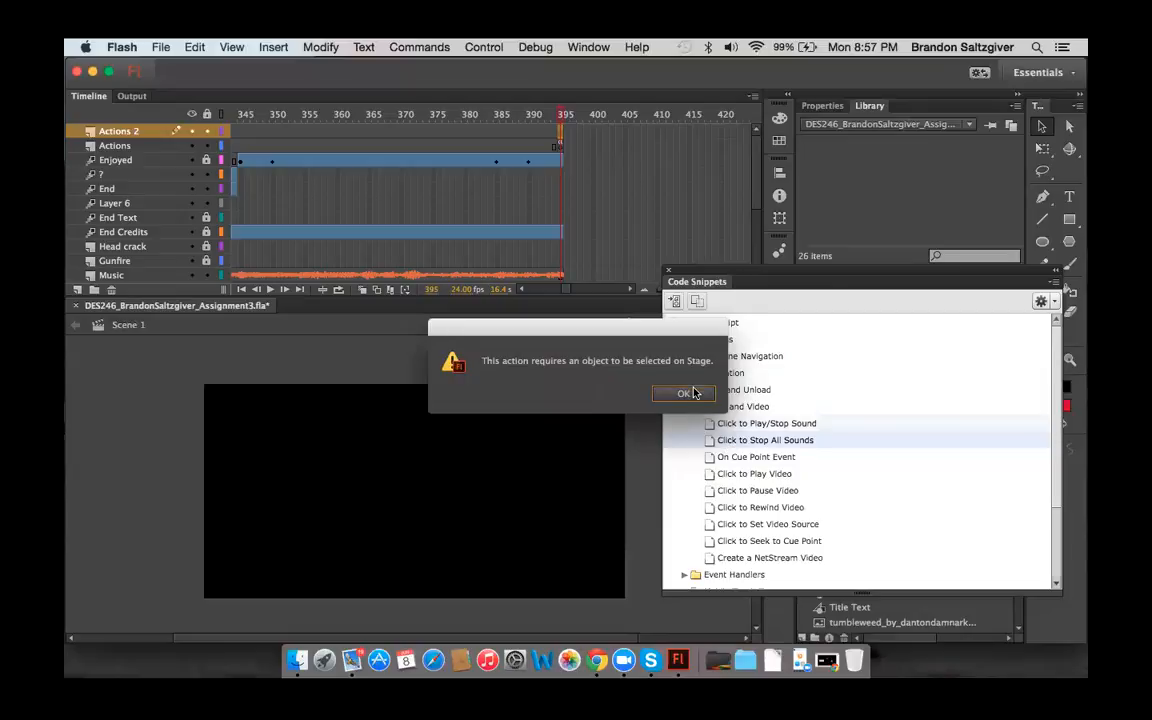
left_click(684, 392)
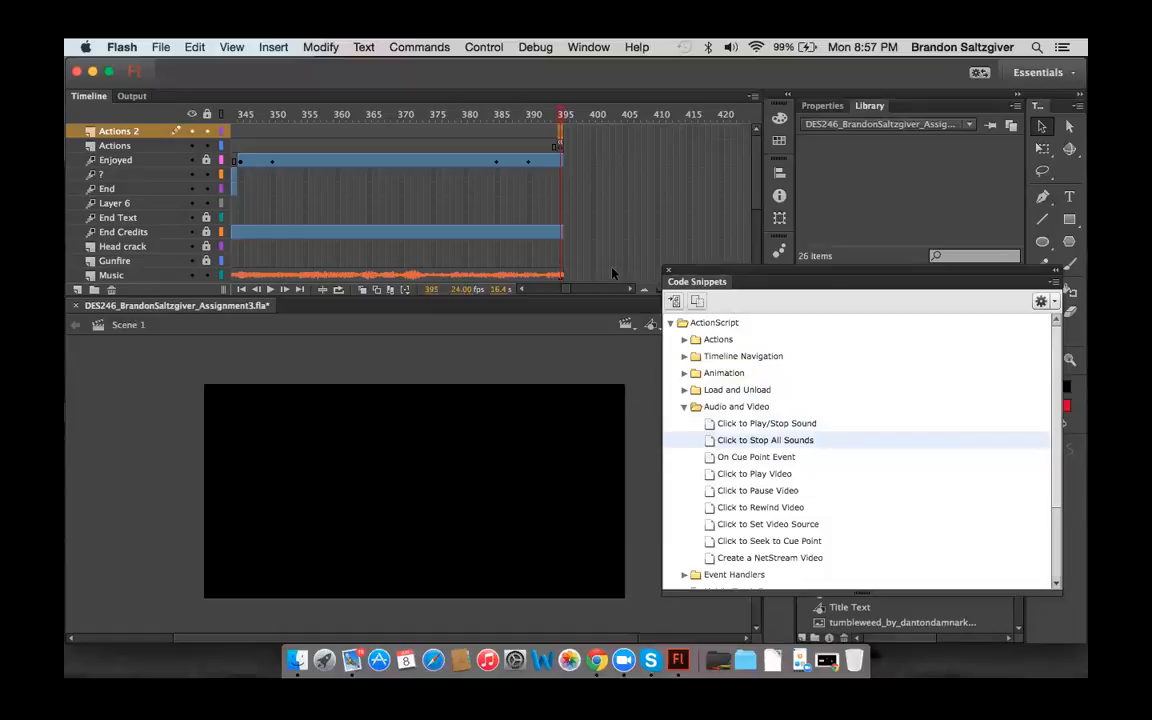
mouse_move(568, 168)
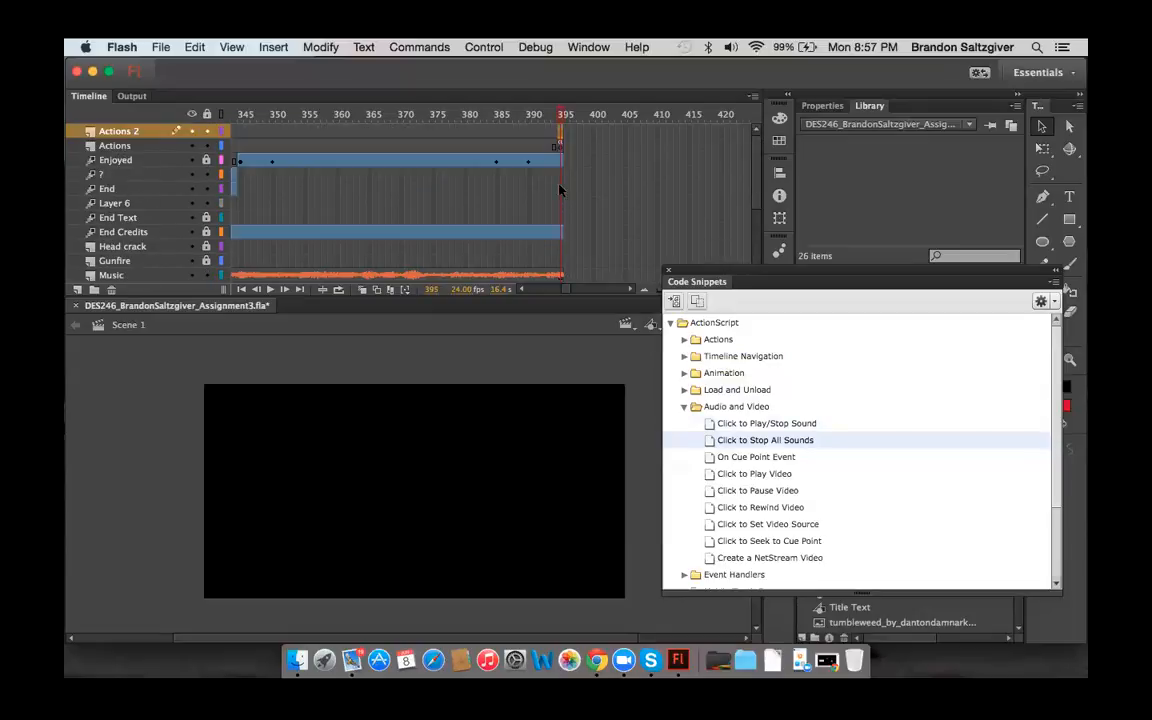
mouse_move(528, 232)
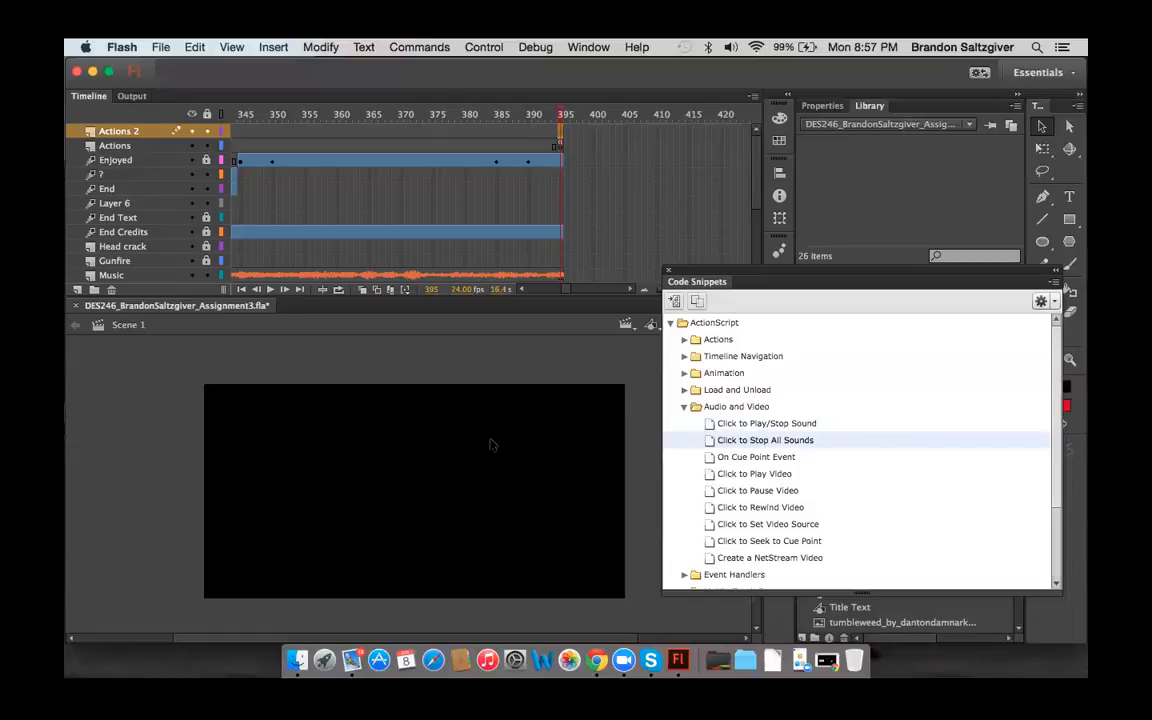
mouse_move(416, 458)
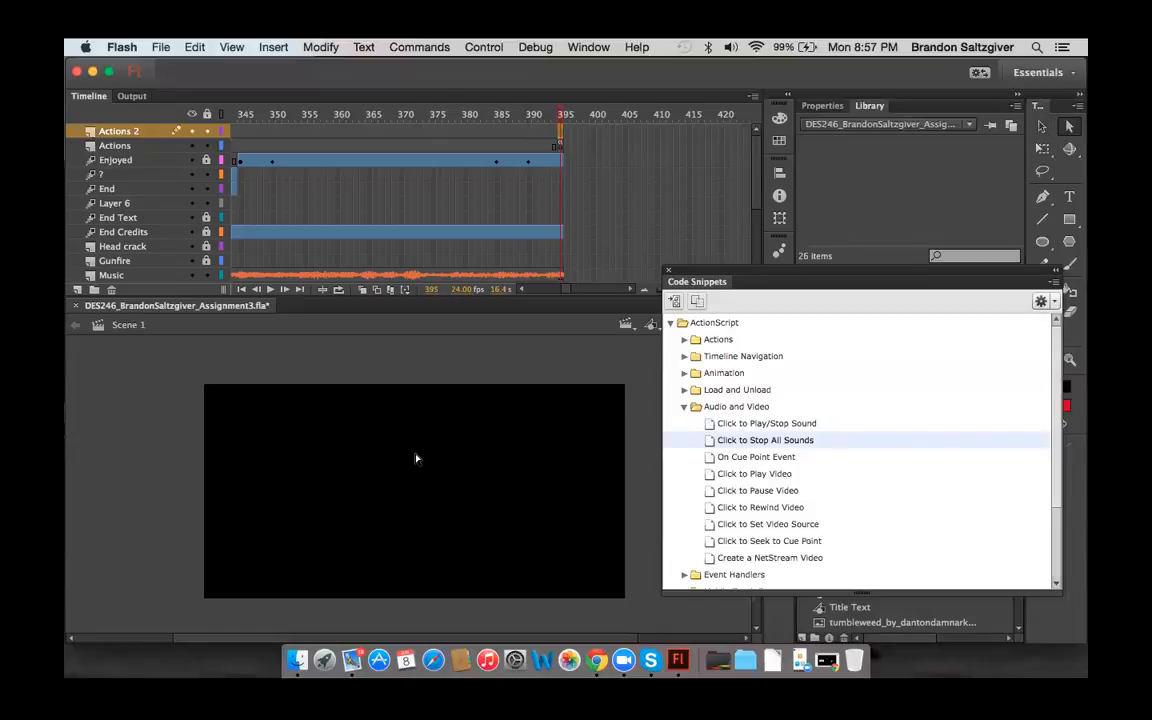
mouse_move(168, 380)
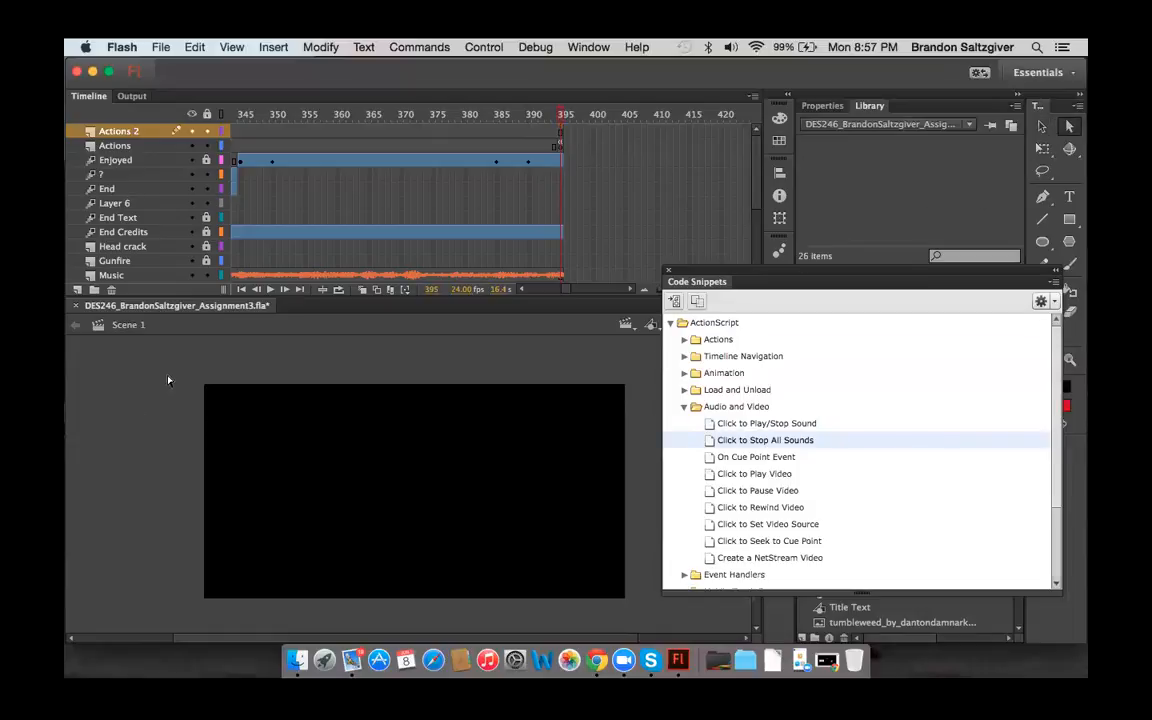
mouse_move(652, 624)
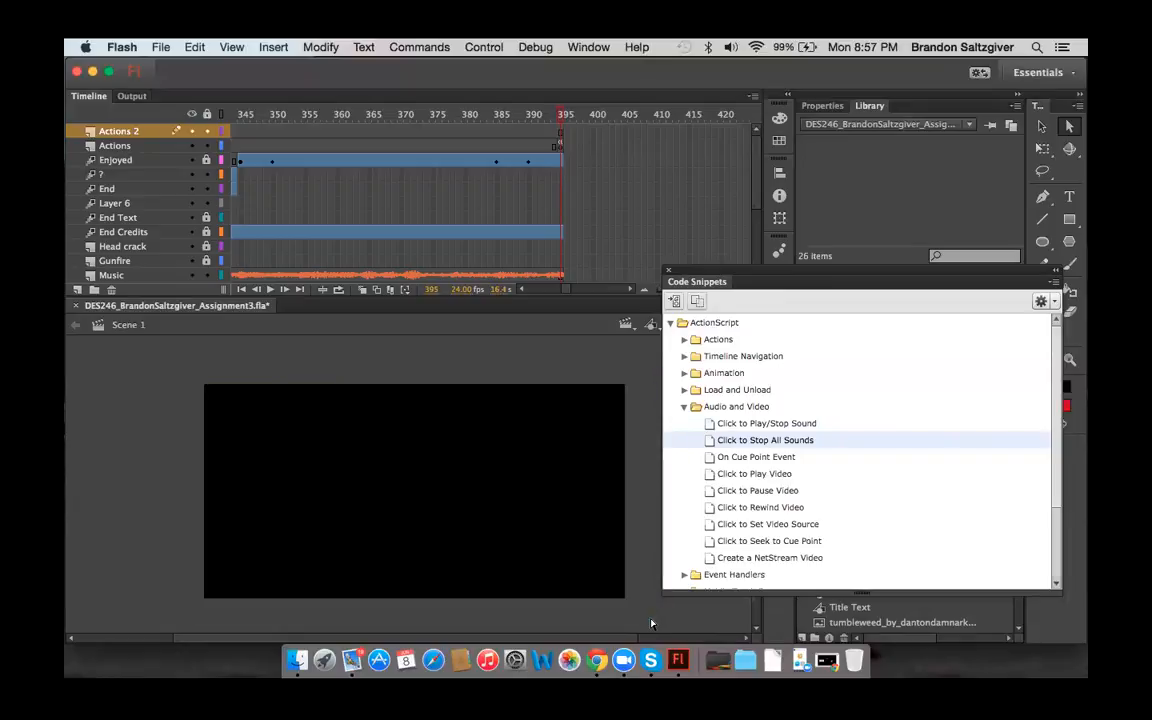
mouse_move(1044, 92)
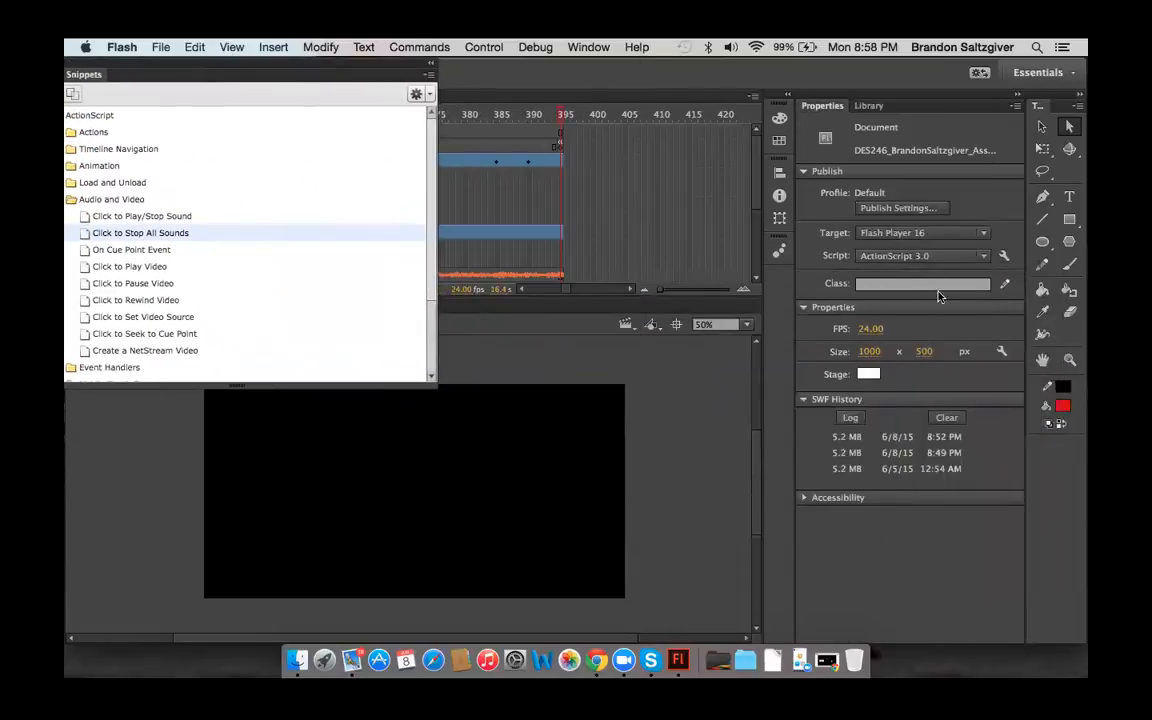
mouse_move(728, 268)
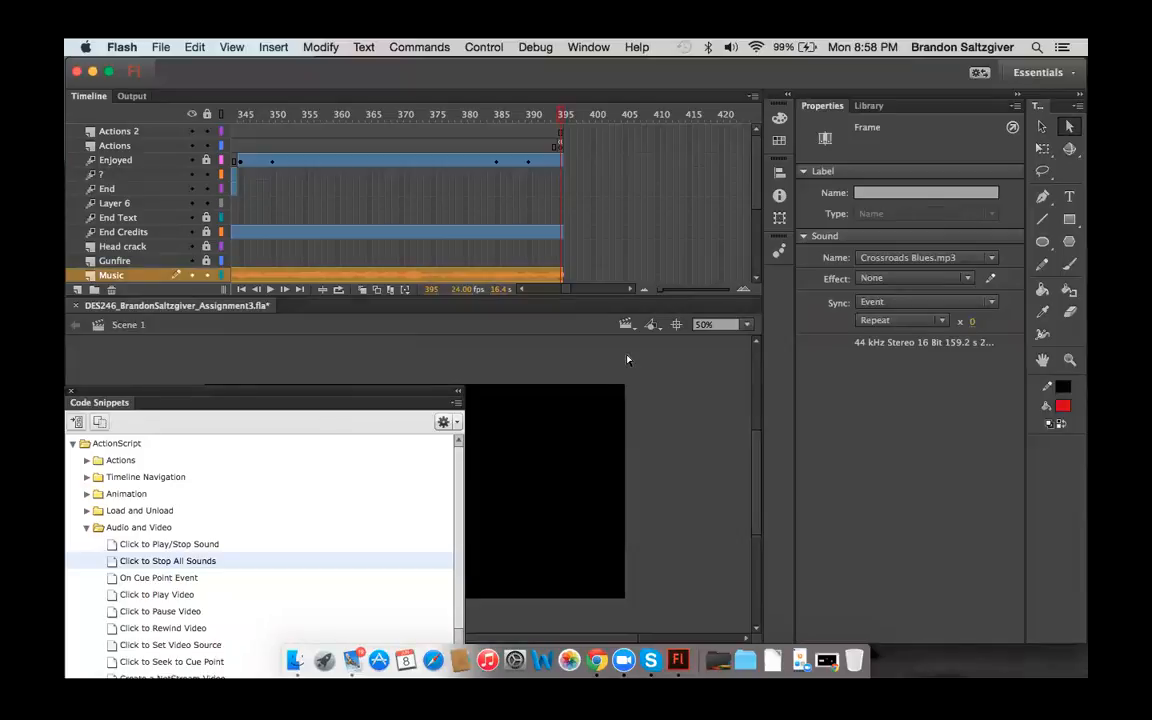
mouse_move(336, 344)
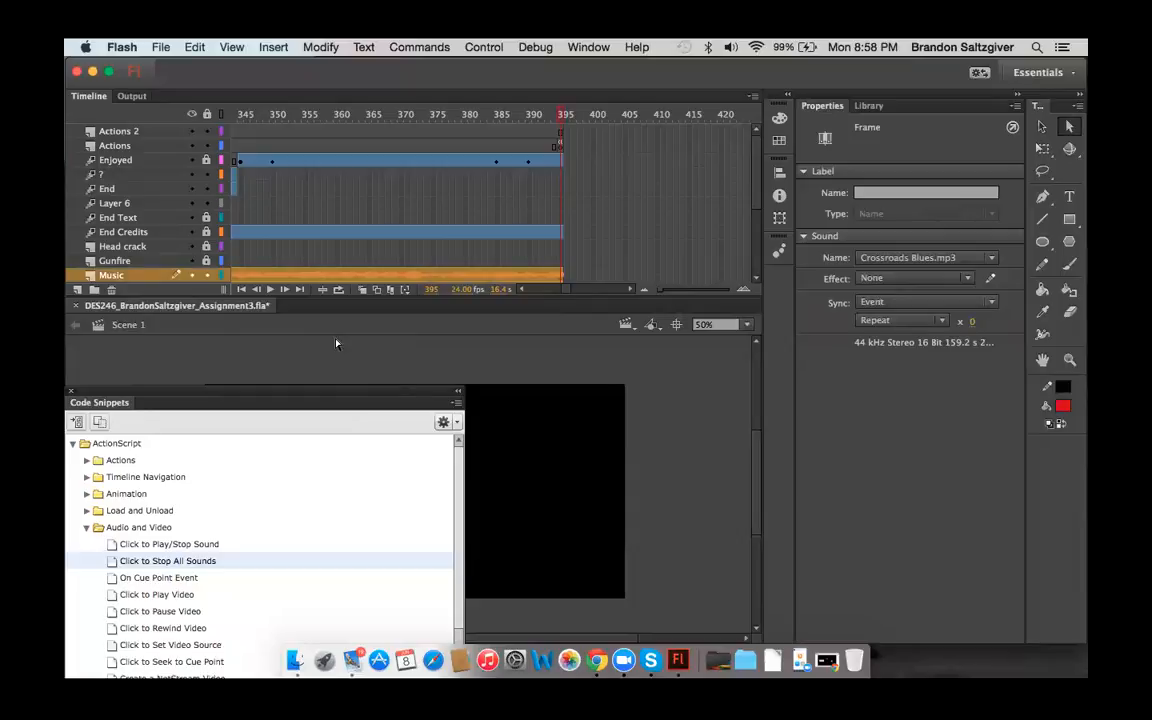
Clear the Music frame's sound selection so the frame properties list no sound.
left_click(116, 132)
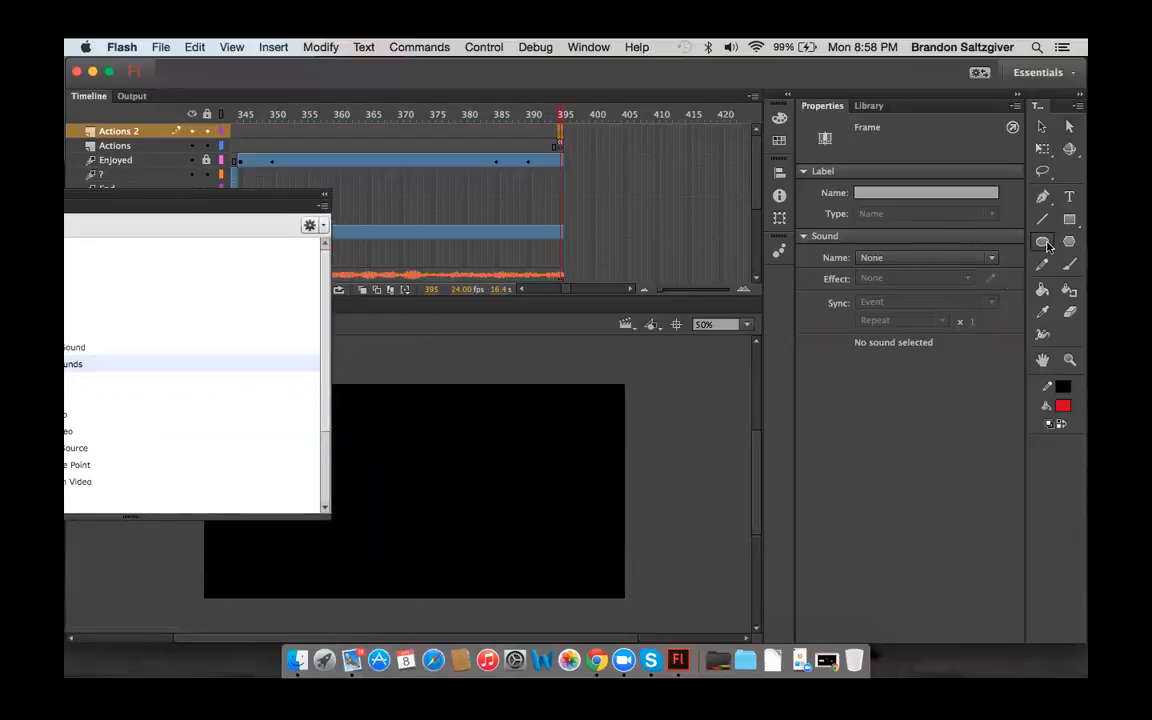
Choose the Oval tool to draw a filled ellipse on the Assignment 3 stage.
left_click(1042, 240)
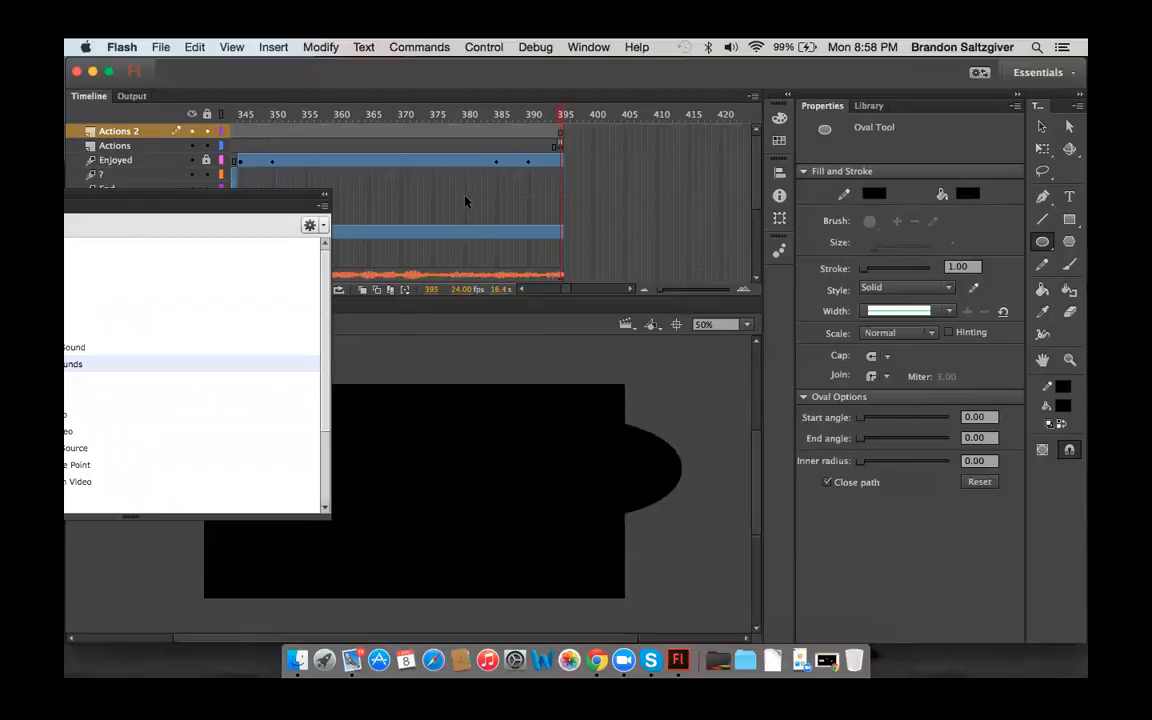
mouse_move(572, 170)
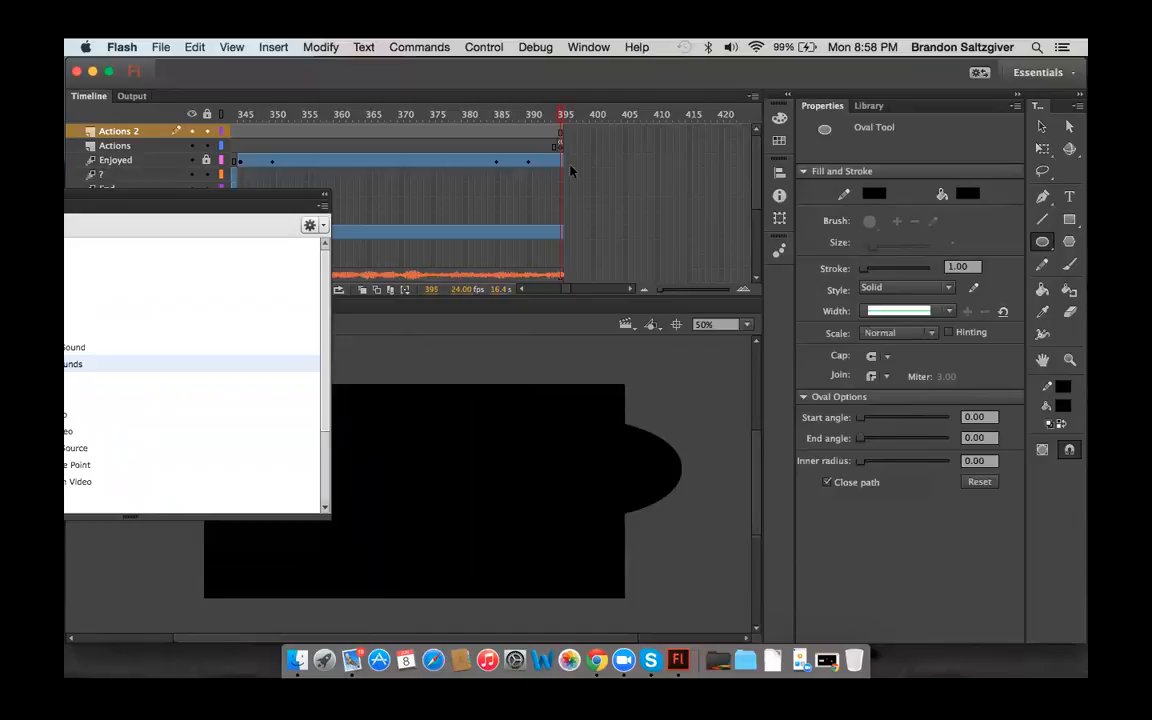
mouse_move(278, 204)
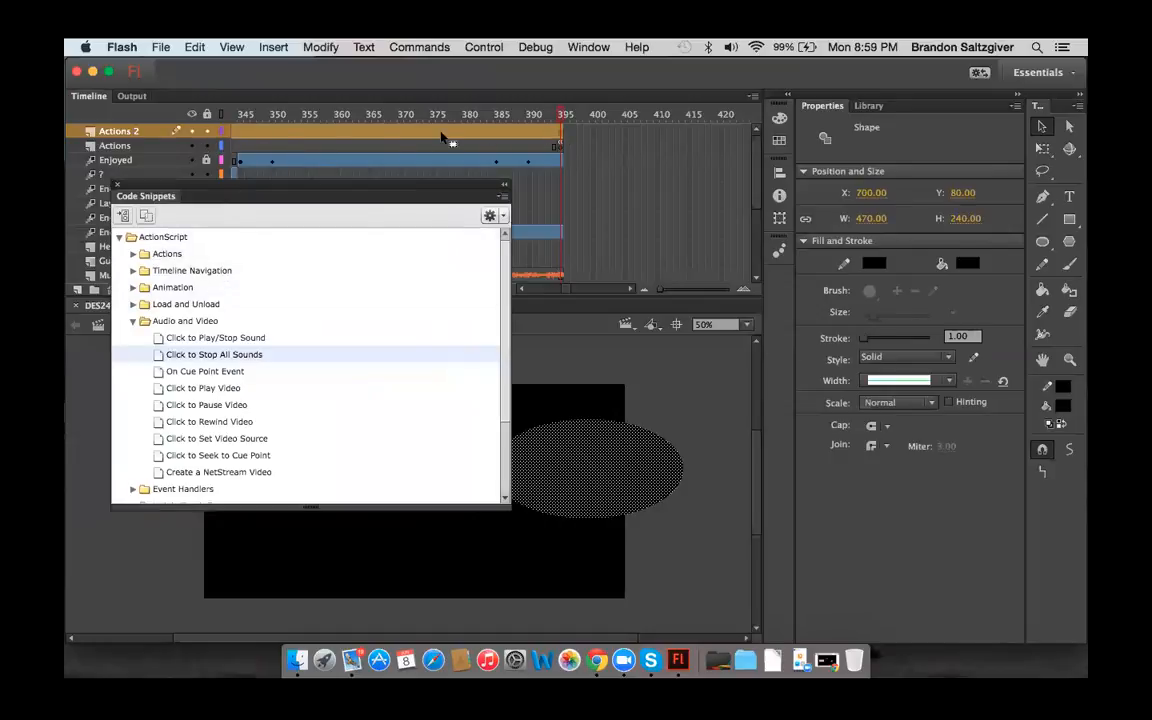
mouse_move(512, 144)
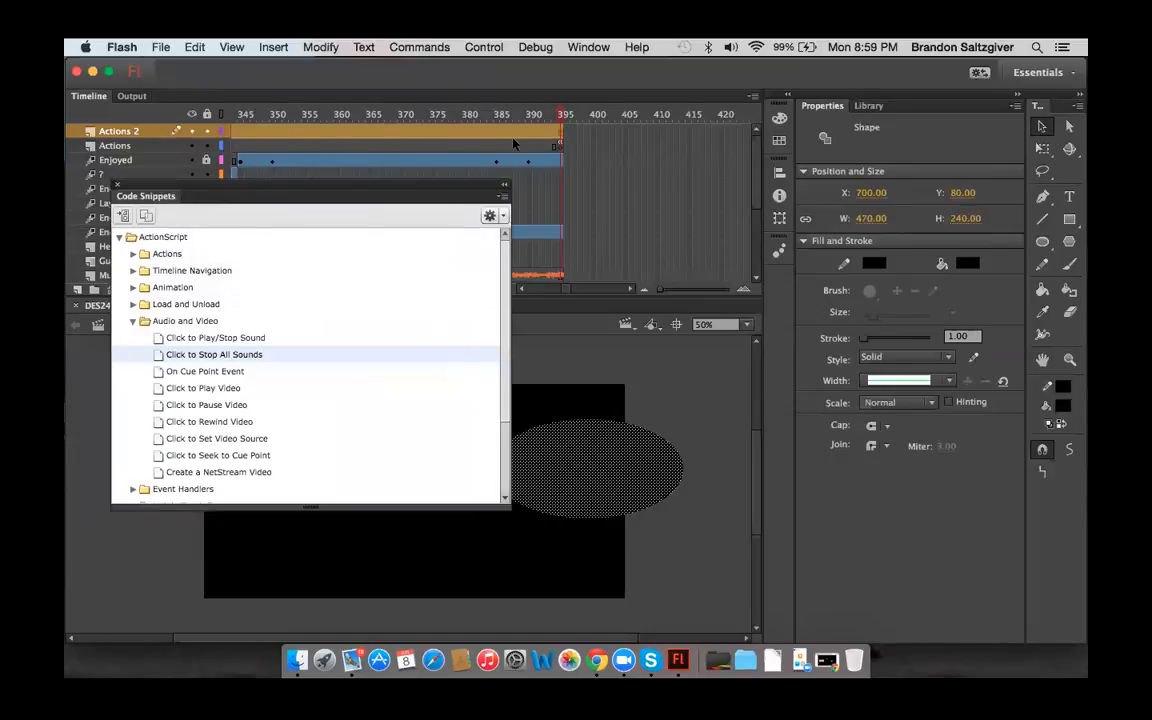
mouse_move(502, 136)
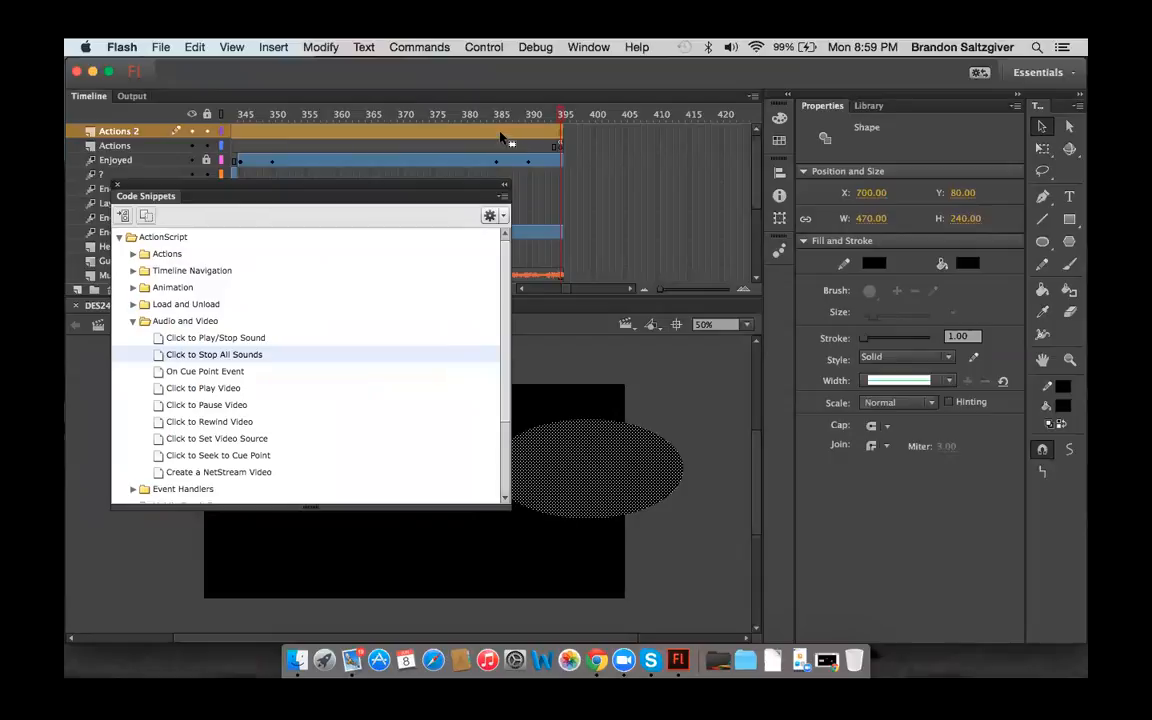
mouse_move(214, 354)
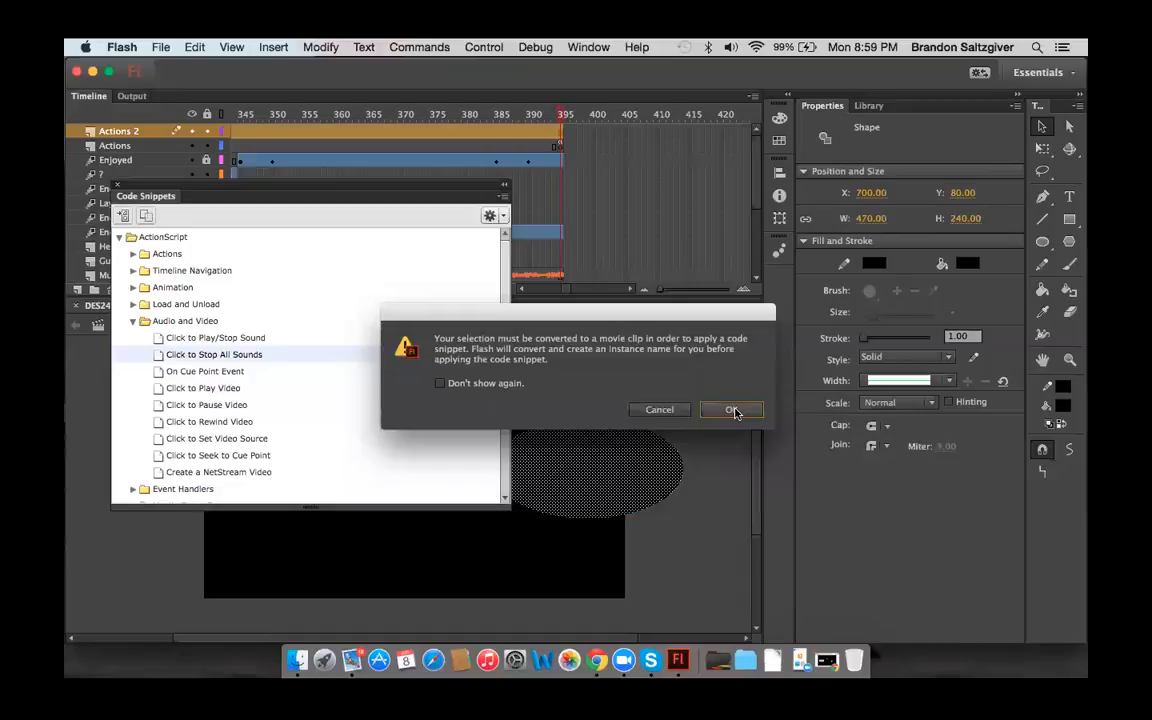
Convert the ellipse to a movie clip and review the movieClip_1 CLICK stop-all-sounds handler in frame 395.
left_click(732, 408)
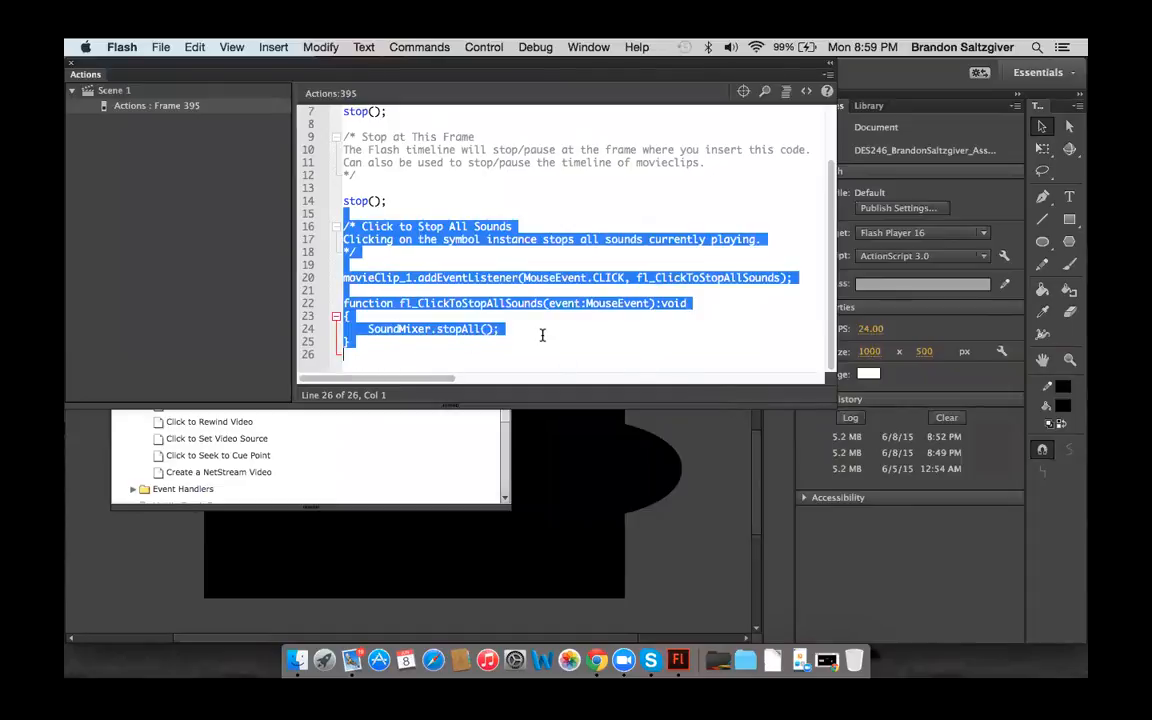
mouse_move(672, 534)
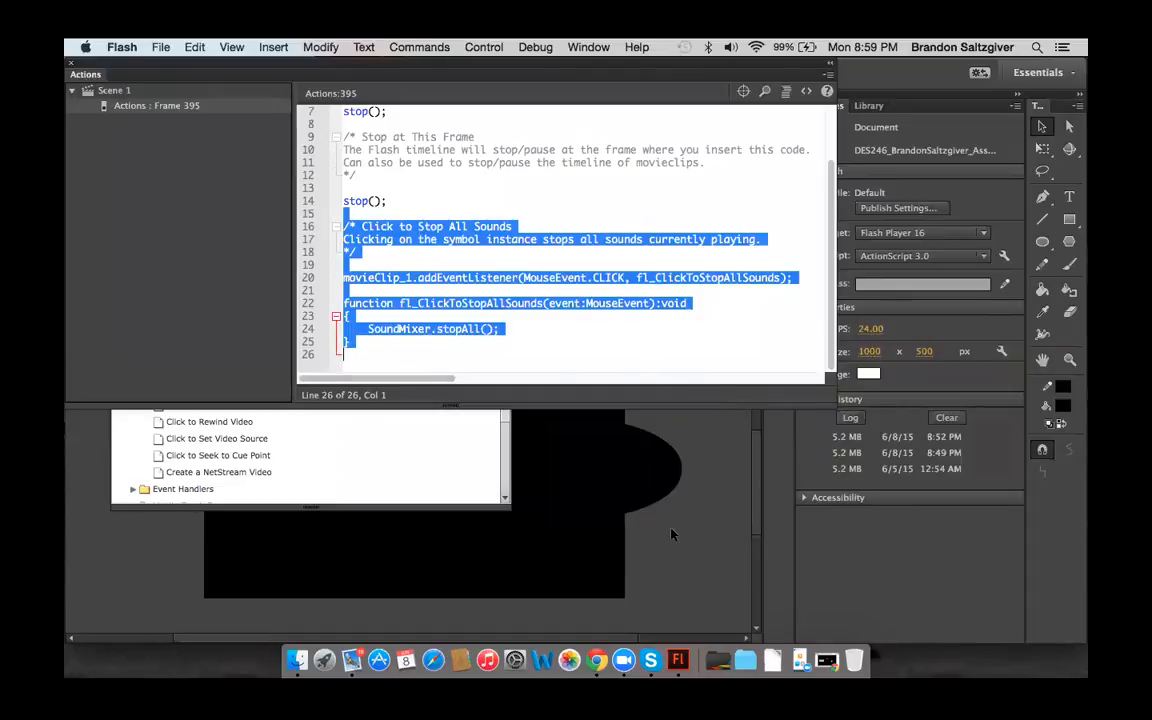
mouse_move(228, 60)
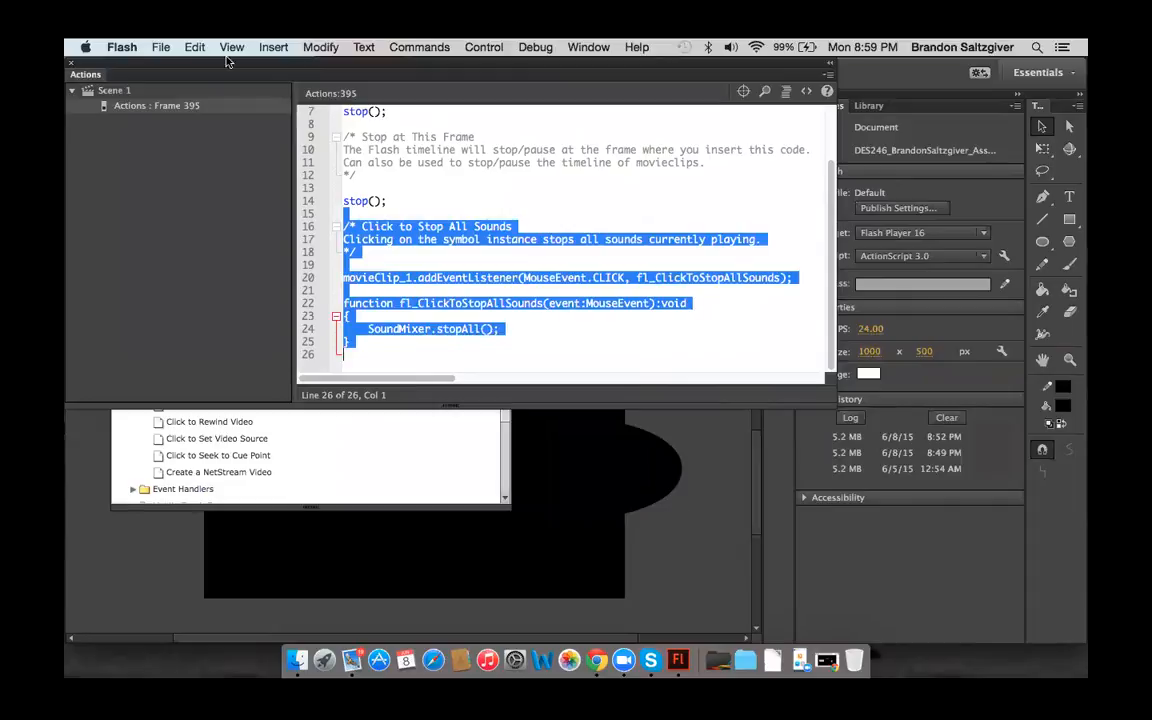
mouse_move(550, 334)
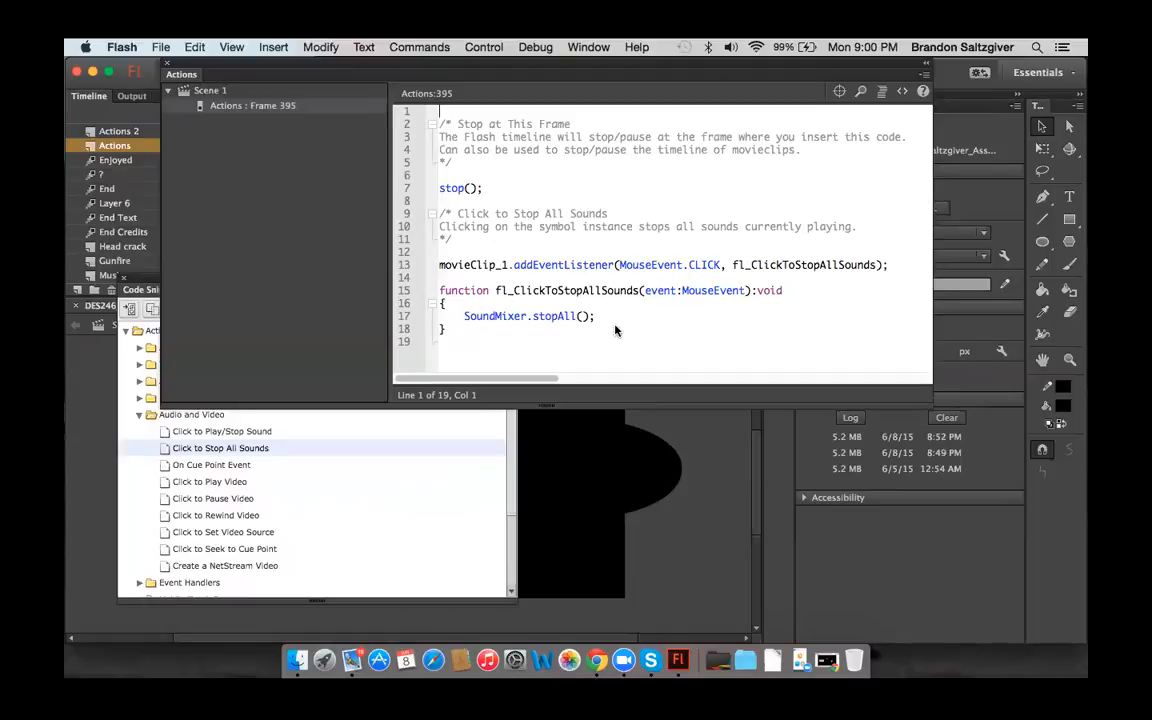
left_click_drag(440, 212, 594, 316)
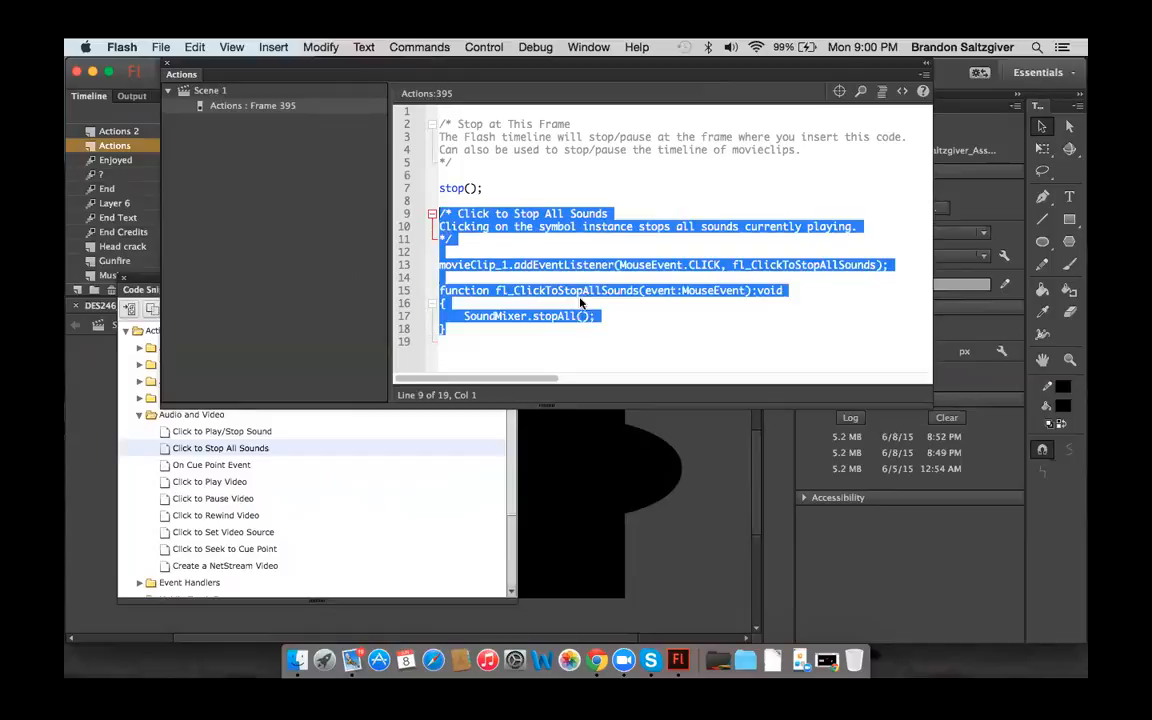
left_click(616, 324)
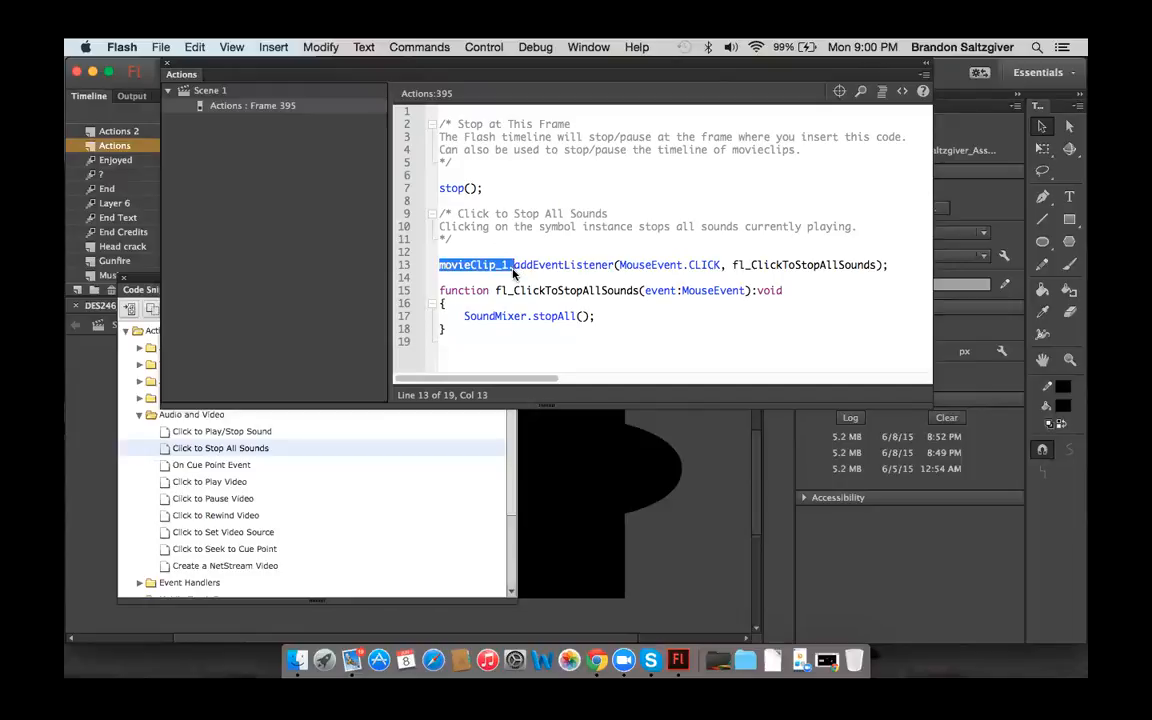
mouse_move(912, 300)
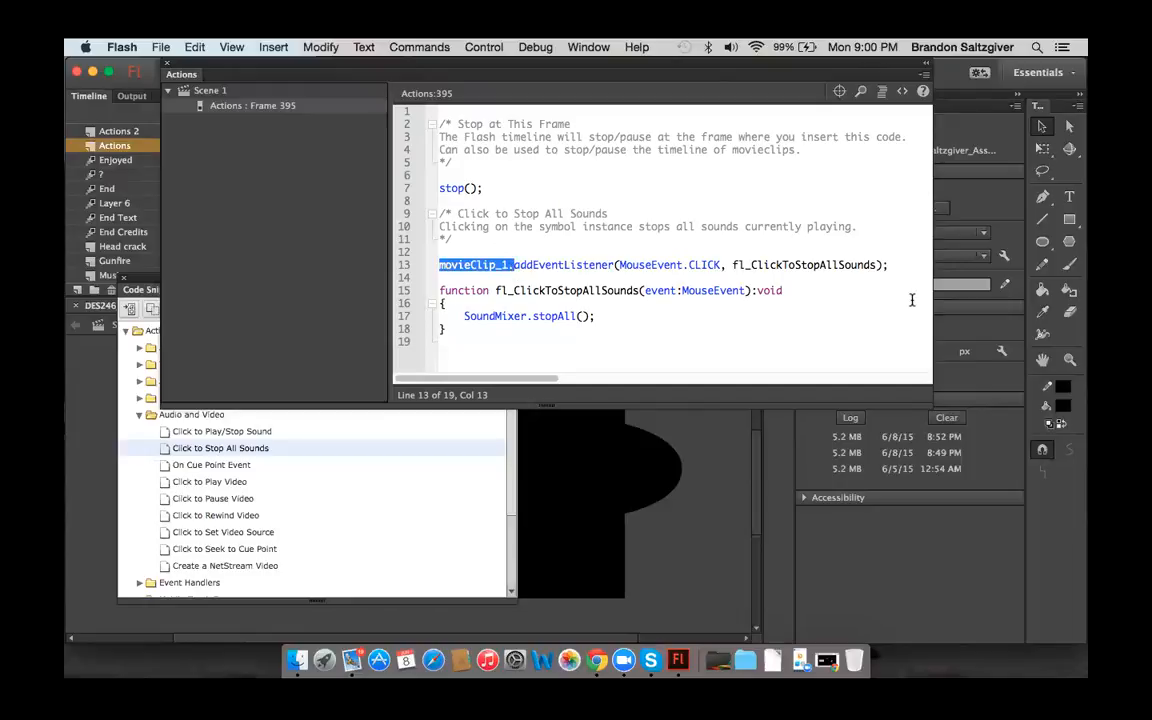
mouse_move(892, 264)
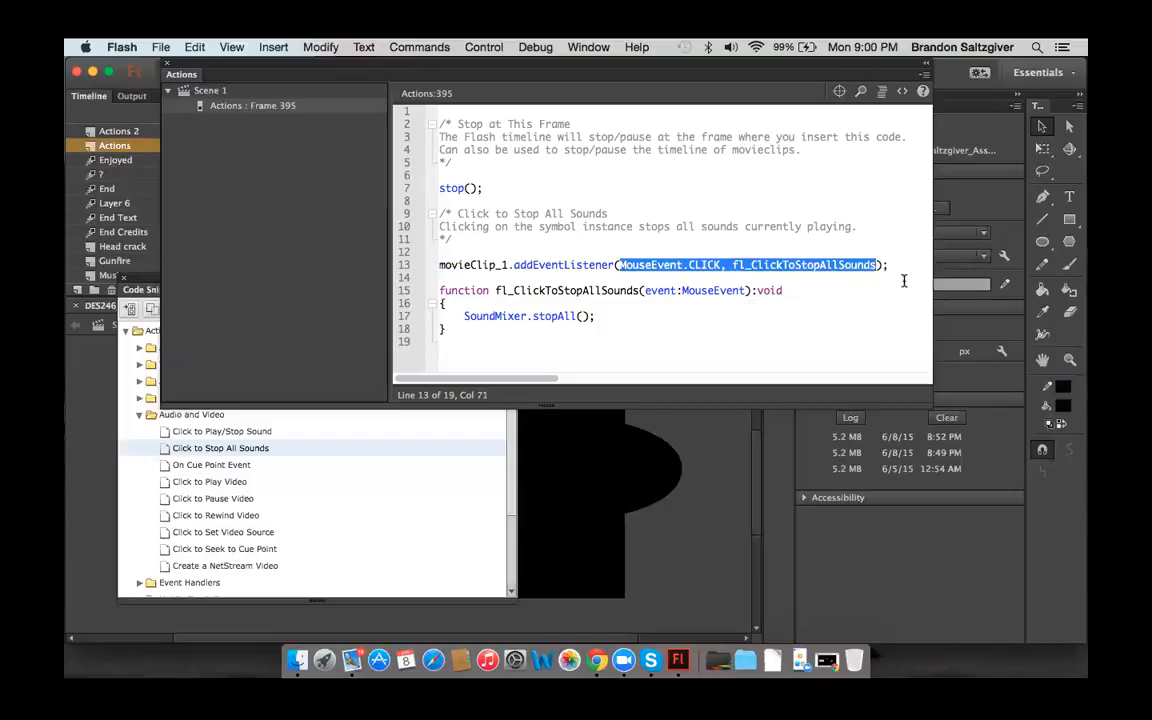
mouse_move(894, 290)
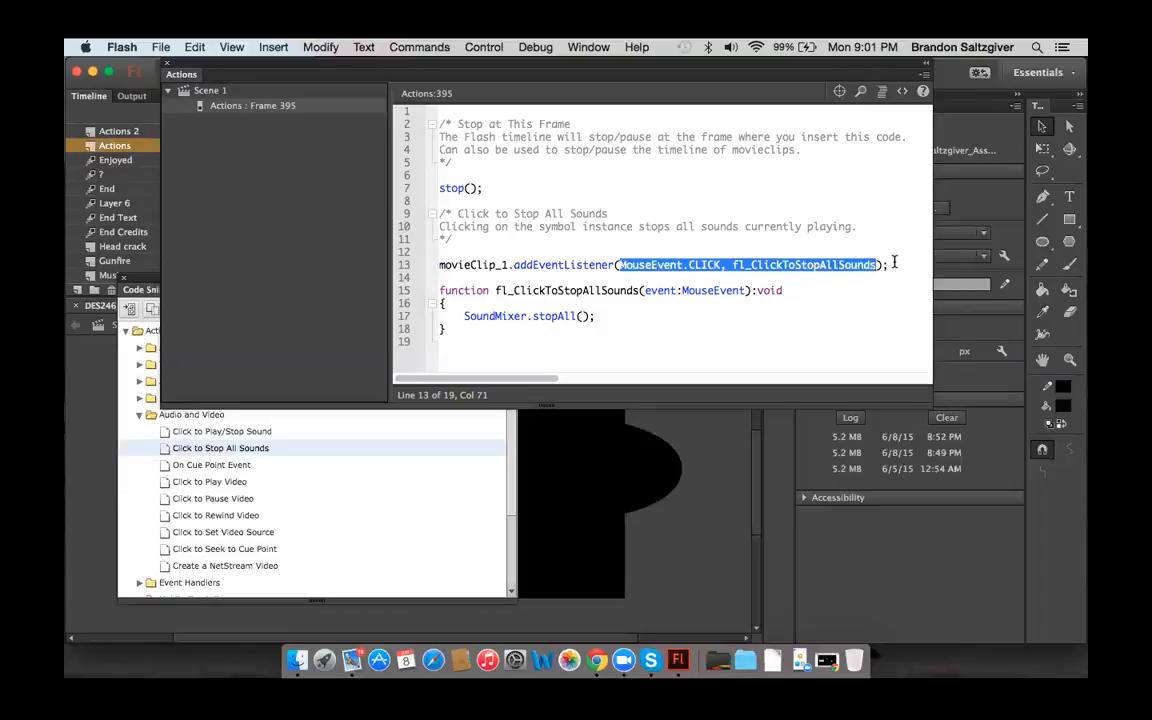
mouse_move(828, 224)
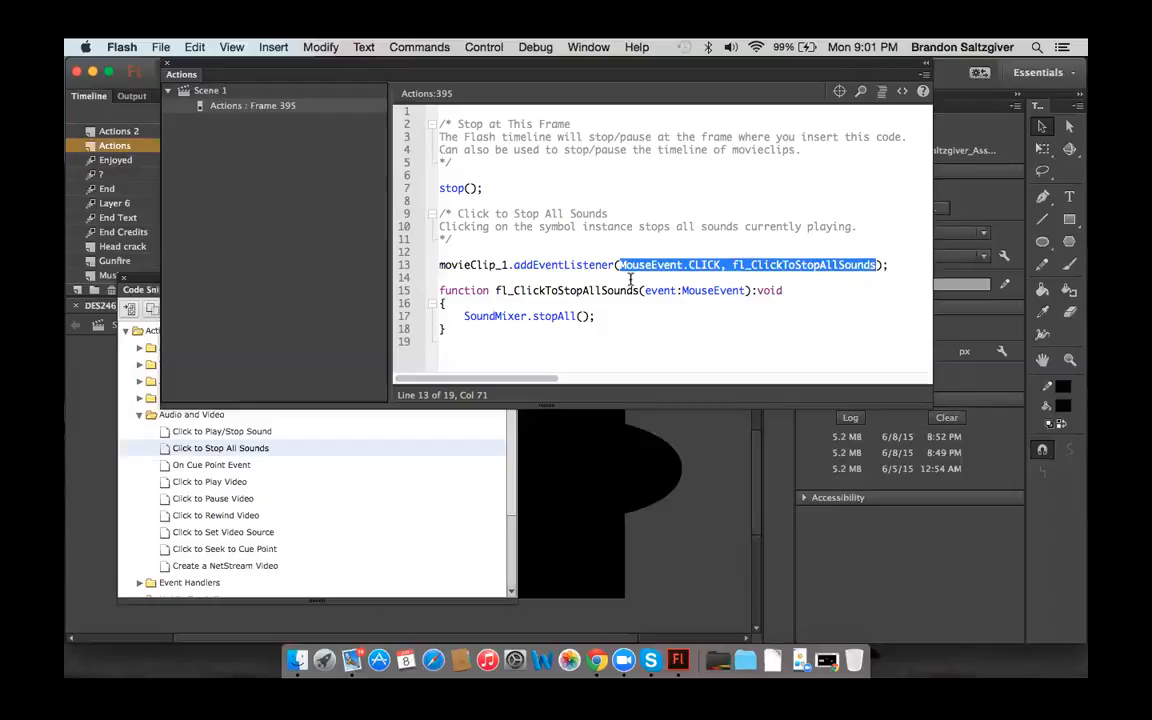
mouse_move(866, 288)
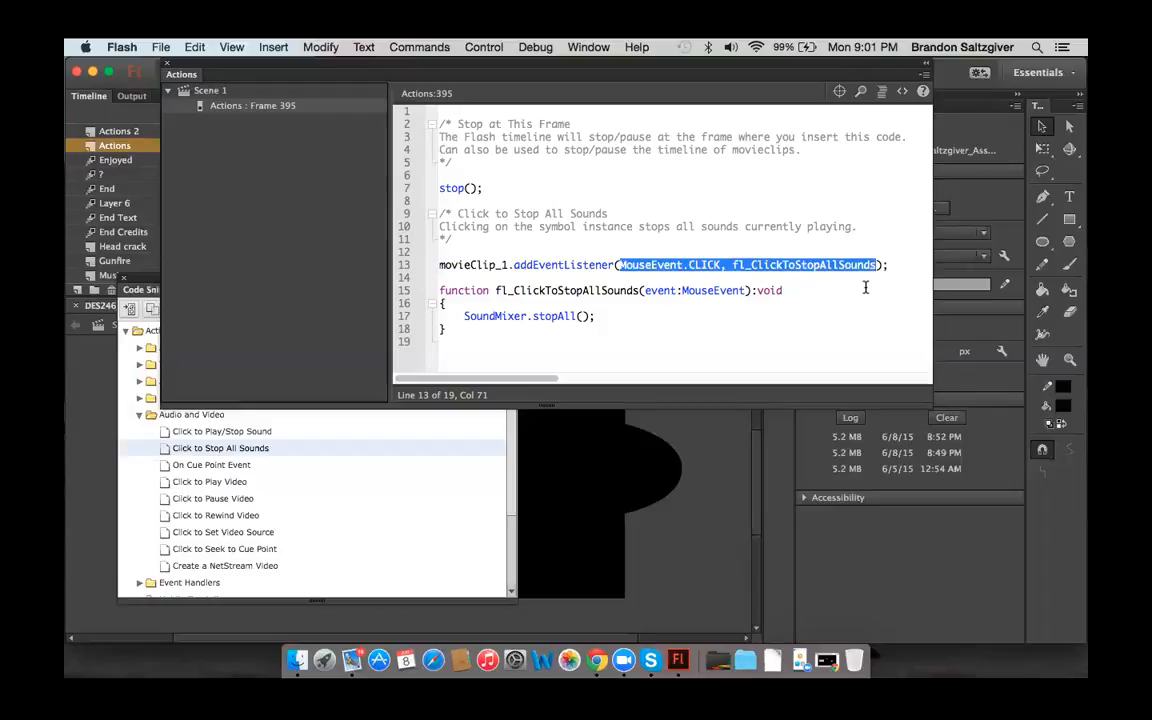
mouse_move(892, 276)
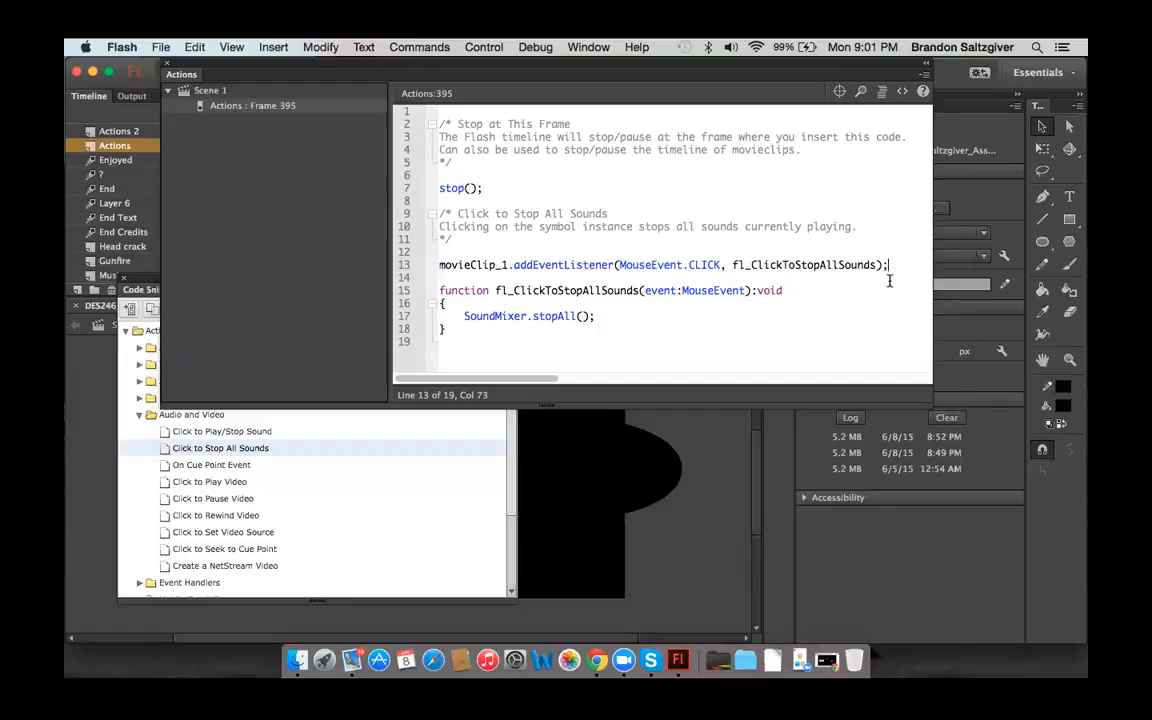
mouse_move(872, 312)
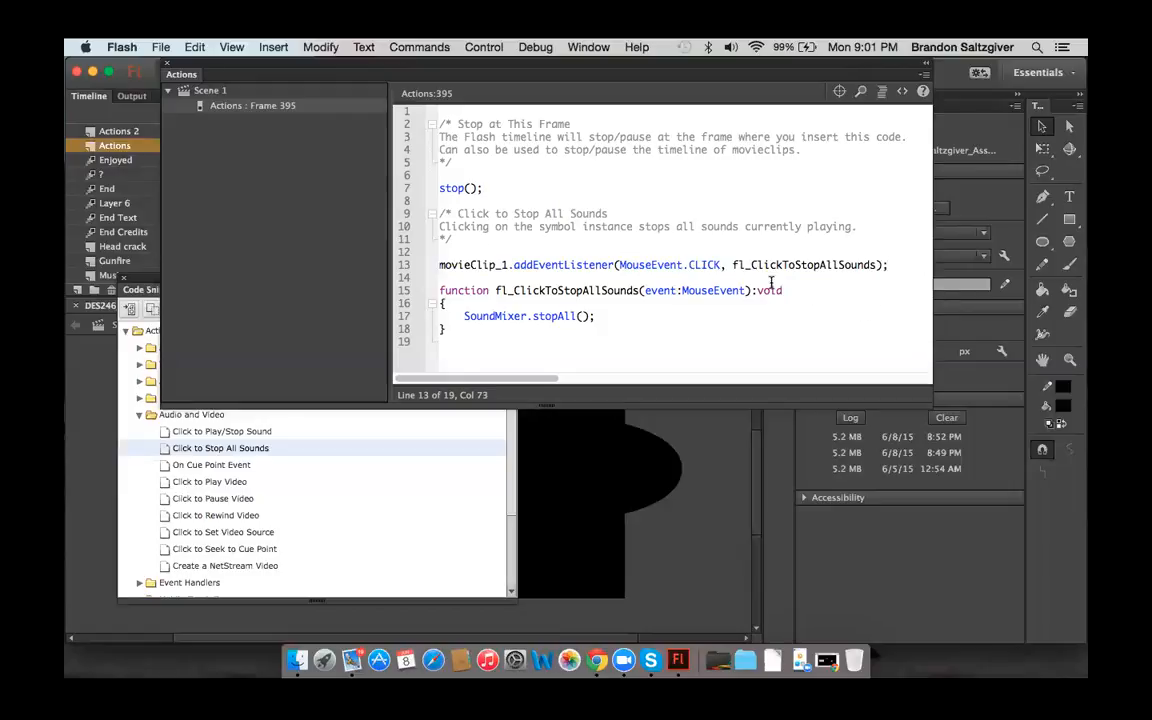
double_click(668, 264)
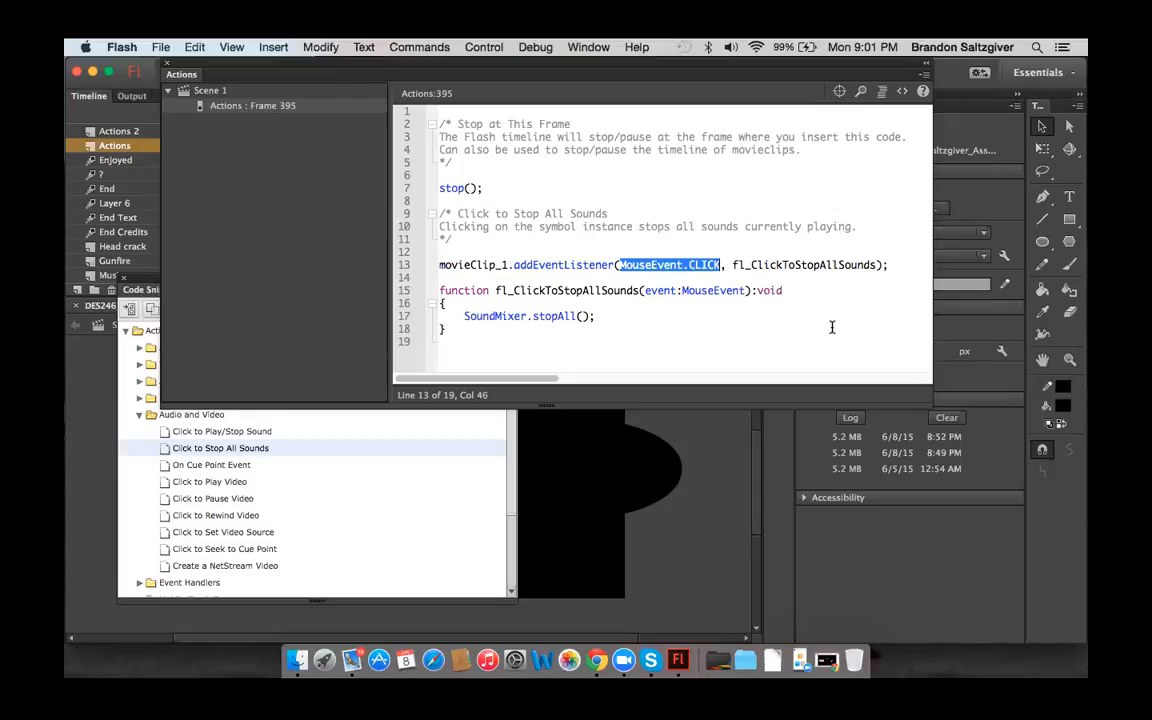
mouse_move(652, 468)
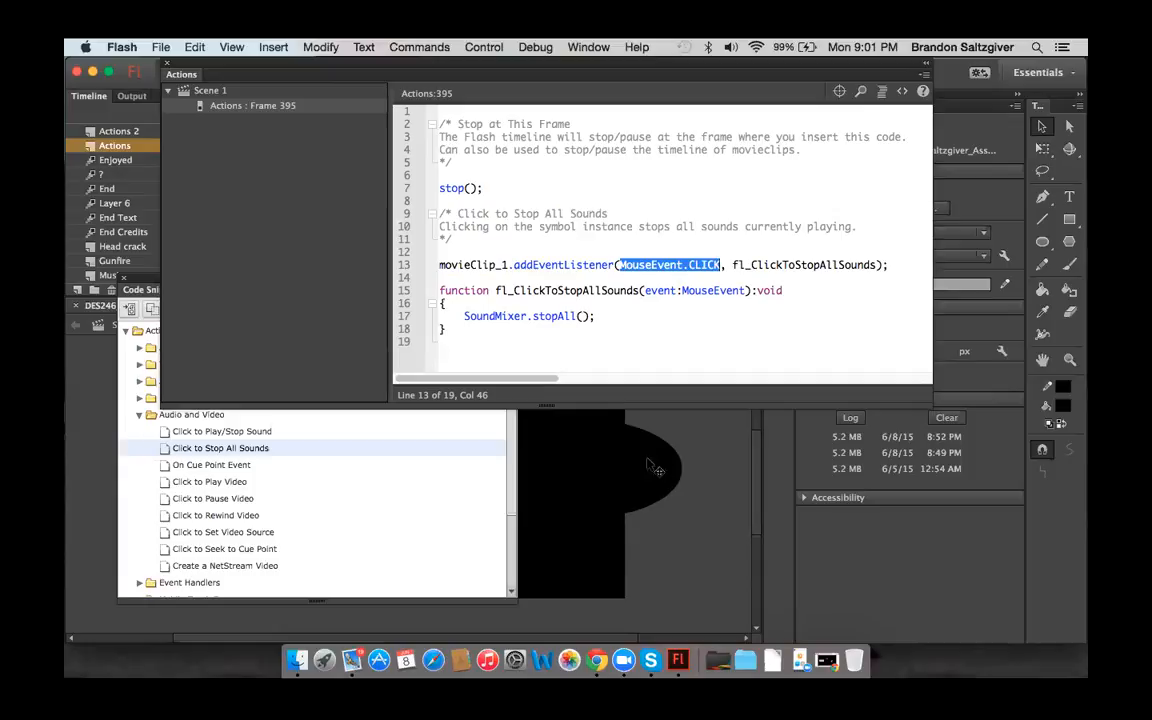
mouse_move(658, 472)
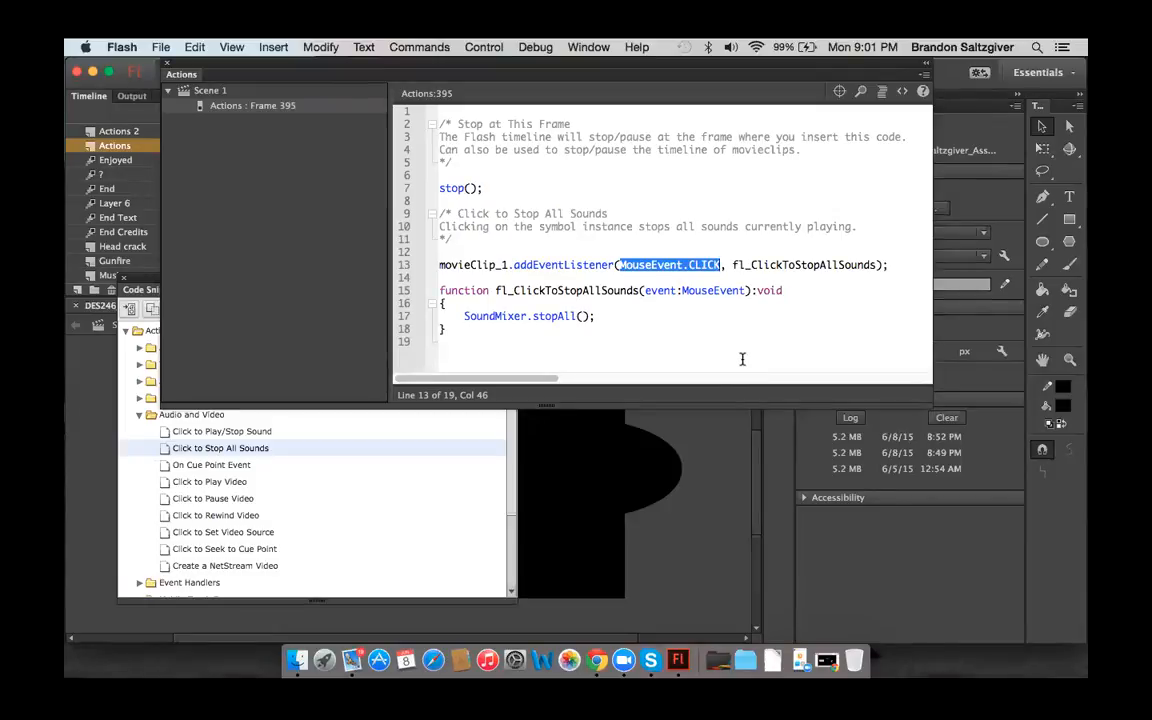
mouse_move(684, 312)
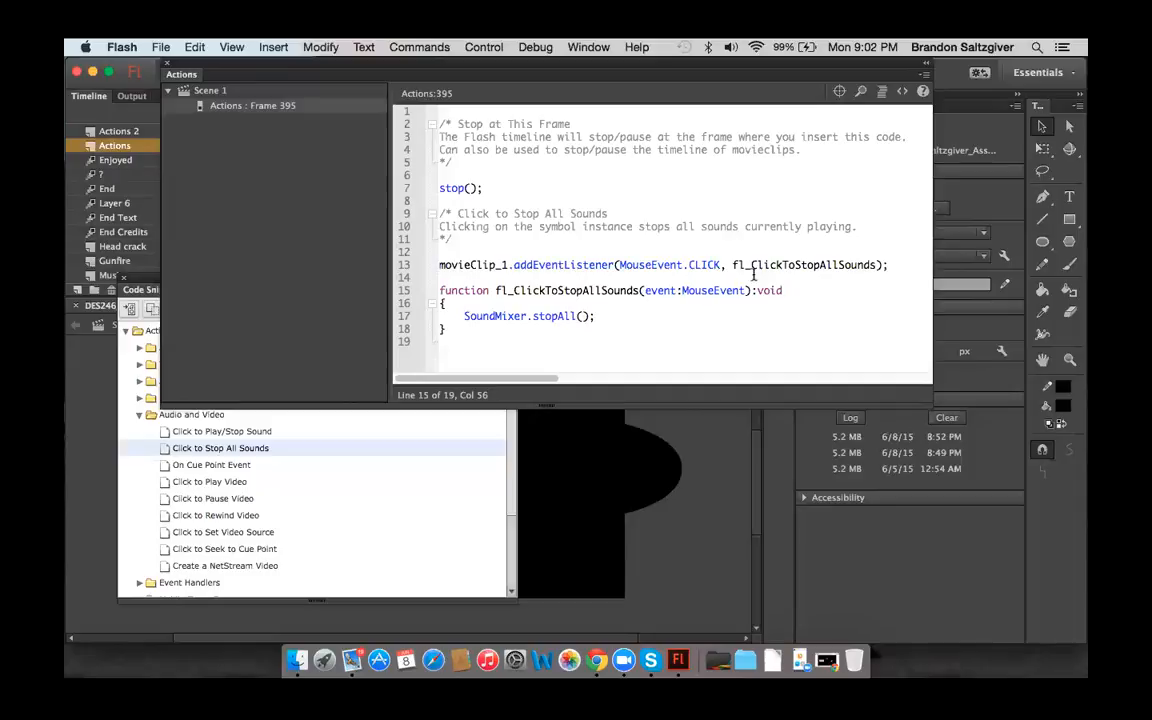
Highlight the fl_ClickToStopAllSounds handler's name, declaration line, event parameter and void return type.
double_click(804, 264)
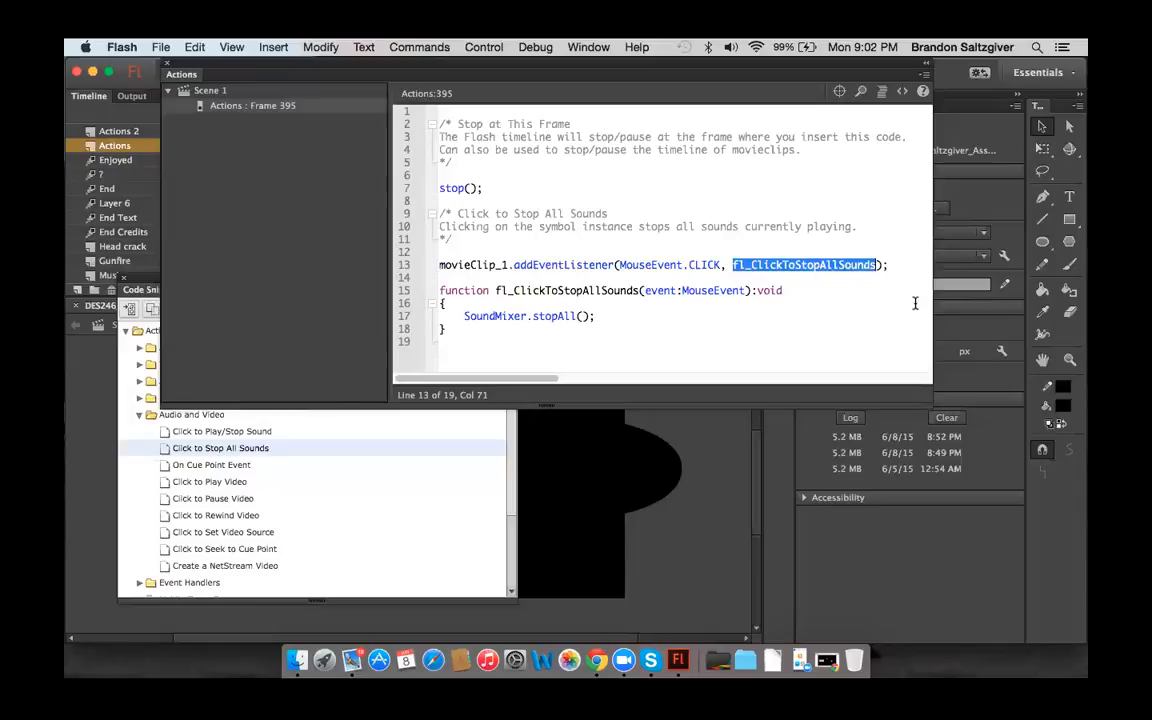
mouse_move(792, 292)
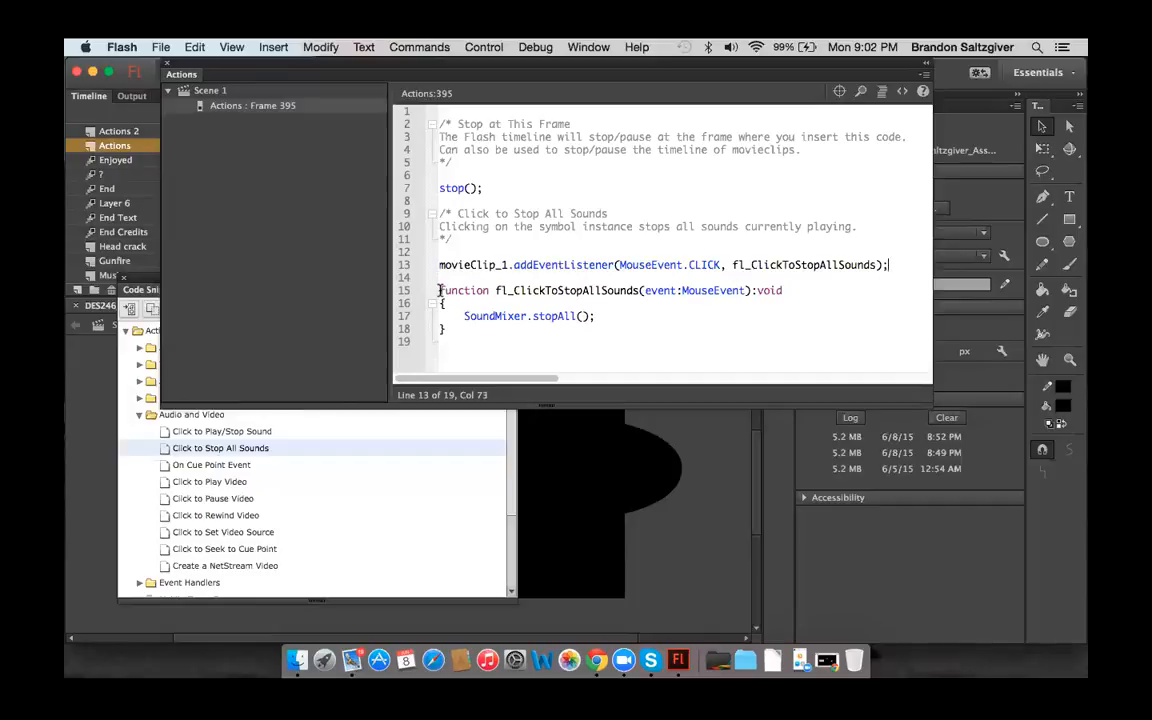
left_click_drag(440, 290, 784, 290)
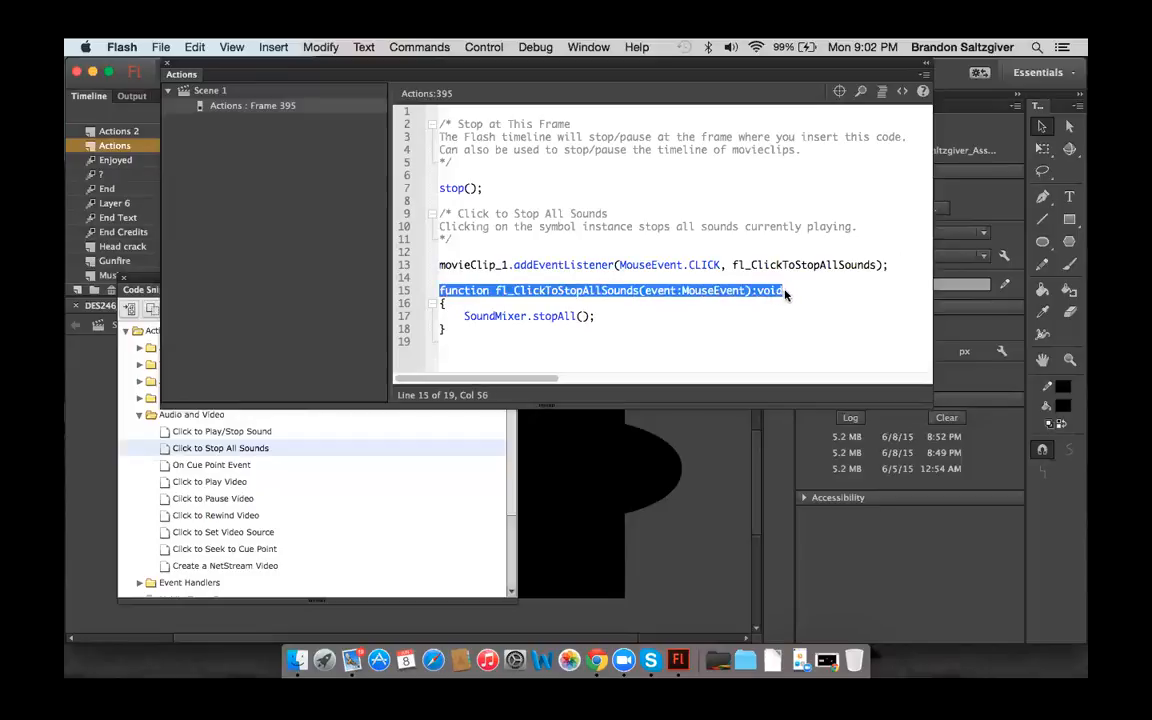
mouse_move(836, 304)
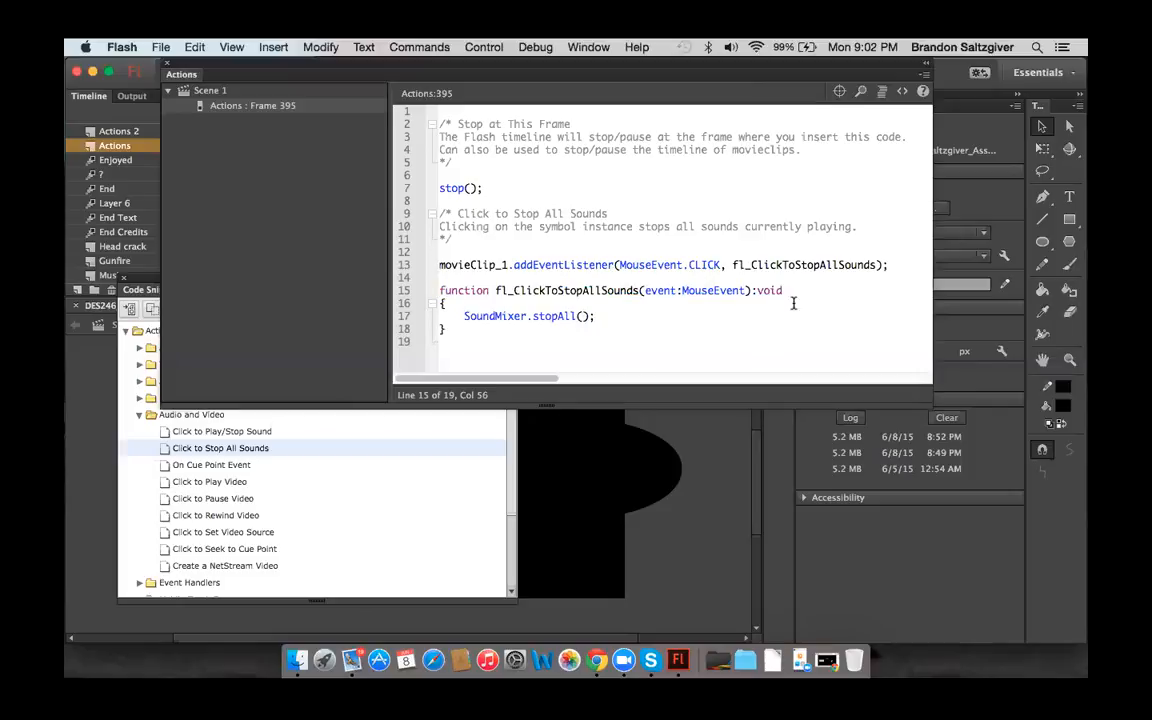
mouse_move(750, 352)
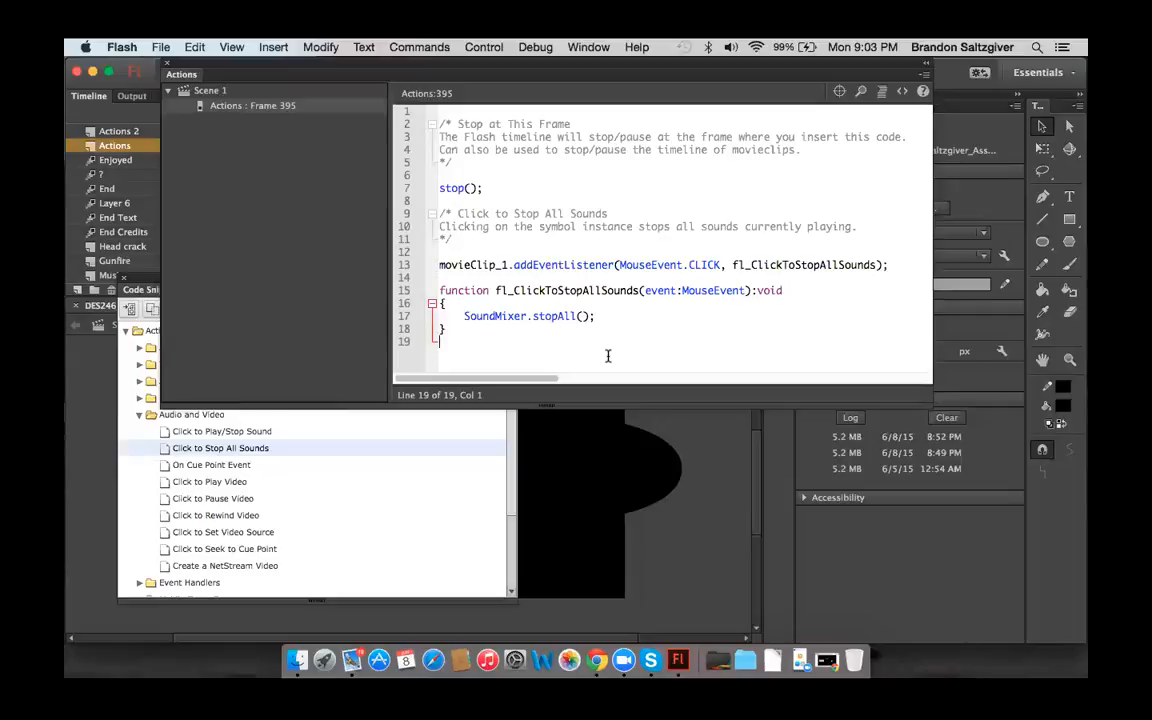
mouse_move(636, 290)
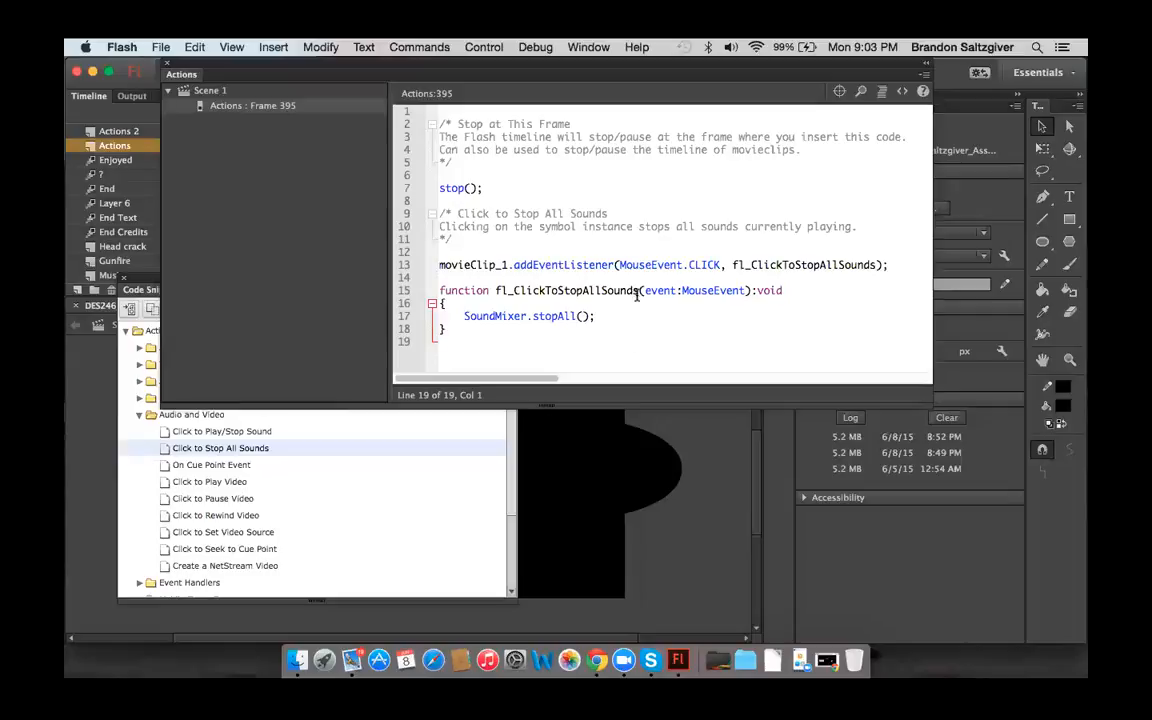
double_click(696, 290)
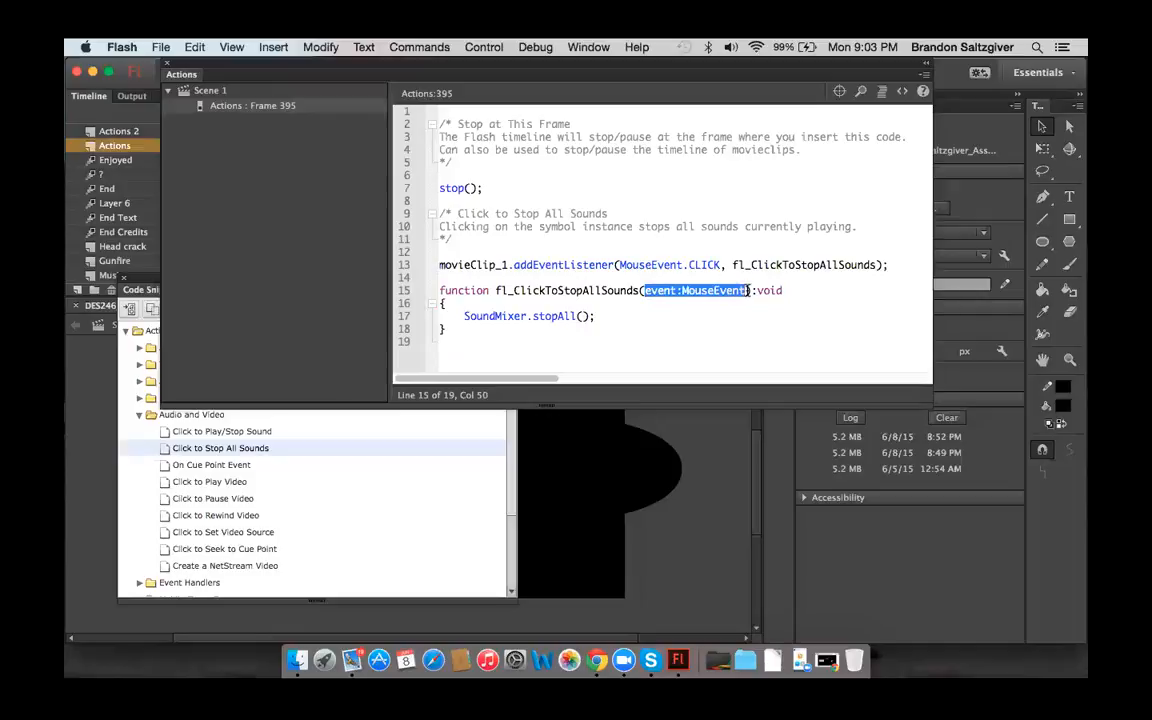
mouse_move(810, 312)
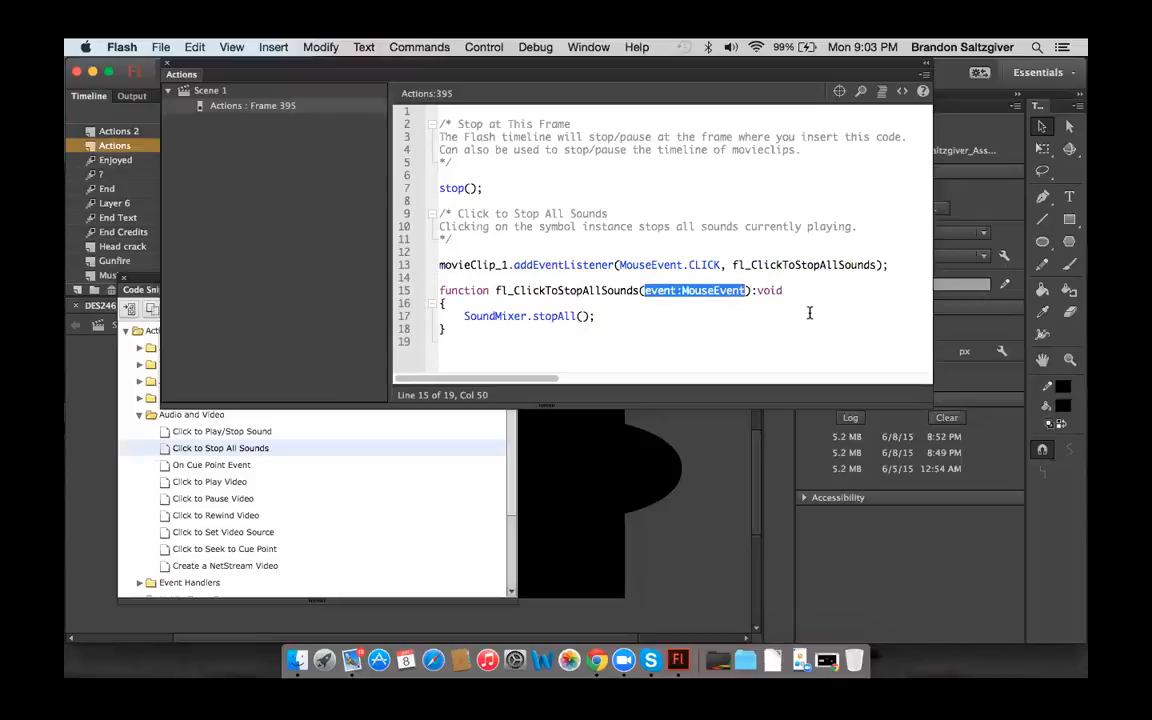
mouse_move(800, 290)
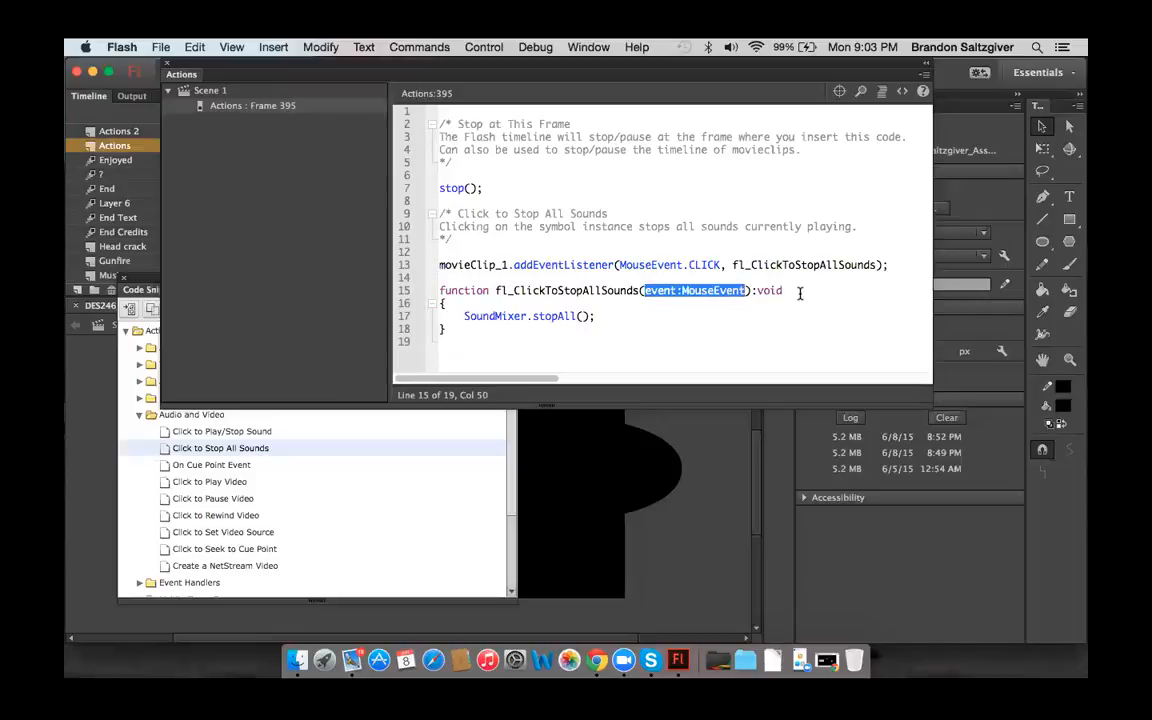
left_click(784, 290)
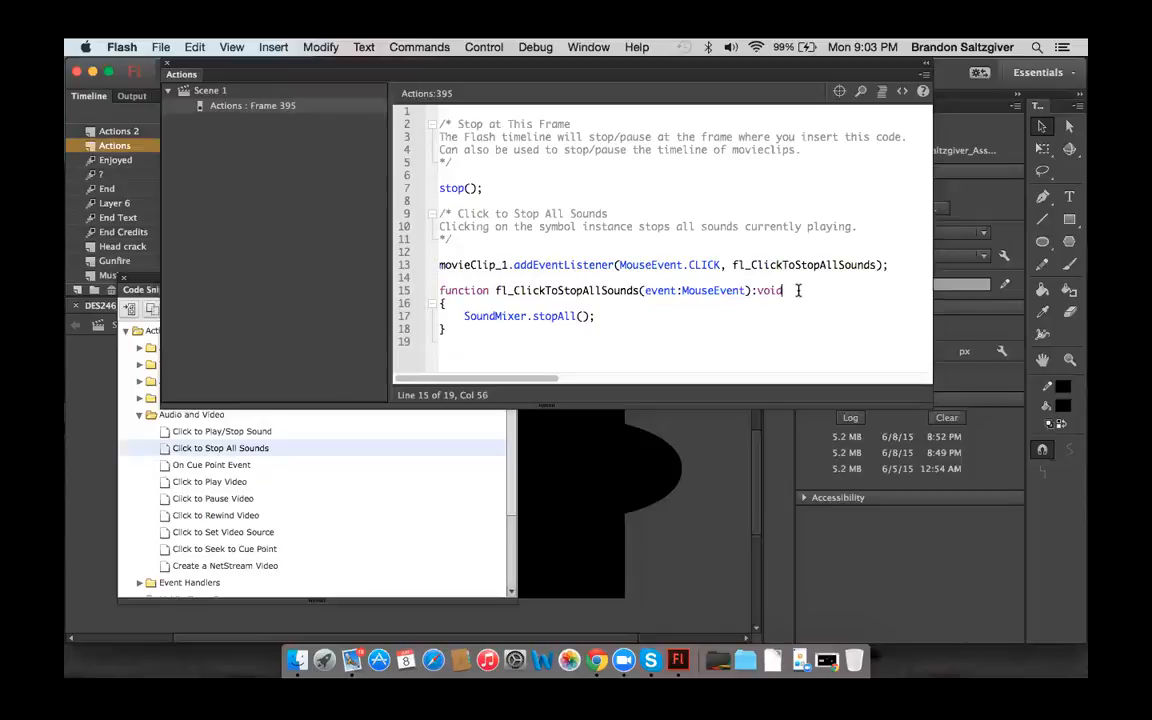
double_click(770, 290)
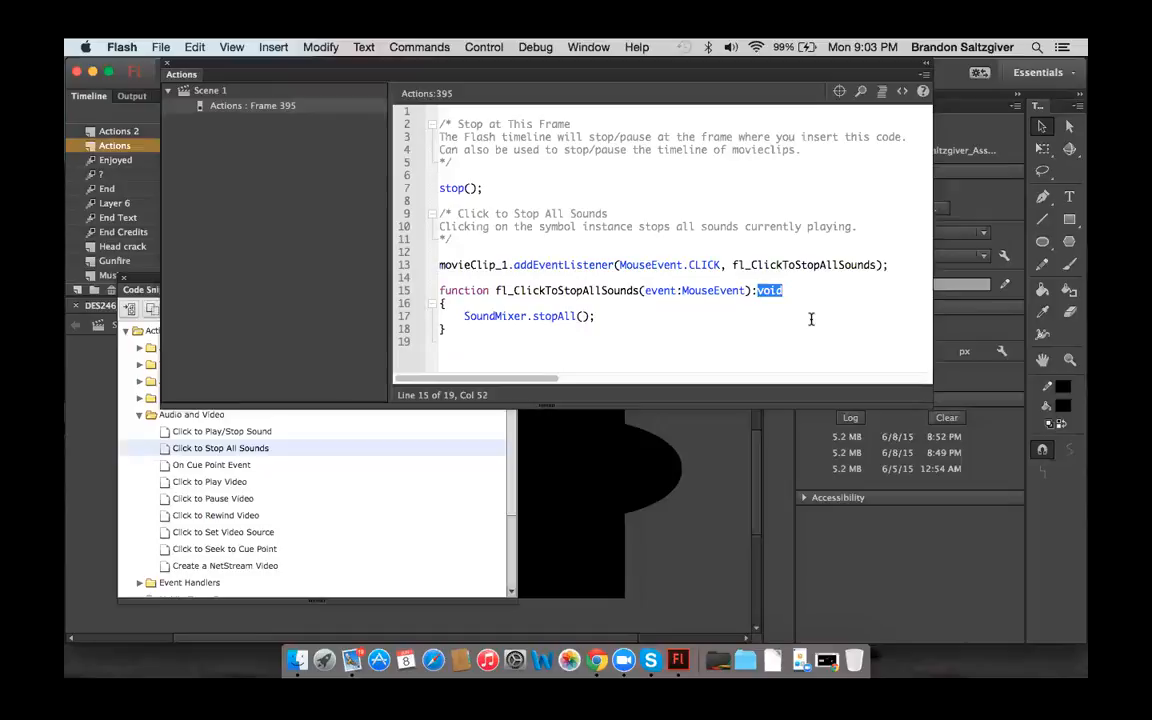
left_click(784, 290)
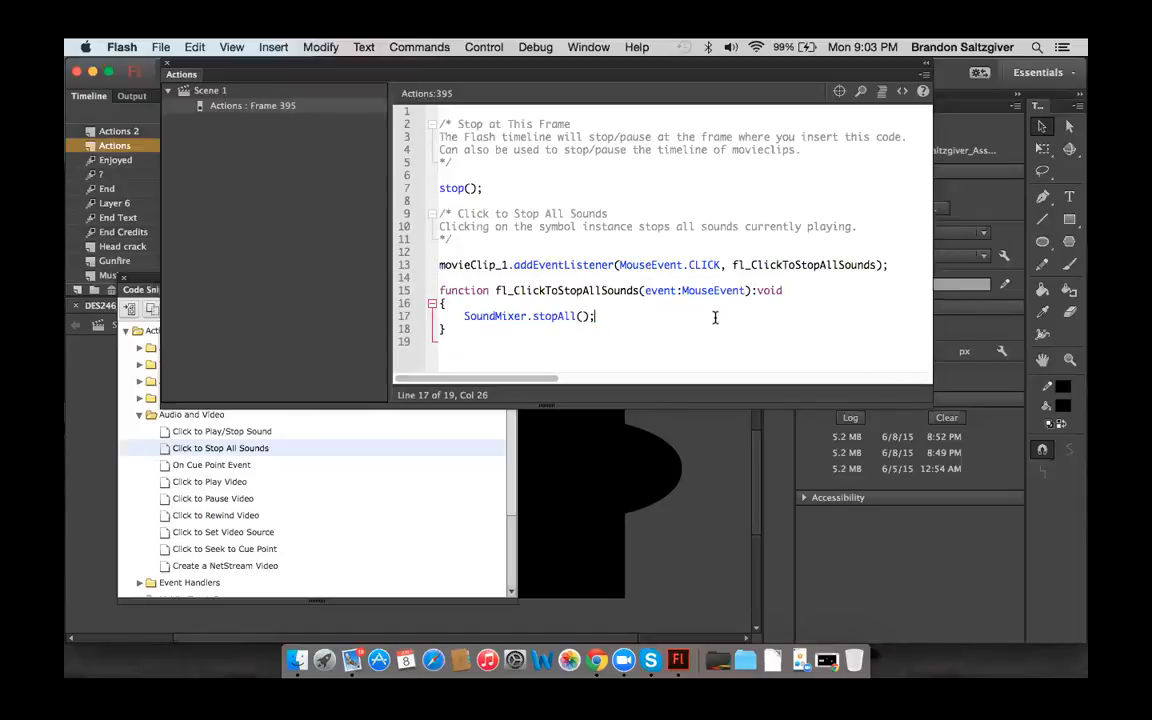
mouse_move(576, 344)
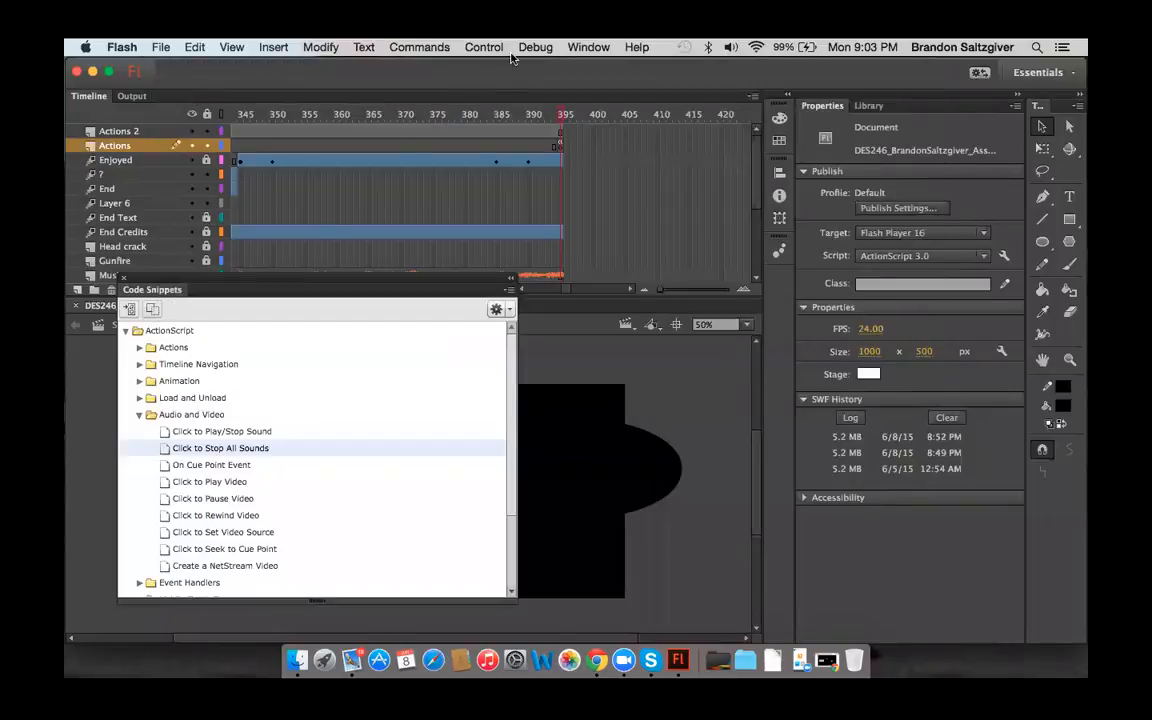
Start a test run of the Assignment 3 movie from the Control menu.
left_click(484, 48)
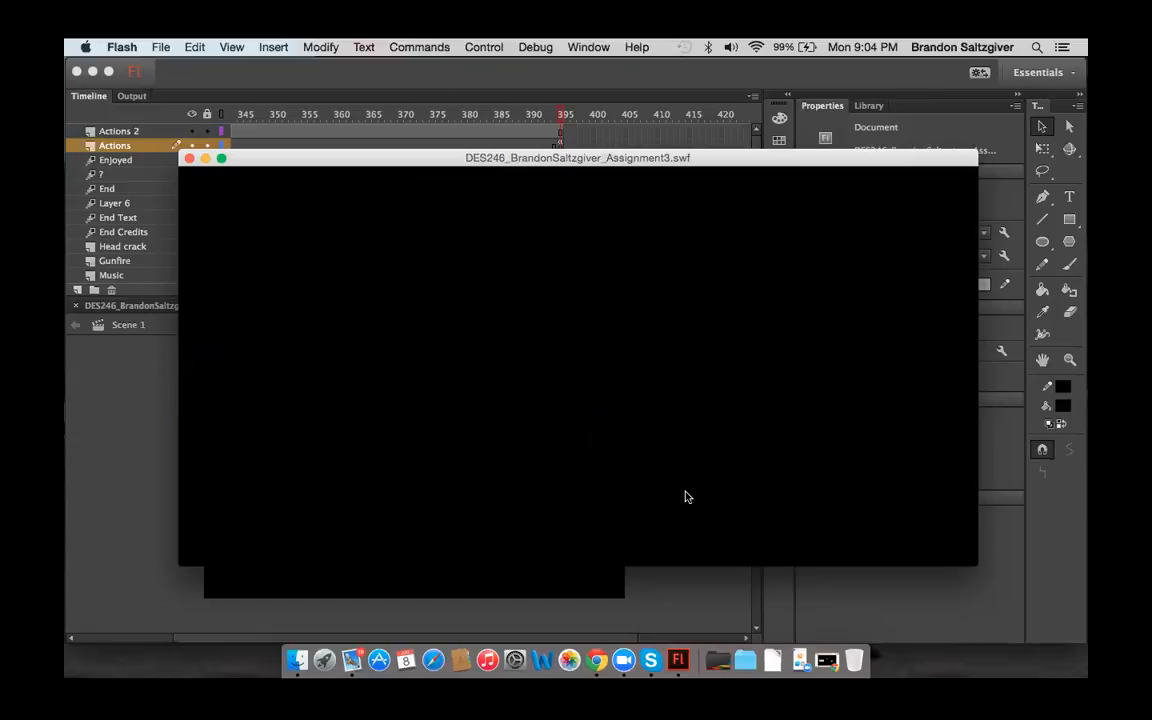
mouse_move(894, 352)
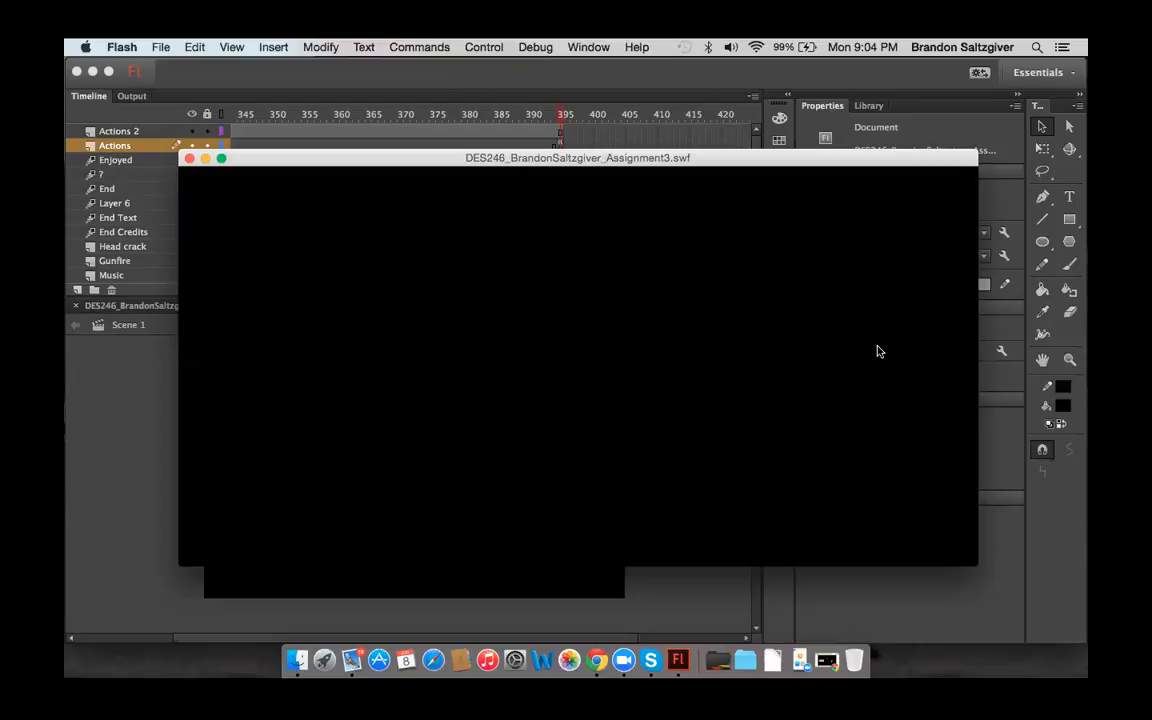
mouse_move(944, 532)
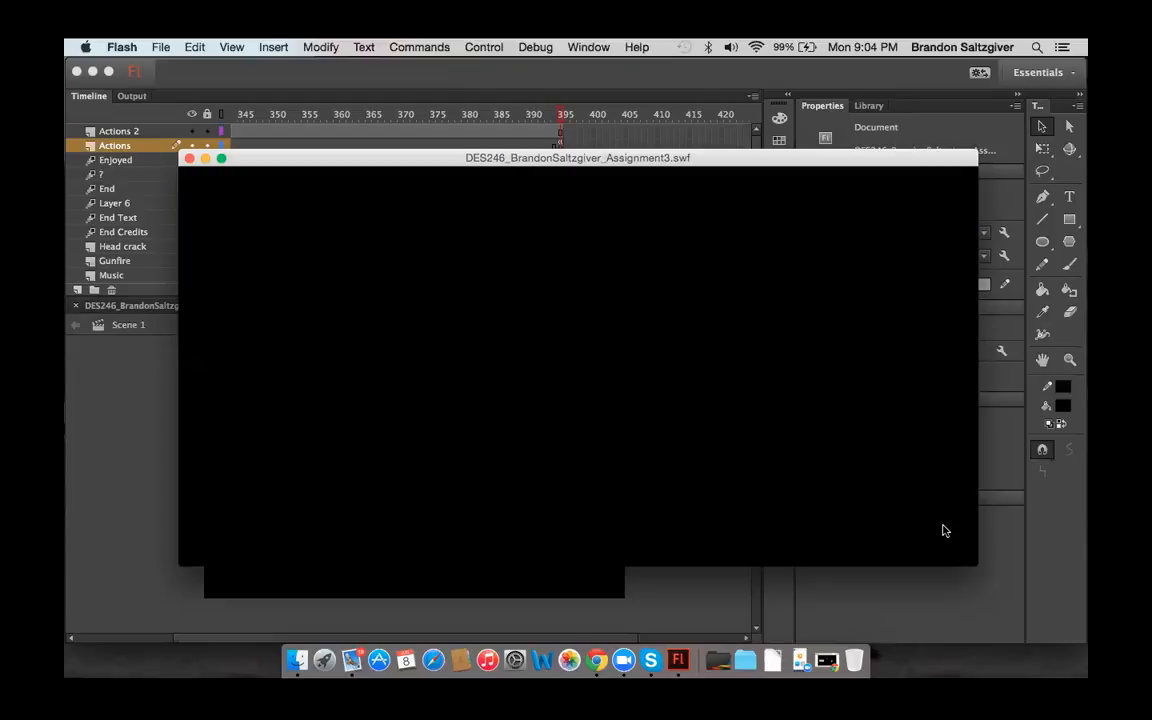
mouse_move(916, 544)
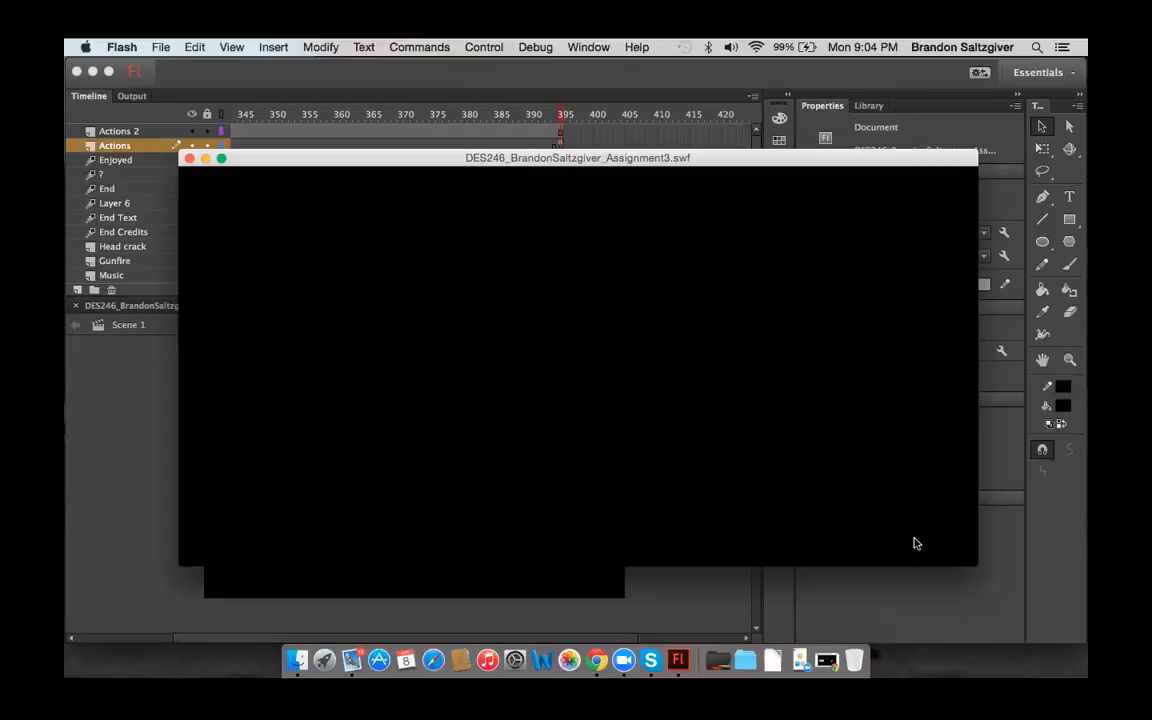
mouse_move(870, 506)
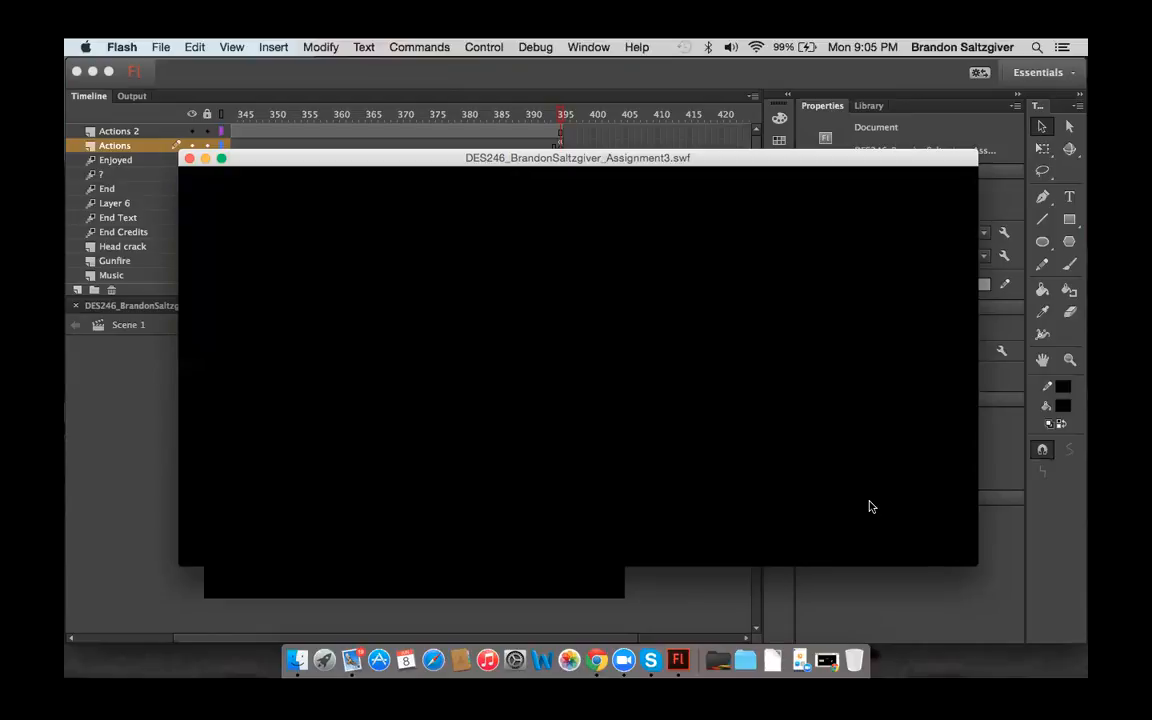
mouse_move(308, 354)
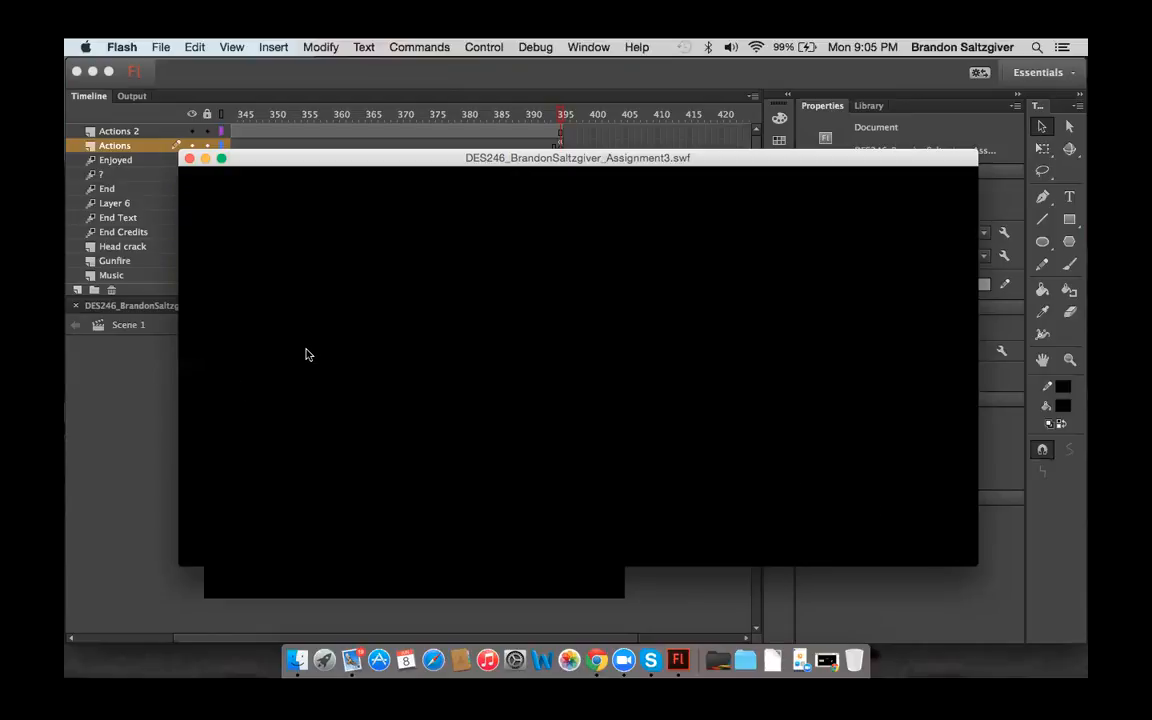
mouse_move(396, 364)
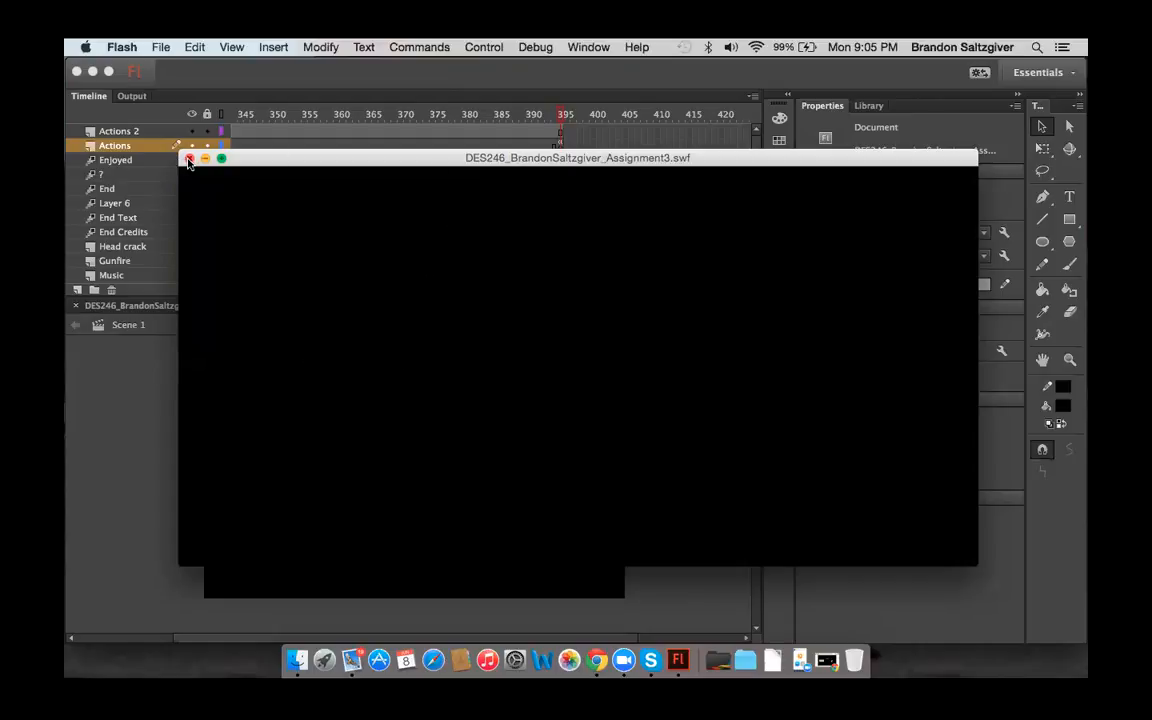
mouse_move(912, 358)
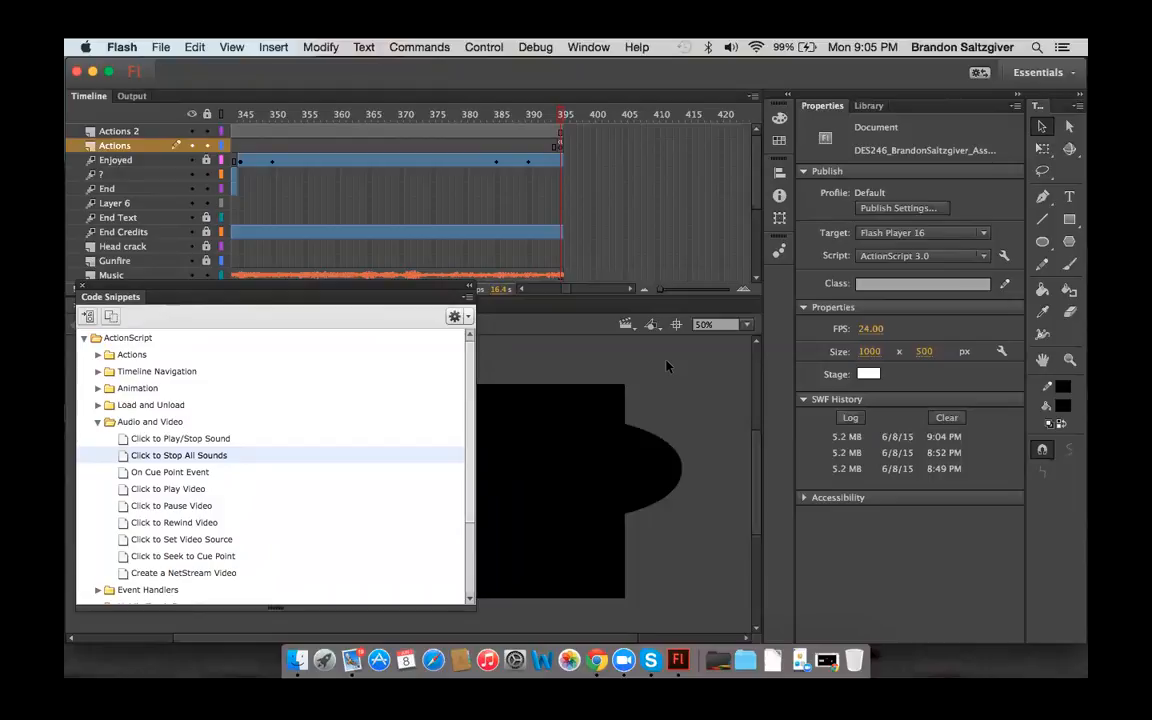
mouse_move(604, 348)
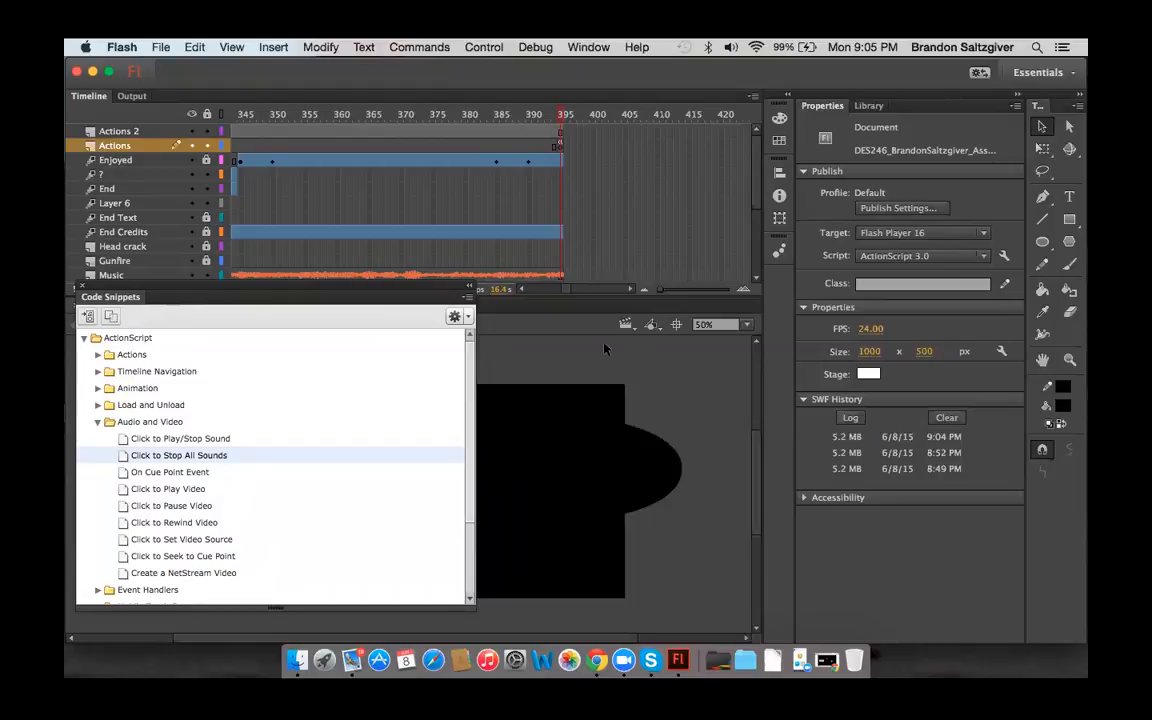
mouse_move(516, 128)
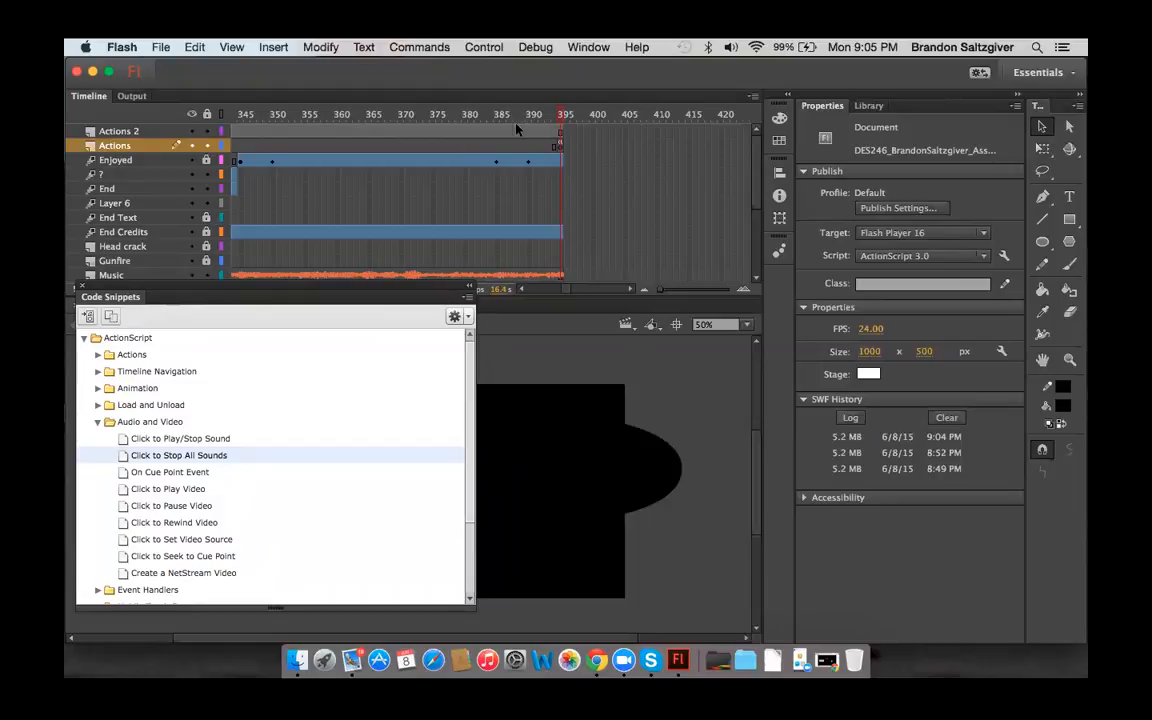
Select the end keyframe on the Actions 2 layer in the Timeline.
left_click(532, 112)
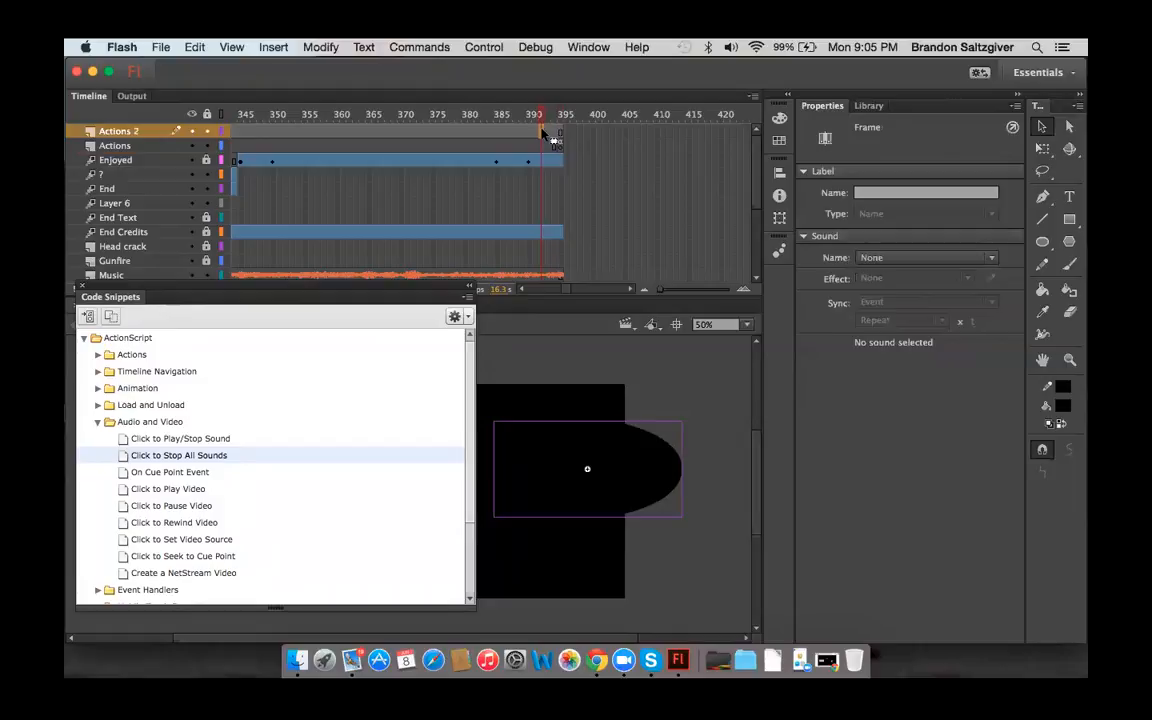